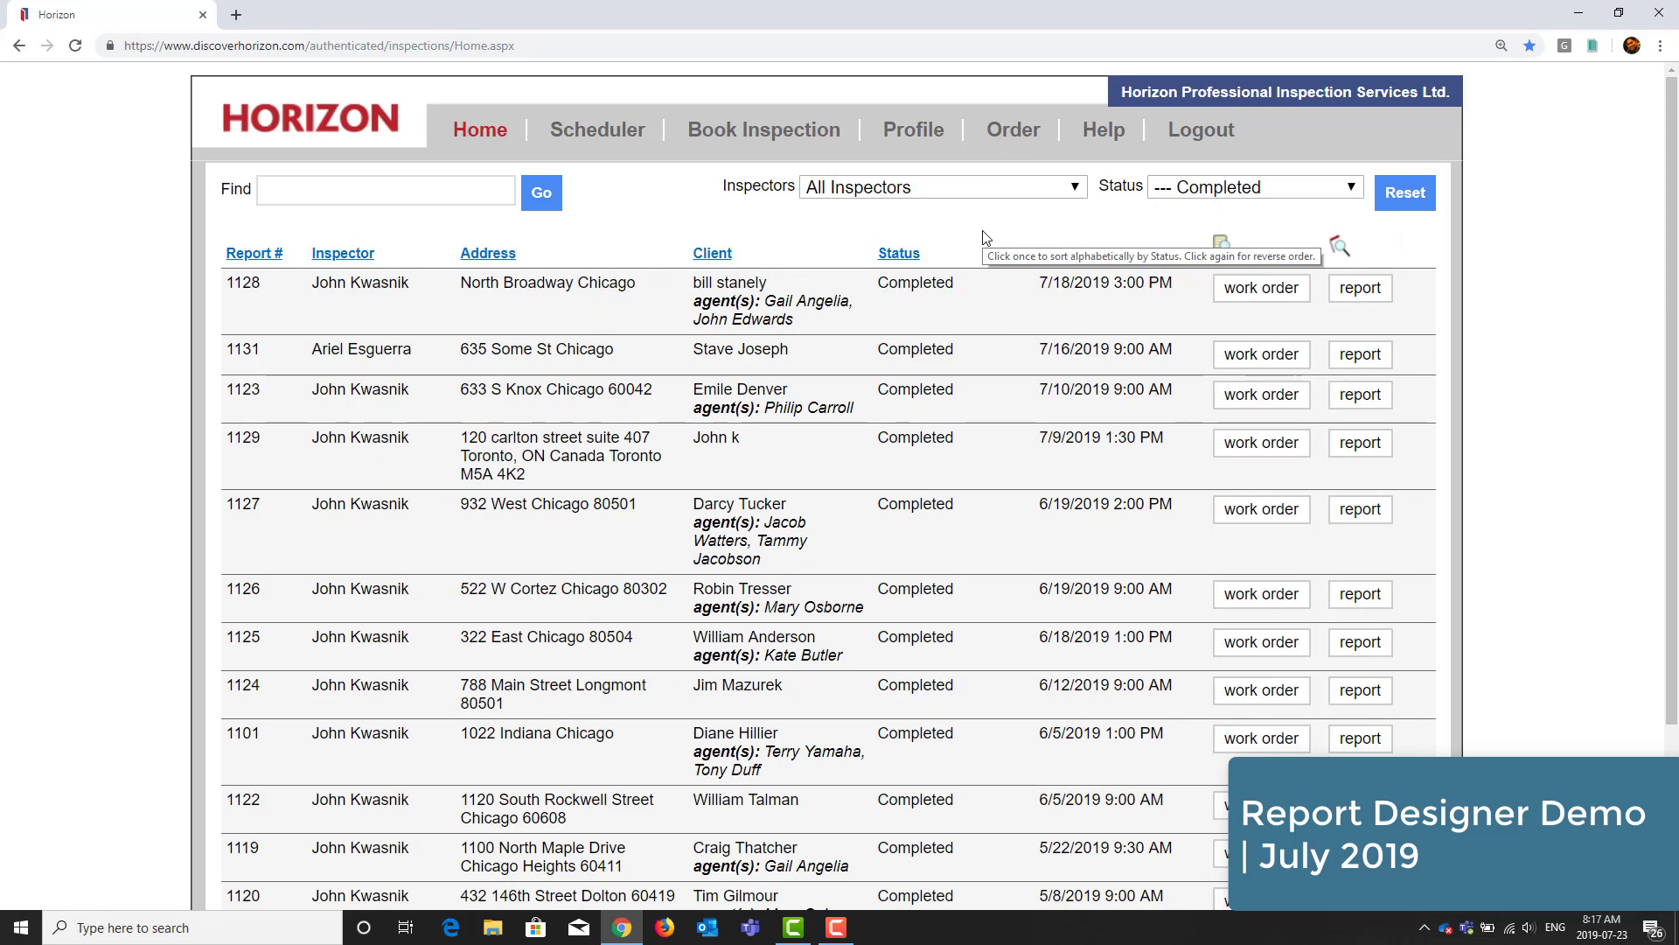
- Open report 1131 for 635 Some St from the Home inspections list
left_click(1361, 355)
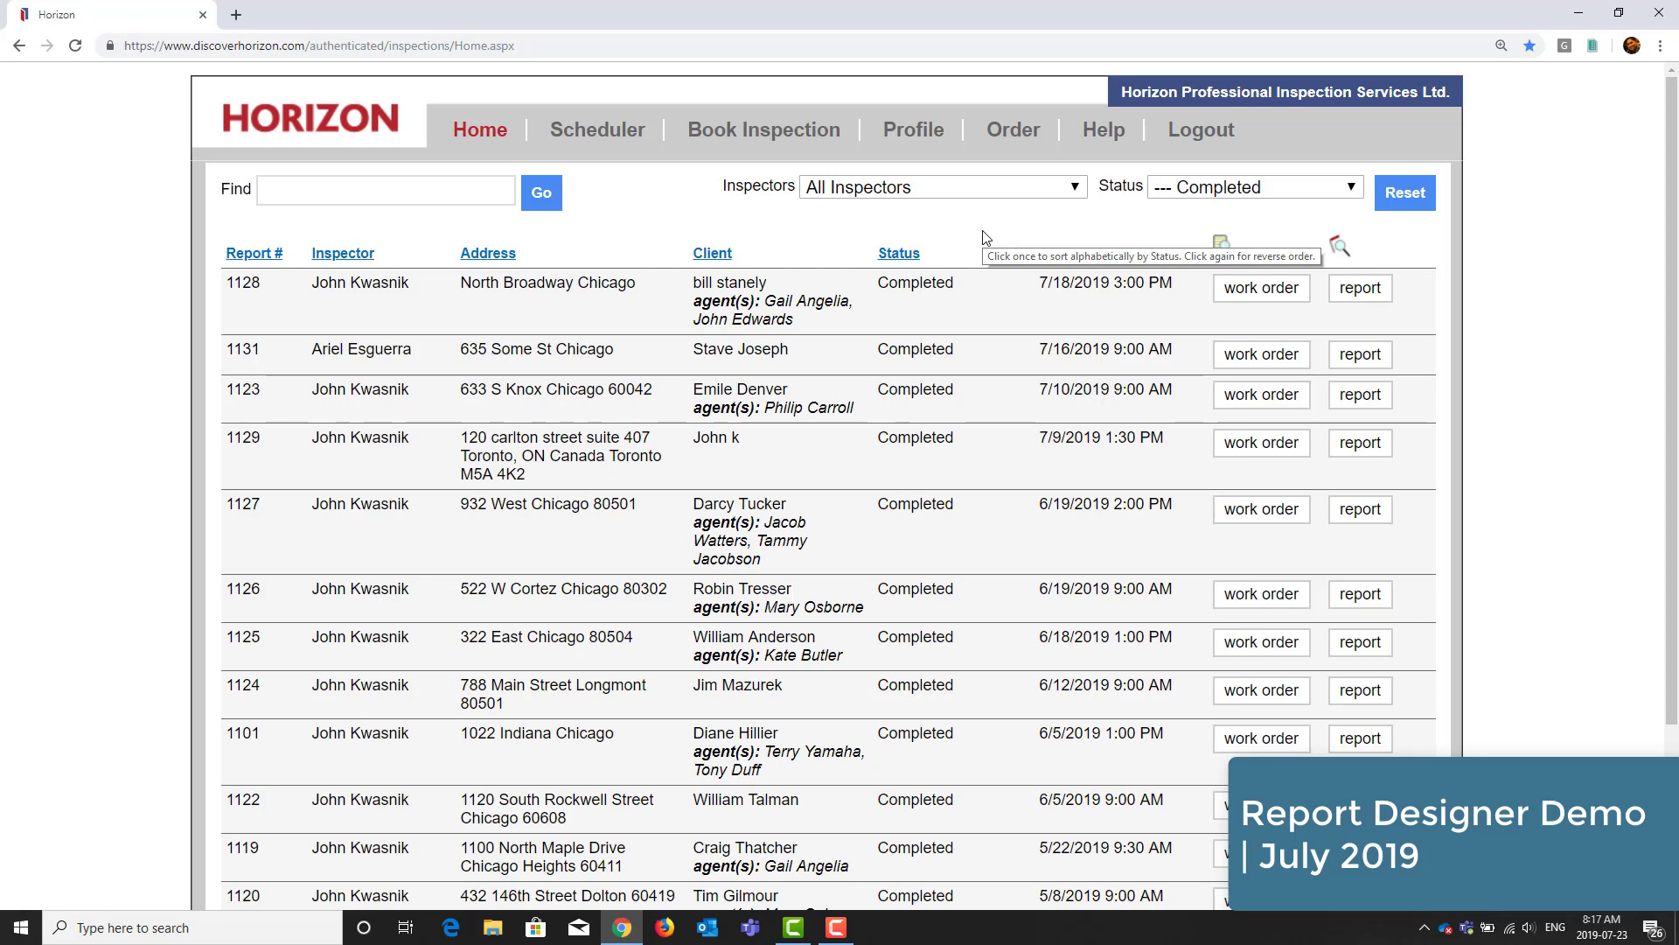
mouse_move(996, 264)
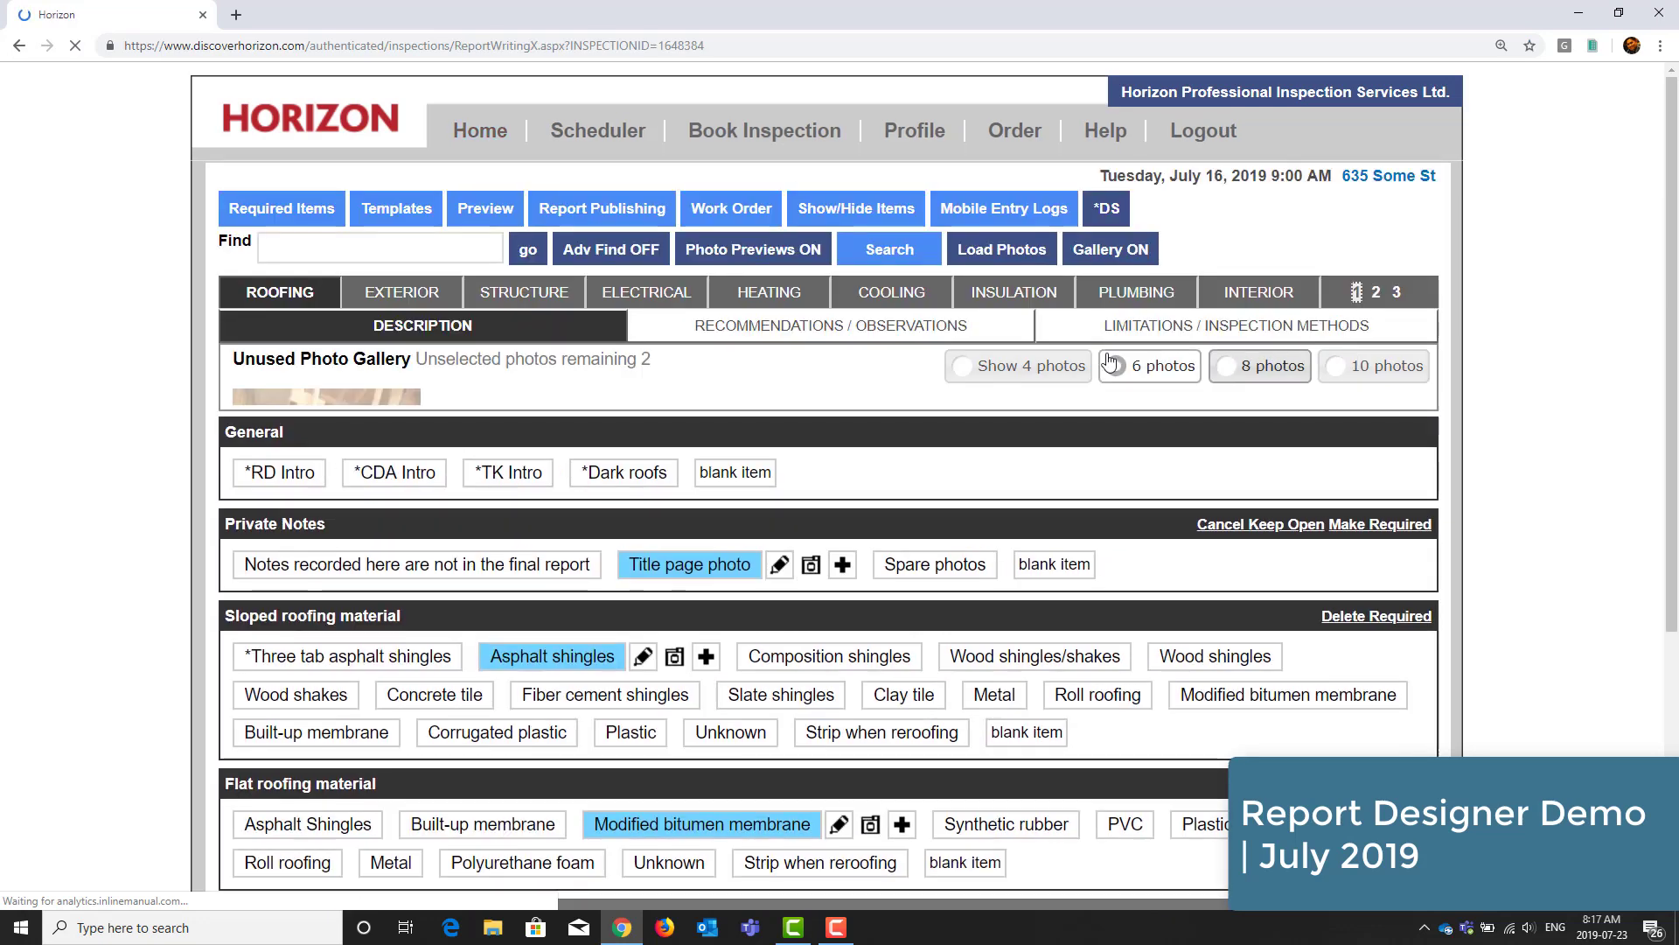
- Preview the 635 Some St report, scrolling through the cover letter, summary and roofing pages
left_click(485, 208)
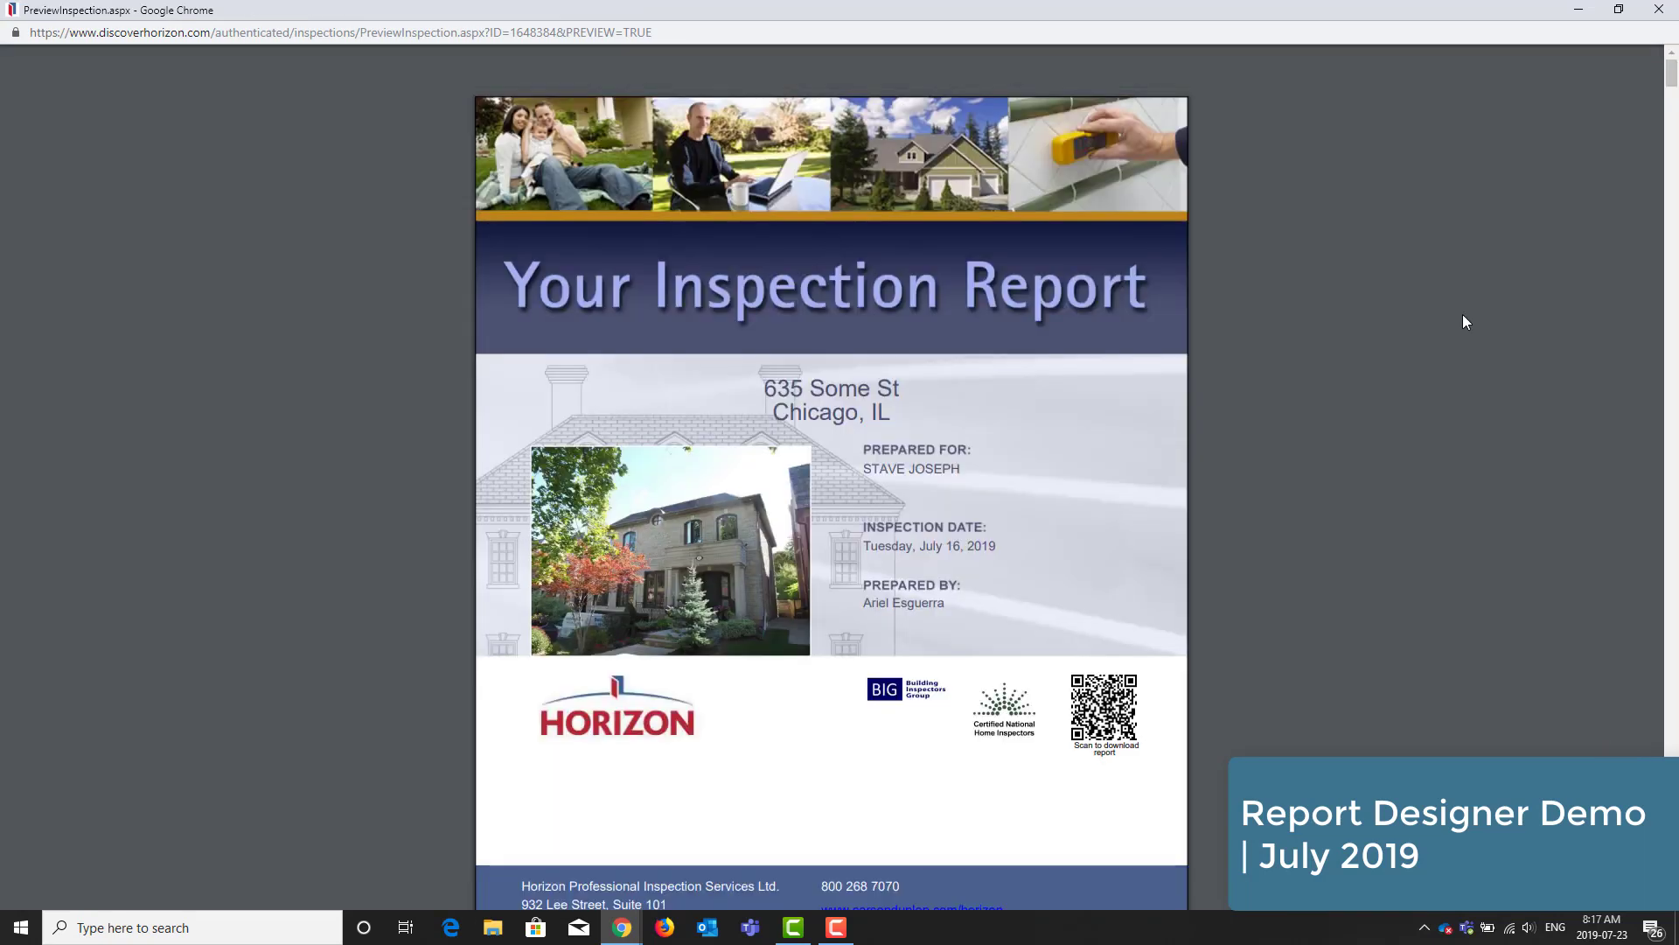
mouse_move(1108, 393)
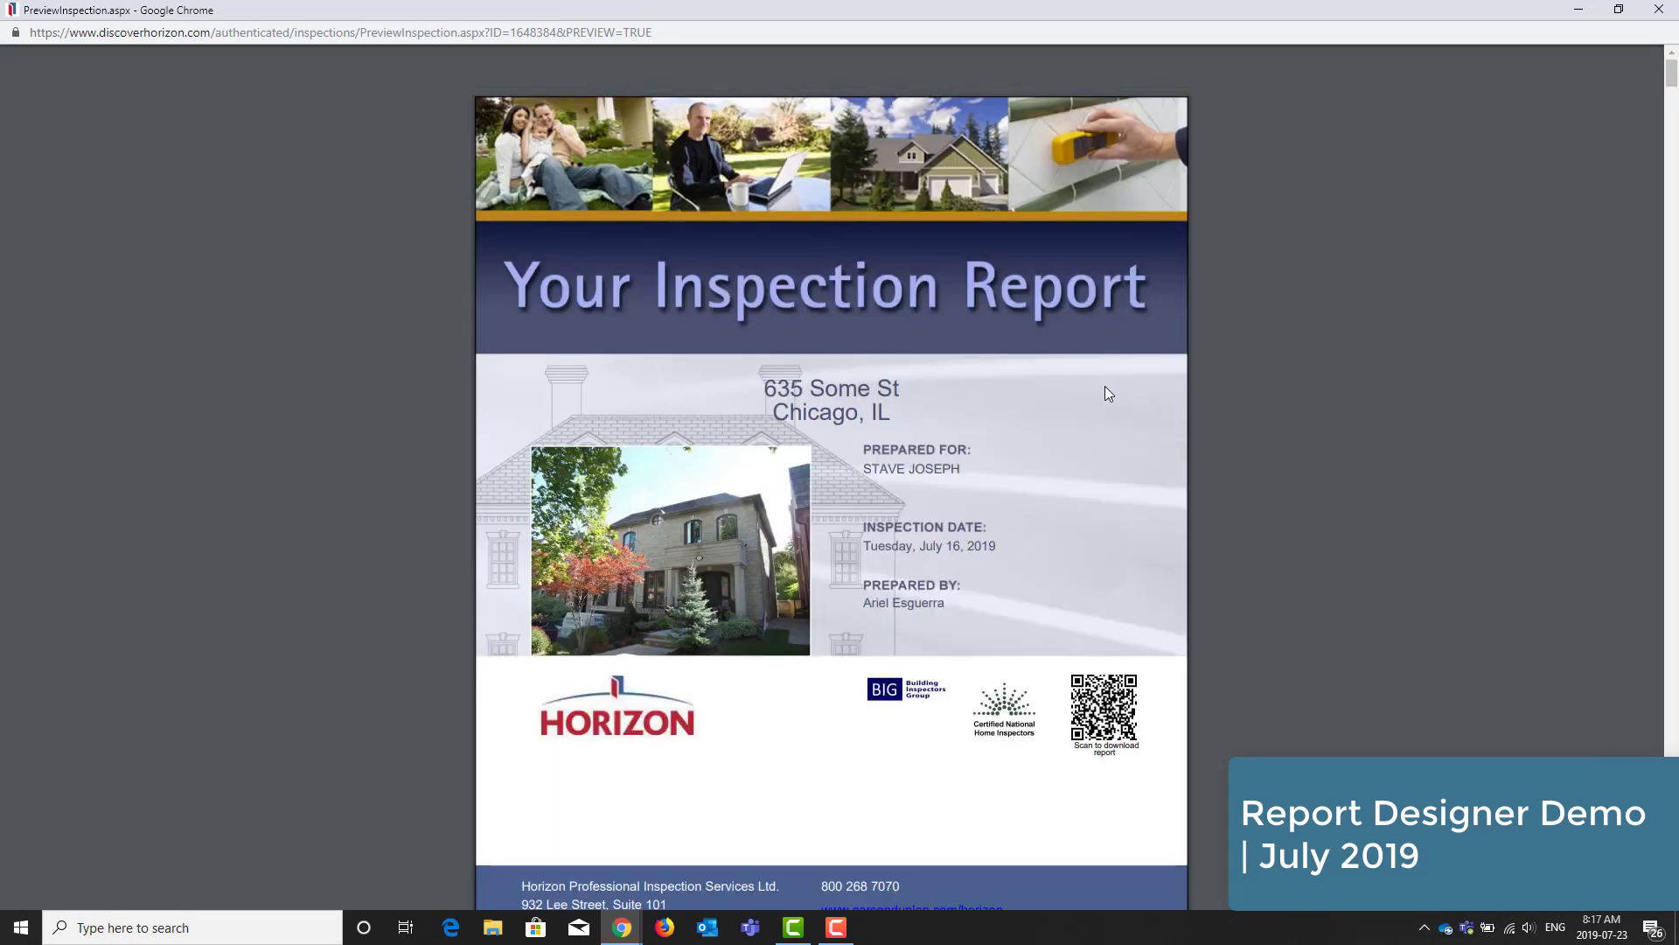
scroll("down", 3)
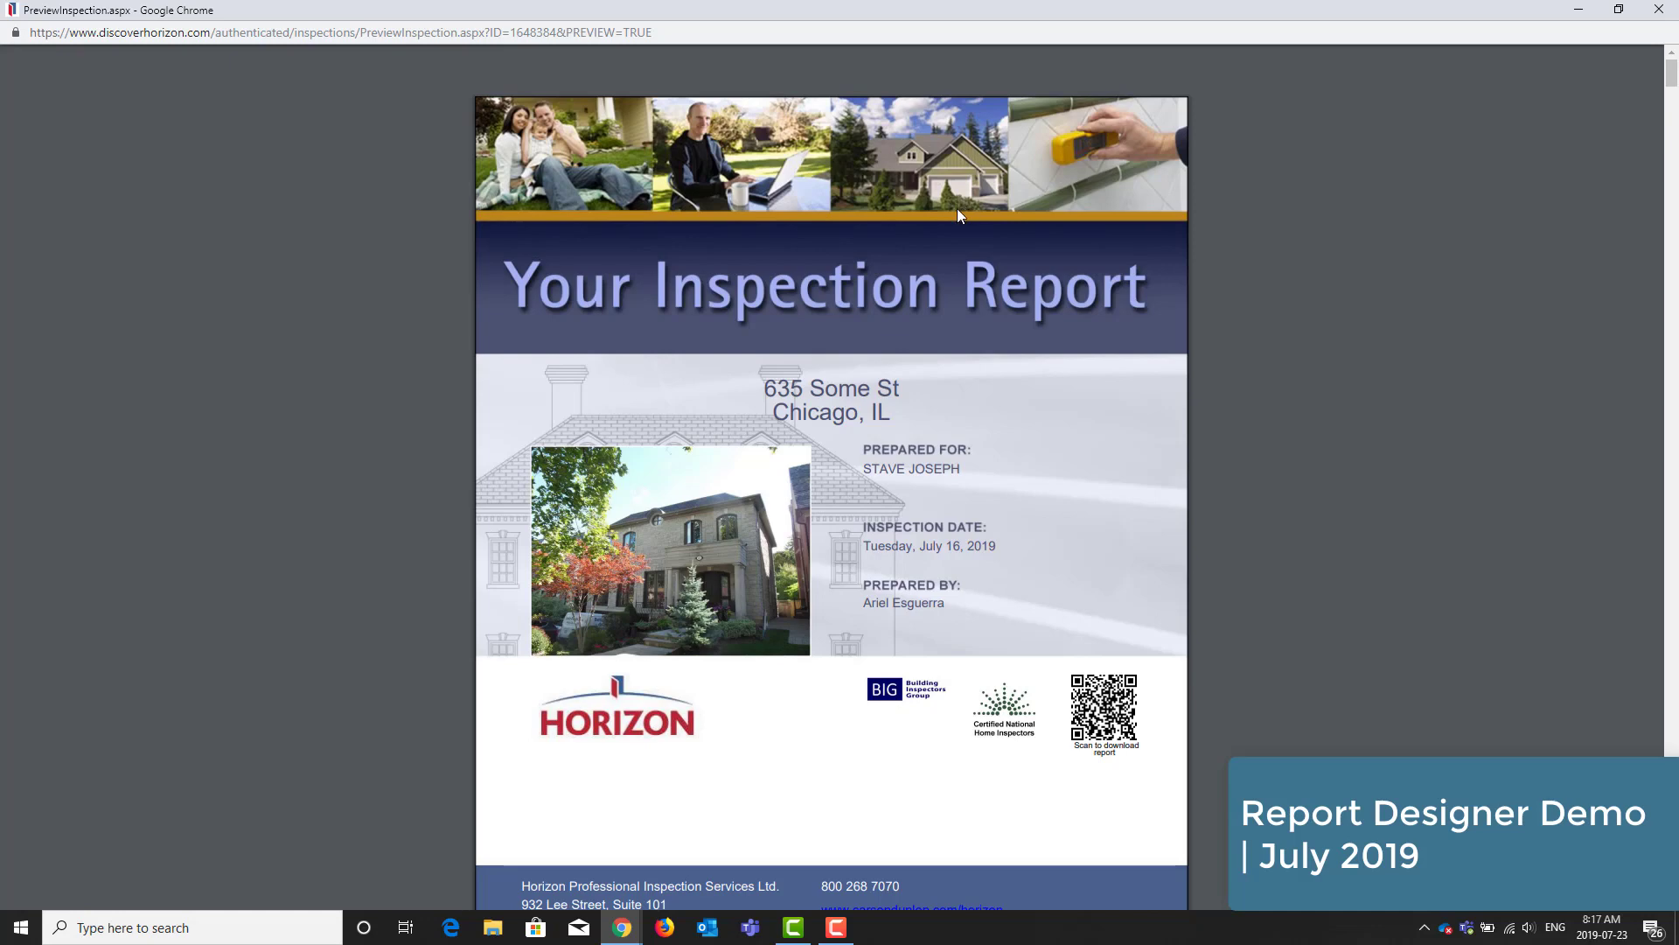
mouse_move(968, 298)
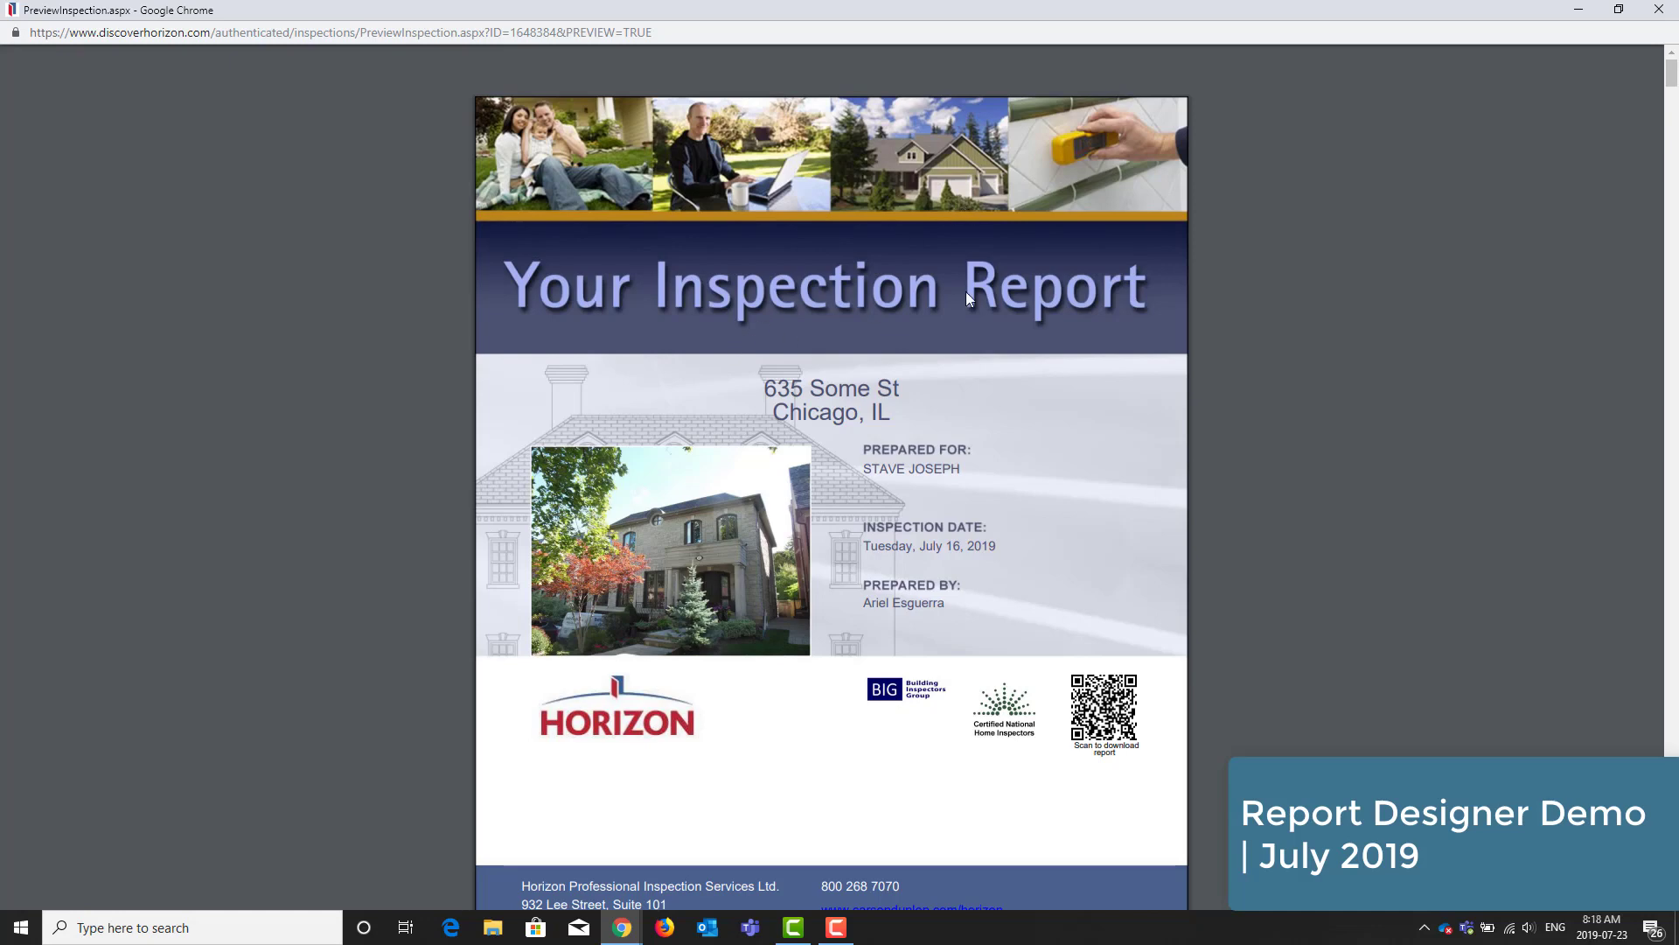
mouse_move(584, 428)
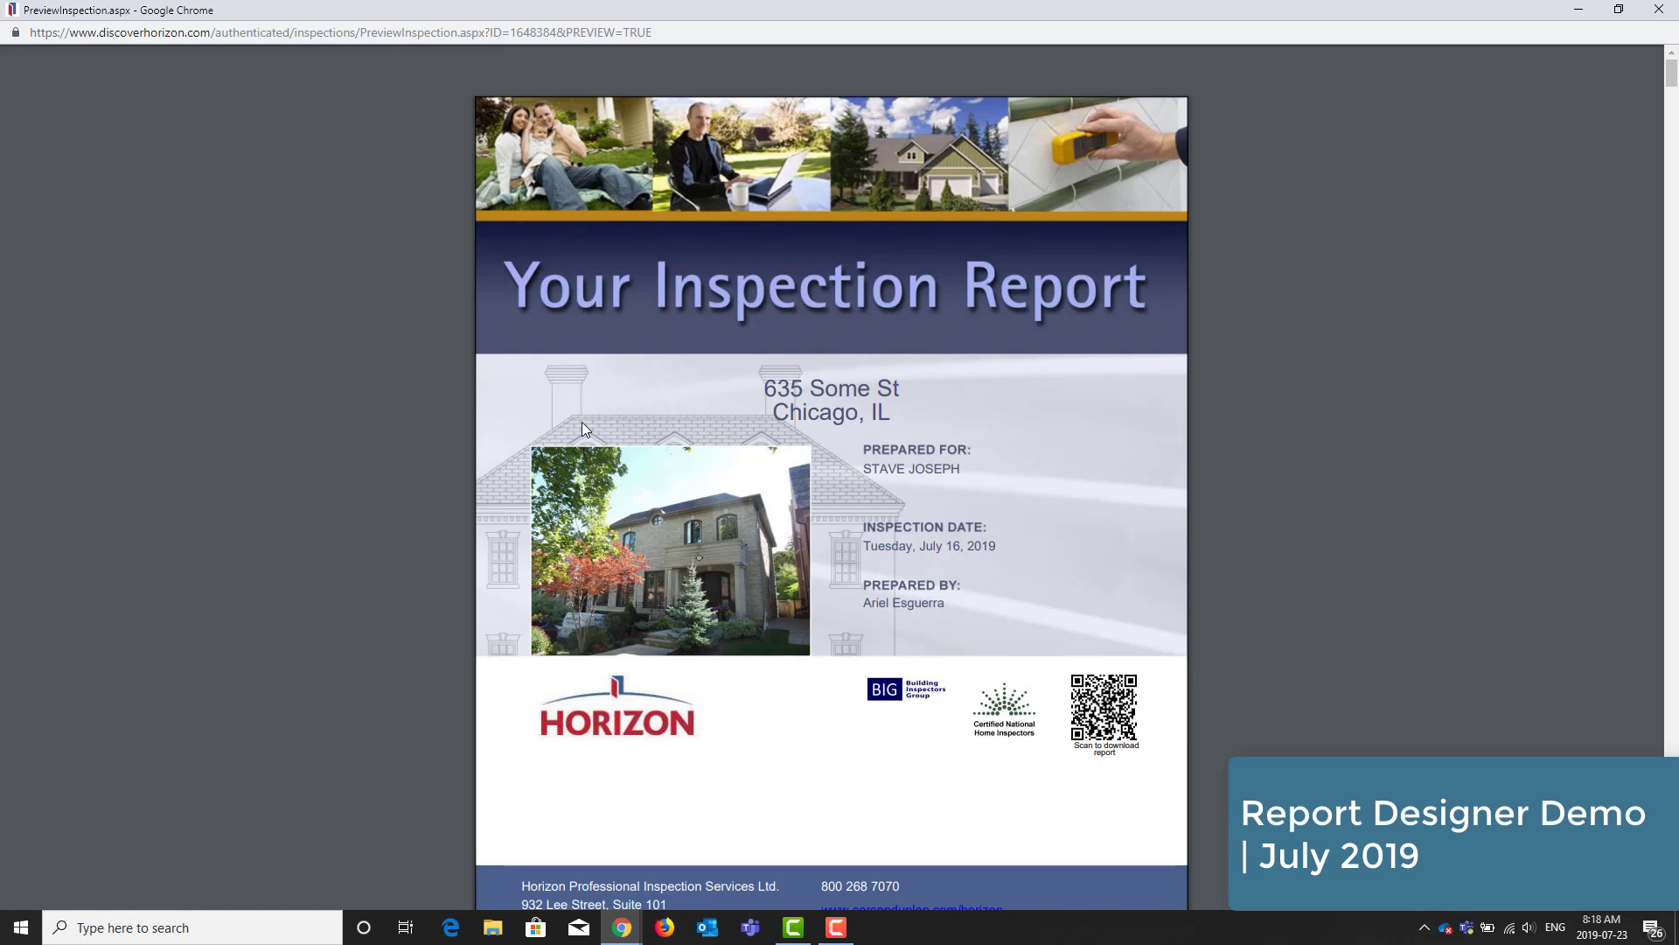
mouse_move(932, 468)
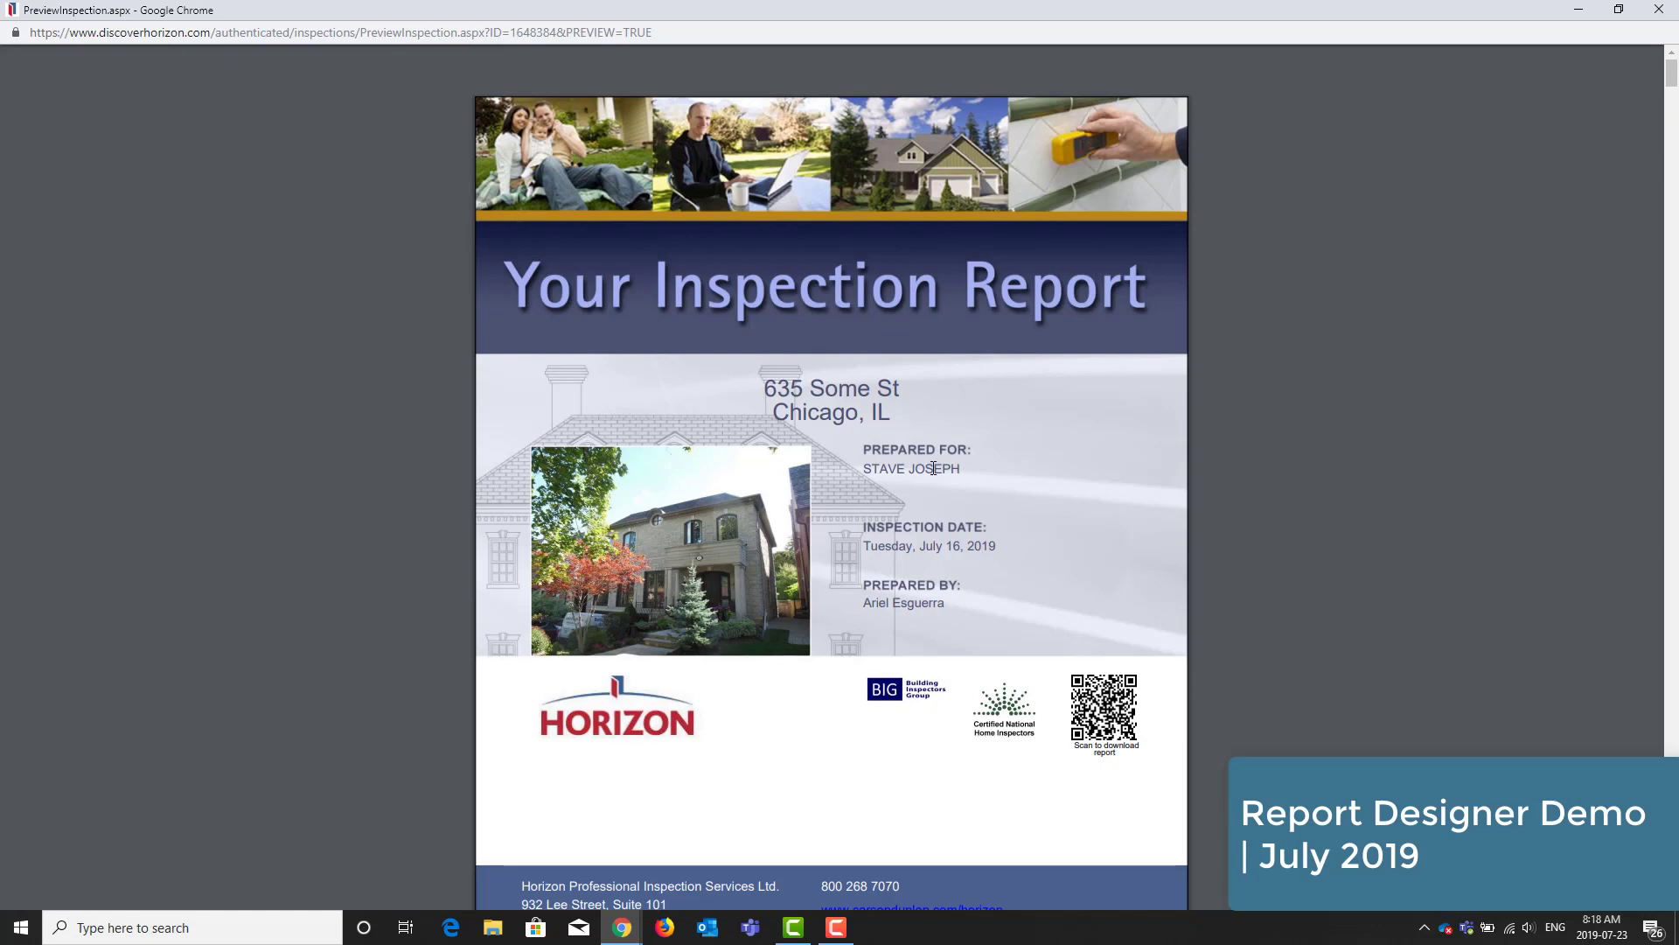
scroll("down", 3)
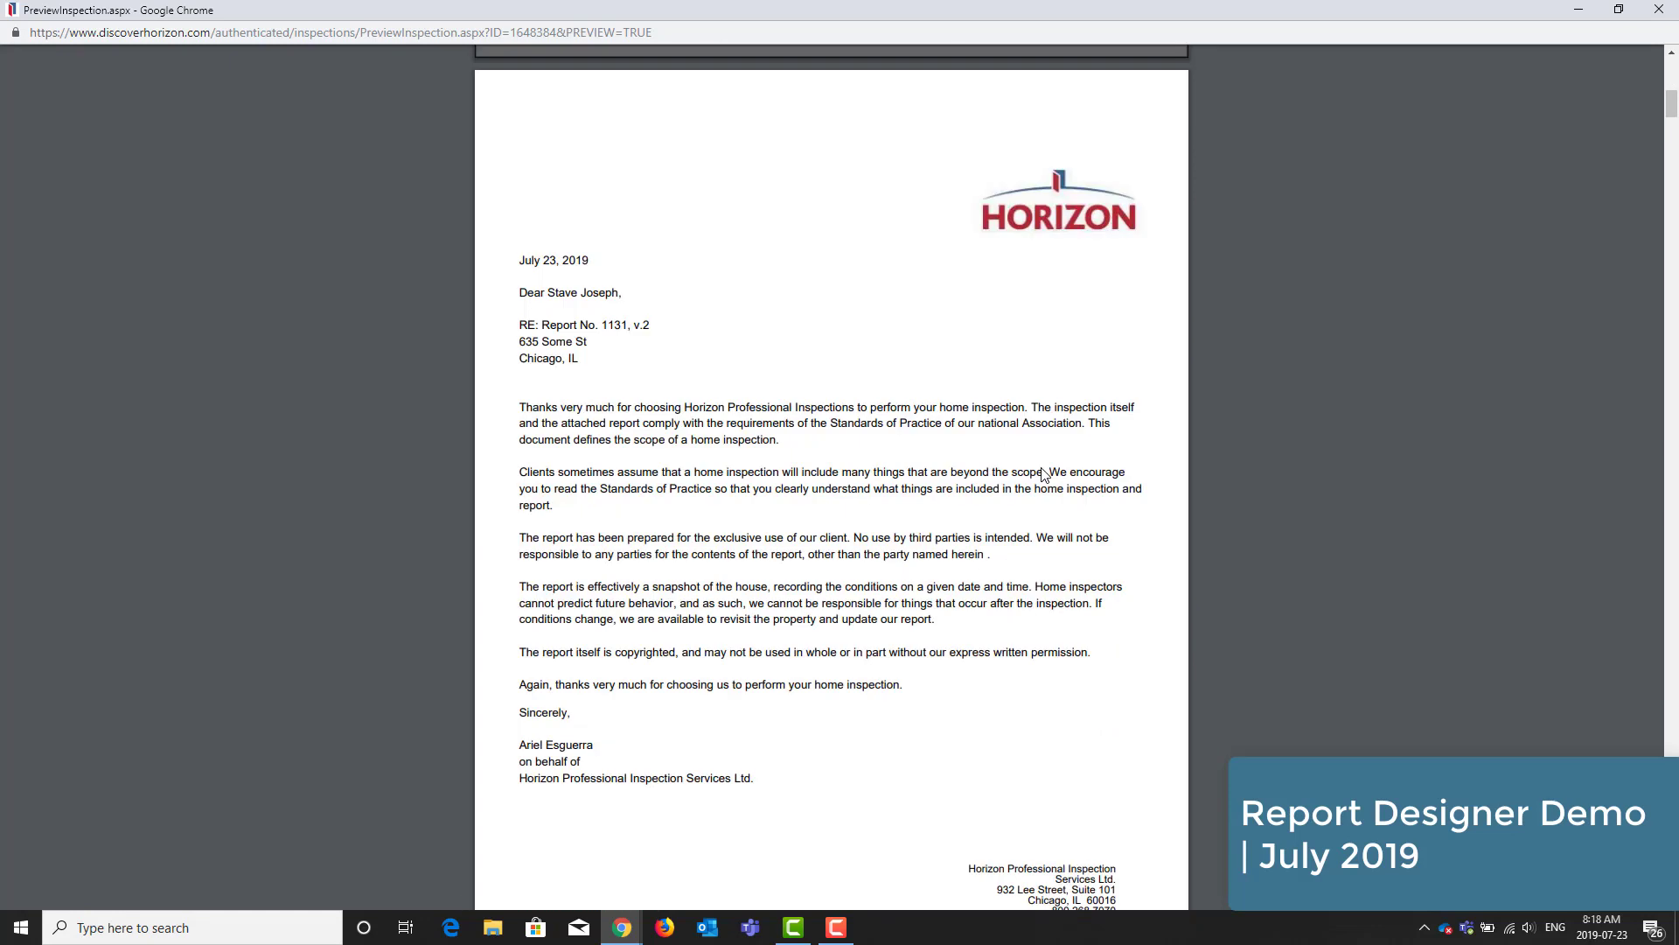
scroll("down", 3)
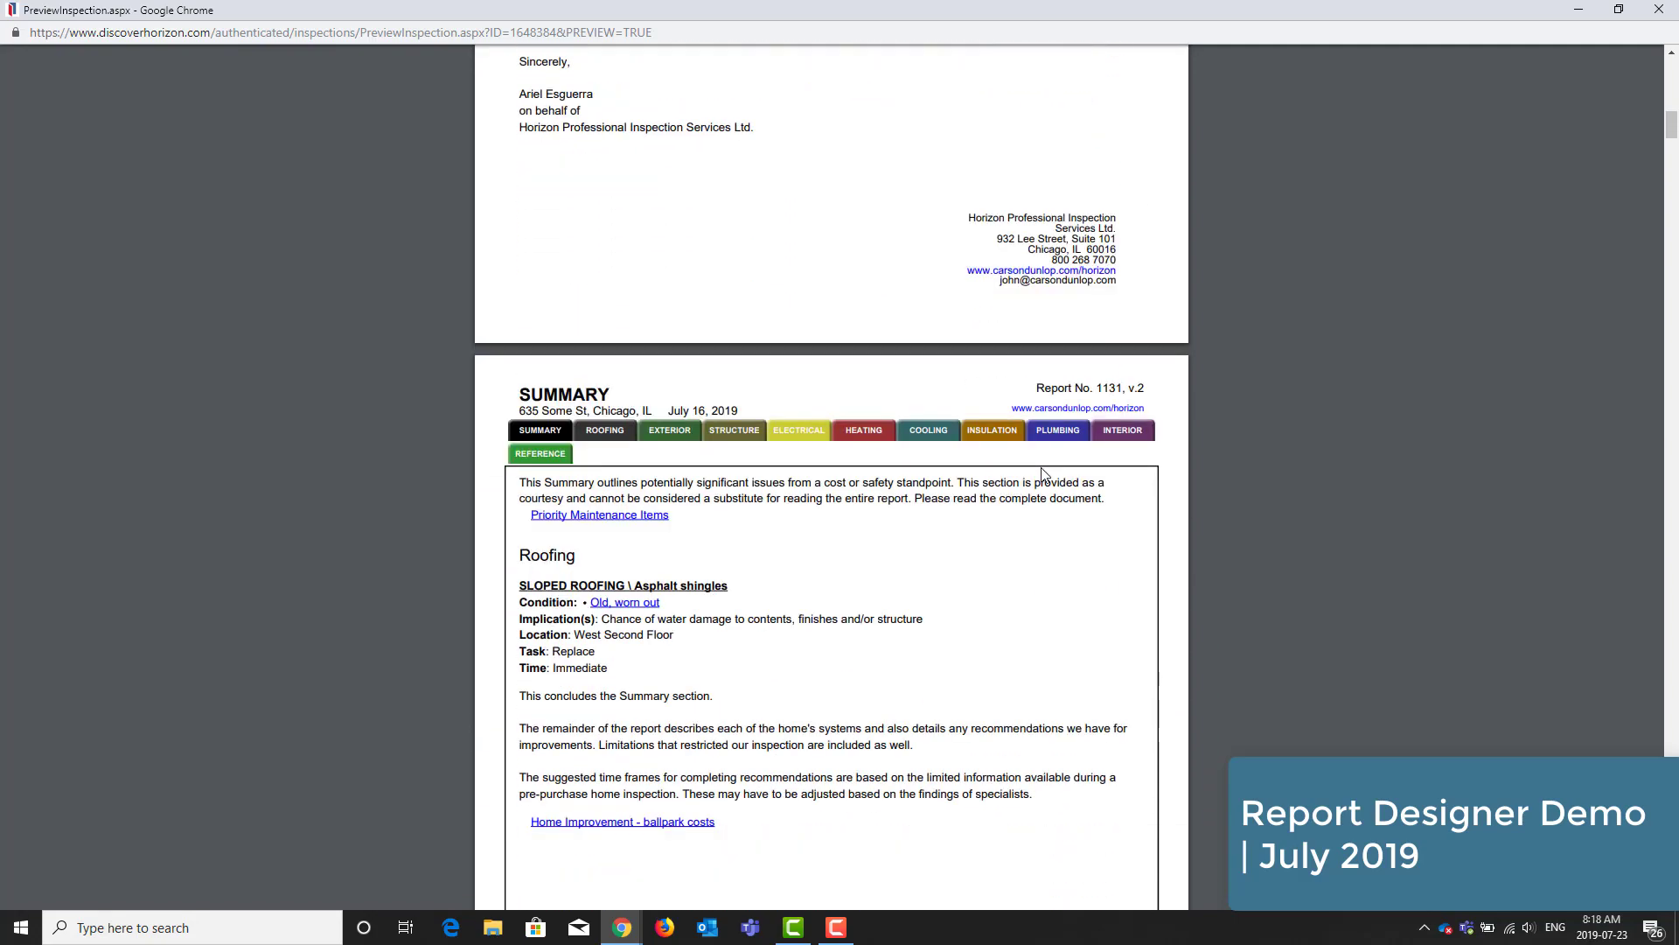
scroll("down", 3)
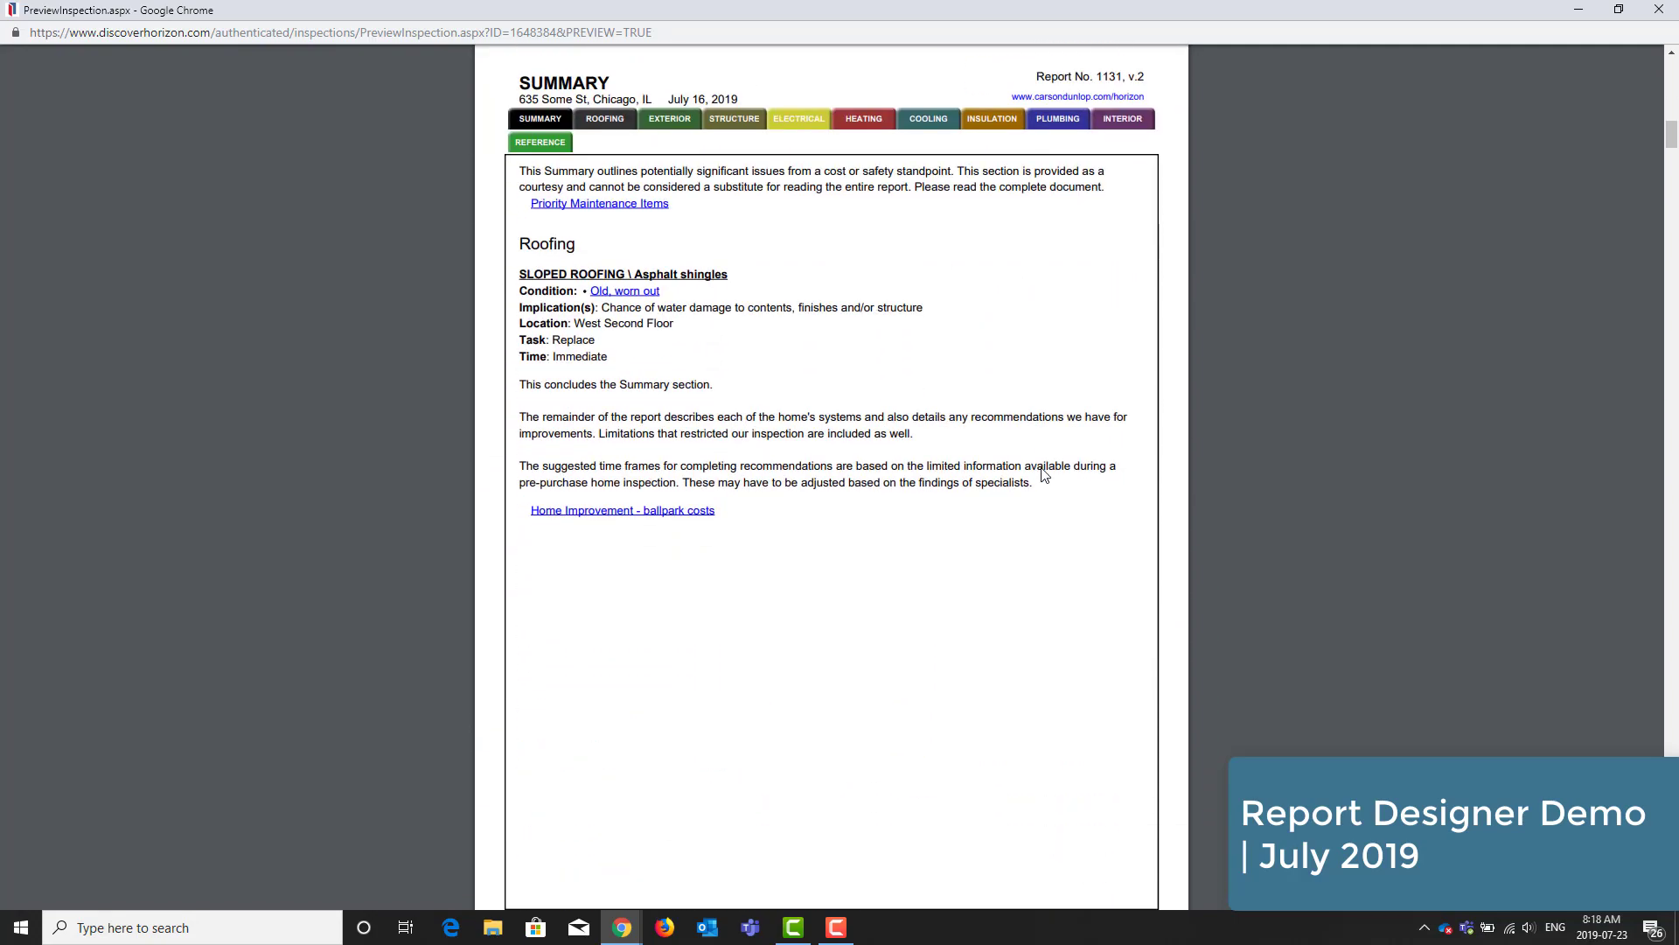
left_click(604, 118)
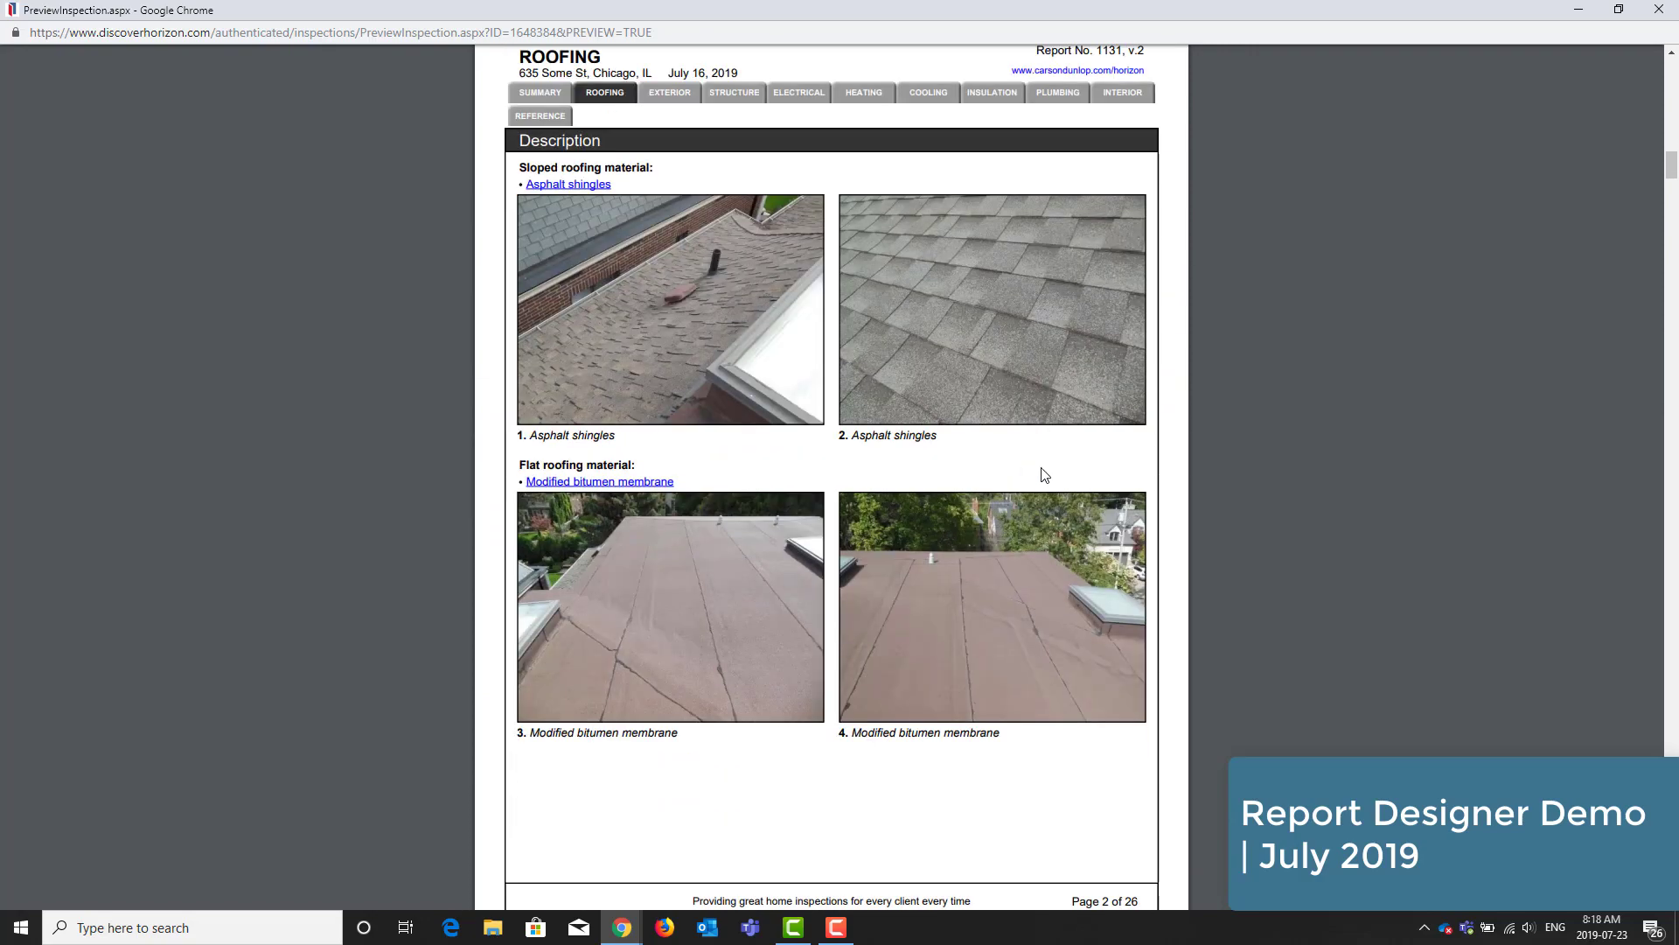
scroll("down", 3)
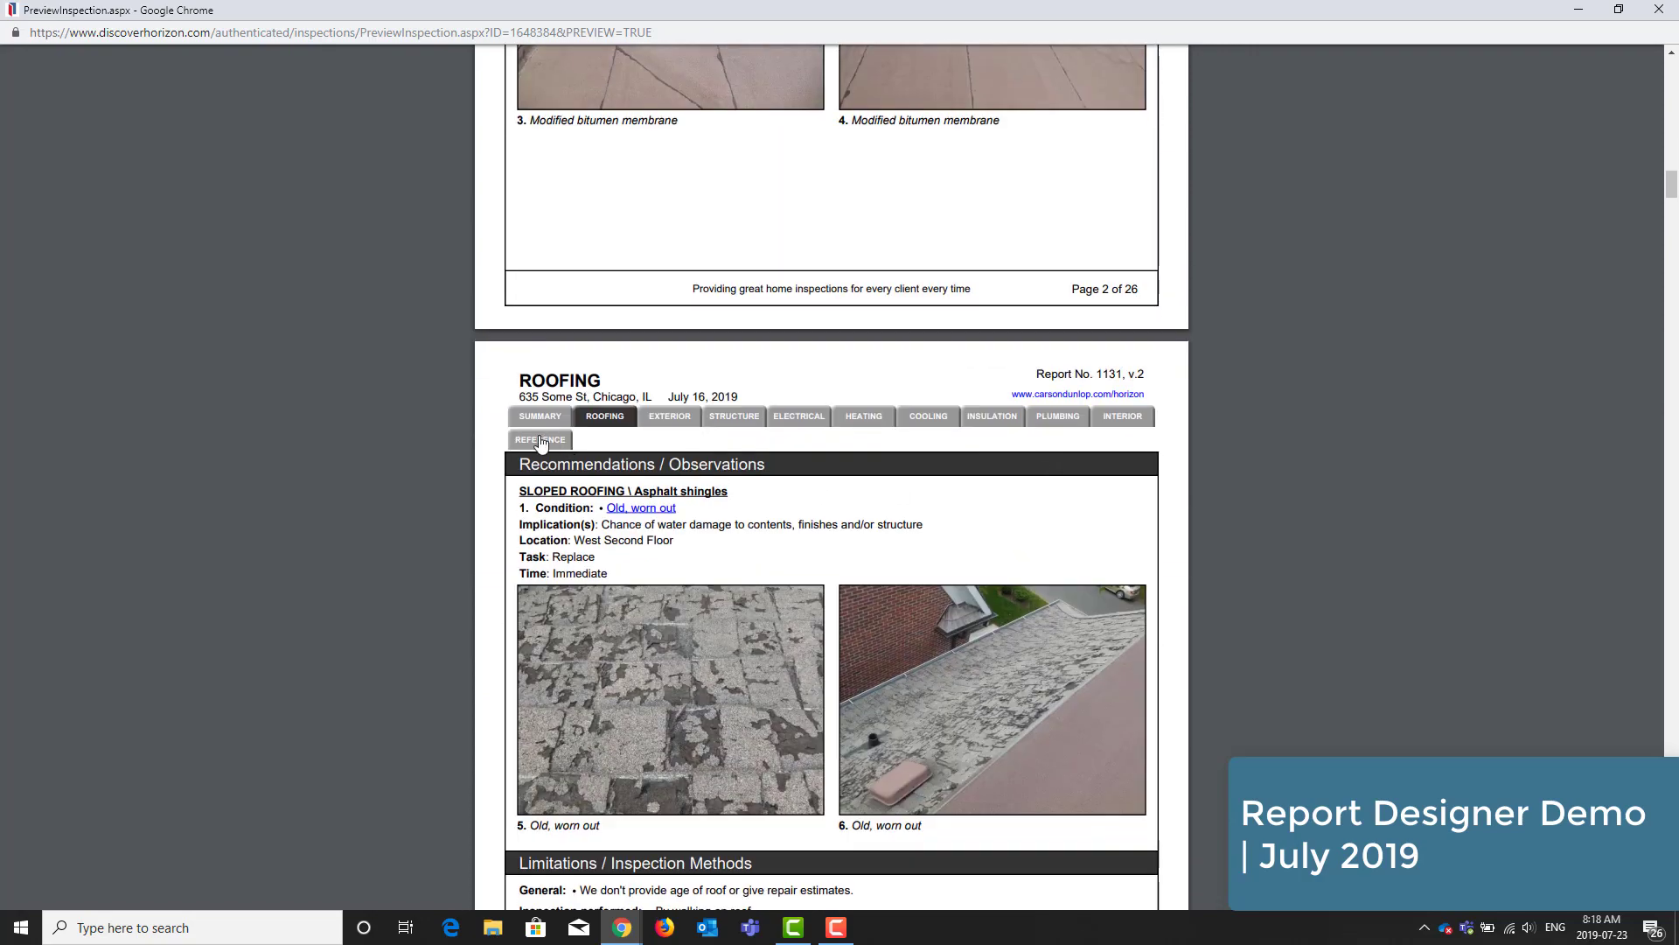
left_click(540, 440)
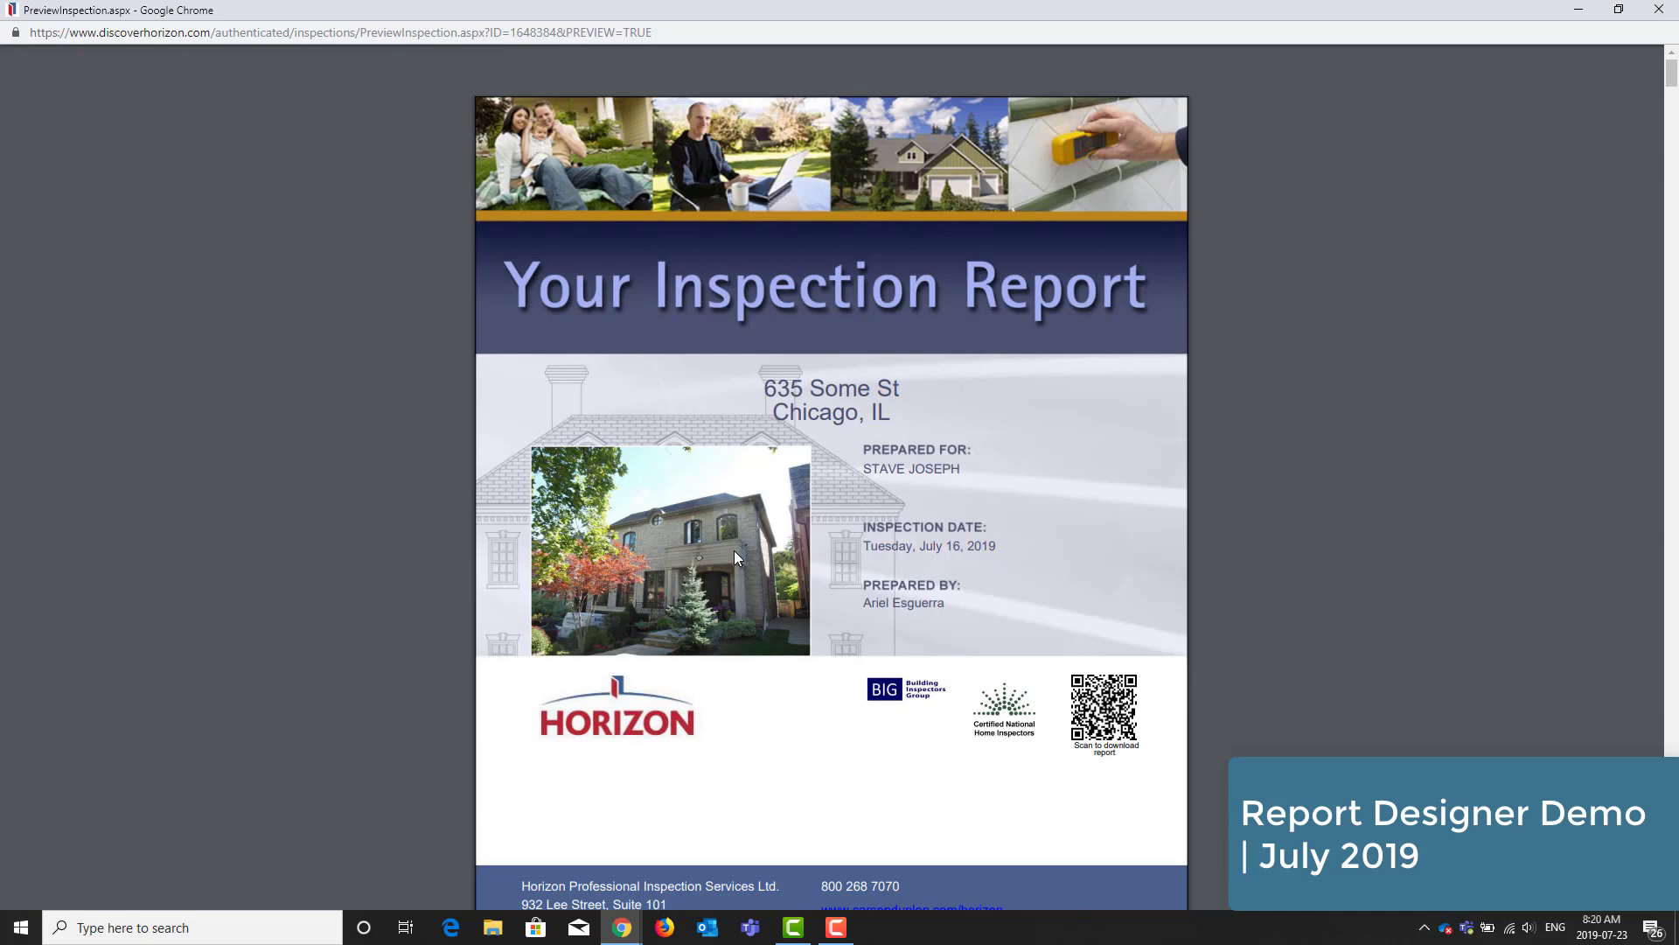
- Scroll the report preview, then return to the Roofing description editor
scroll("down", 3)
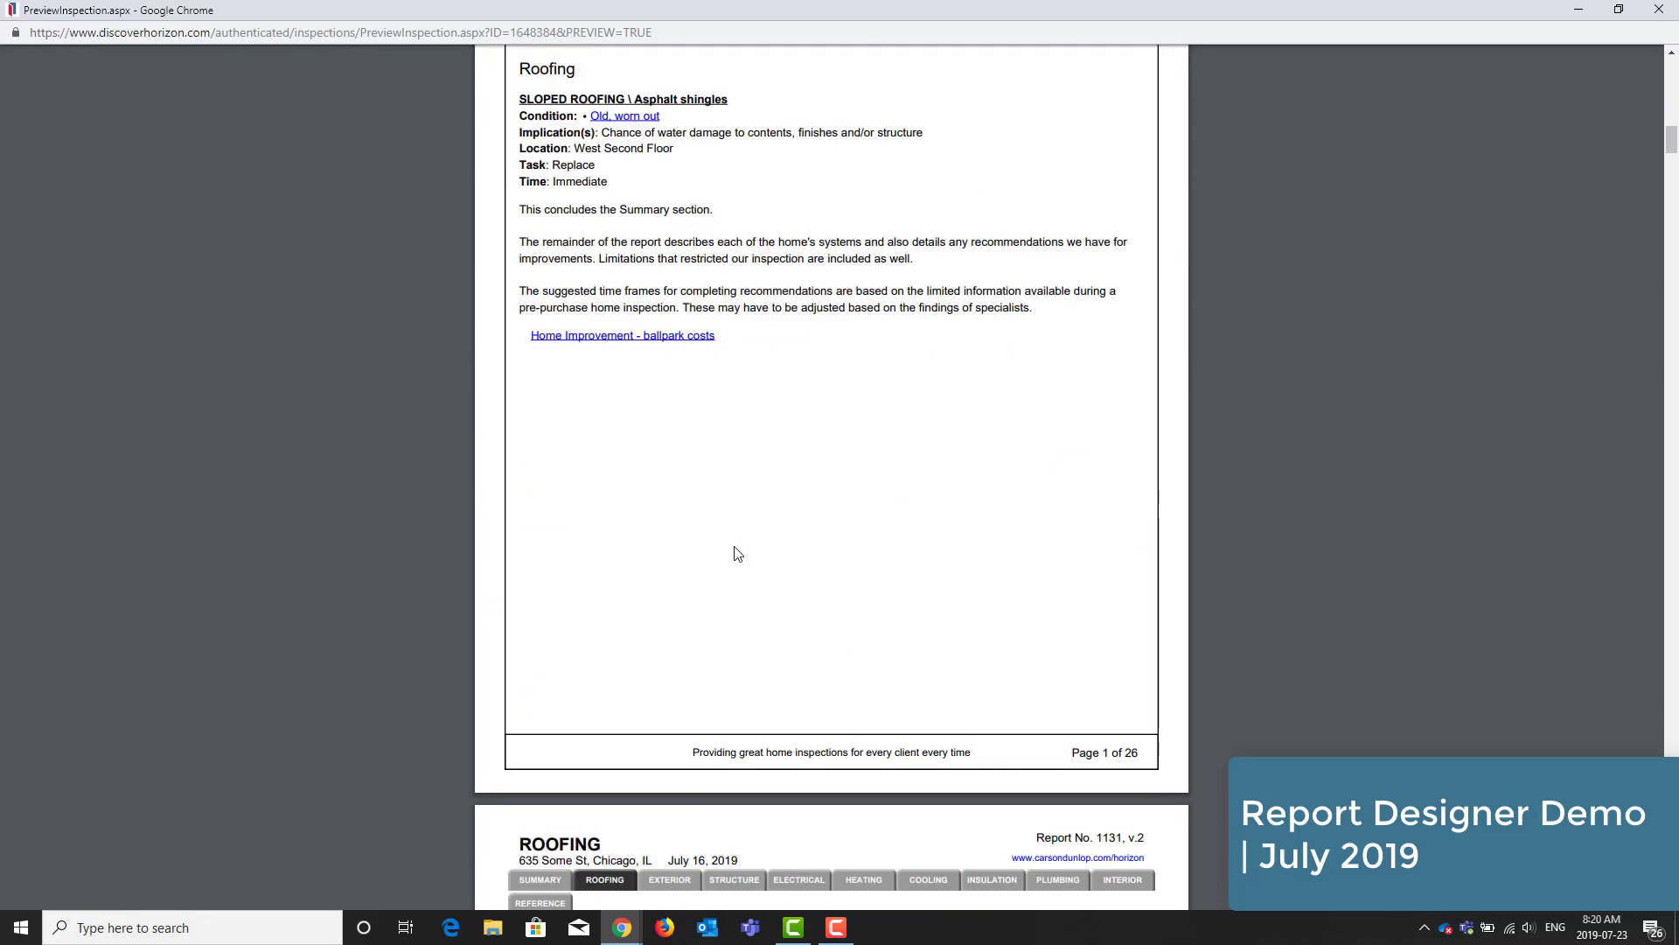
scroll("down", 3)
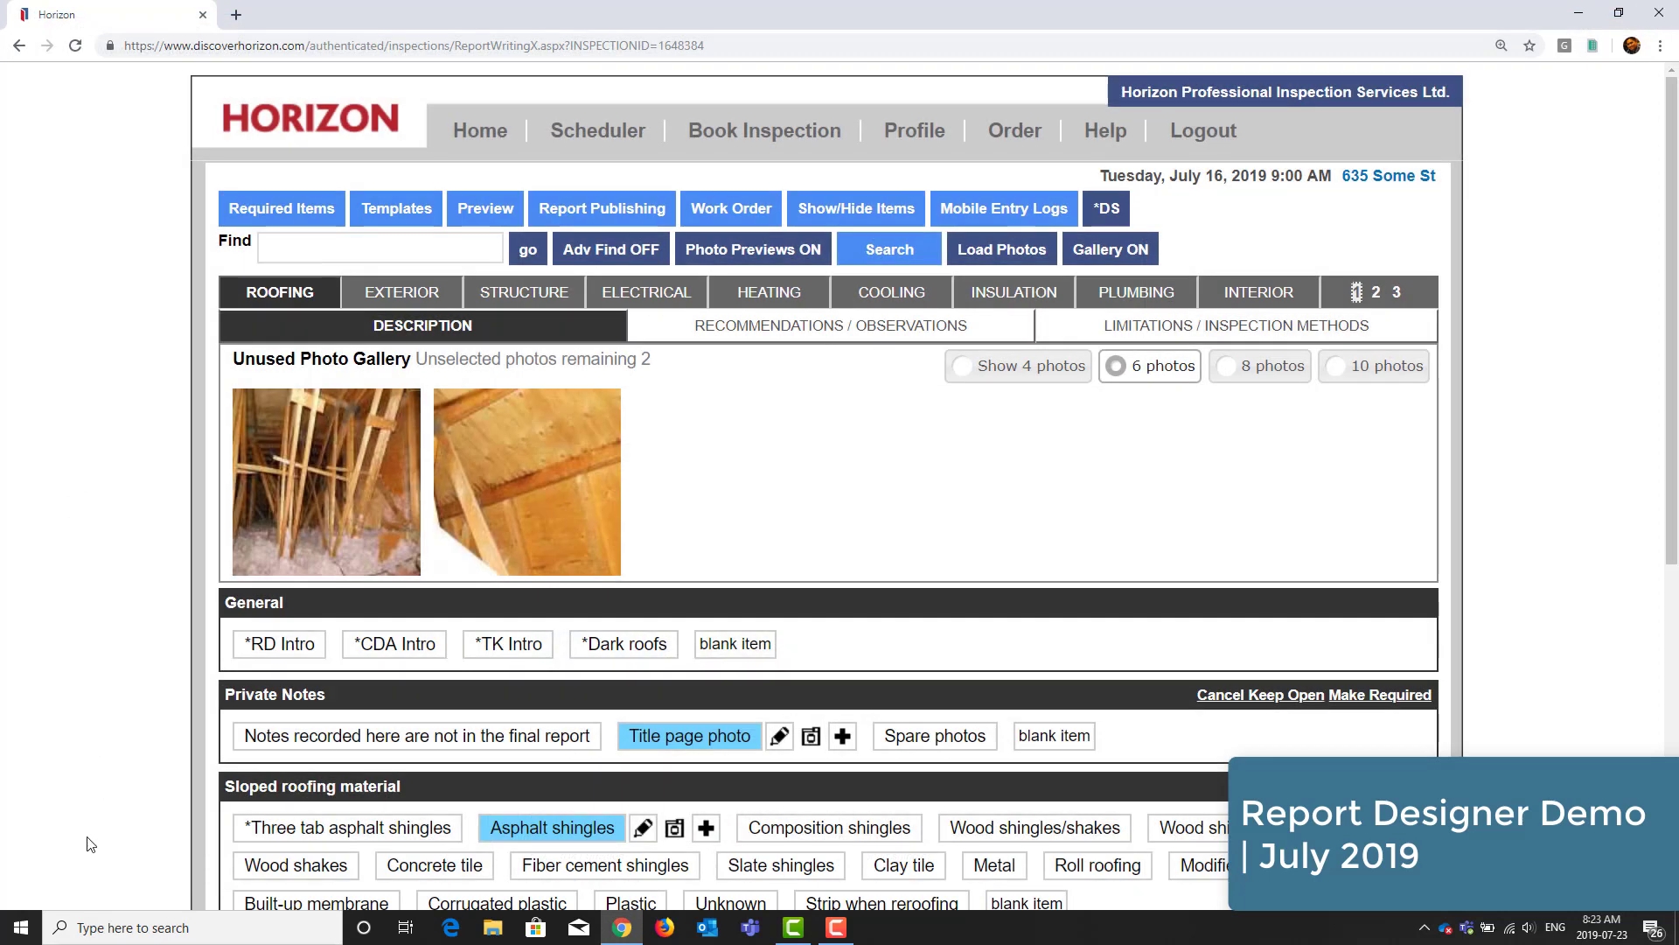
mouse_move(293, 14)
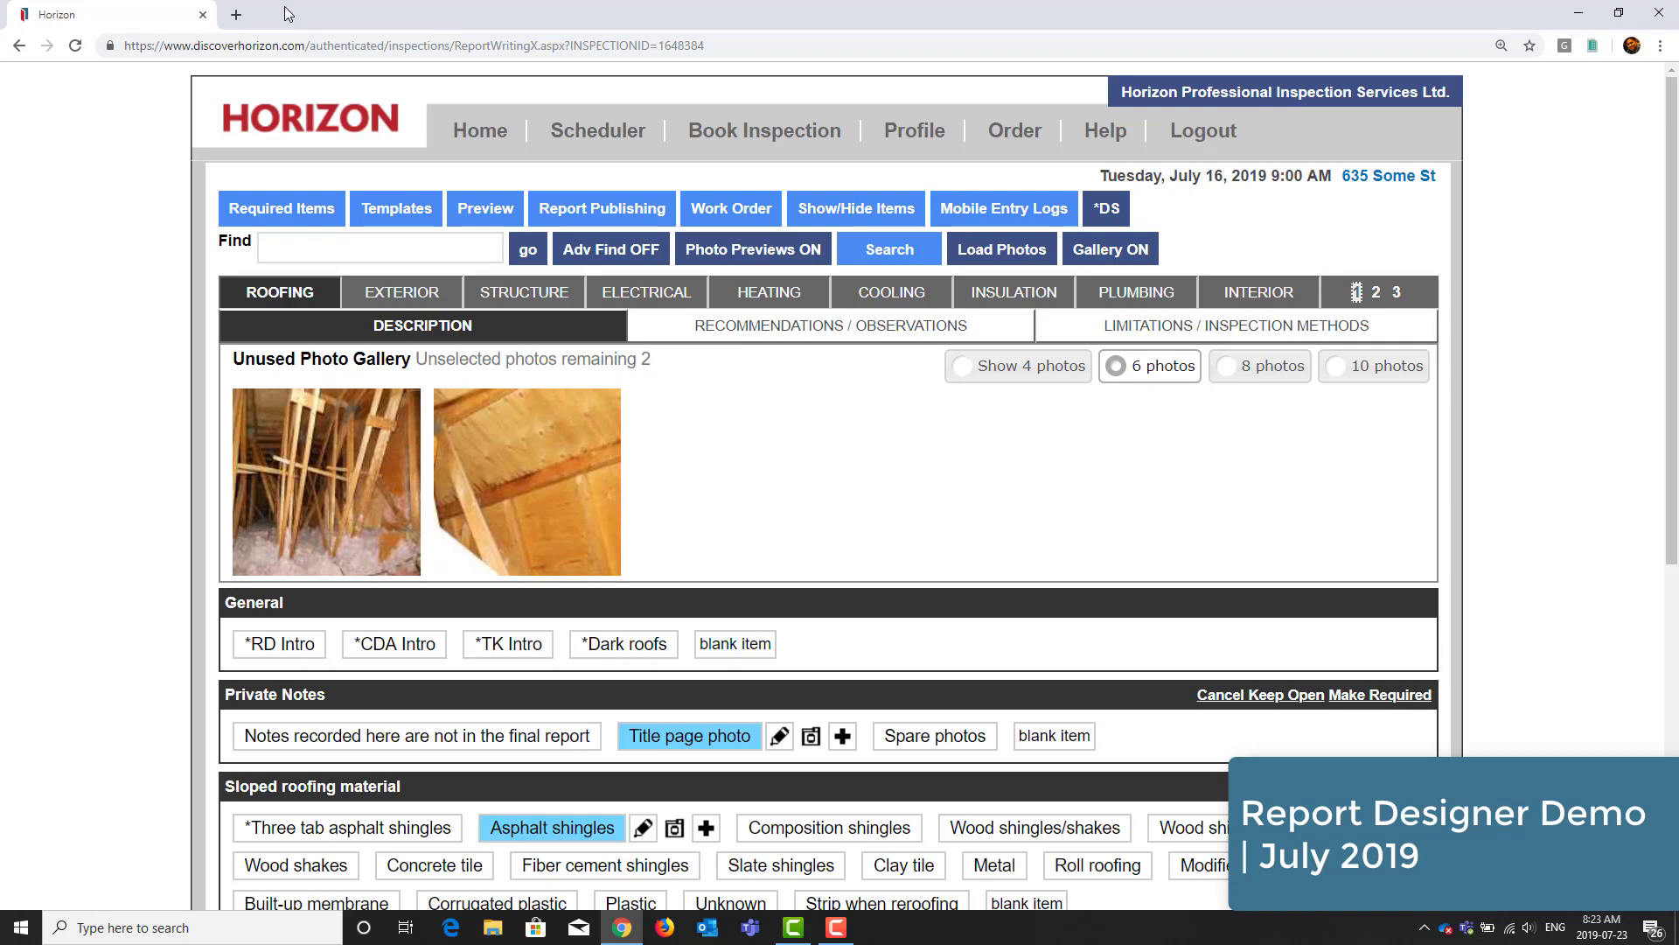
- Launch Microsoft Store from the Windows Start menu
left_click(17, 927)
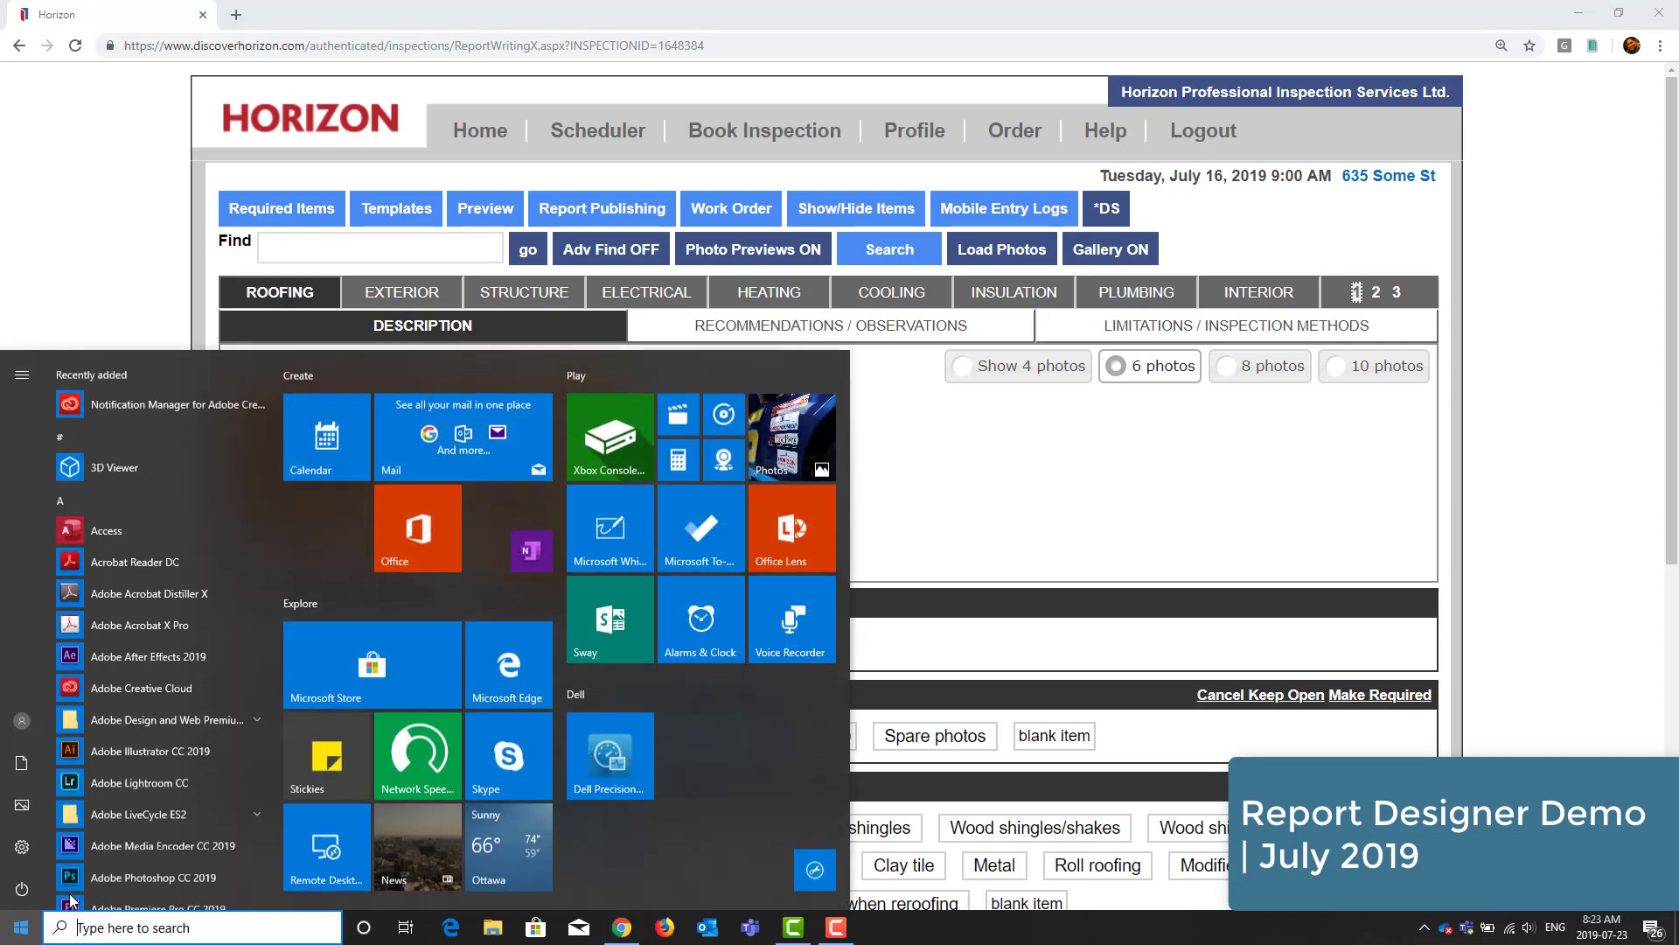
left_click(370, 664)
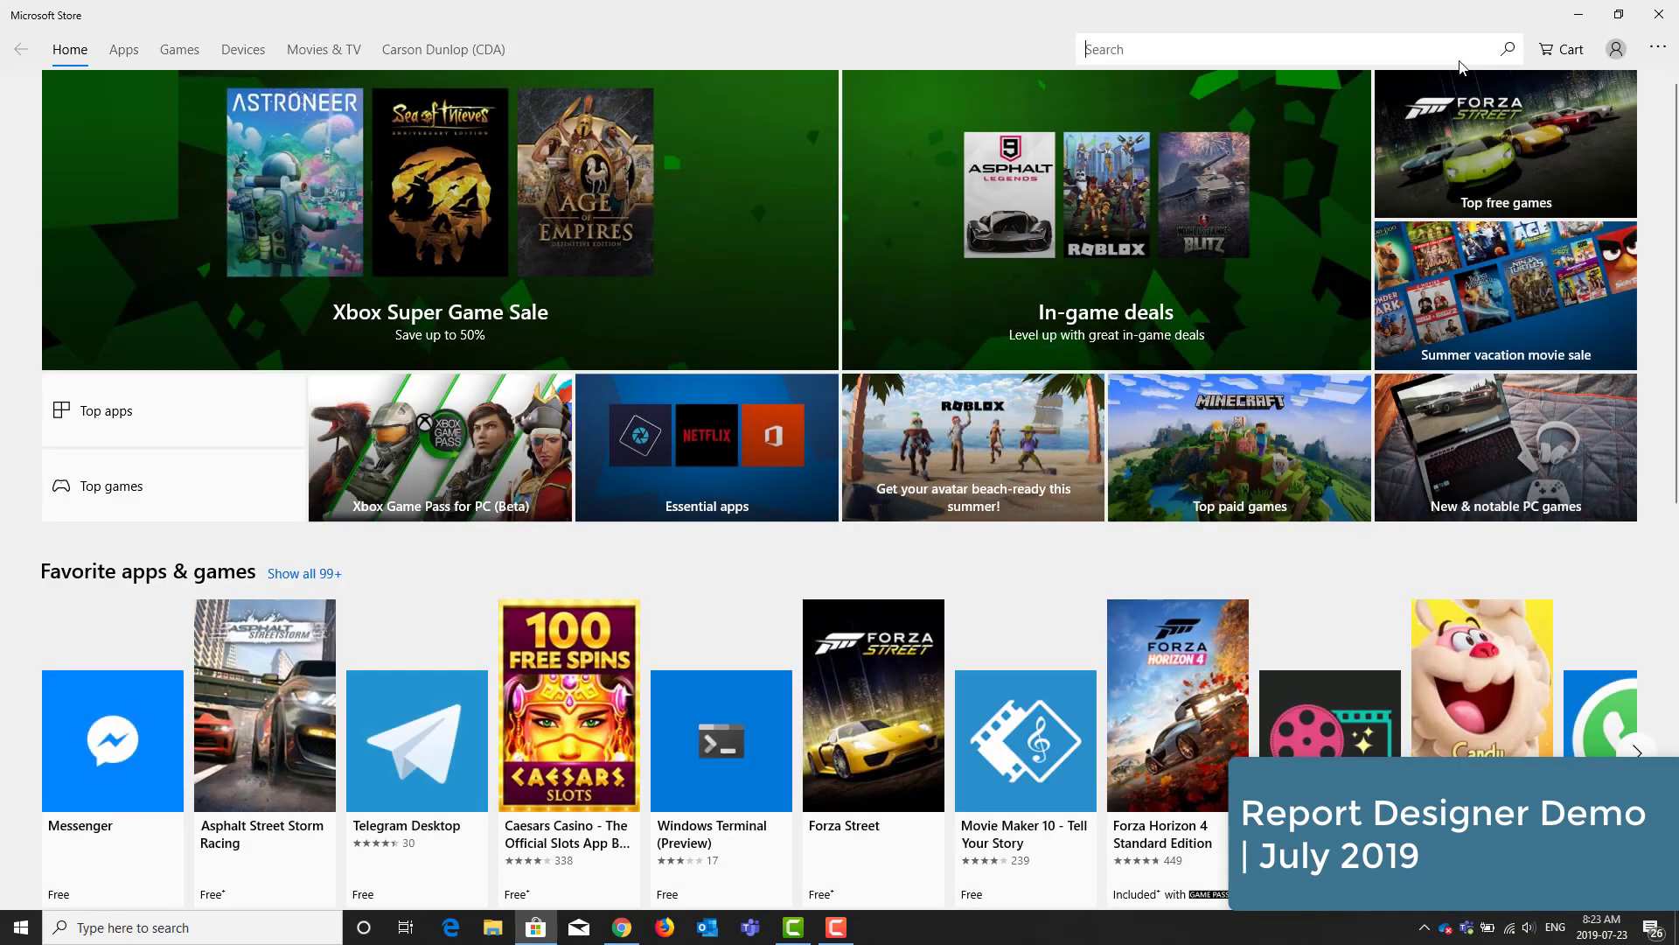
- Search the Store for 'horizon docx to' and open the Horizon DocX to PDF Converter page
type("o")
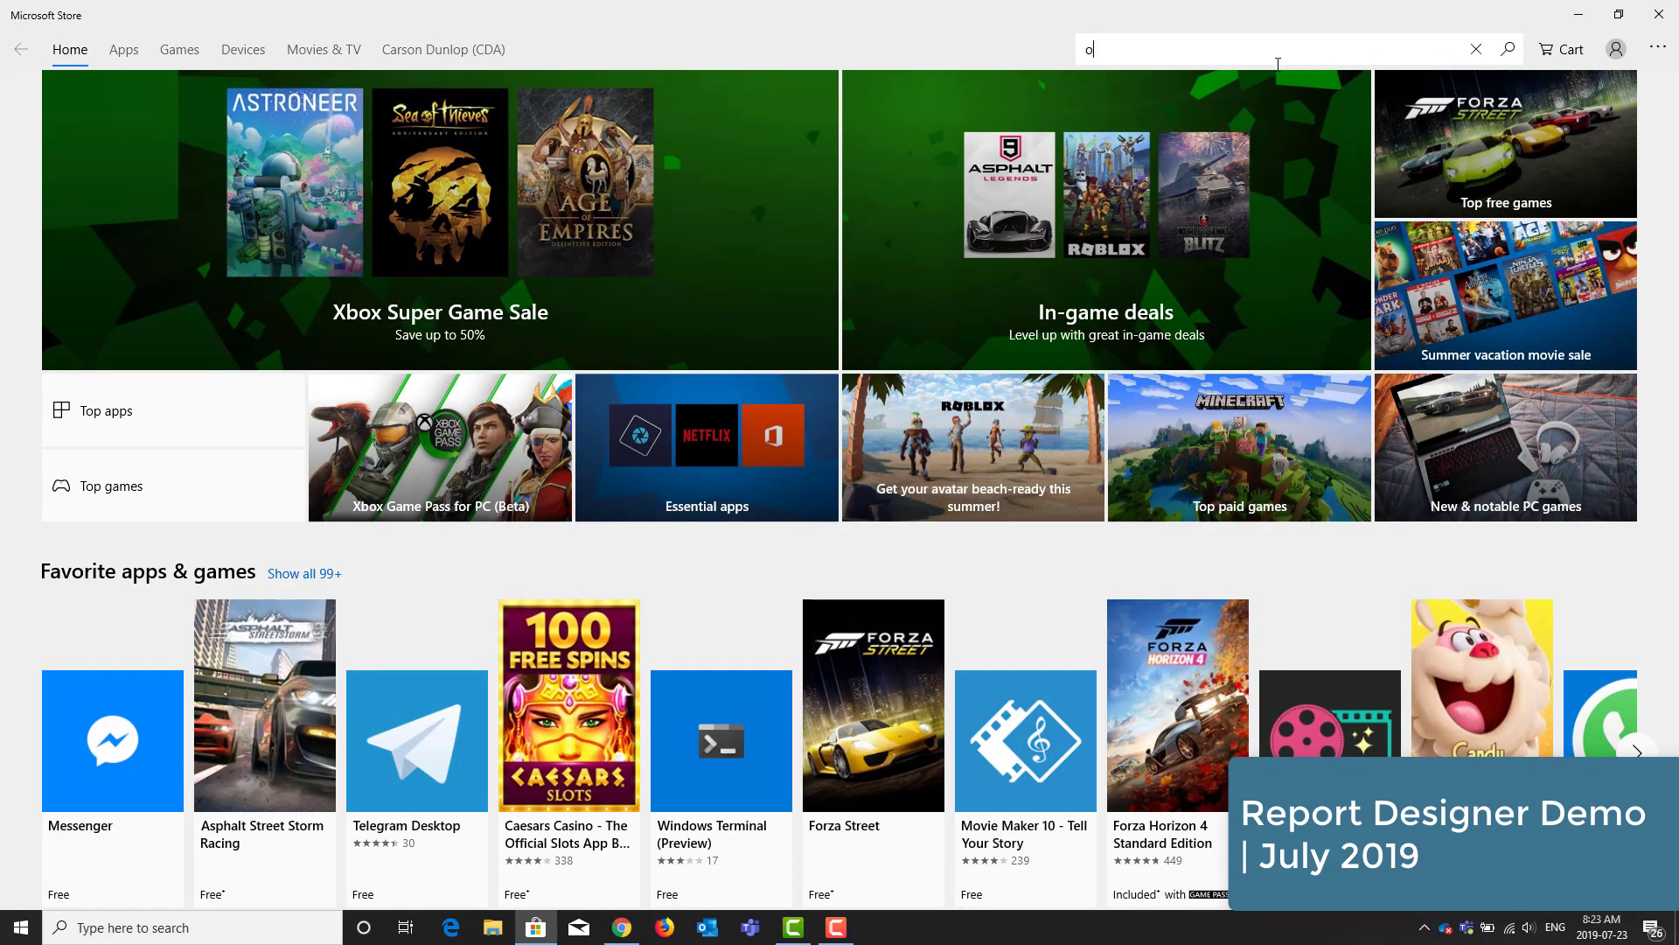
type("horizon docx to")
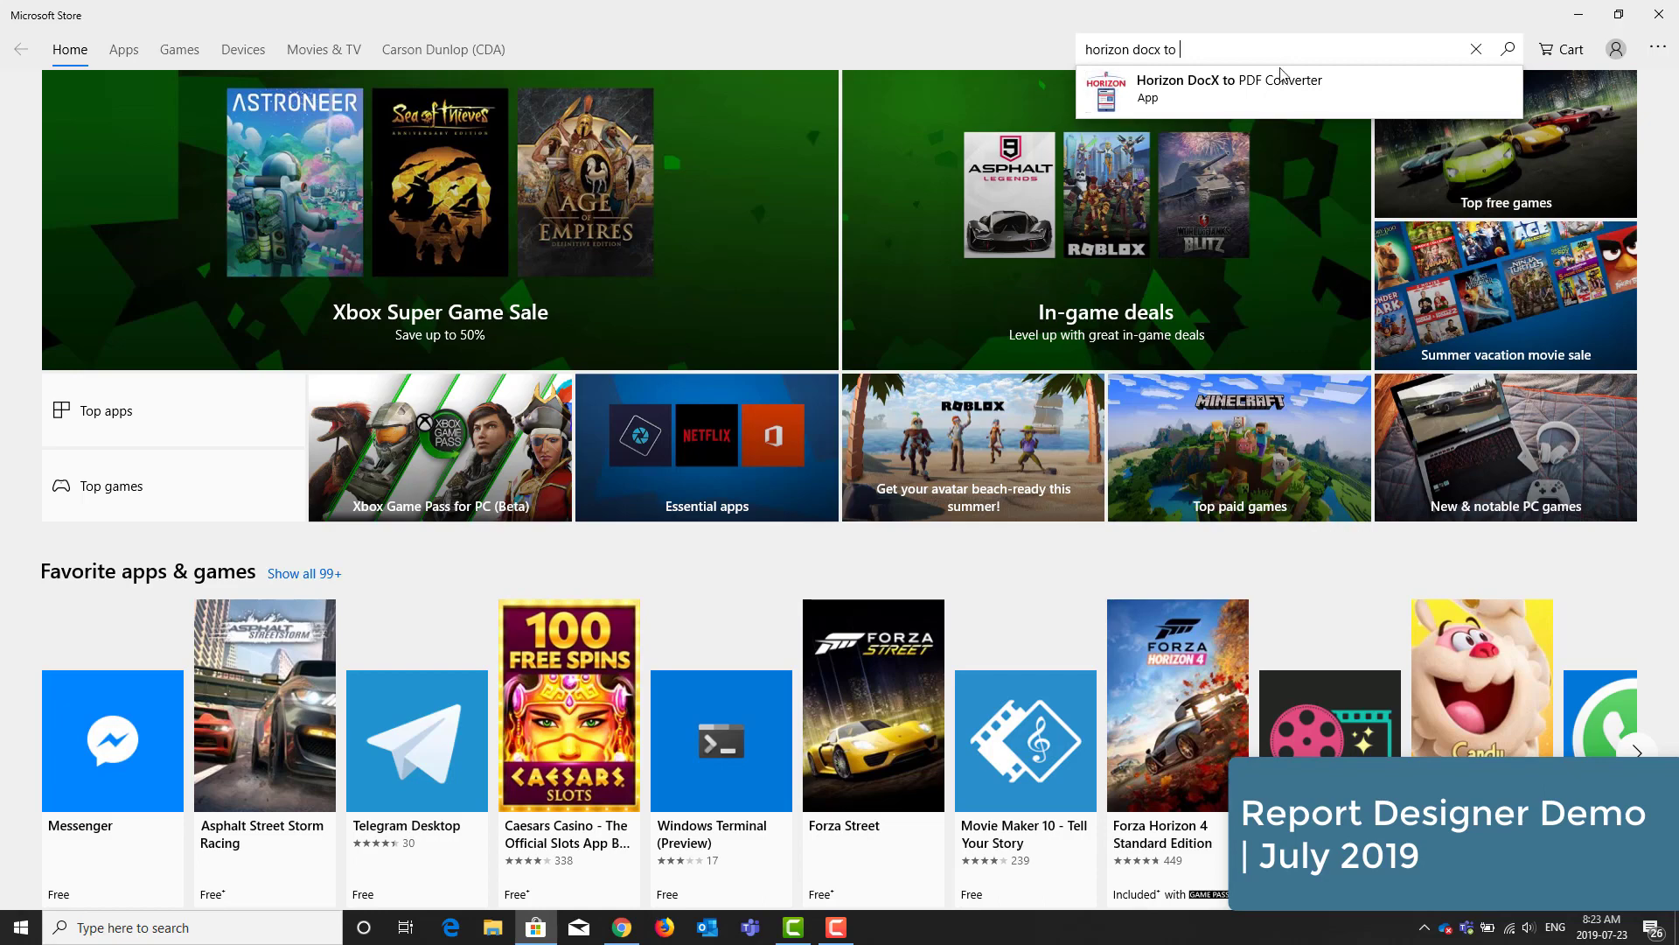
left_click(1229, 87)
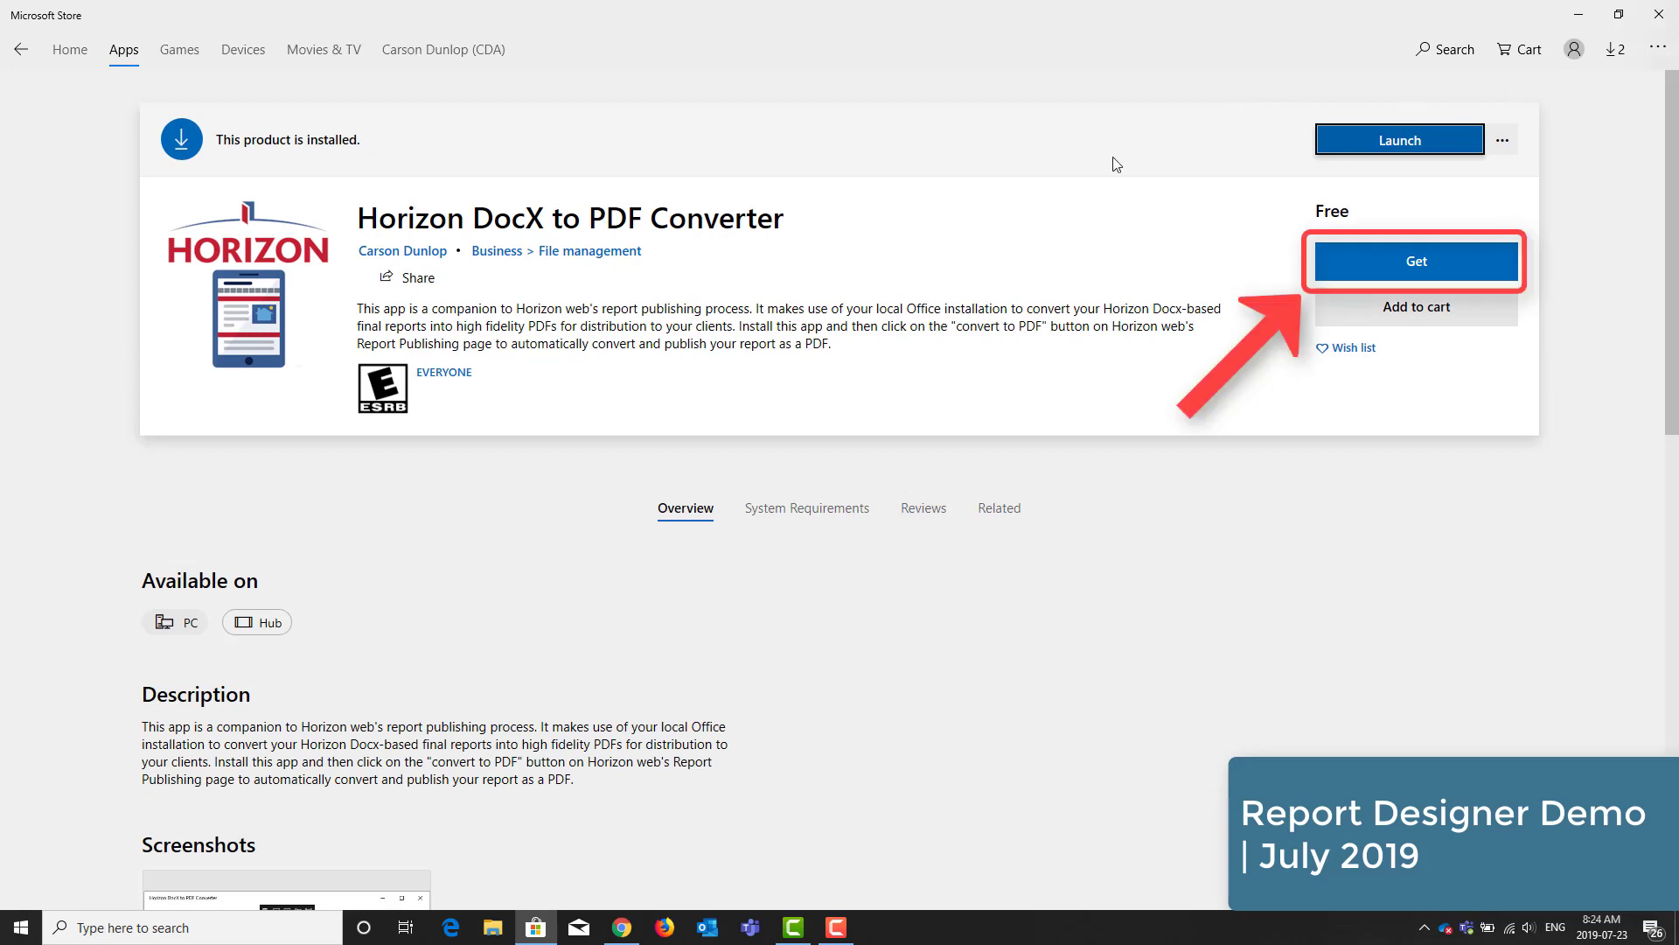
mouse_move(1109, 210)
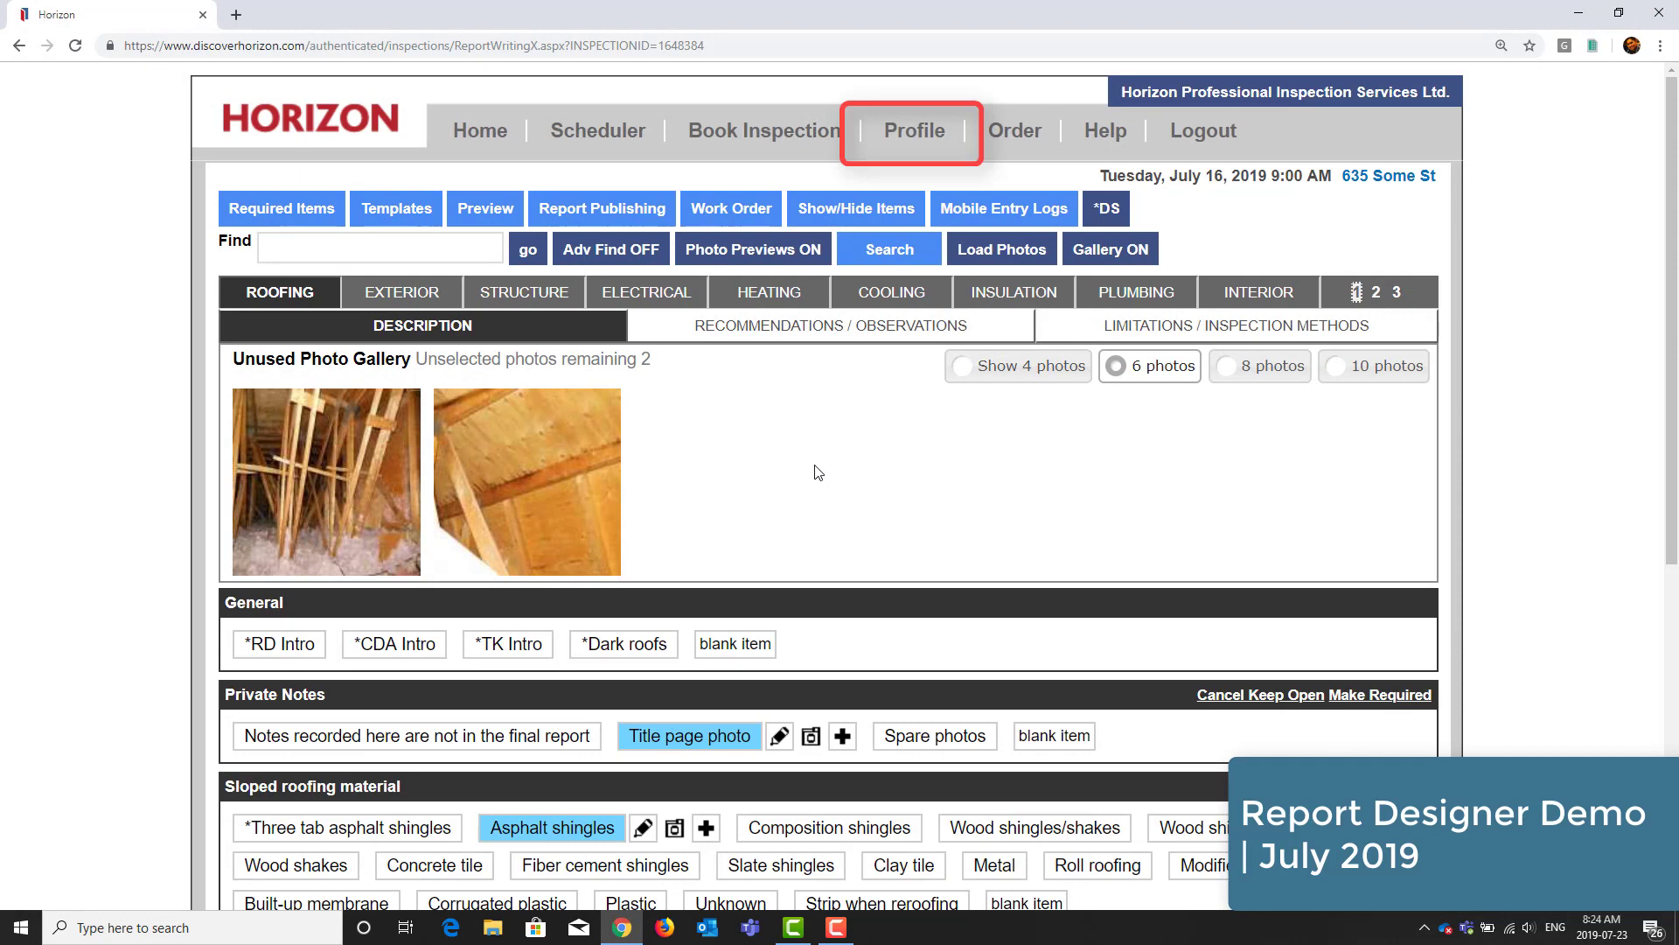
mouse_move(919, 317)
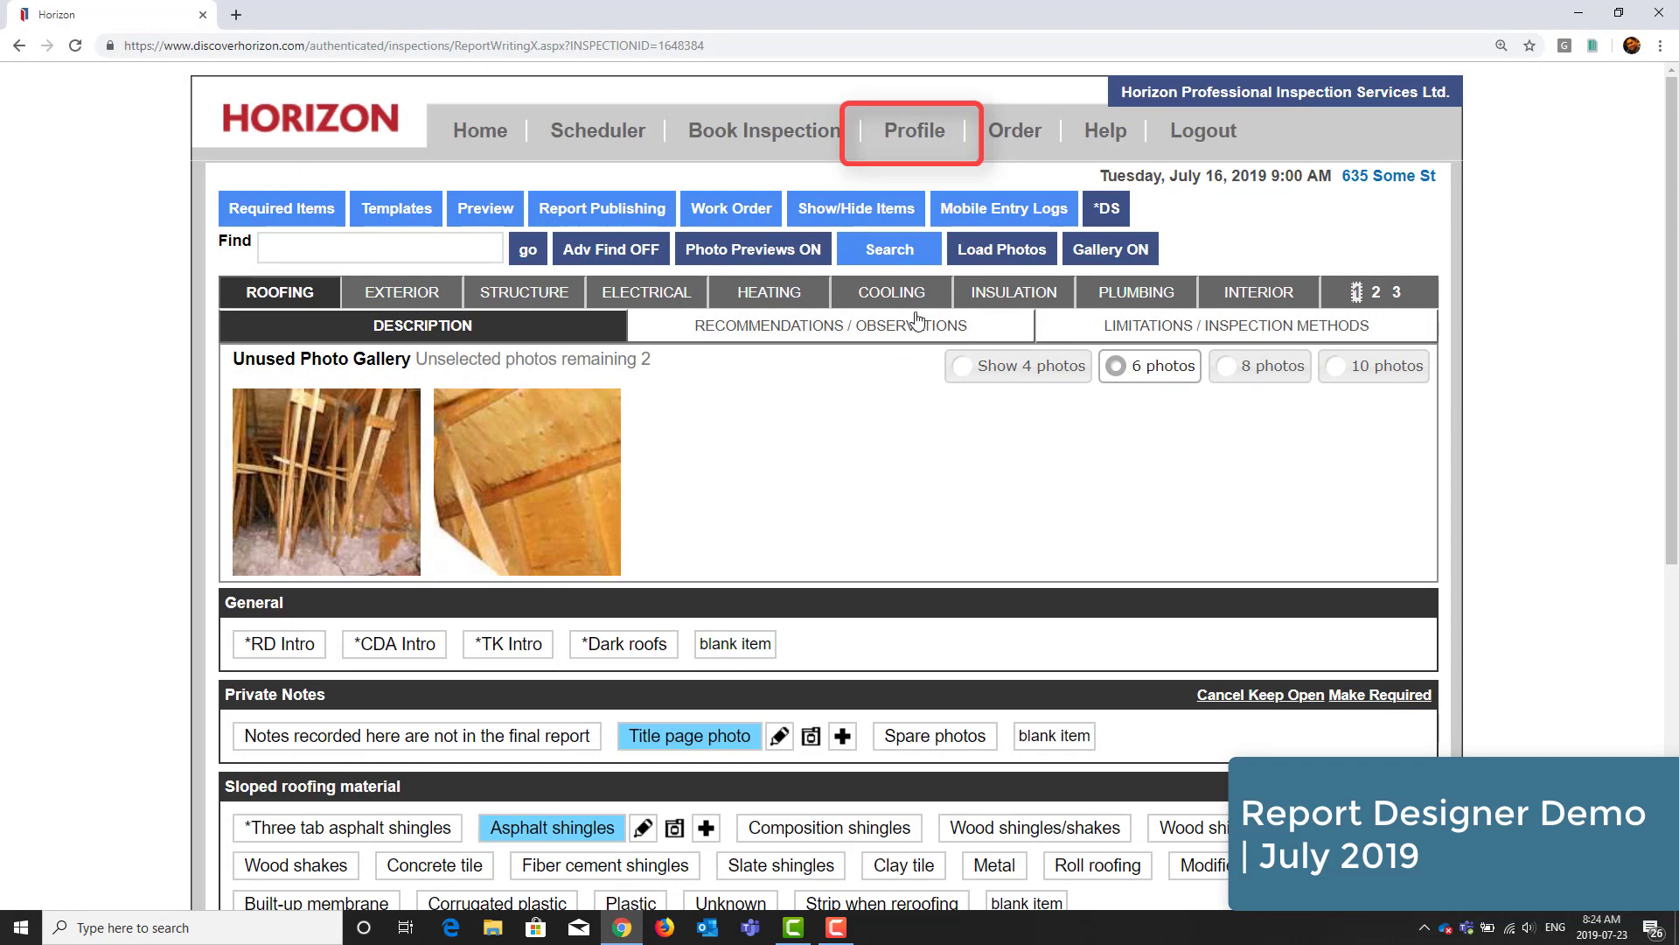
mouse_move(929, 130)
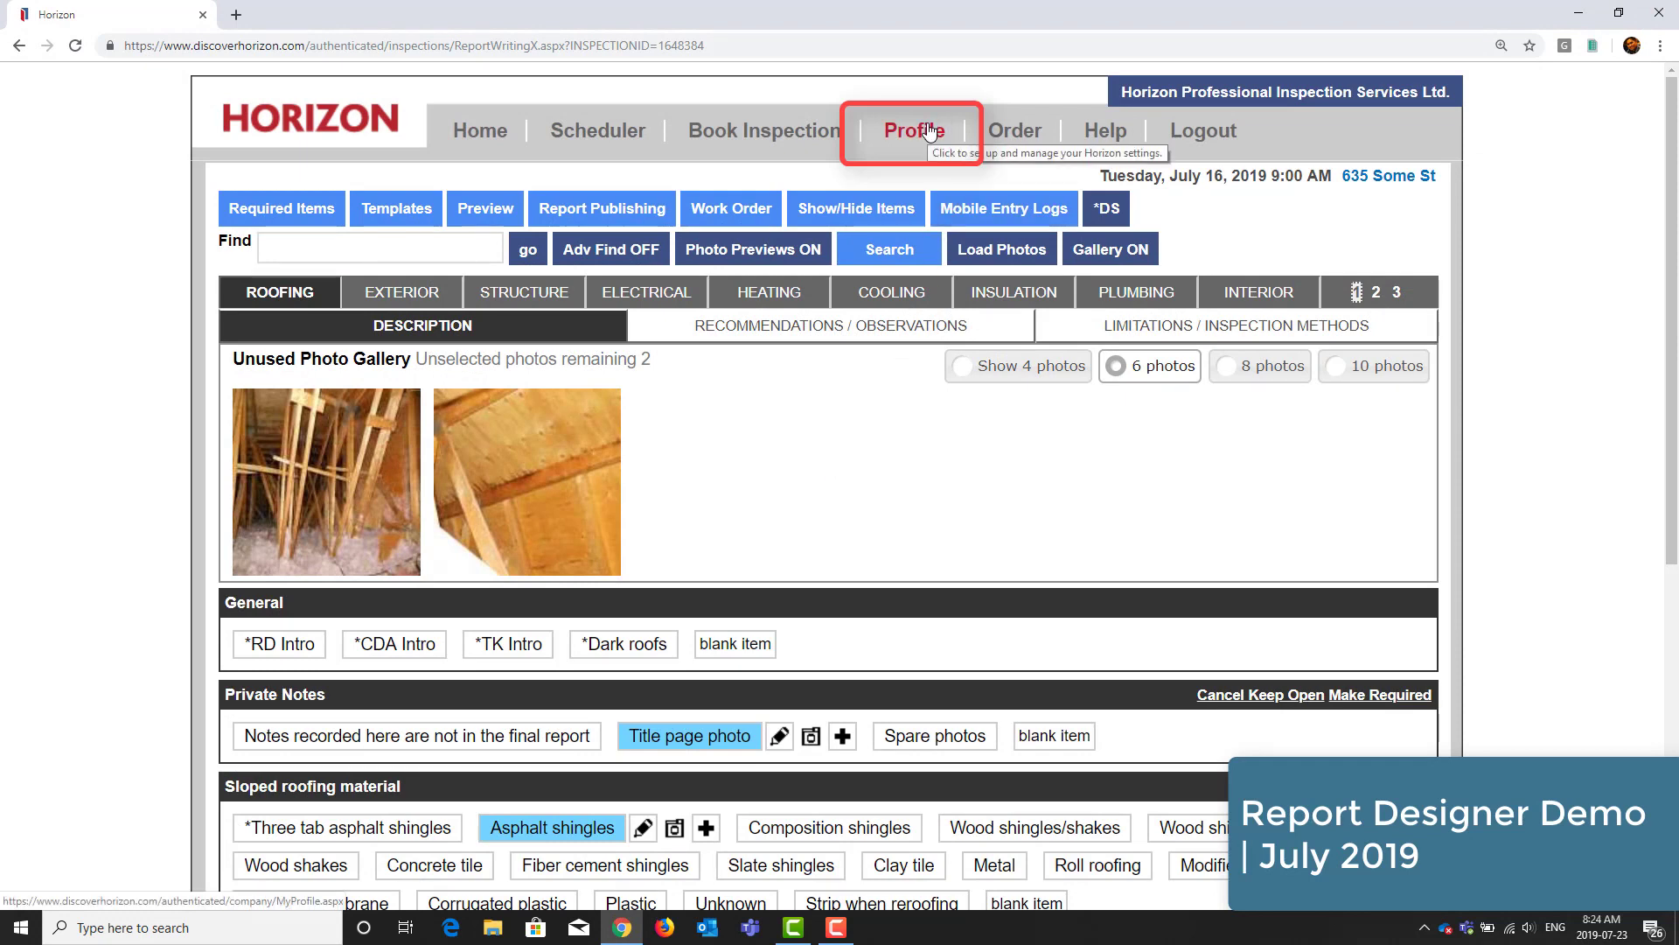
- Go from Profile to the Report Designer Config settings under Report Config
left_click(913, 129)
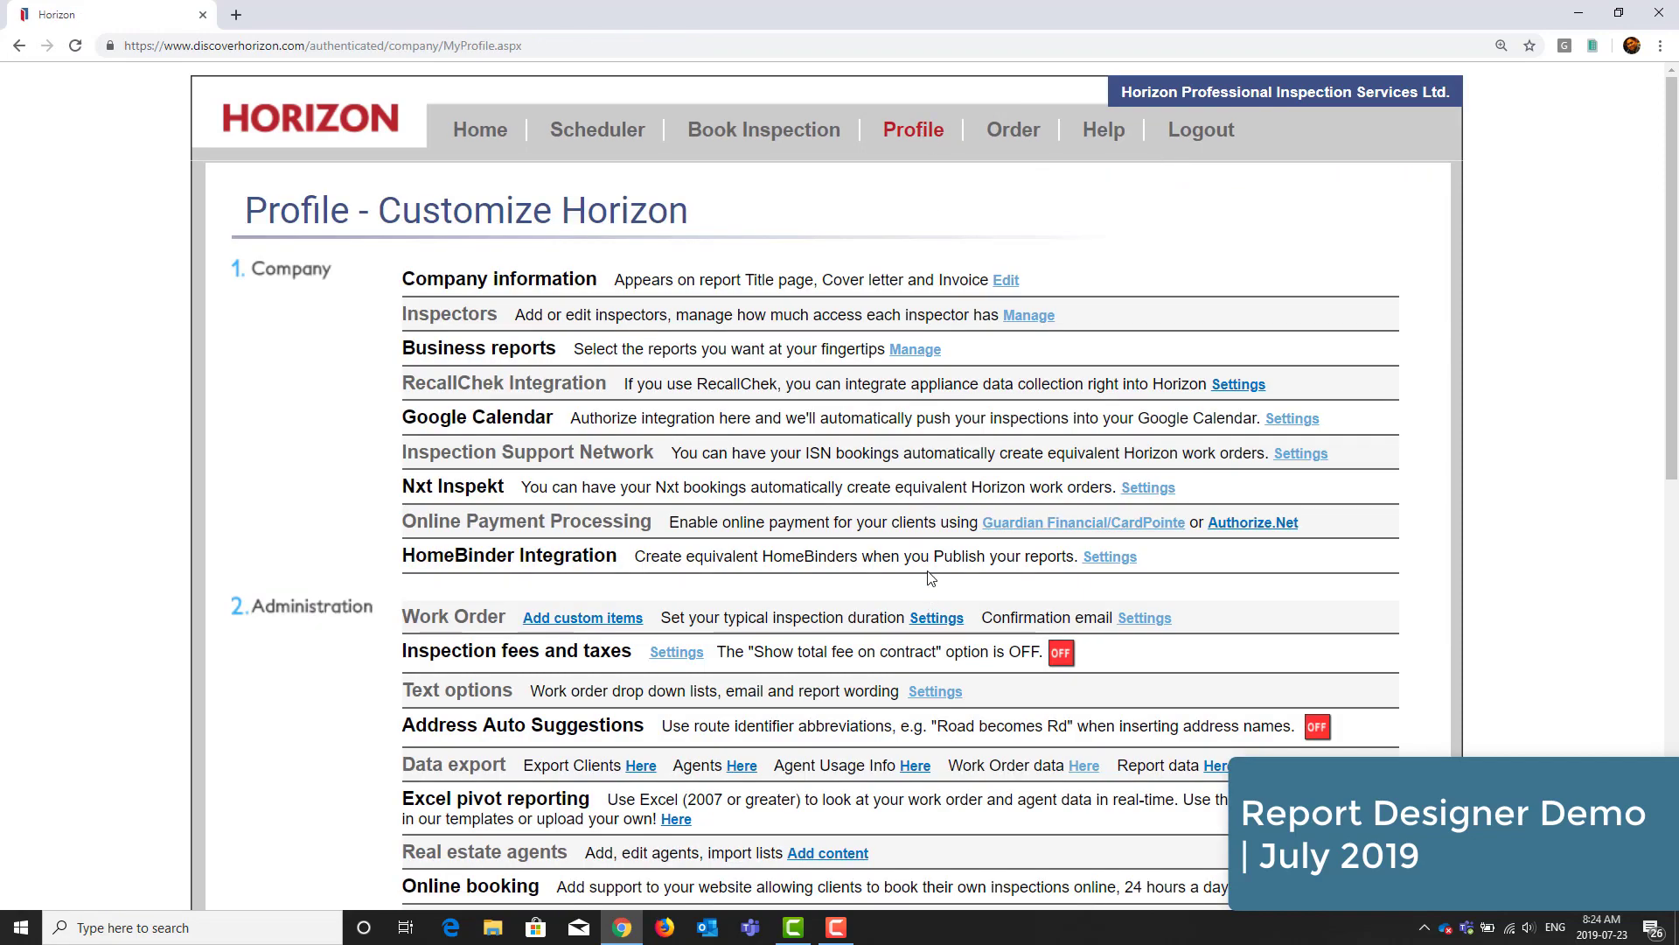
scroll("down", 3)
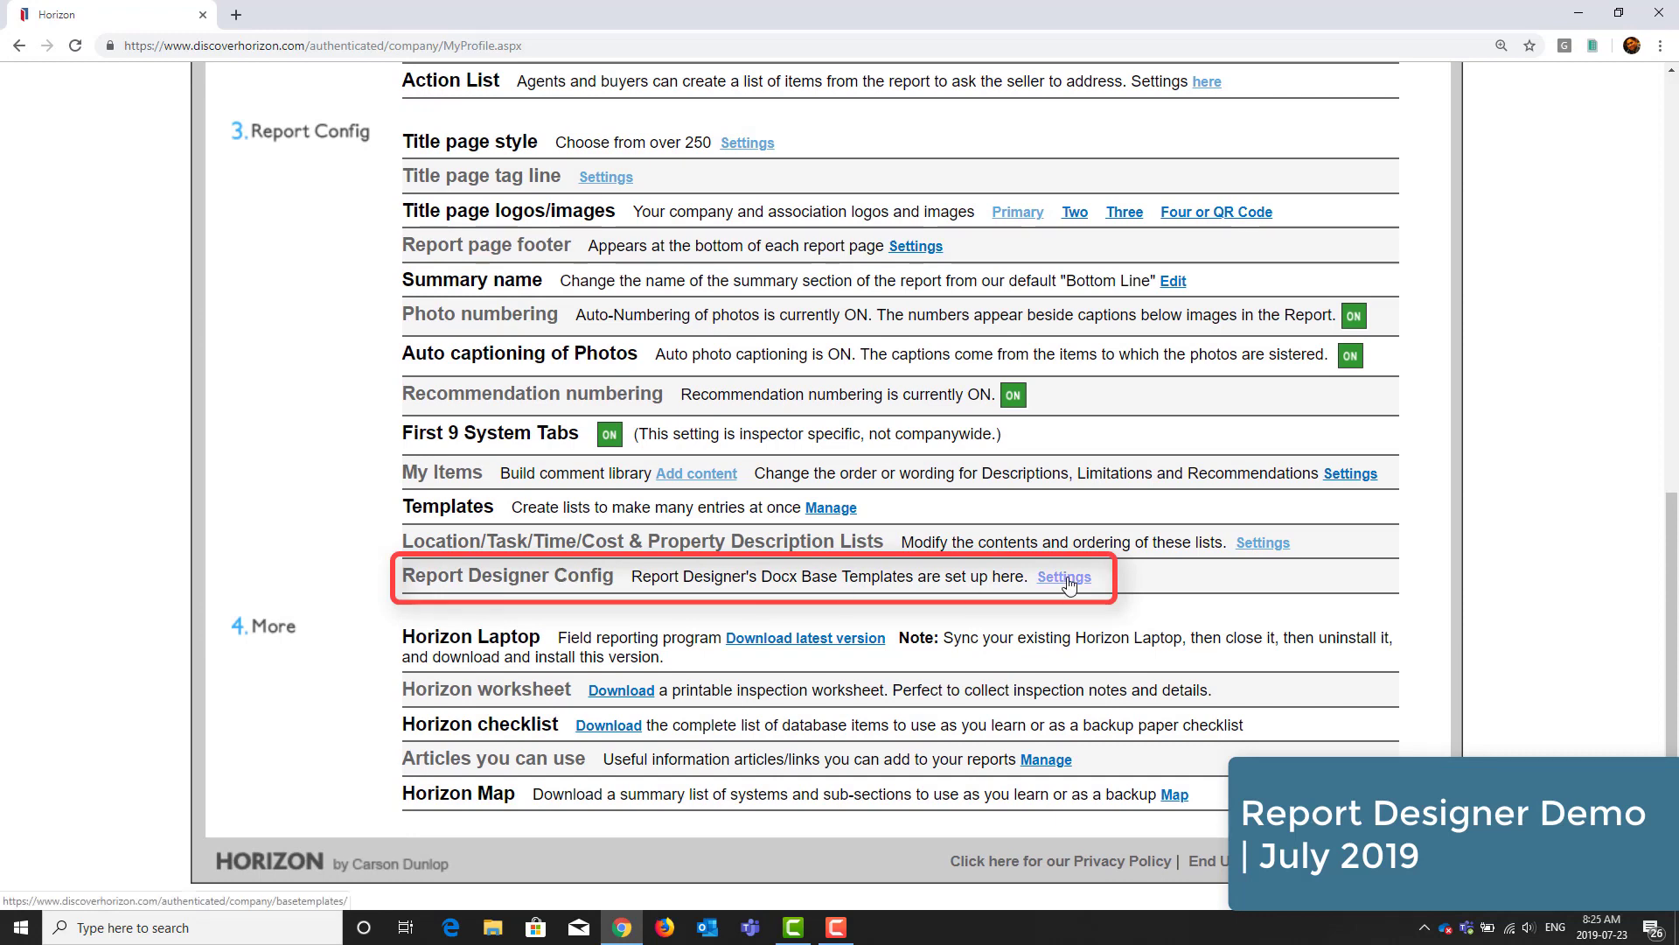
left_click(1063, 576)
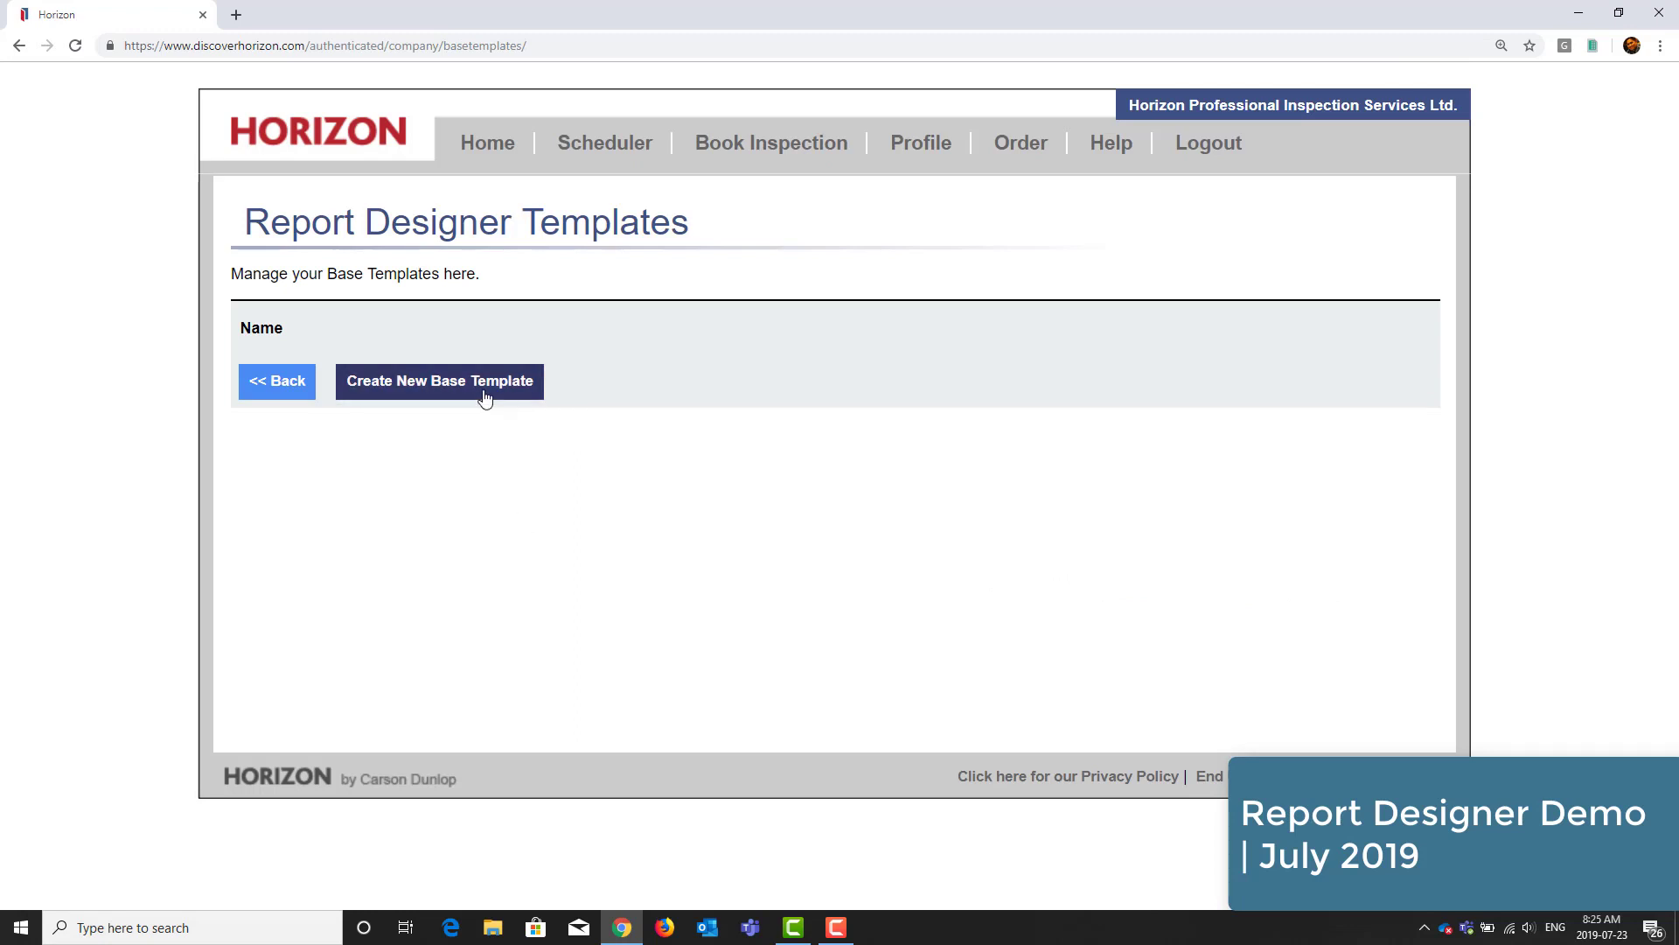
- Create base template 'AE Word Theme' using the Classic Horizon Report design
left_click(439, 381)
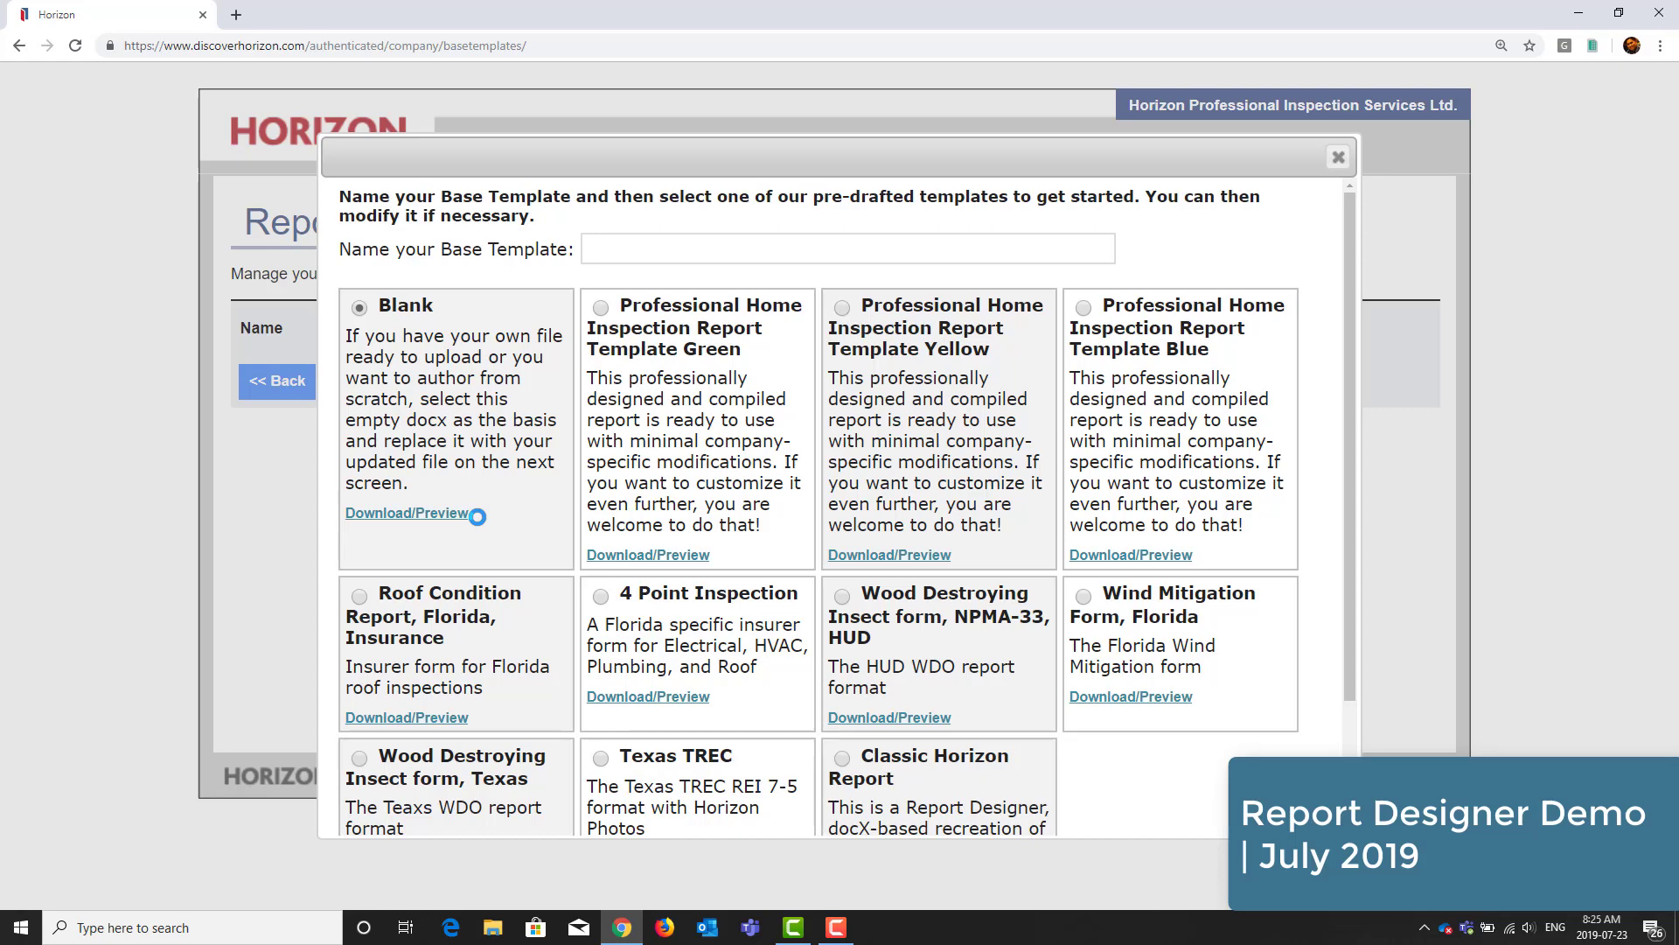
left_click(847, 249)
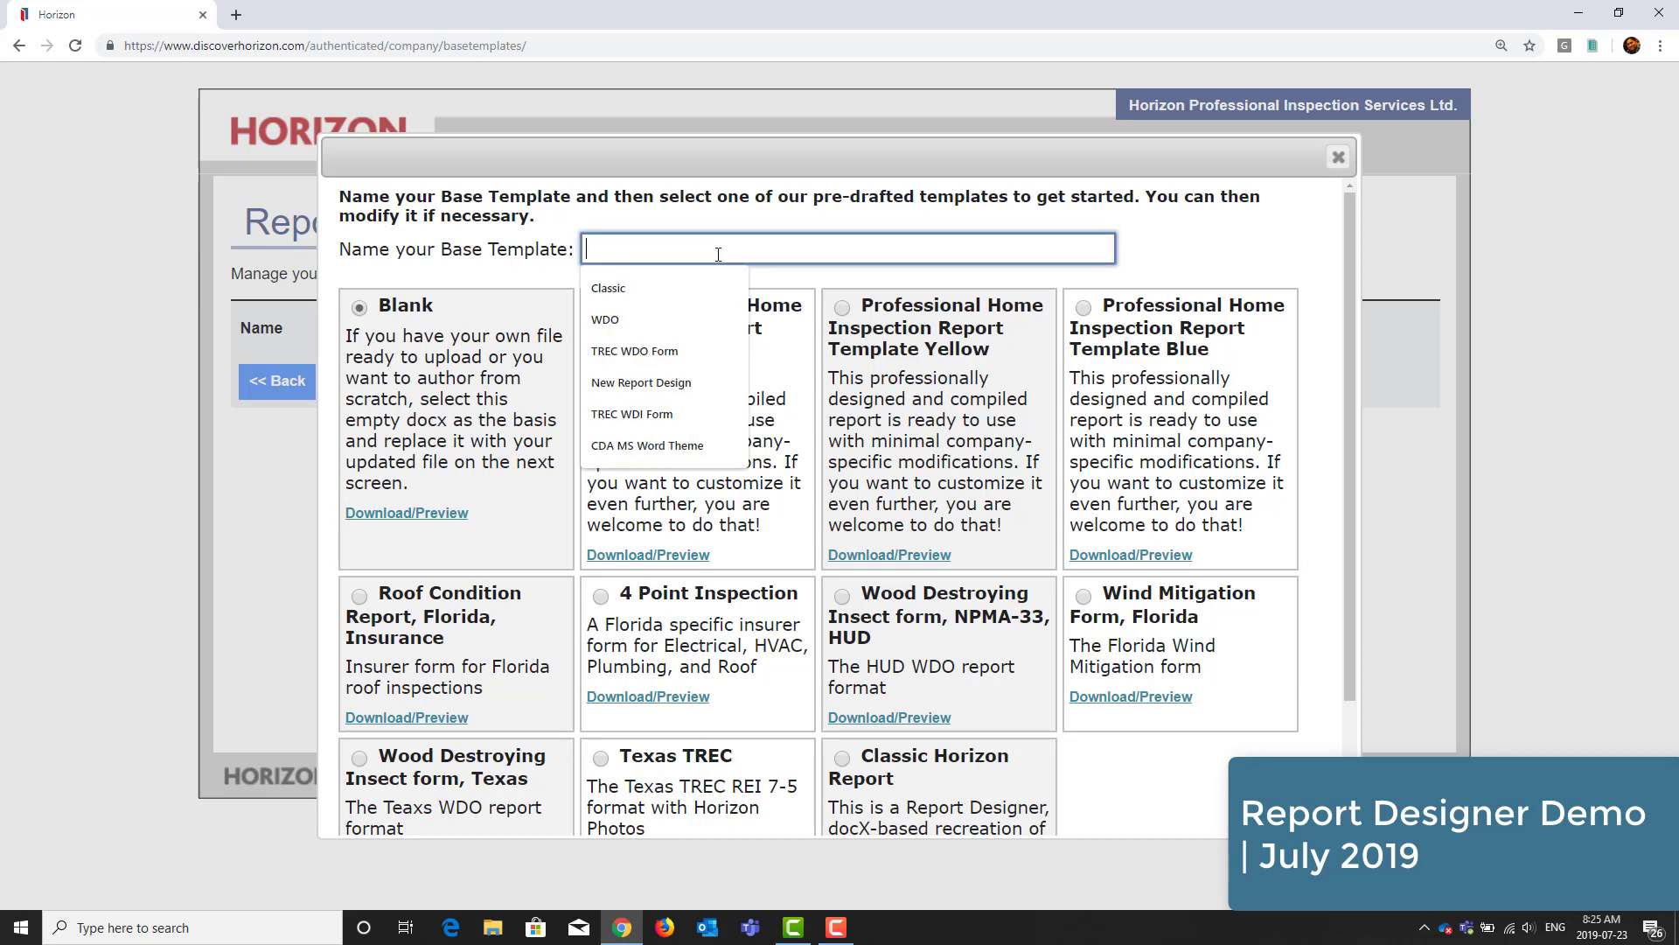
type("AE Word Theme")
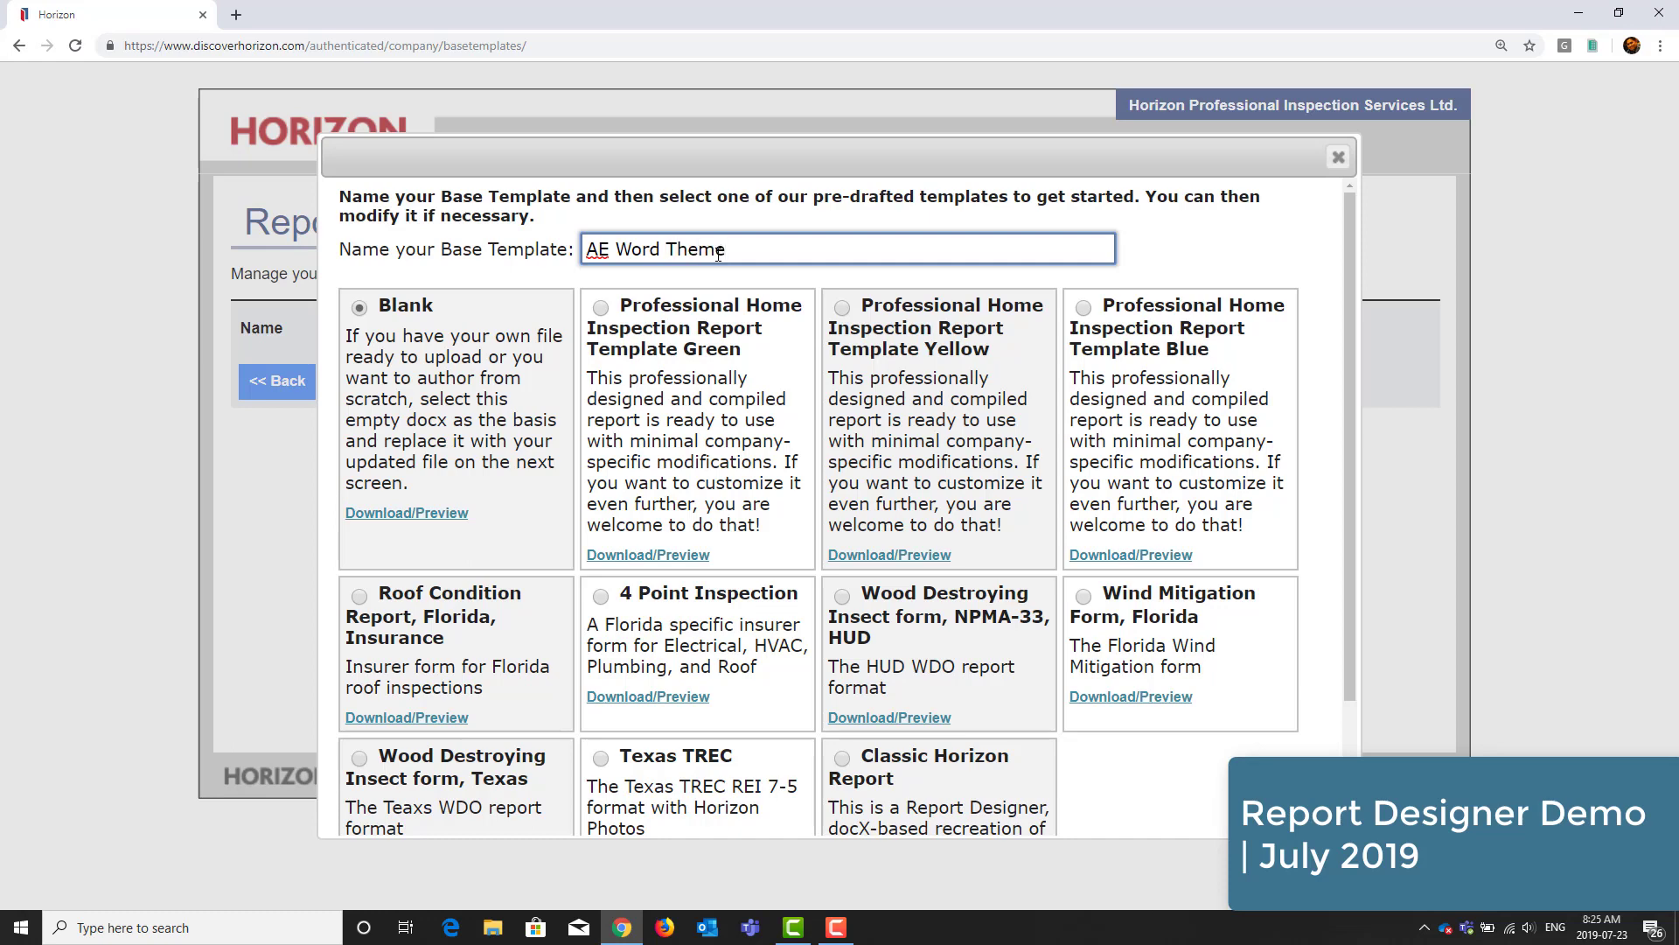
mouse_move(766, 483)
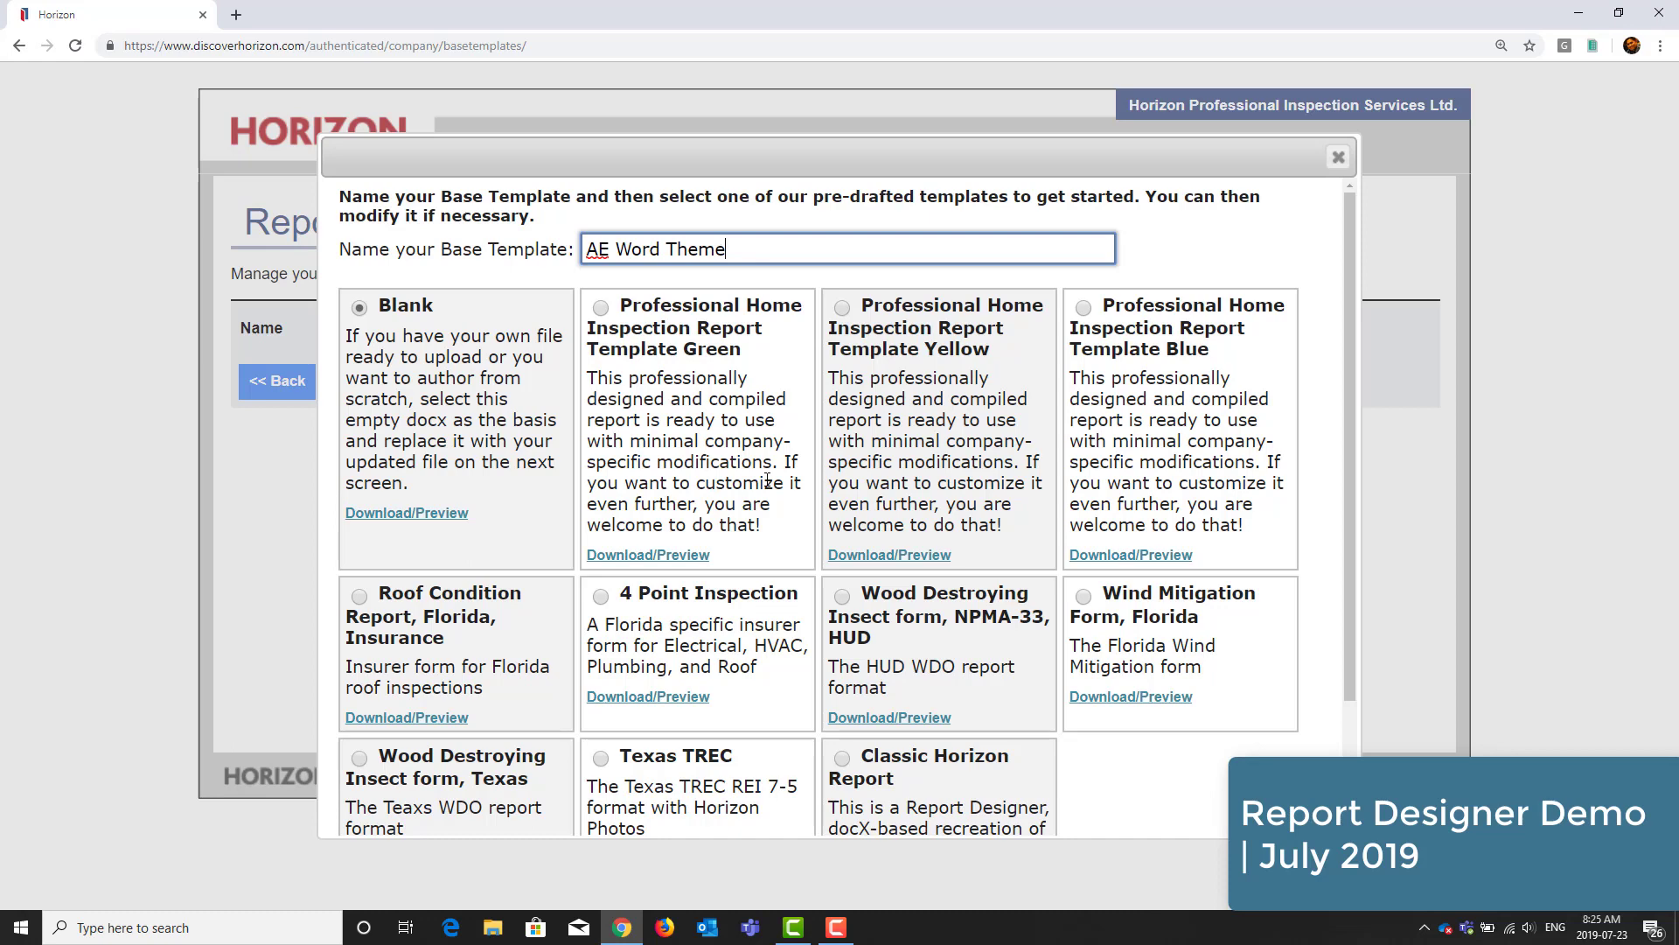
scroll("down", 3)
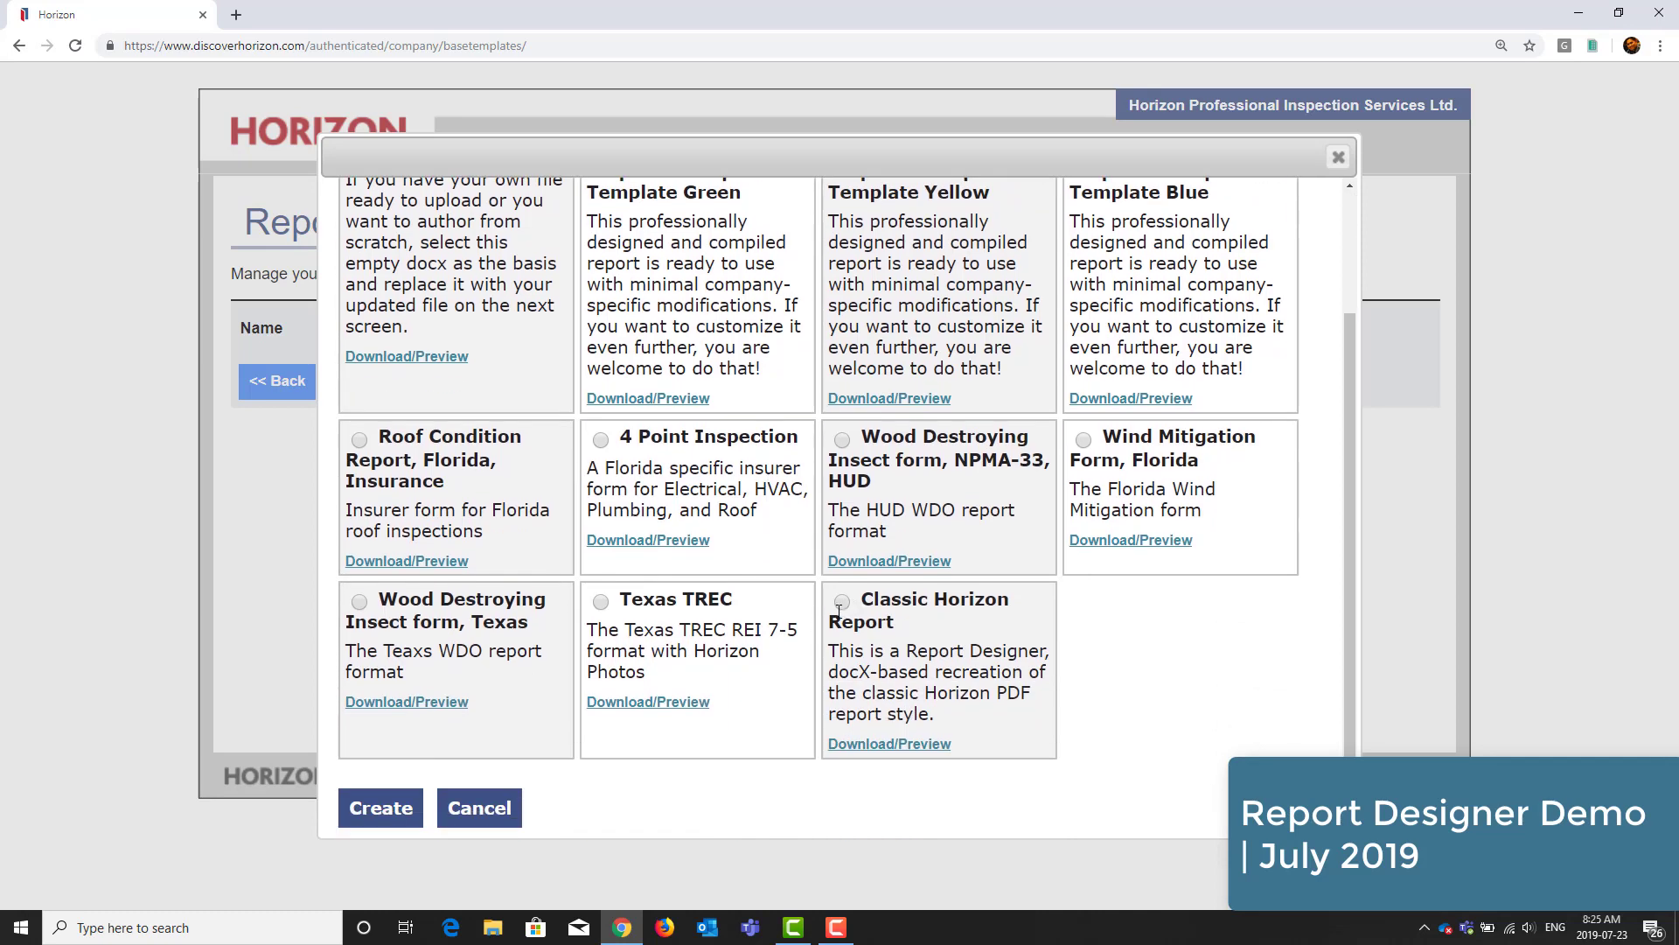
left_click(841, 600)
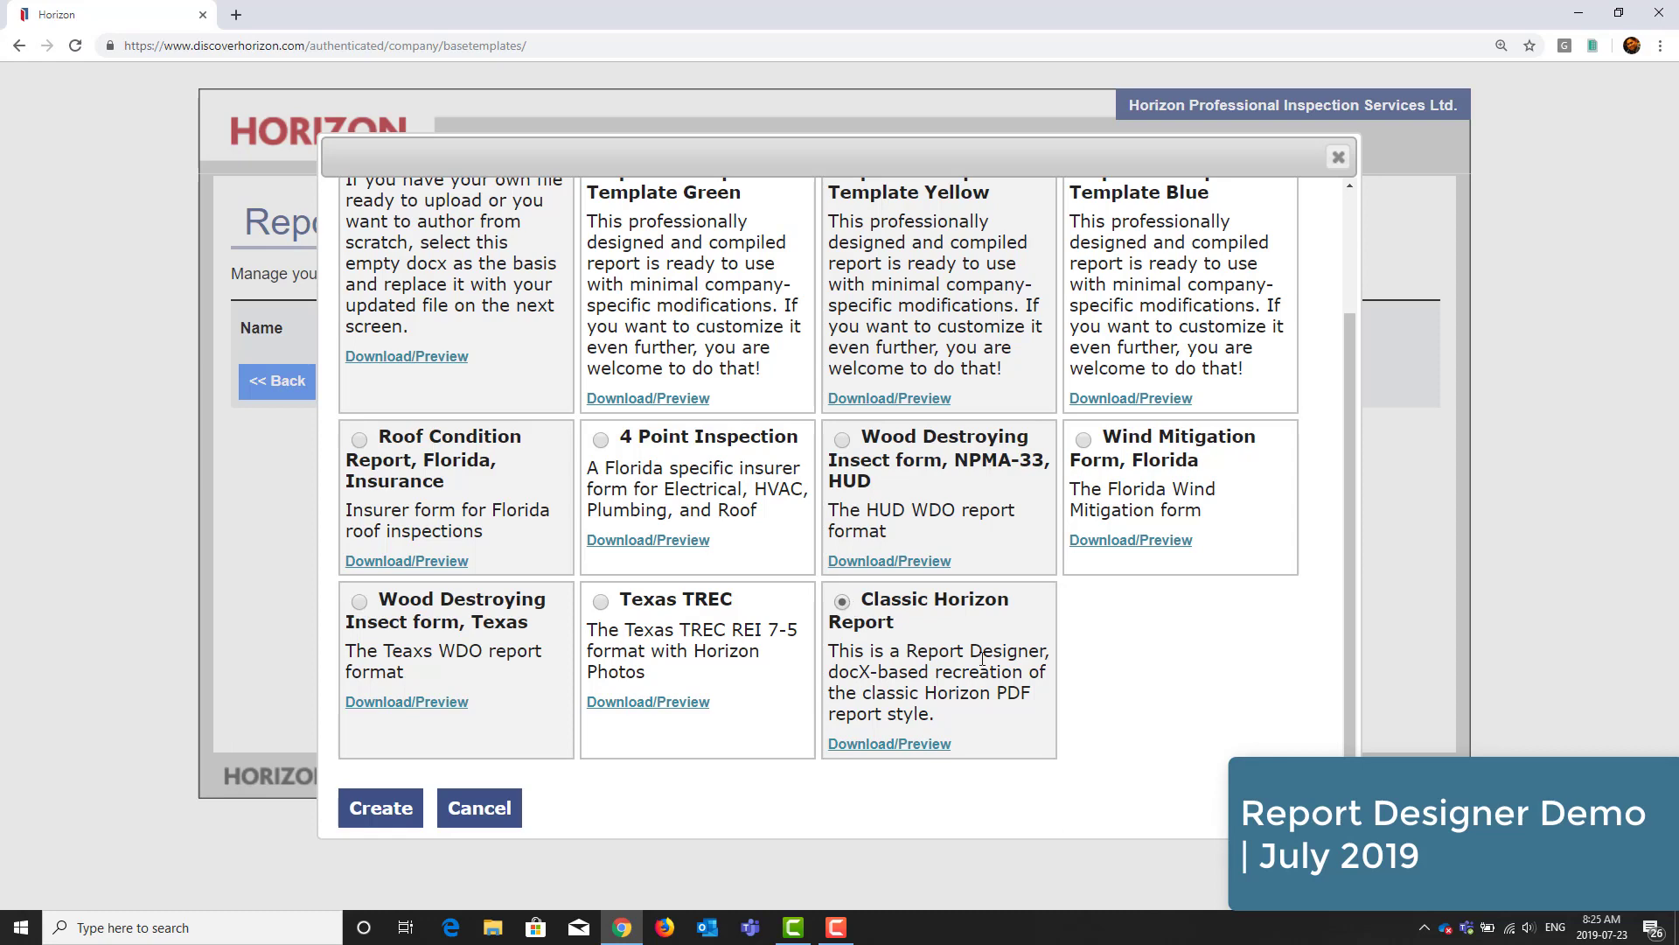
mouse_move(379, 821)
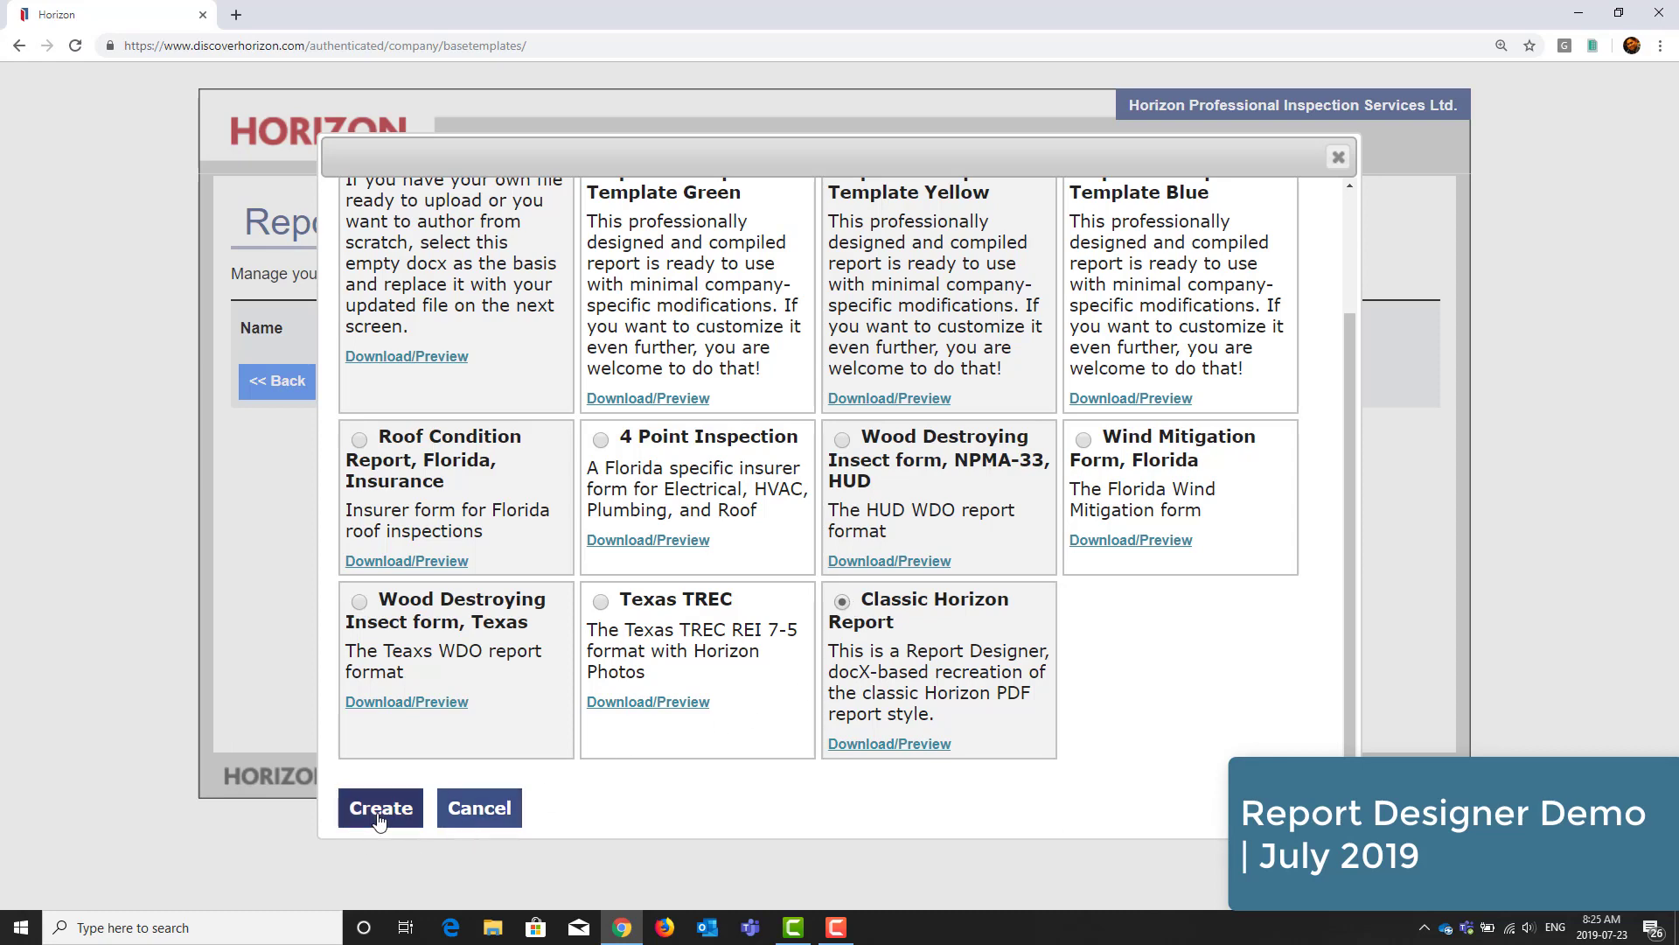
left_click(381, 808)
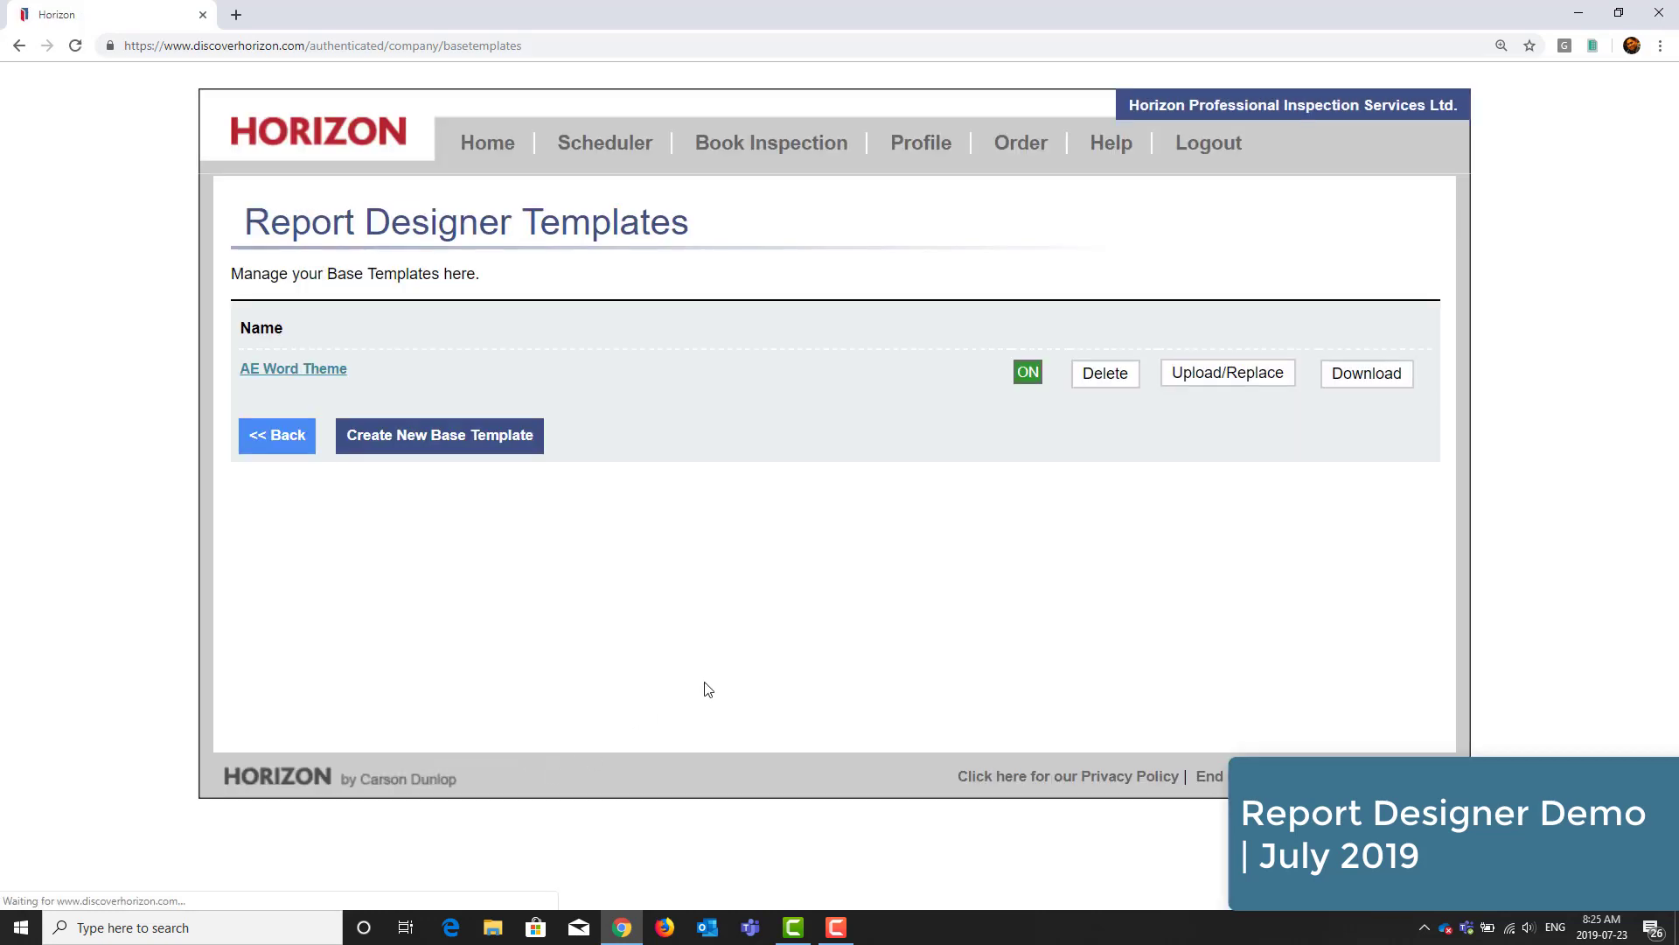
mouse_move(956, 567)
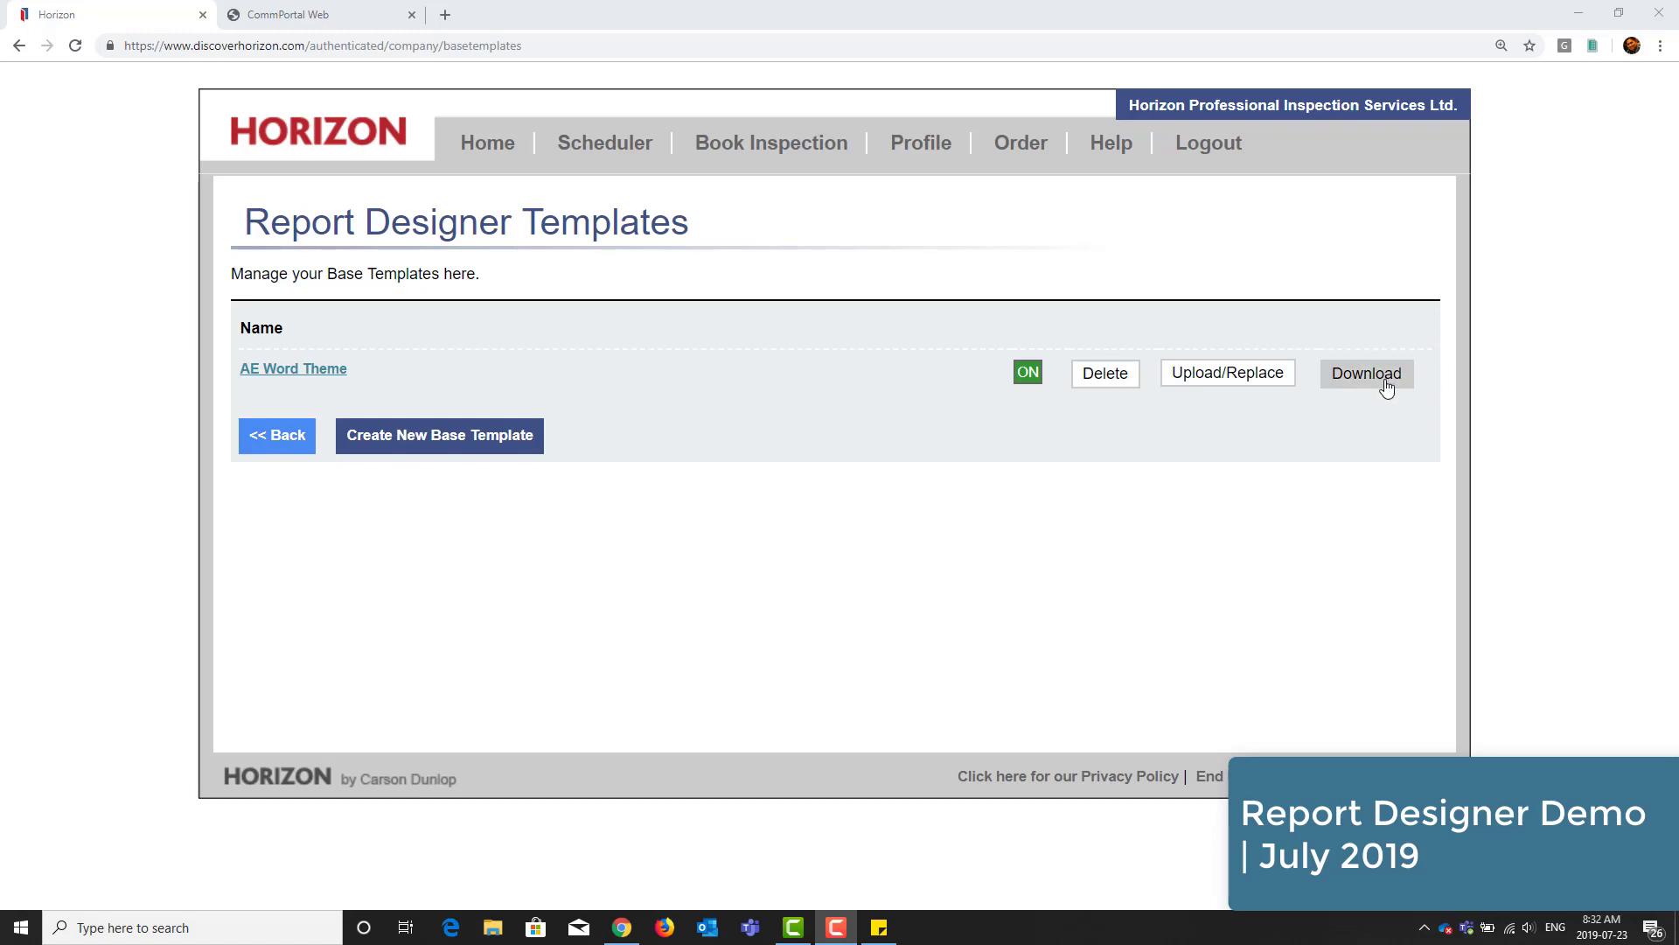
- Download the AE Word Theme template file and open it in Word
left_click(1366, 374)
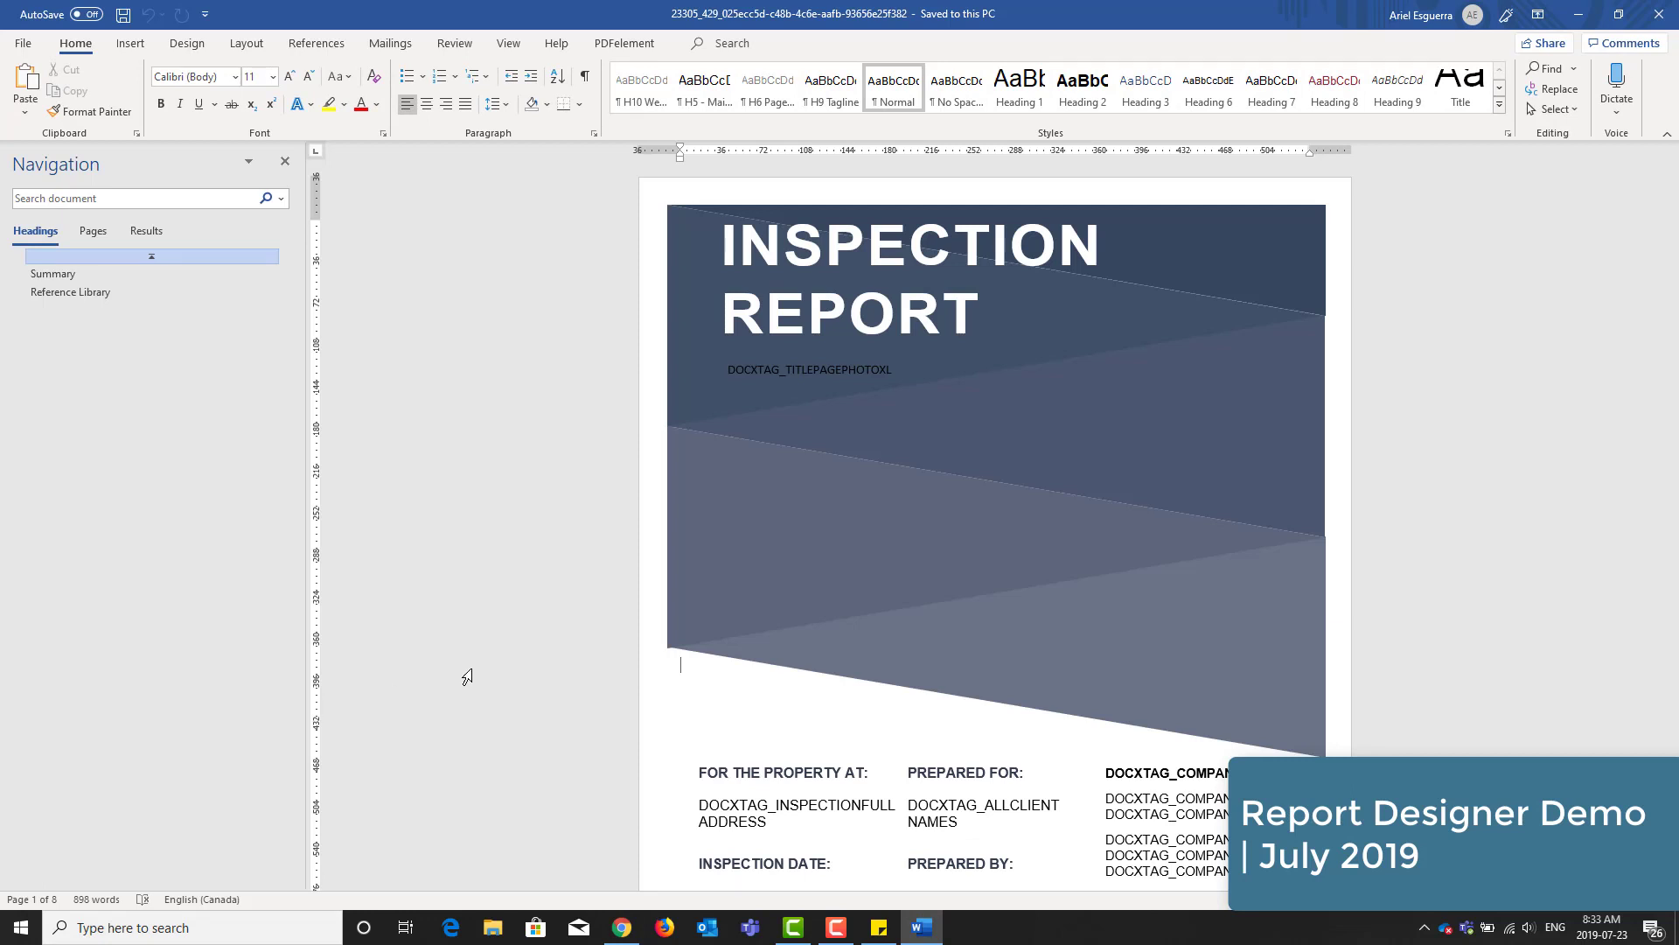
scroll("down", 3)
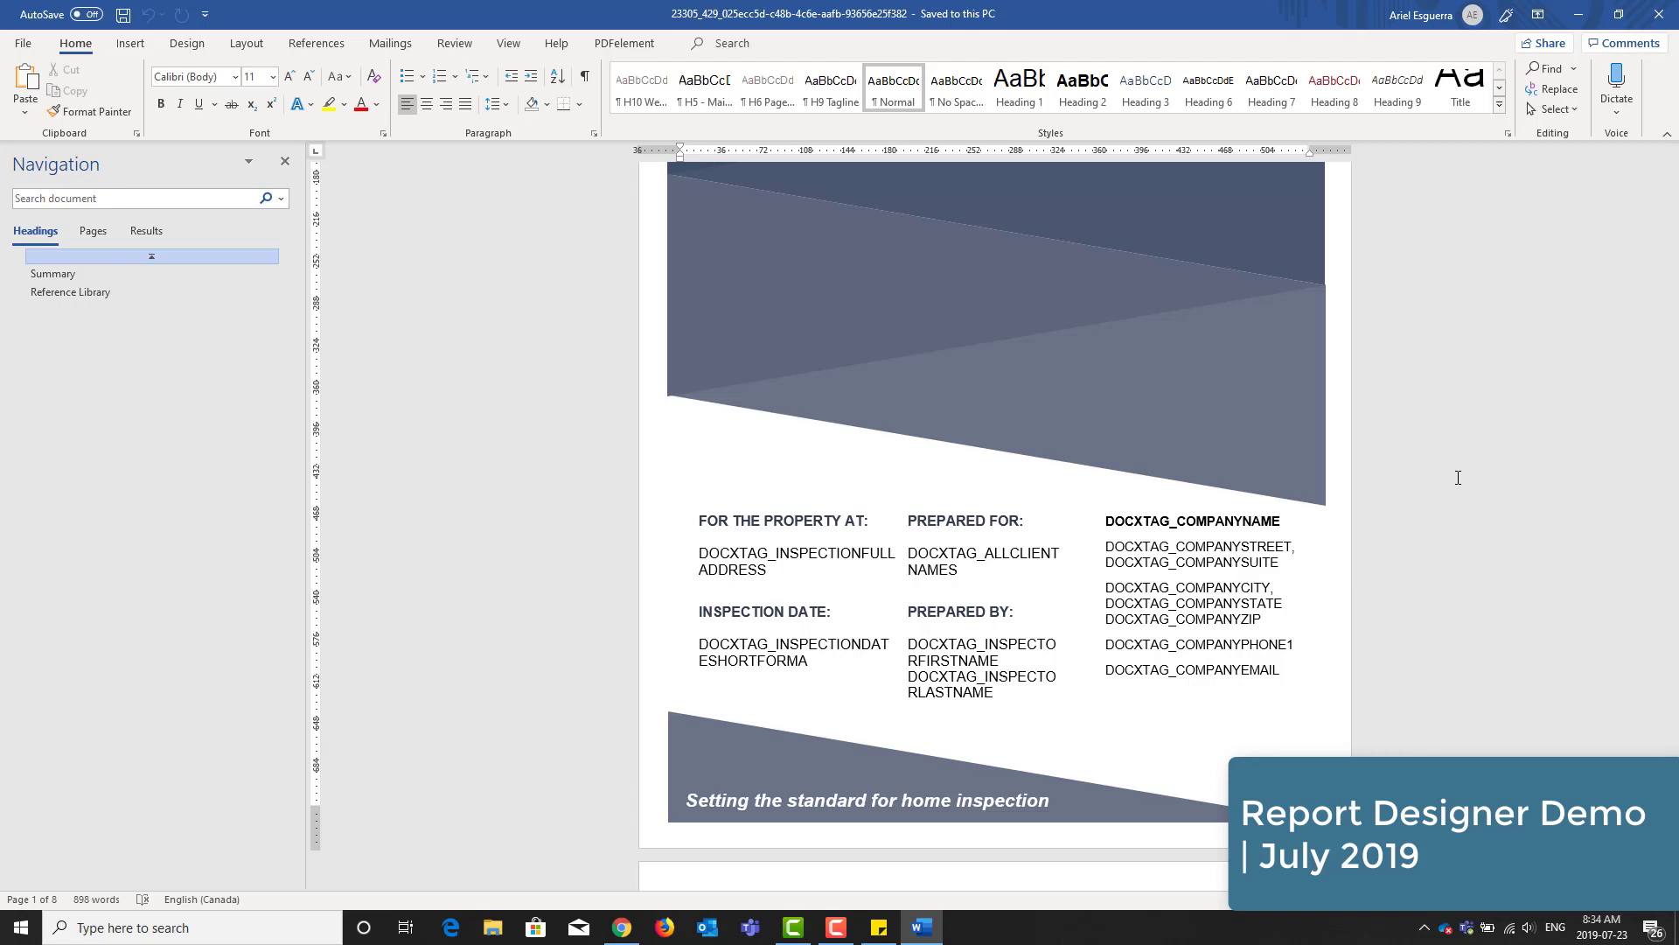
left_click(682, 410)
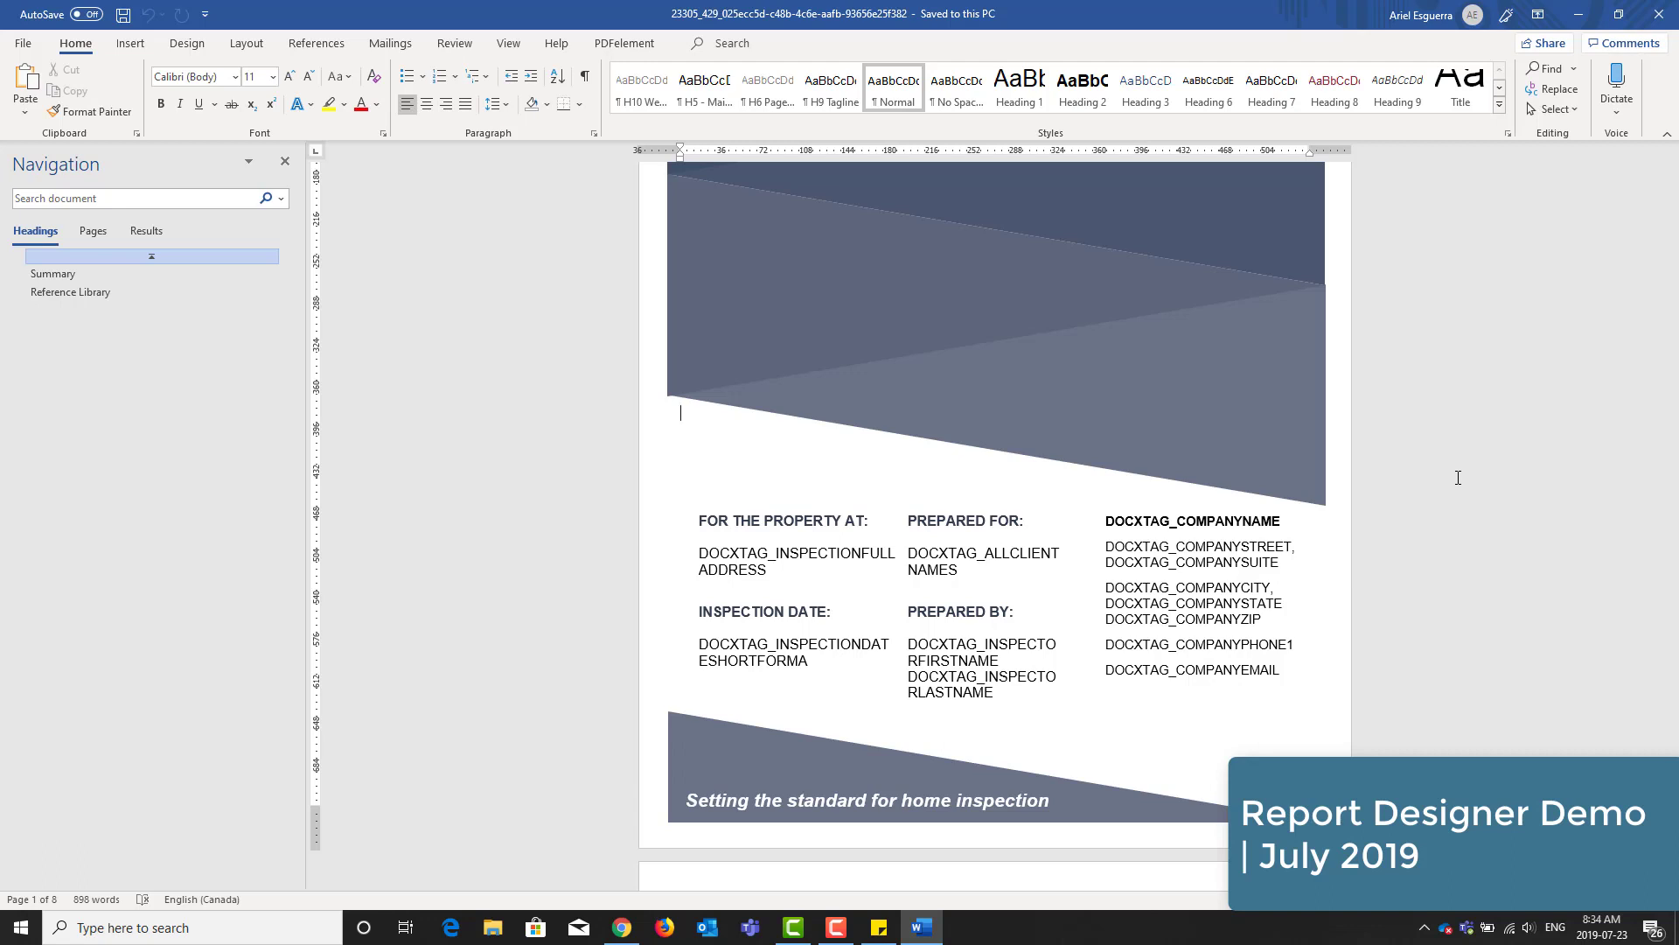
scroll("down", 3)
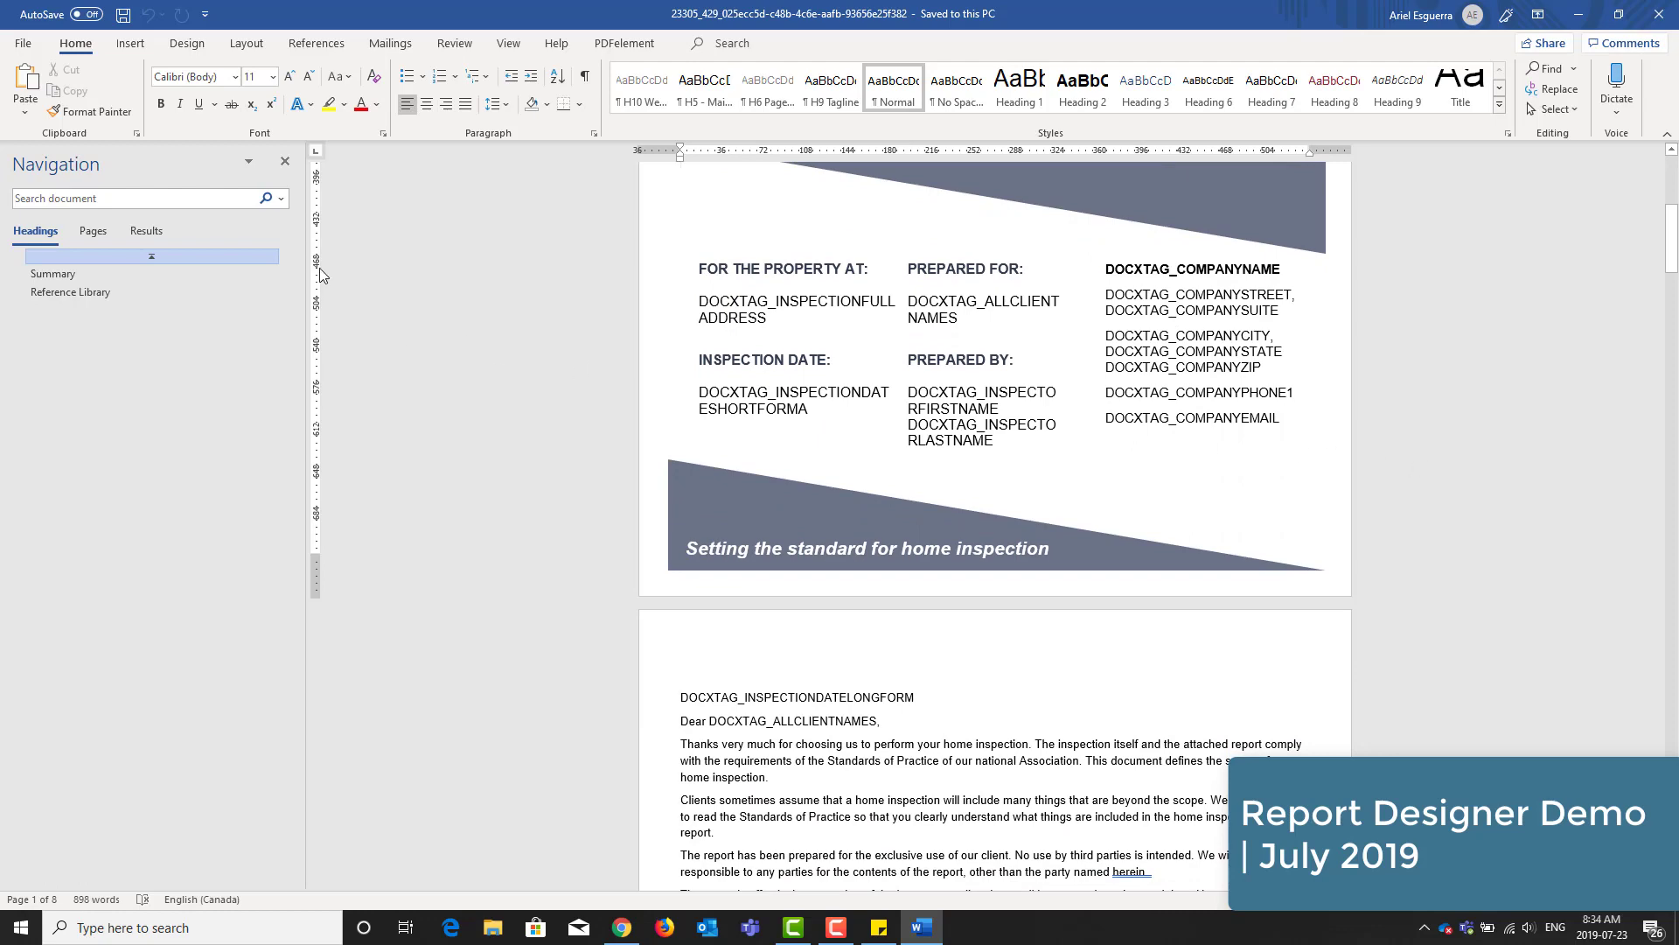
- Draw a rectangle below the company email placeholder on the cover page
left_click(131, 43)
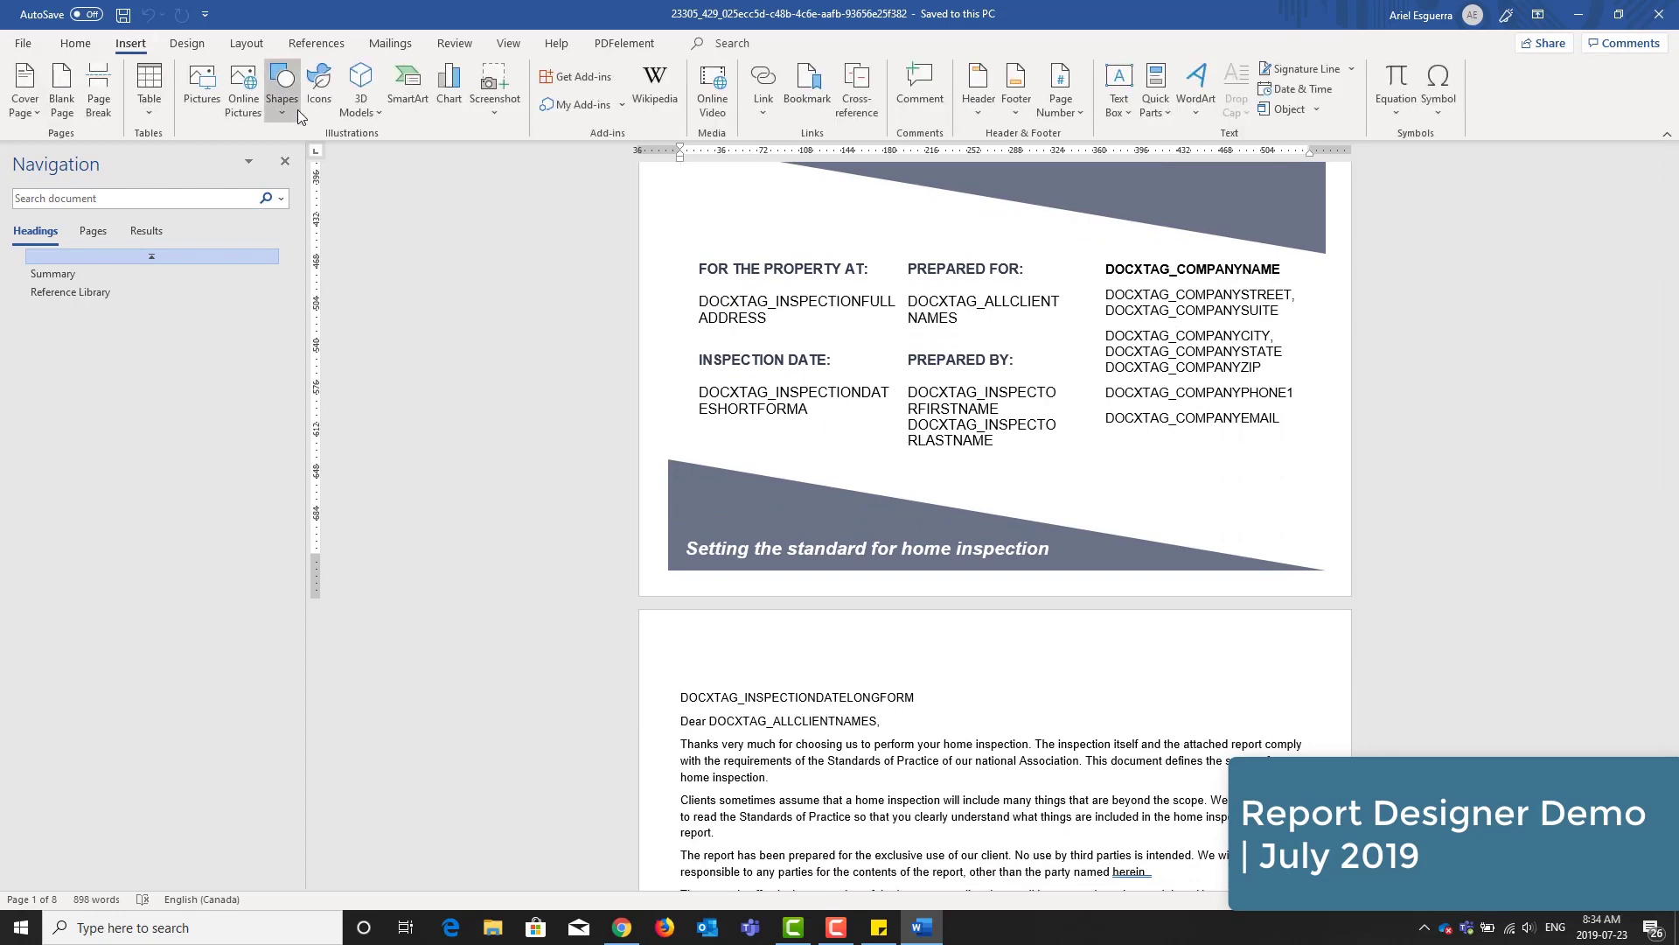
left_click(282, 83)
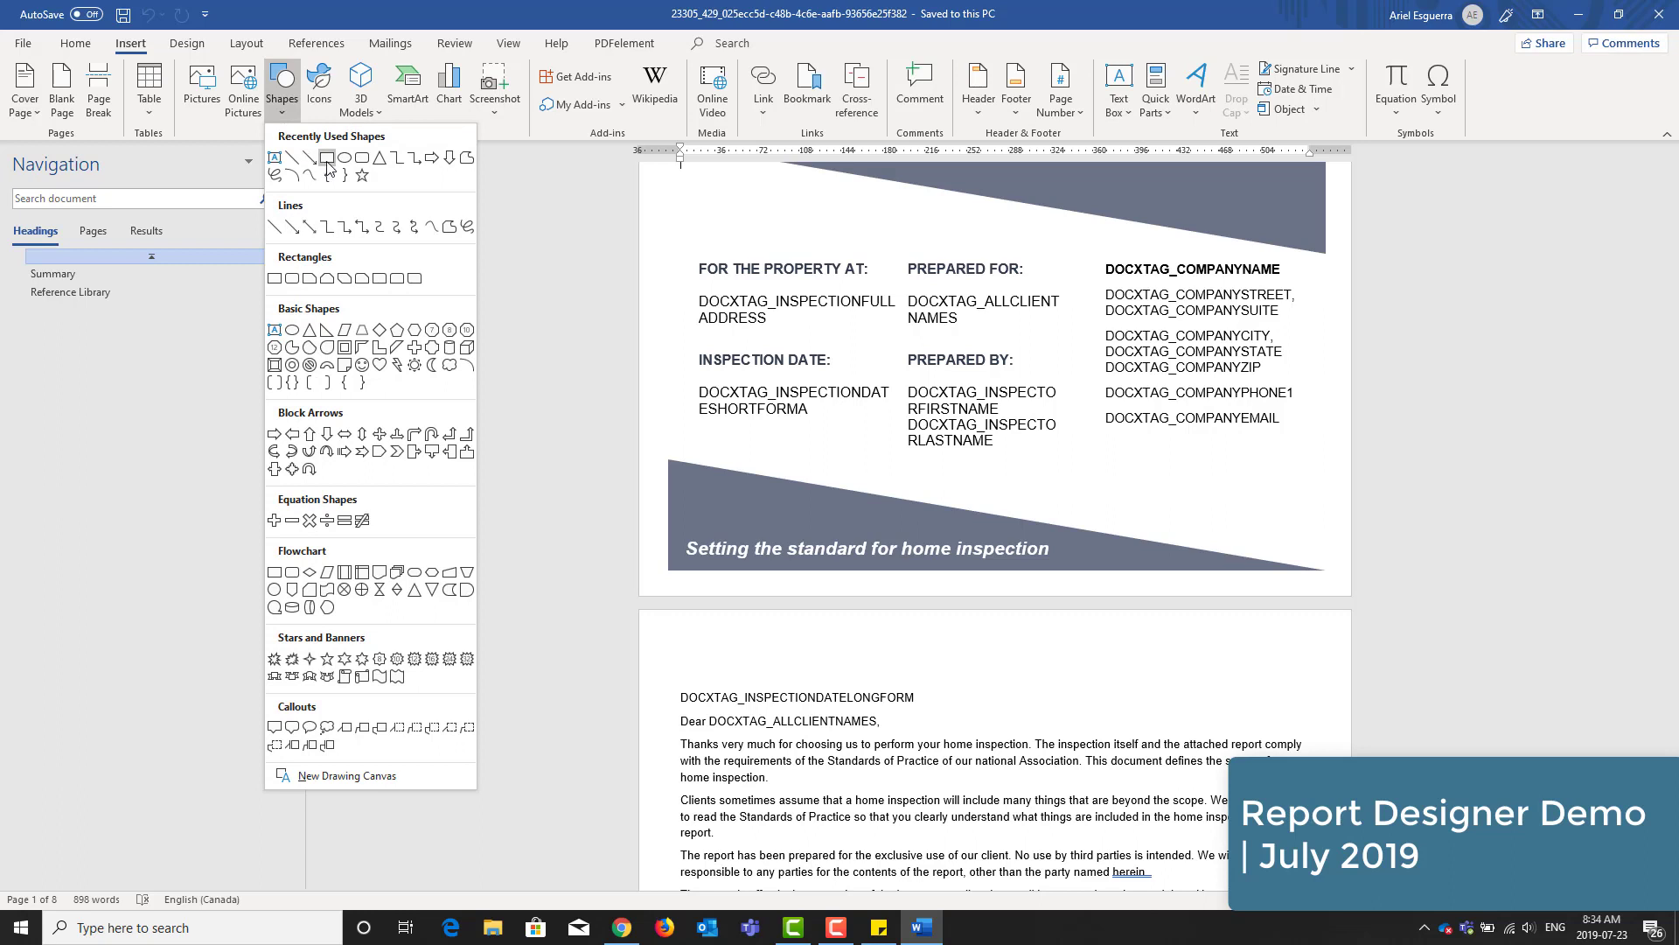
left_click(326, 157)
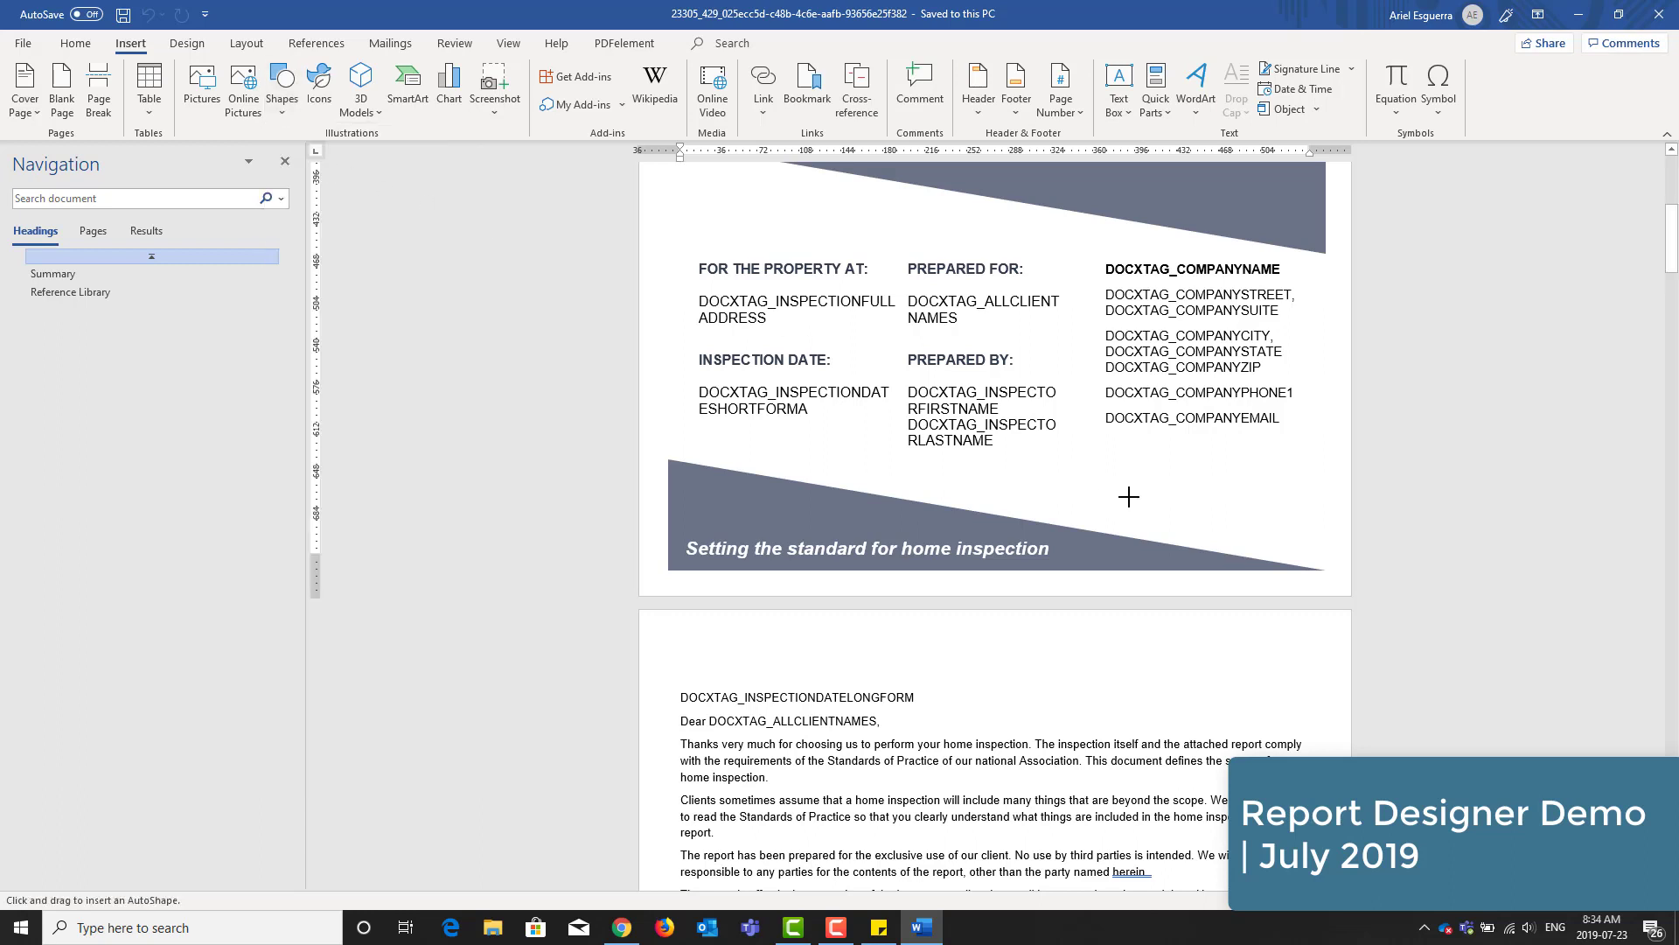
mouse_move(1105, 449)
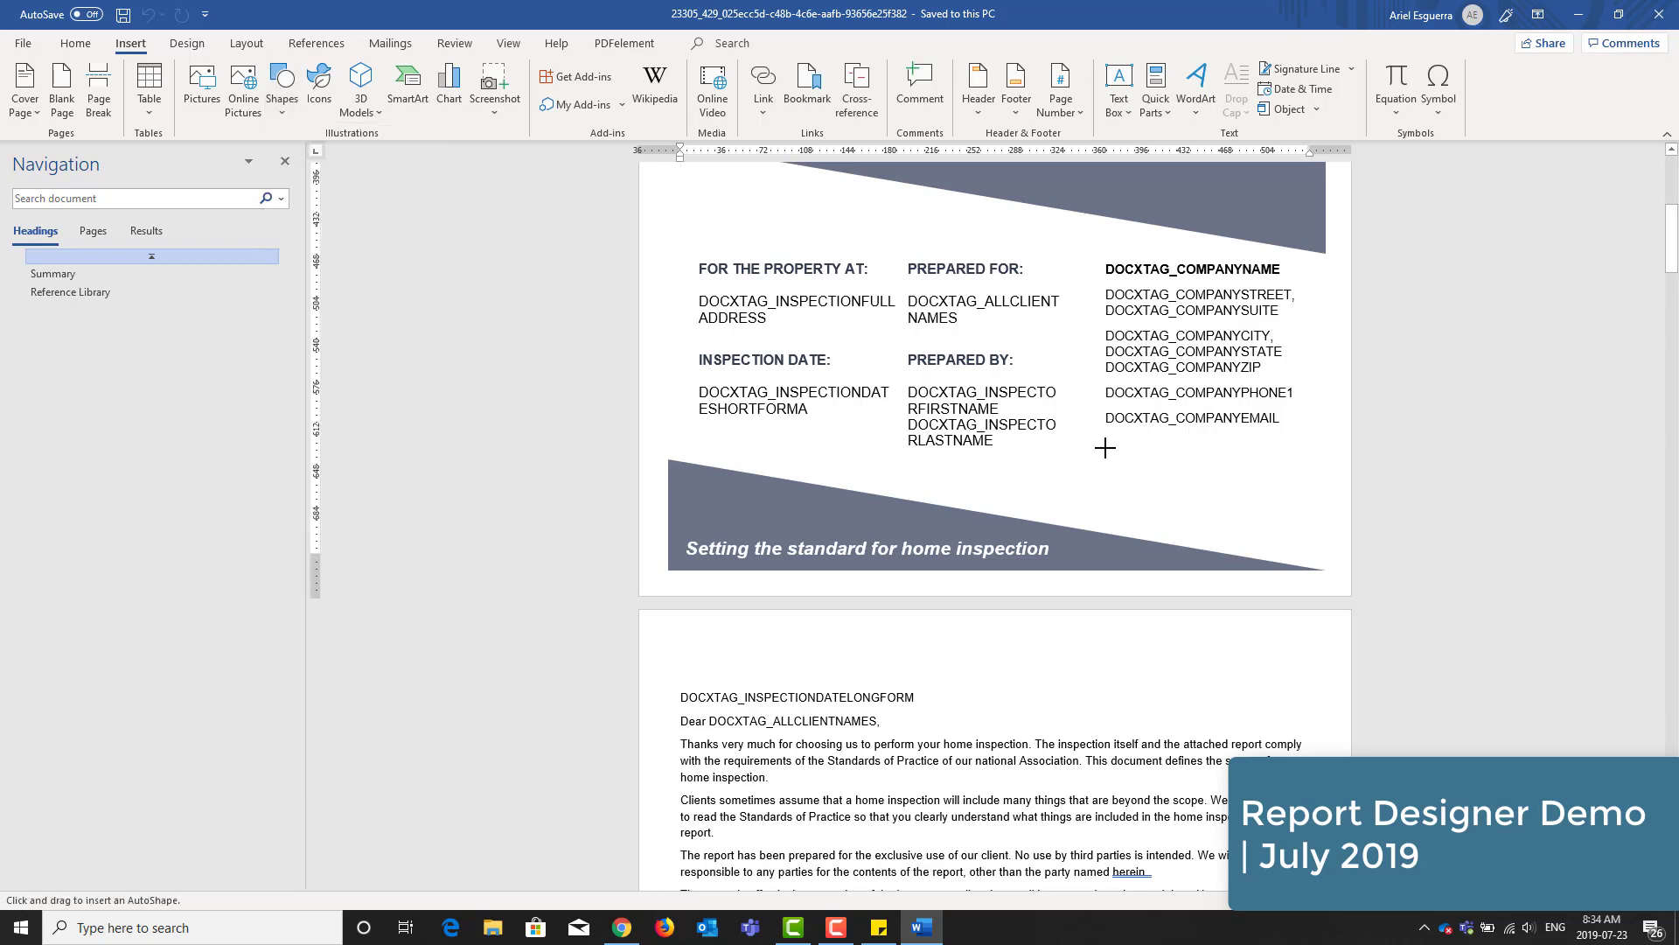
left_click_drag(1105, 448, 1260, 525)
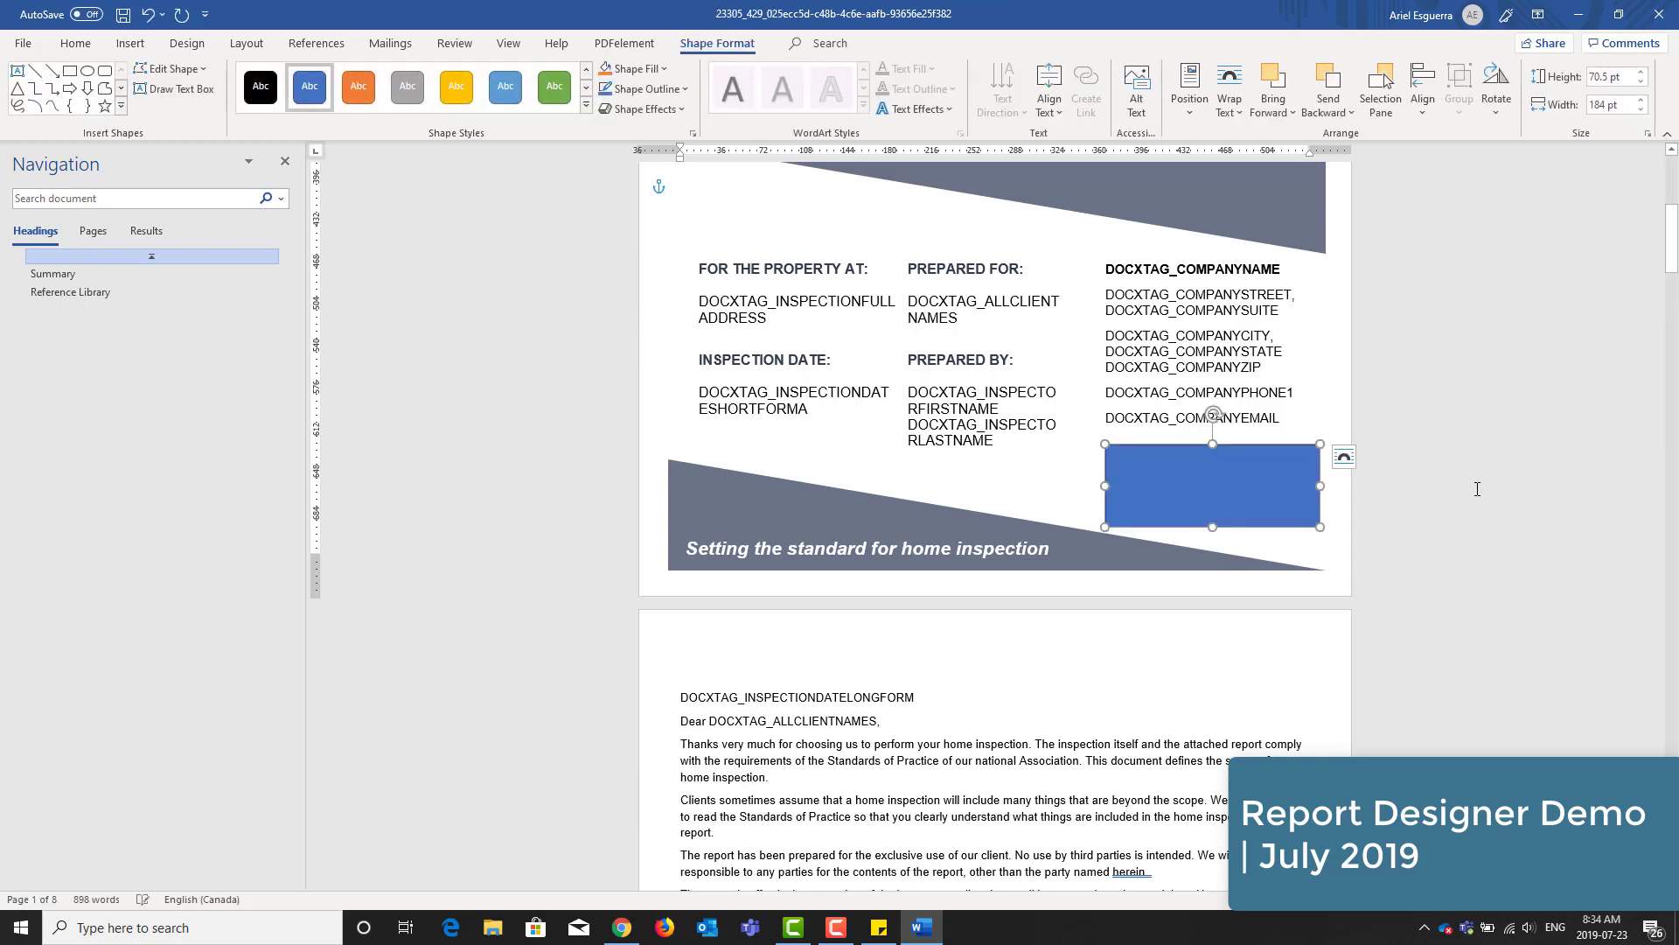
- Choose Shape Fill > Picture for the new rectangle
left_click(247, 42)
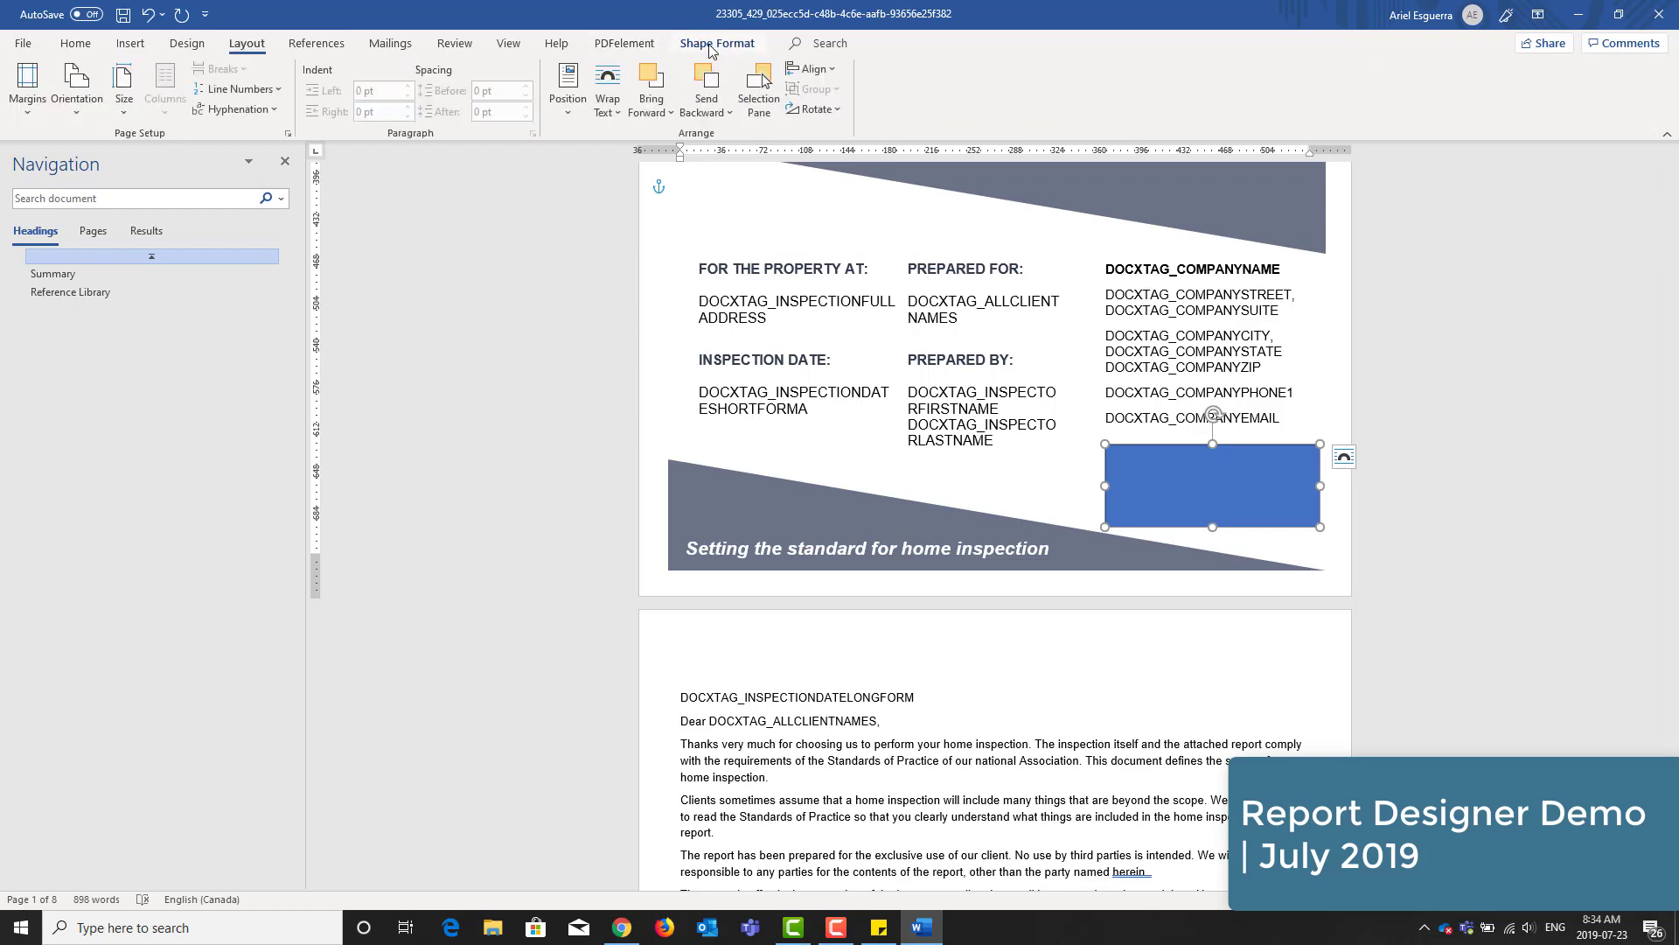
left_click(717, 43)
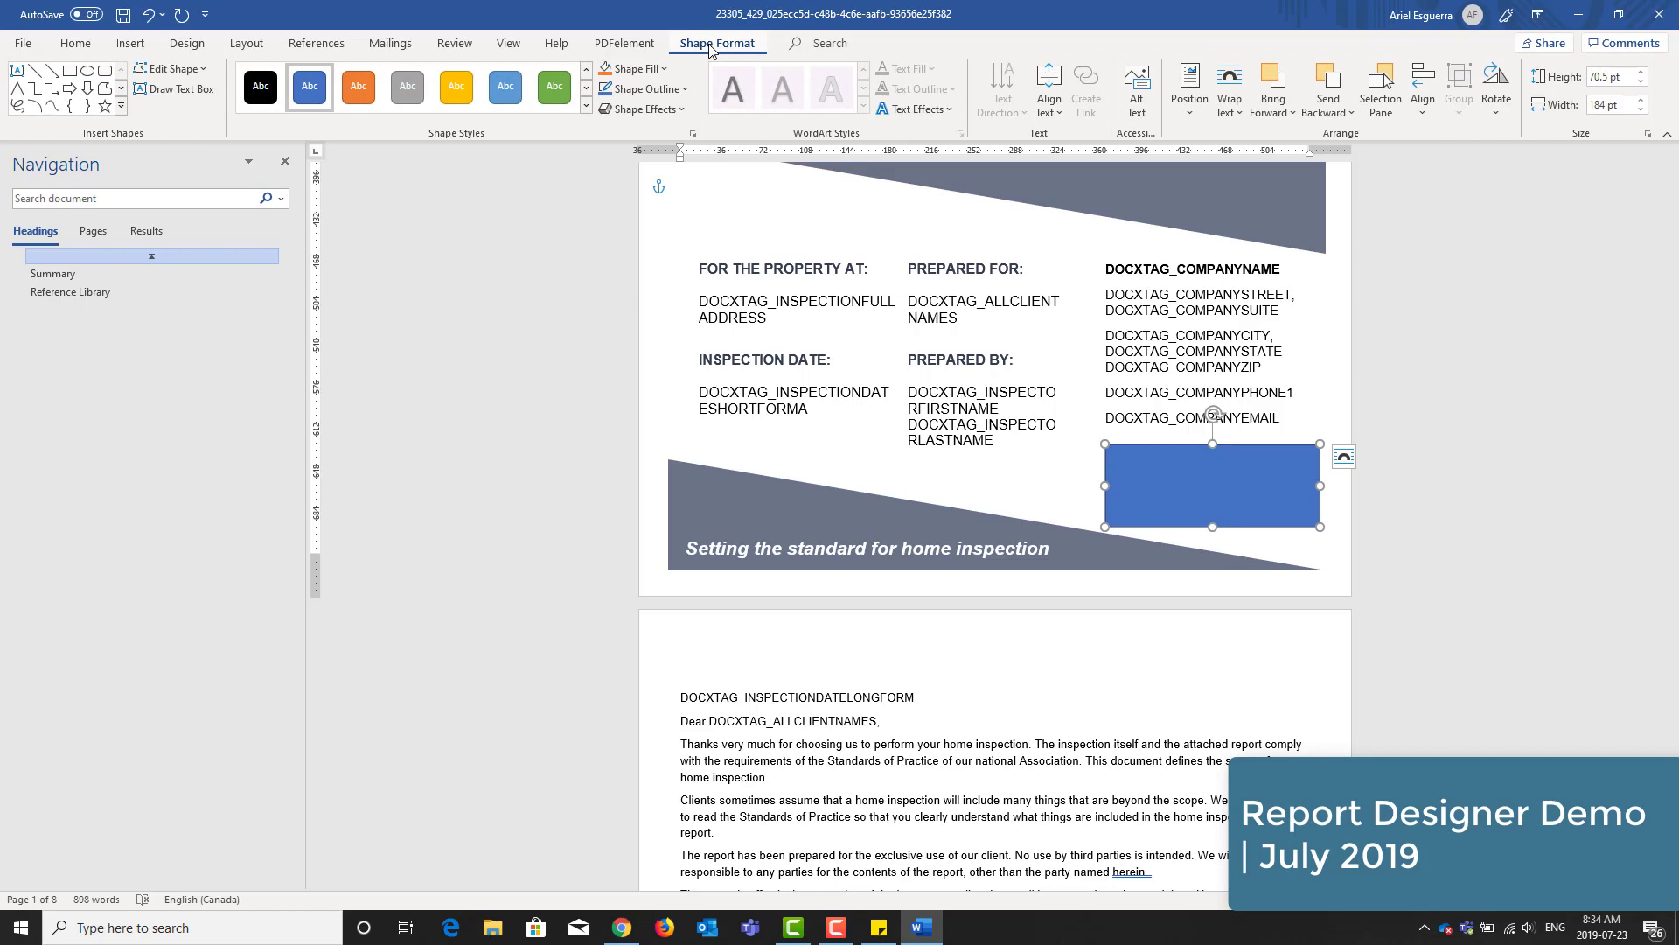
left_click(634, 68)
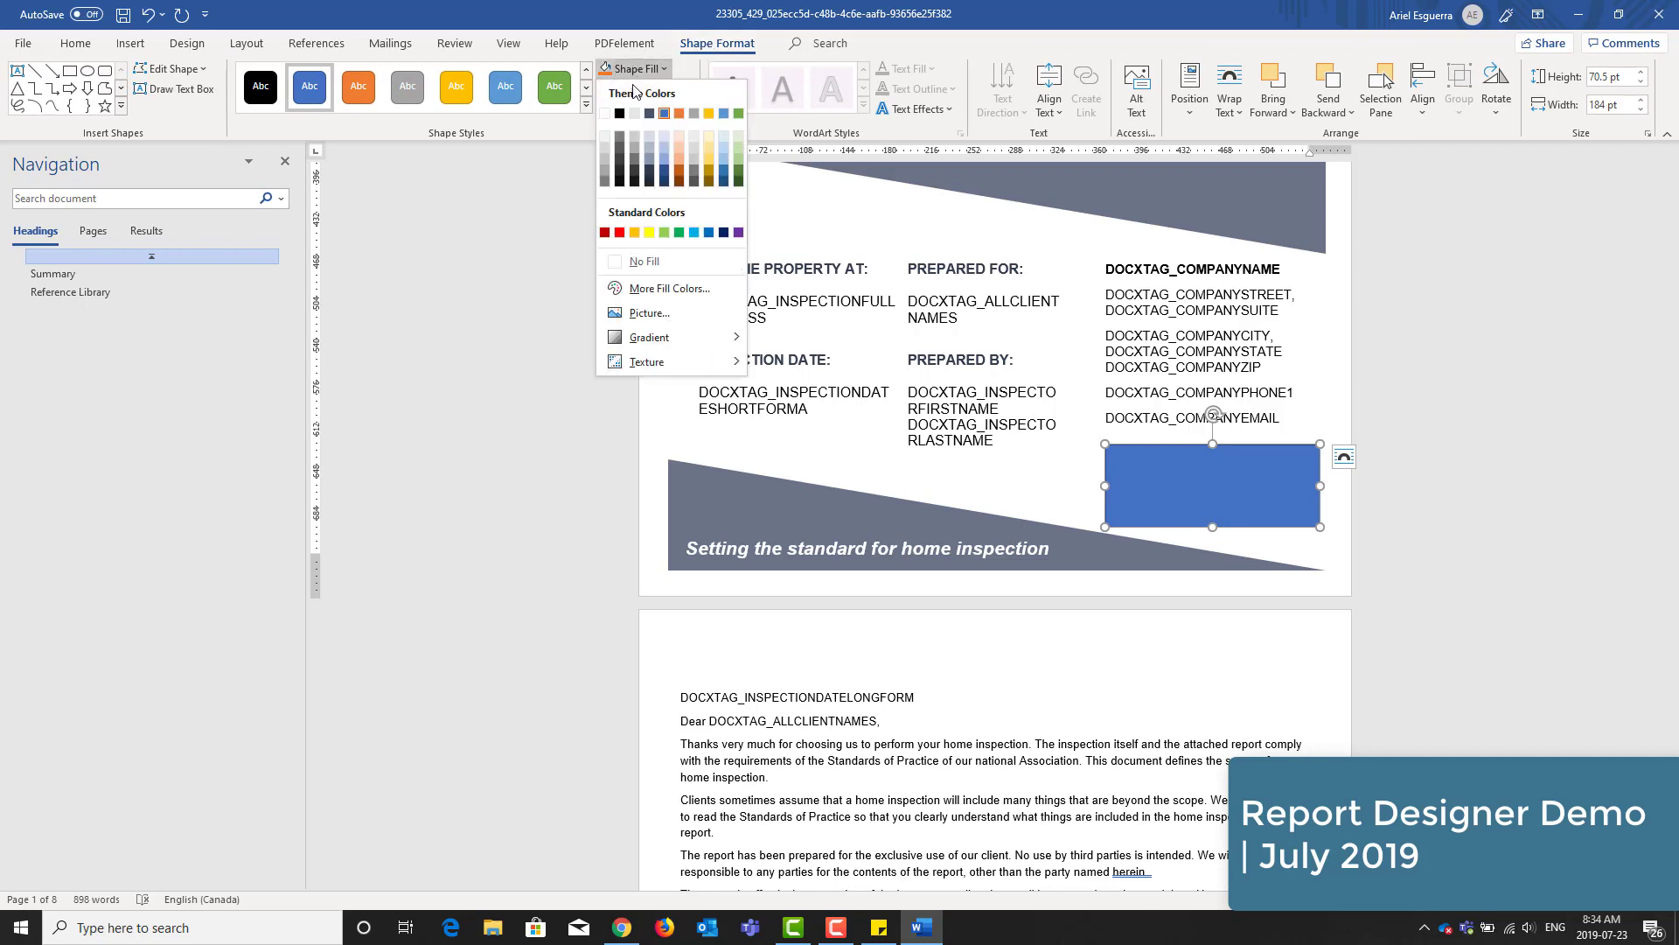
left_click(649, 313)
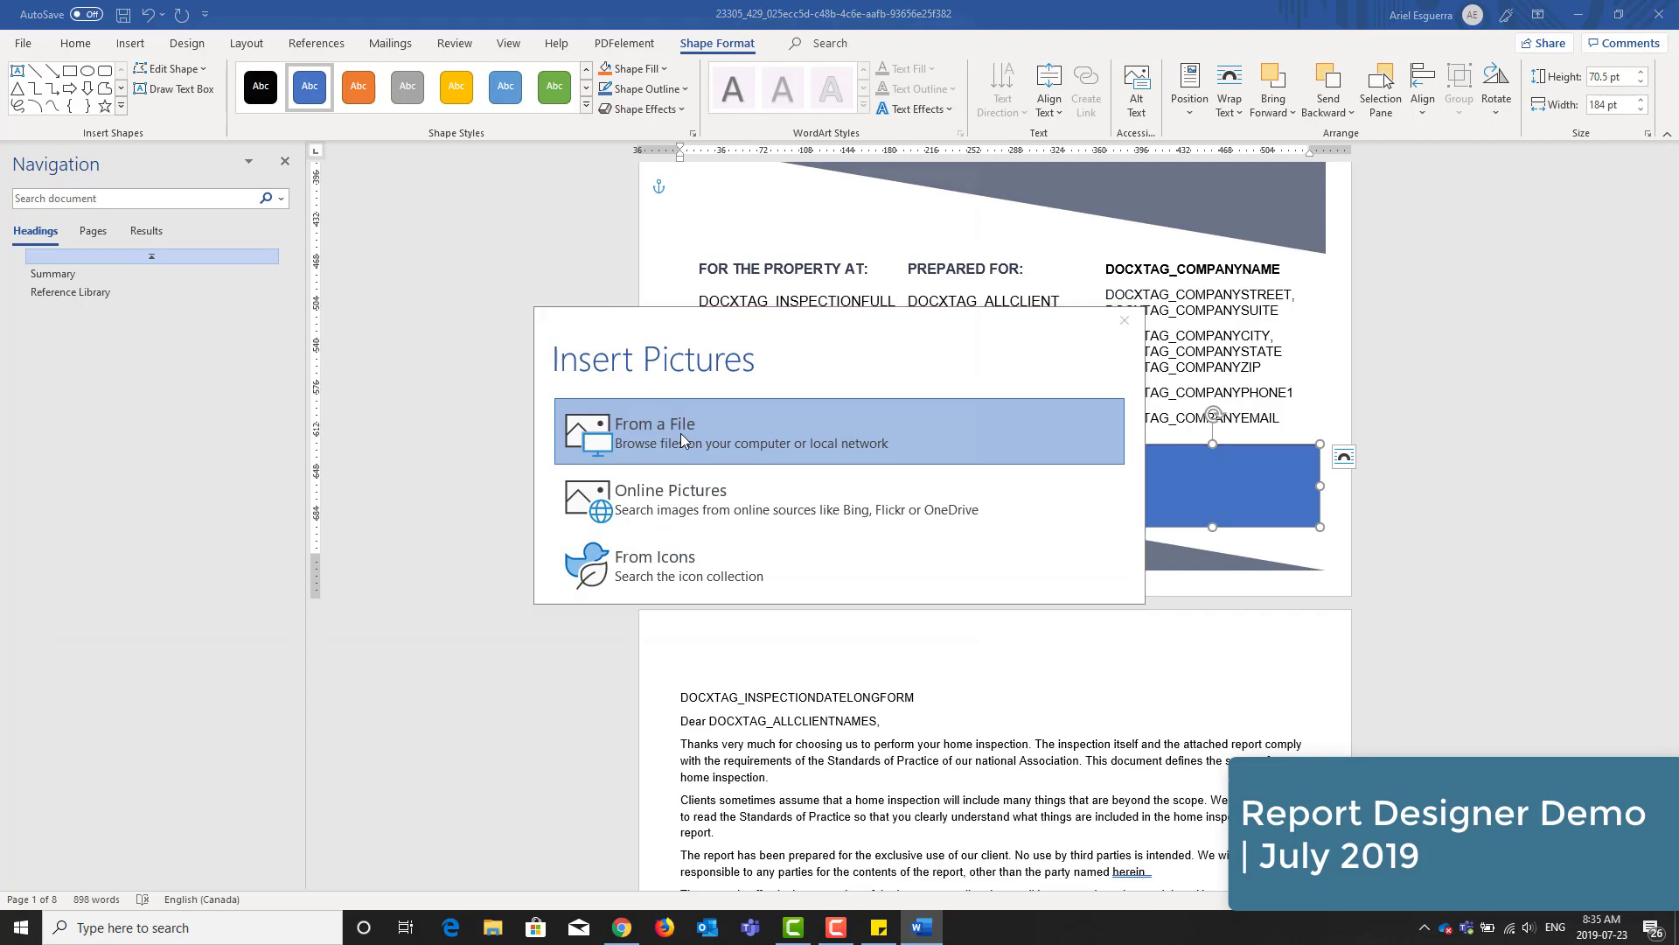
- Fill the rectangle with Horizon-logo from the Desktop and resize it to avoid stretching
left_click(680, 431)
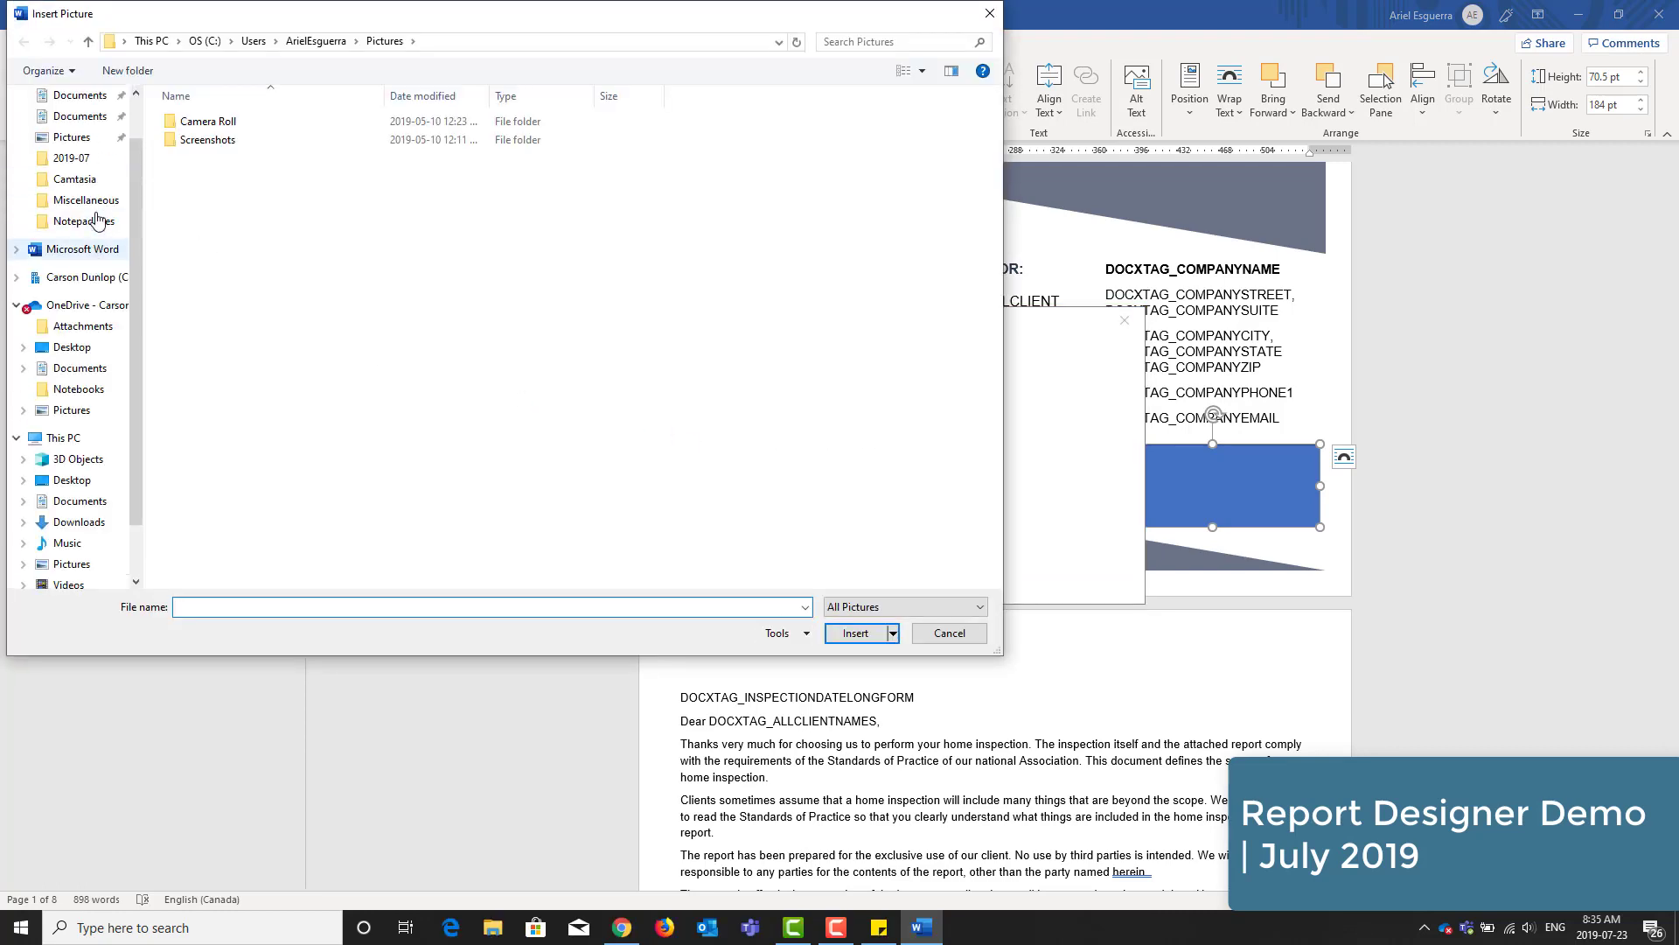
left_click(59, 129)
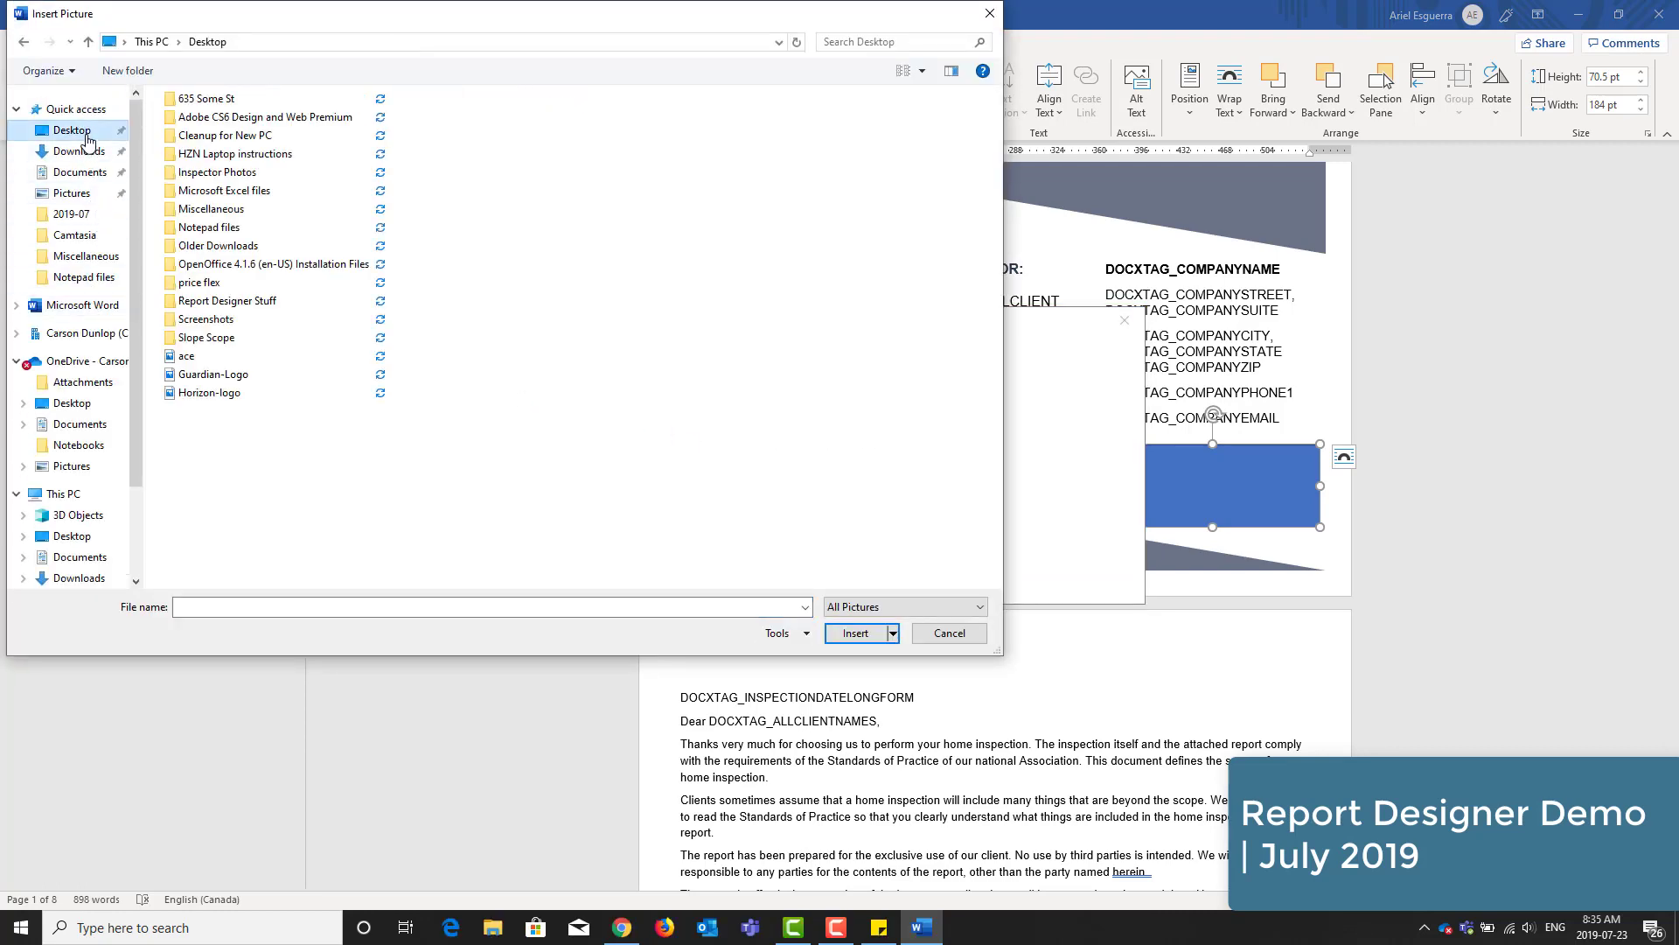
left_click(208, 393)
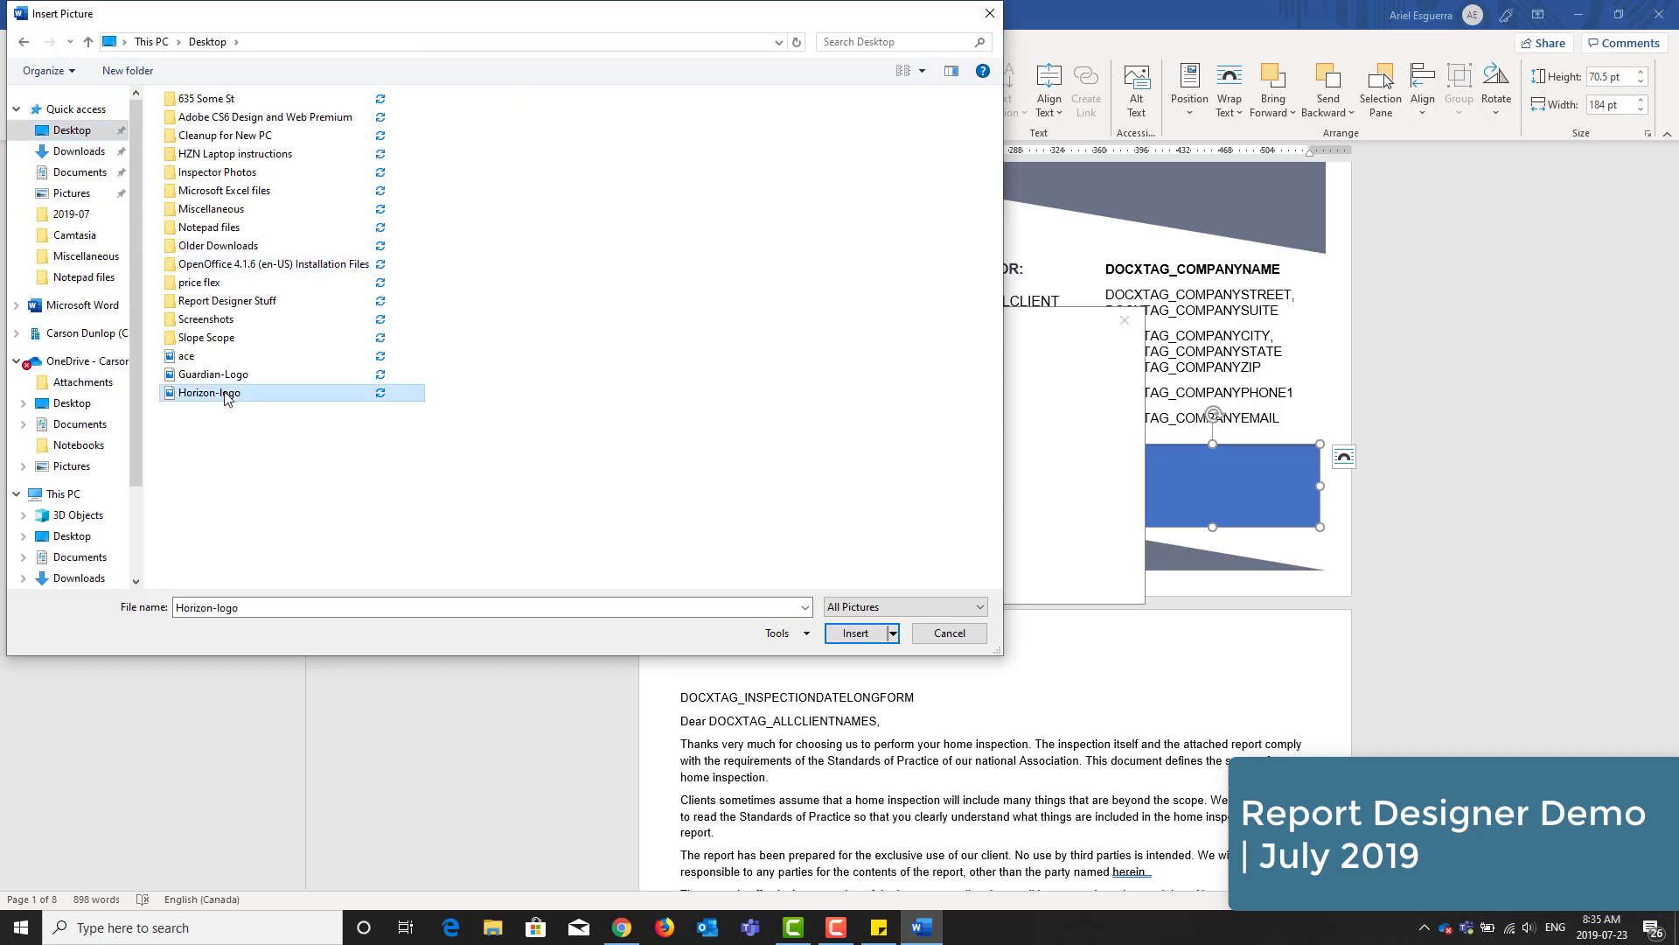
left_click(855, 632)
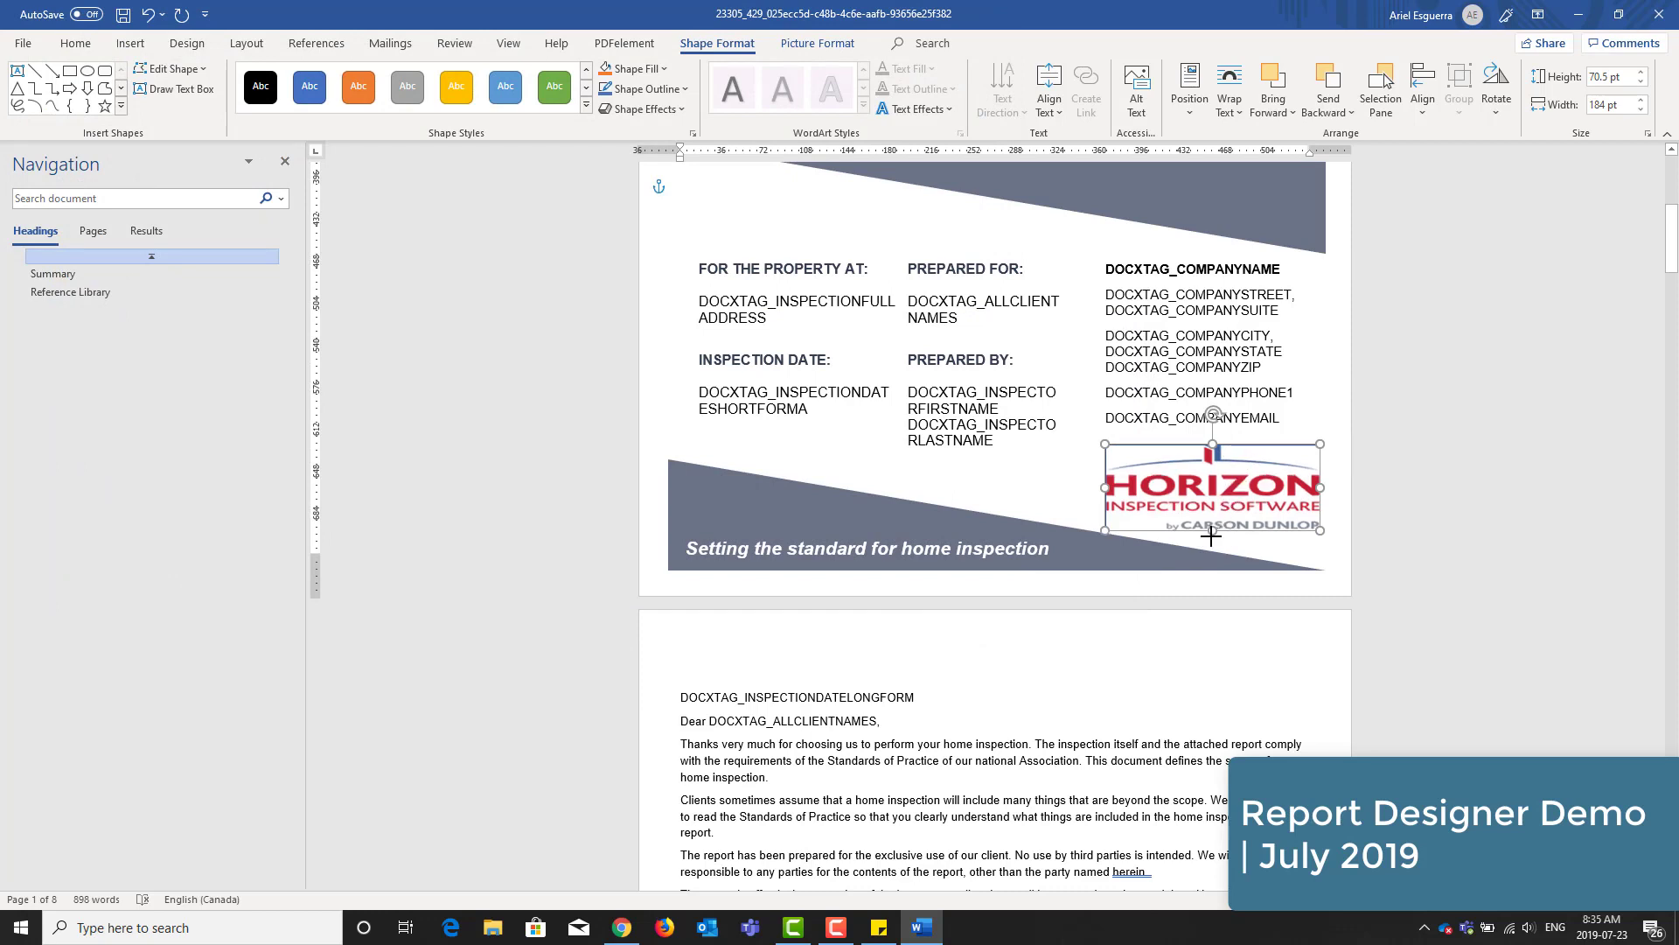
left_click_drag(1212, 534, 1212, 546)
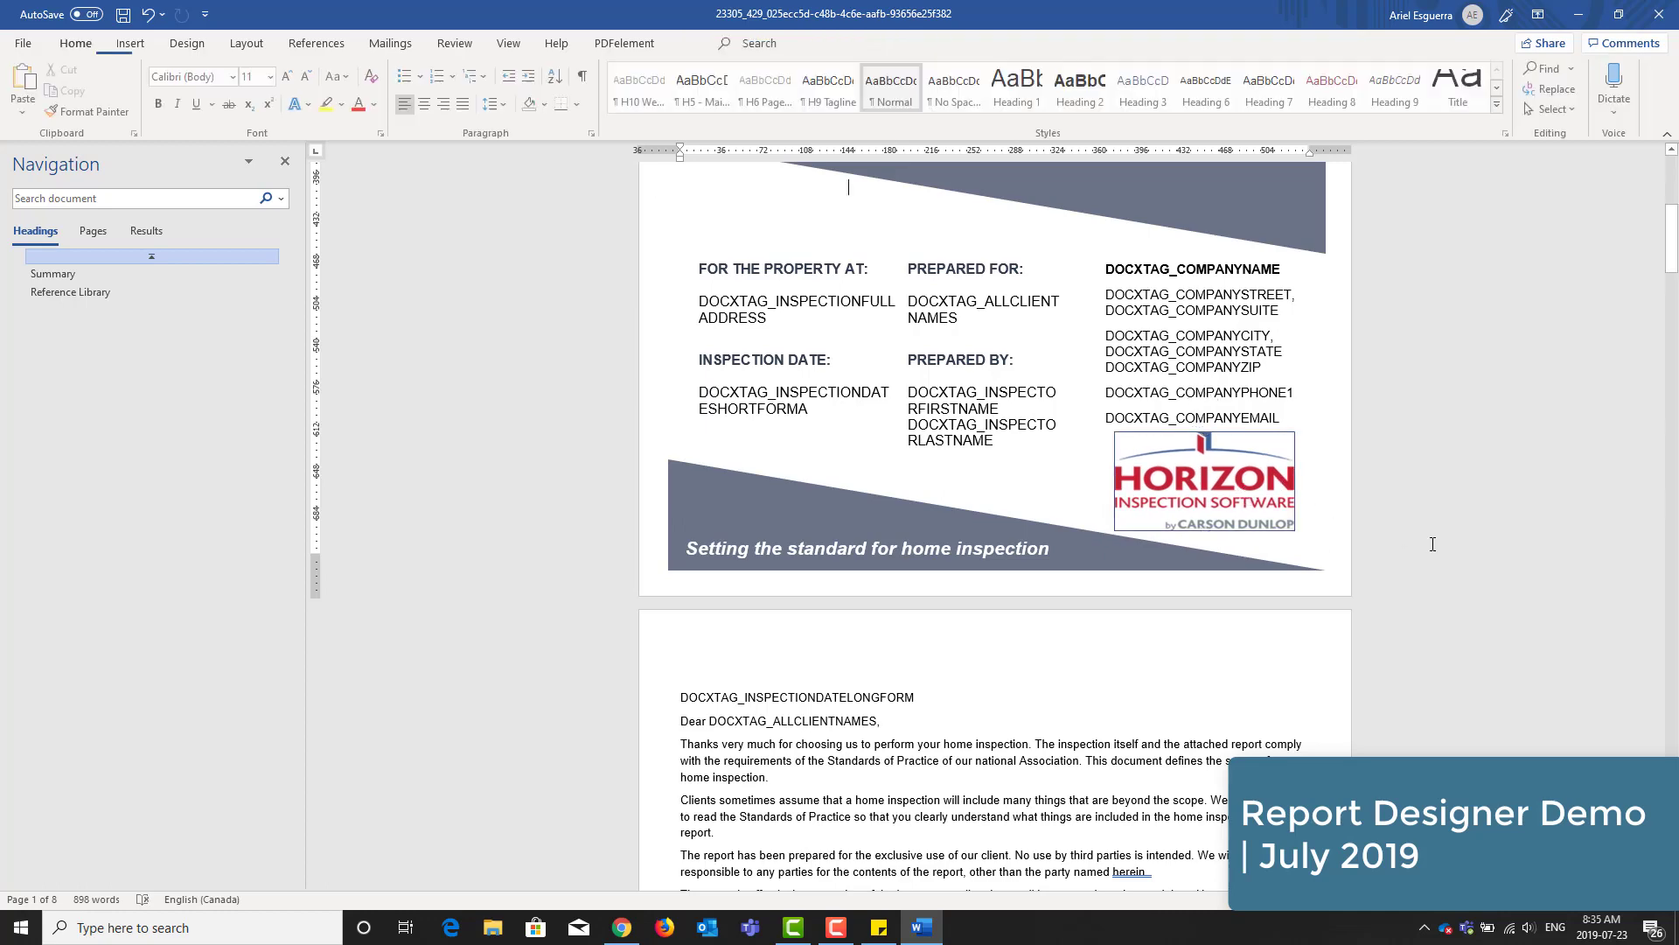
left_click(1205, 481)
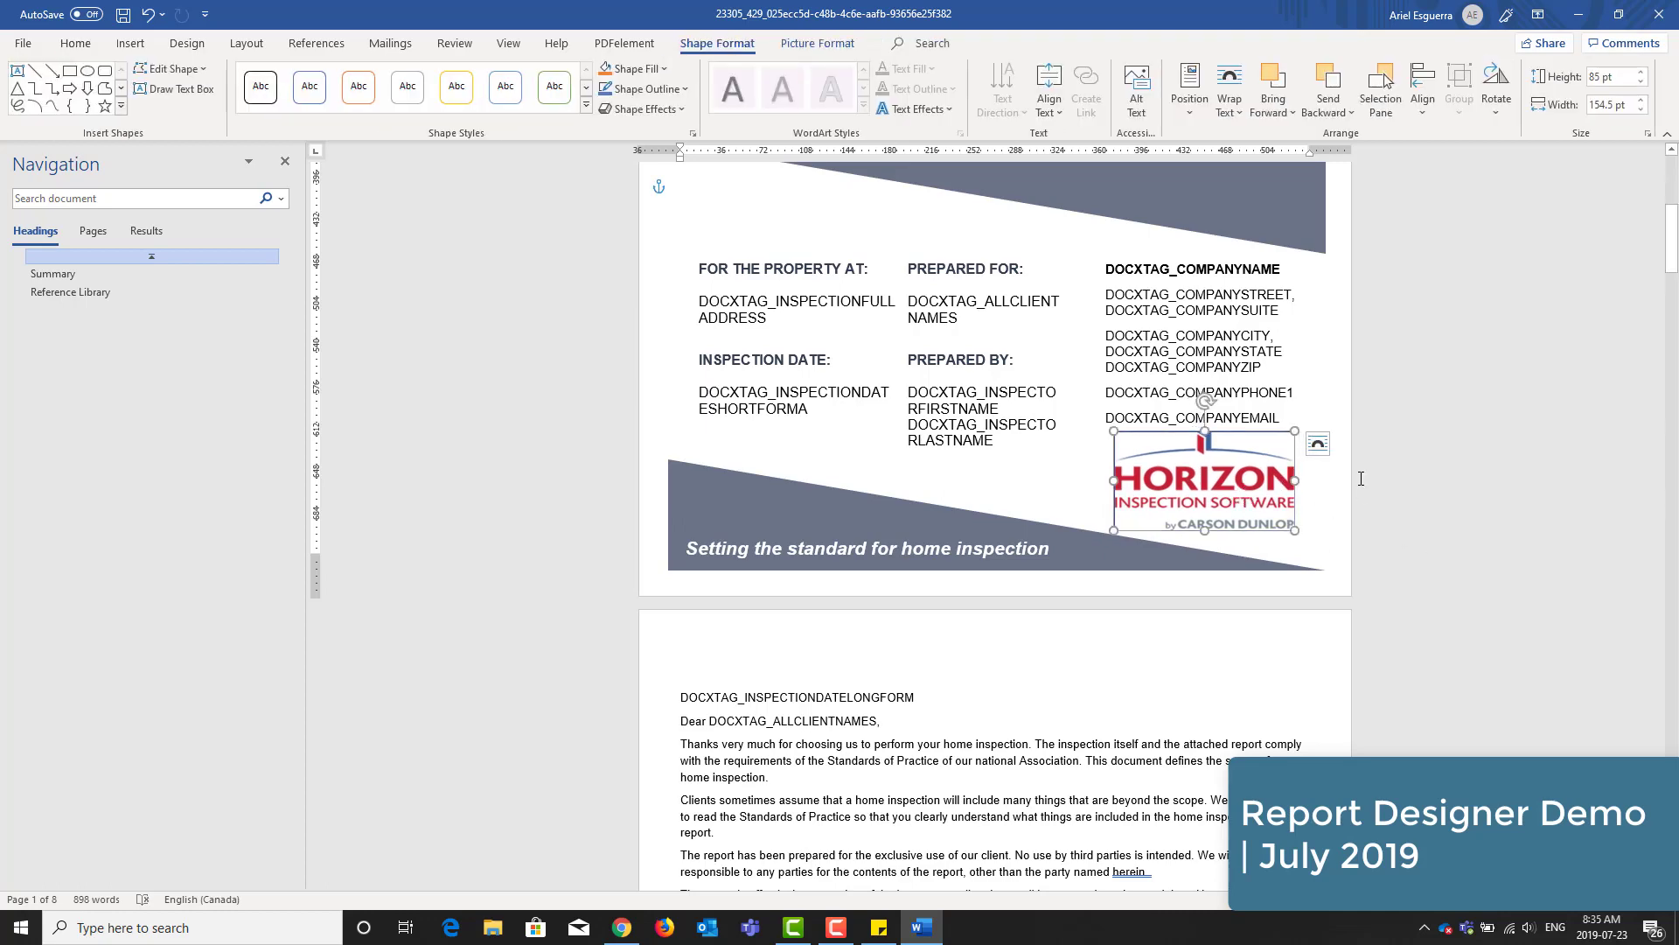
left_click(650, 89)
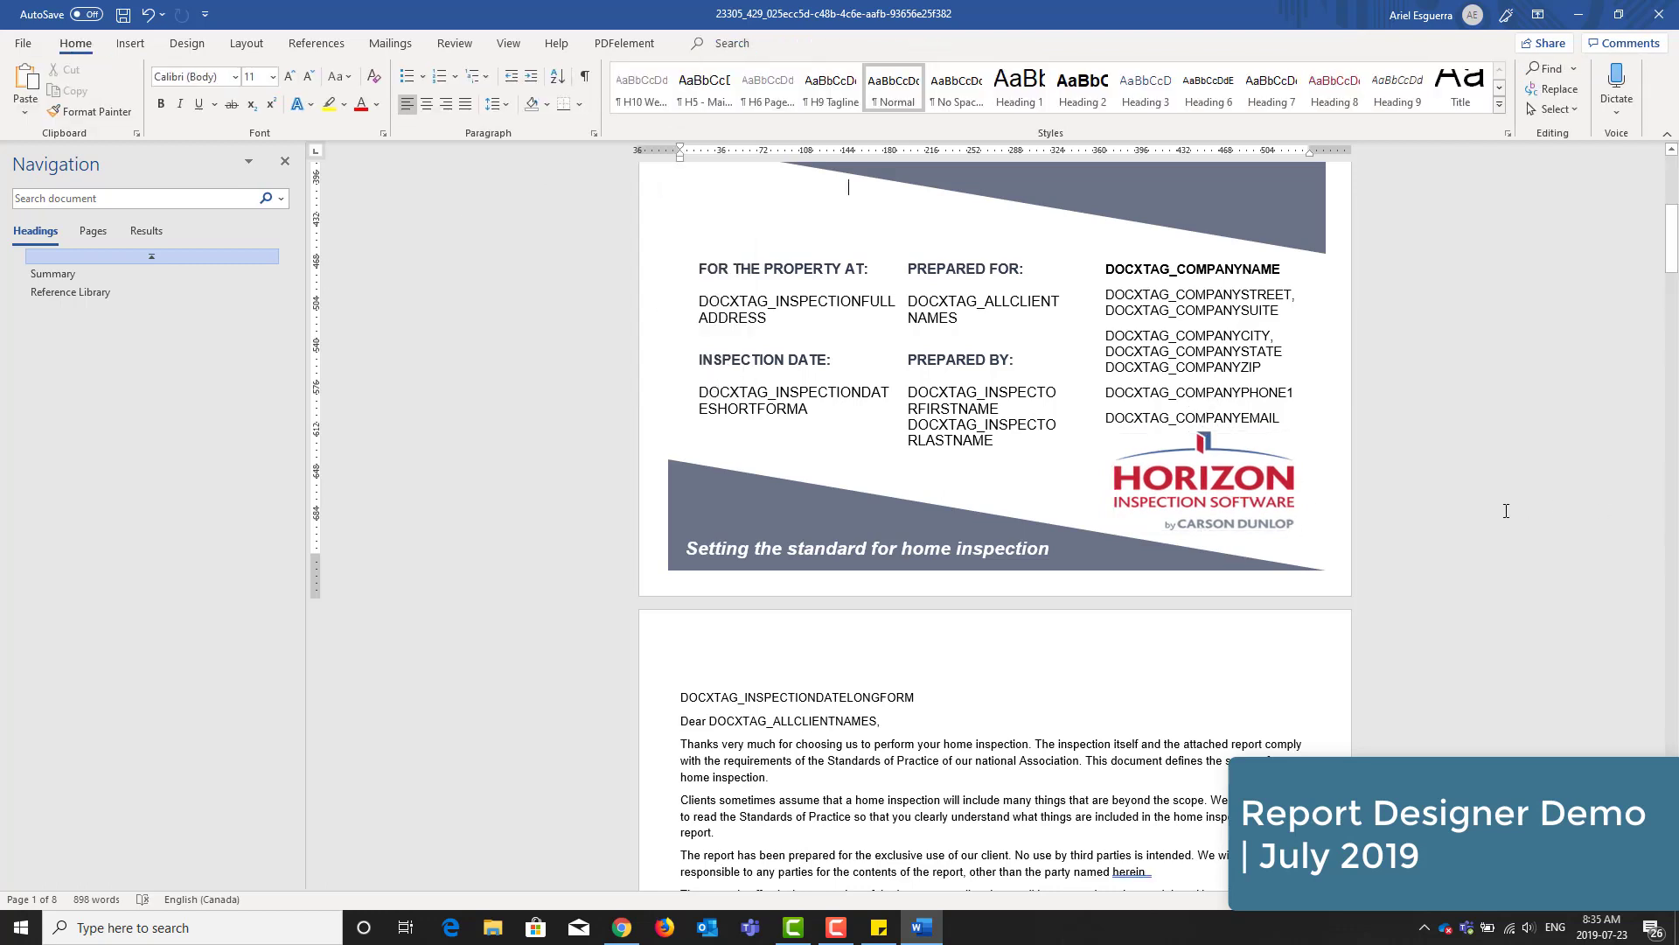
scroll("down", 3)
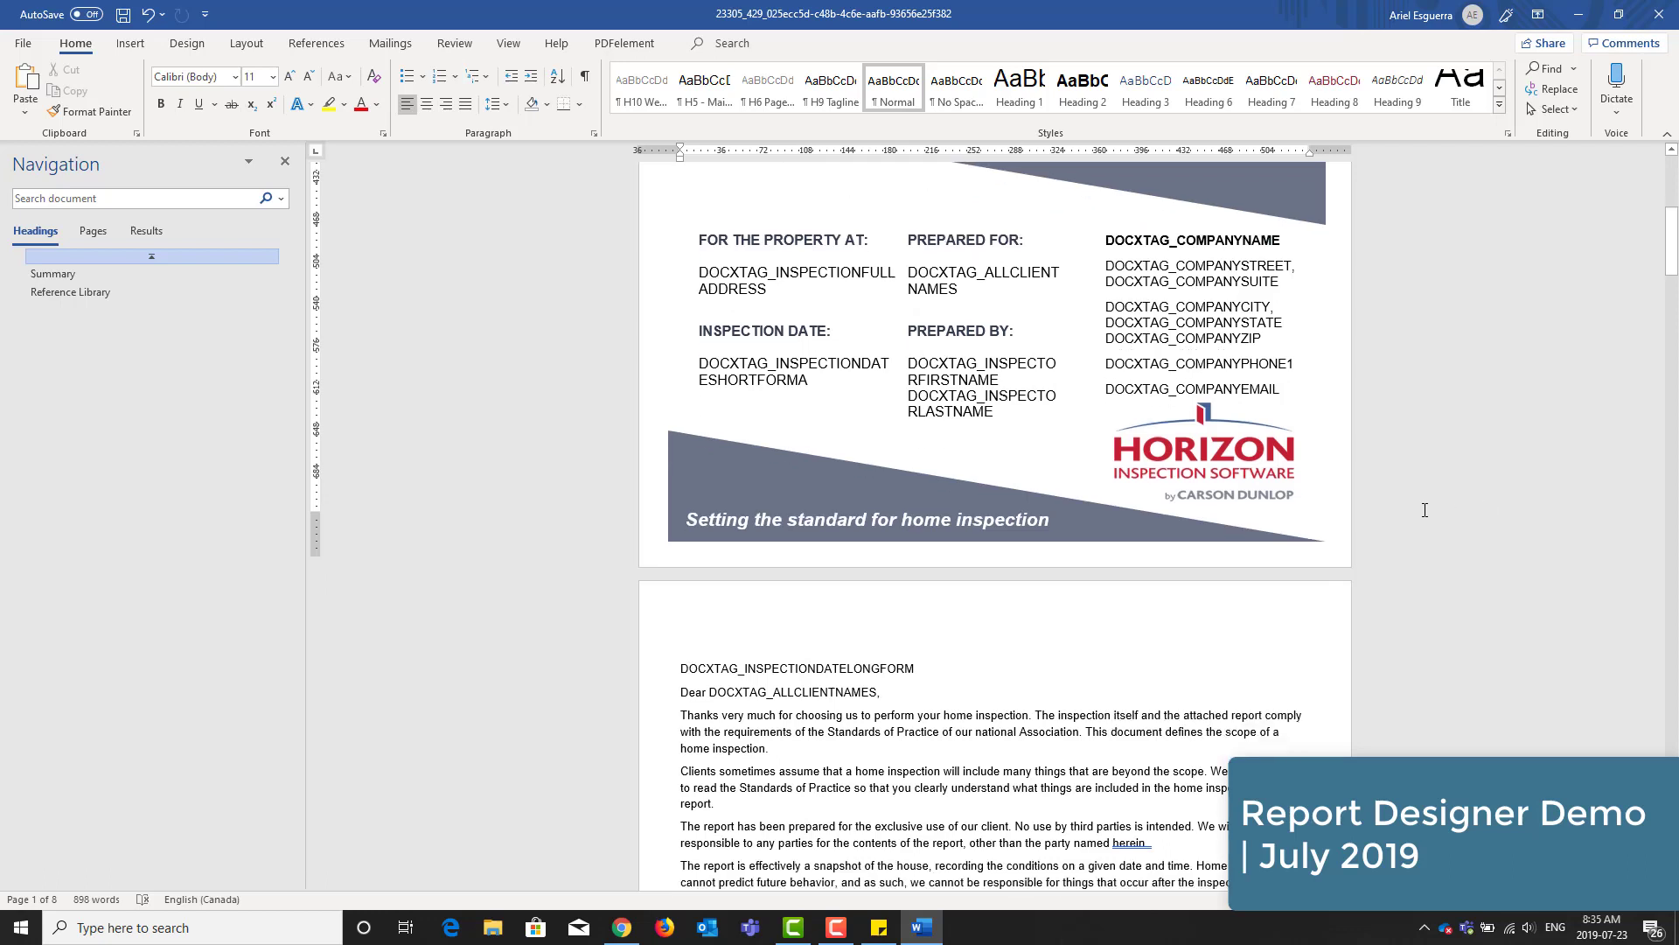
scroll("down", 3)
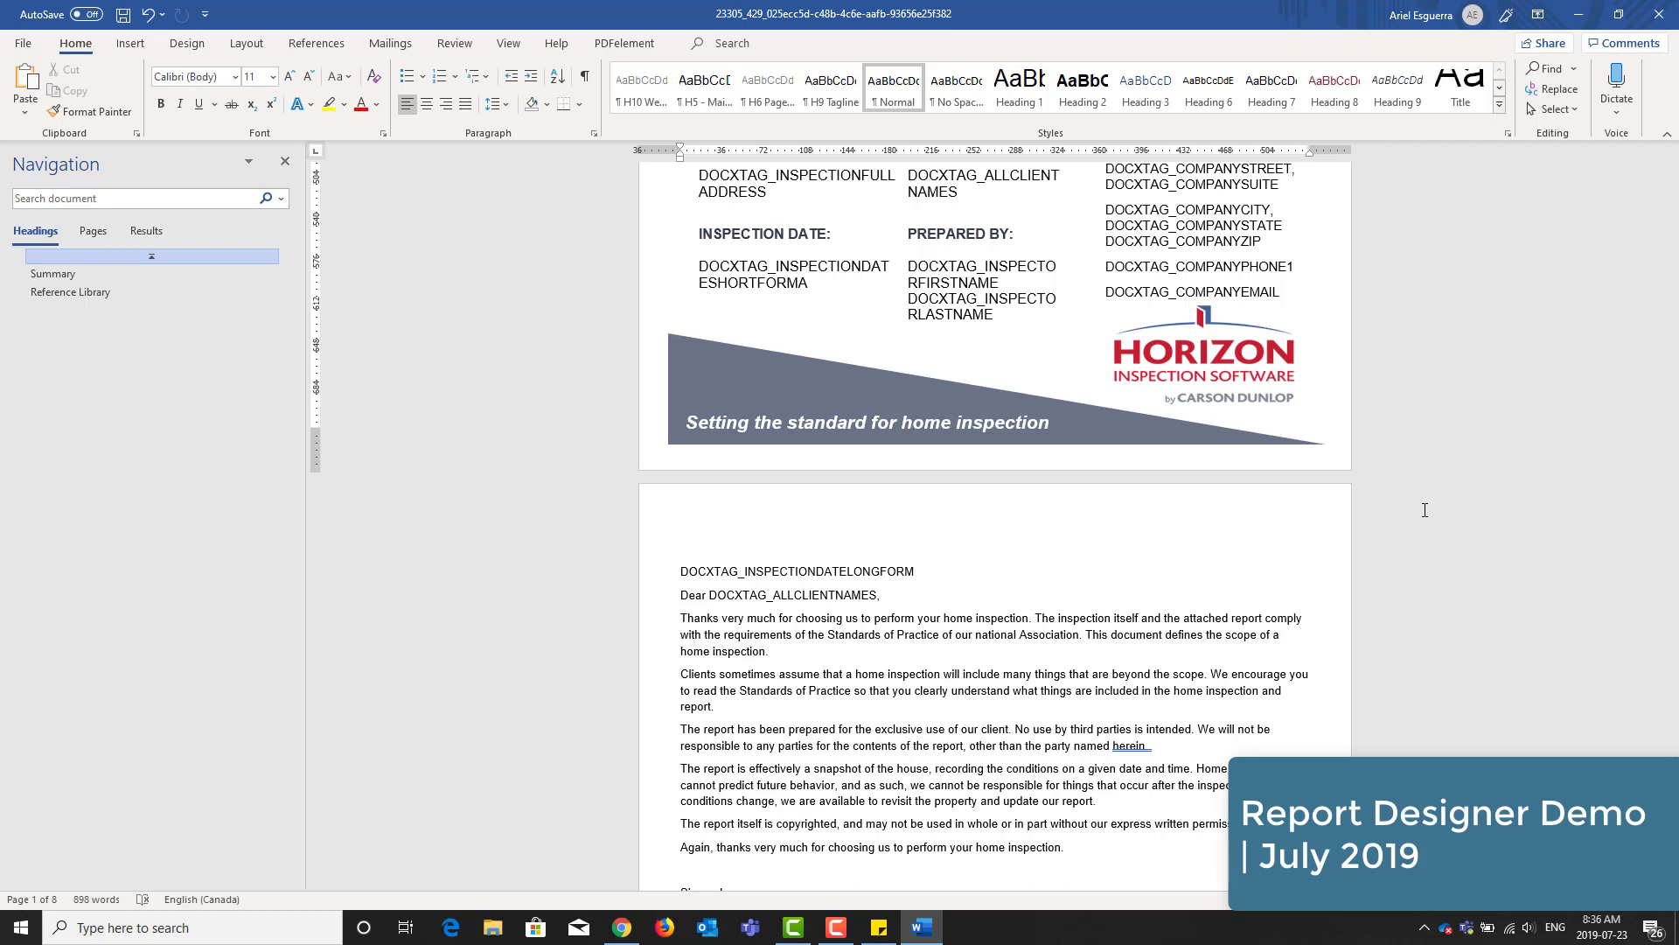
mouse_move(1236, 398)
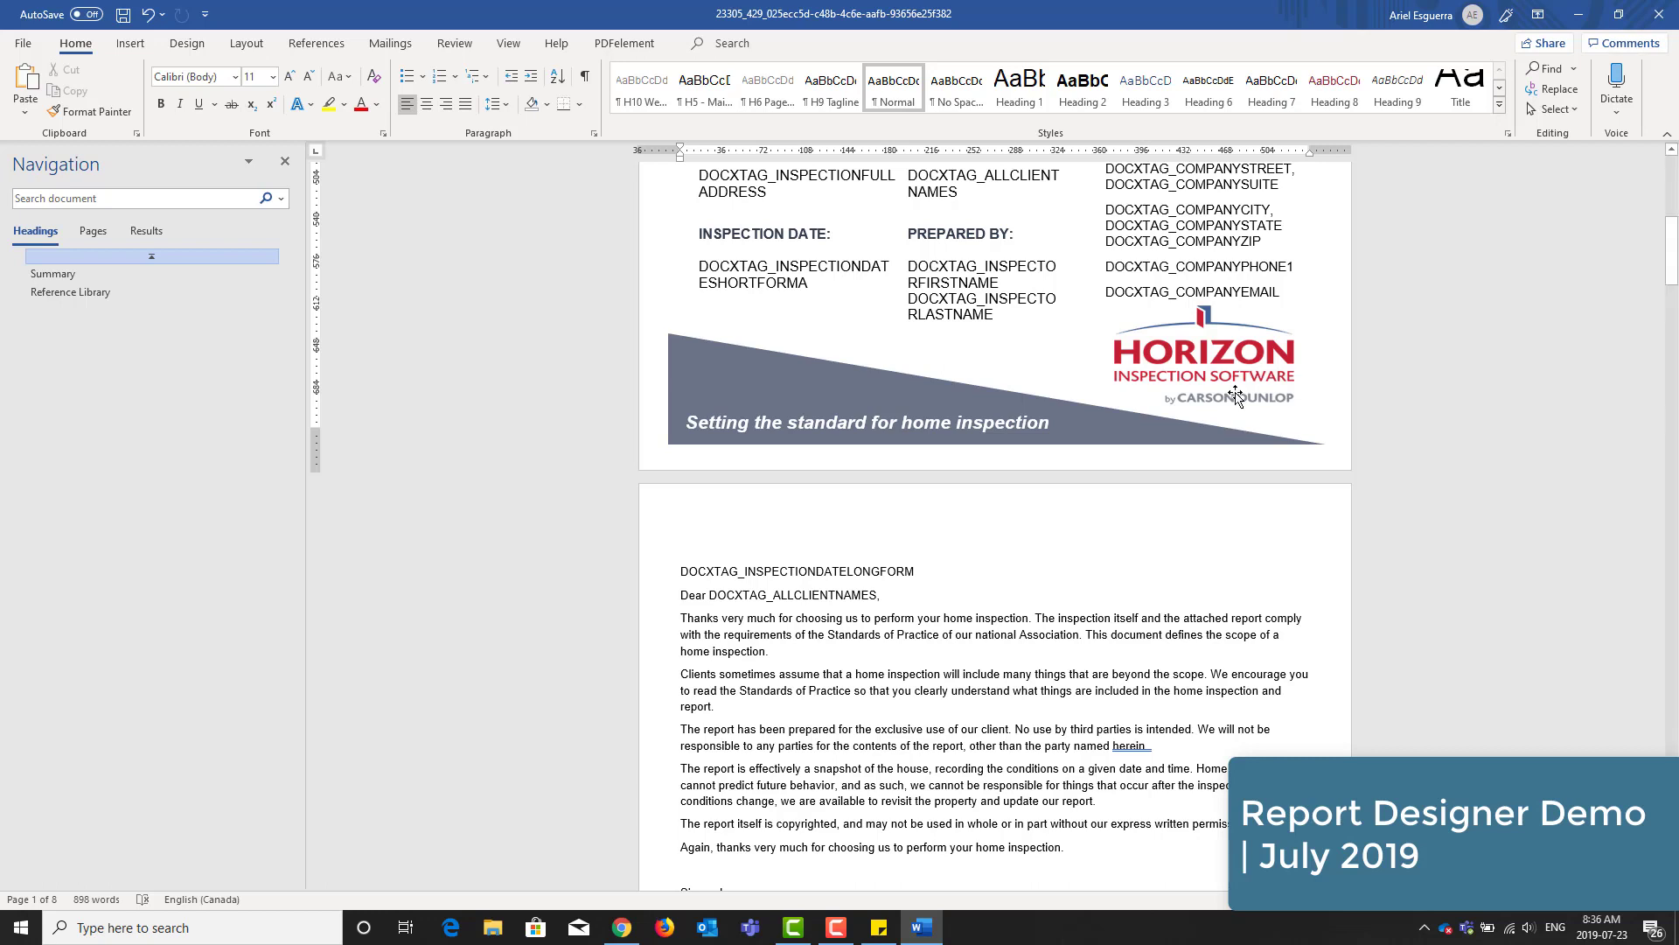
mouse_move(1590, 522)
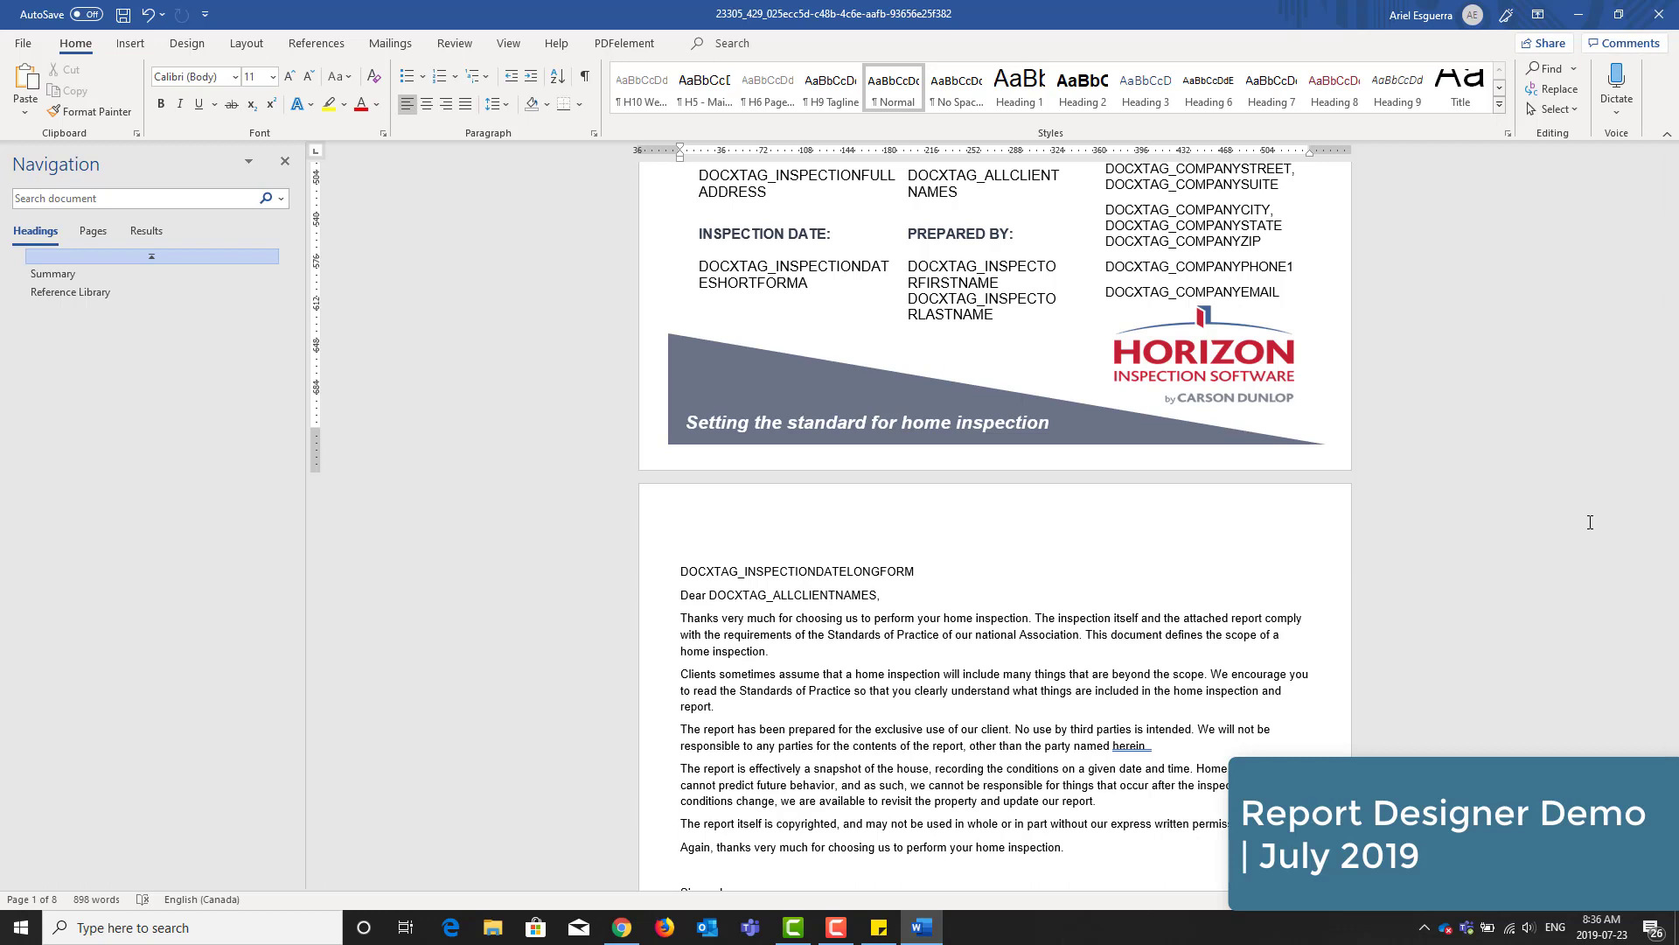
scroll("down", 3)
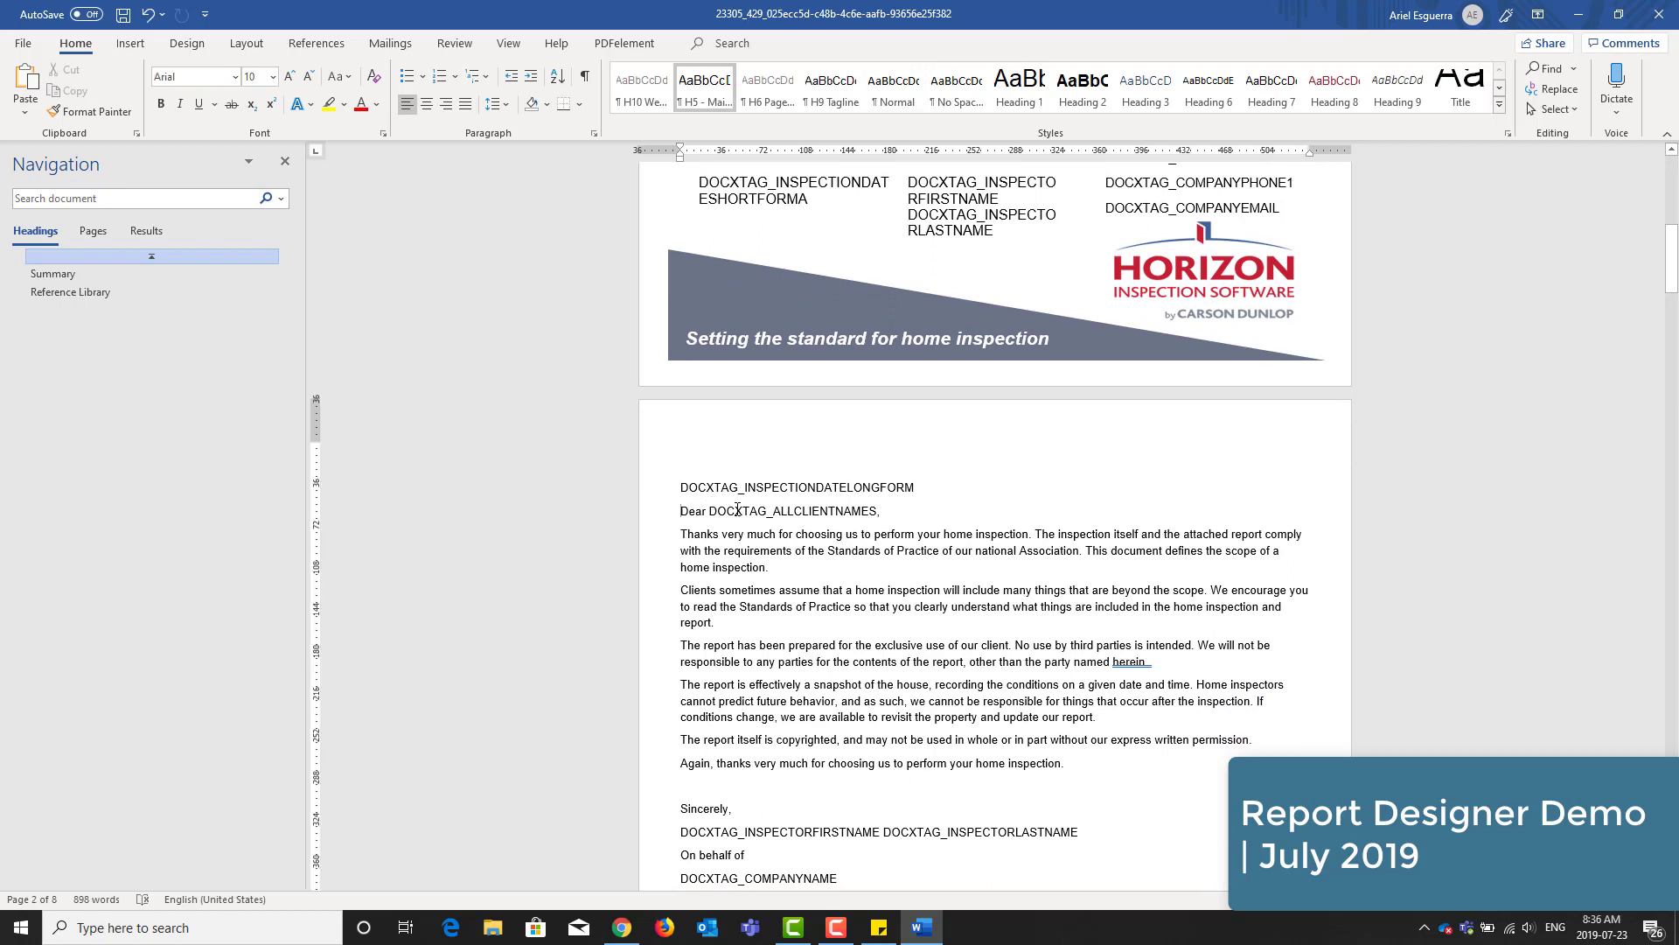
- Choose the Horizon-logo picture from the Desktop and view the Insert button options
left_click(130, 43)
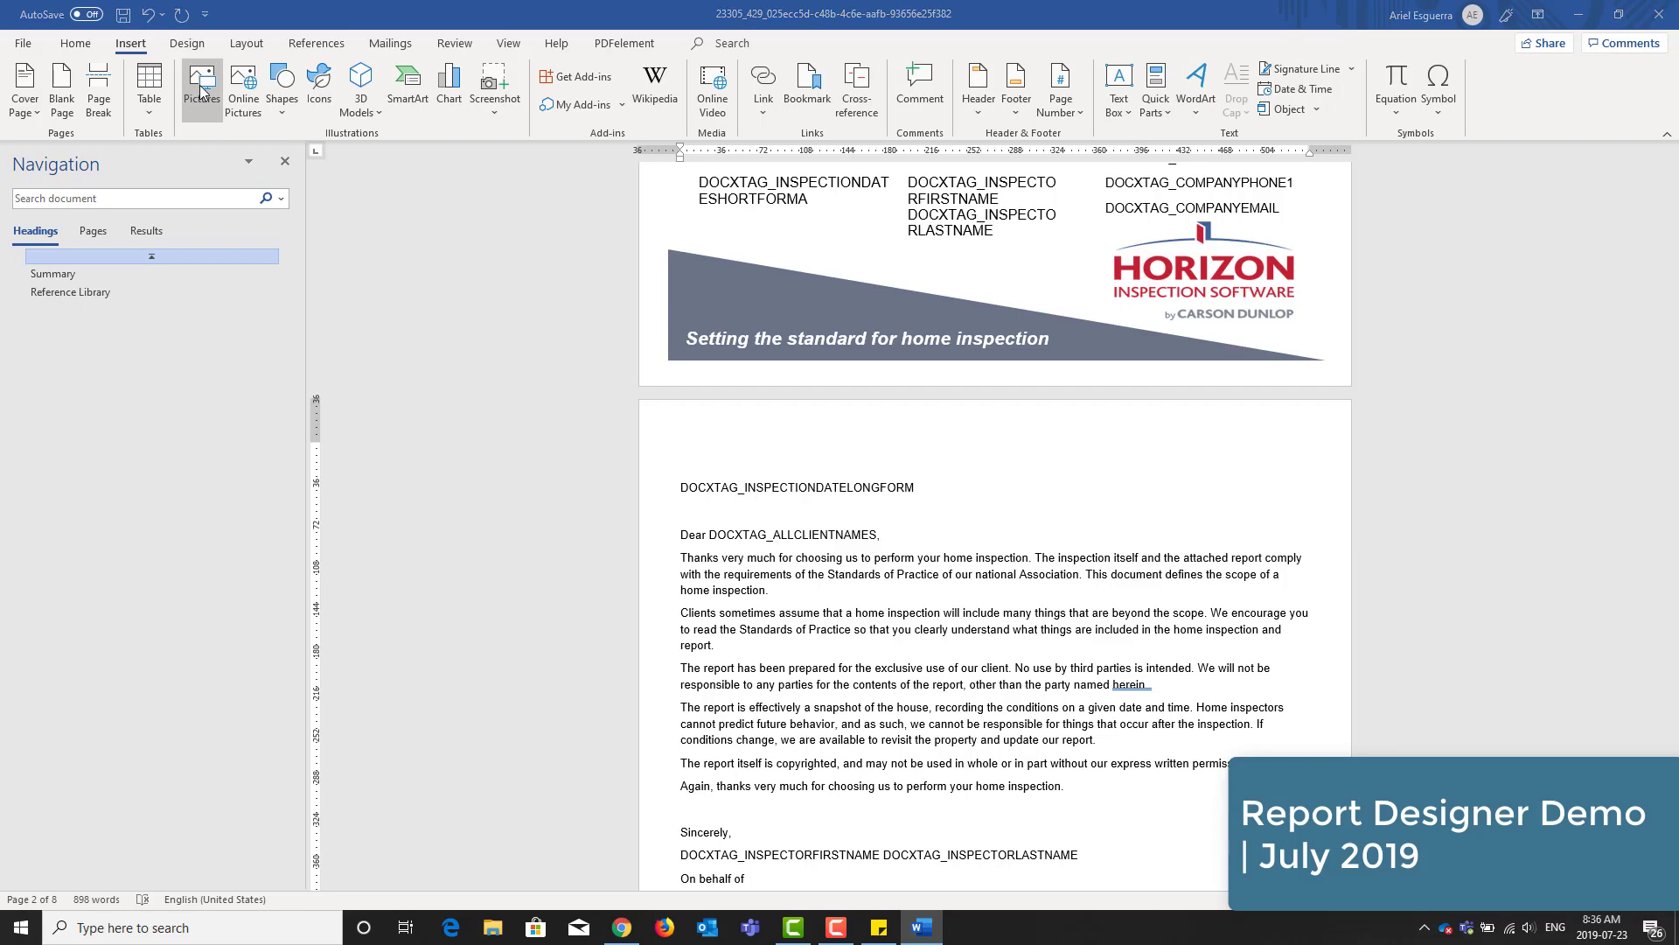
left_click(203, 77)
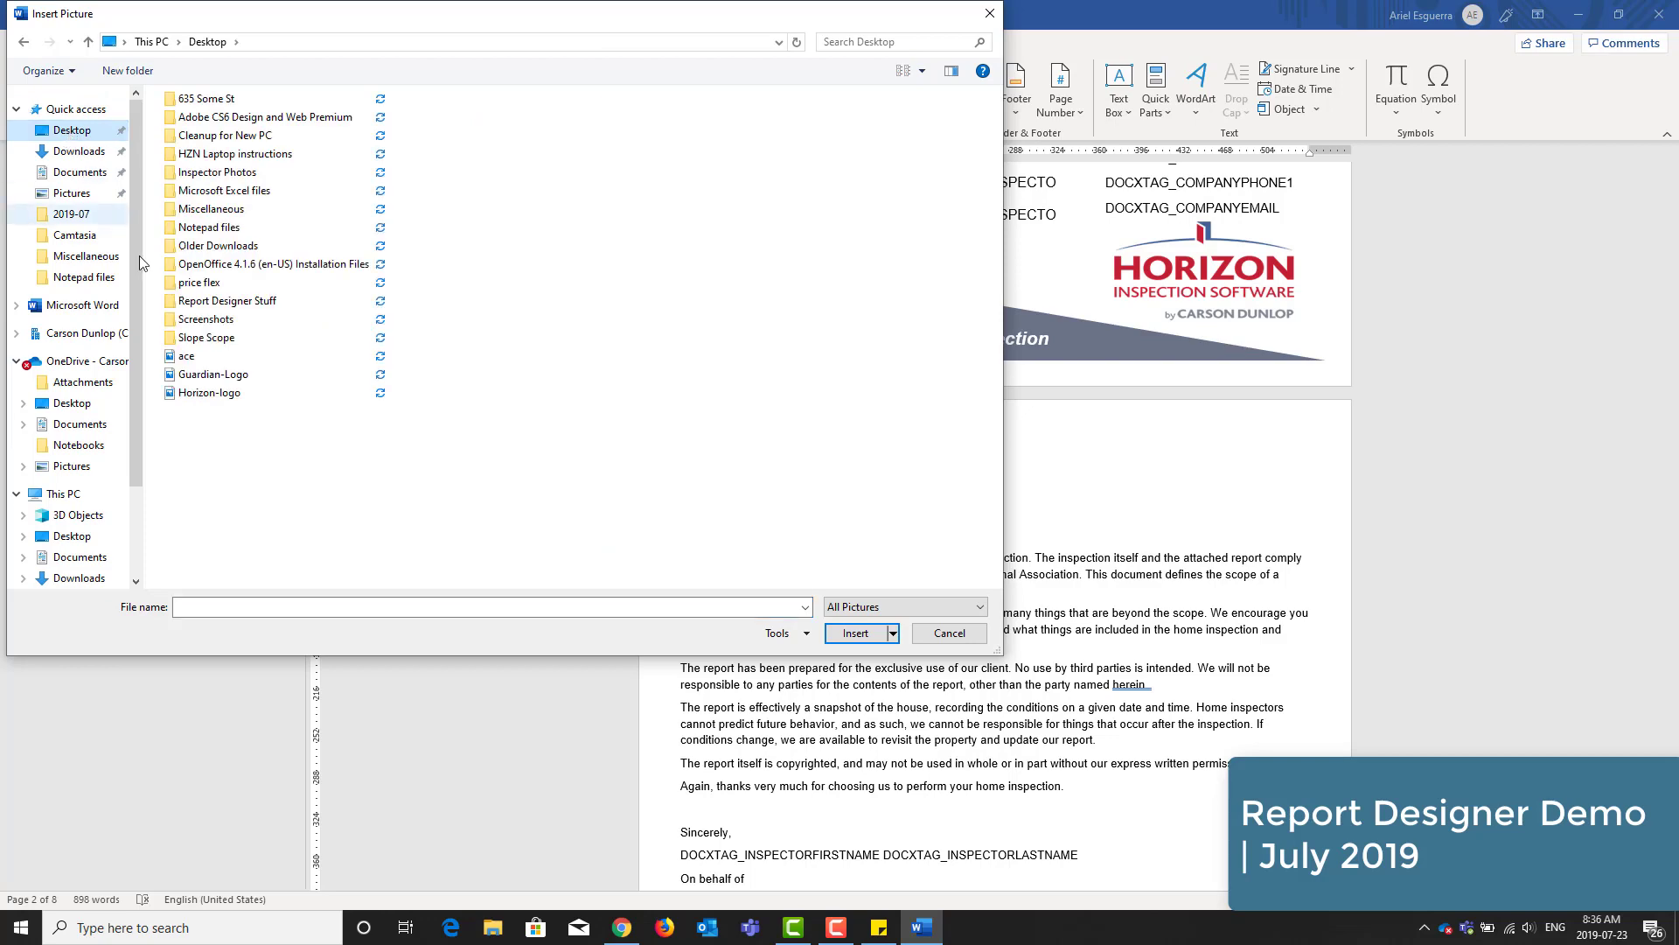
left_click(209, 393)
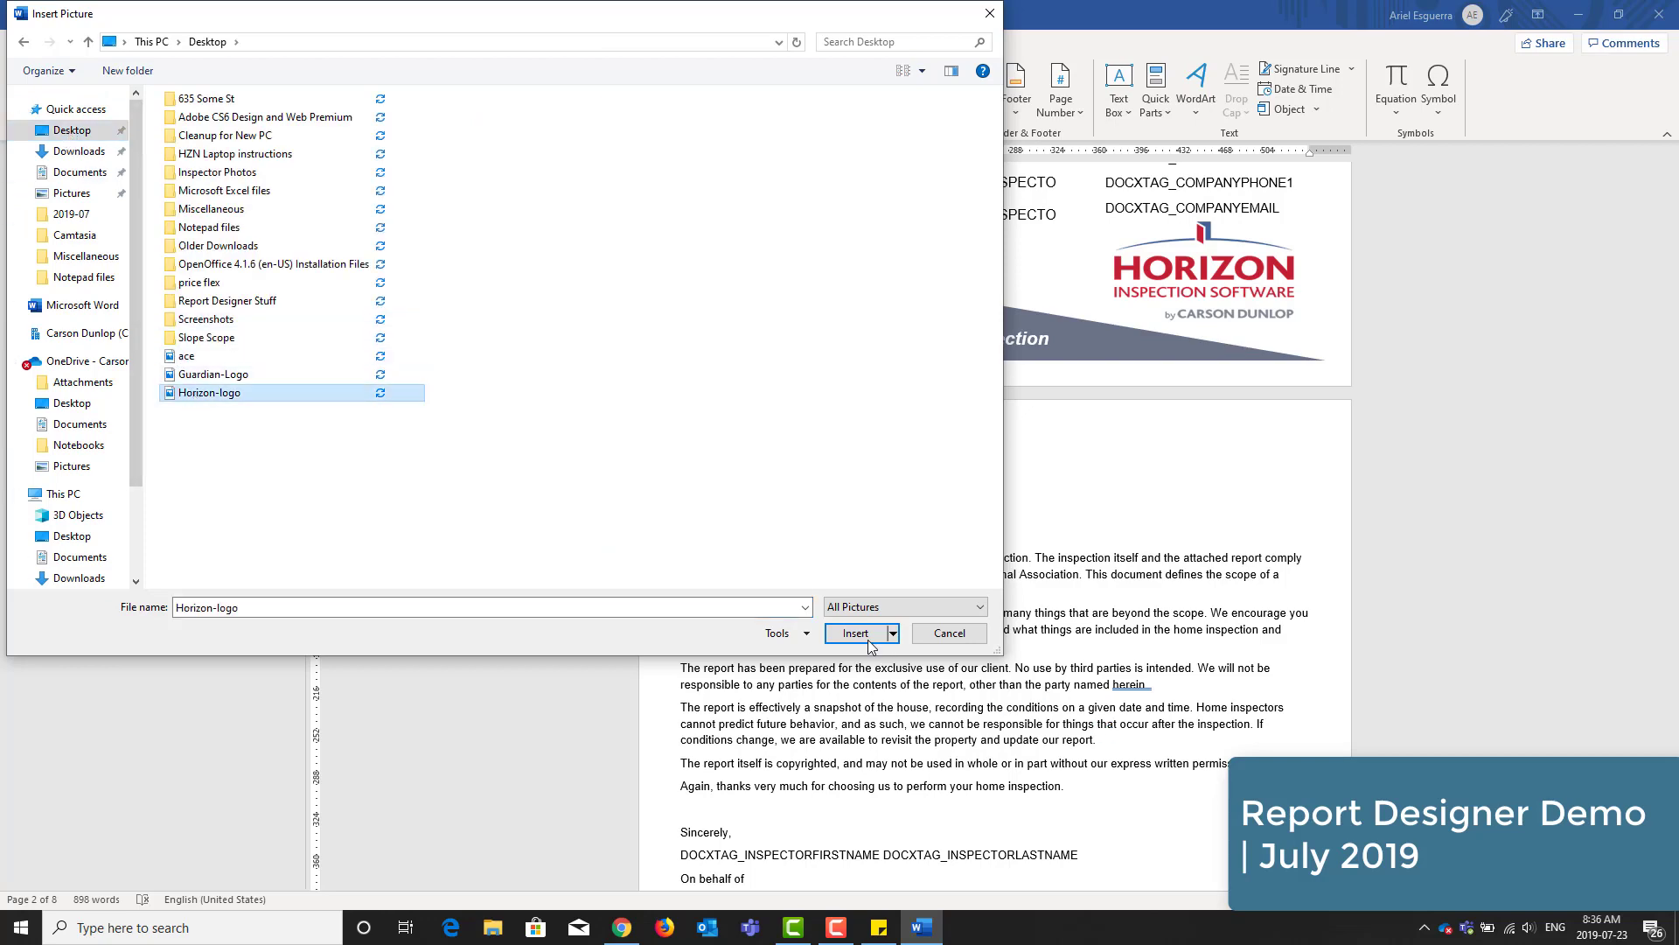
left_click(855, 633)
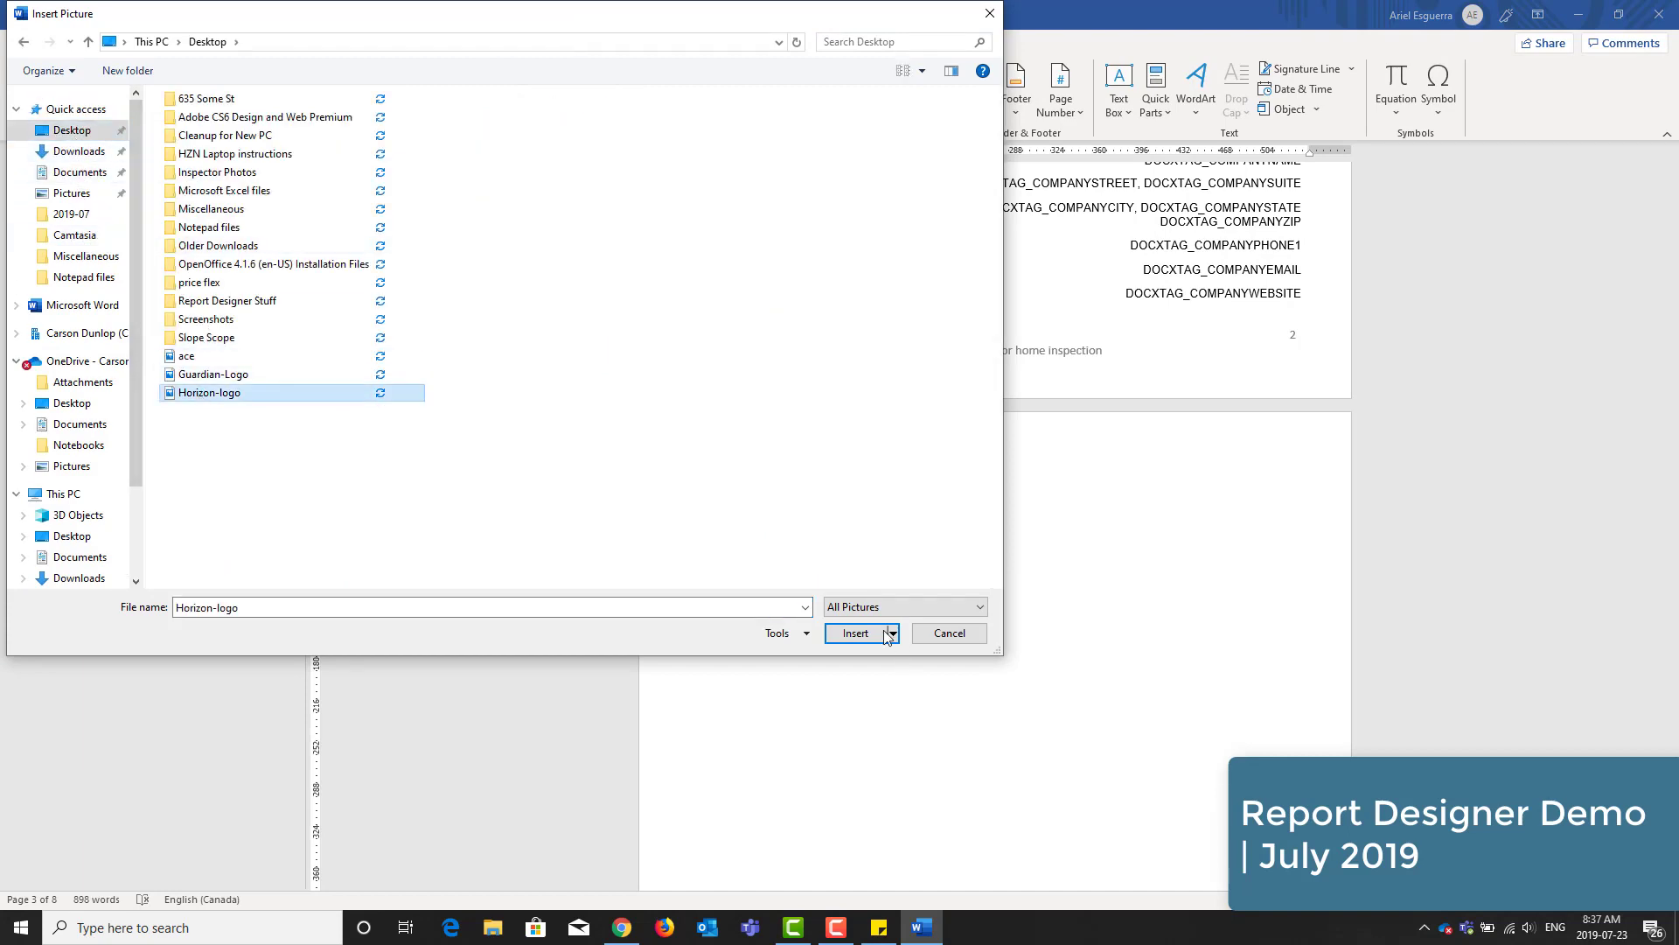
left_click(856, 633)
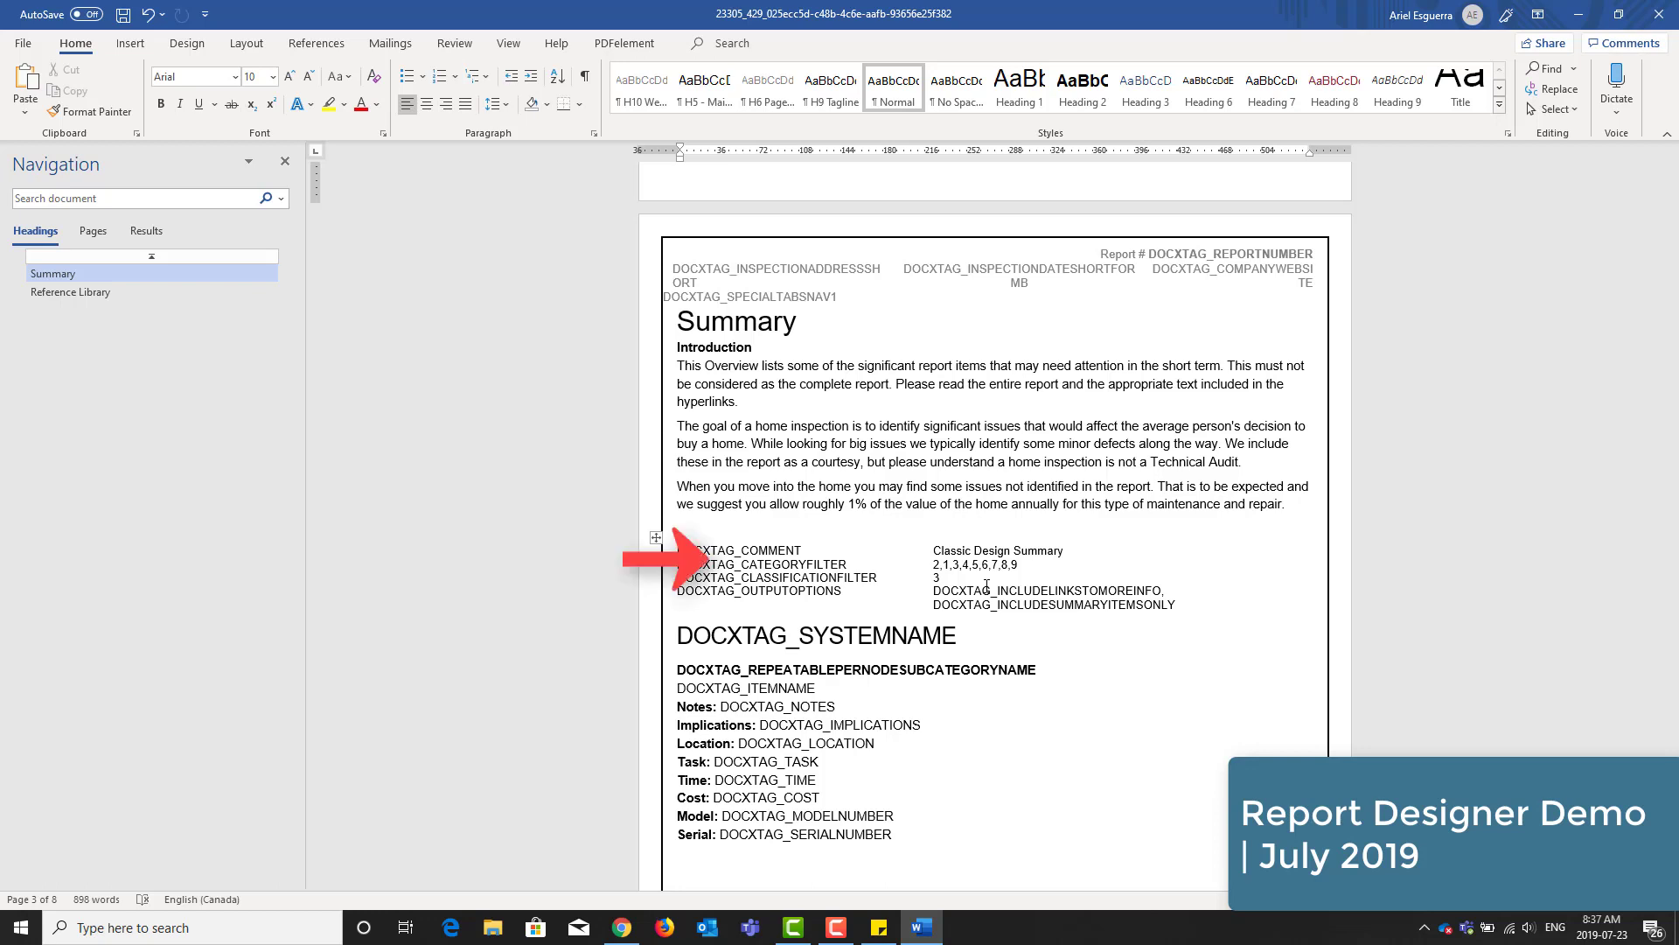
- Turn on formatting marks to reveal the section break before the Conclusion text
left_click(585, 77)
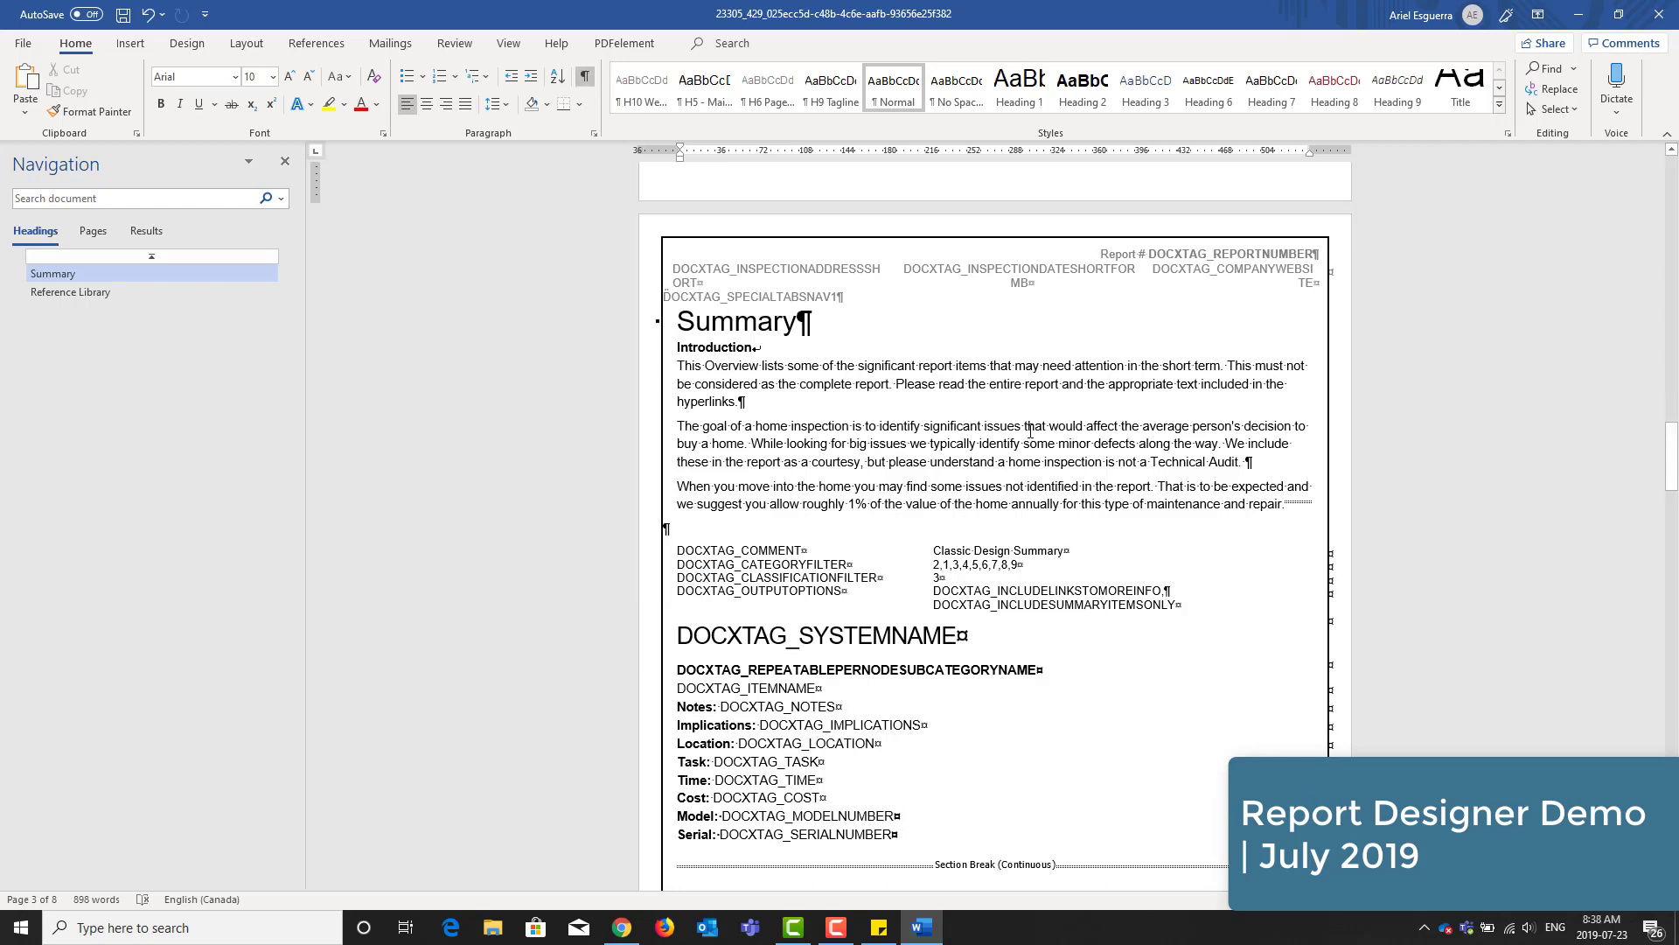
scroll("down", 3)
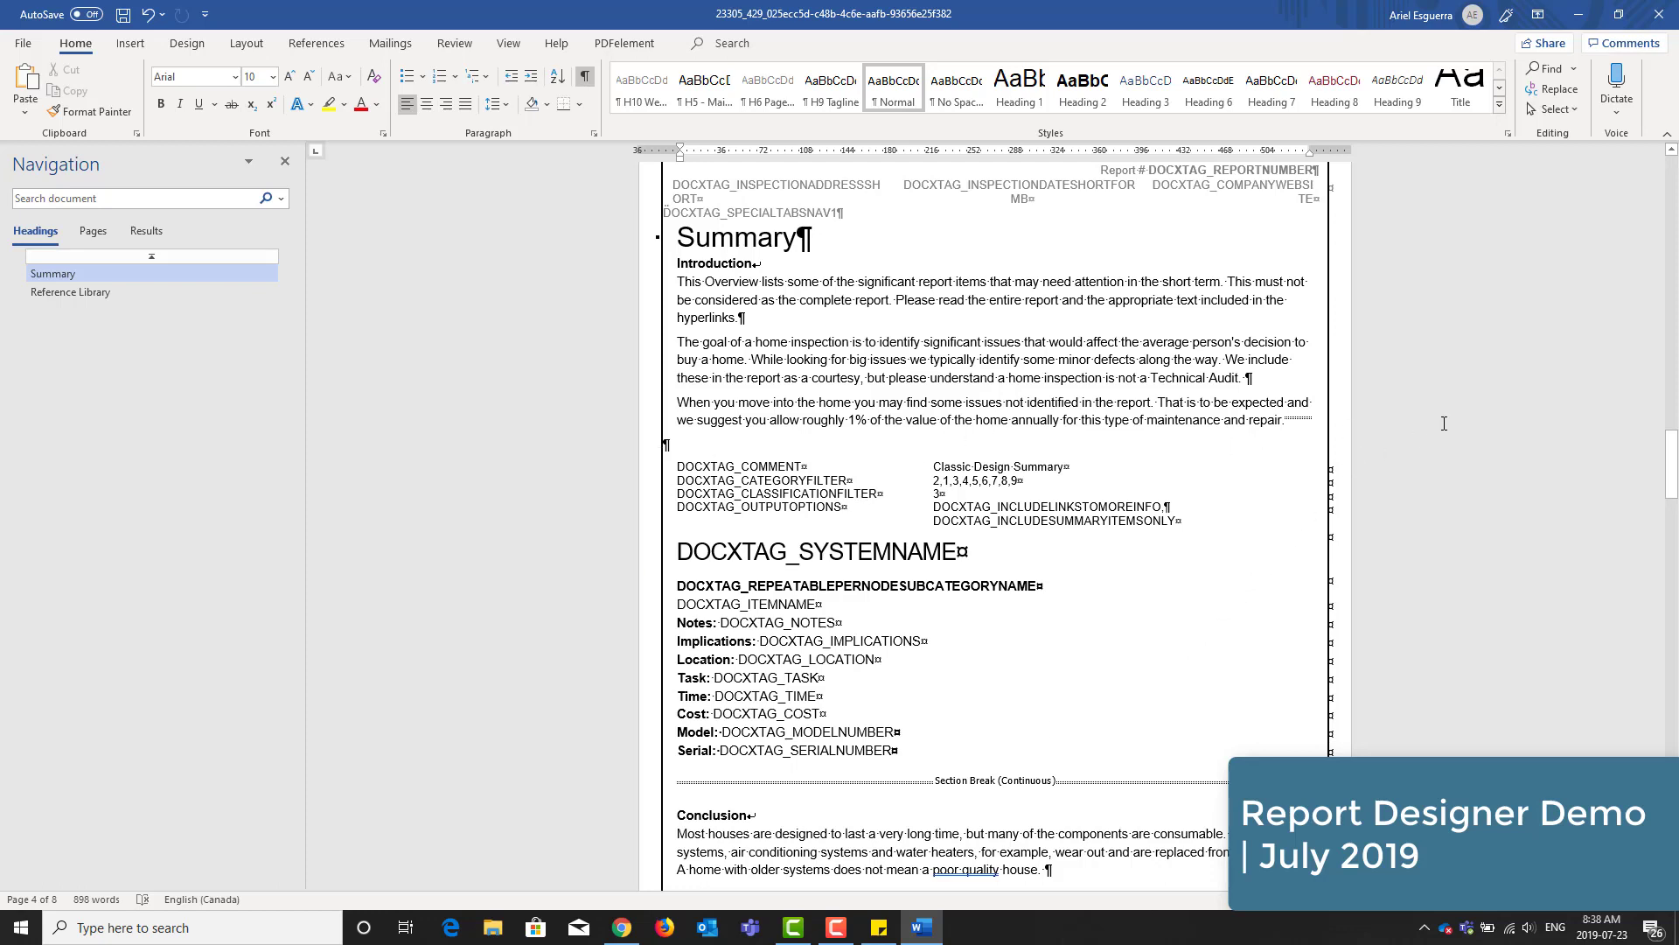
mouse_move(587, 219)
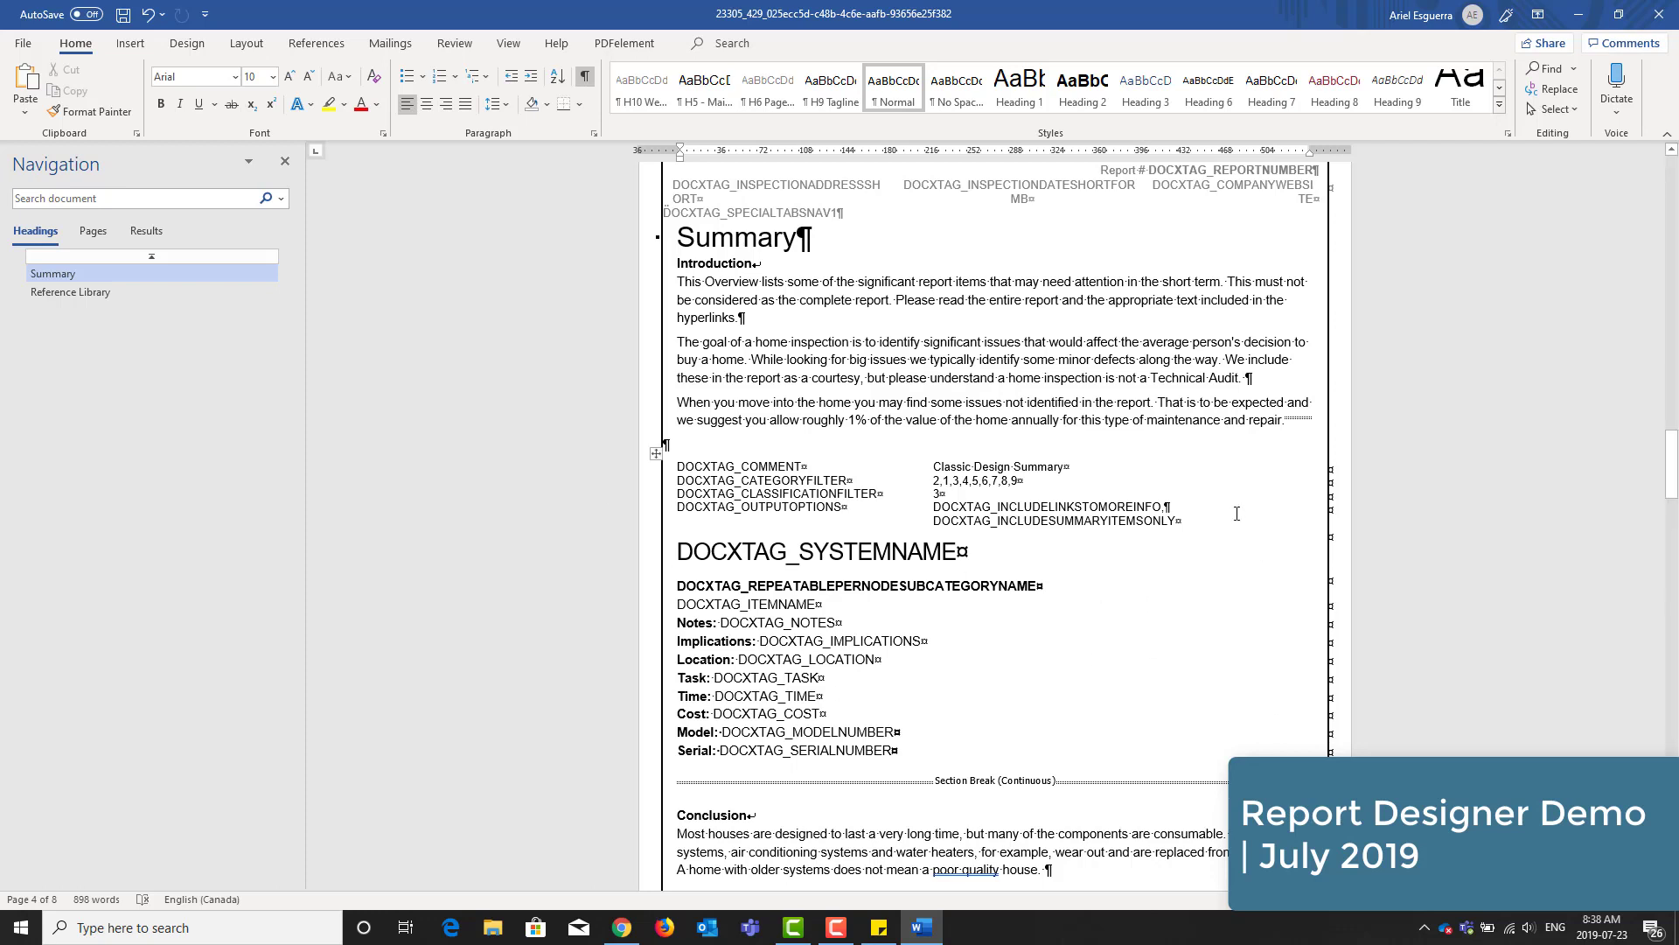
mouse_move(584, 509)
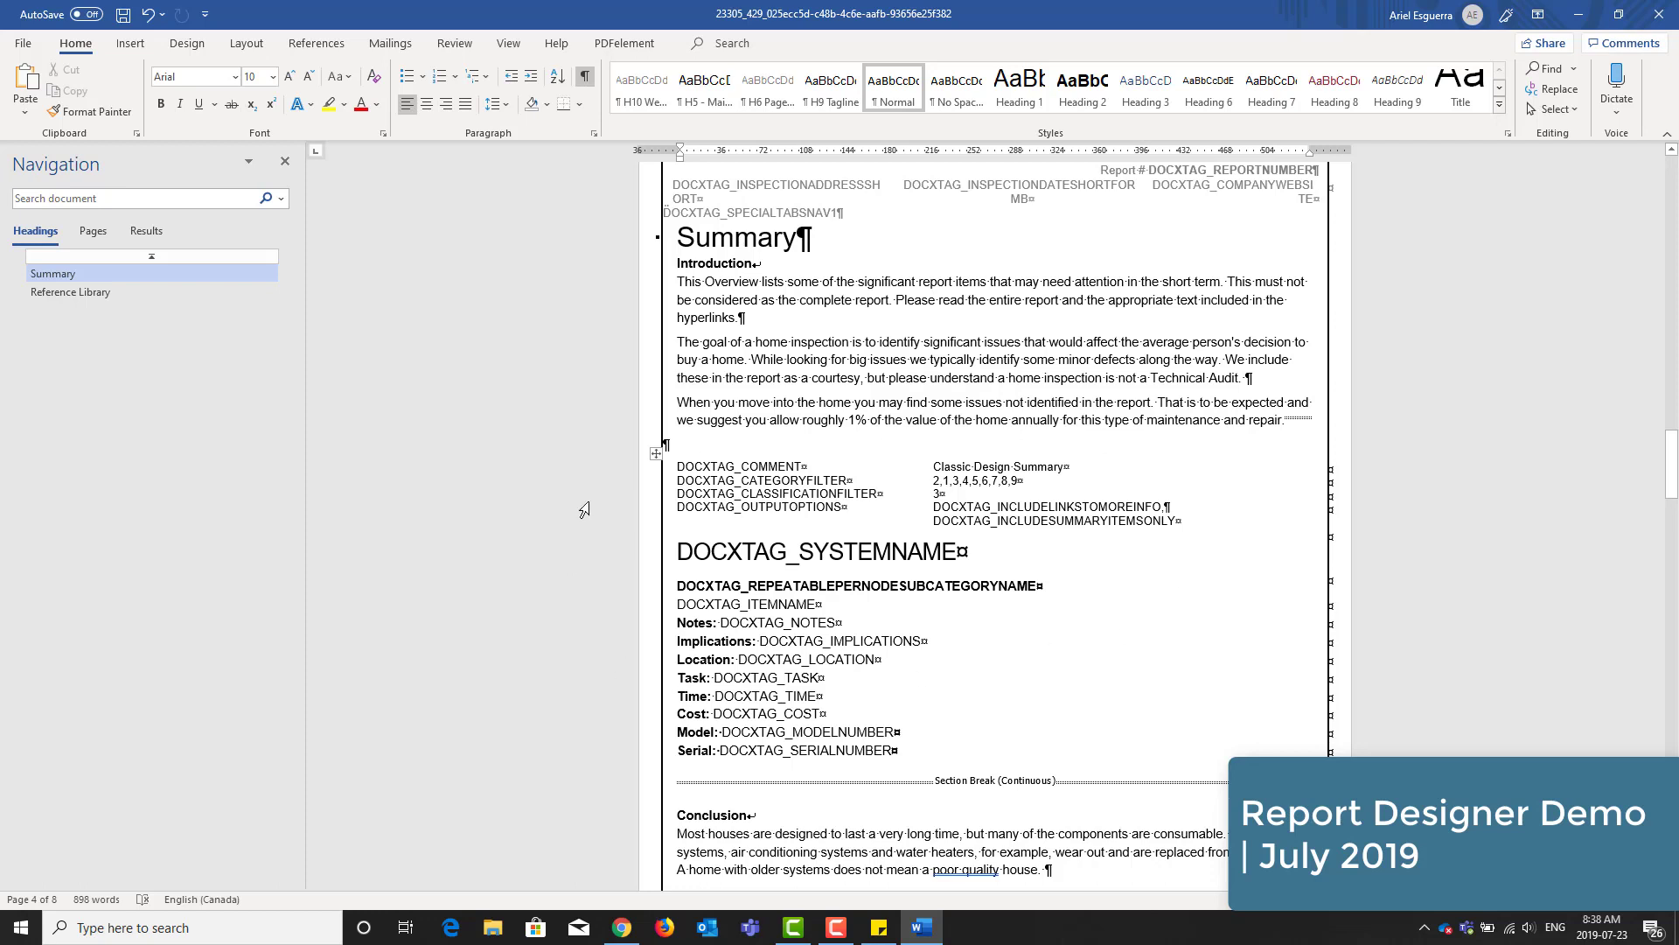
left_click_drag(674, 300, 746, 316)
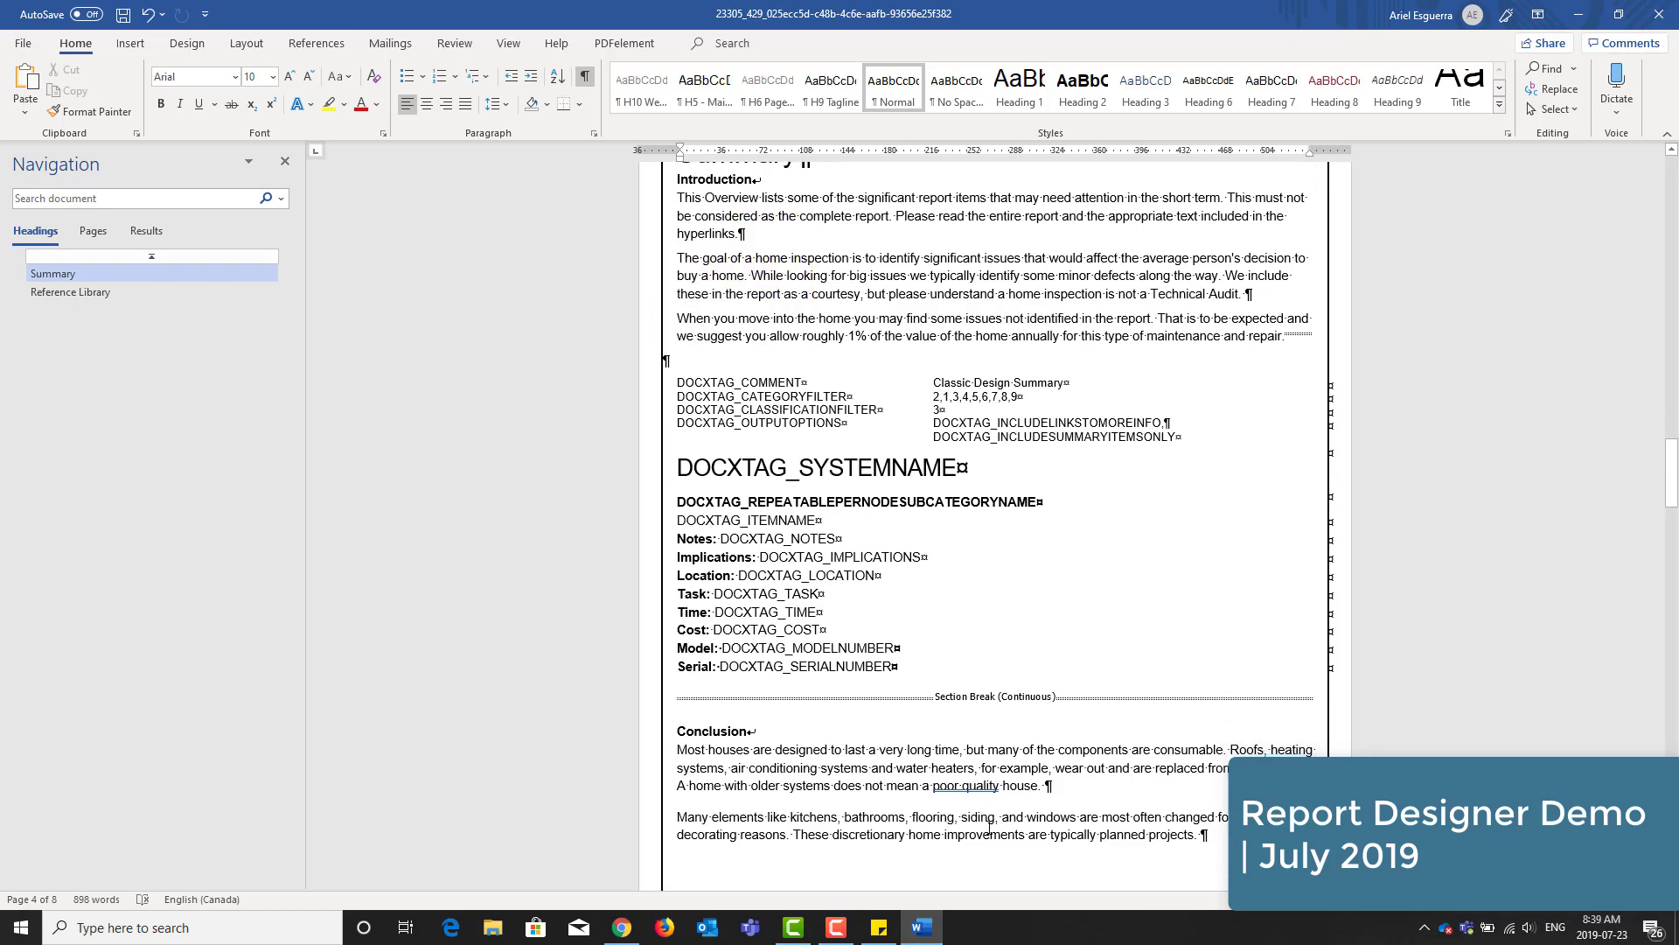
mouse_move(582, 76)
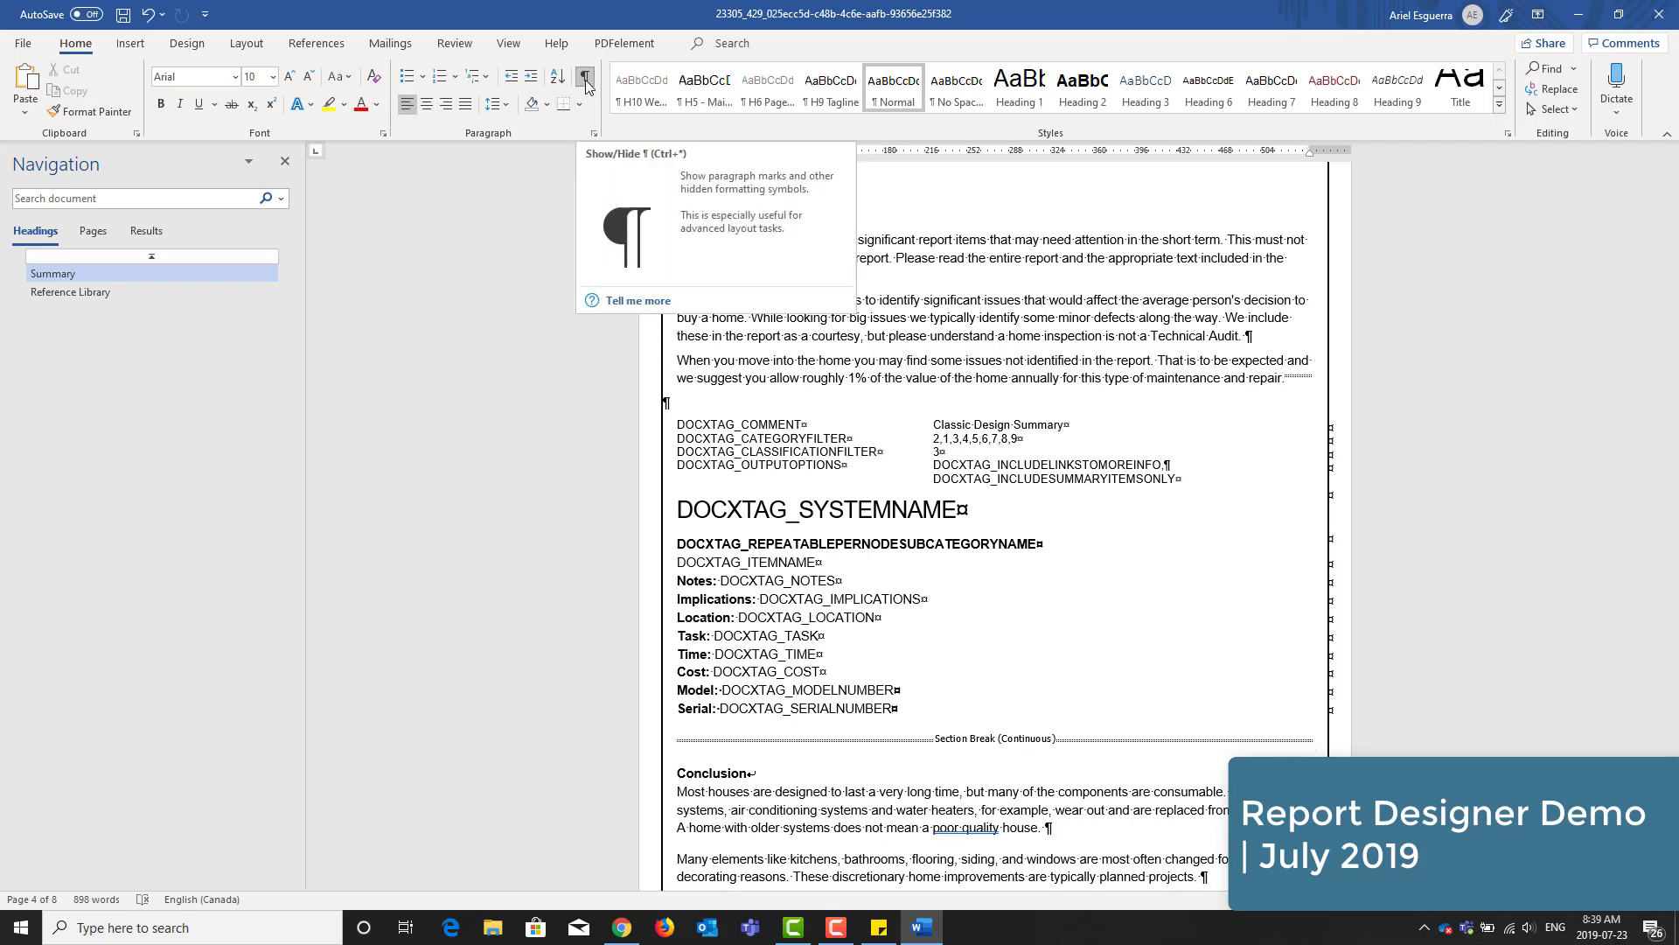
- Turn off formatting marks and save the edited report template from the File menu
left_click(584, 76)
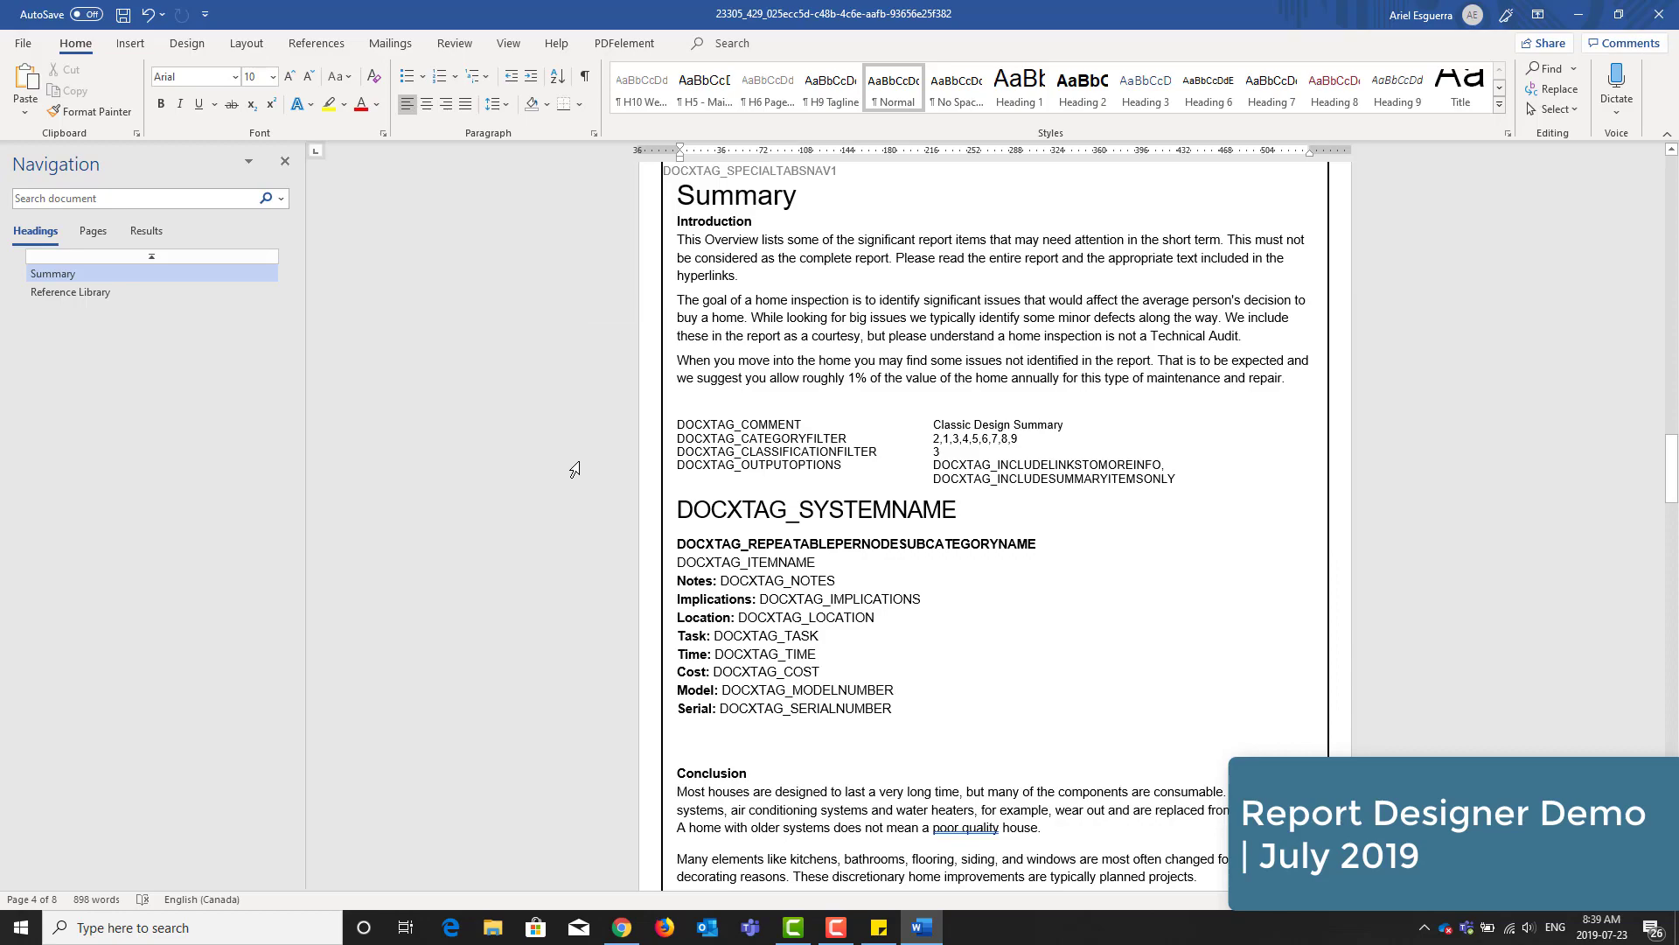
scroll("down", 3)
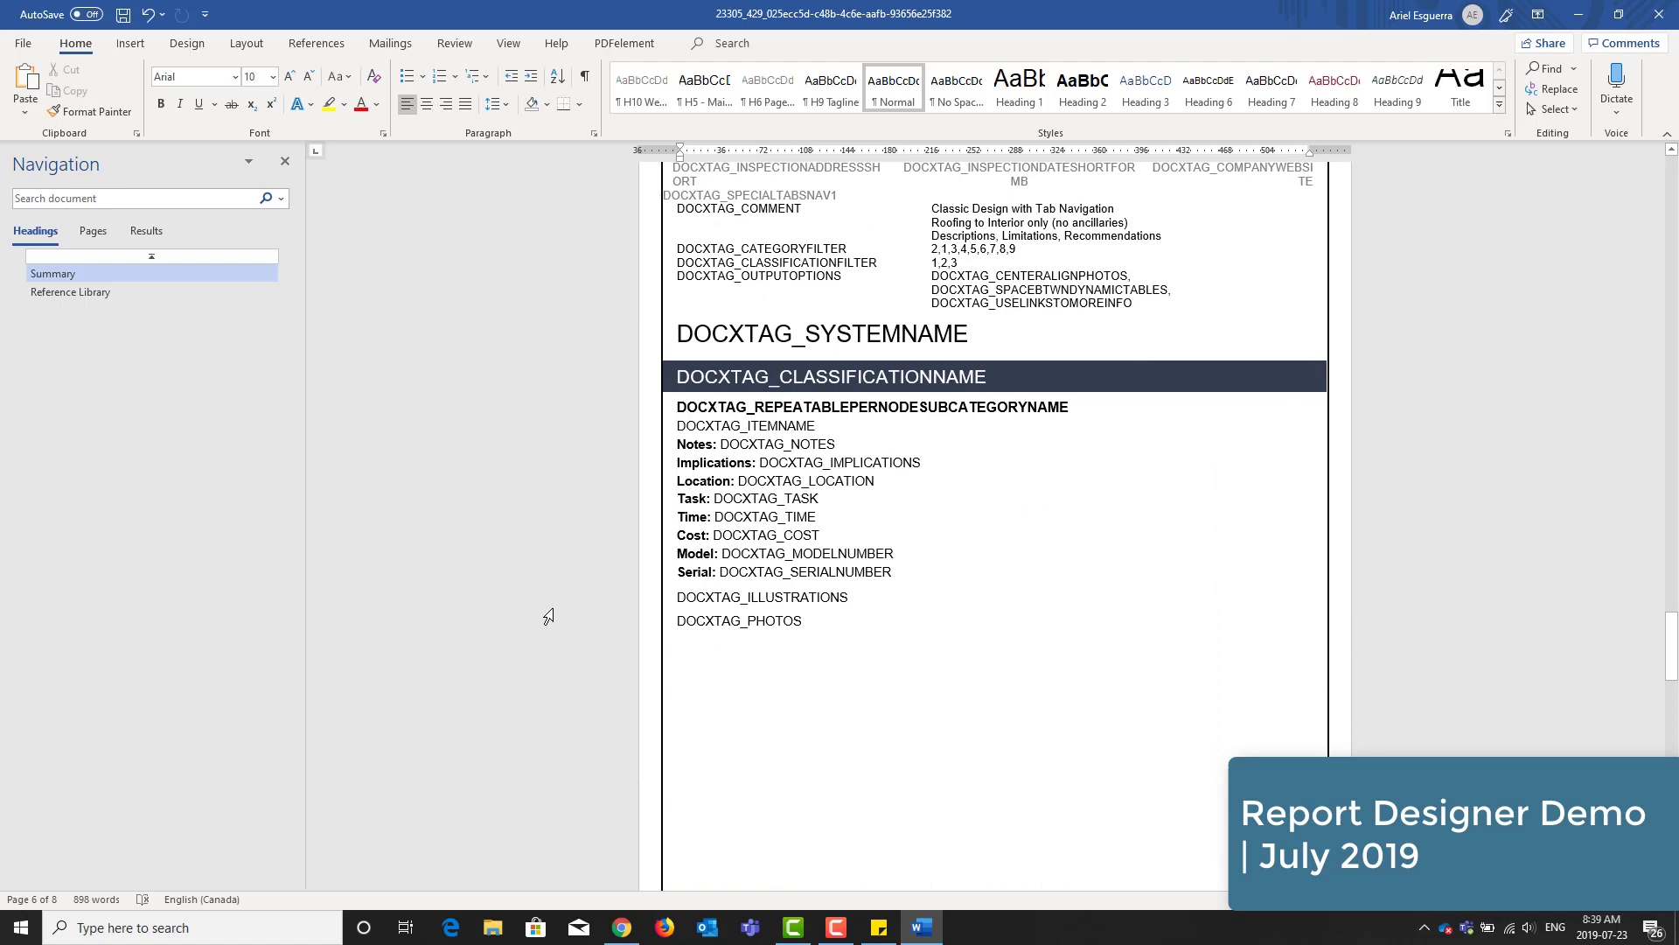
mouse_move(518, 581)
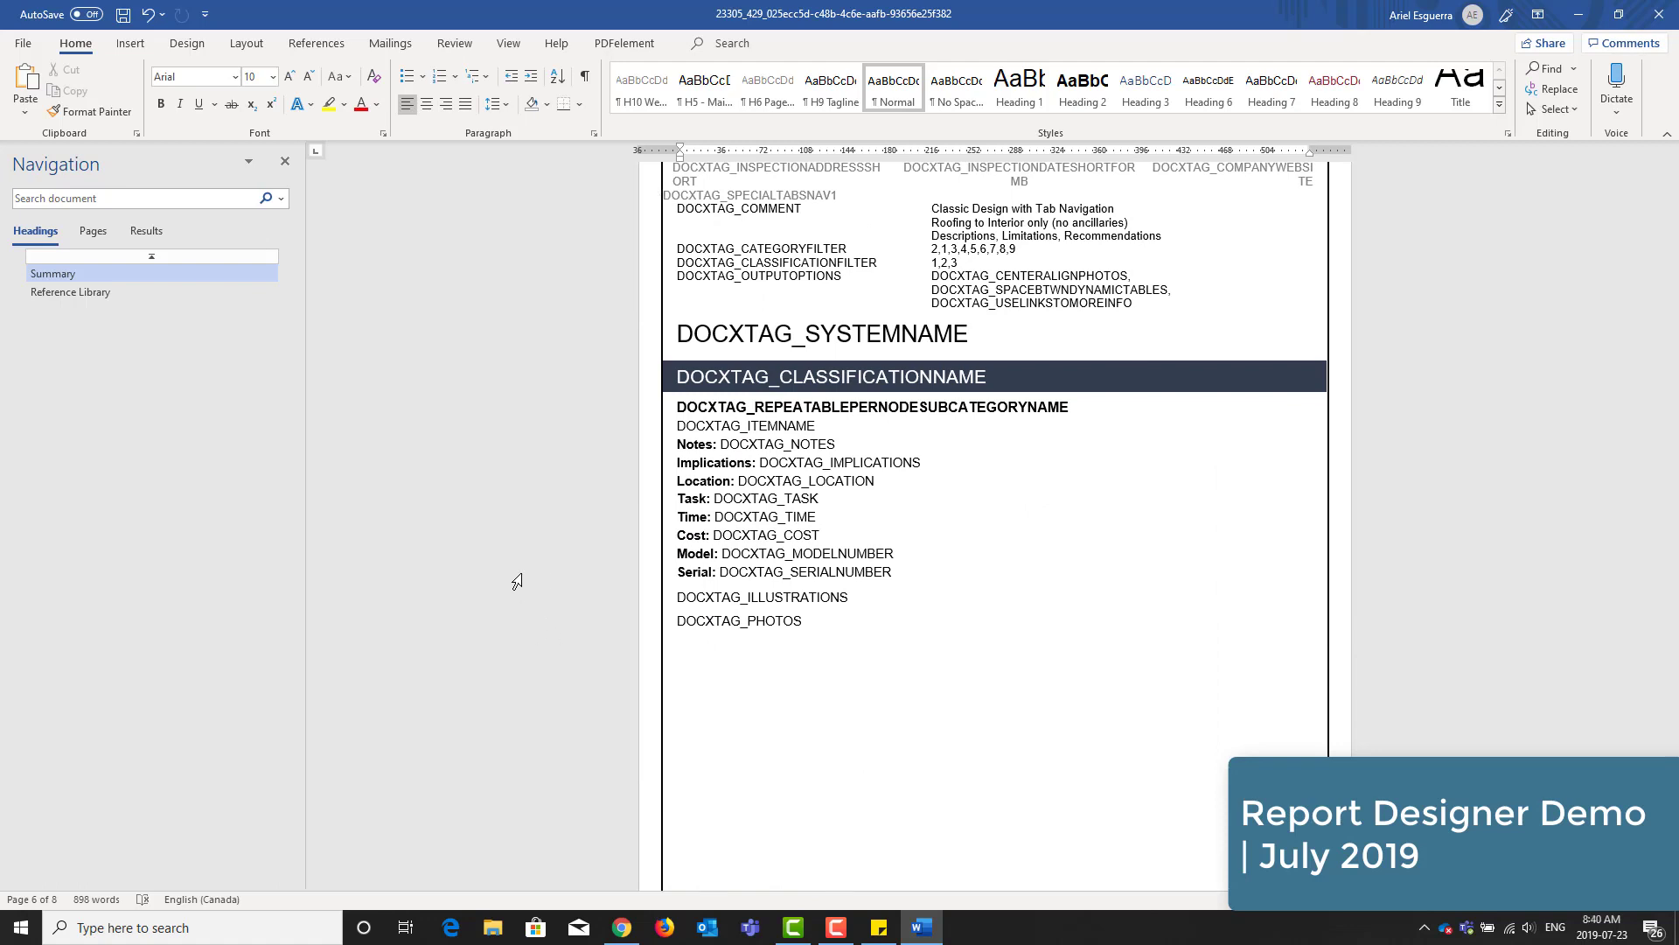
left_click(24, 42)
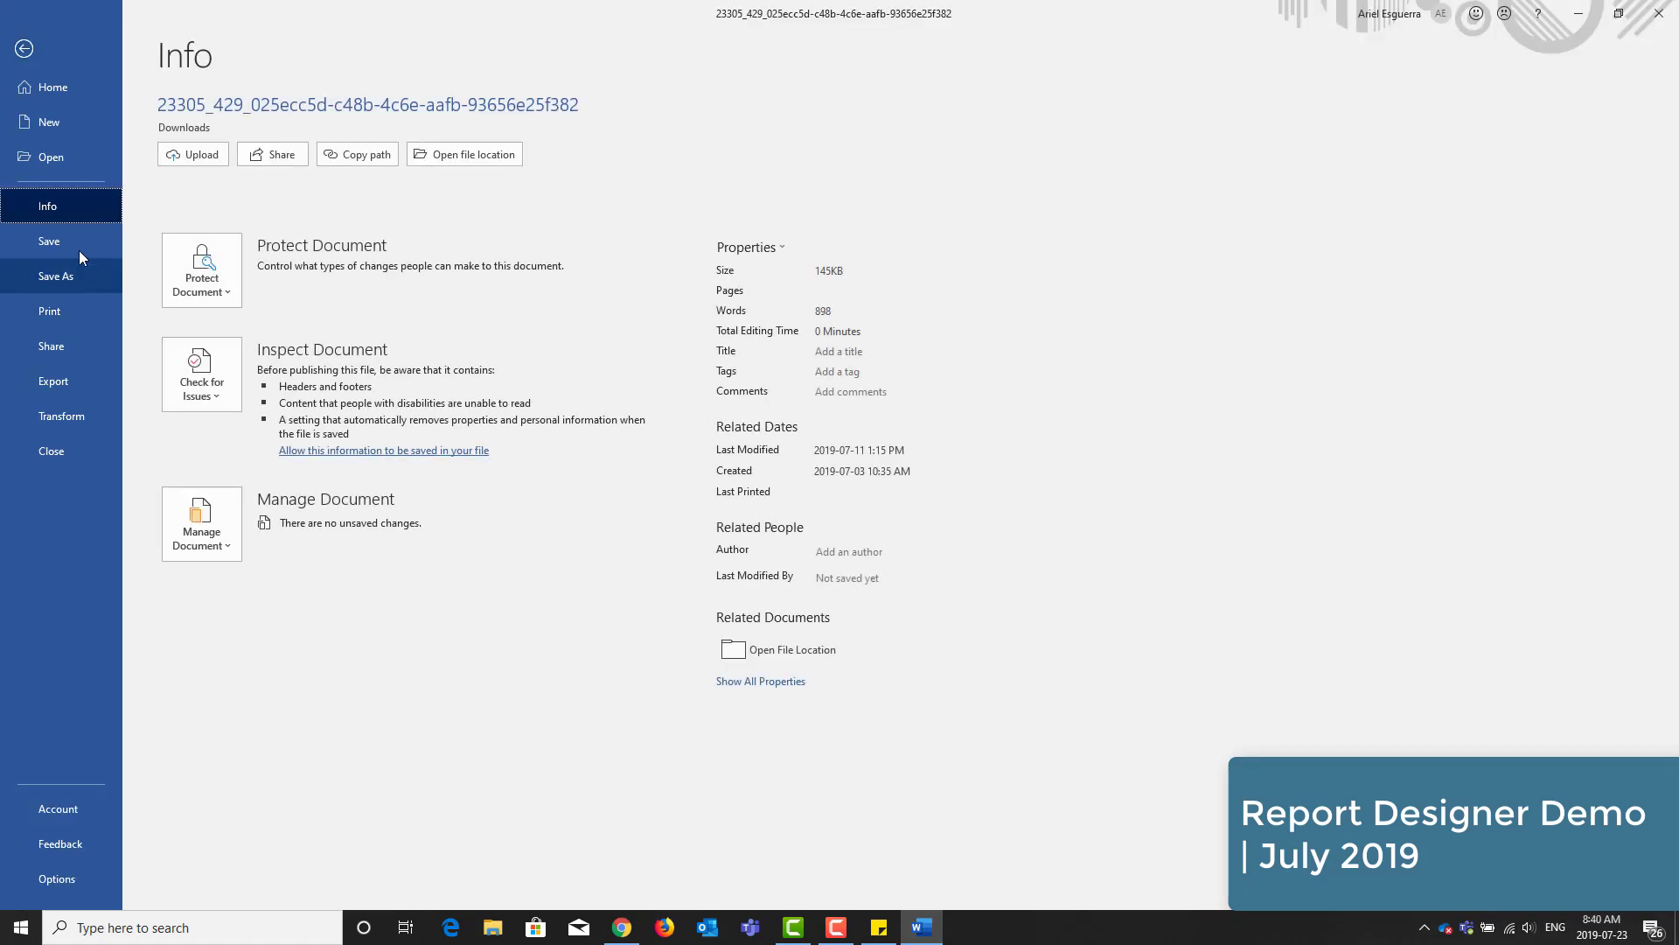
left_click(24, 48)
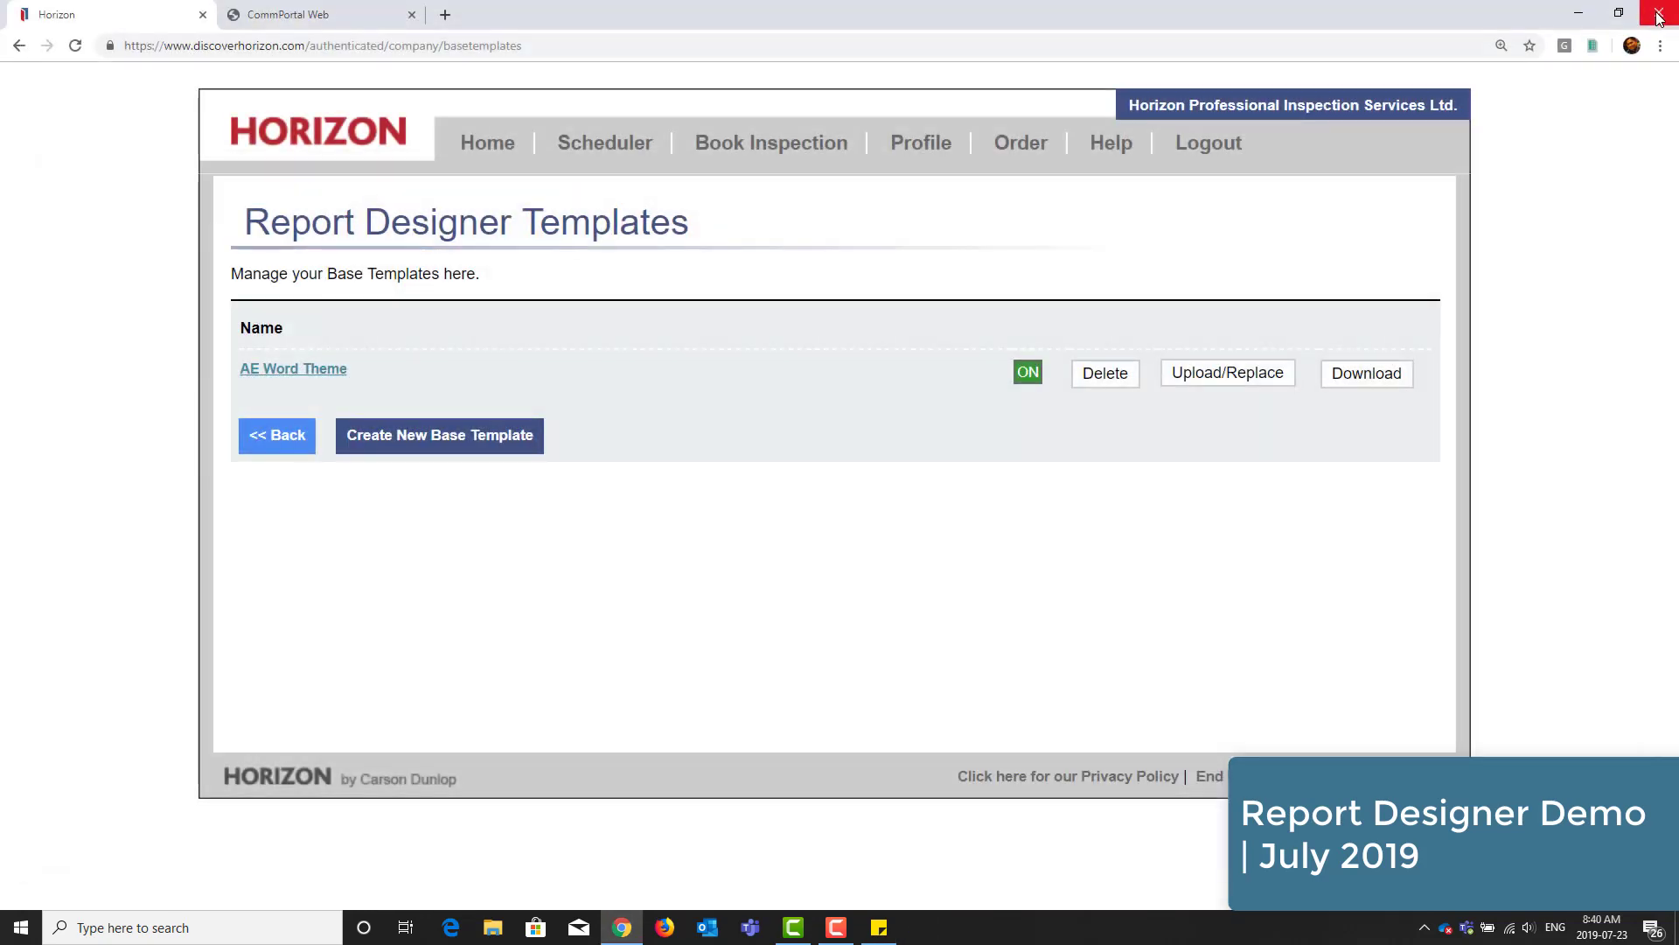
mouse_move(888, 452)
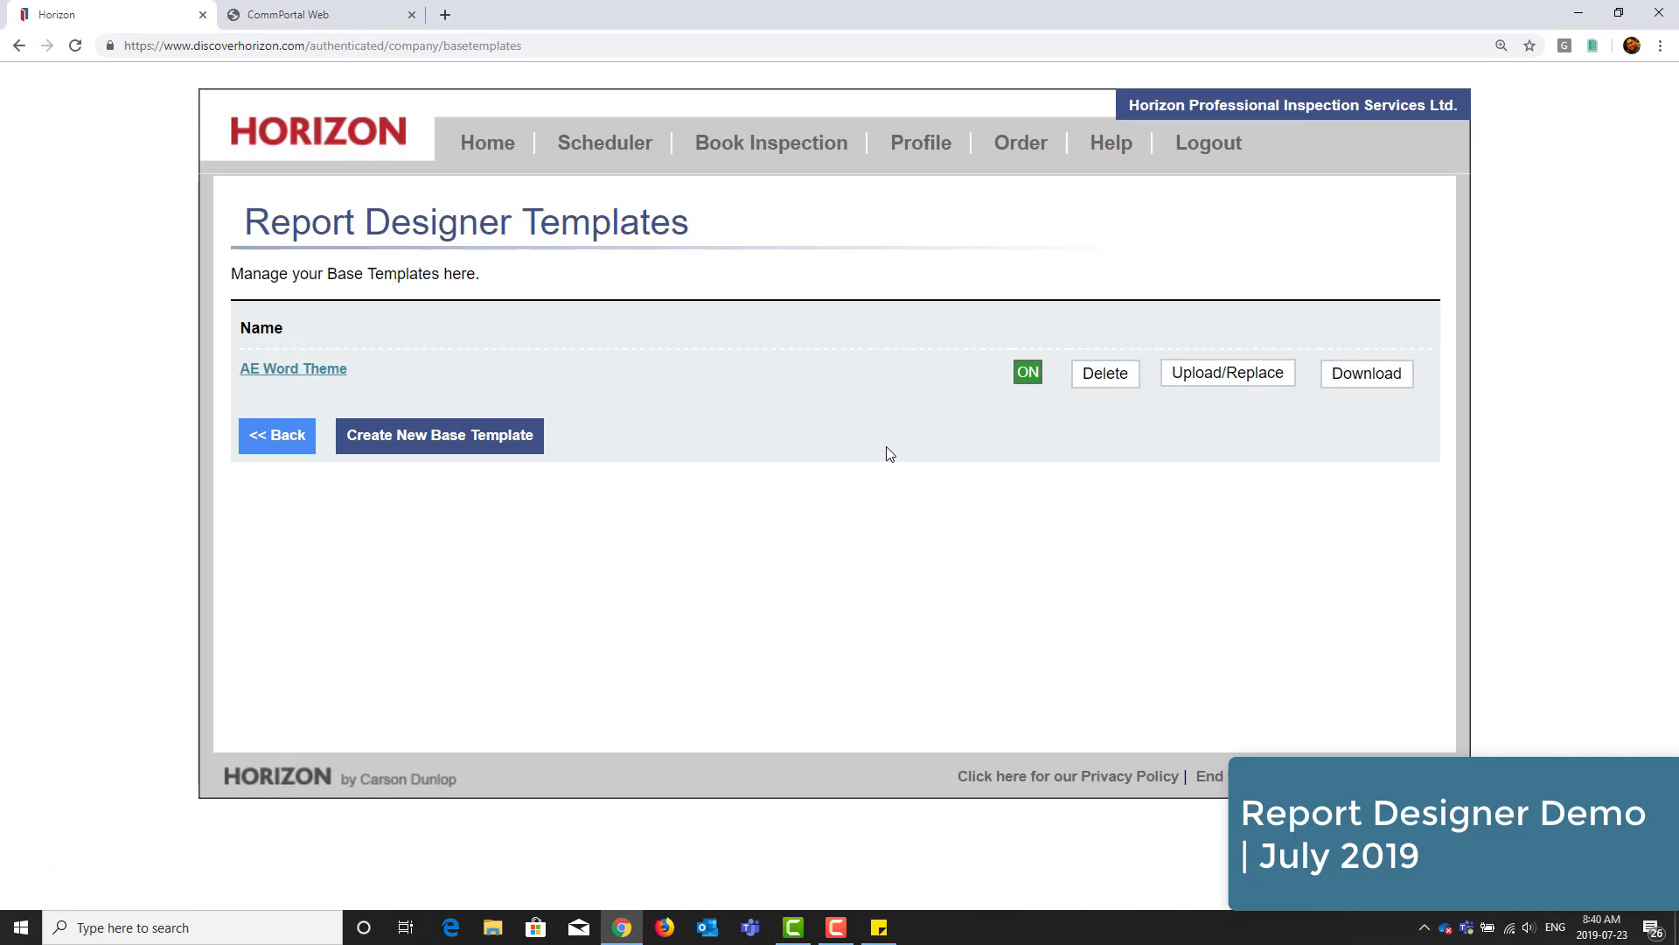
mouse_move(1223, 381)
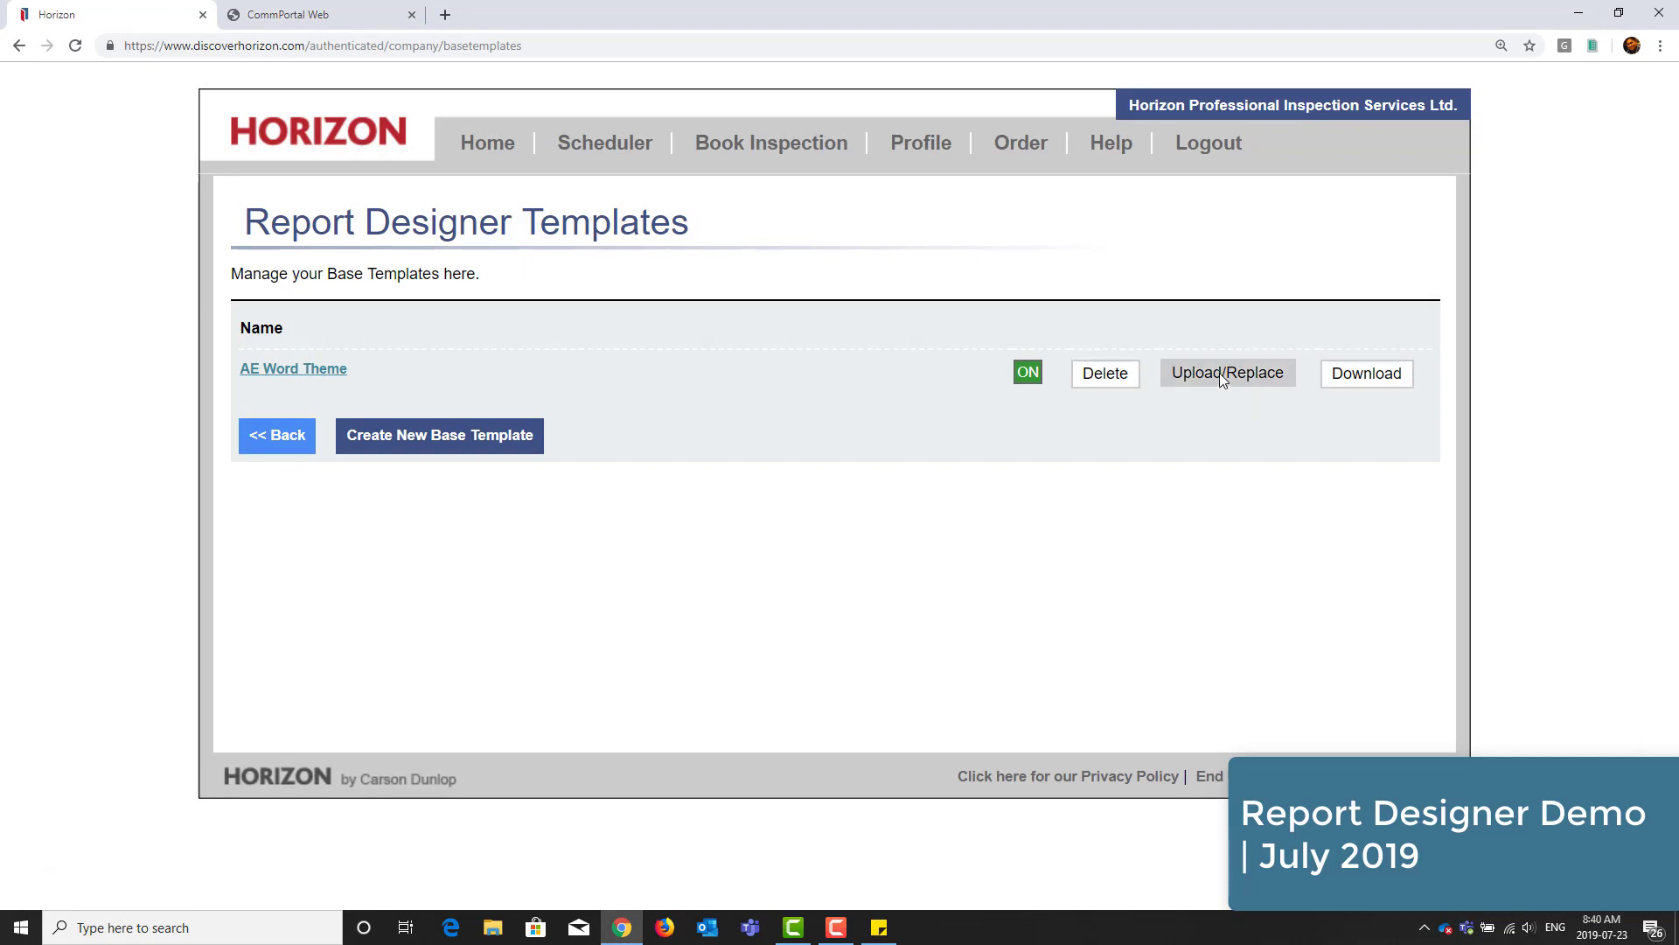
- Upload the edited Word file from Downloads as the AE Word Theme template
left_click(1227, 373)
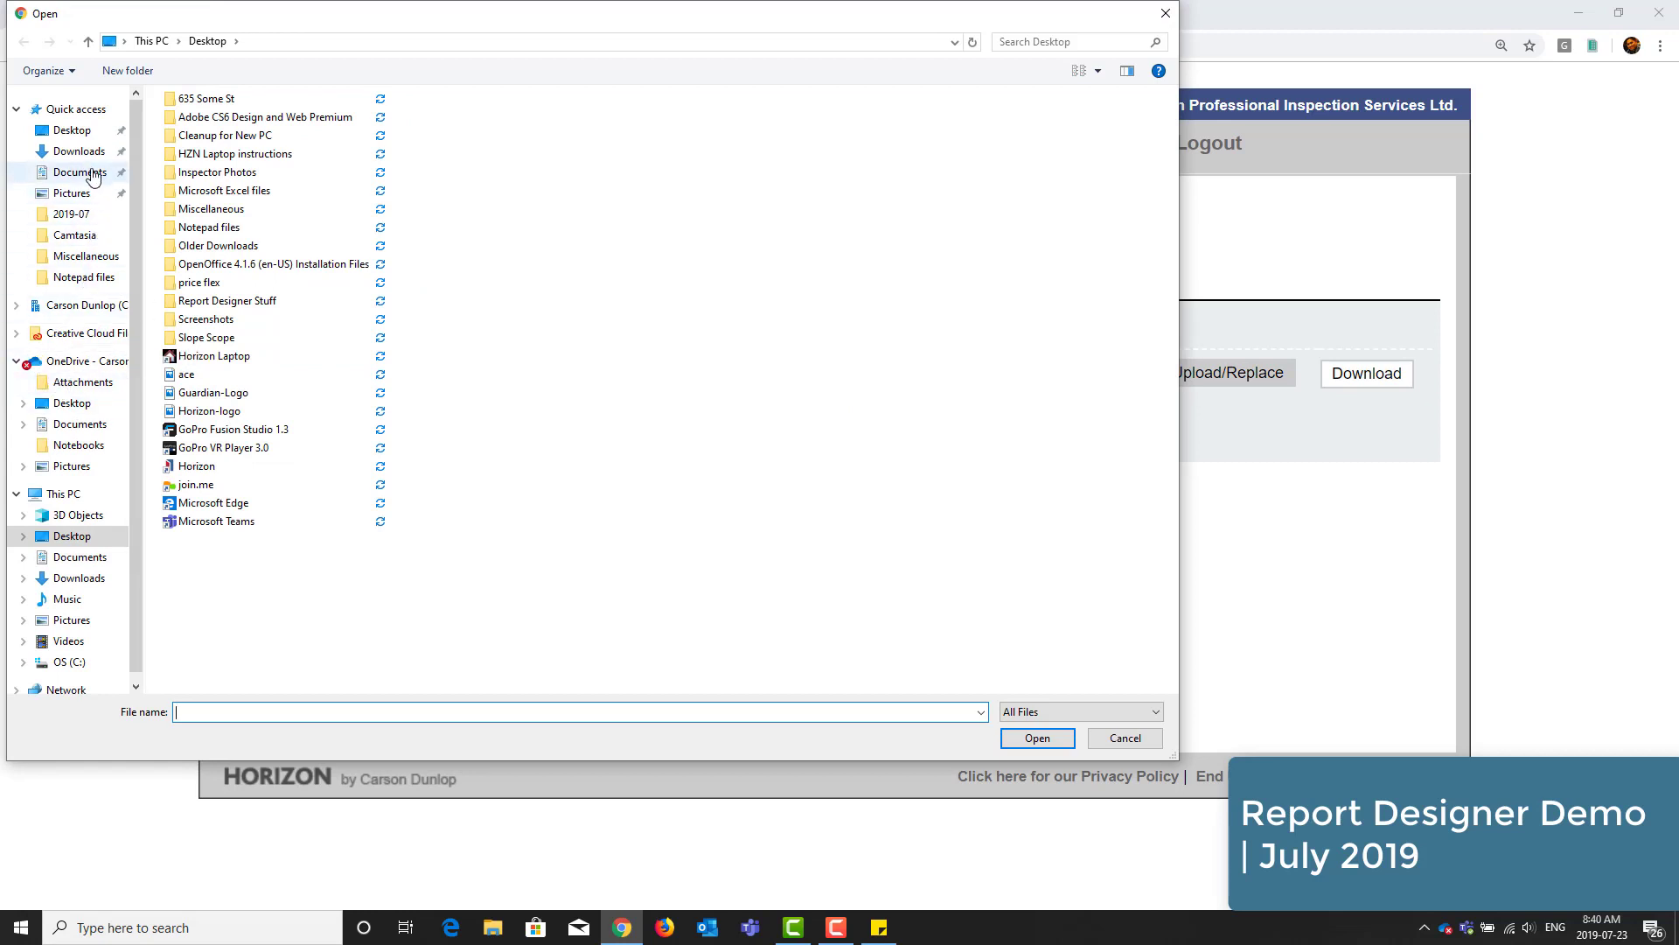
left_click(78, 152)
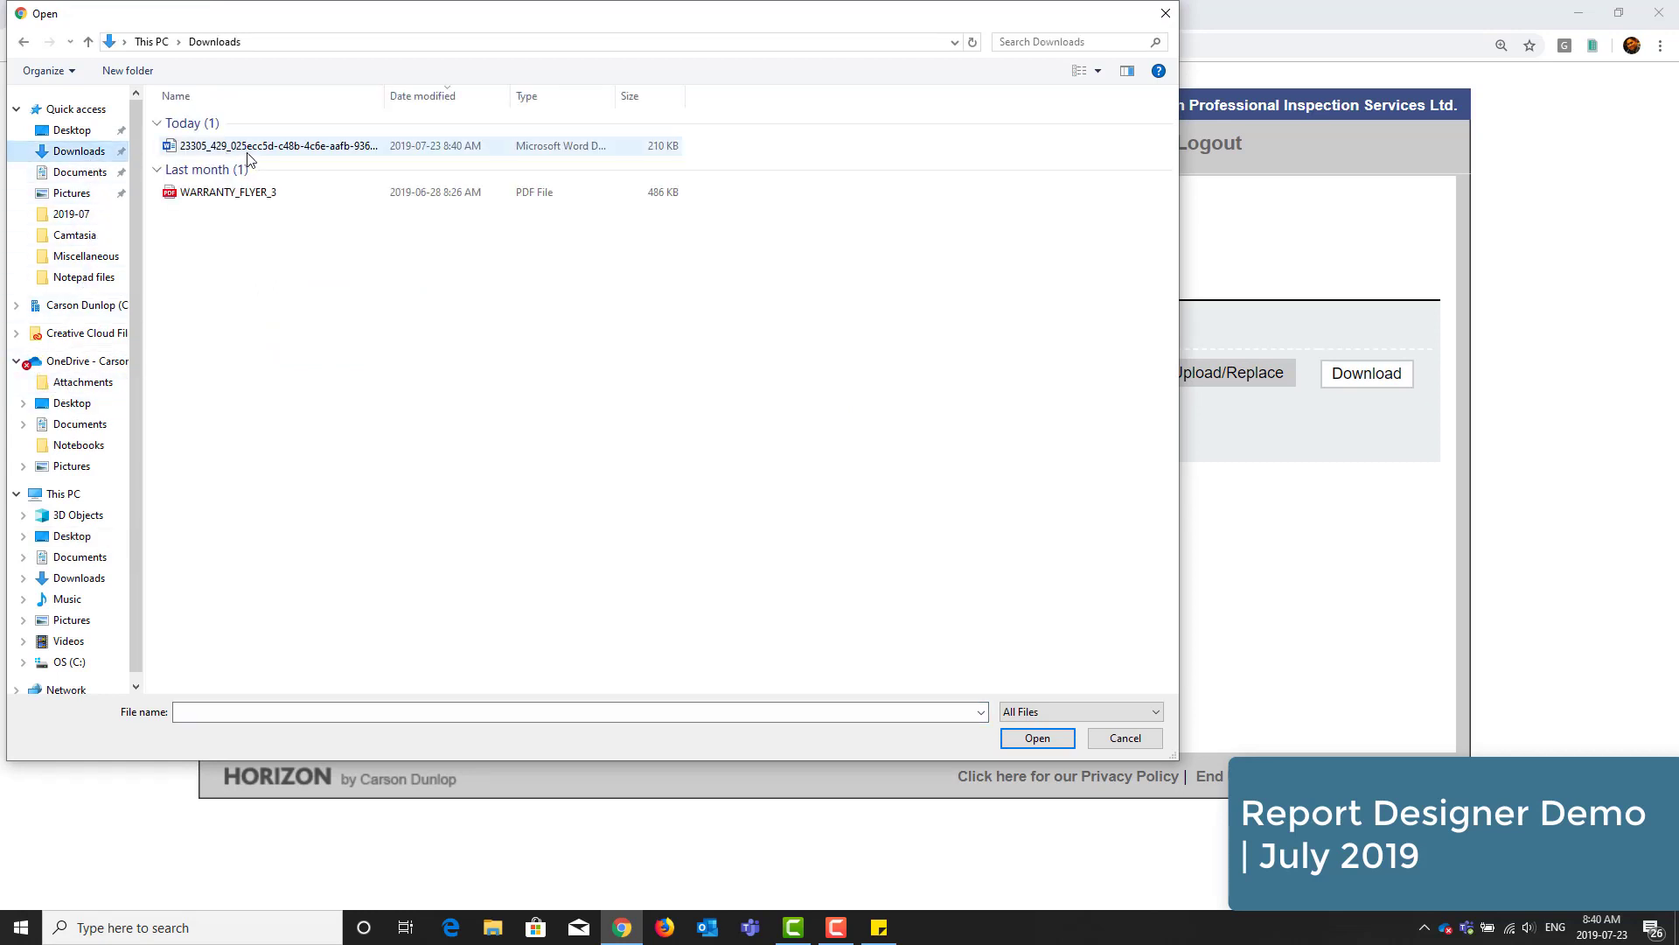
left_click(271, 146)
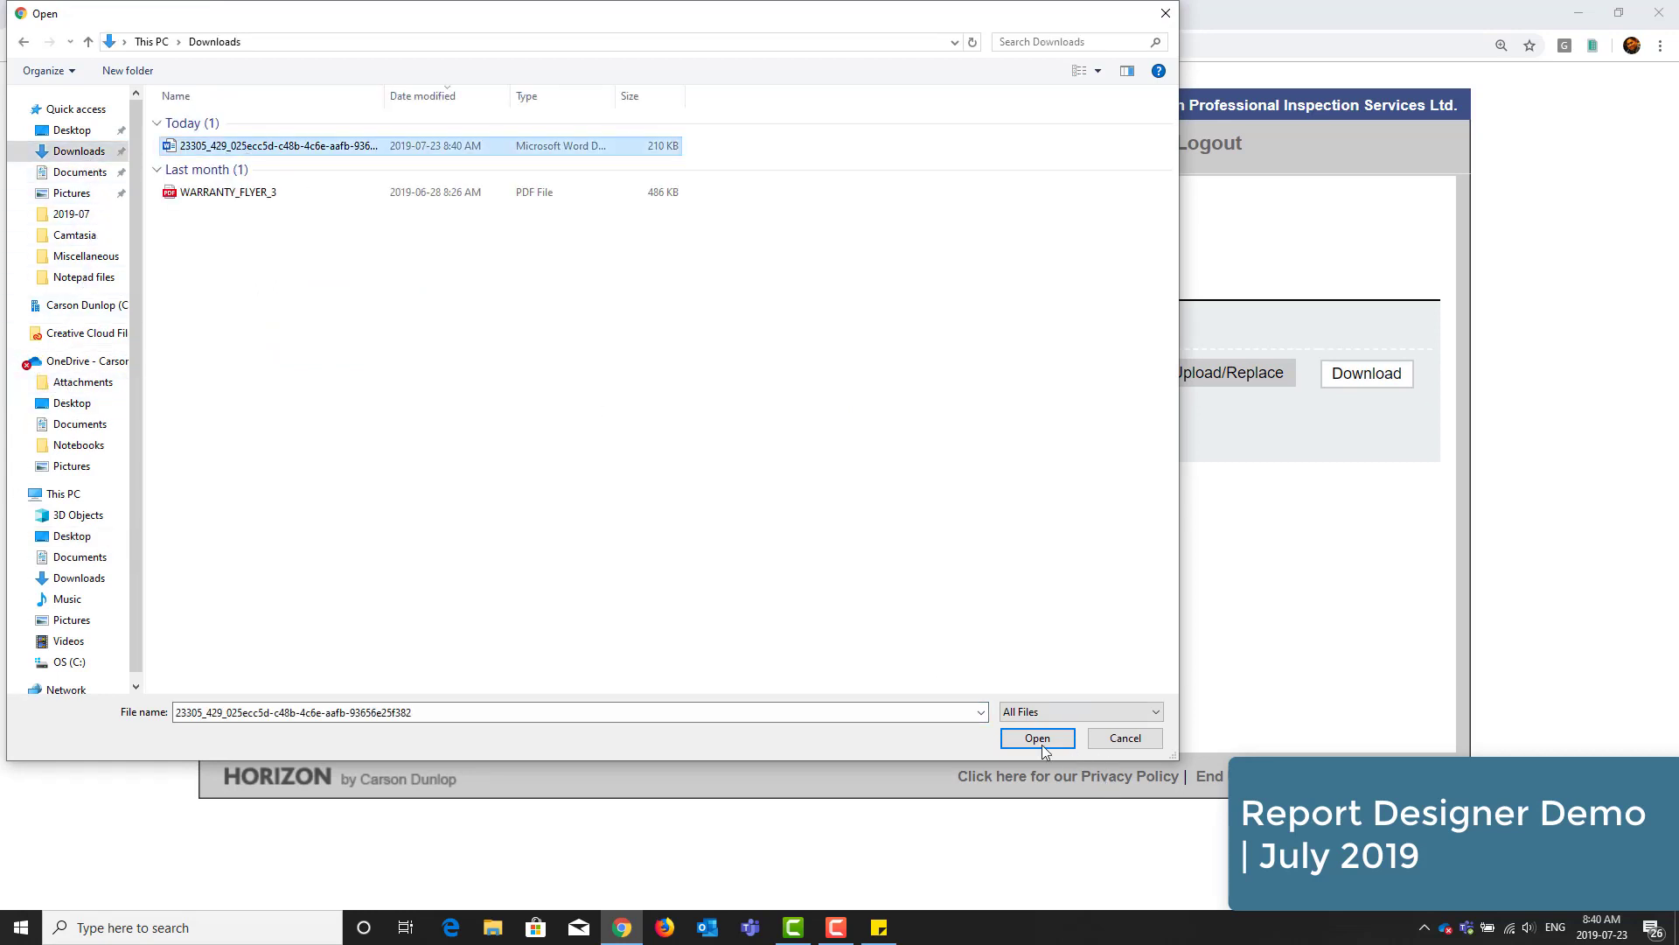
left_click(1037, 738)
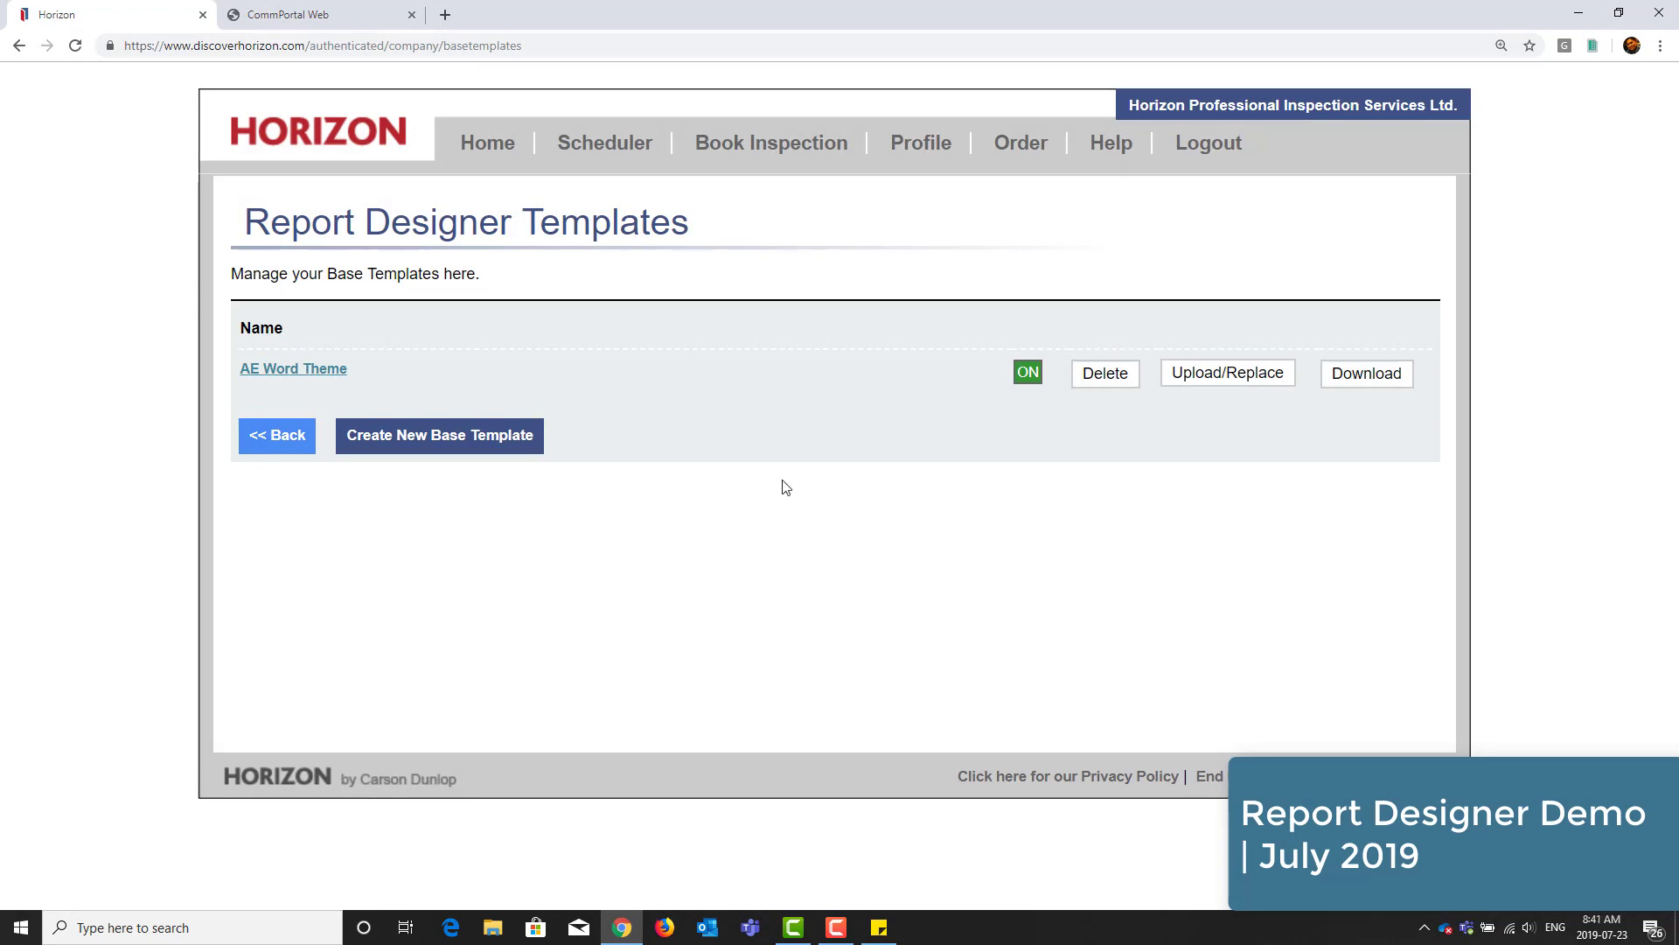
- Return to the 635 Some St inspection and open its Report Publishing page
left_click(486, 142)
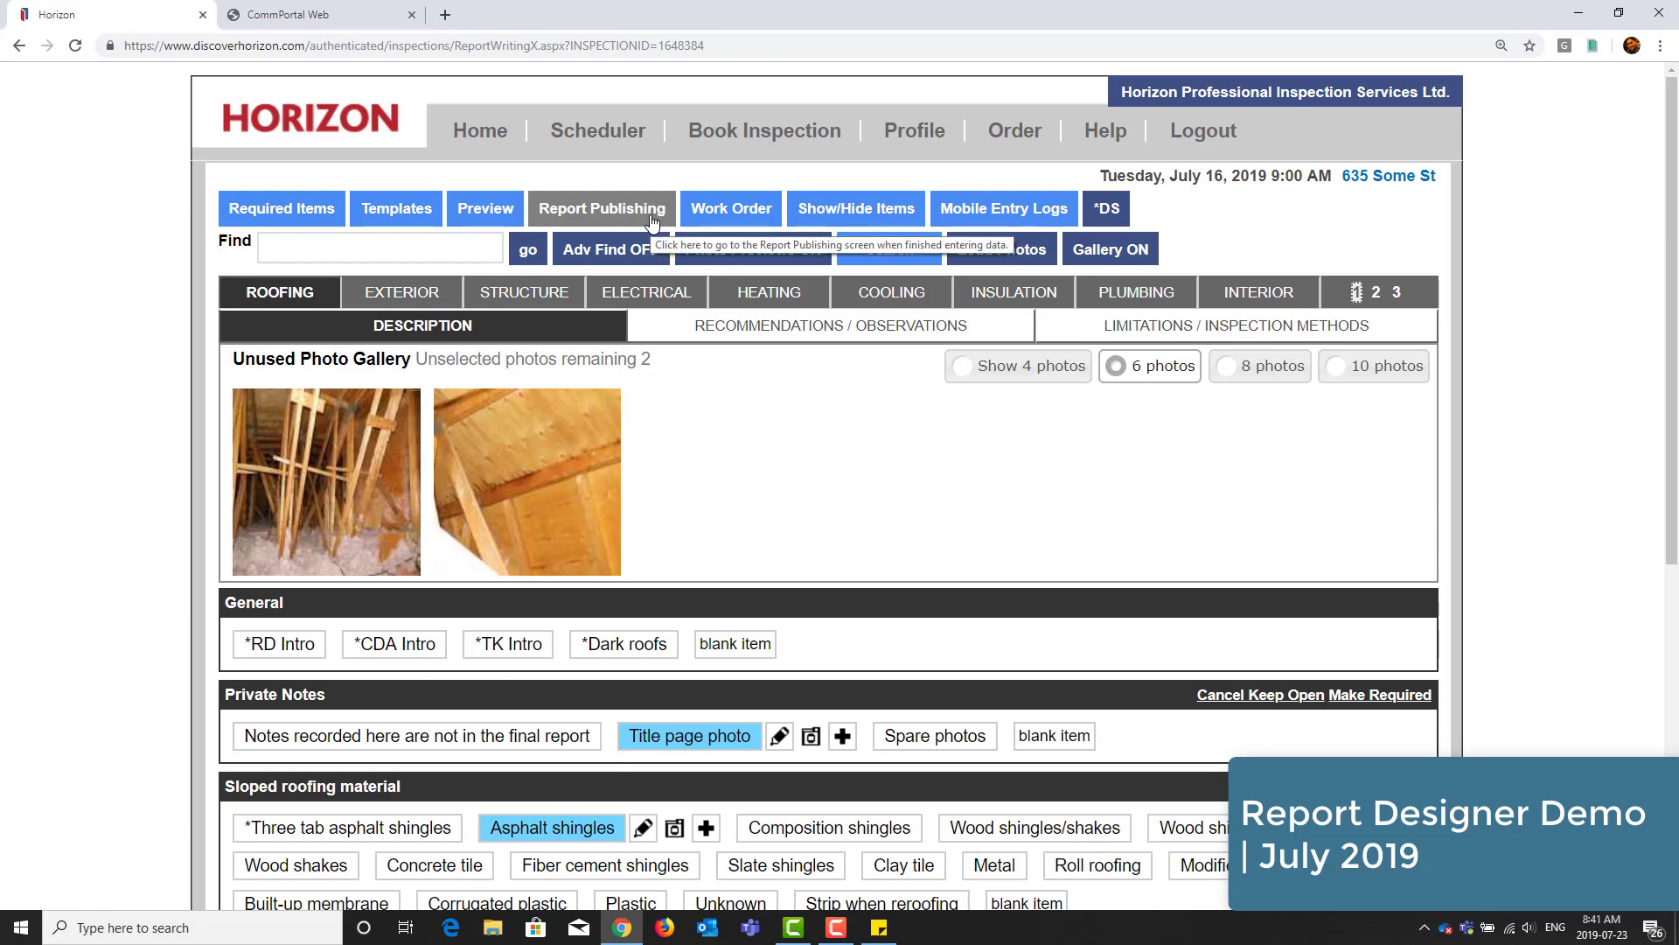
left_click(601, 208)
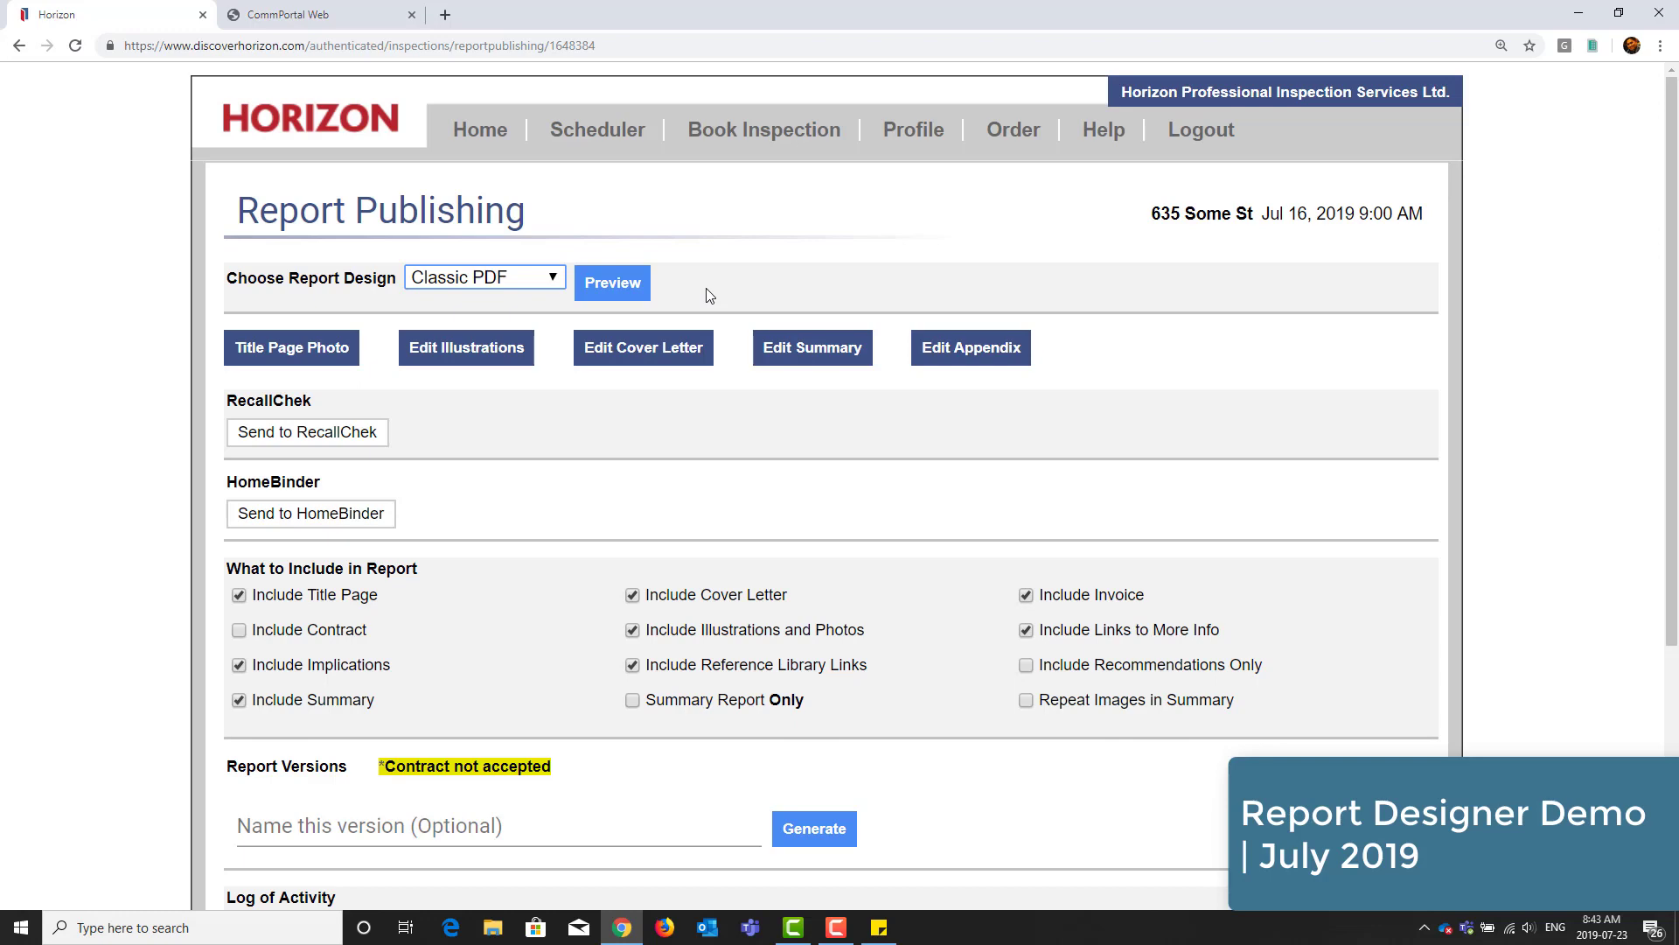
- Generate Version 1 with the AE Word Theme design, download it and open the .docx
left_click(484, 277)
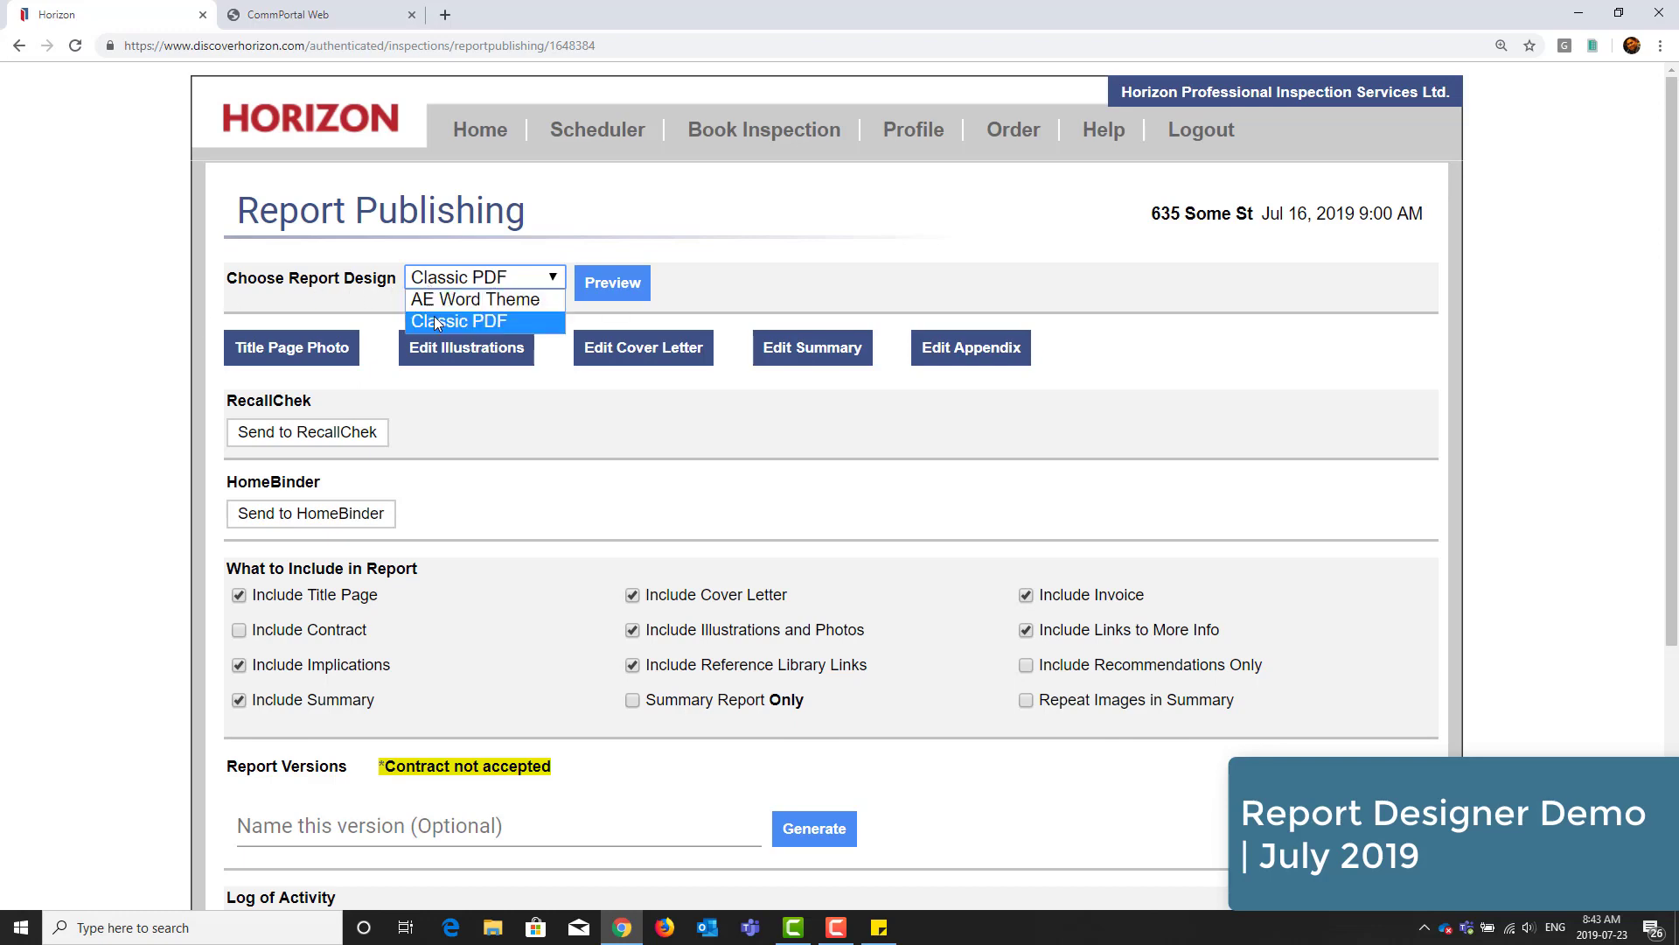
left_click(482, 299)
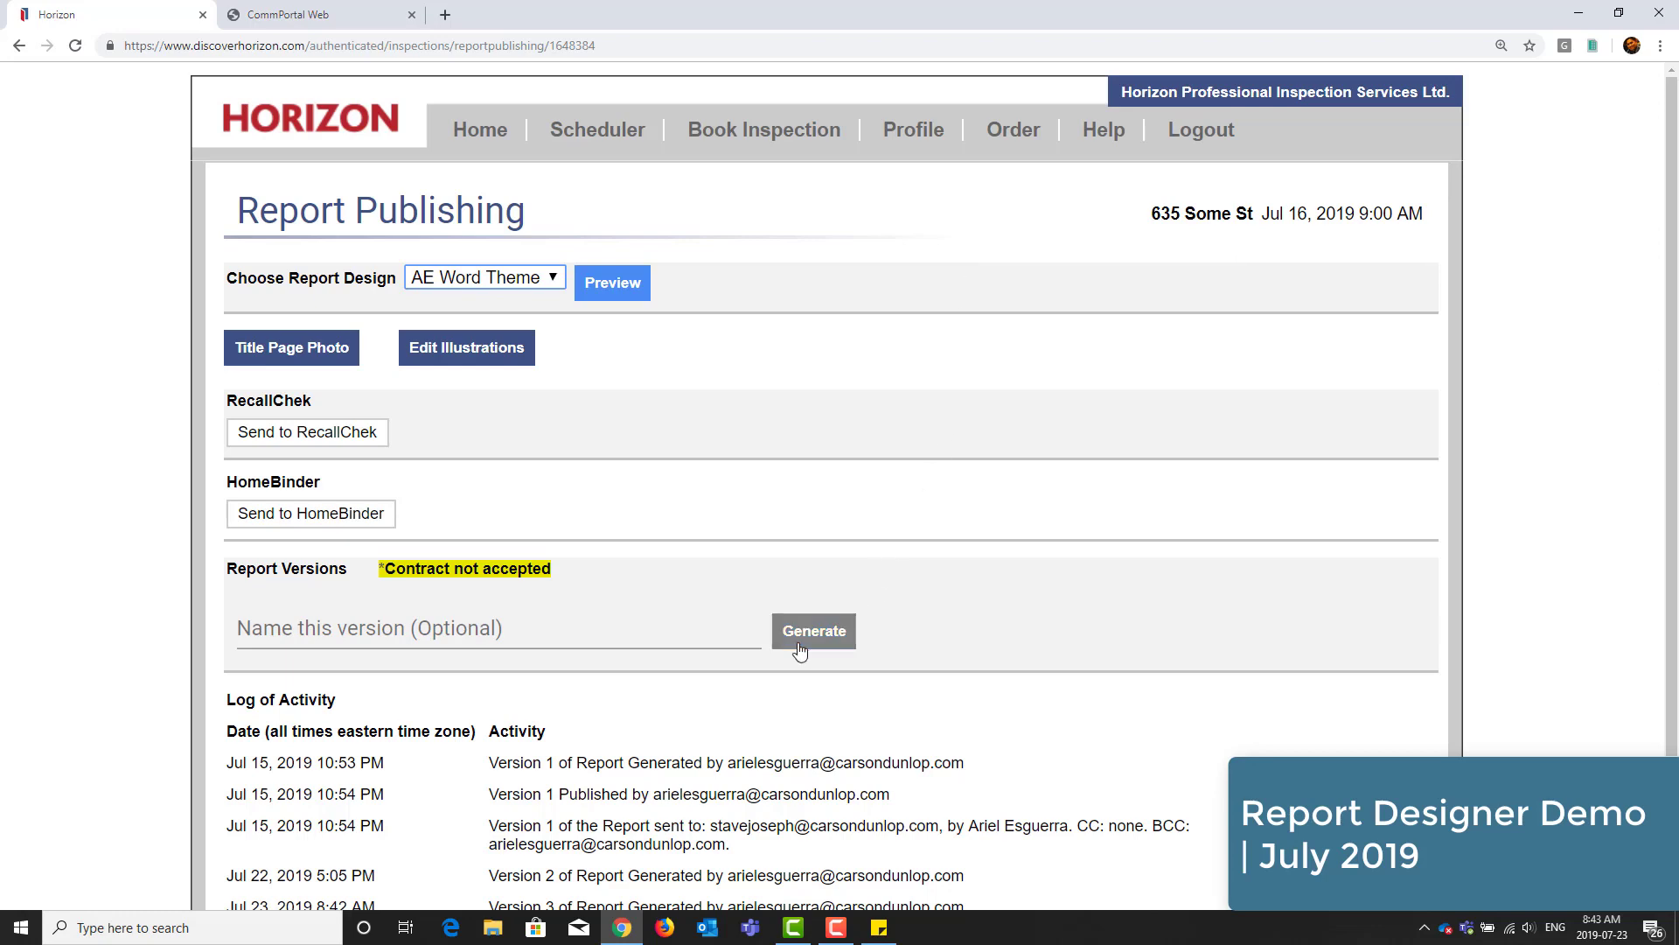
left_click(814, 630)
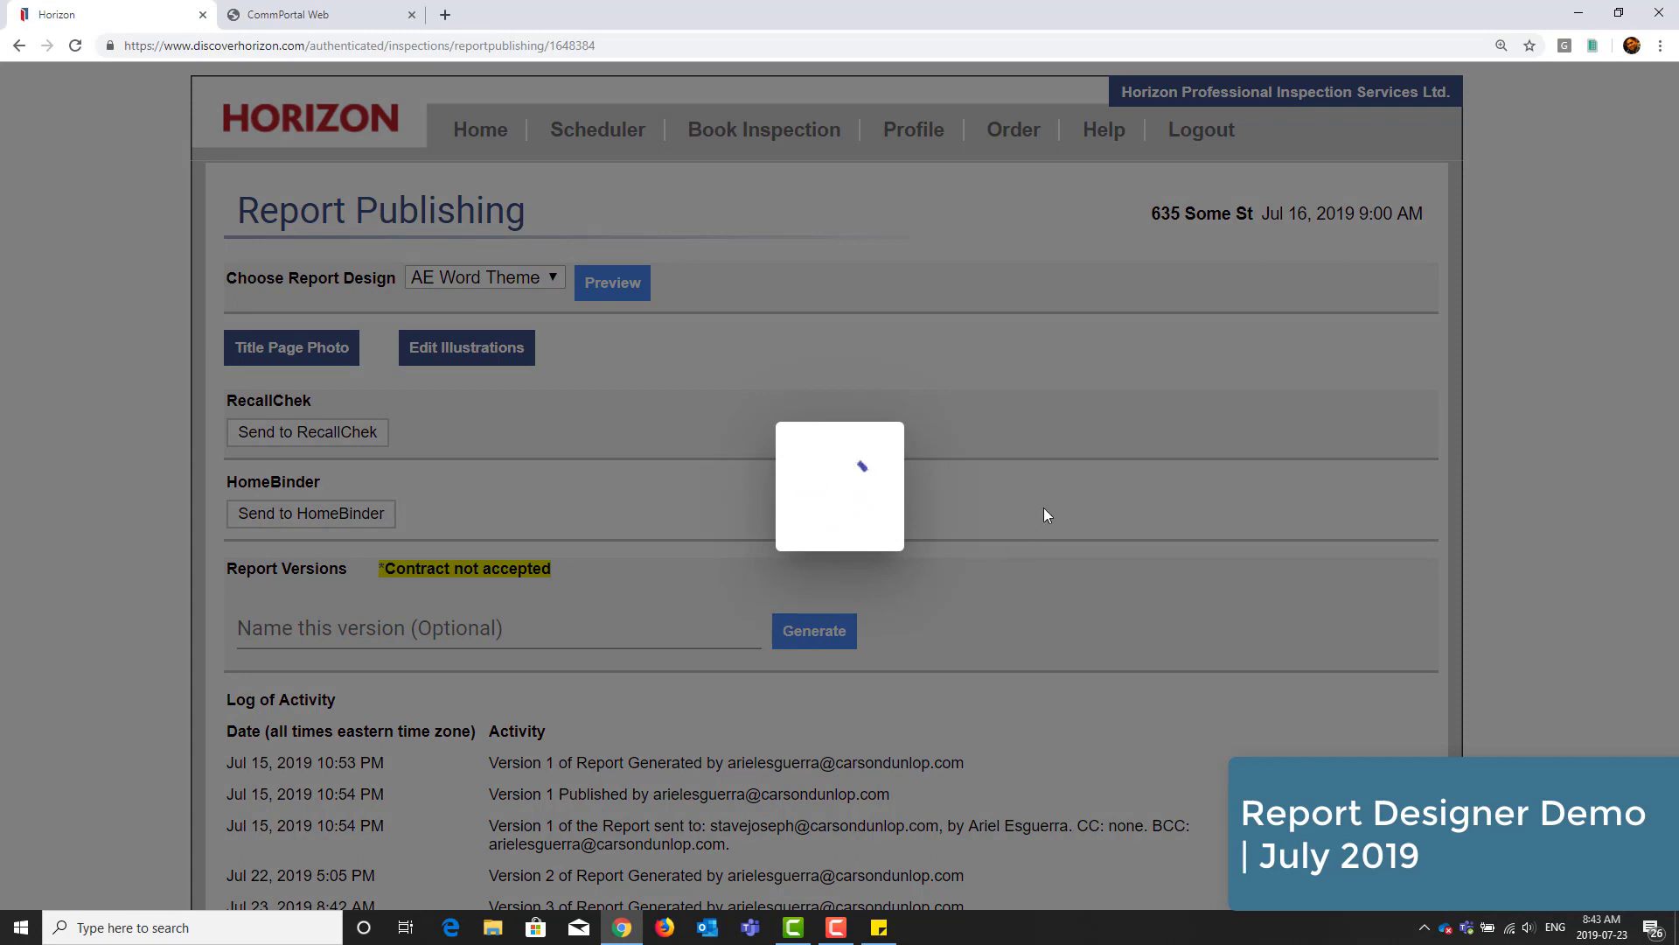
left_click(815, 631)
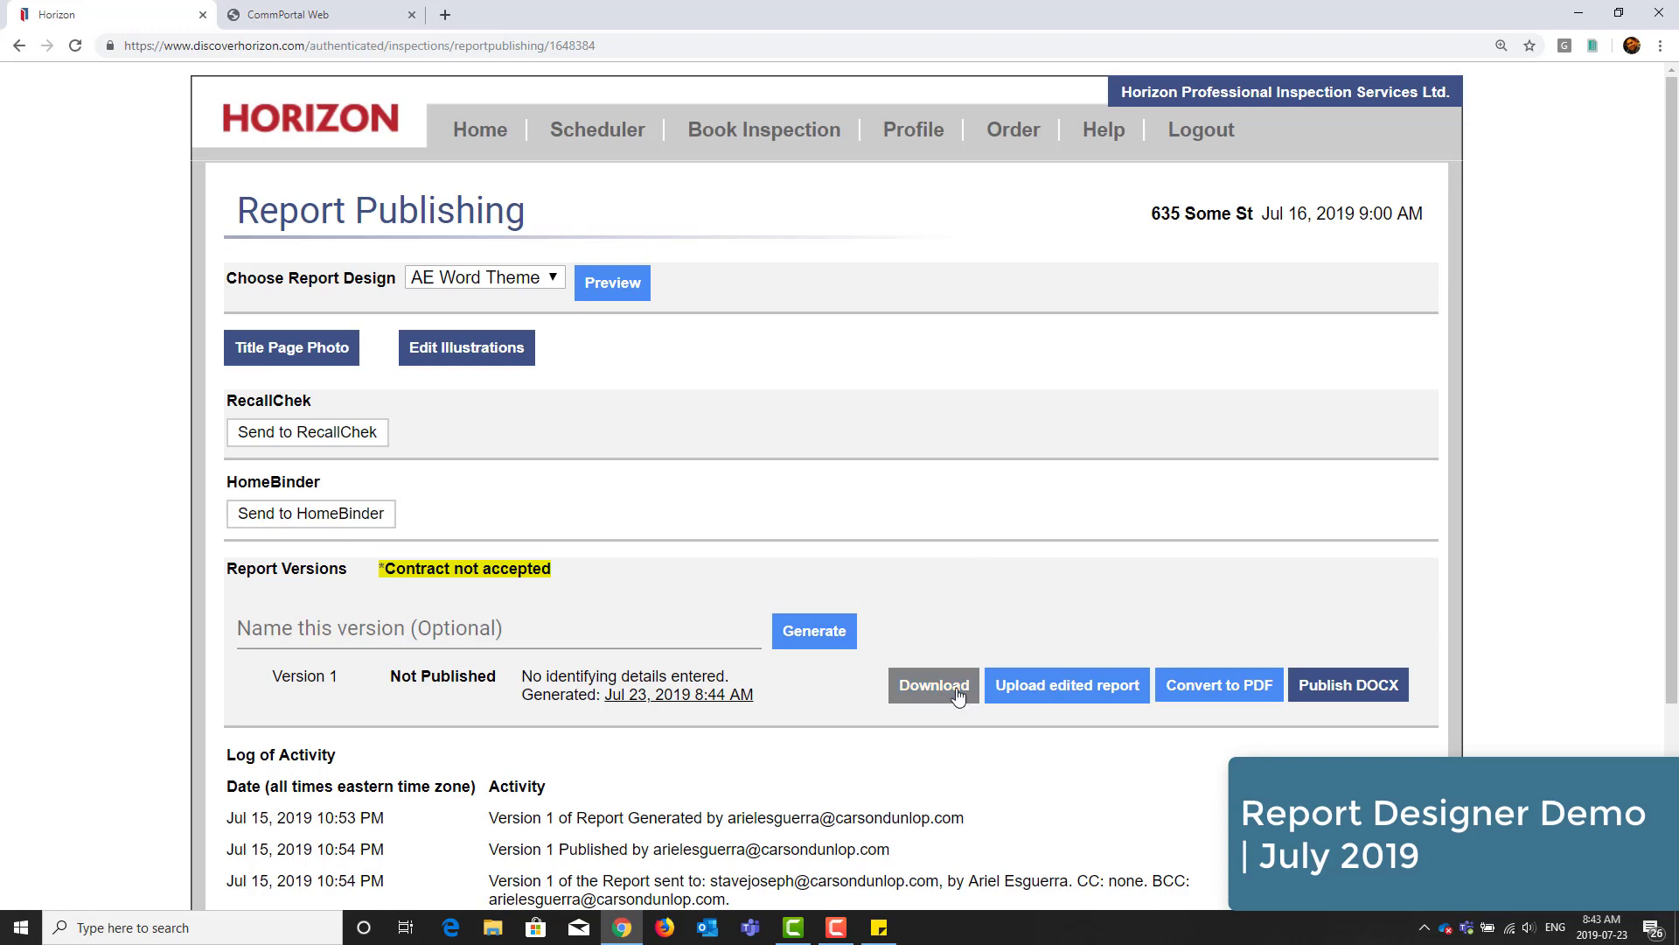
left_click(933, 685)
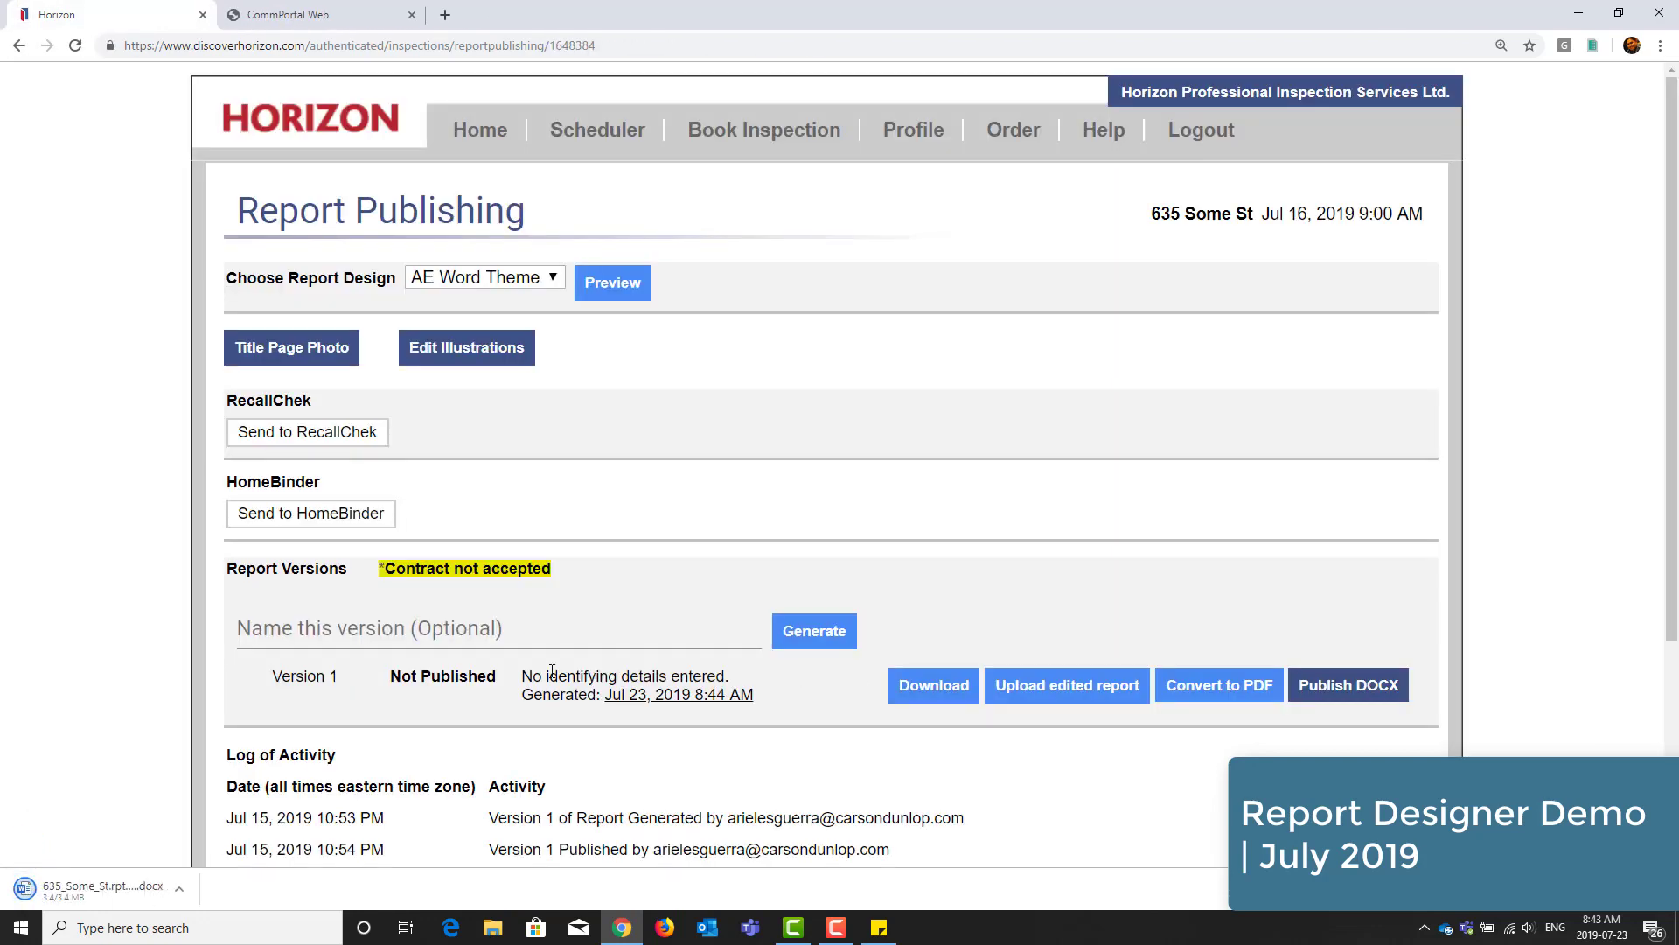
mouse_move(110, 895)
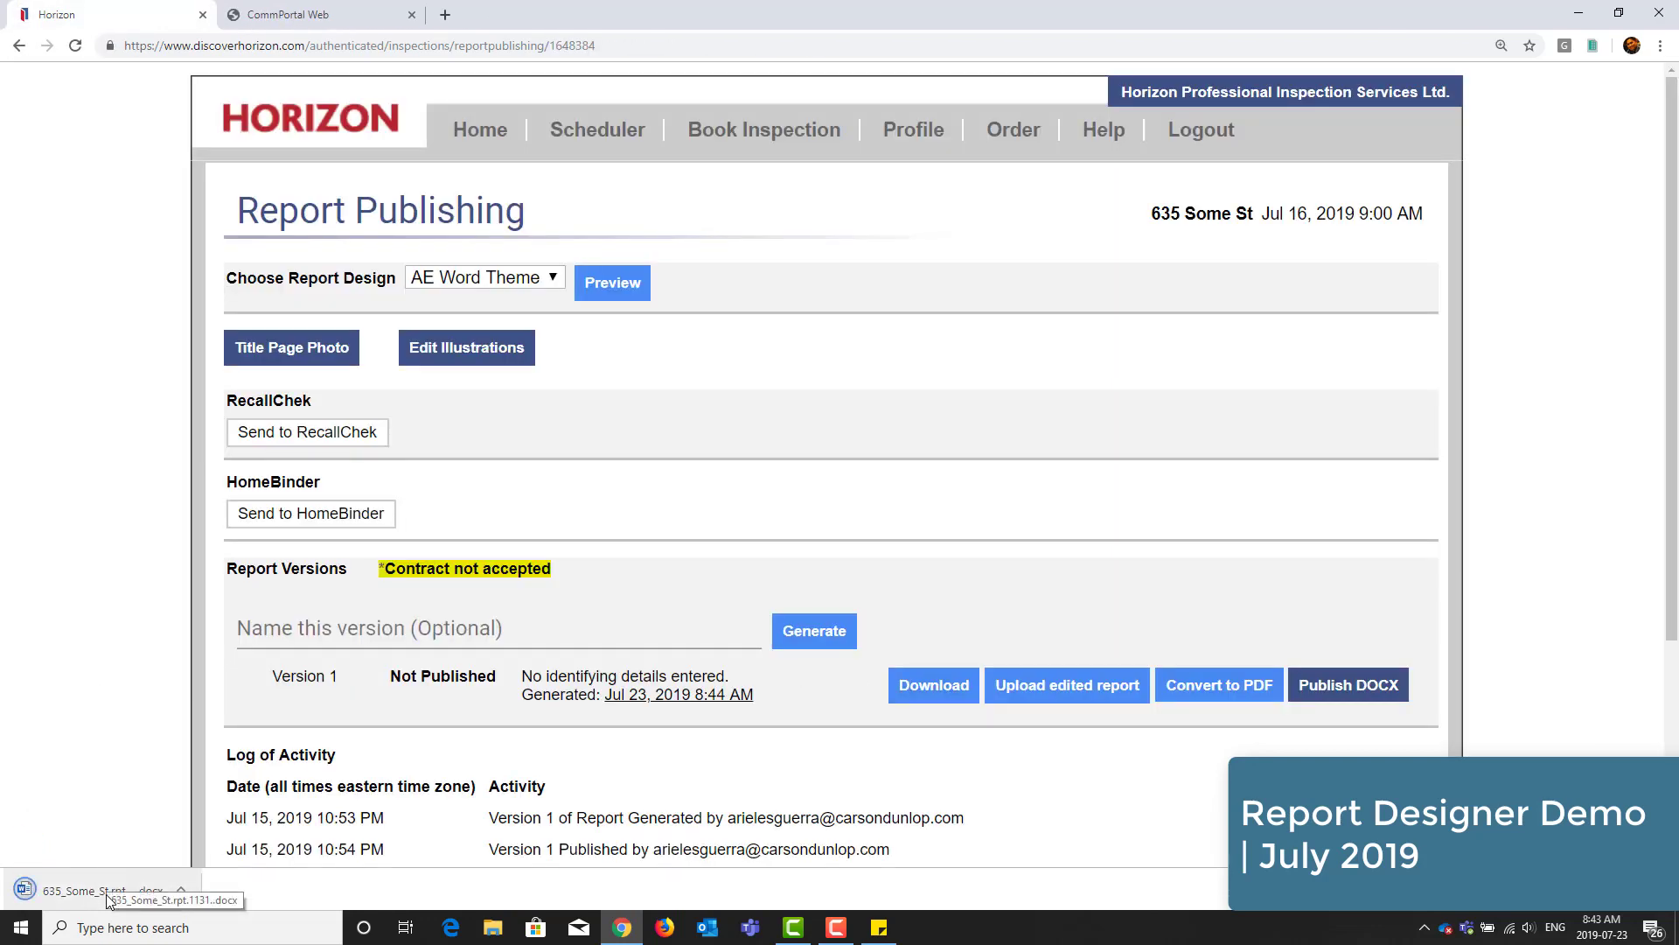
left_click(87, 889)
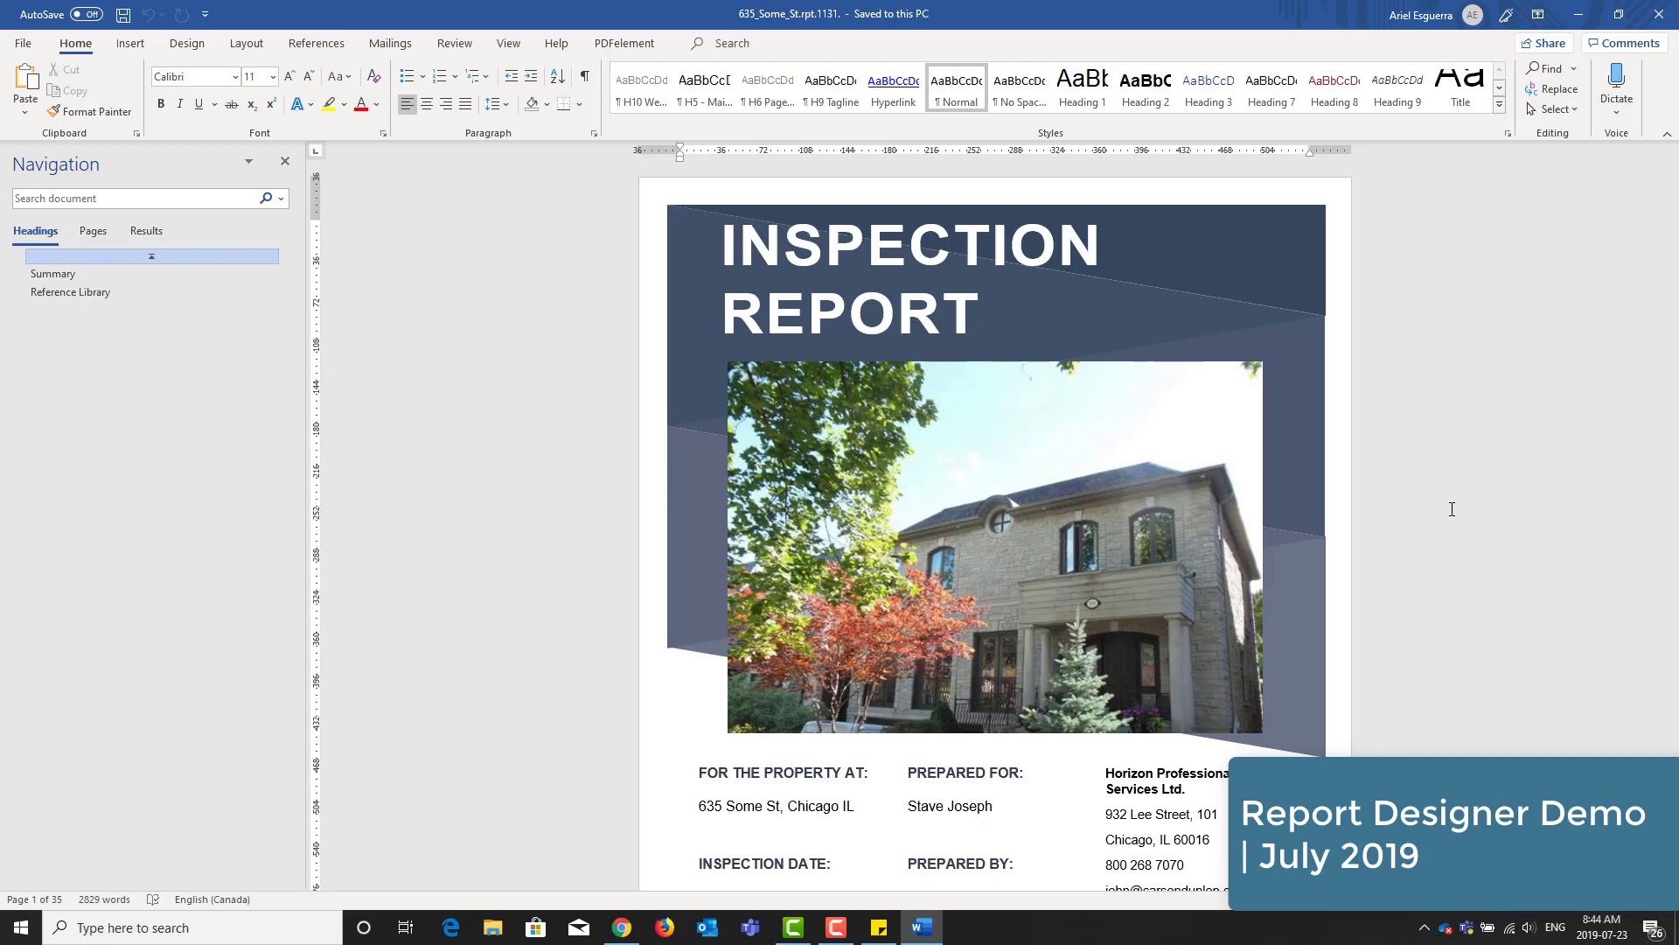
- Scroll past the cover page and cover letter to the Summary's Roofing findings
scroll("down", 3)
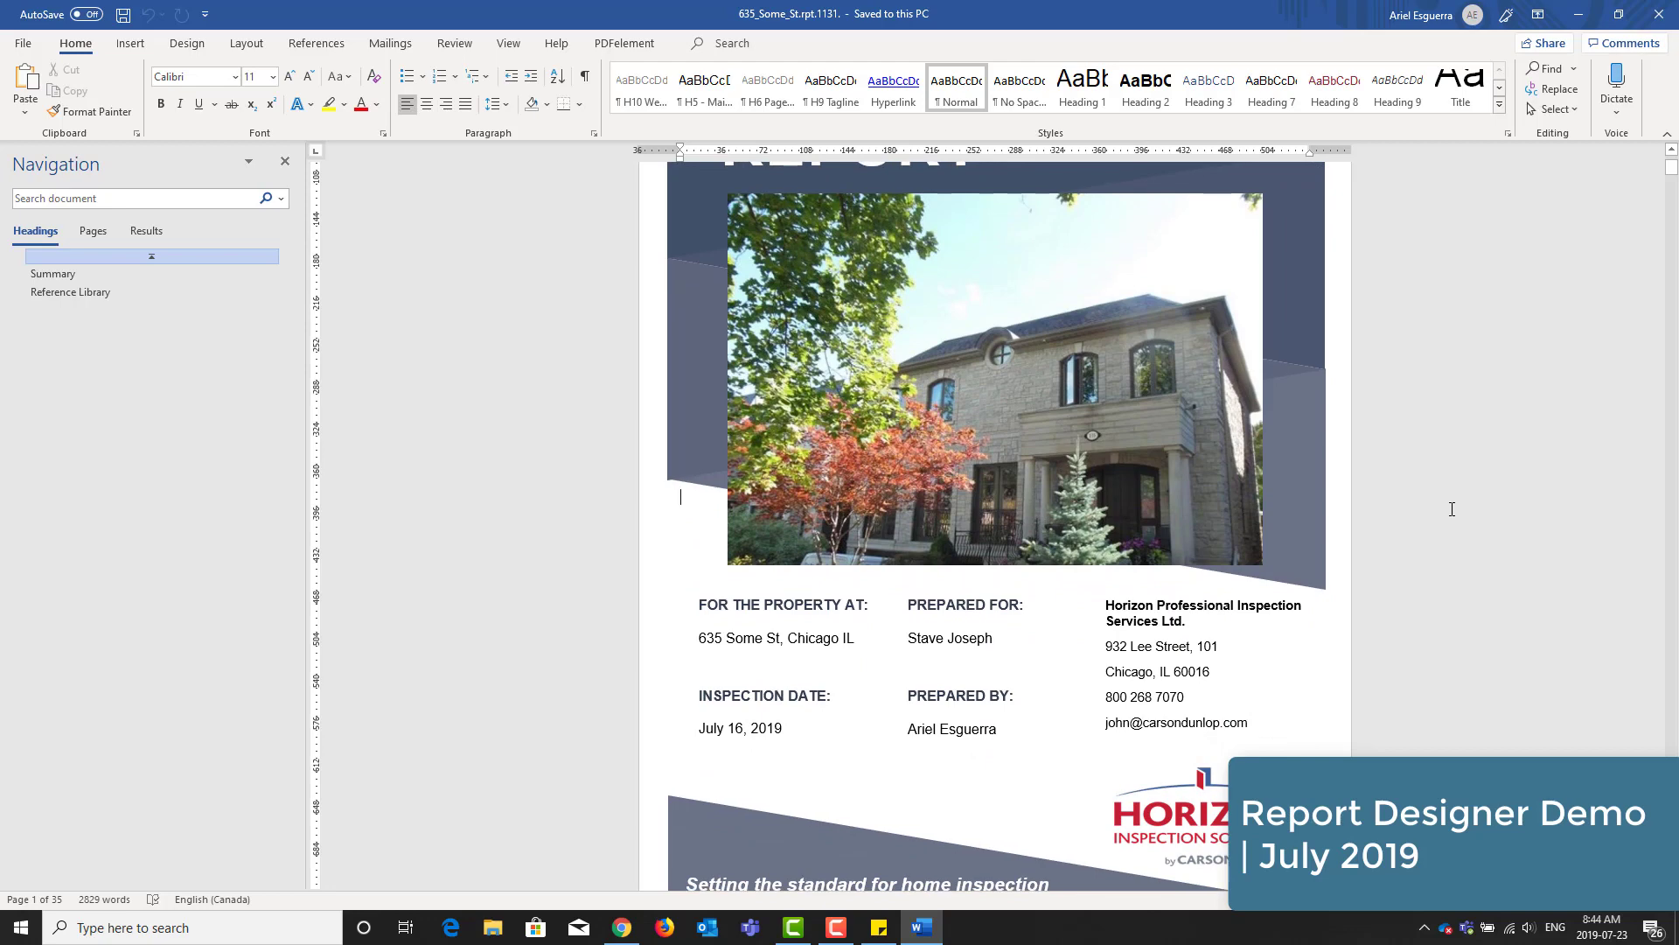
scroll("down", 3)
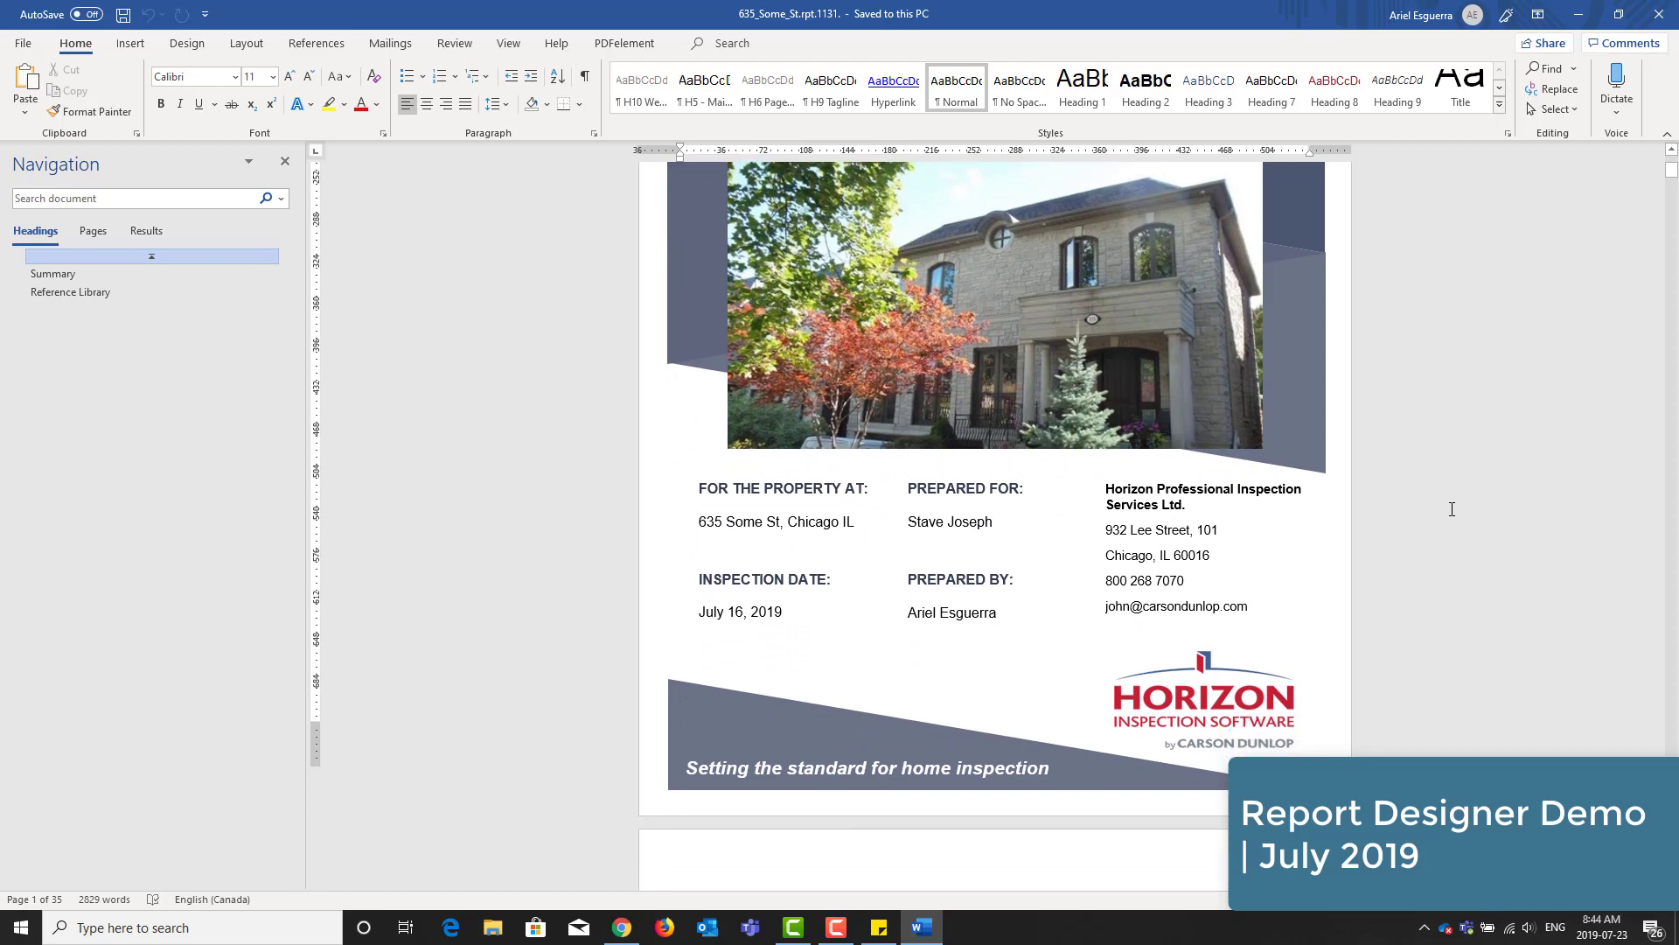
scroll("down", 3)
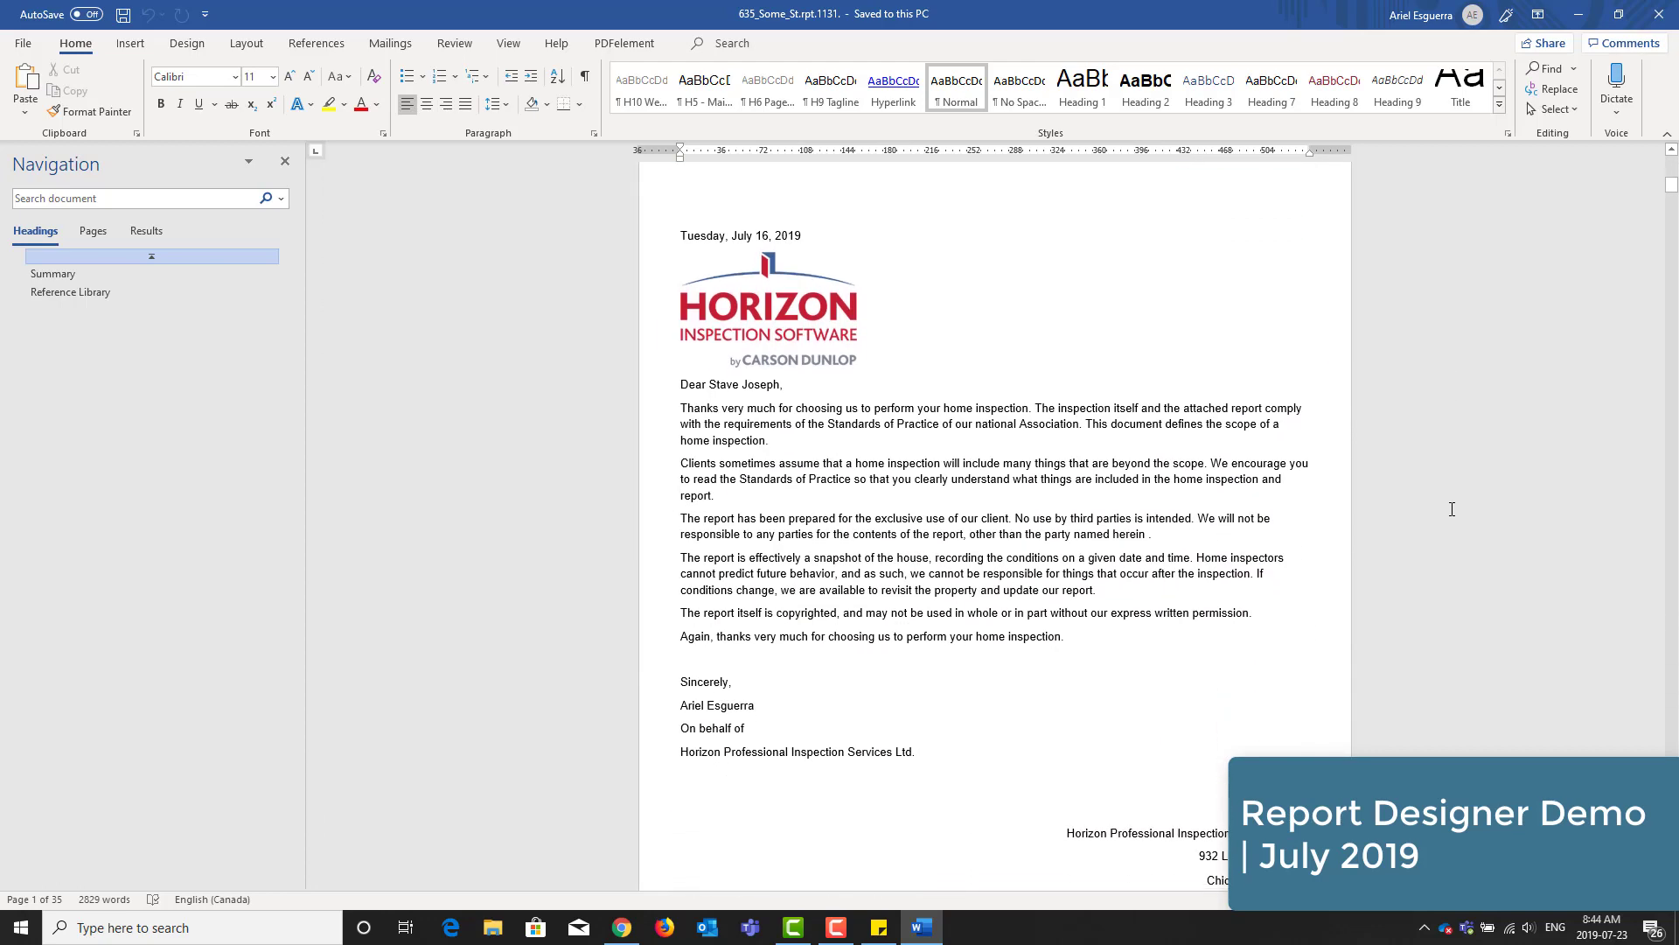
scroll("down", 3)
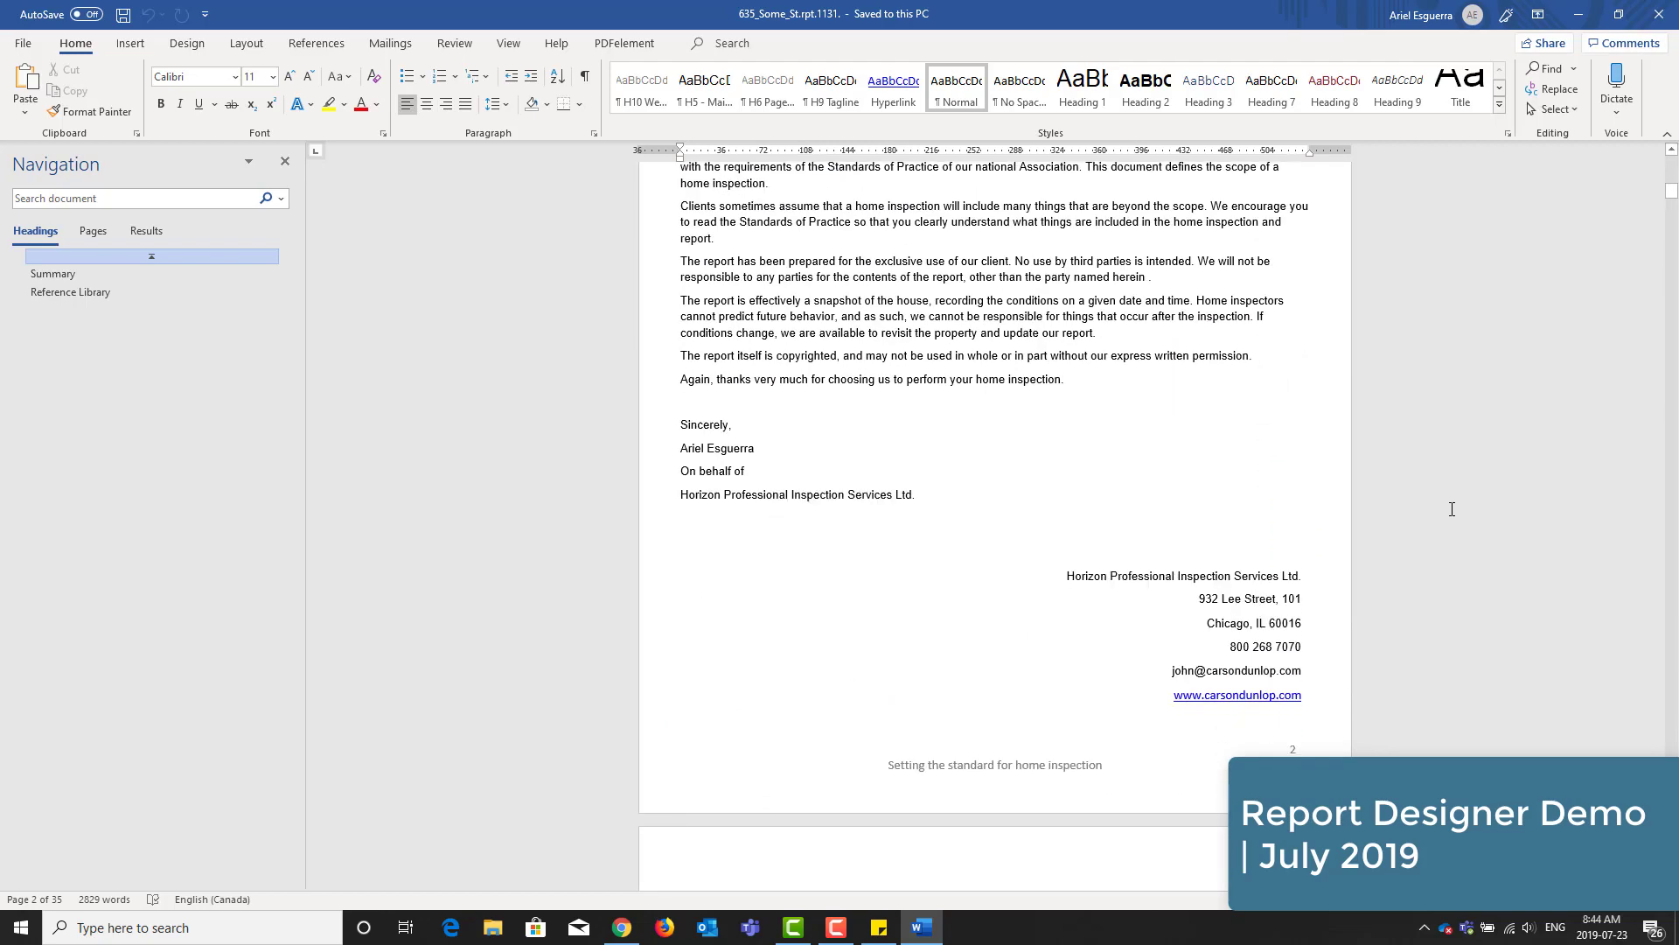
scroll("down", 3)
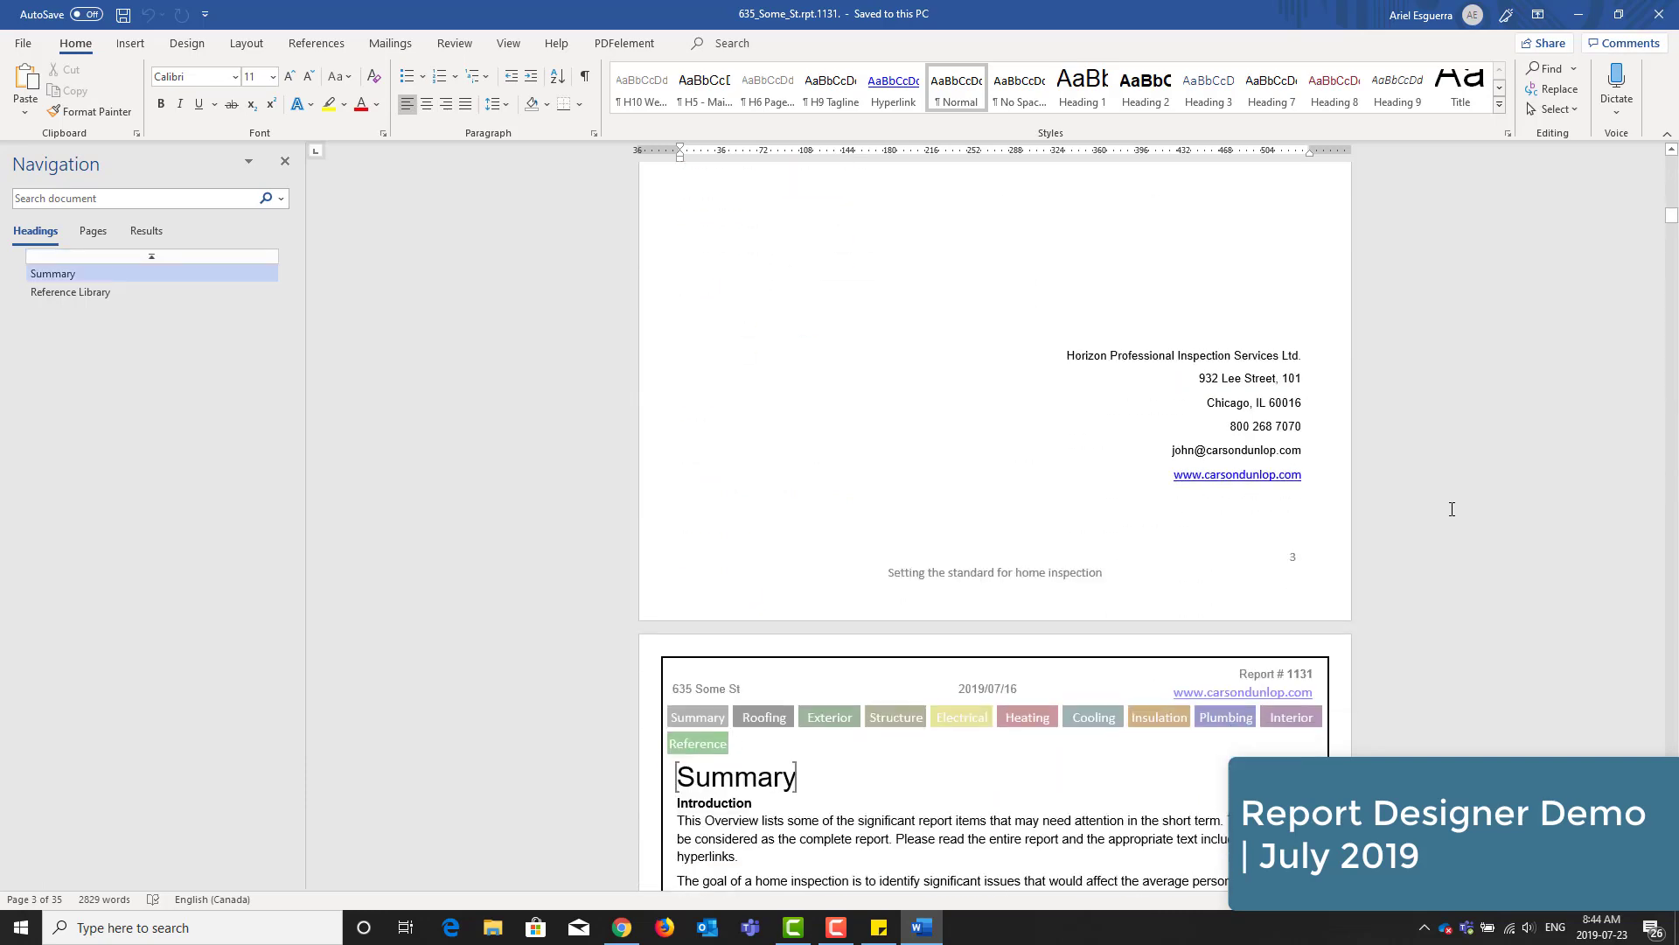
scroll("down", 3)
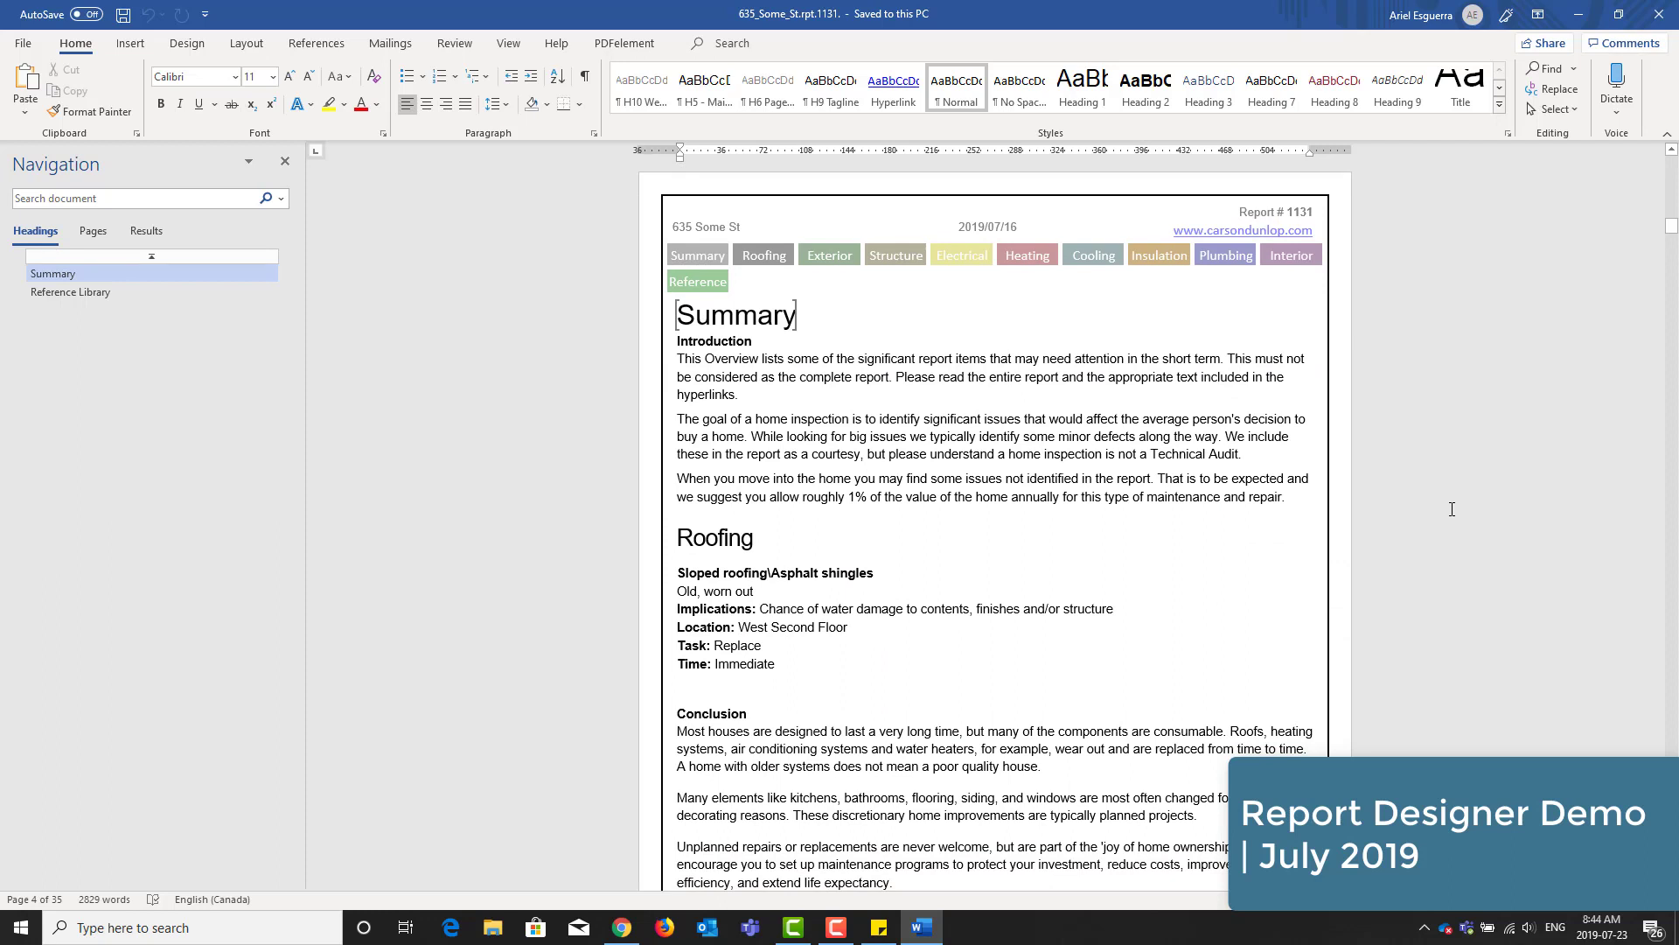
- Select the Roofing sloped asphalt shingles entry and make it red text
double_click(736, 314)
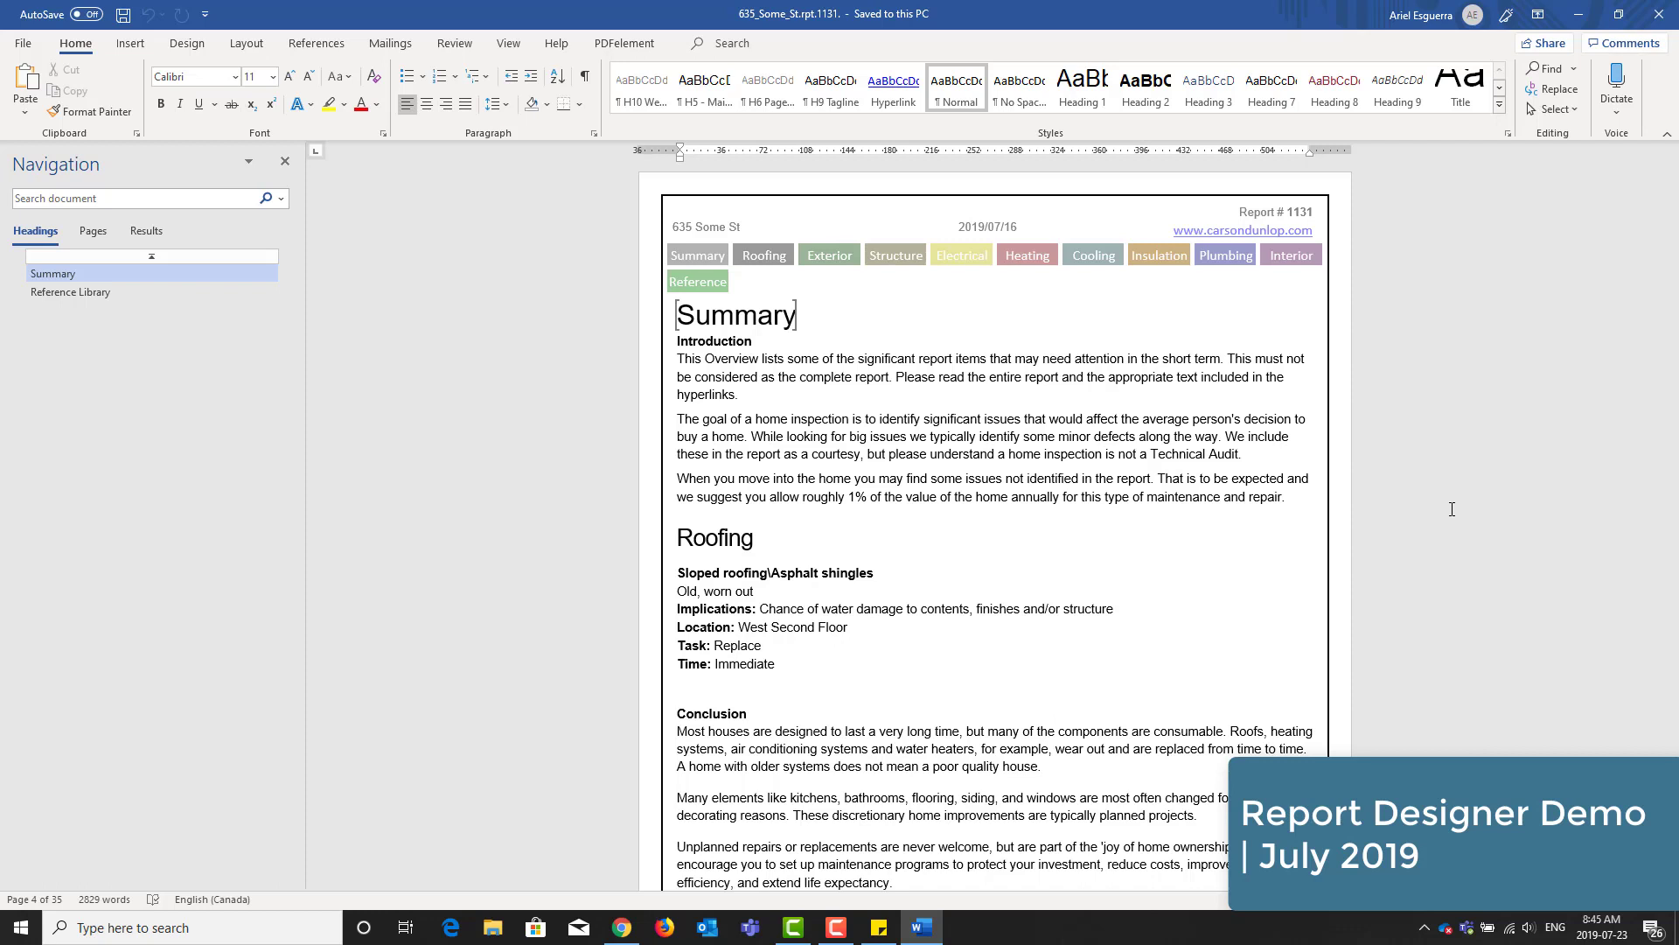
scroll("down", 3)
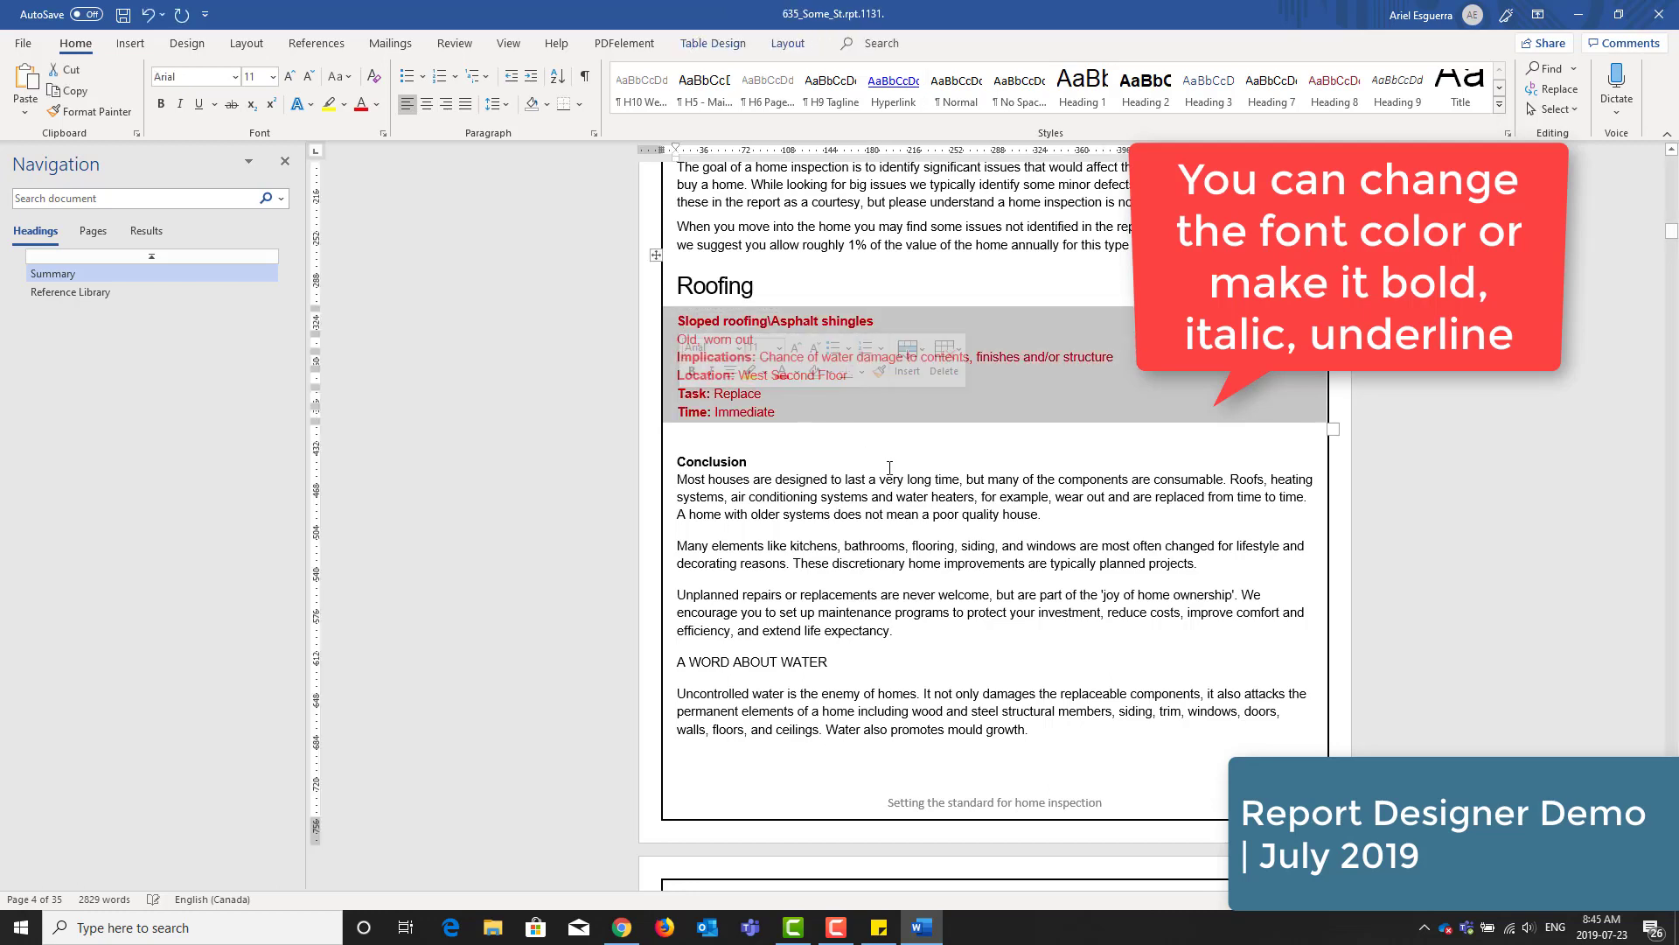
- Scroll to the Limitations / Inspection Methods table and open its page-break table properties
scroll("down", 3)
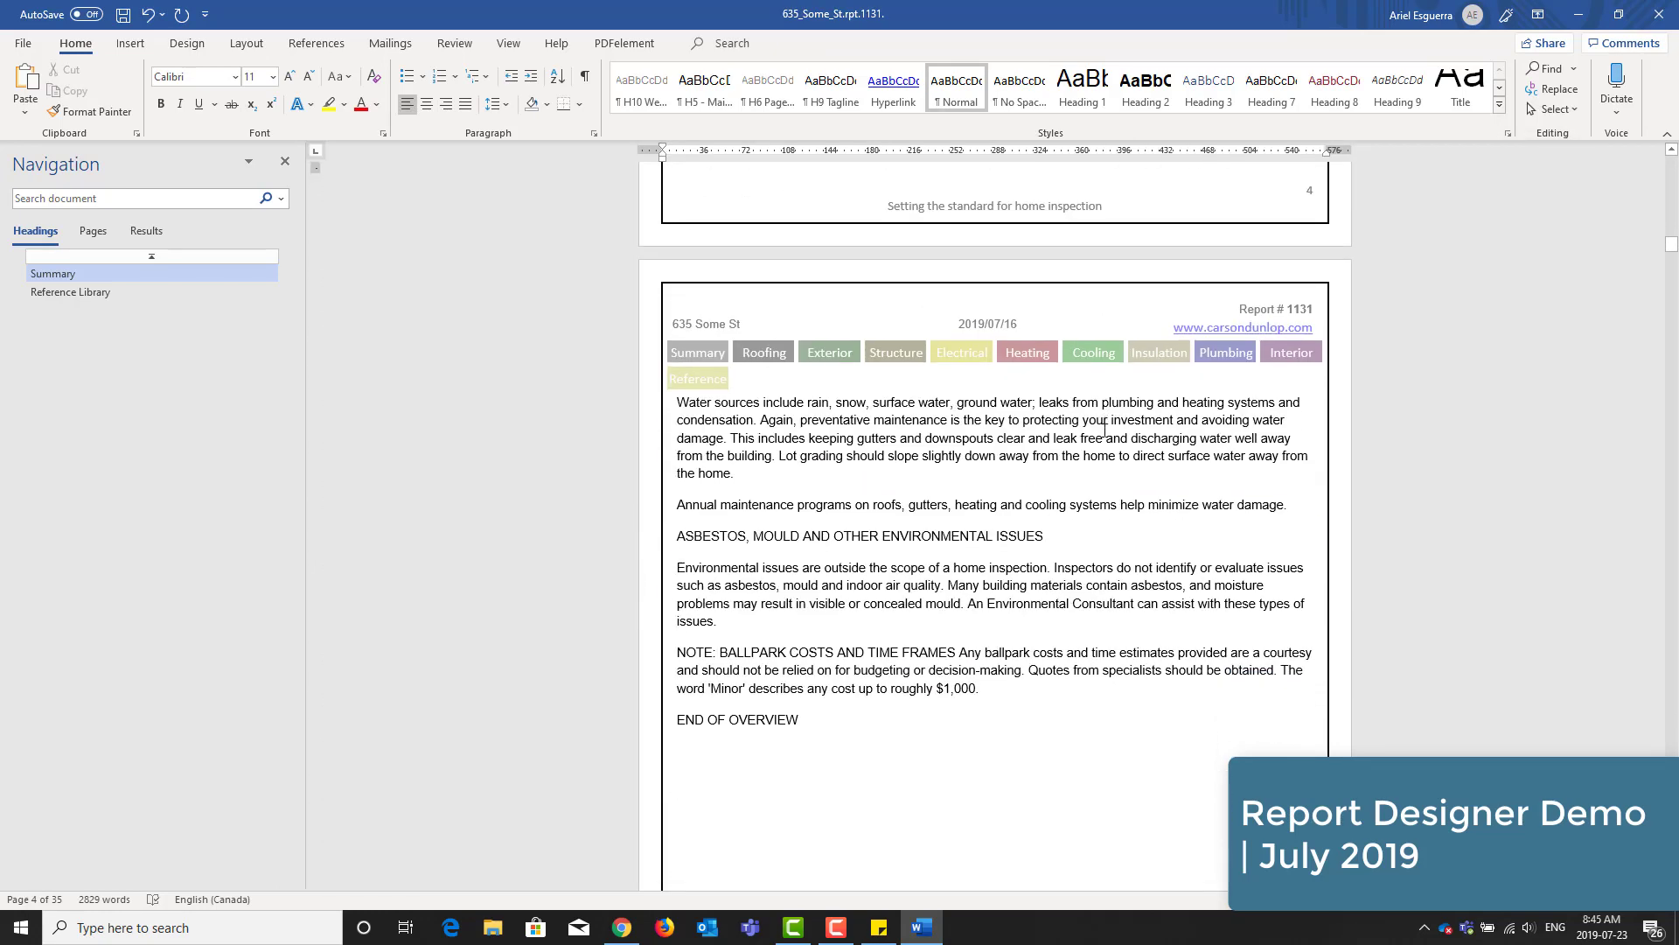
scroll("down", 3)
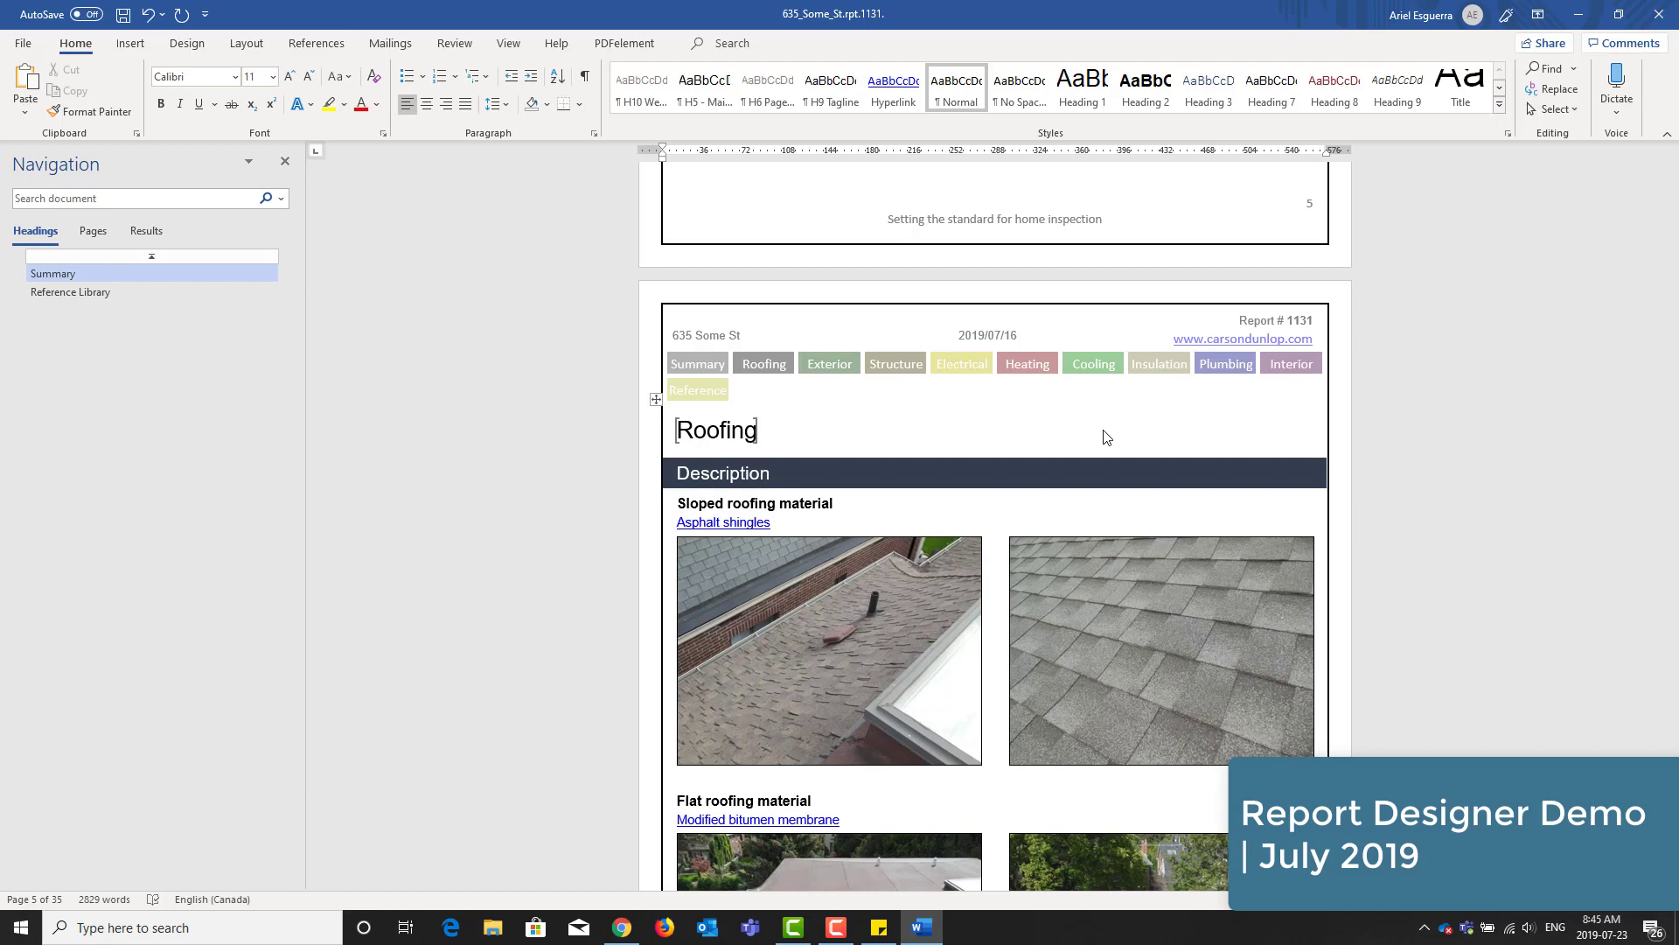
scroll("down", 3)
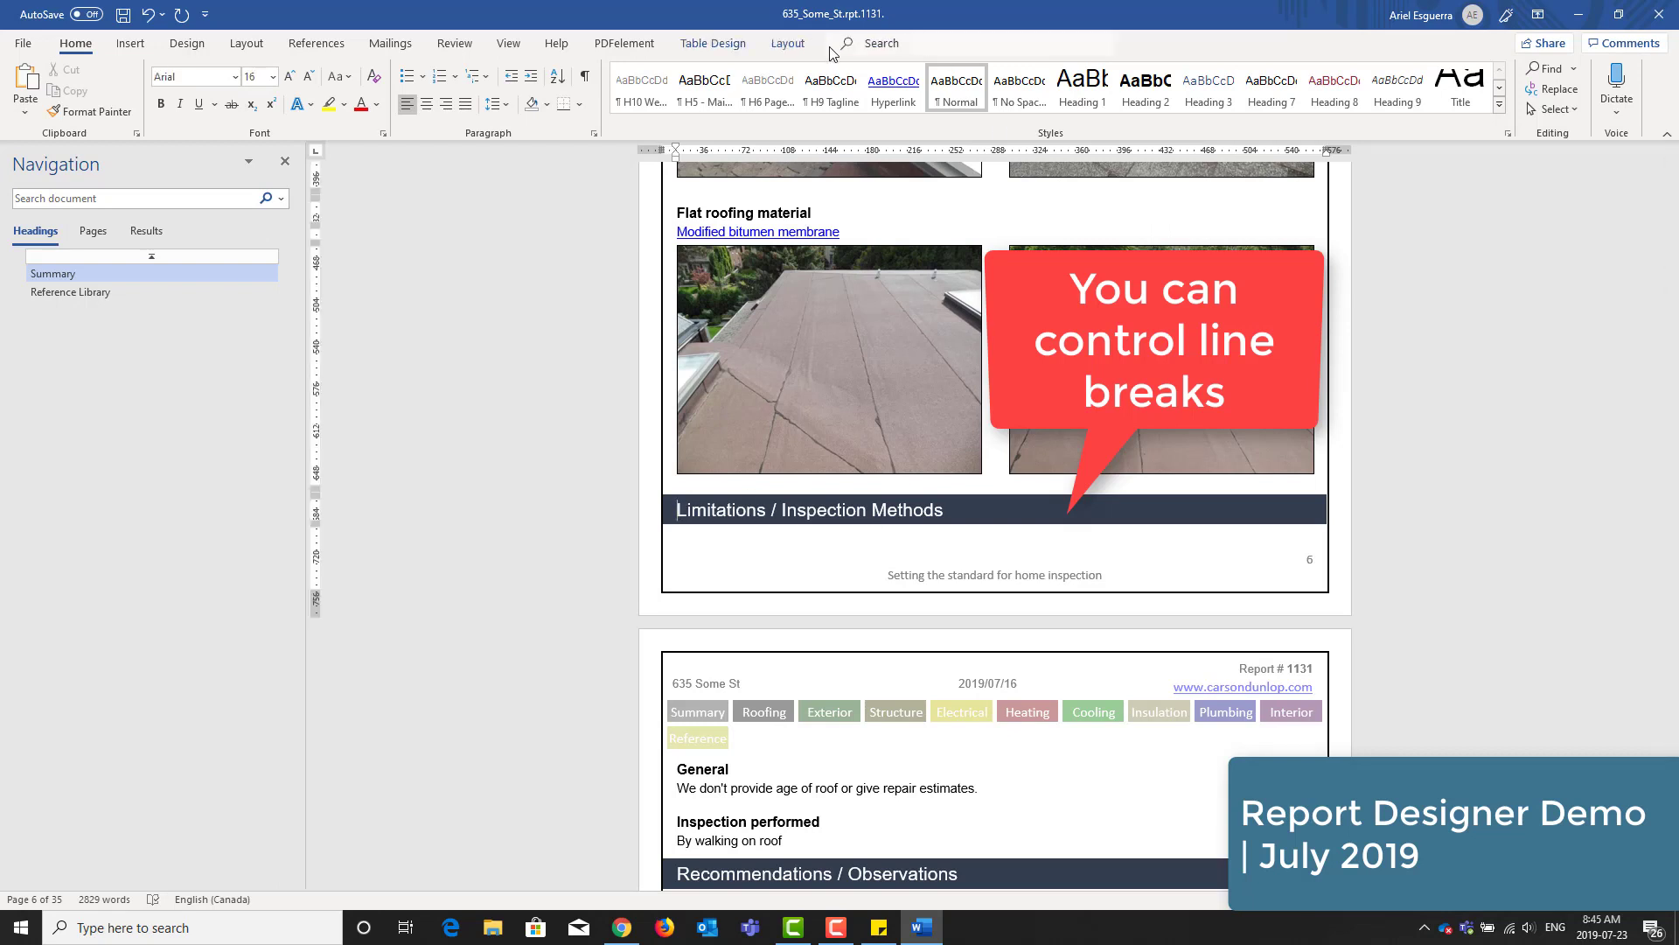
left_click(787, 43)
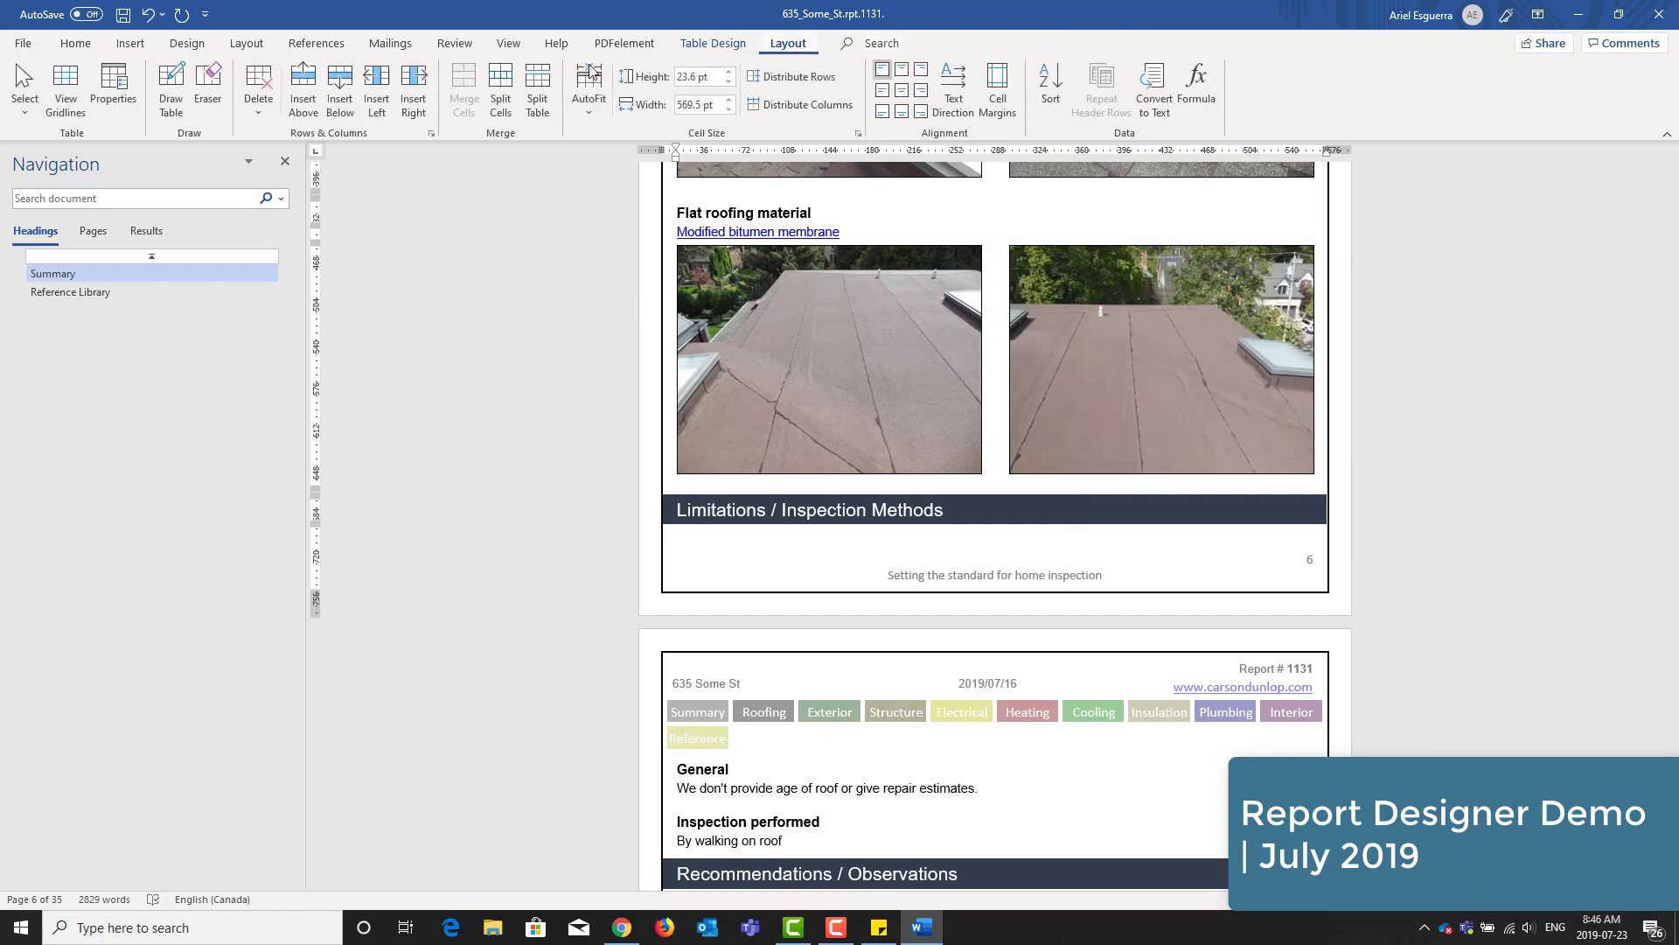
left_click(75, 43)
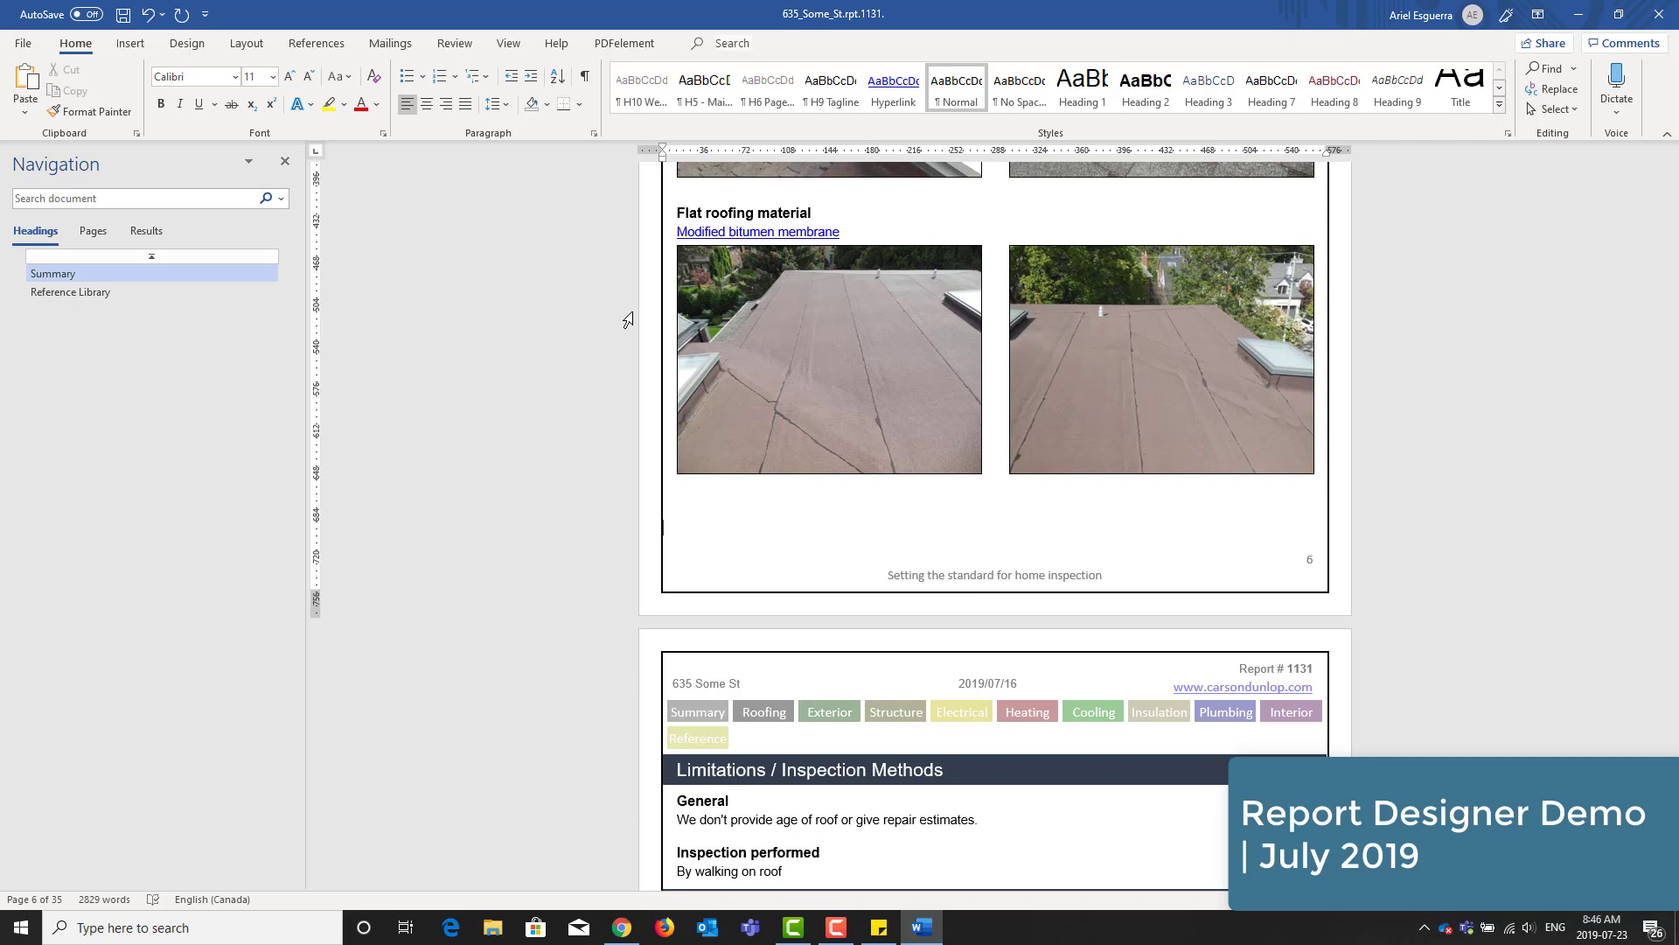
- Scroll to the Rotting soffit and fascia illustration and shrink it with a corner handle
scroll("down", 3)
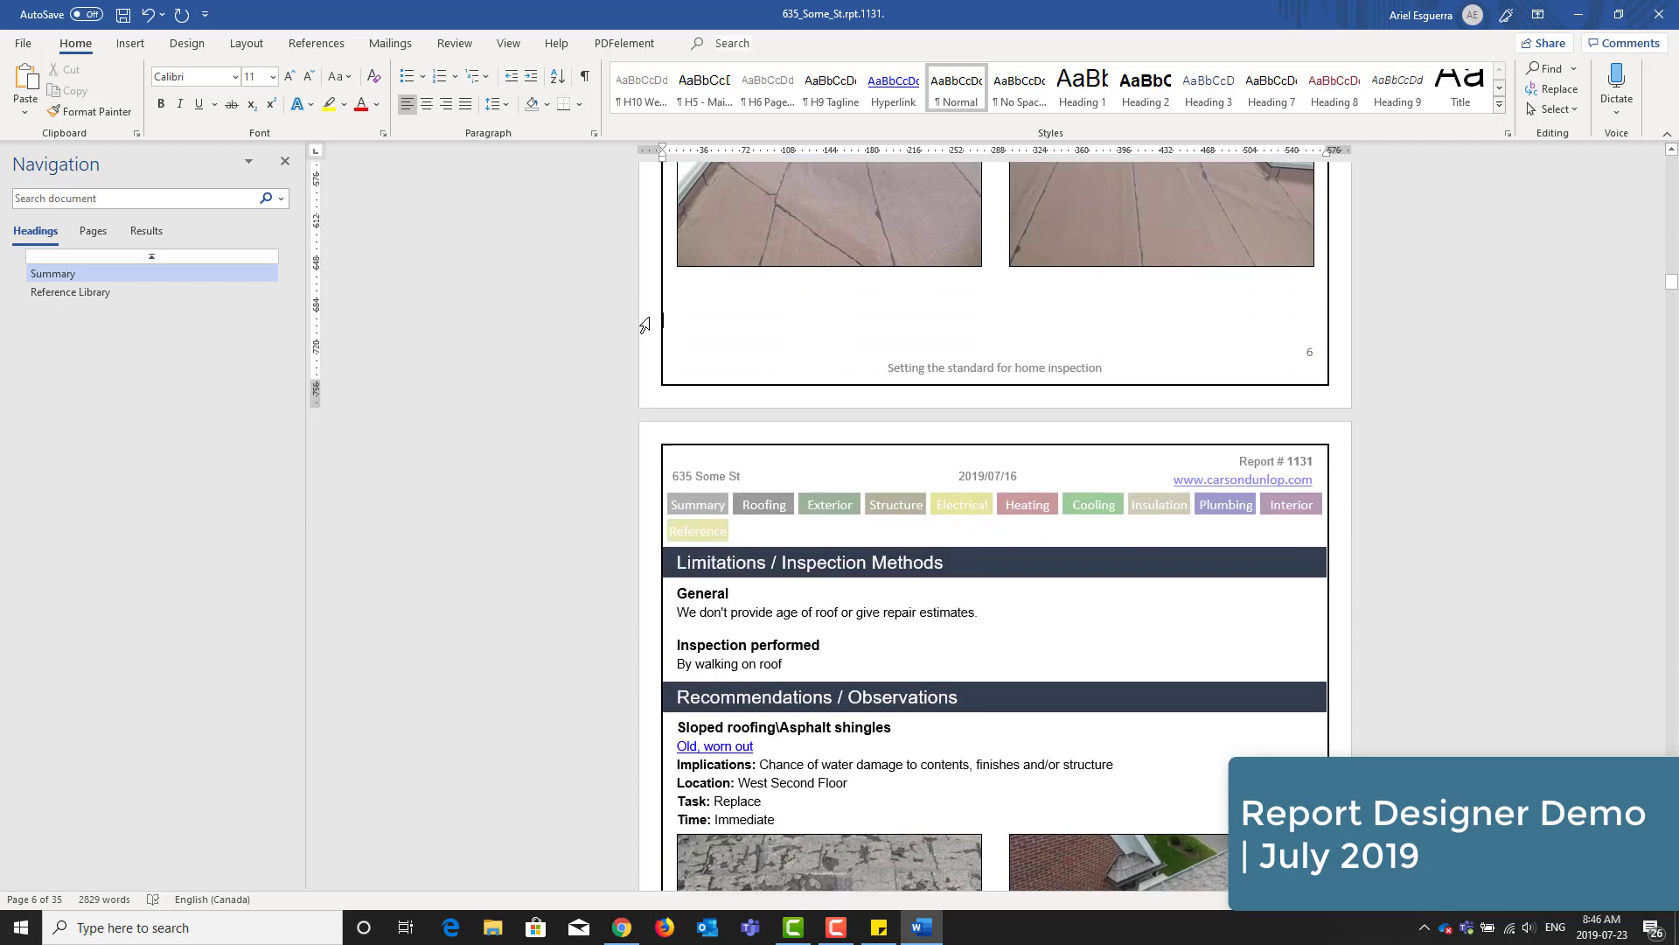
scroll("down", 3)
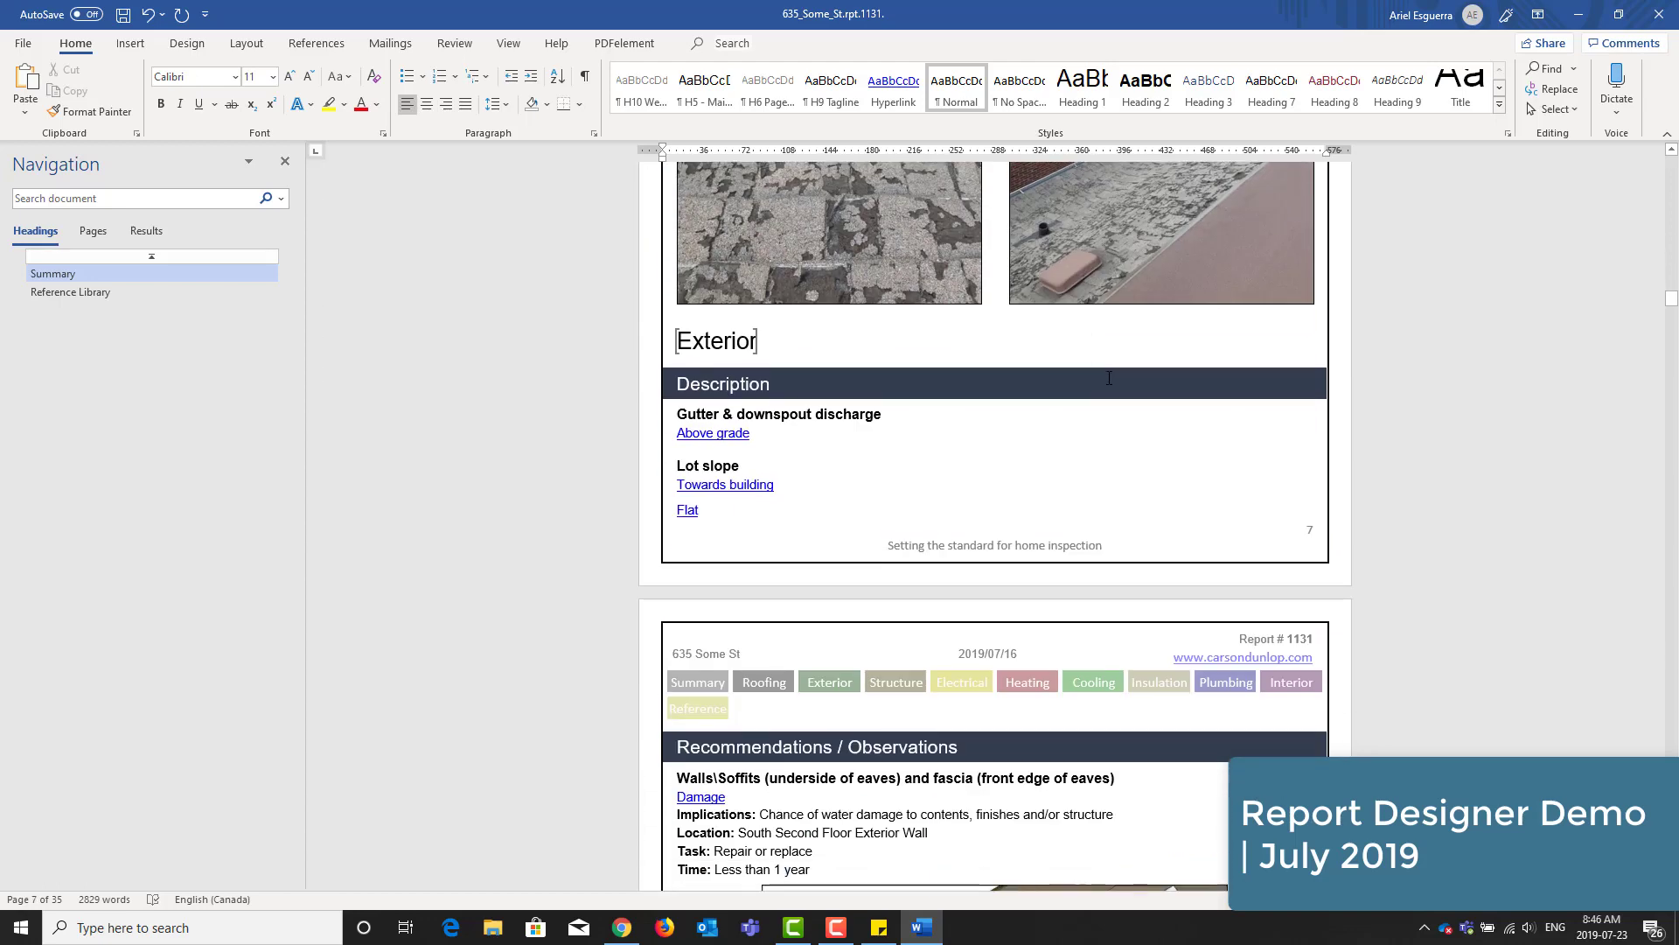
scroll("down", 3)
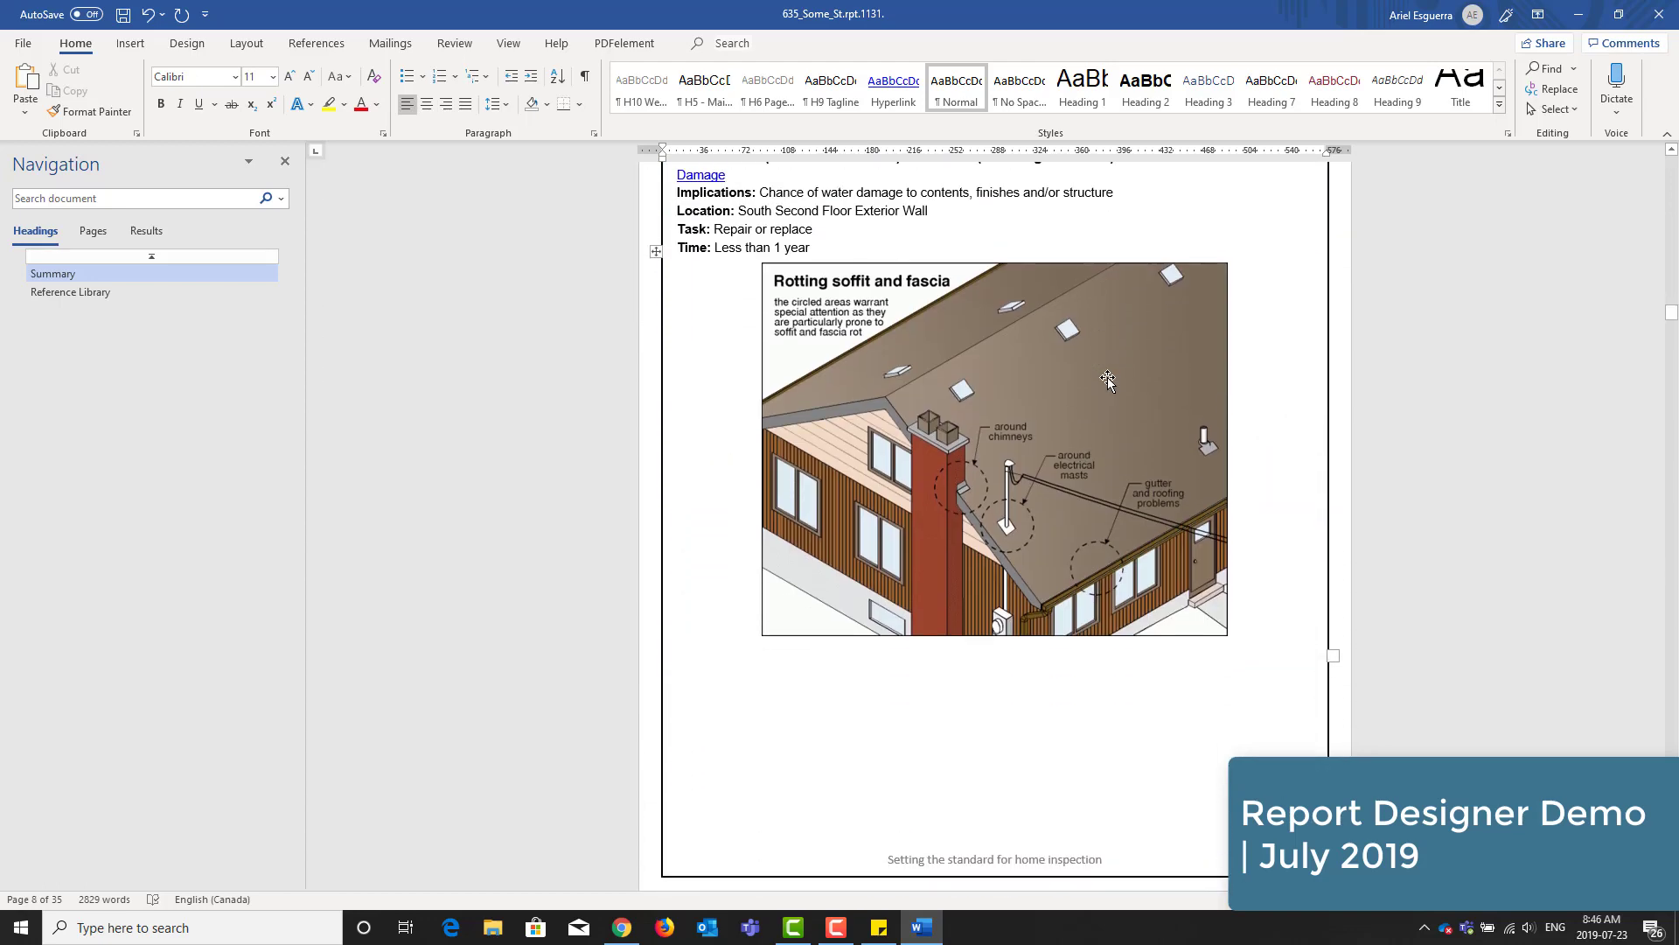
scroll("down", 3)
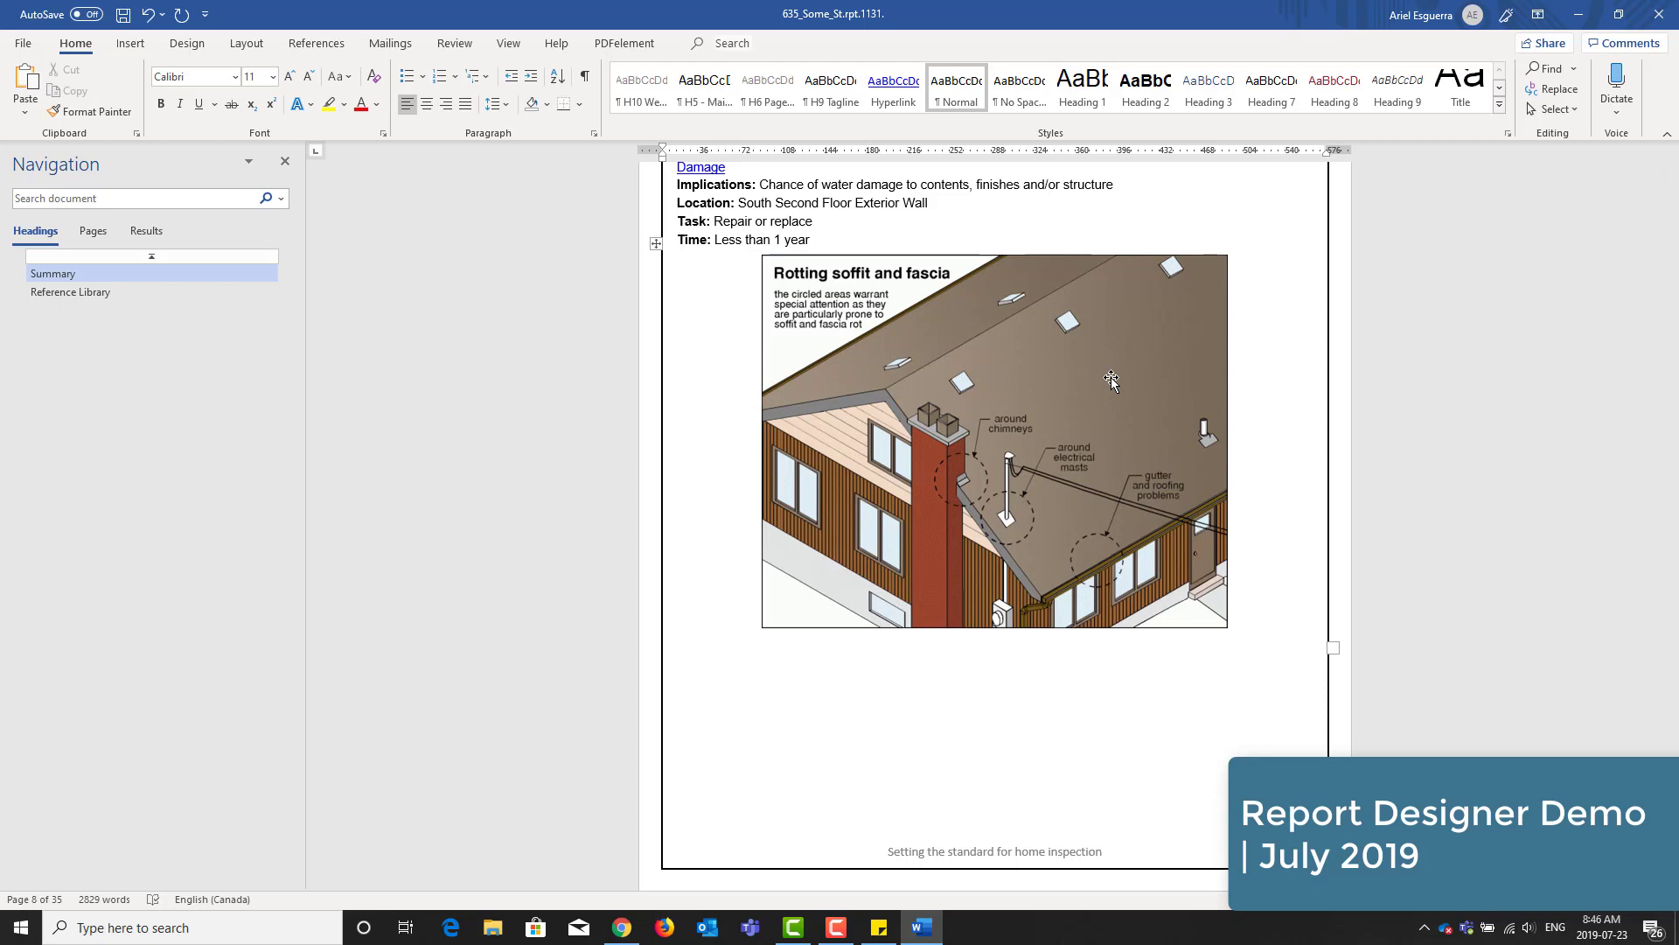
scroll("down", 3)
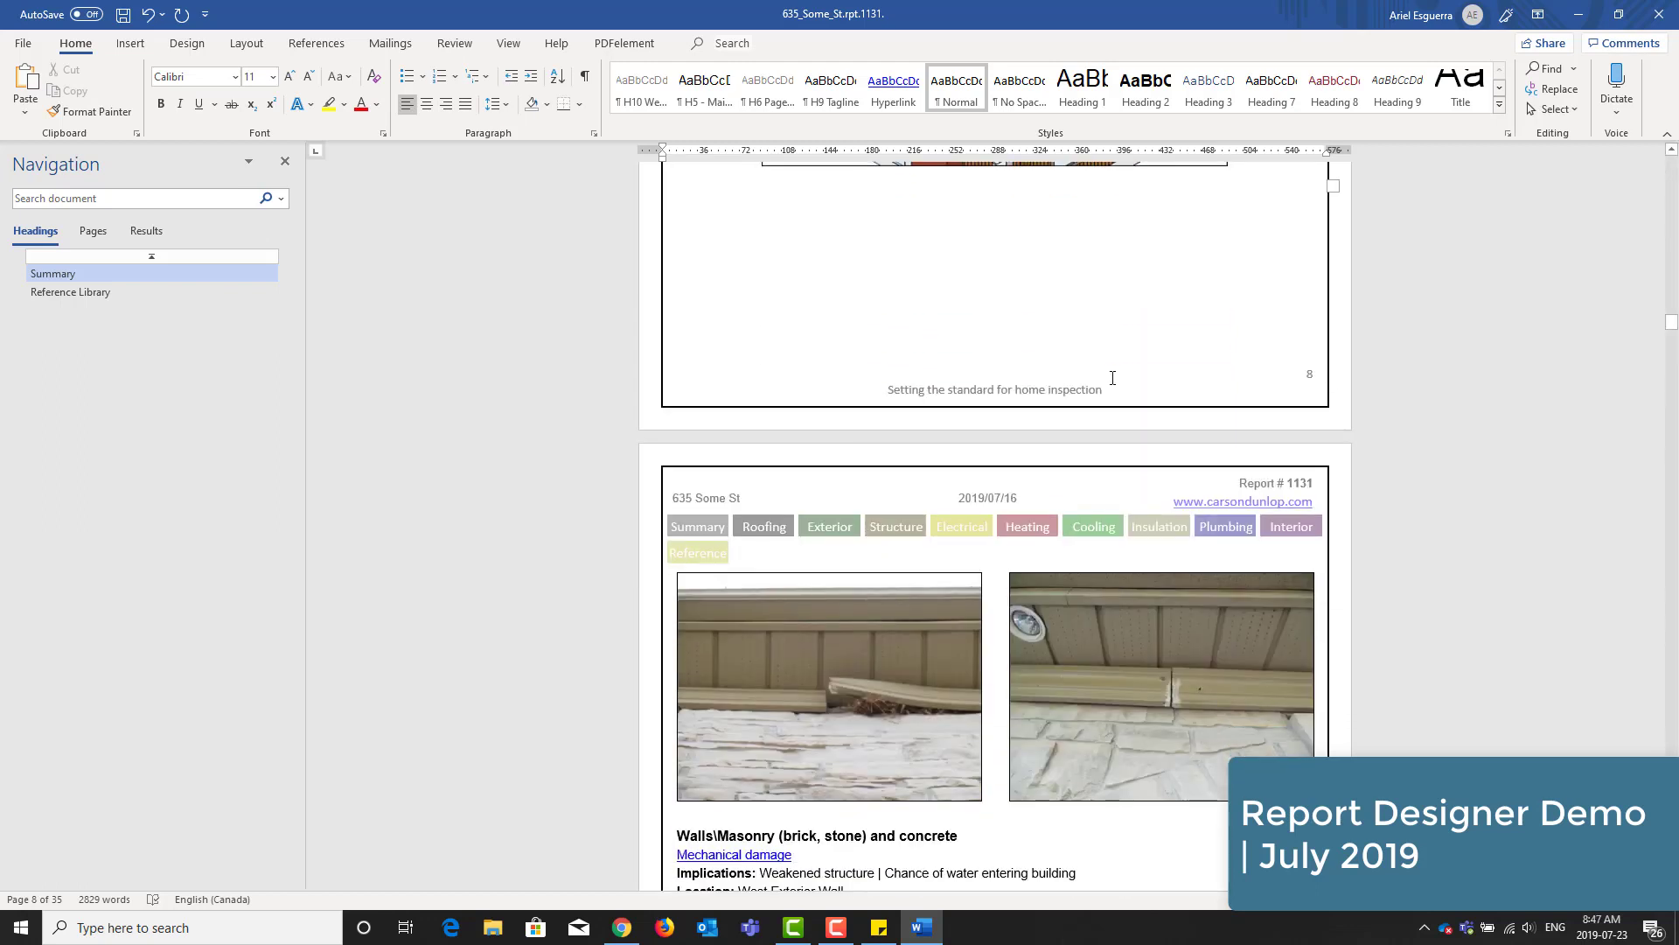
scroll("down", 3)
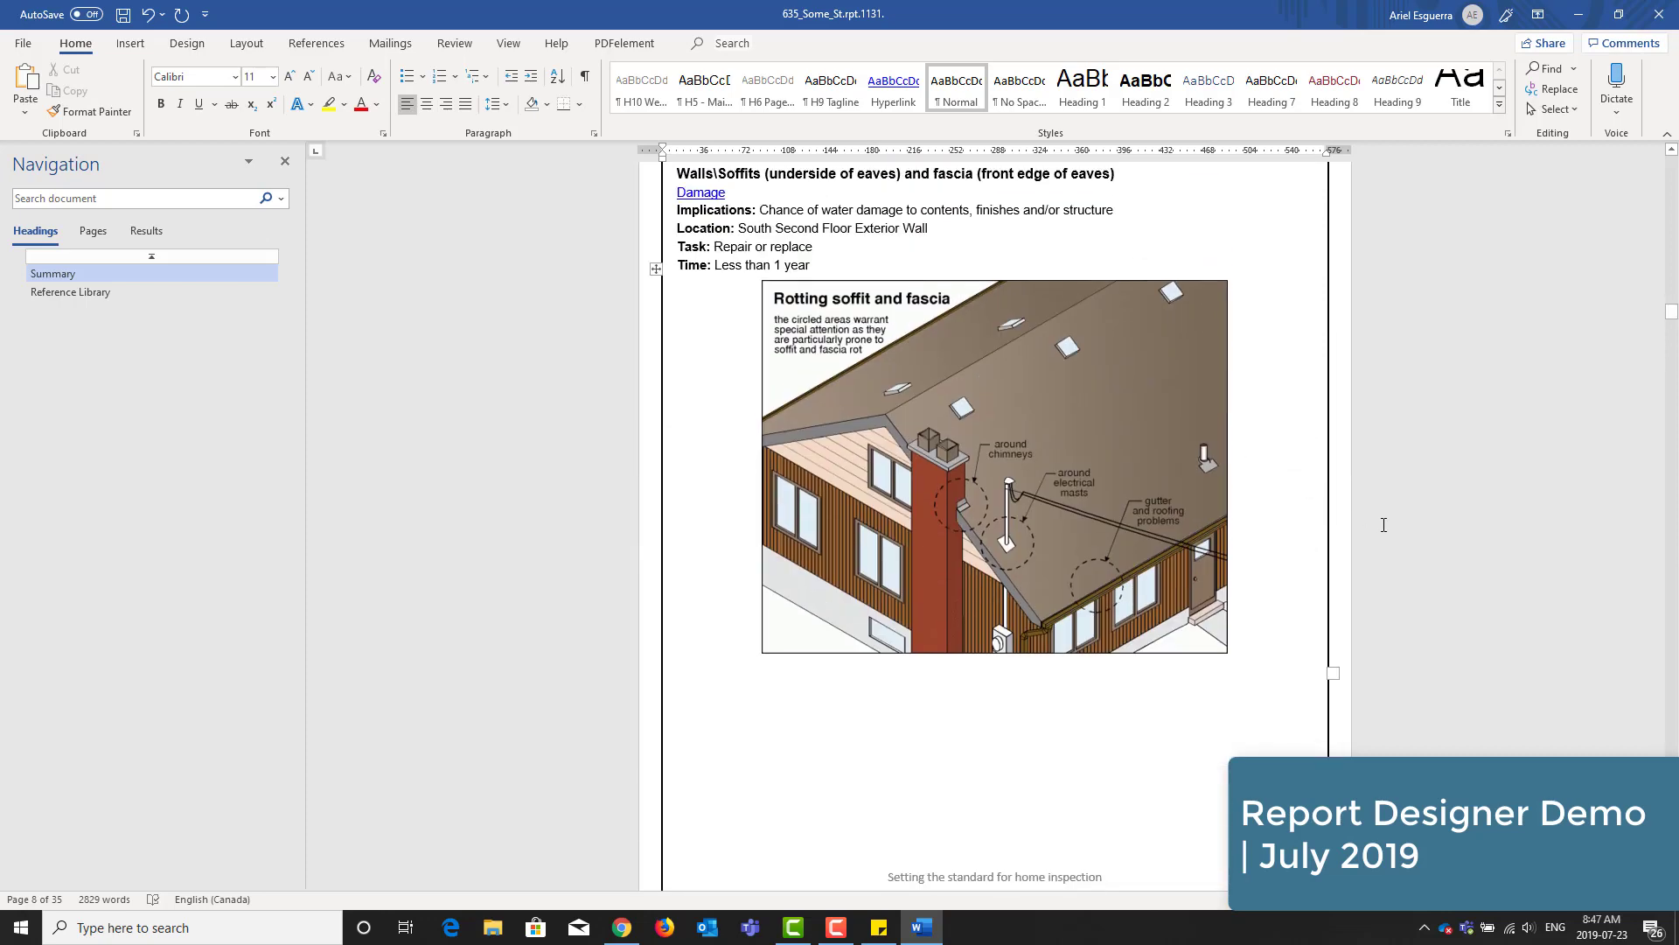
left_click(994, 469)
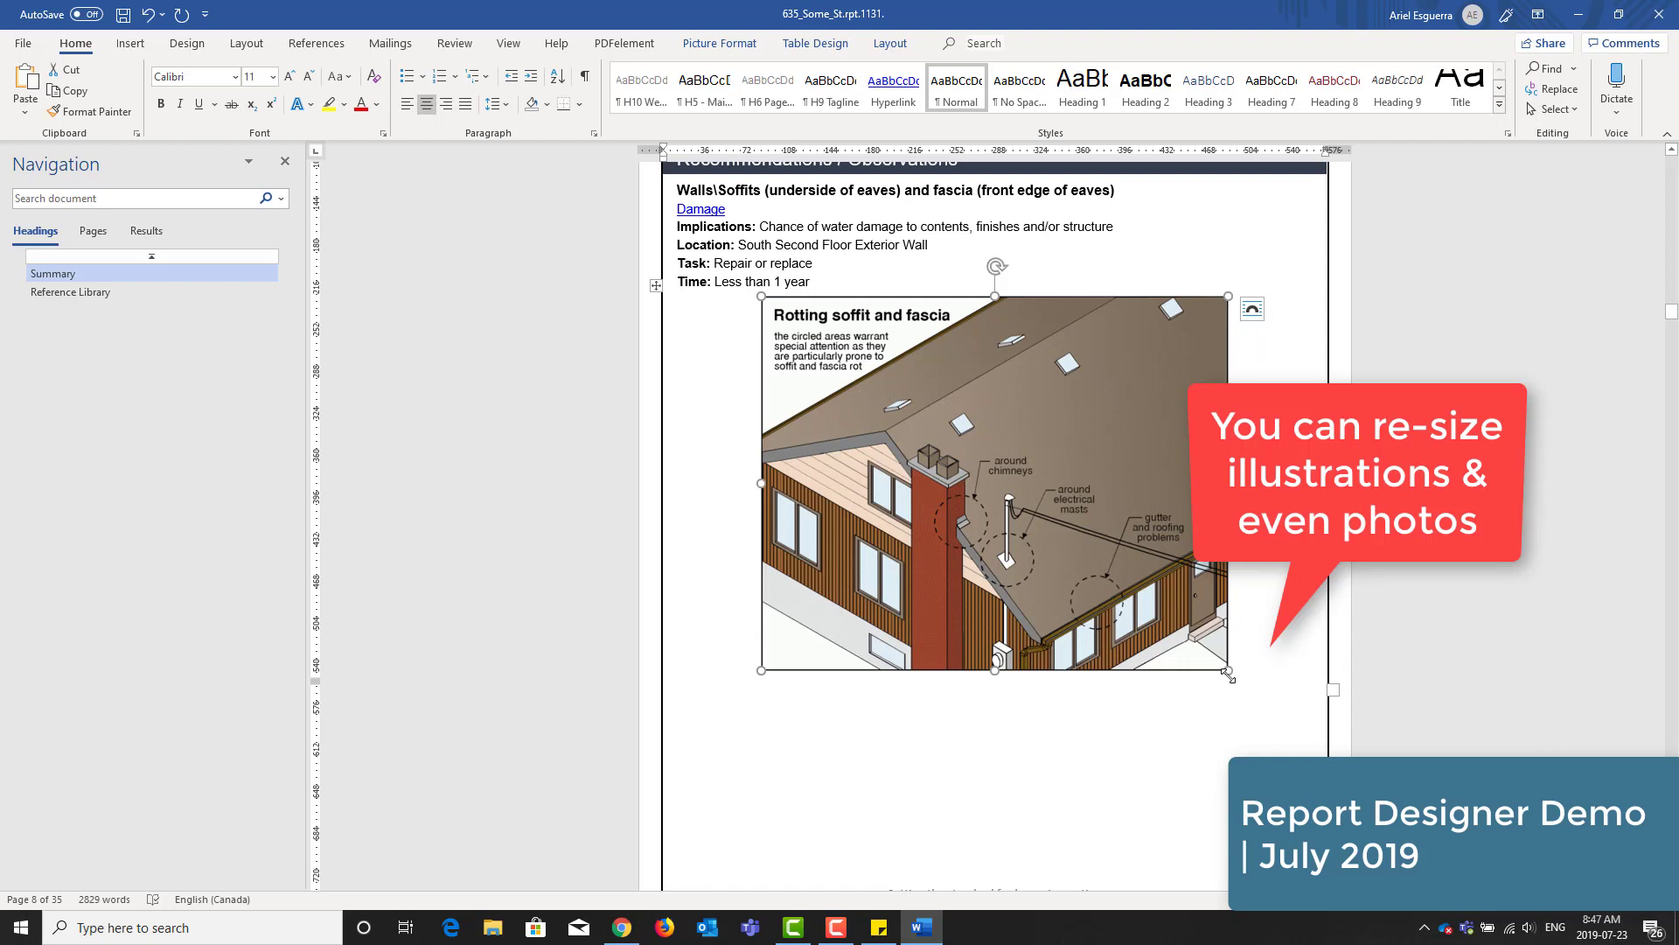
left_click_drag(1230, 672, 1208, 636)
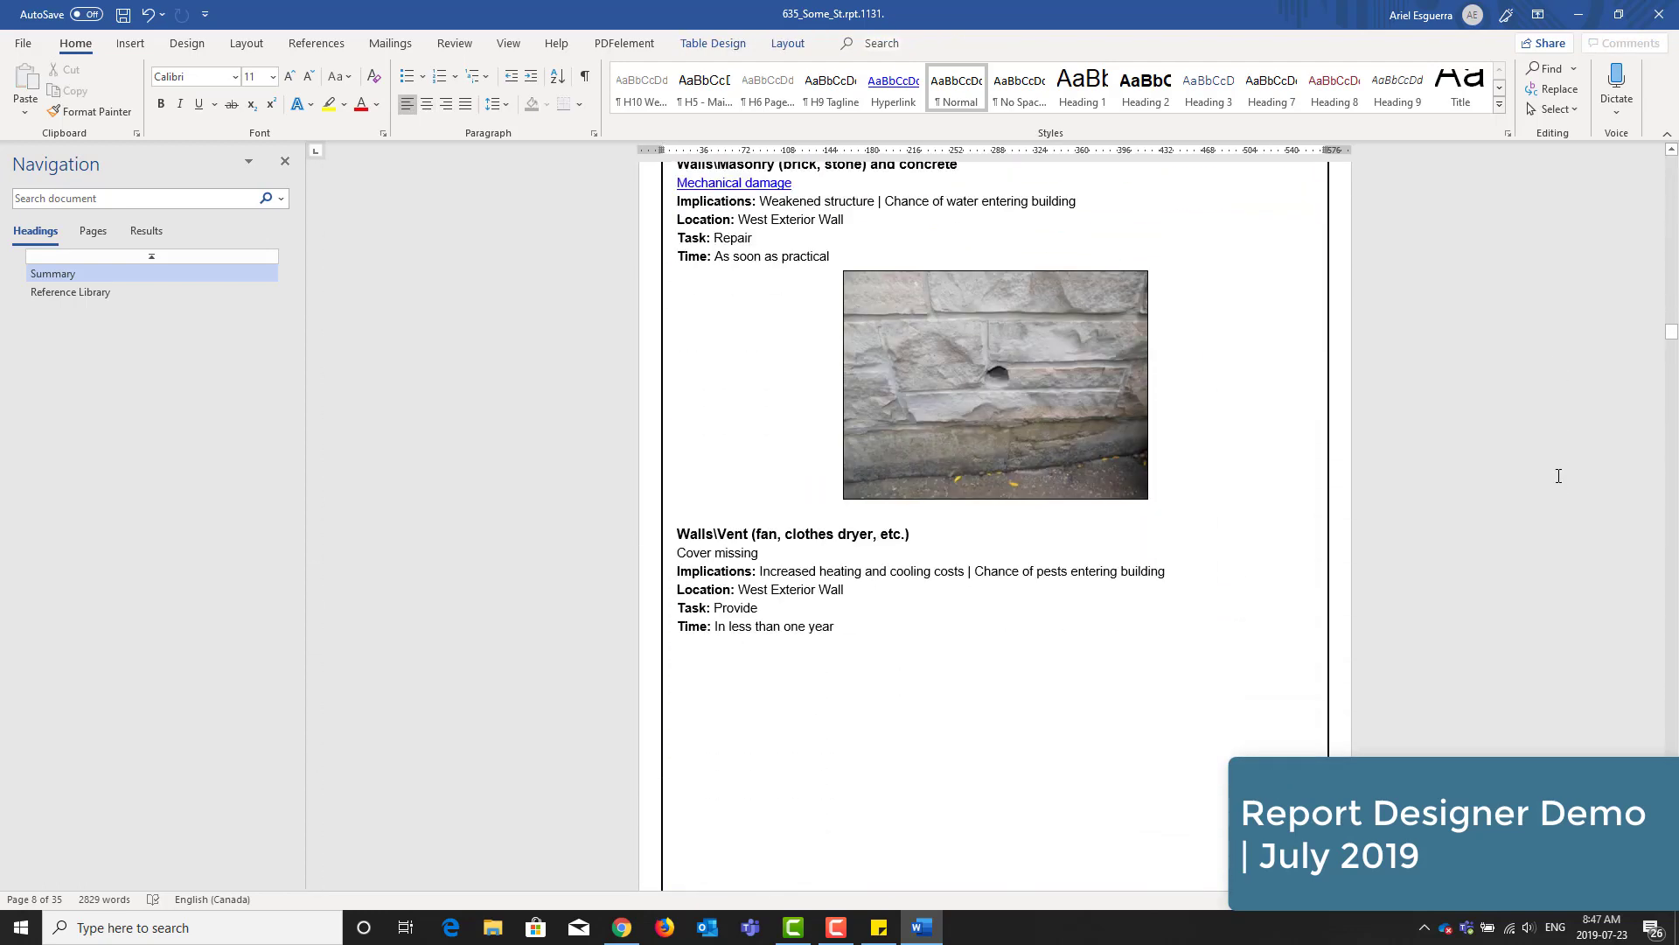
- Shrink the dryer-vent photo so it moves up to page 9 beneath the Walls\Vent entry
scroll("down", 3)
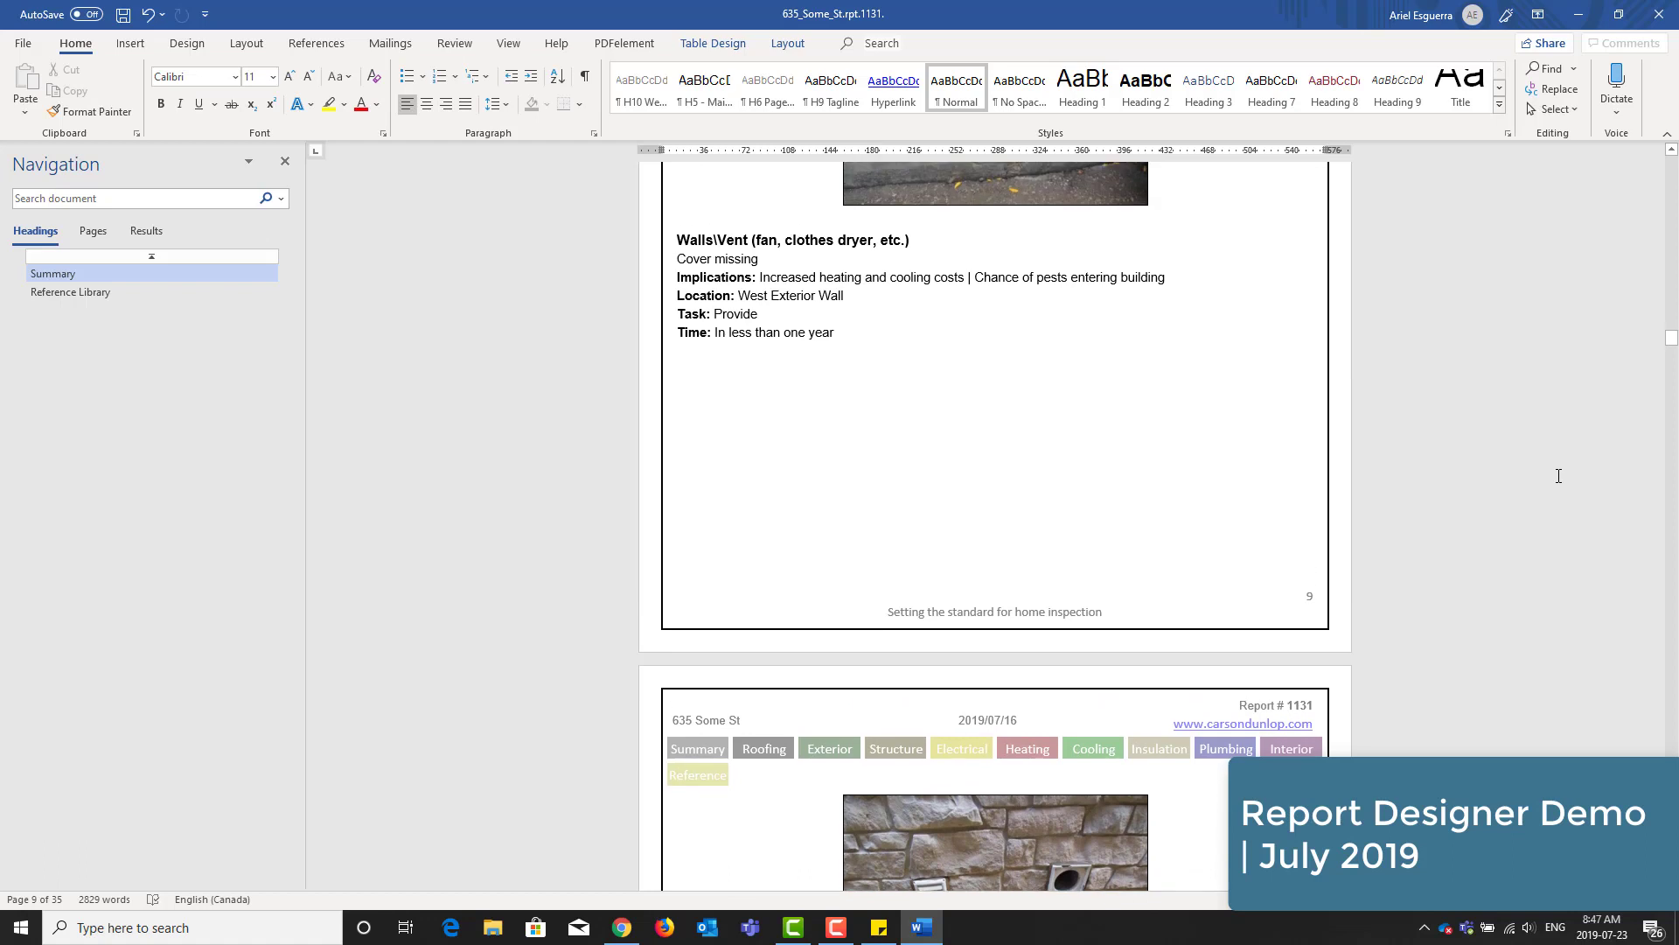
scroll("down", 3)
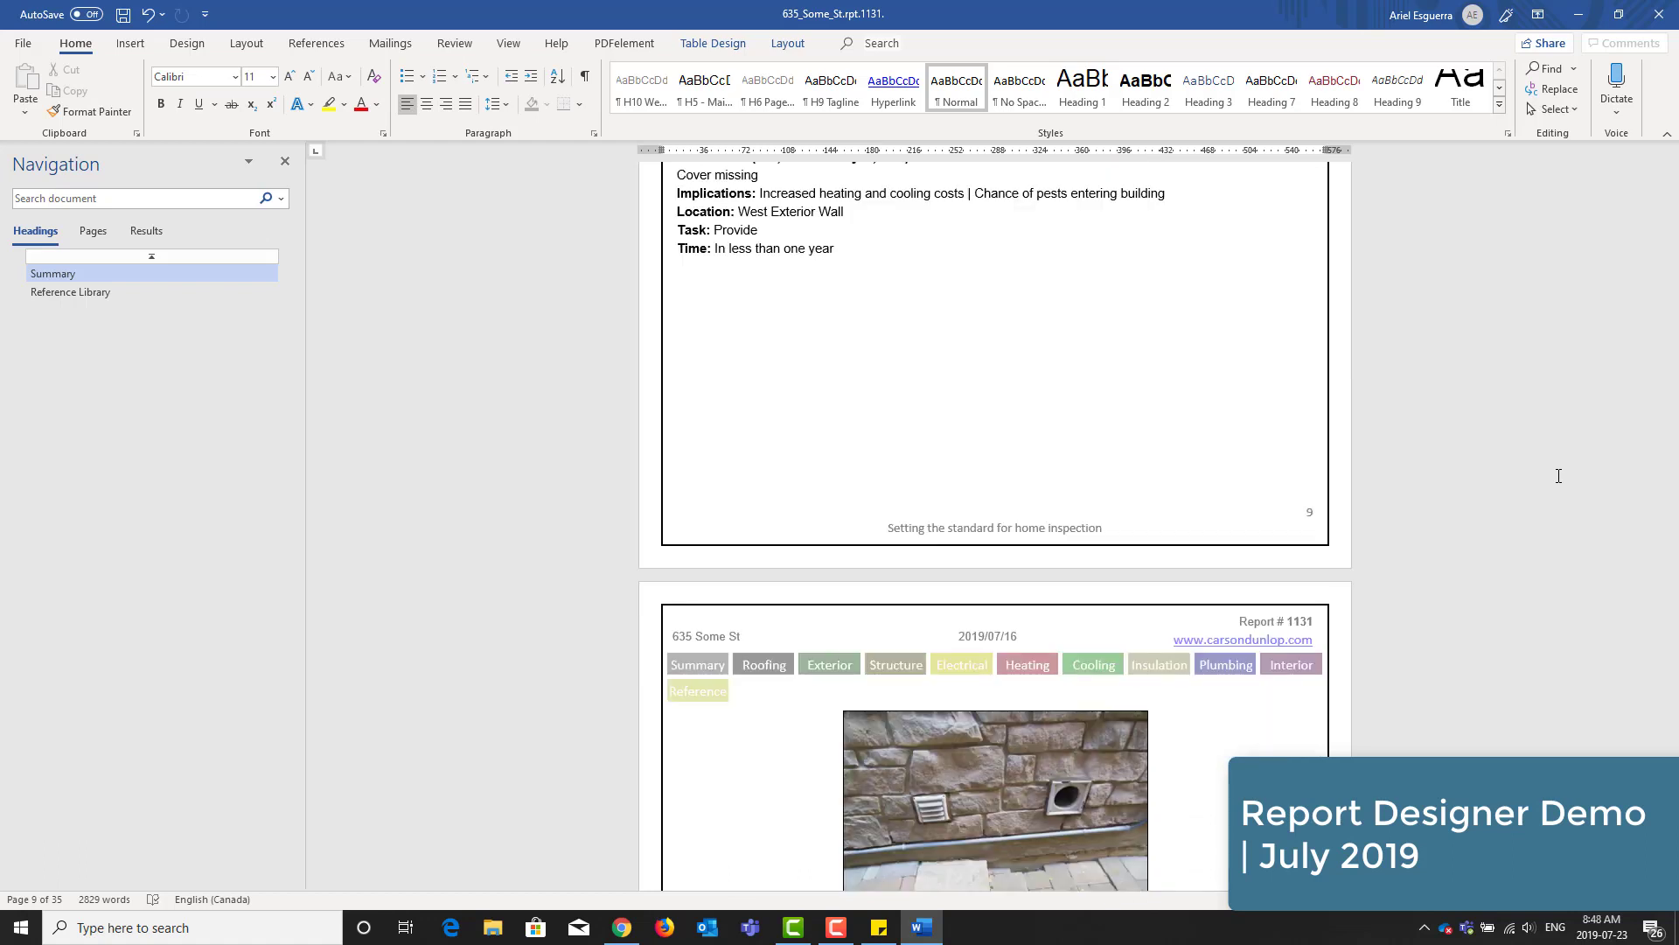
scroll("down", 3)
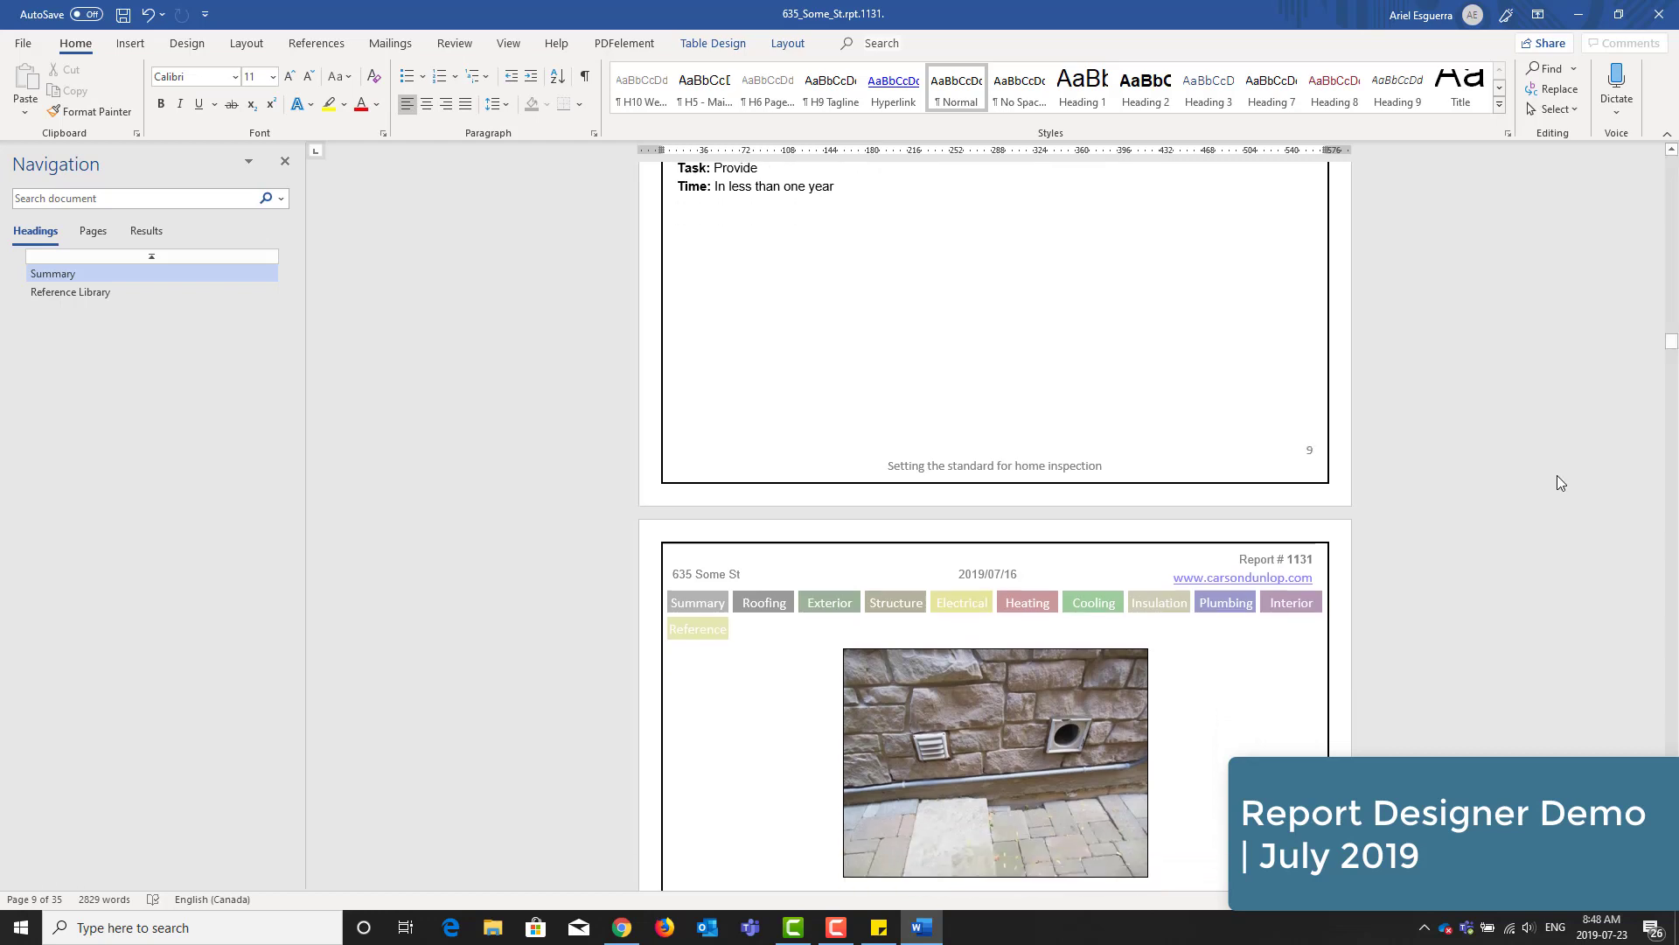
left_click(995, 762)
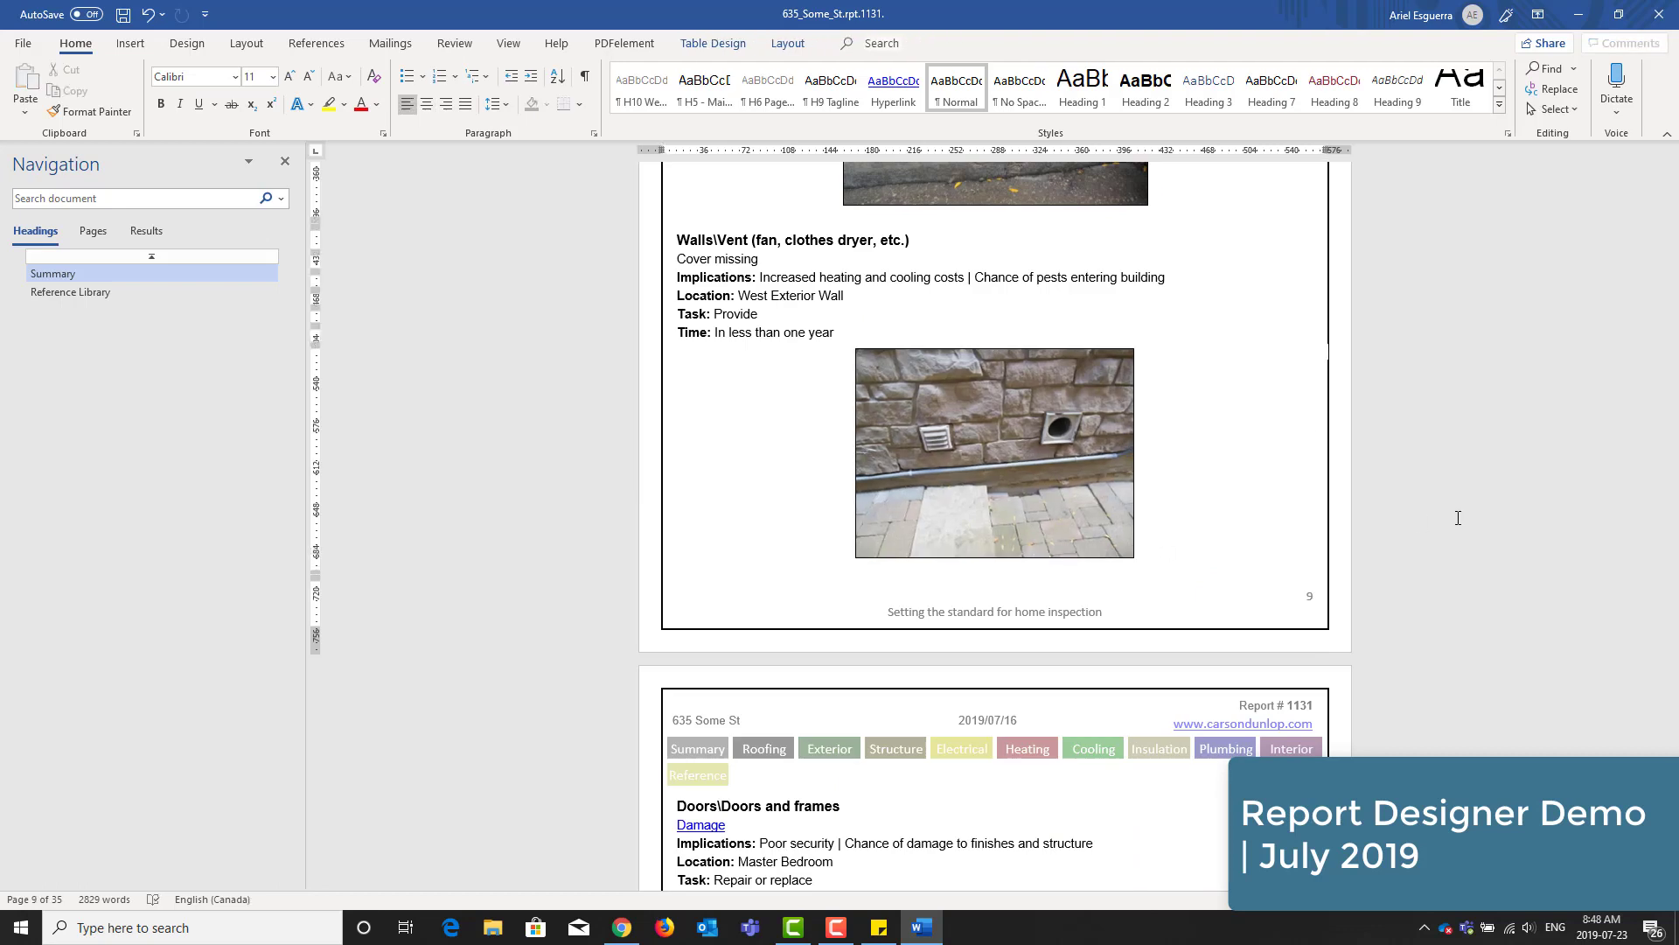
scroll("down", 3)
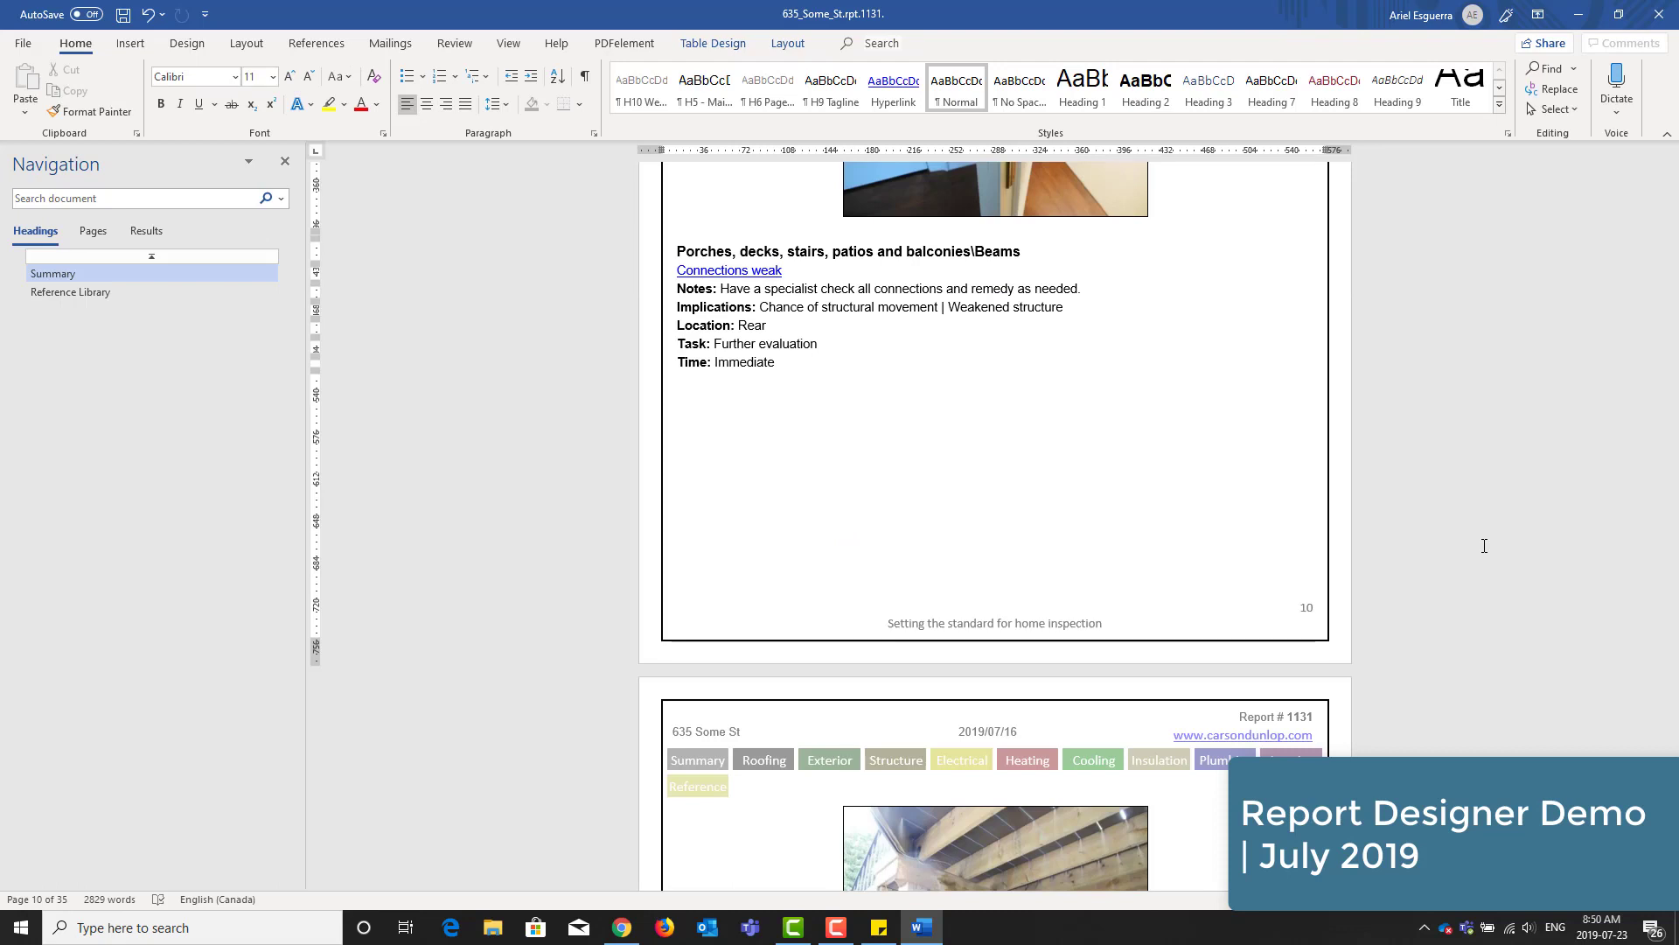
- Make the Handrails, Recommended grading slopes and Catch basins diagrams smaller with their corner handles
scroll("down", 3)
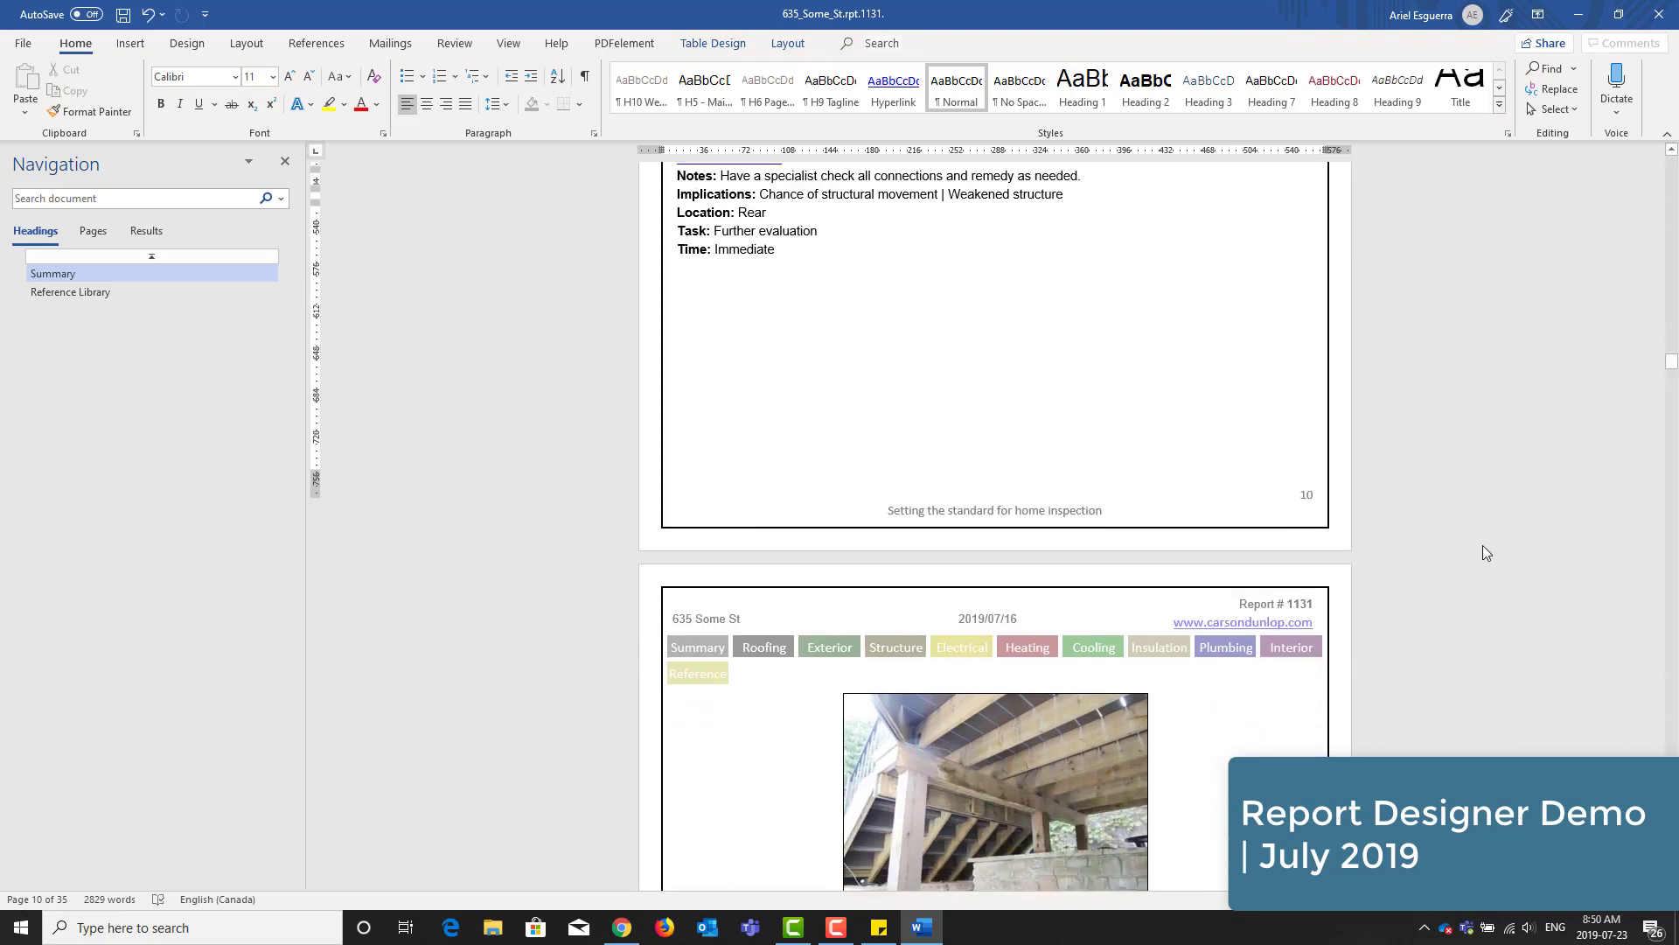
left_click(995, 794)
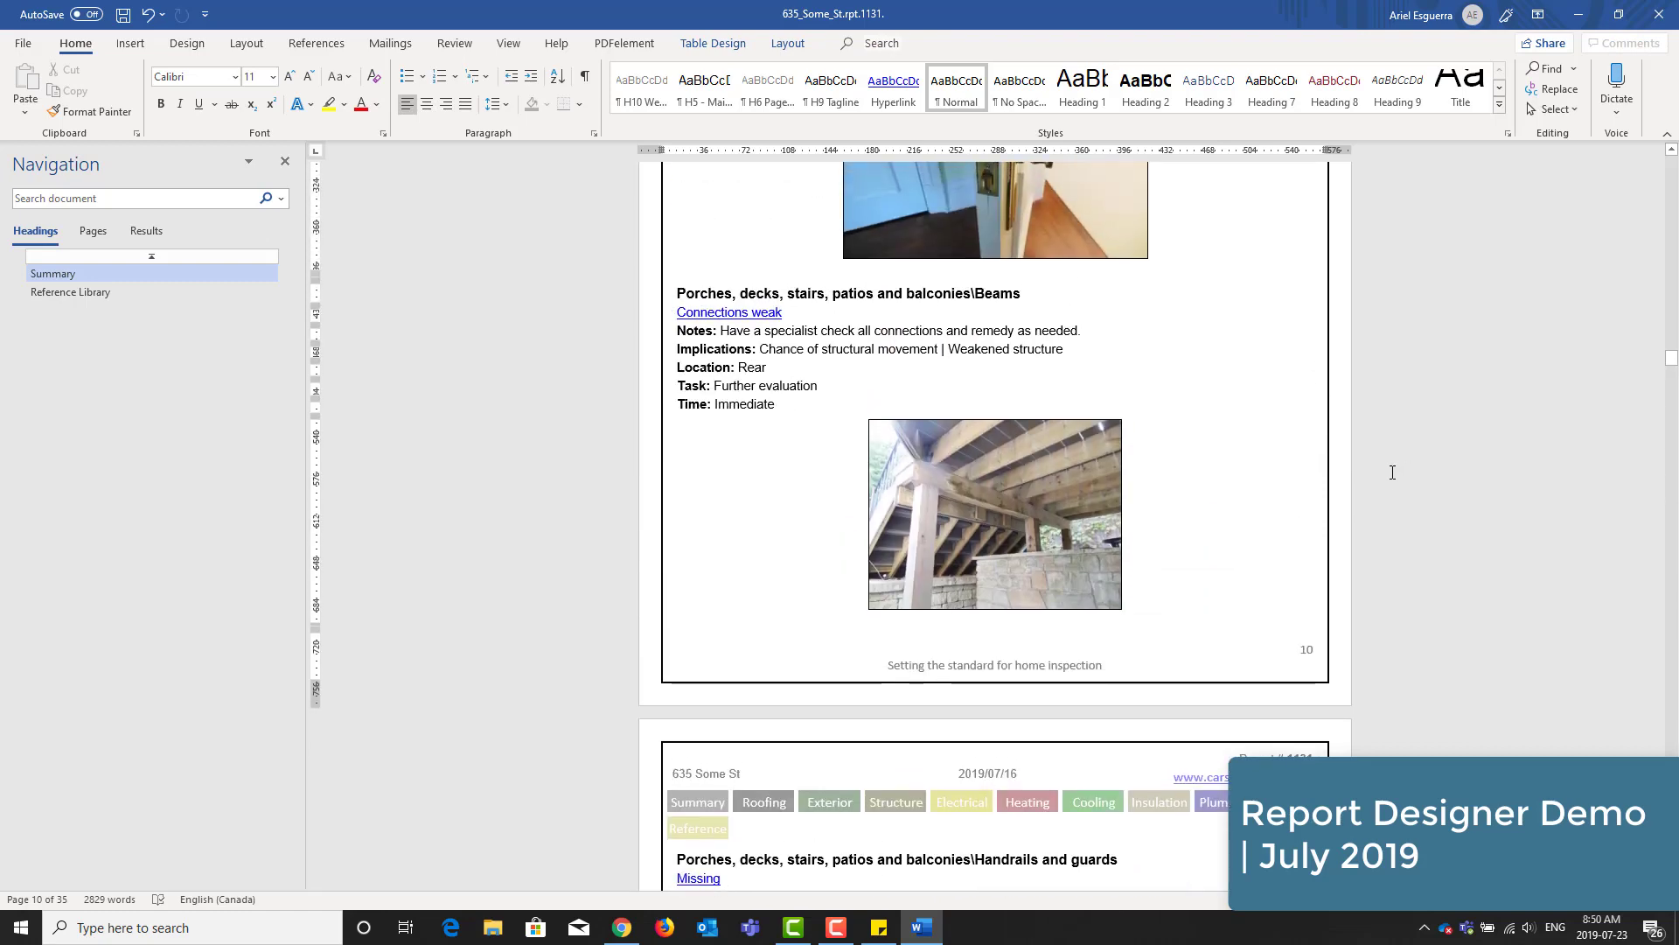
scroll("down", 3)
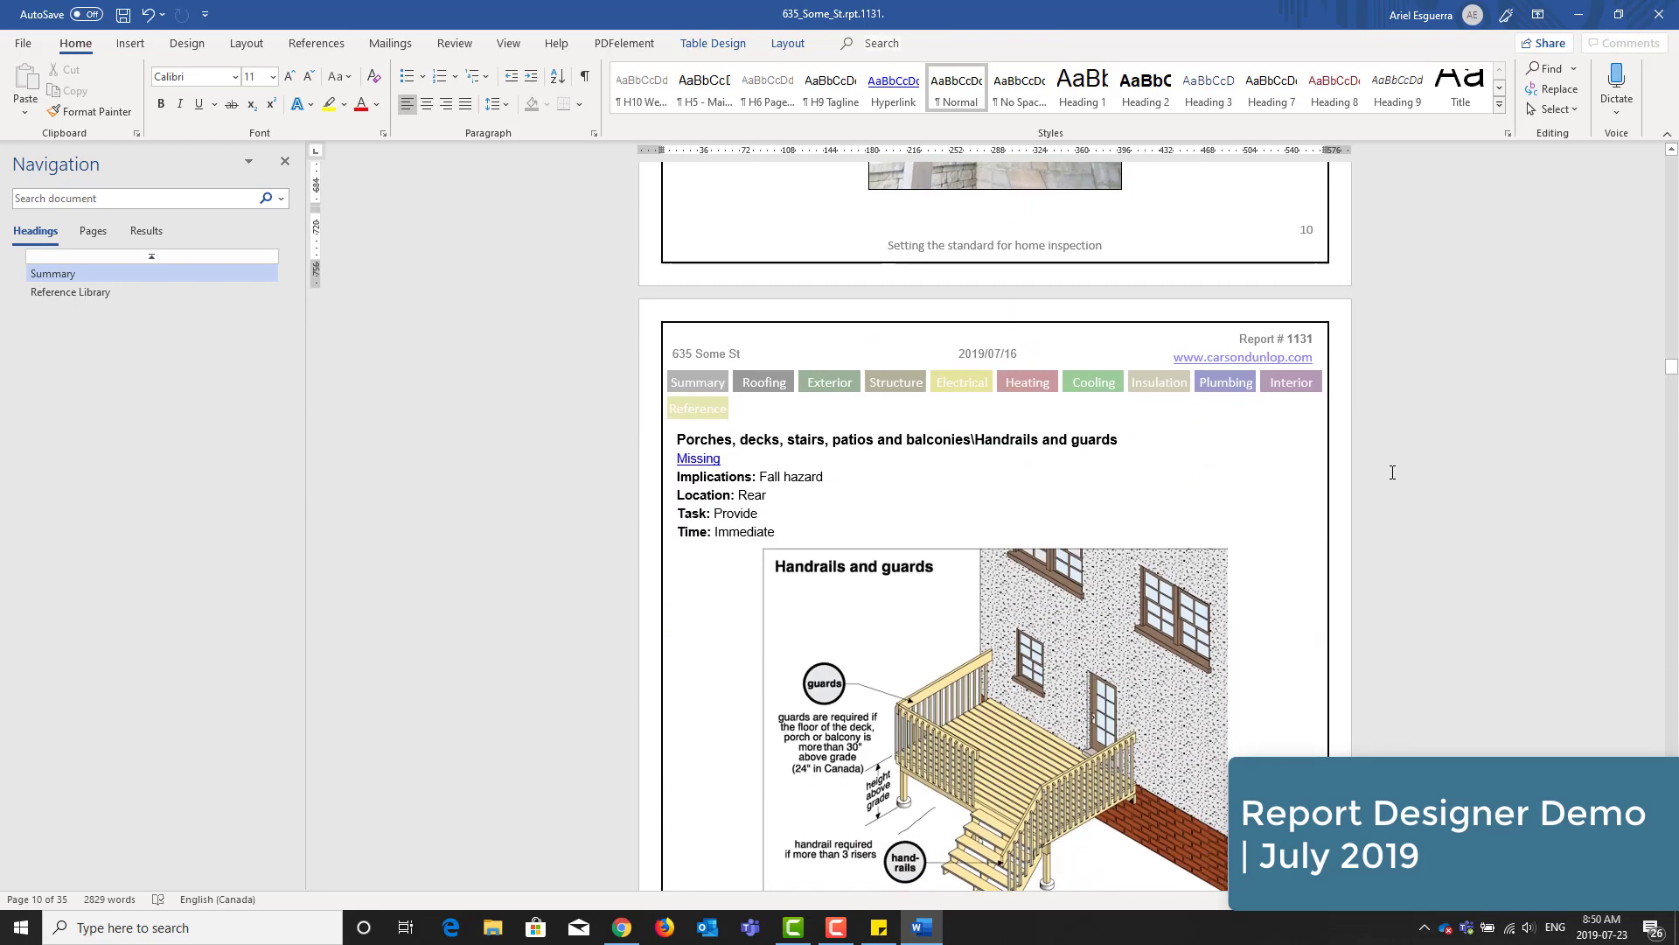
scroll("down", 3)
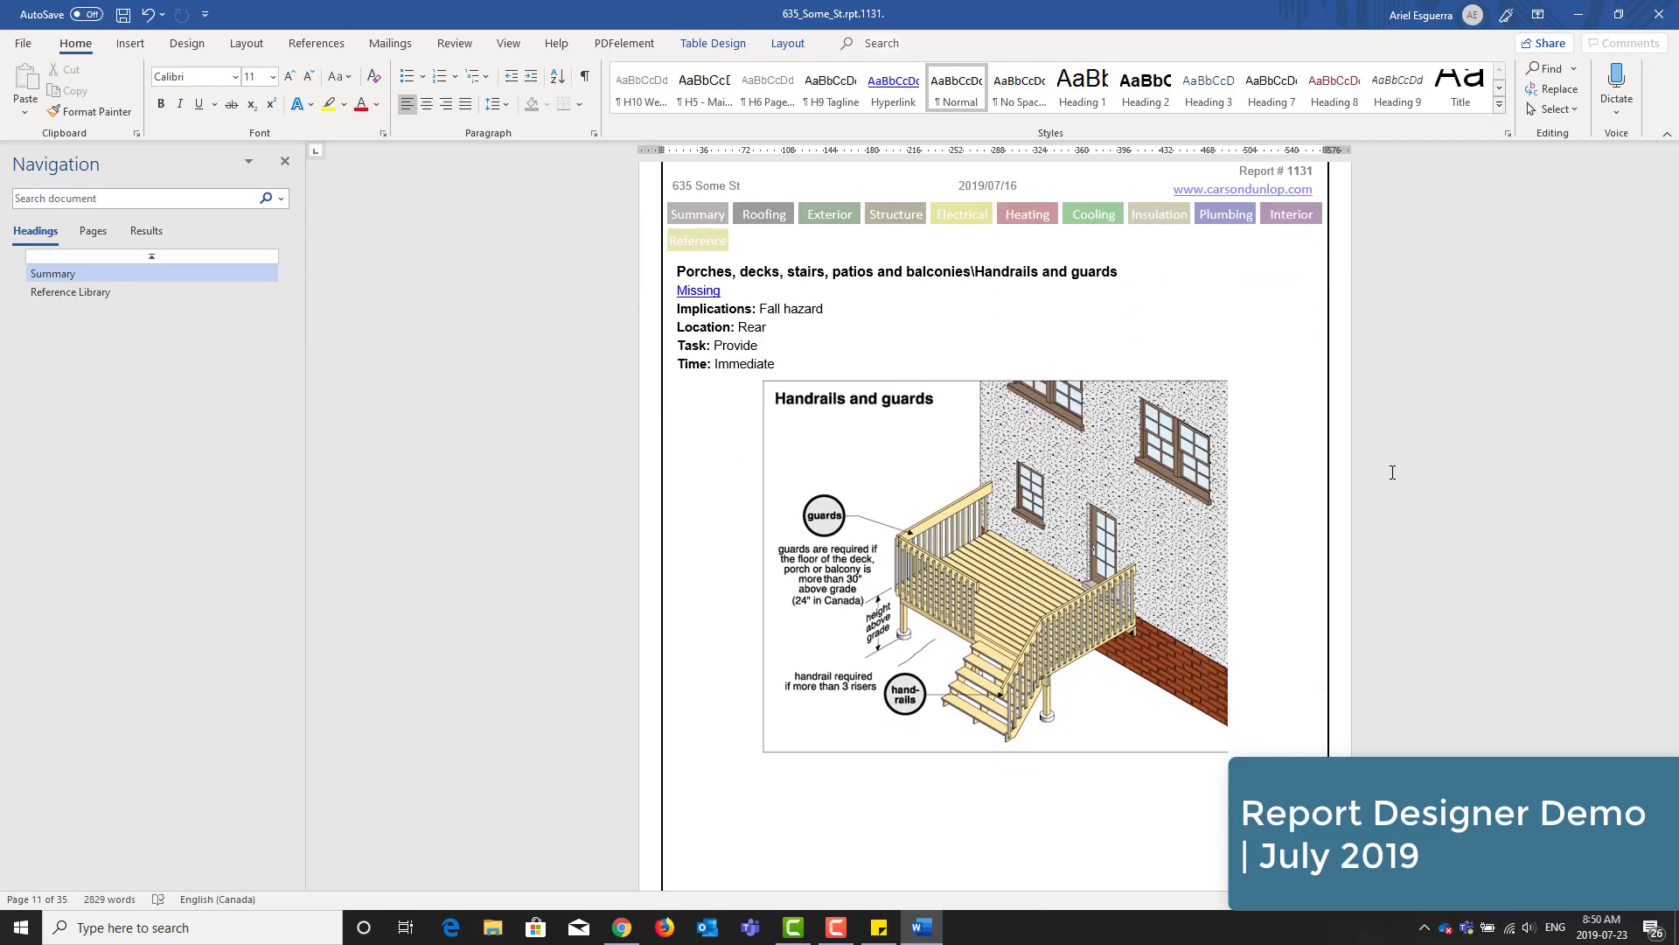
scroll("down", 3)
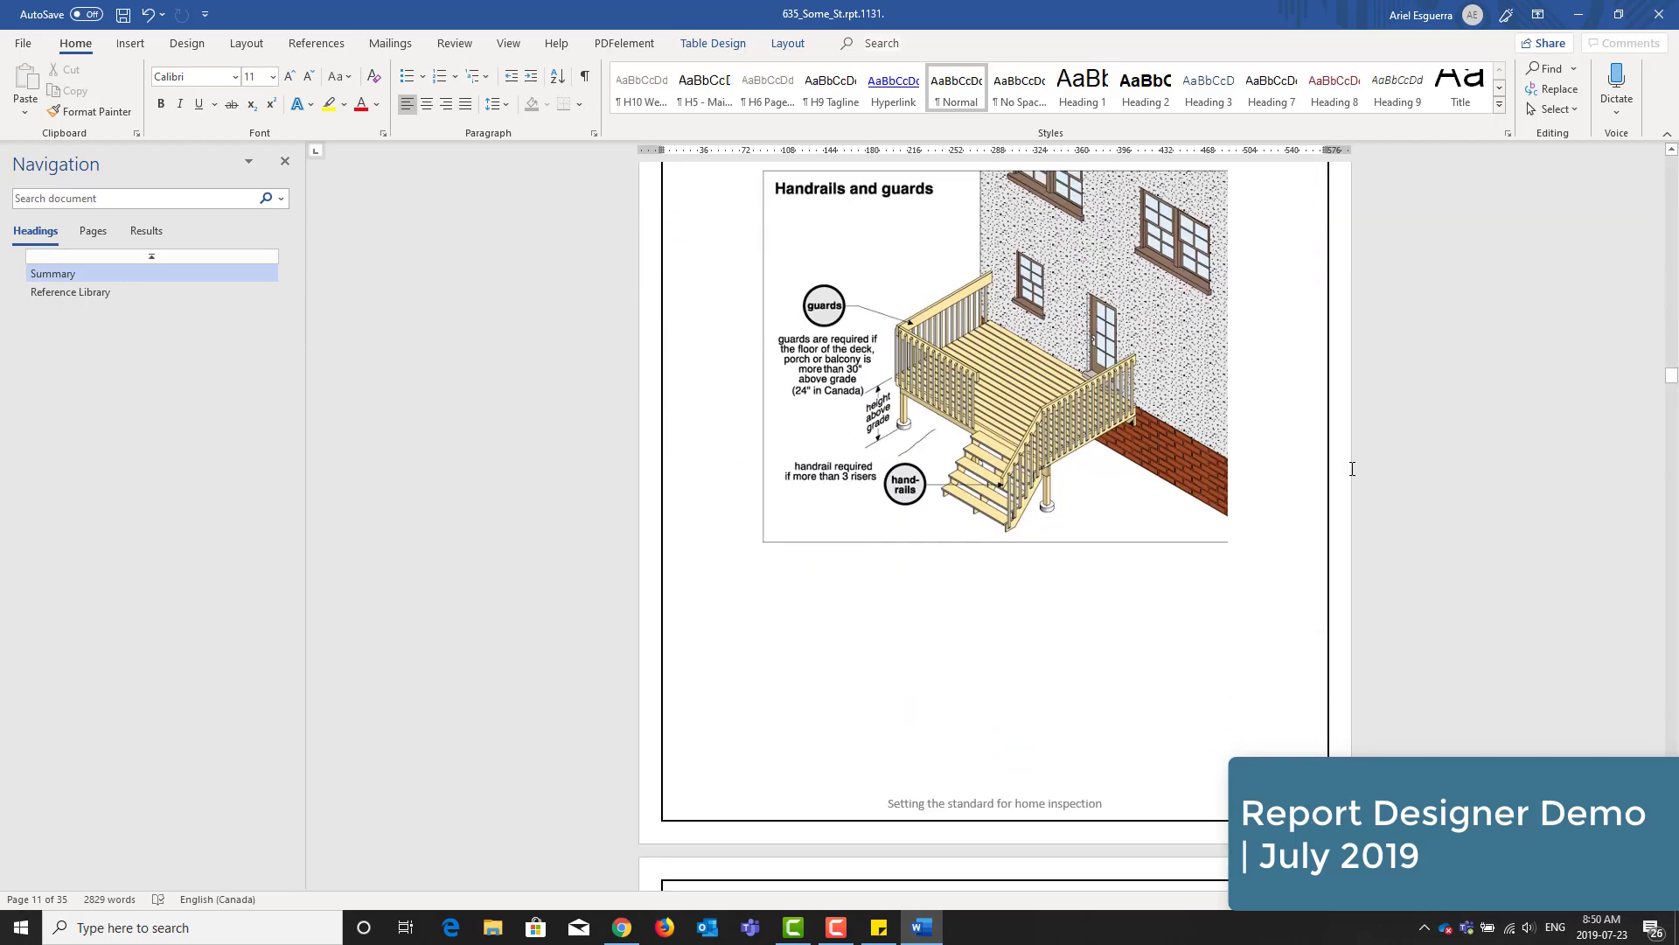
scroll("down", 3)
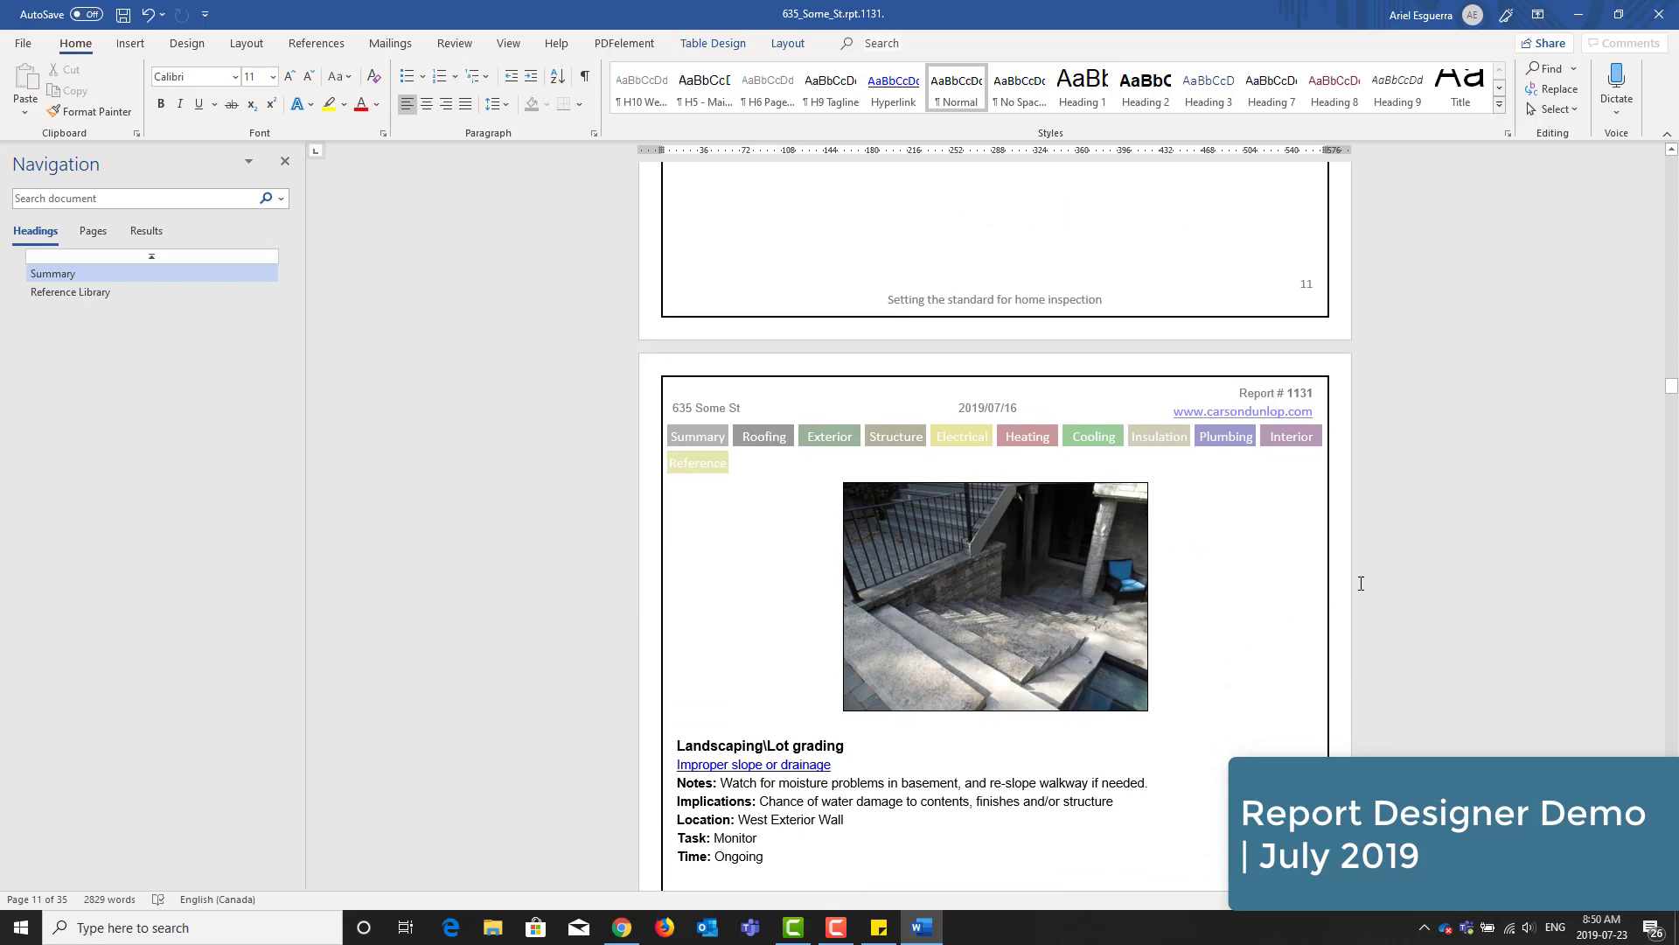
scroll("down", 3)
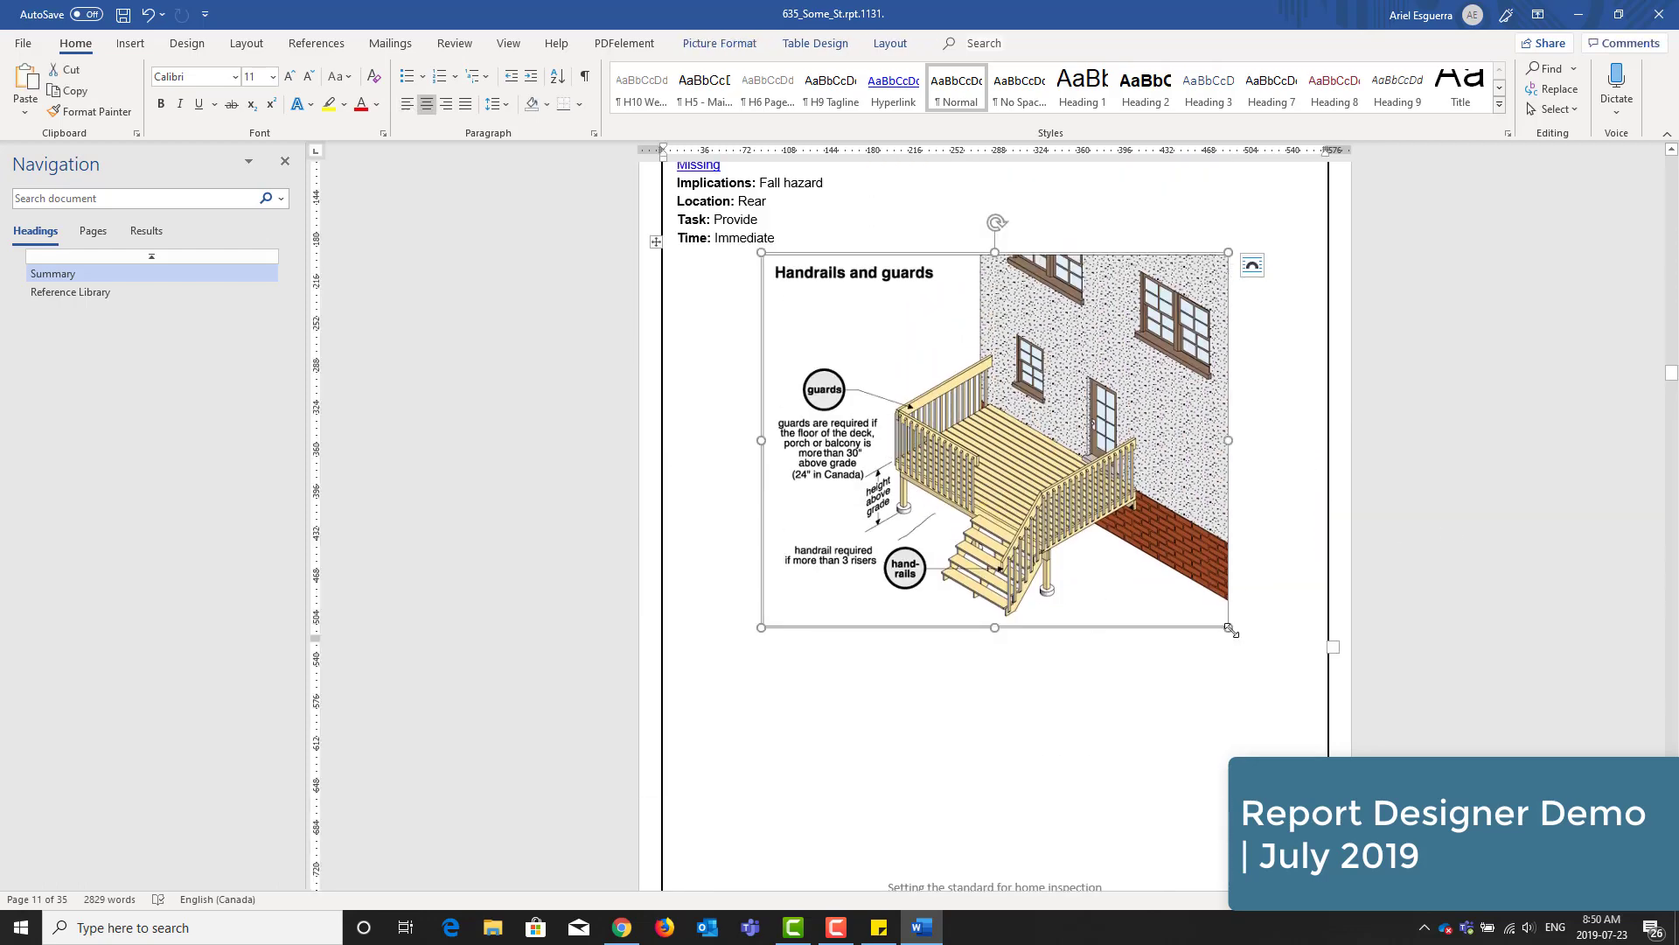
left_click_drag(1232, 631, 1168, 576)
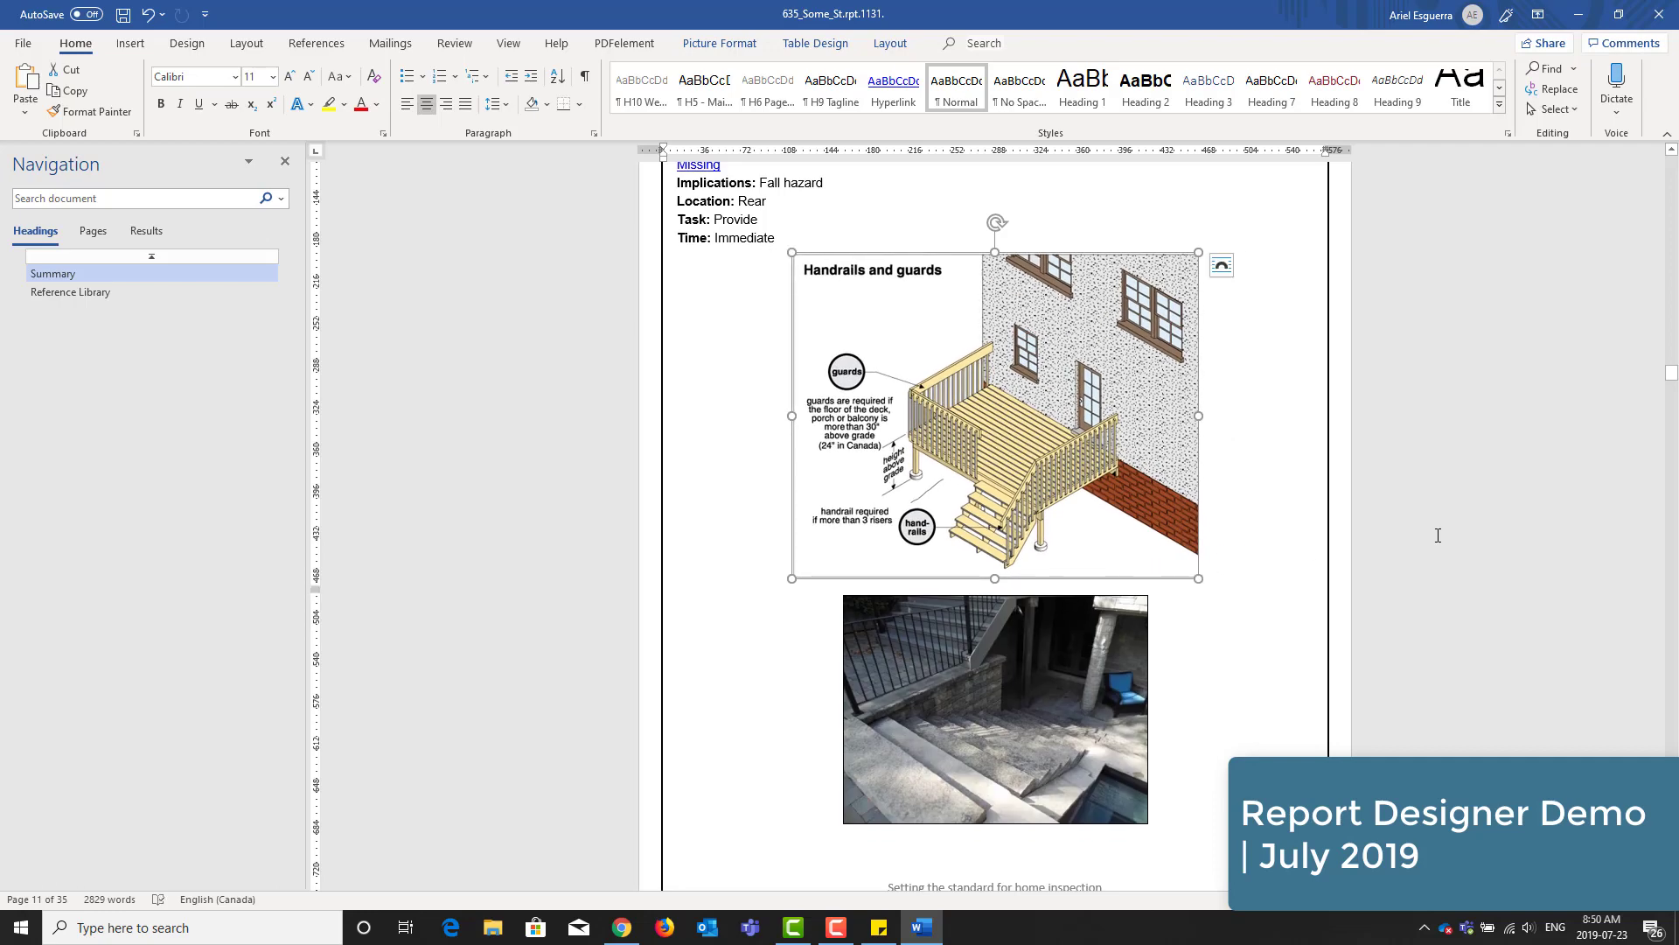
scroll("down", 3)
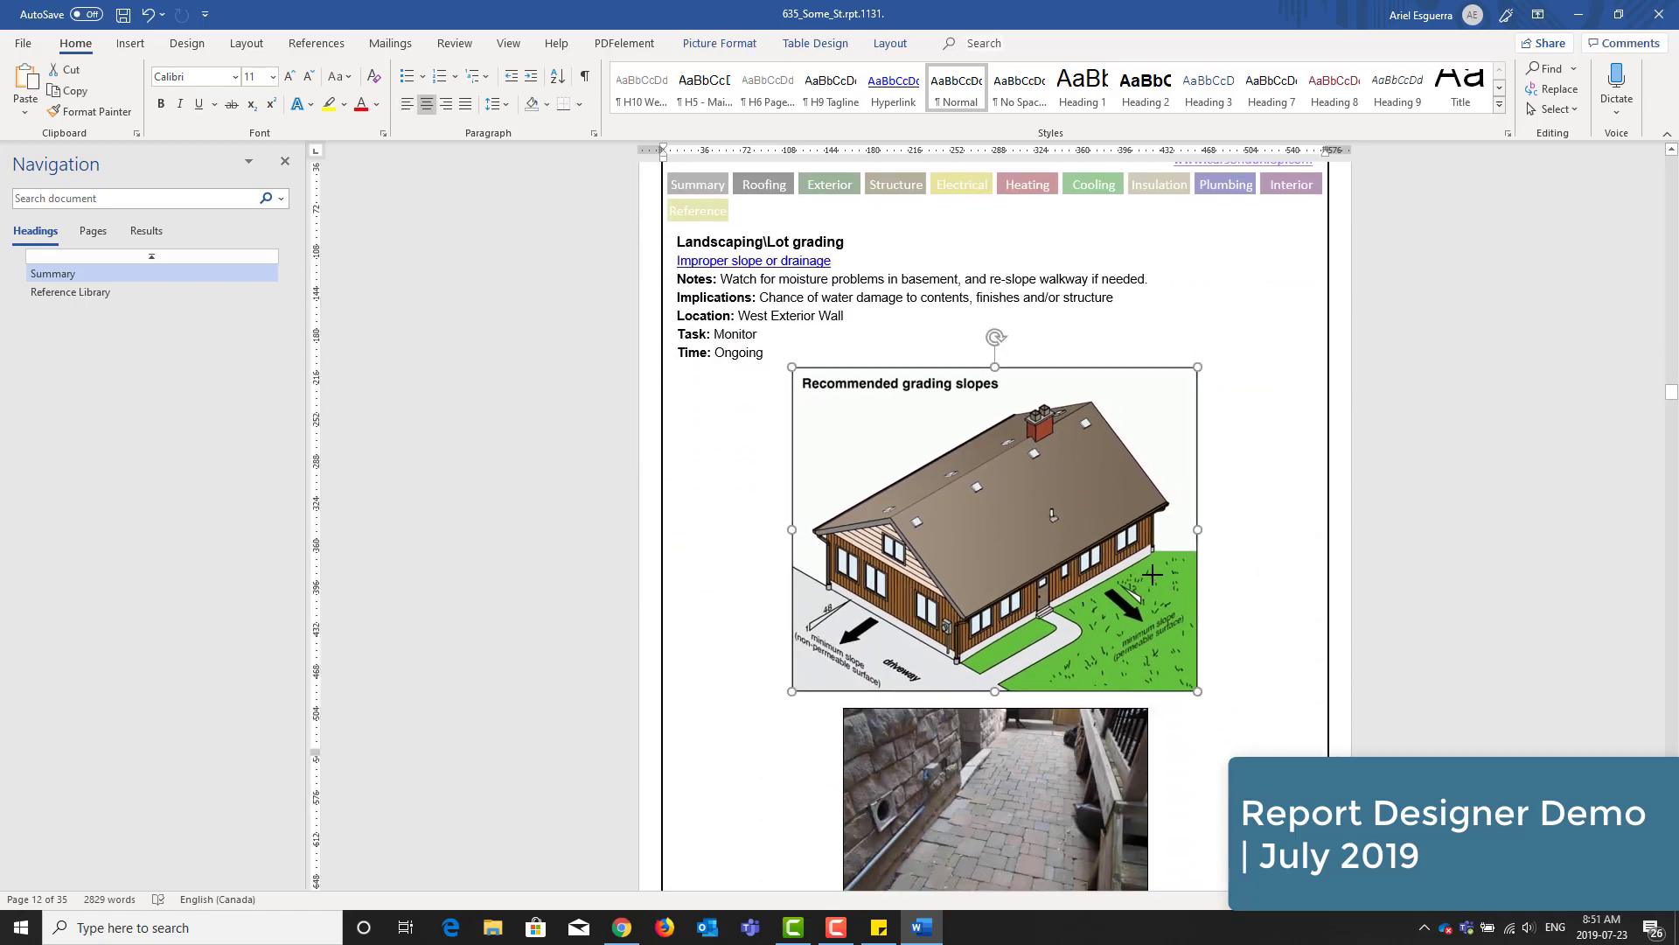
scroll("down", 3)
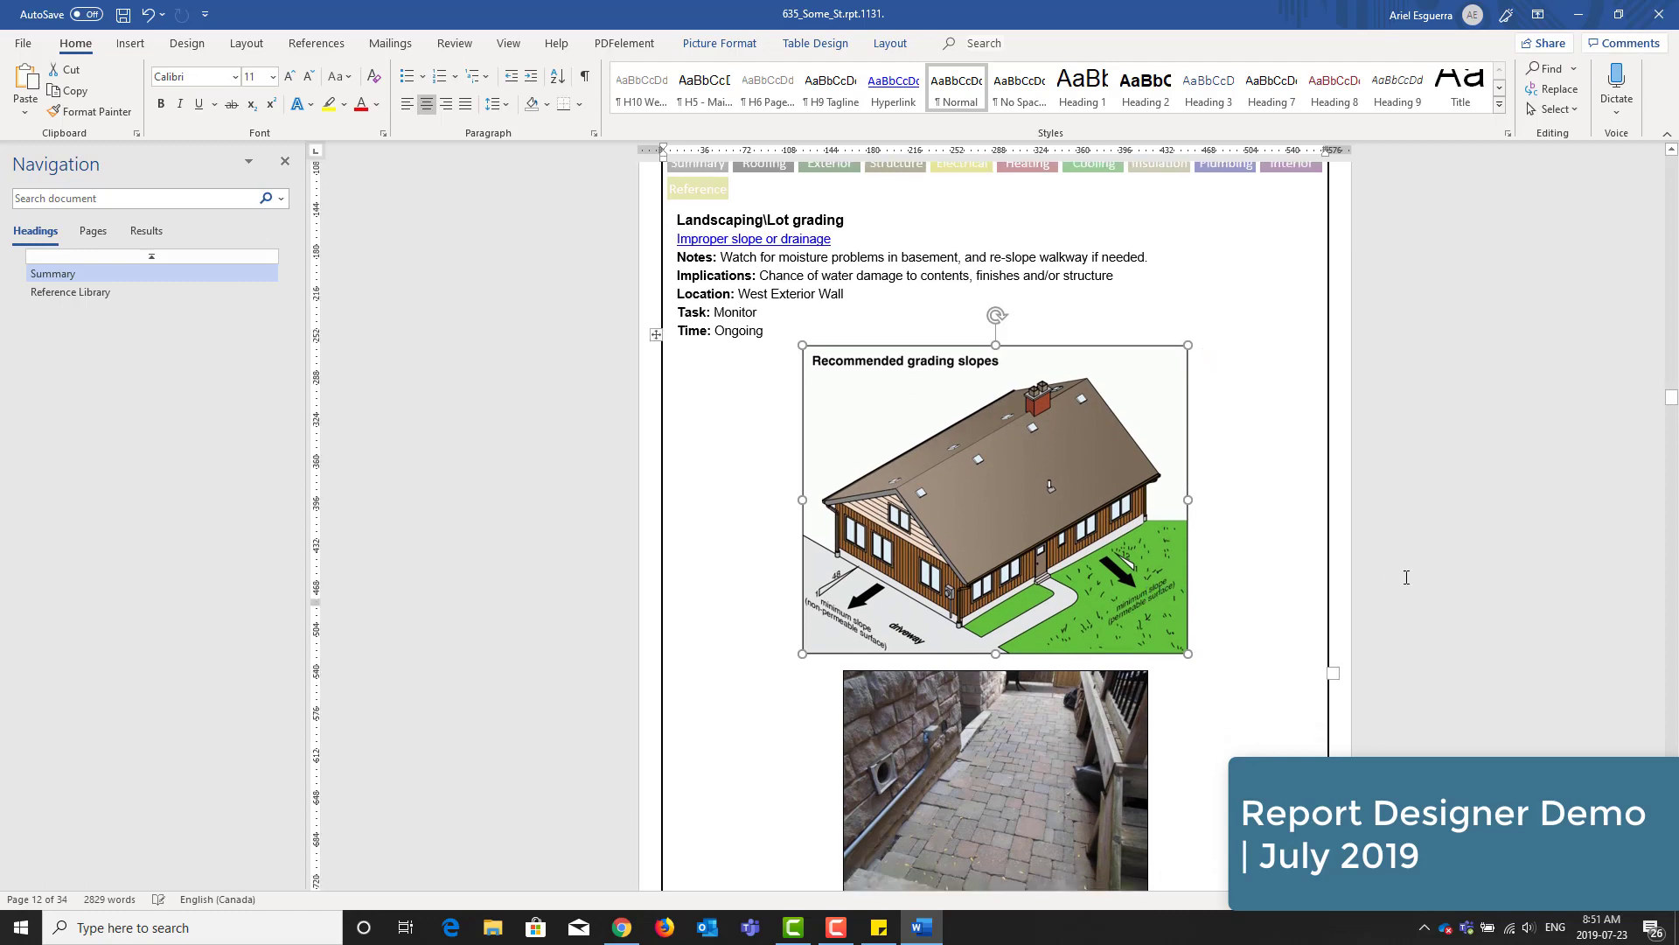
scroll("down", 3)
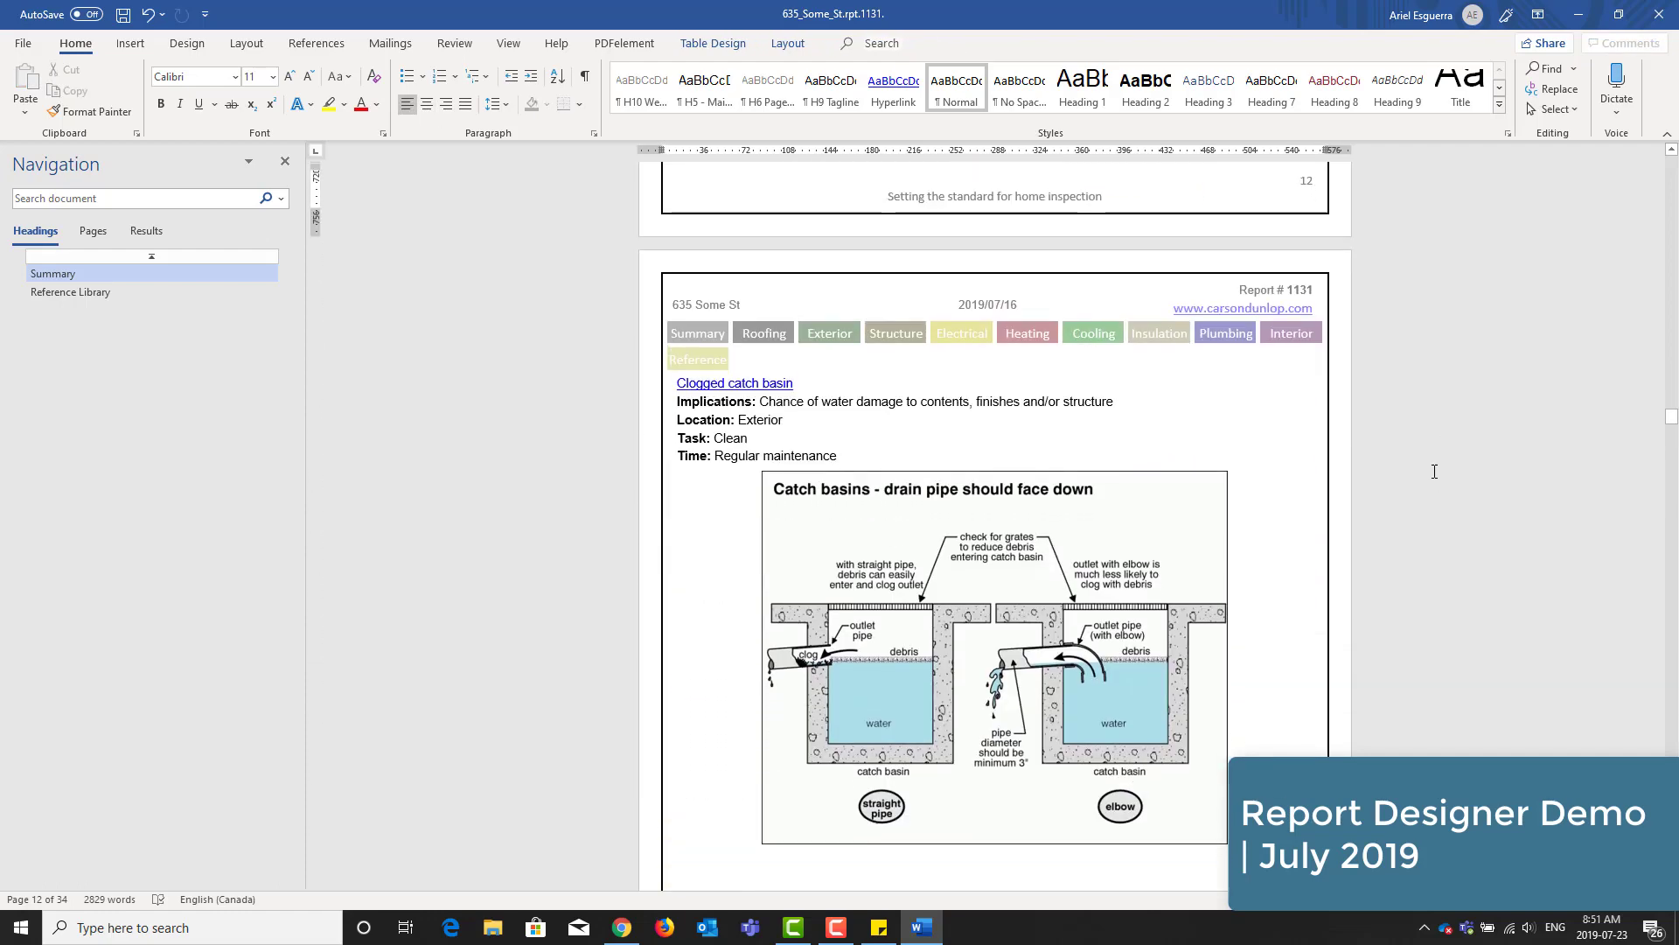
scroll("down", 3)
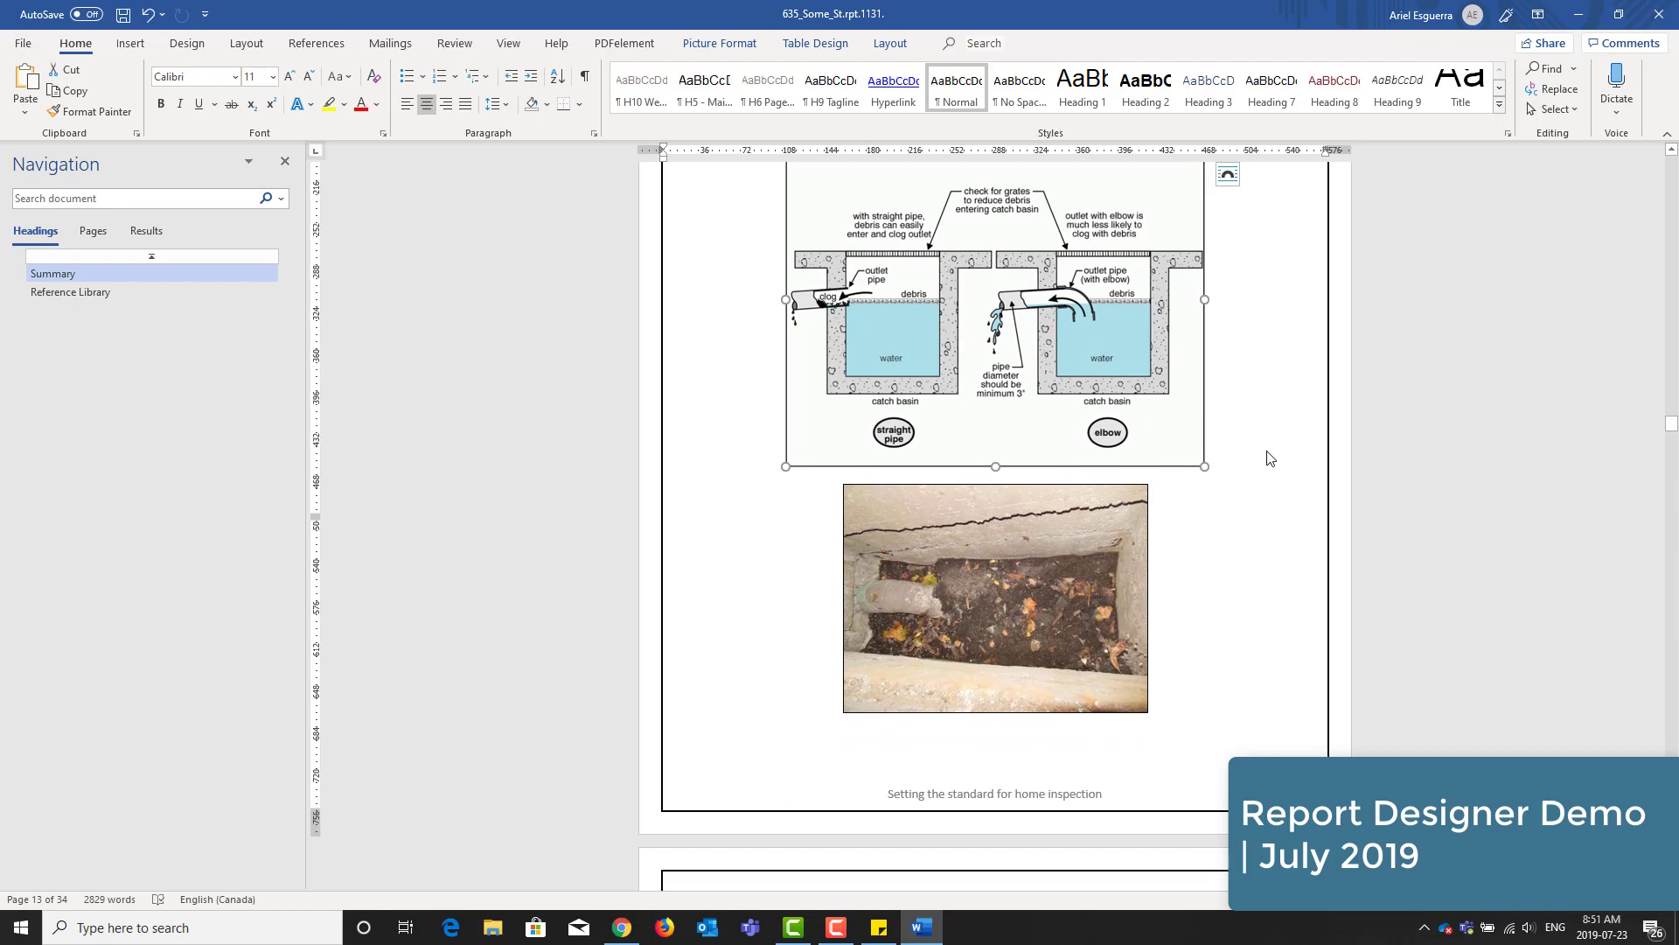
- Reduce the Inspecting retaining walls diagram so it shares page 14 with its photo
scroll("down", 3)
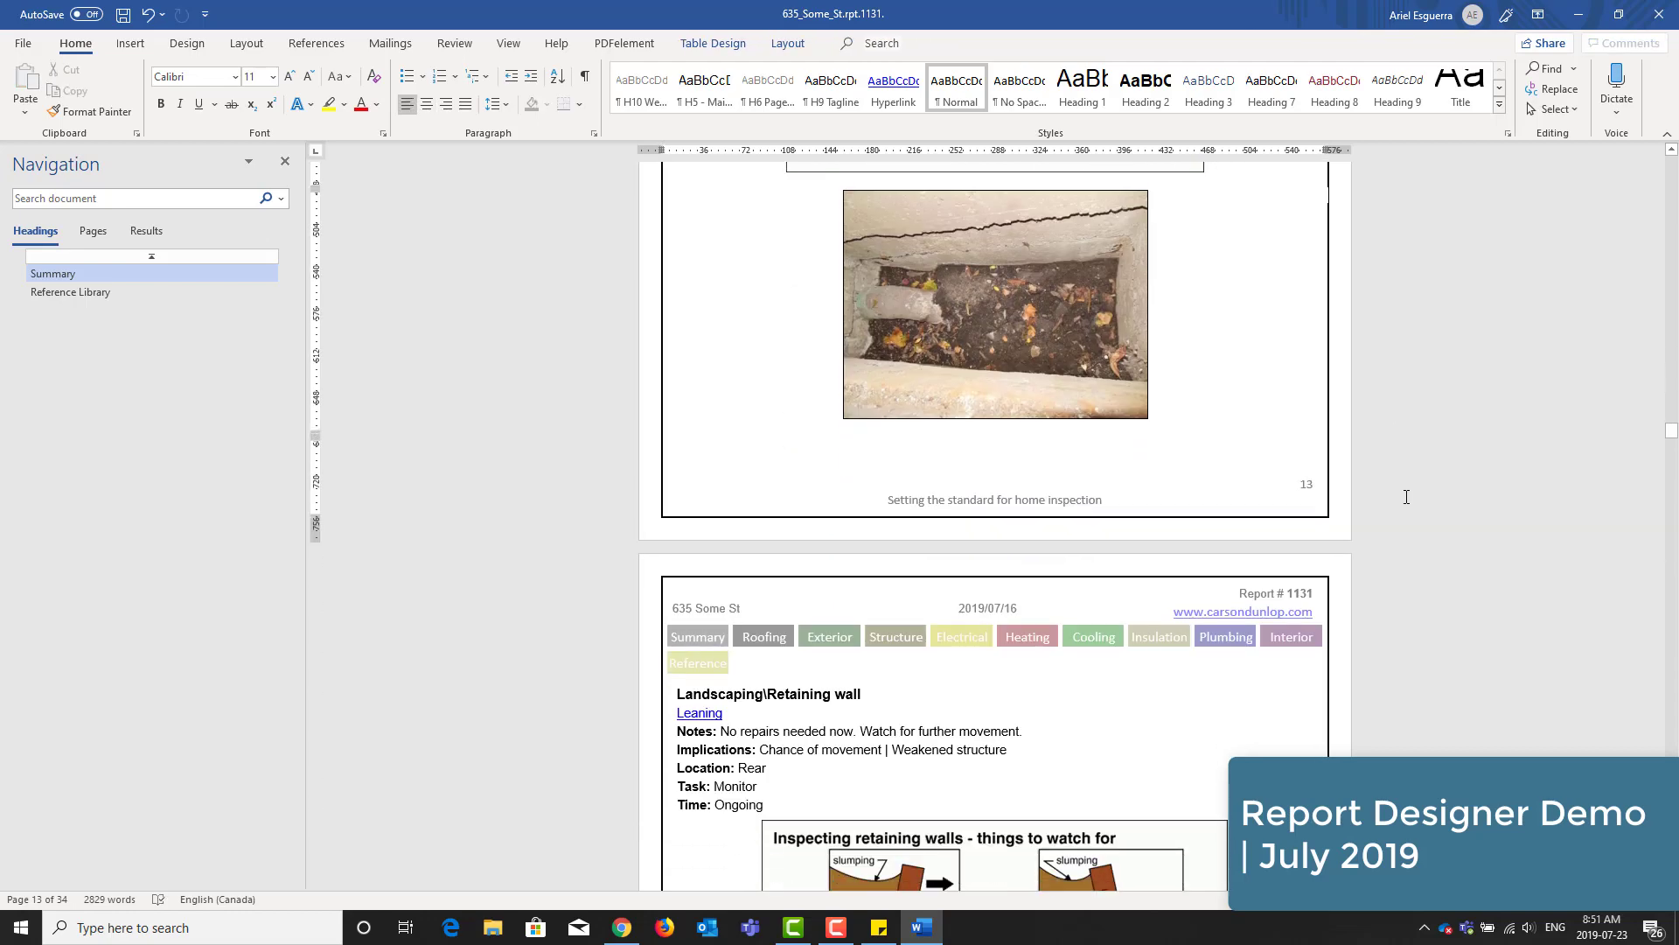
scroll("down", 3)
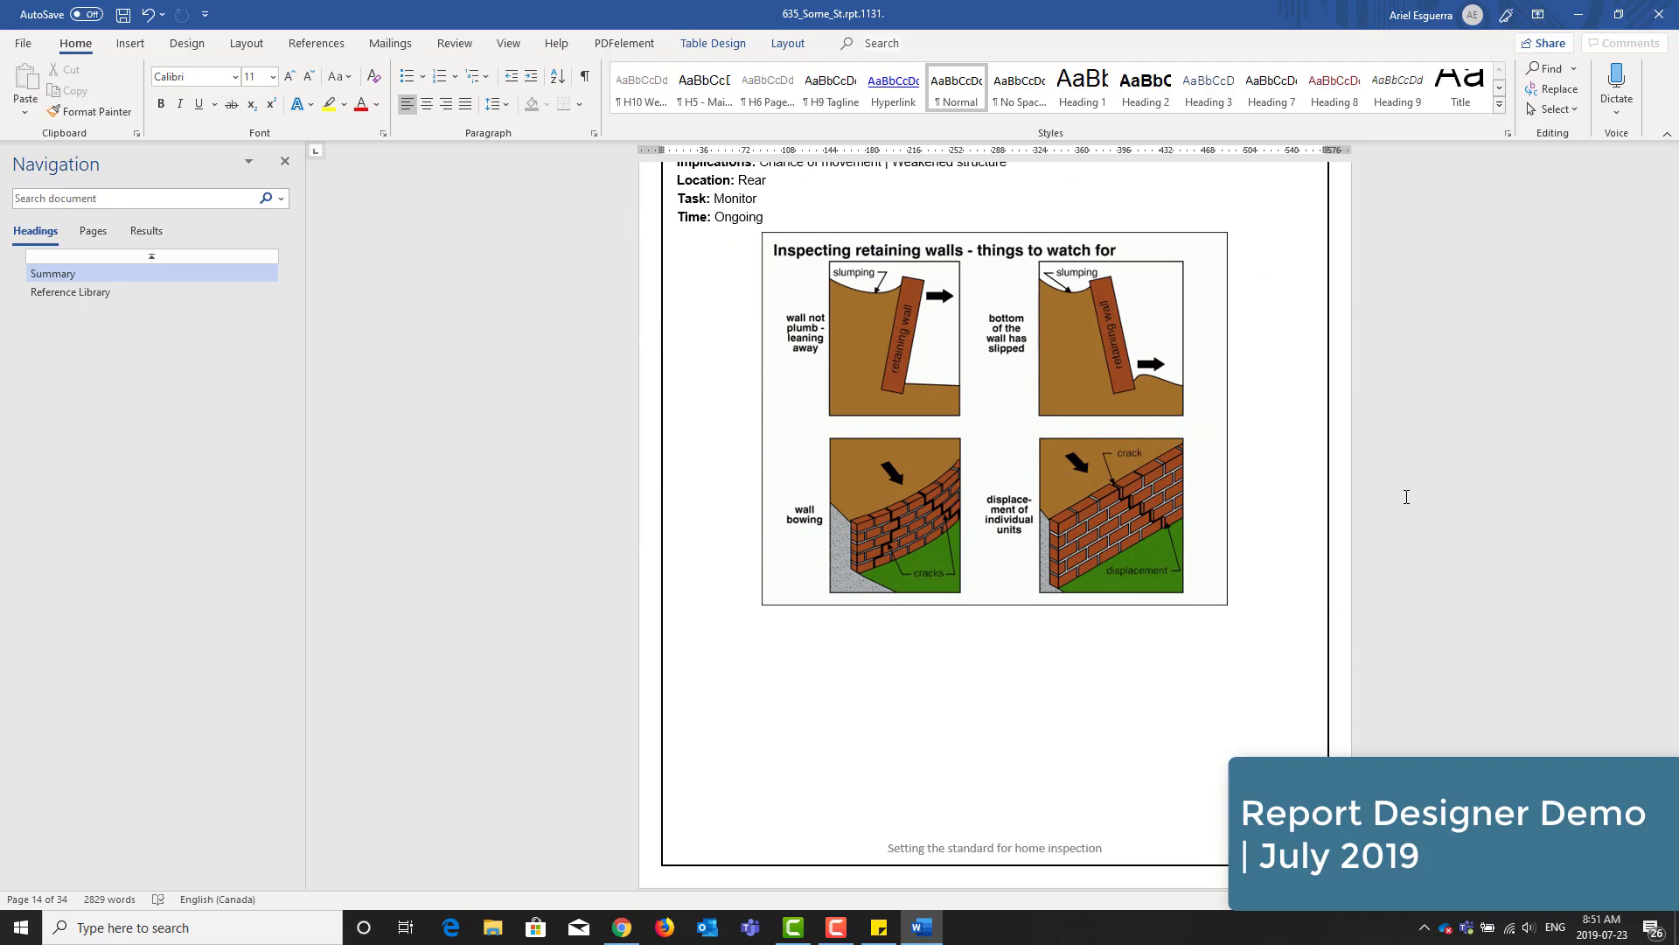
scroll("down", 3)
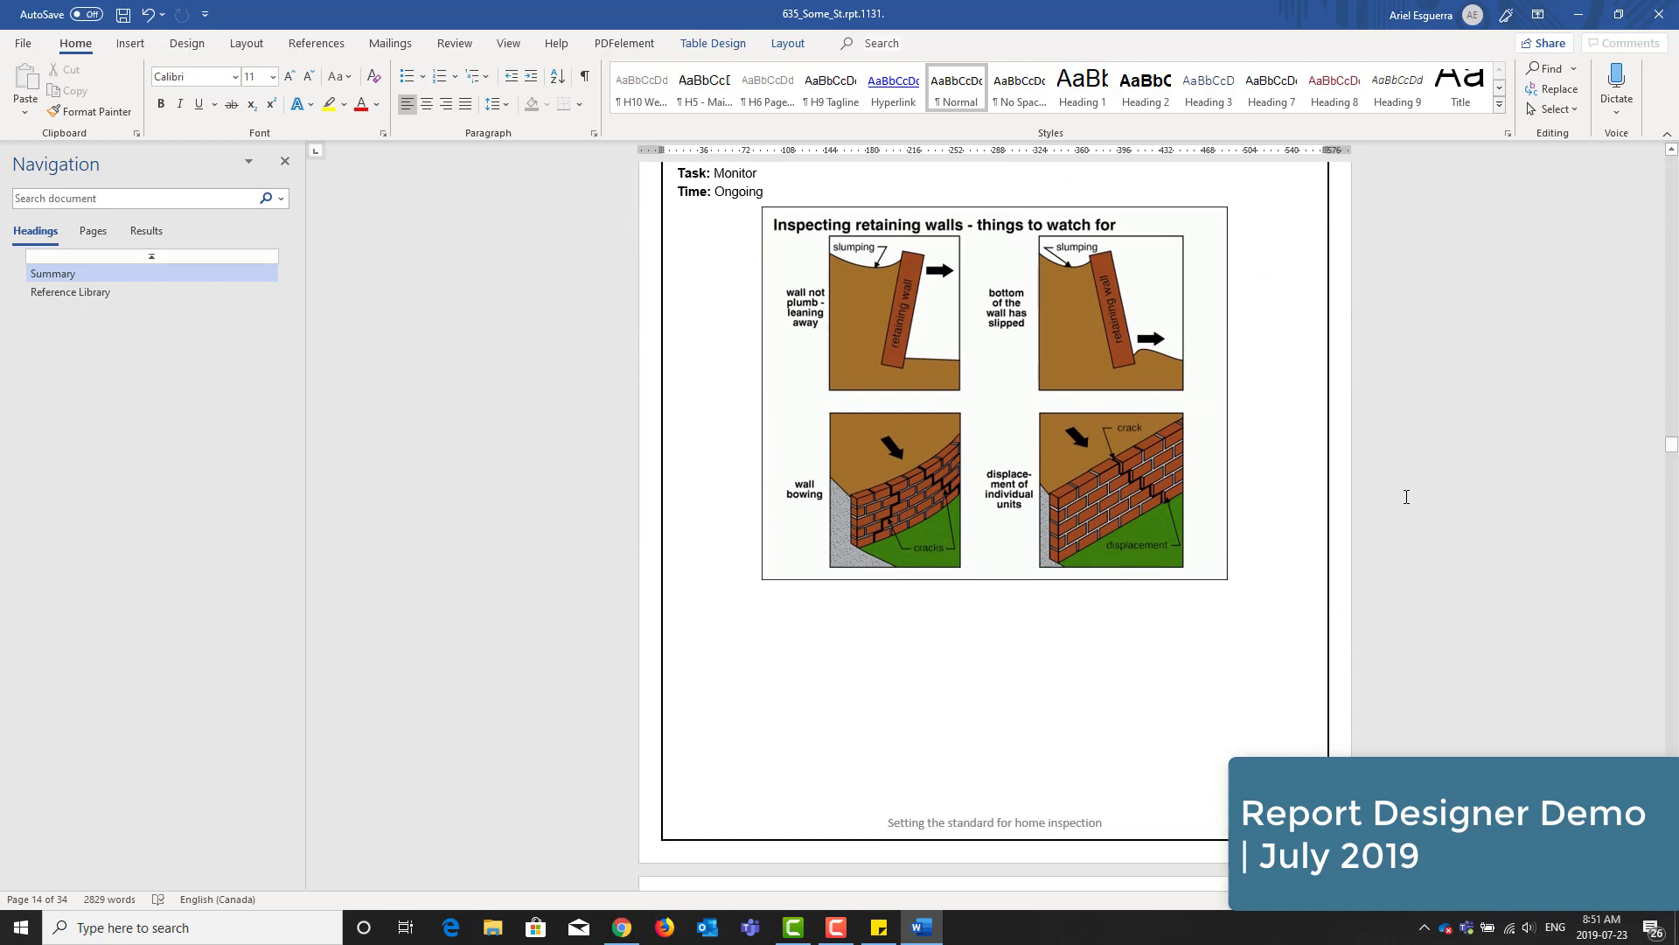
scroll("down", 3)
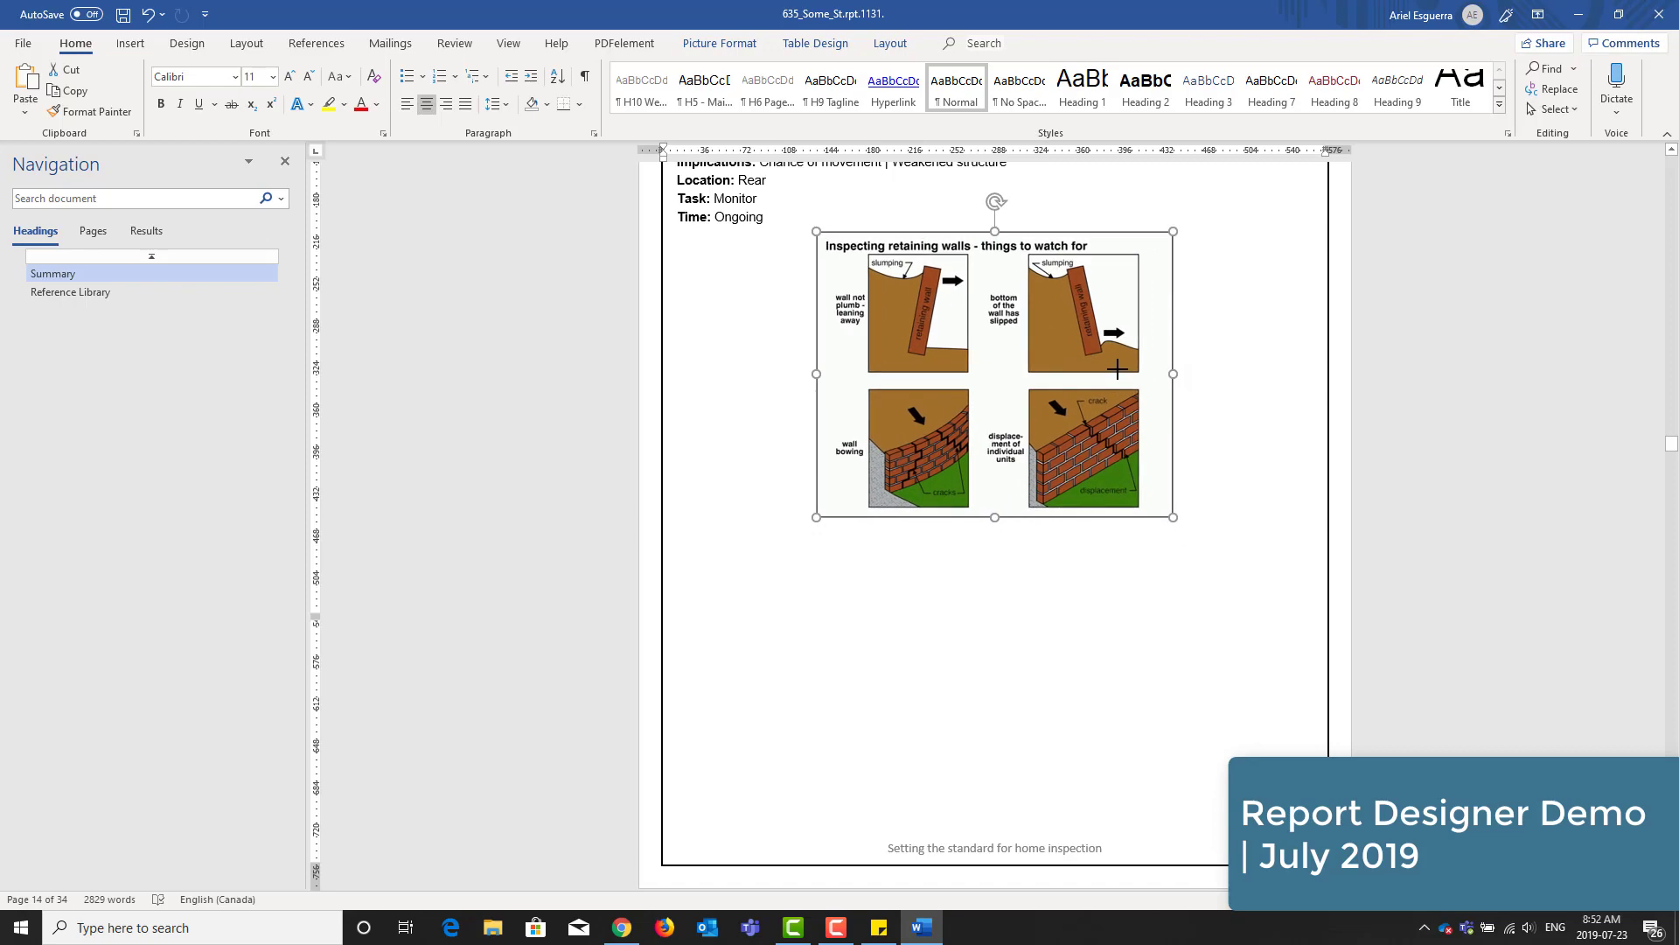
scroll("down", 3)
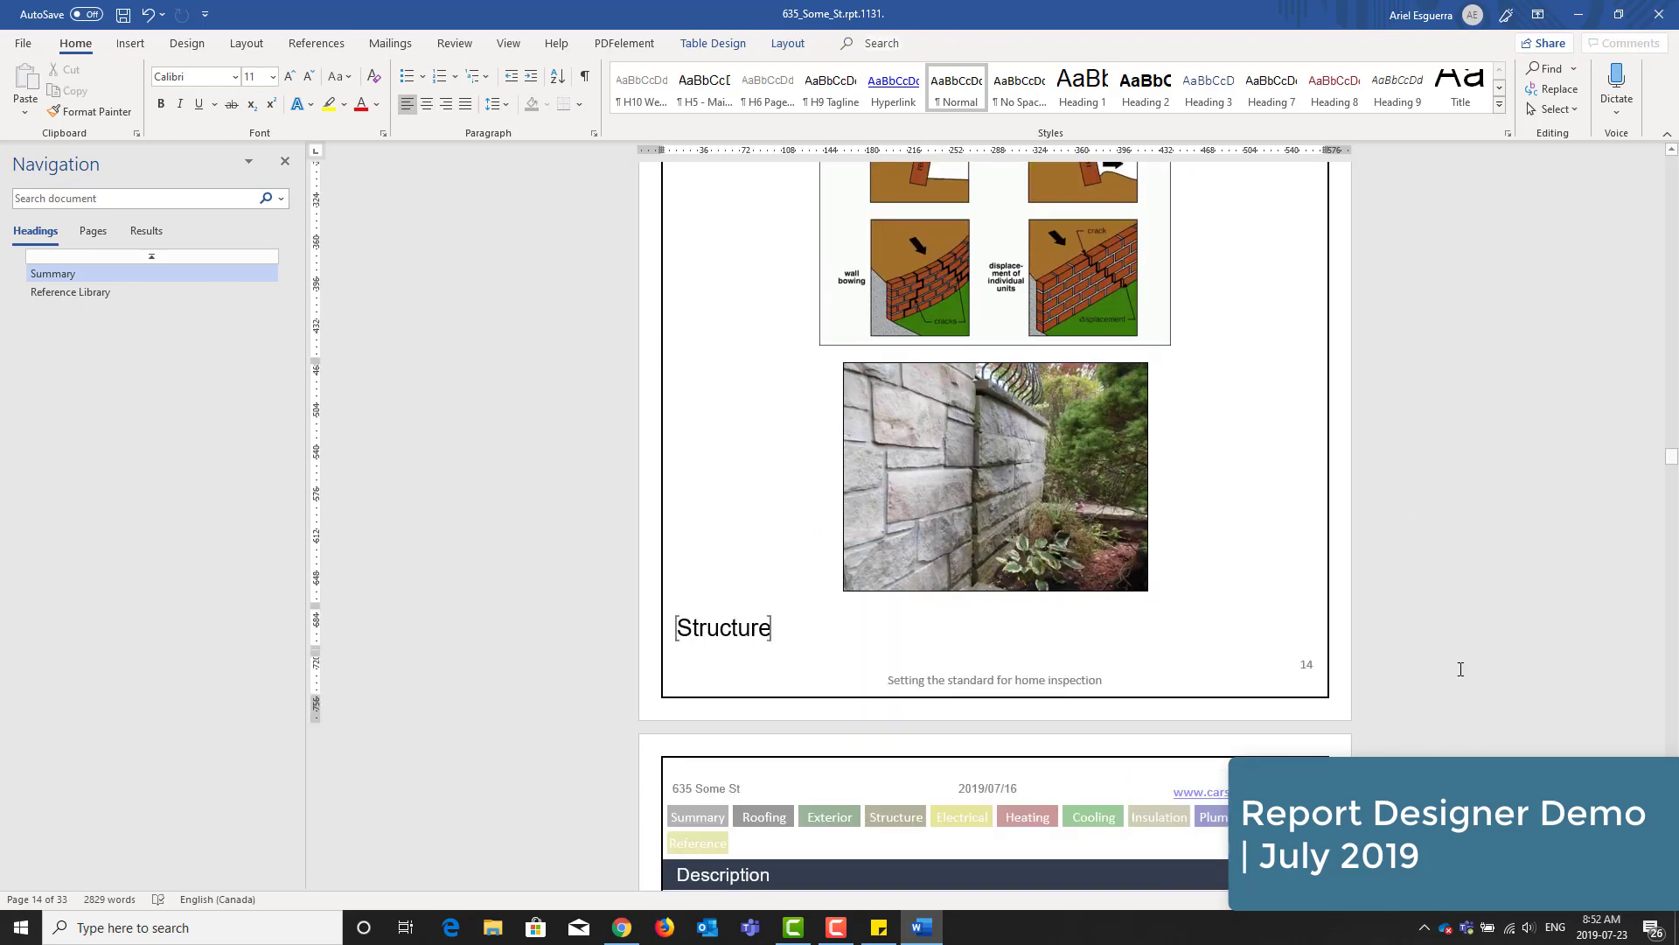
- Apply the H6 Page break style to the Structure heading, then review the Electrical section
left_click(723, 627)
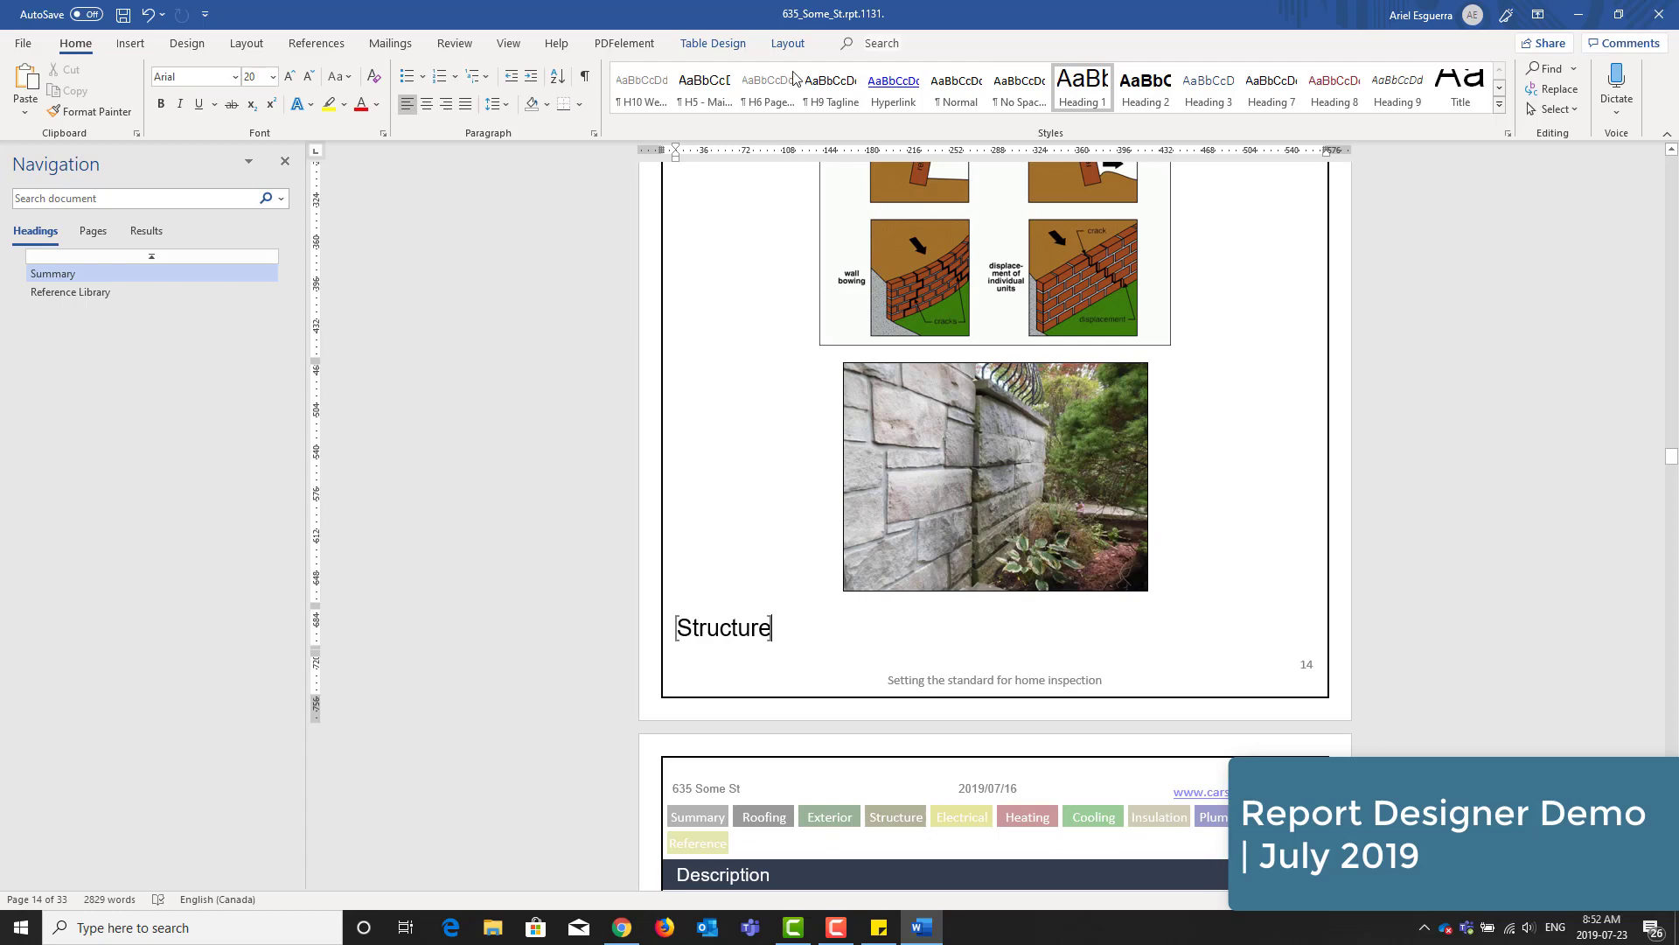
left_click(787, 42)
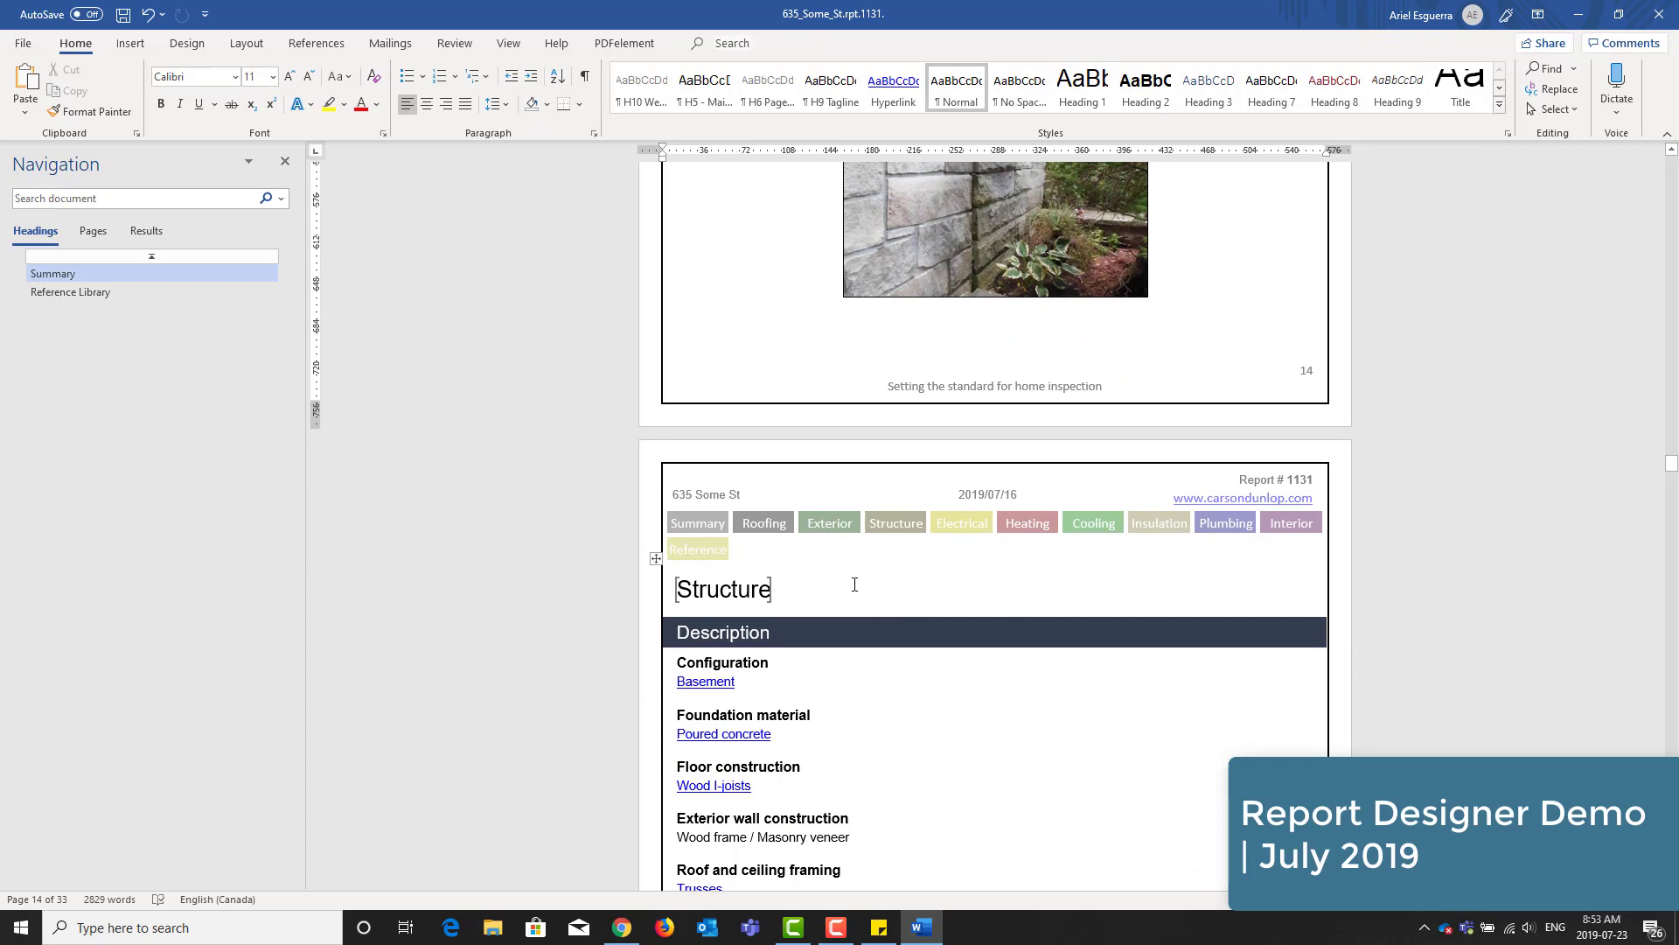
scroll("down", 3)
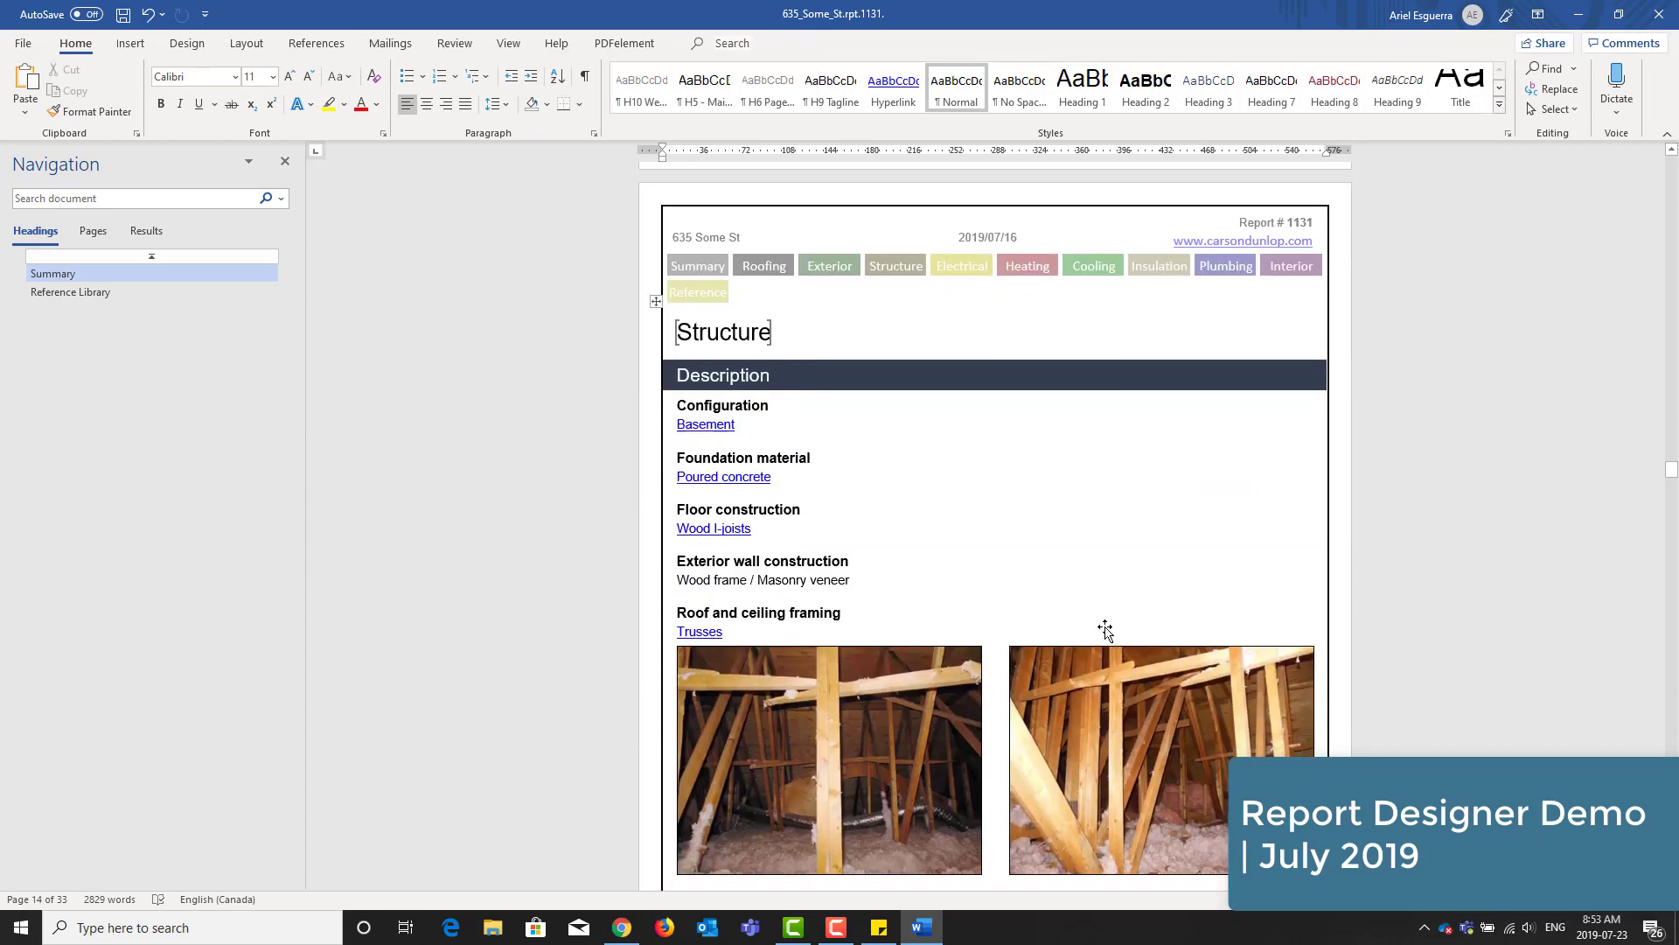
scroll("down", 3)
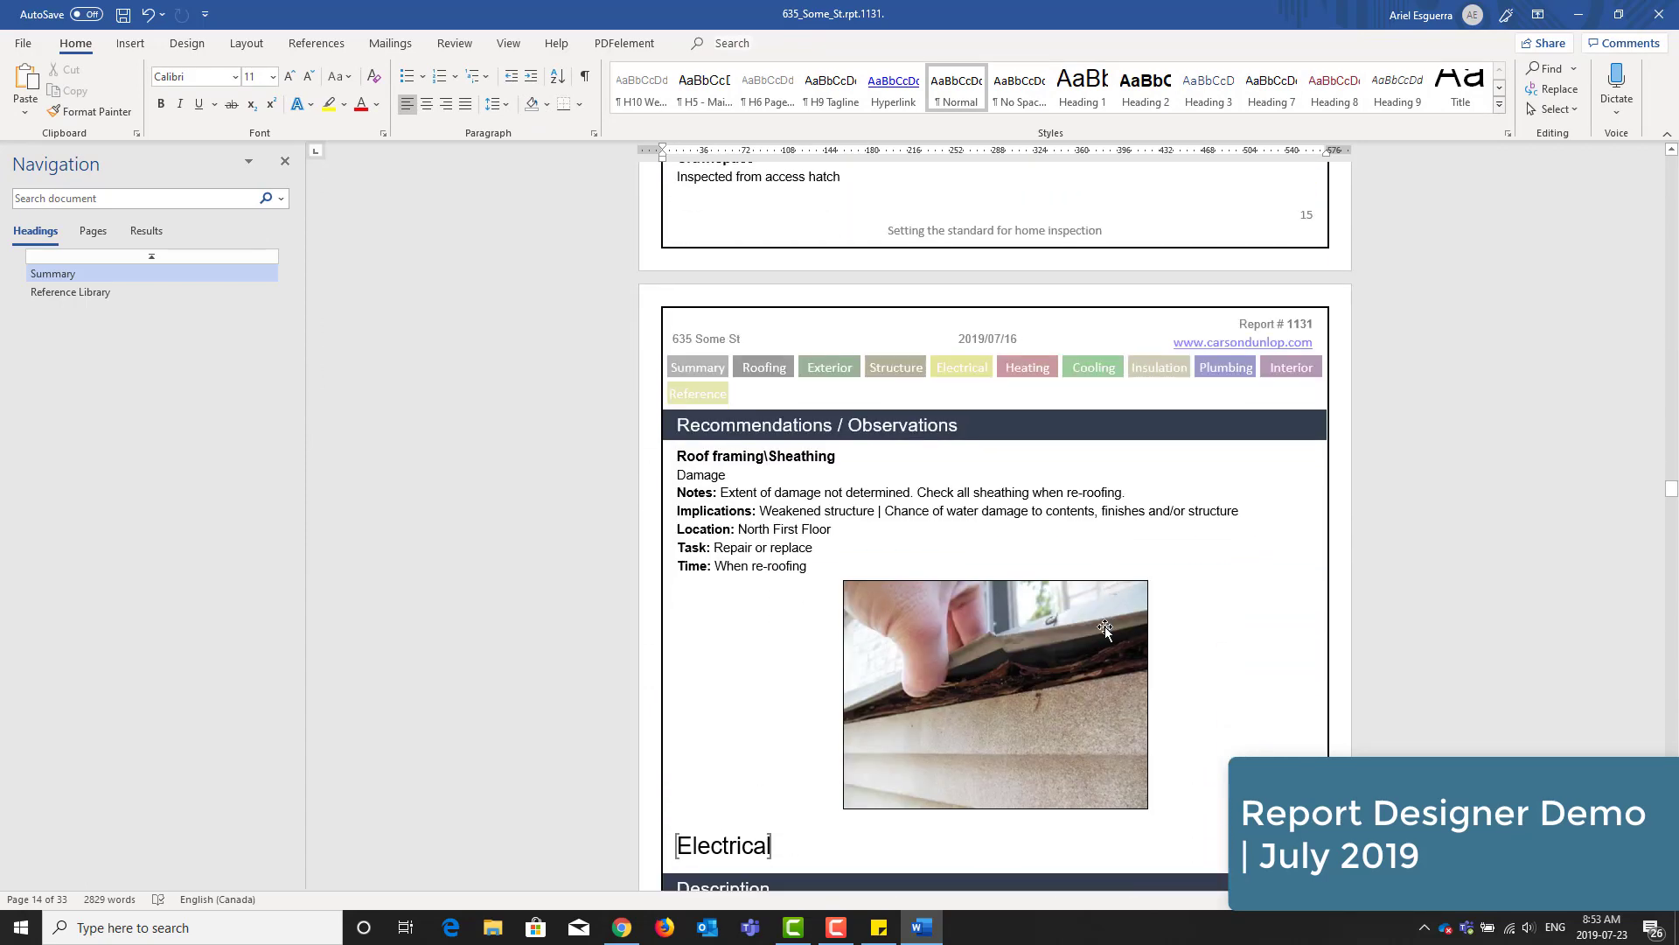
scroll("down", 3)
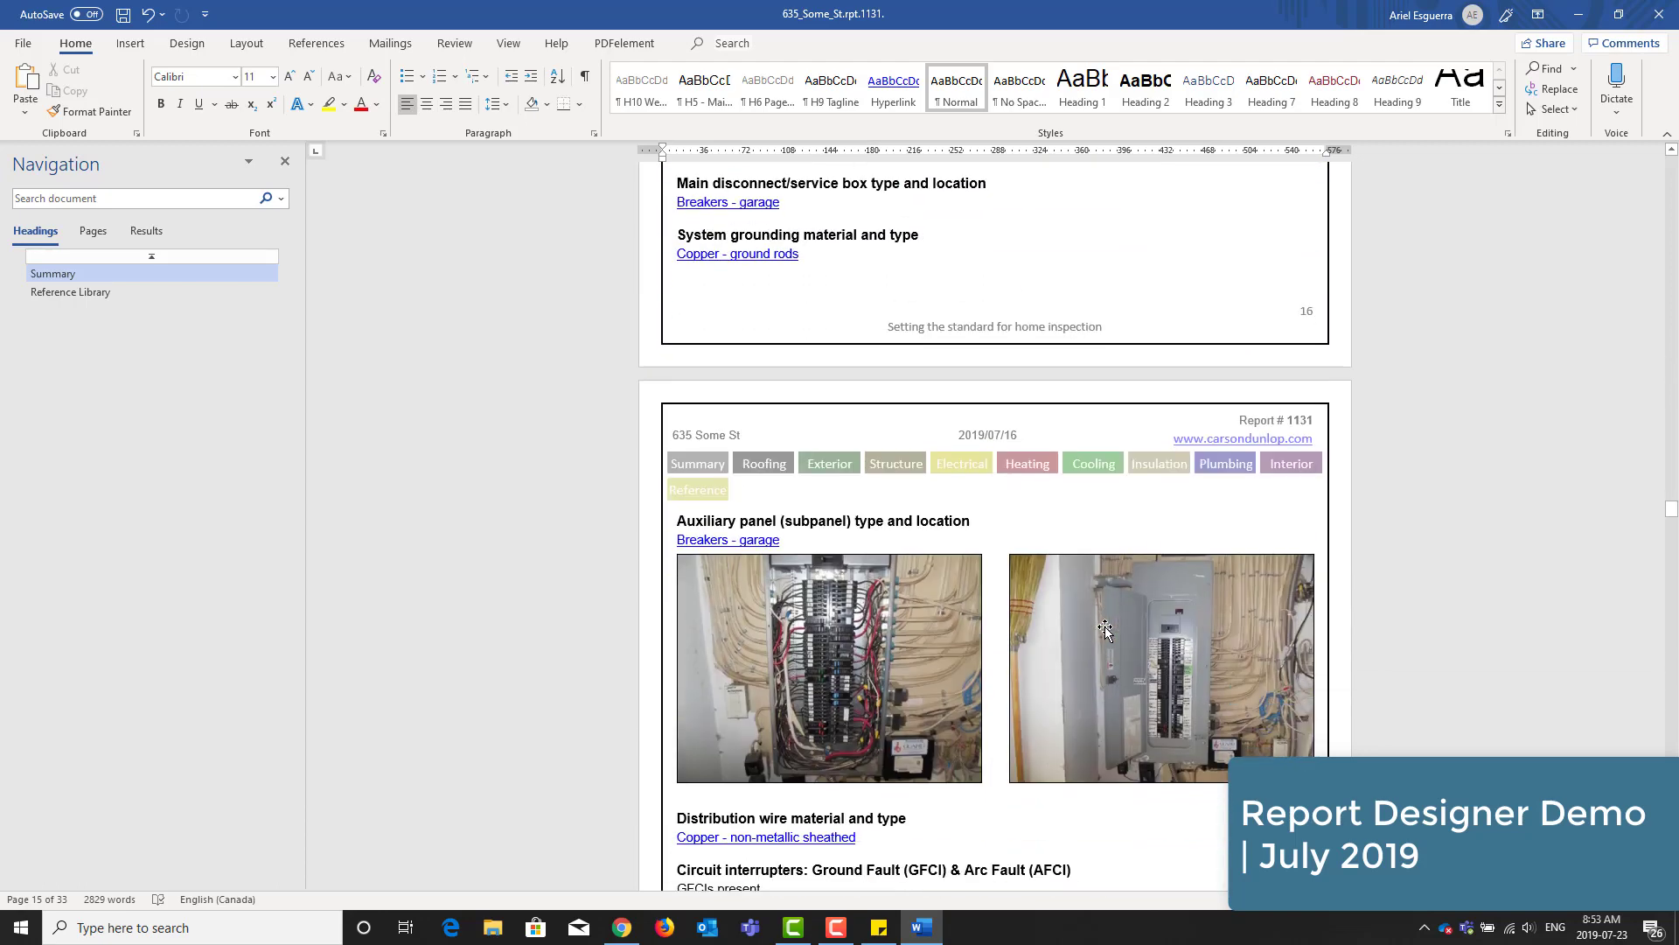
scroll("down", 3)
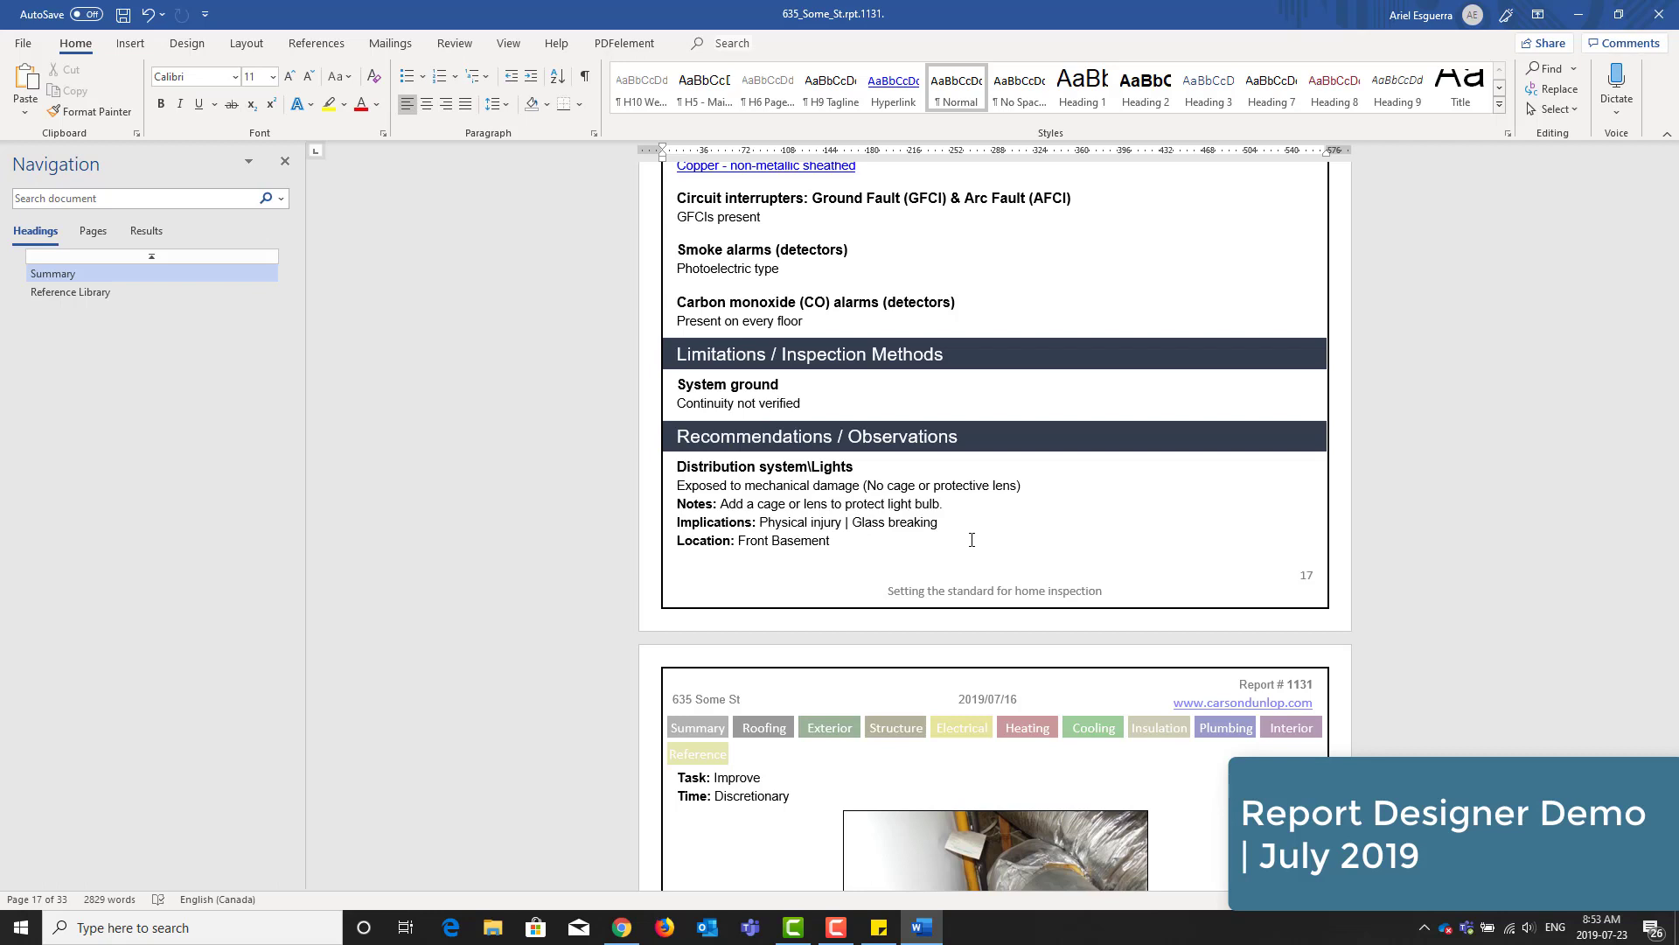
left_click(707, 466)
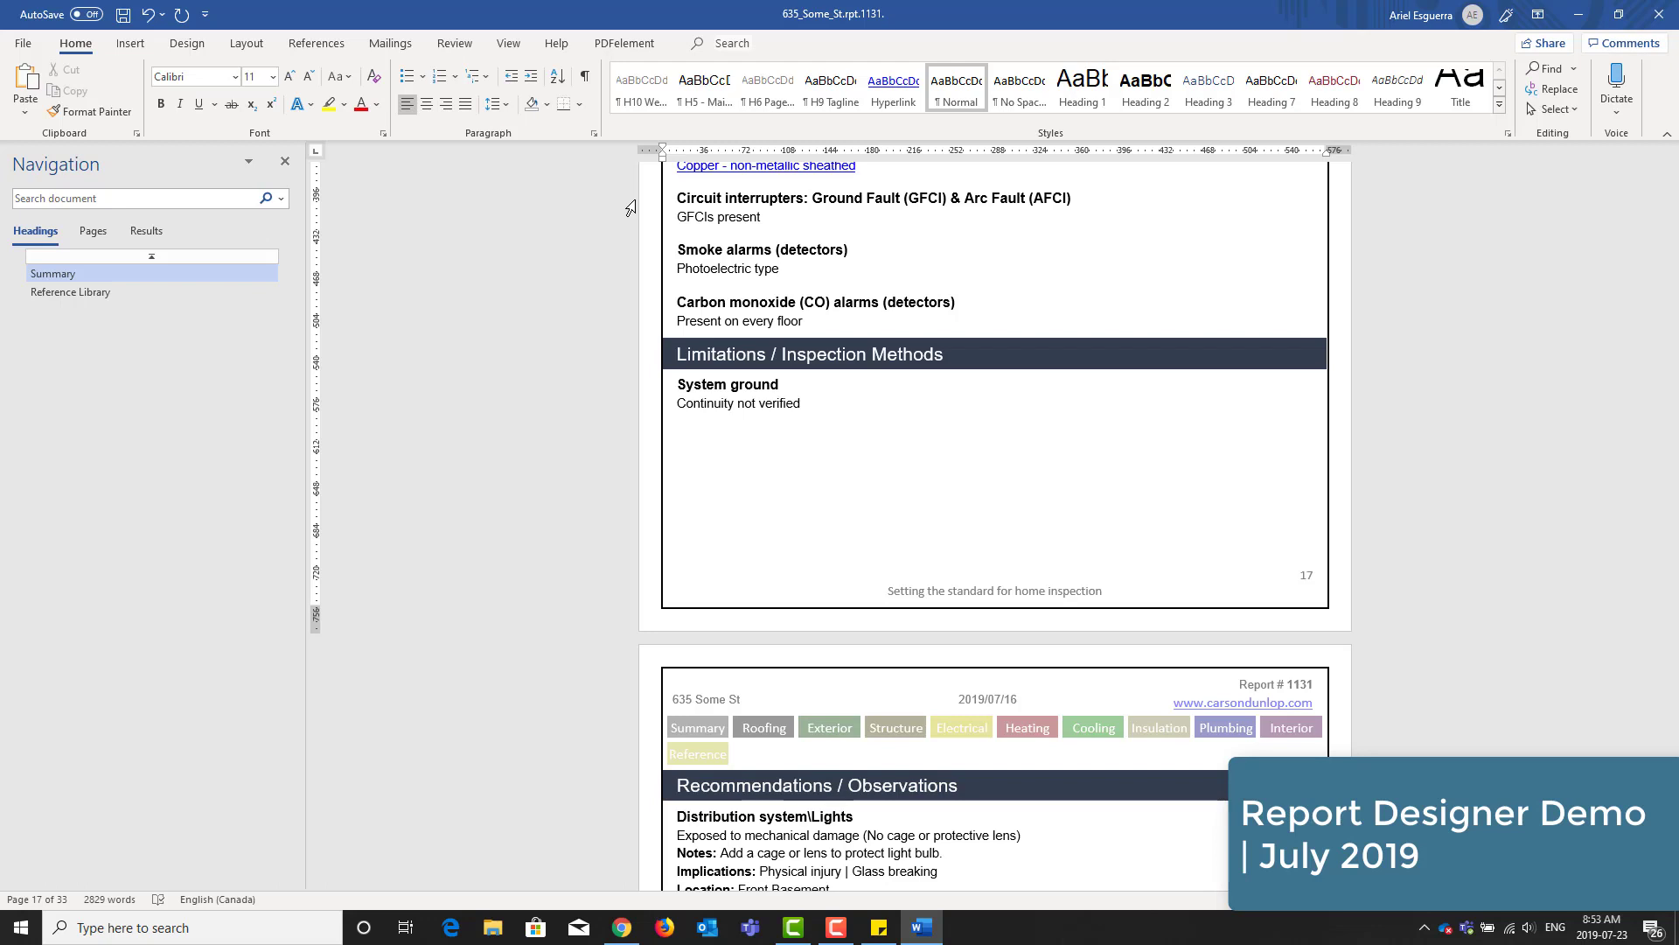
scroll("down", 3)
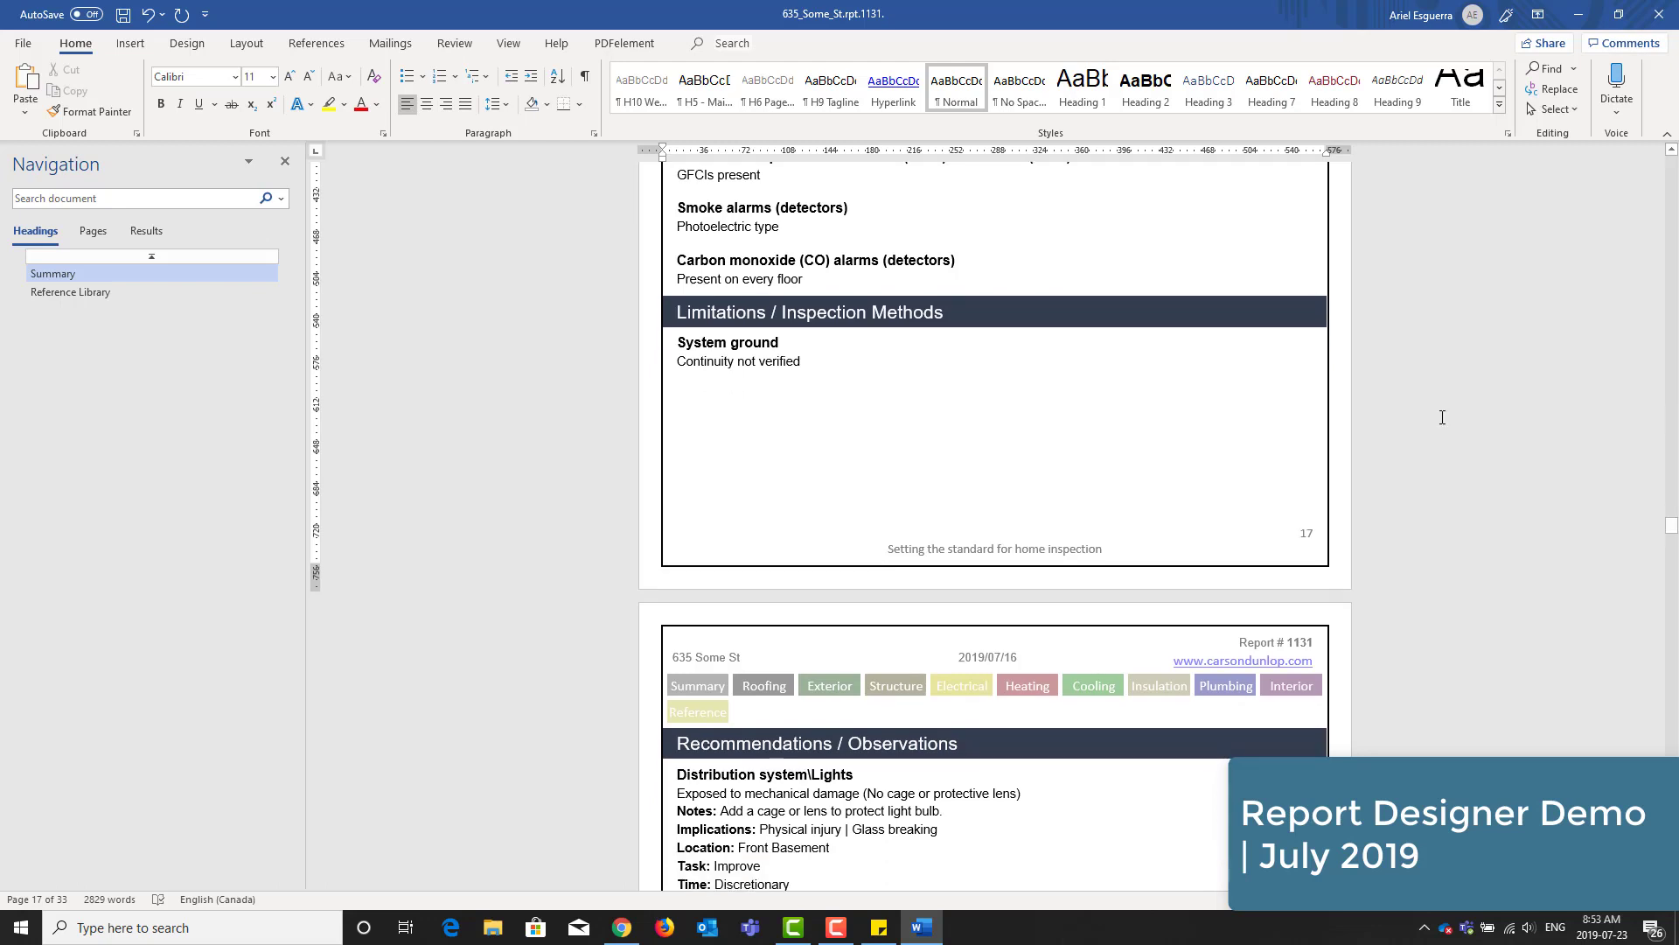
scroll("down", 3)
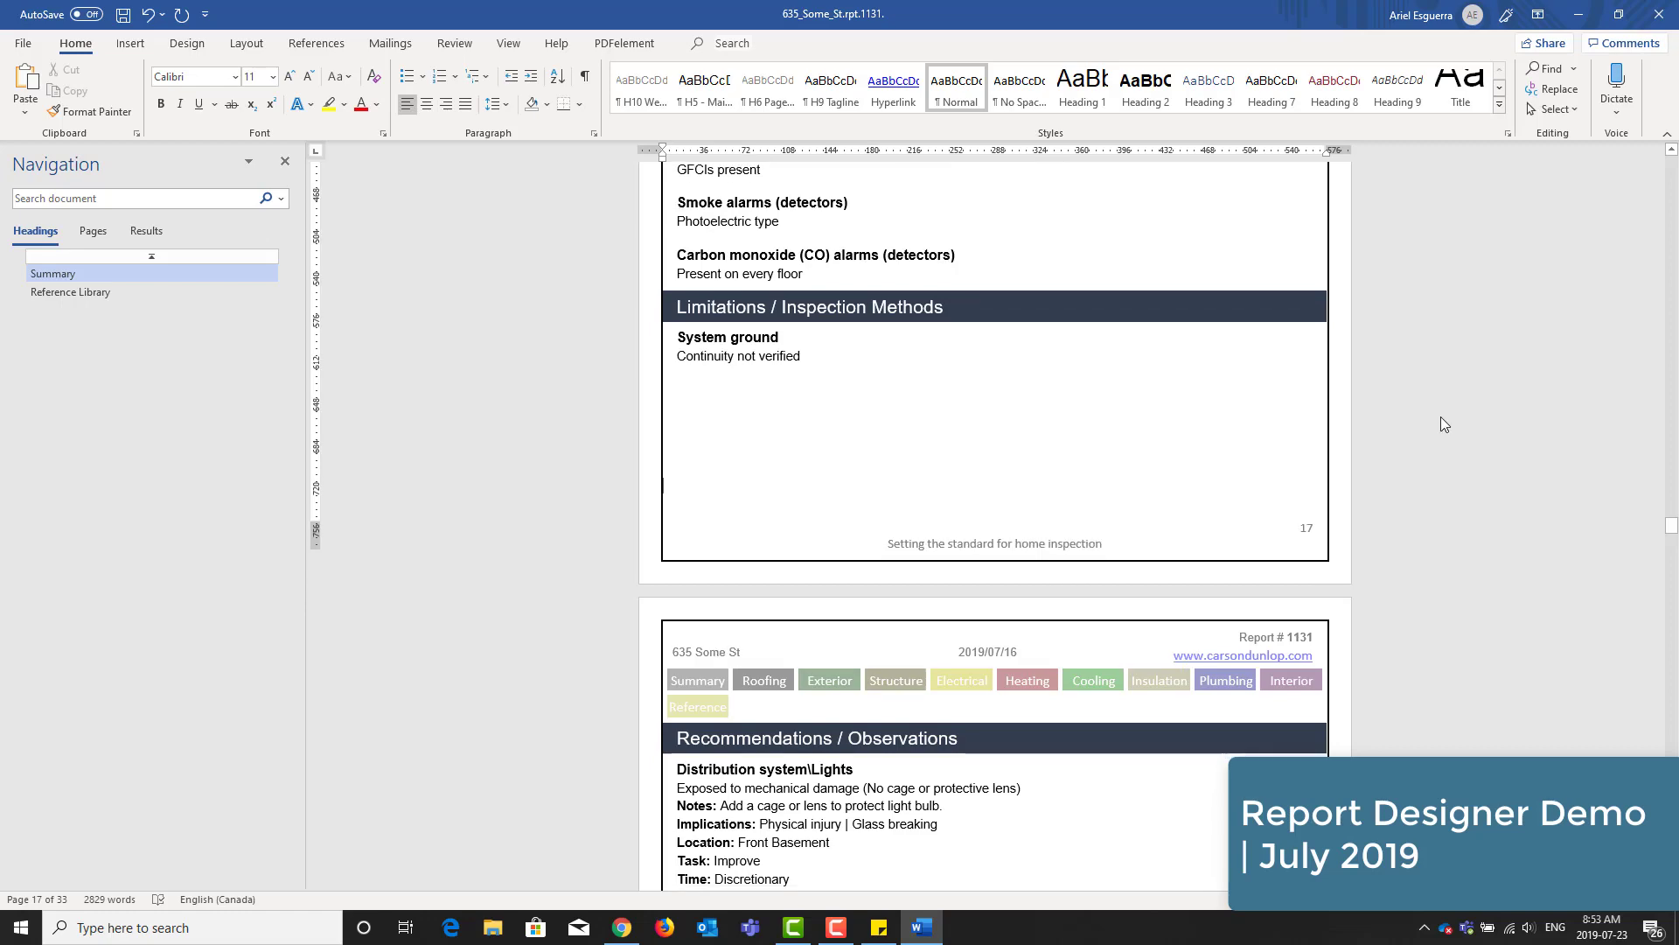
scroll("down", 3)
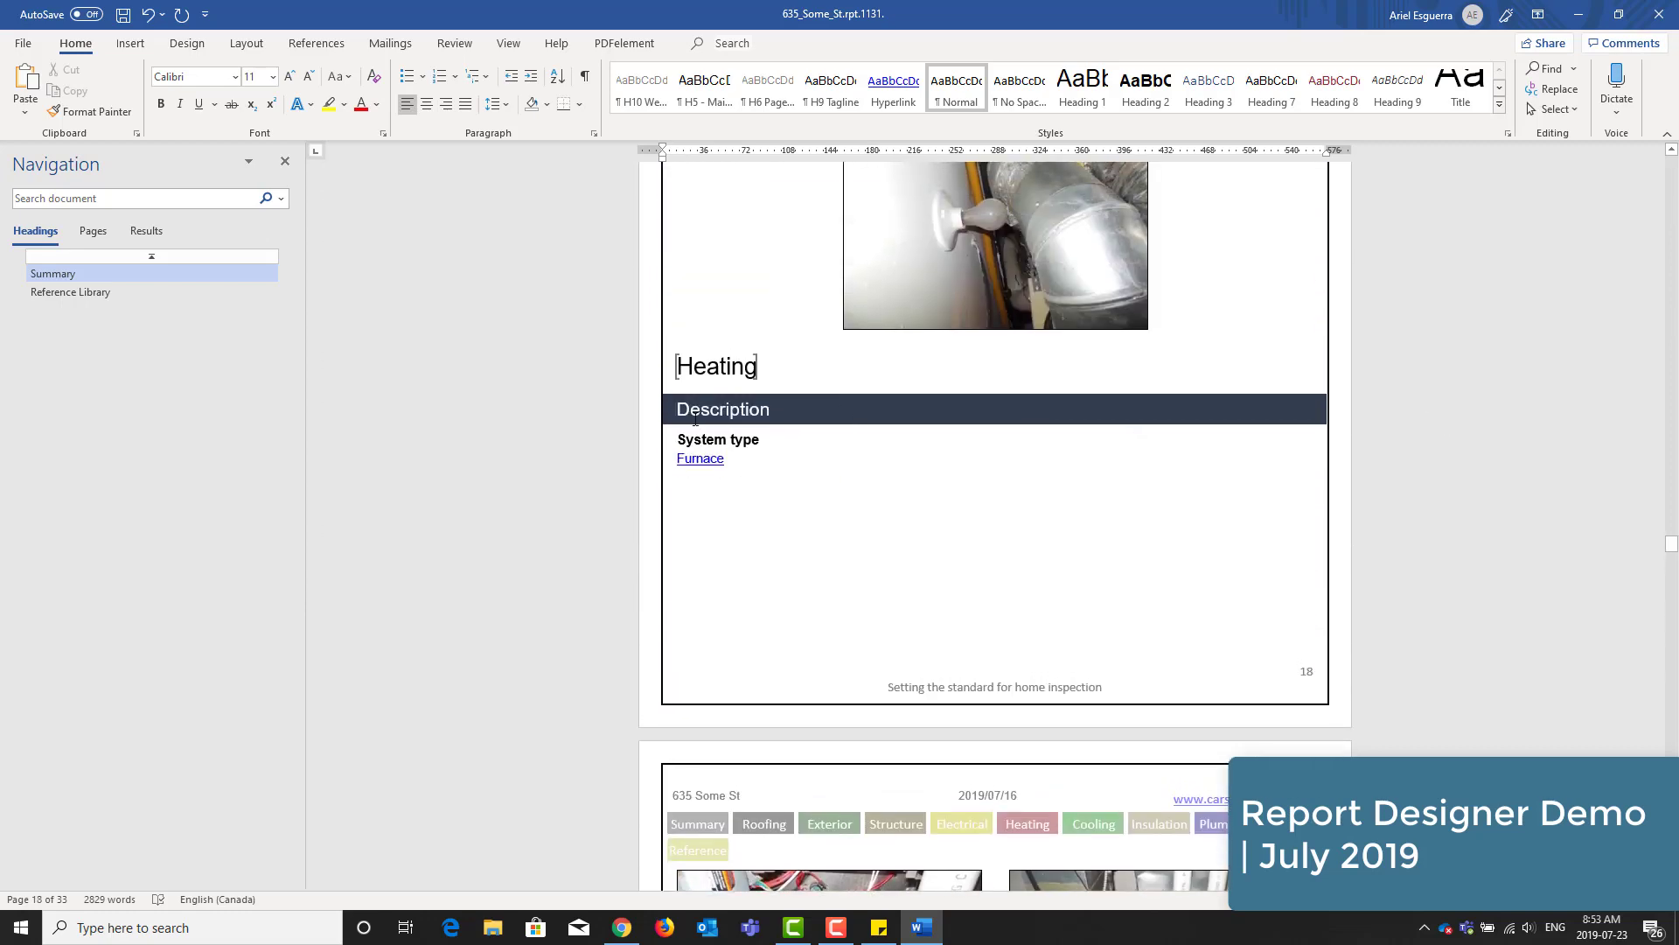
left_click(787, 43)
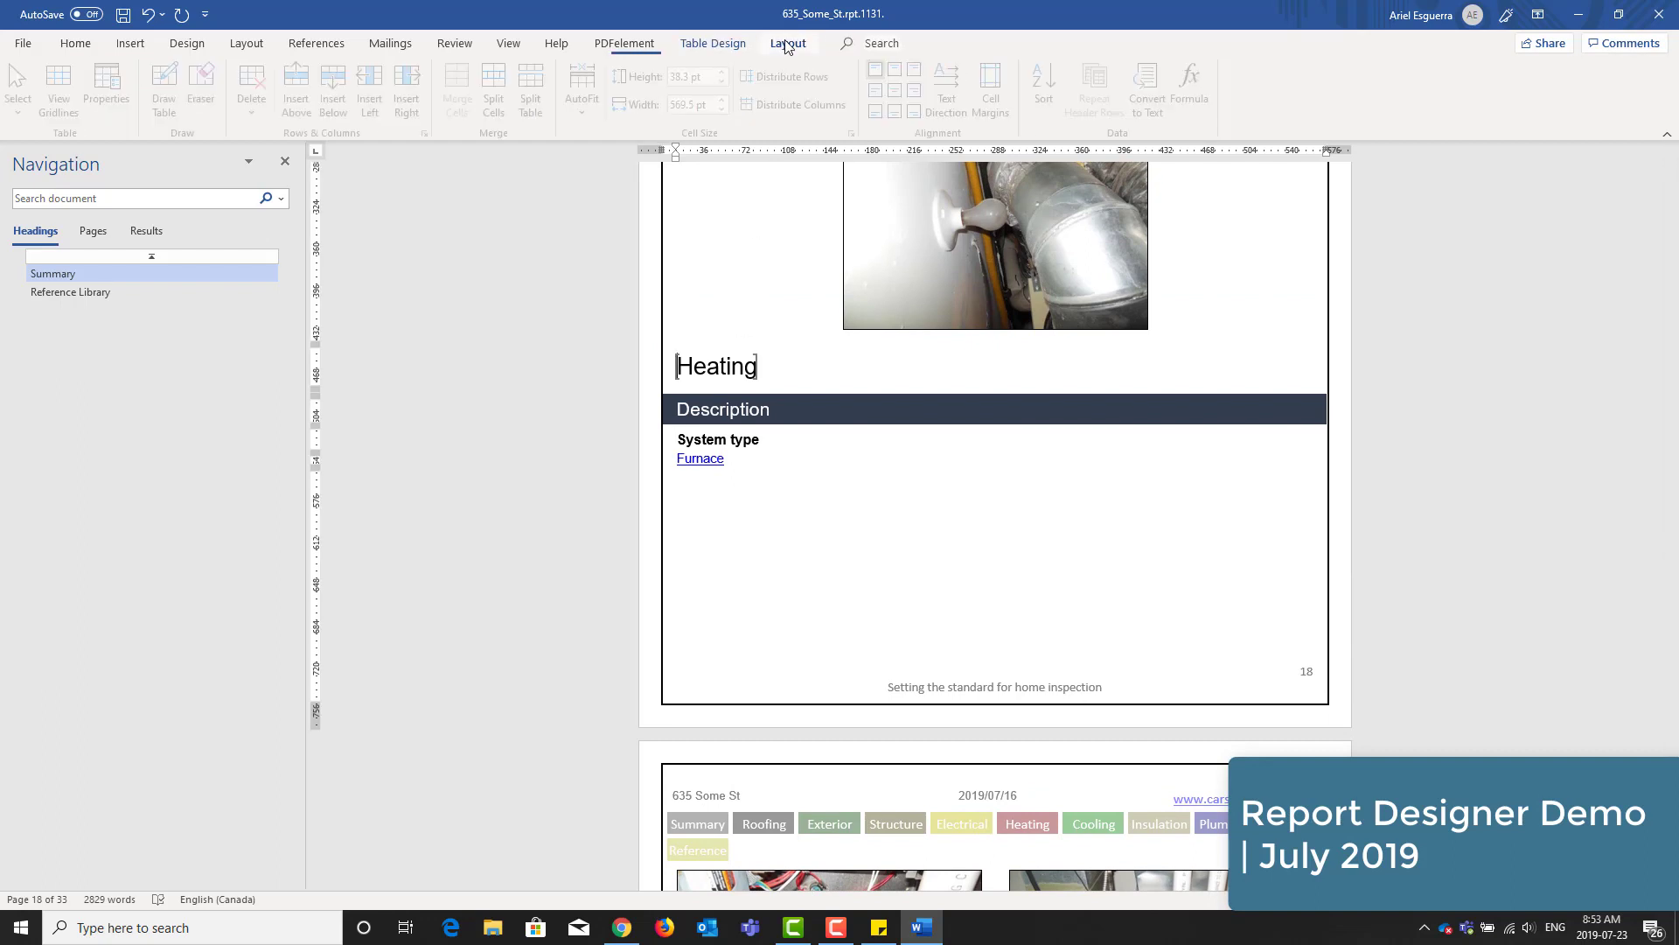
left_click(75, 43)
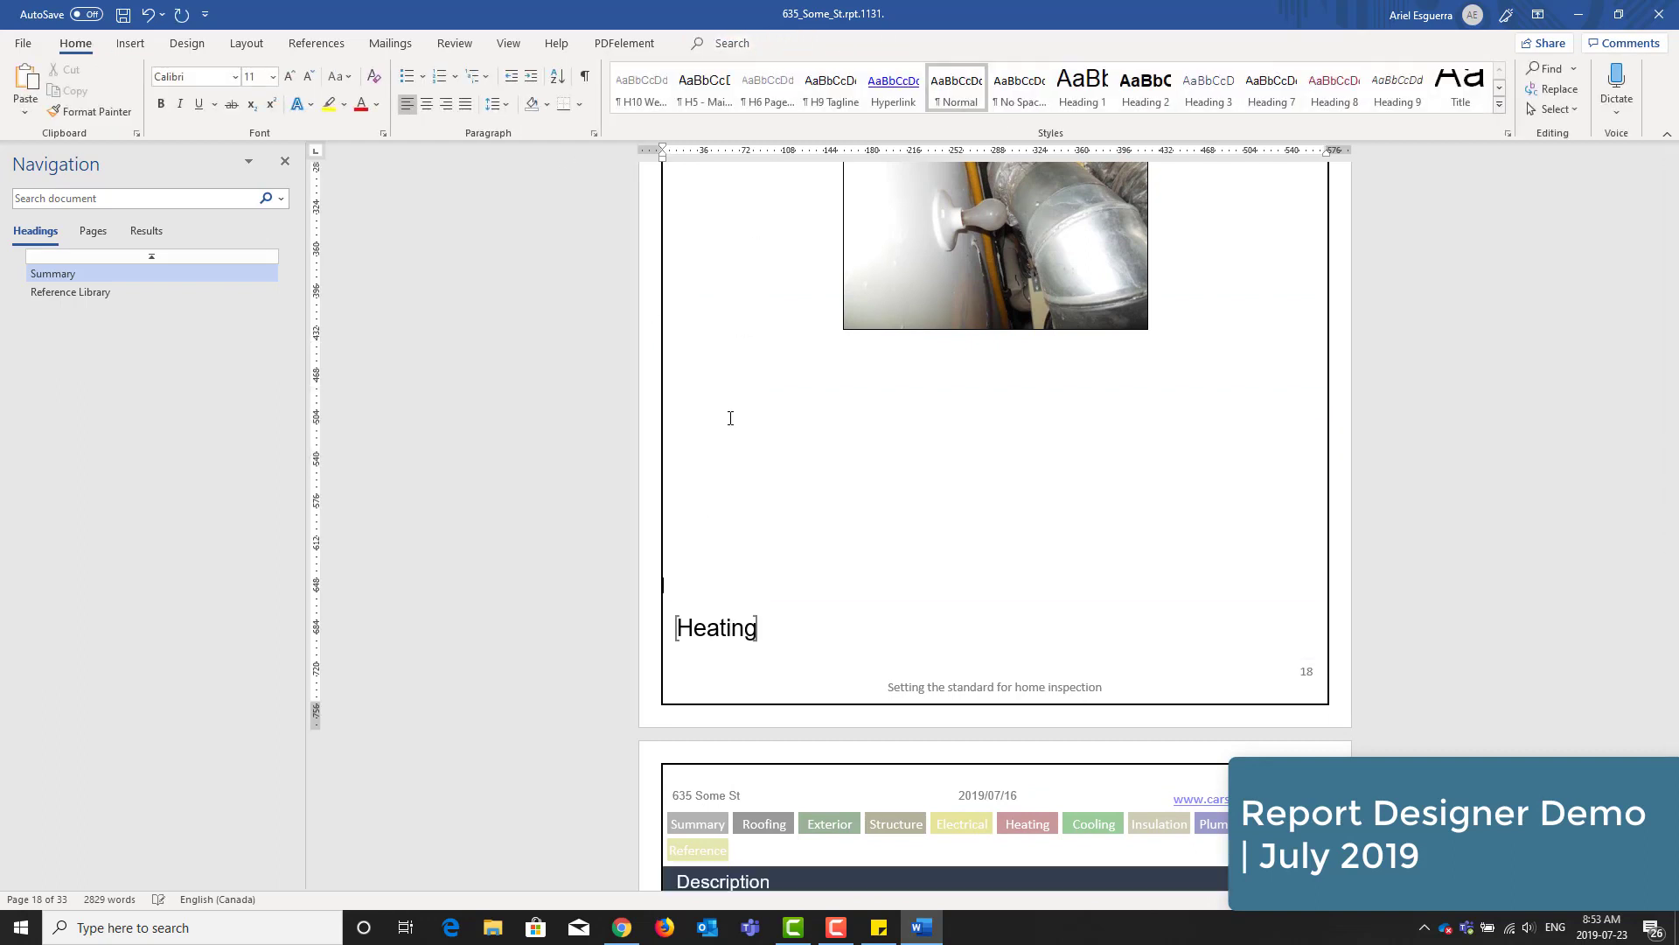
scroll("down", 3)
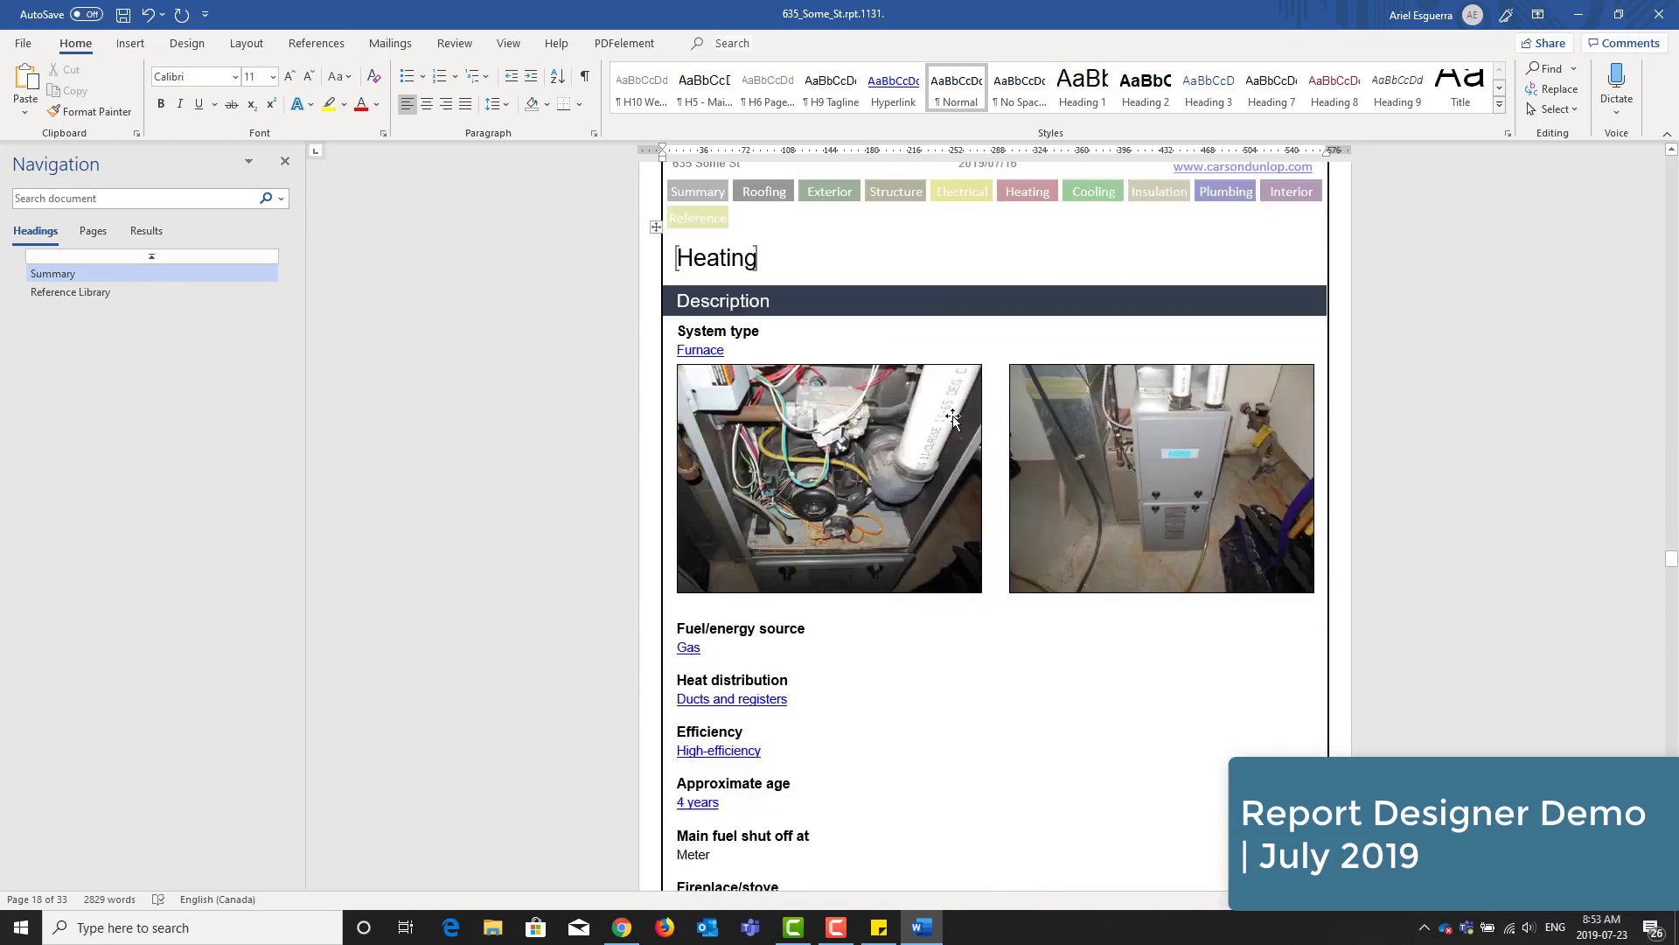
scroll("down", 3)
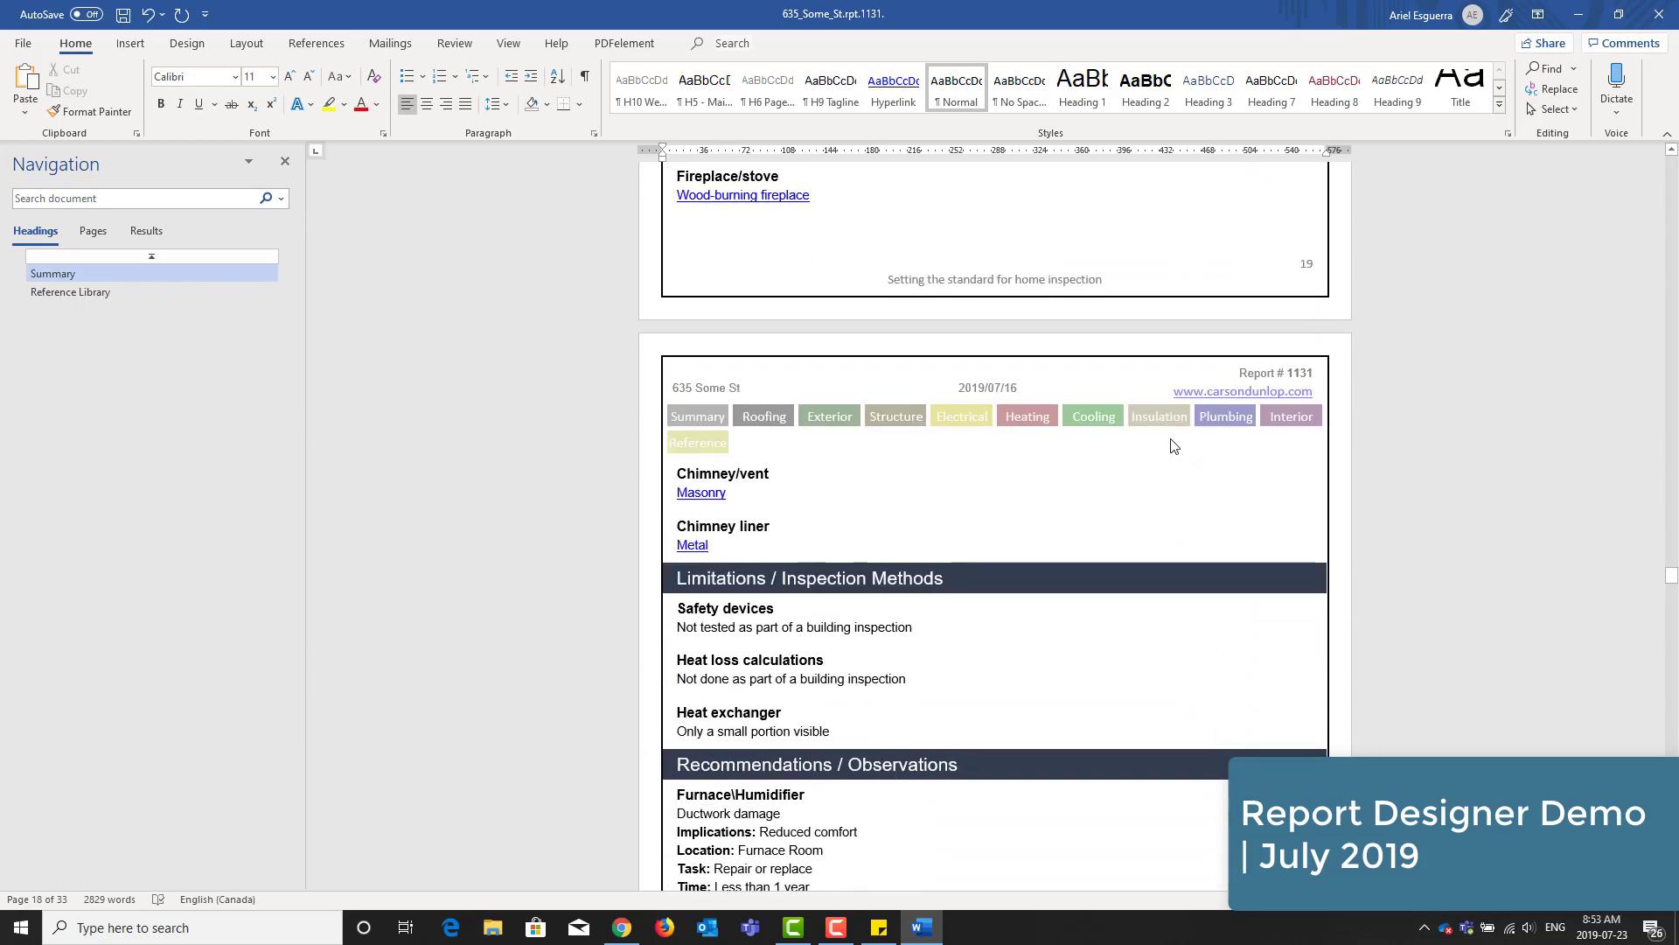
scroll("down", 3)
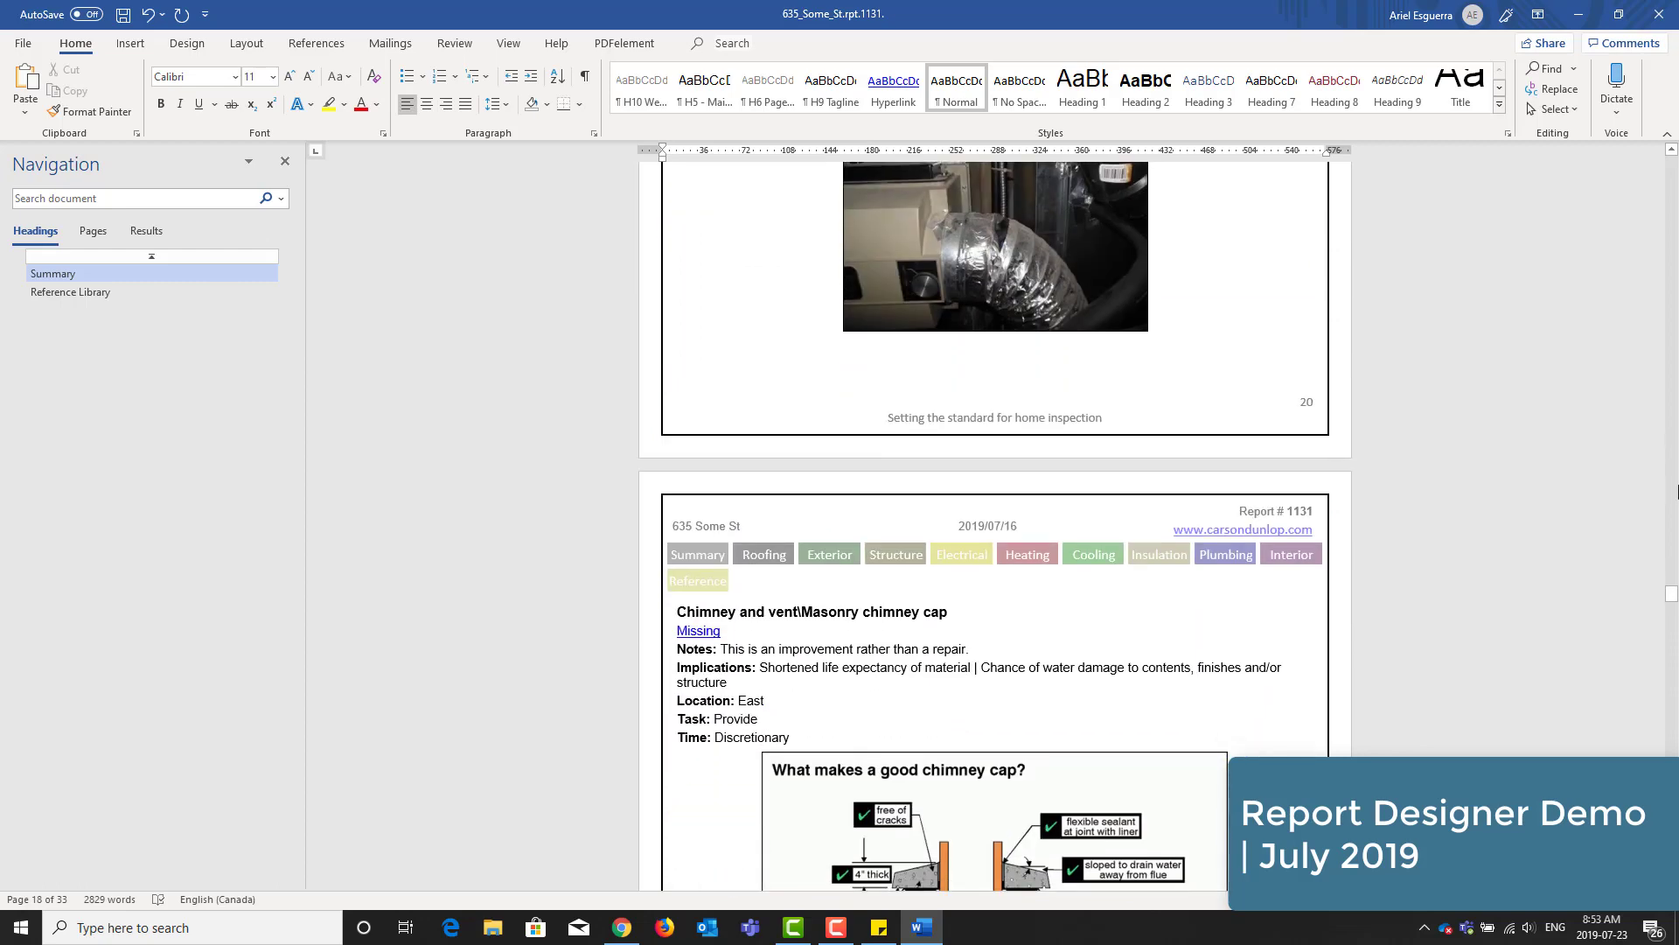
scroll("down", 3)
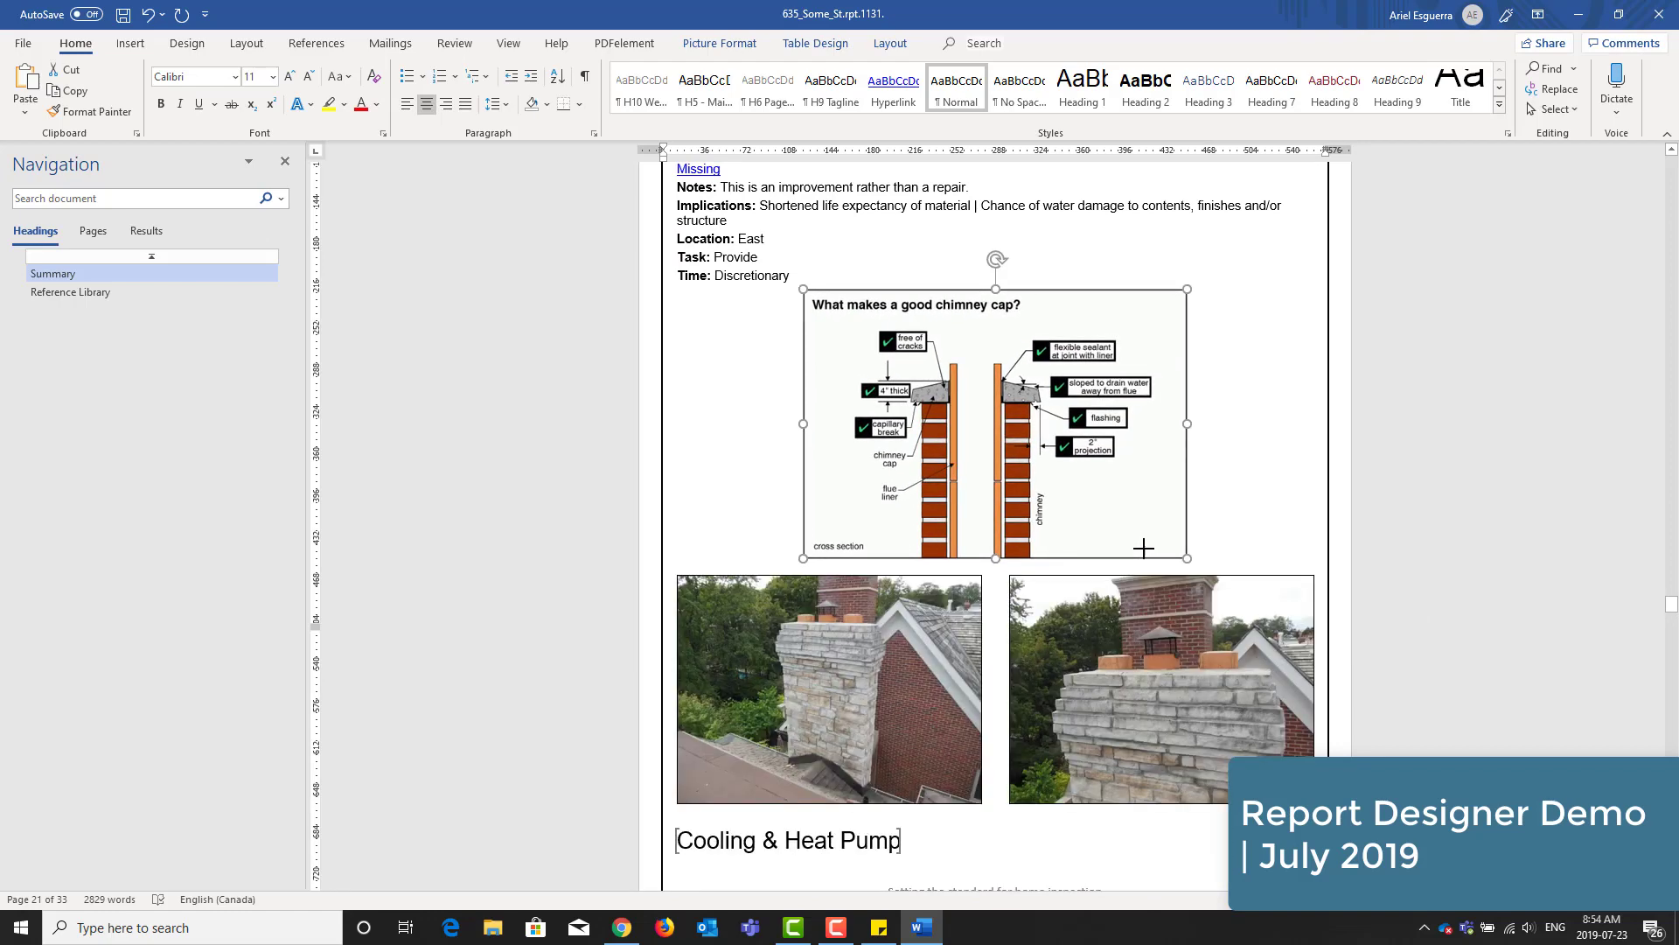
scroll("down", 3)
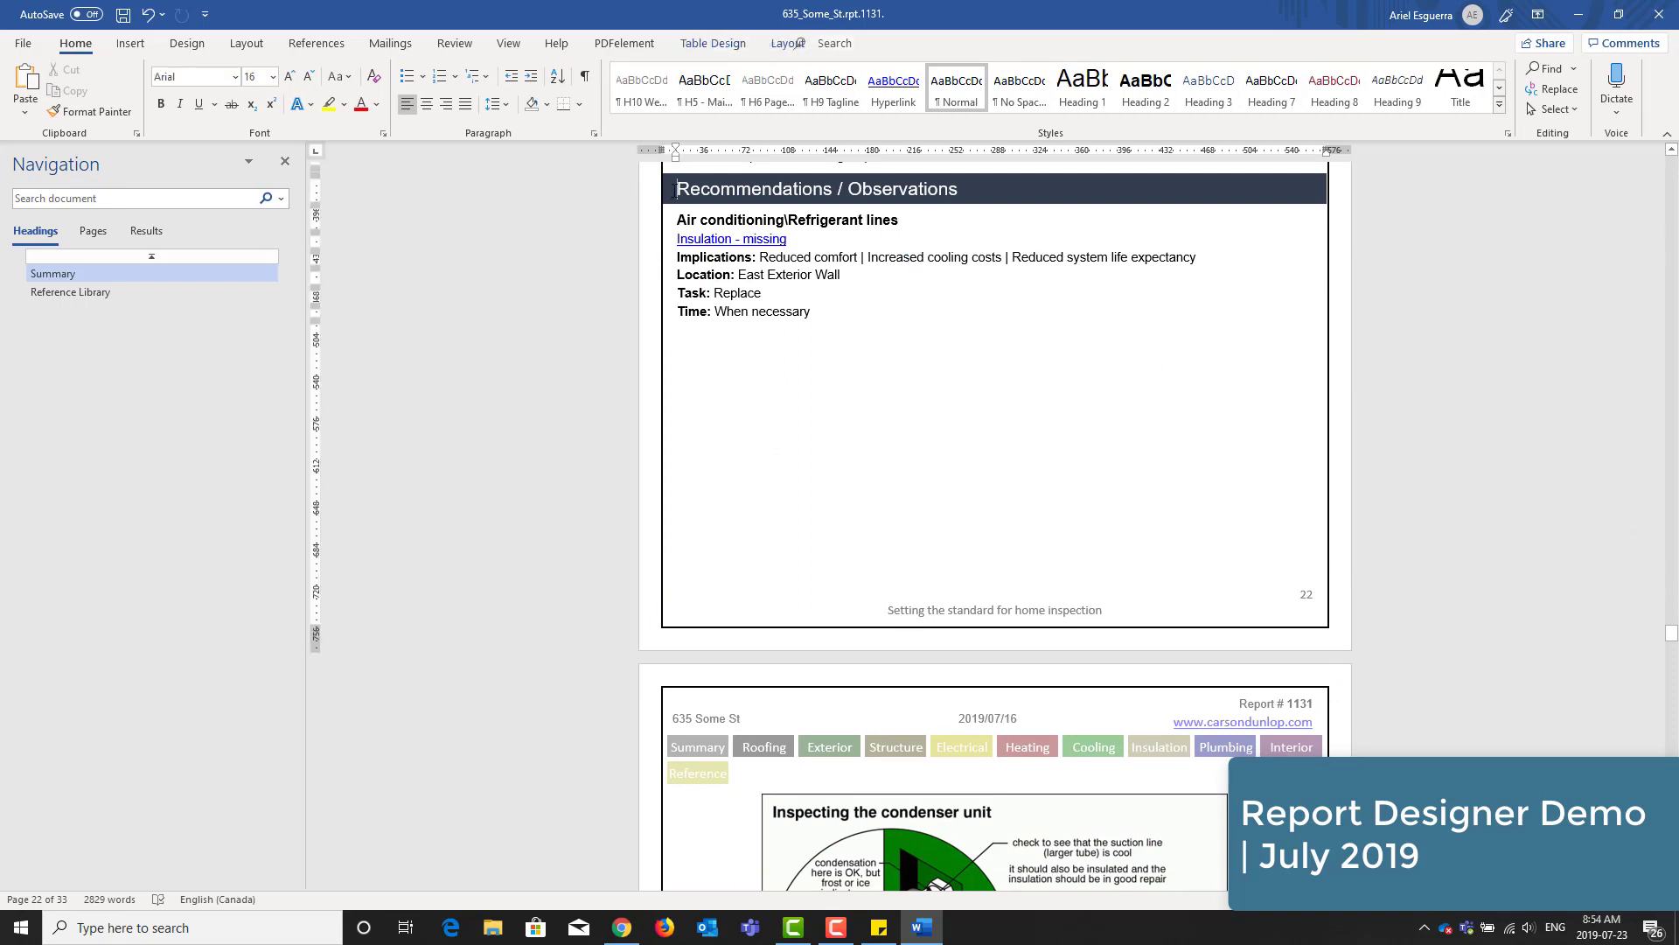
- Split the table at the air-conditioning Recommendations row to push it onto page 23
left_click(787, 43)
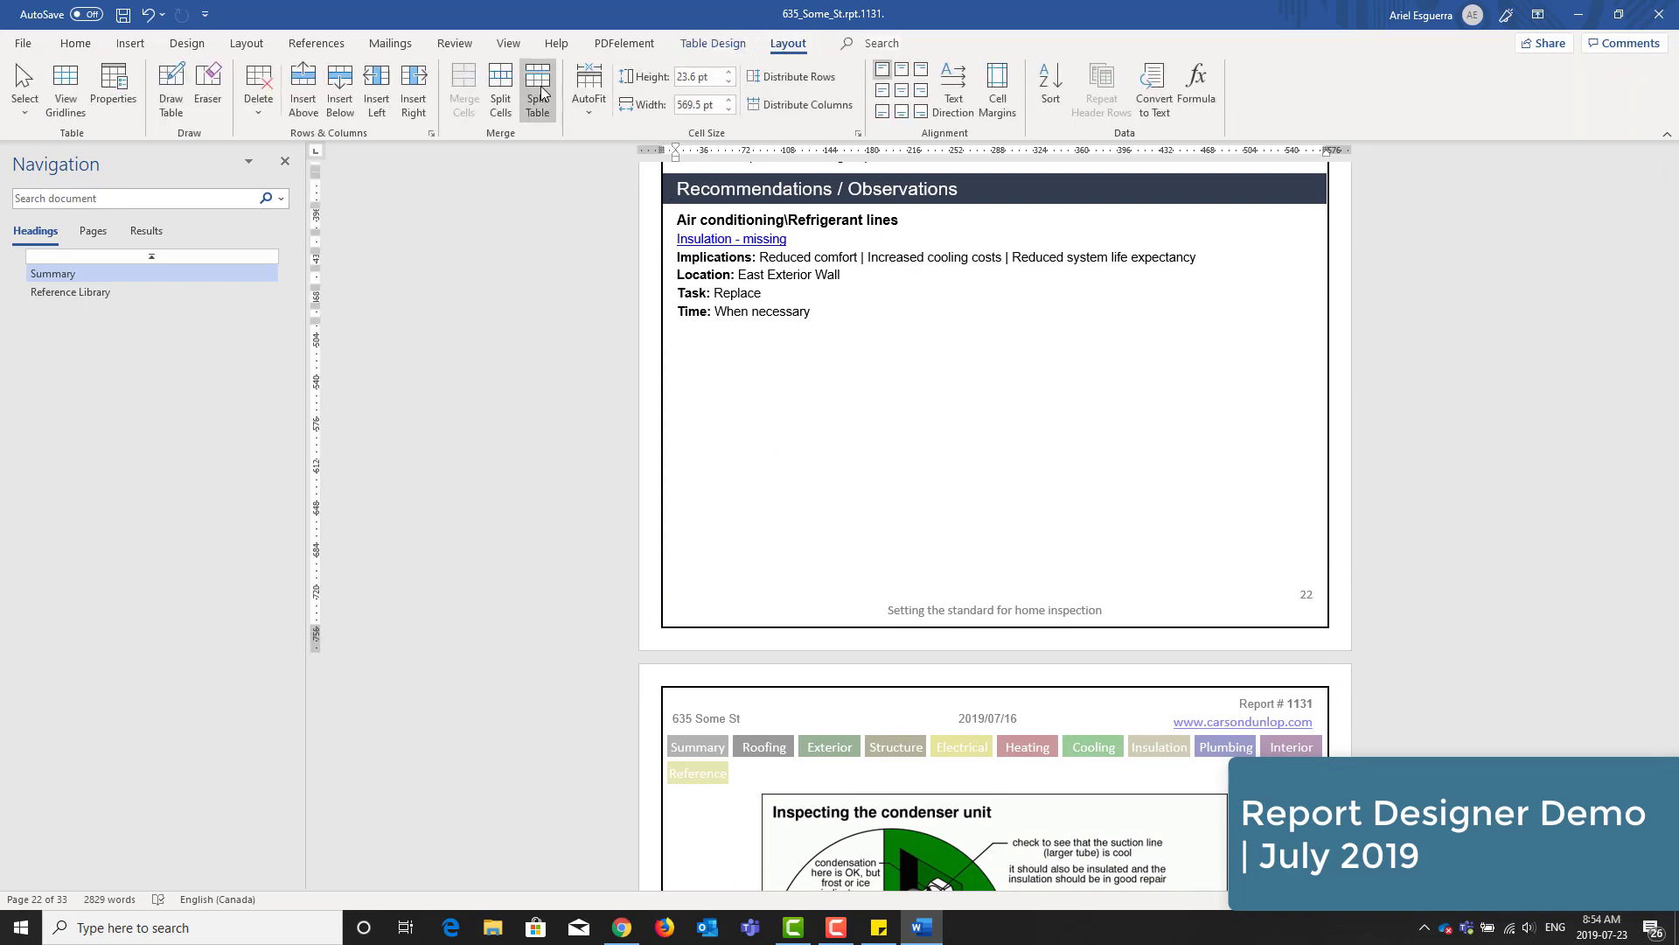
left_click(76, 43)
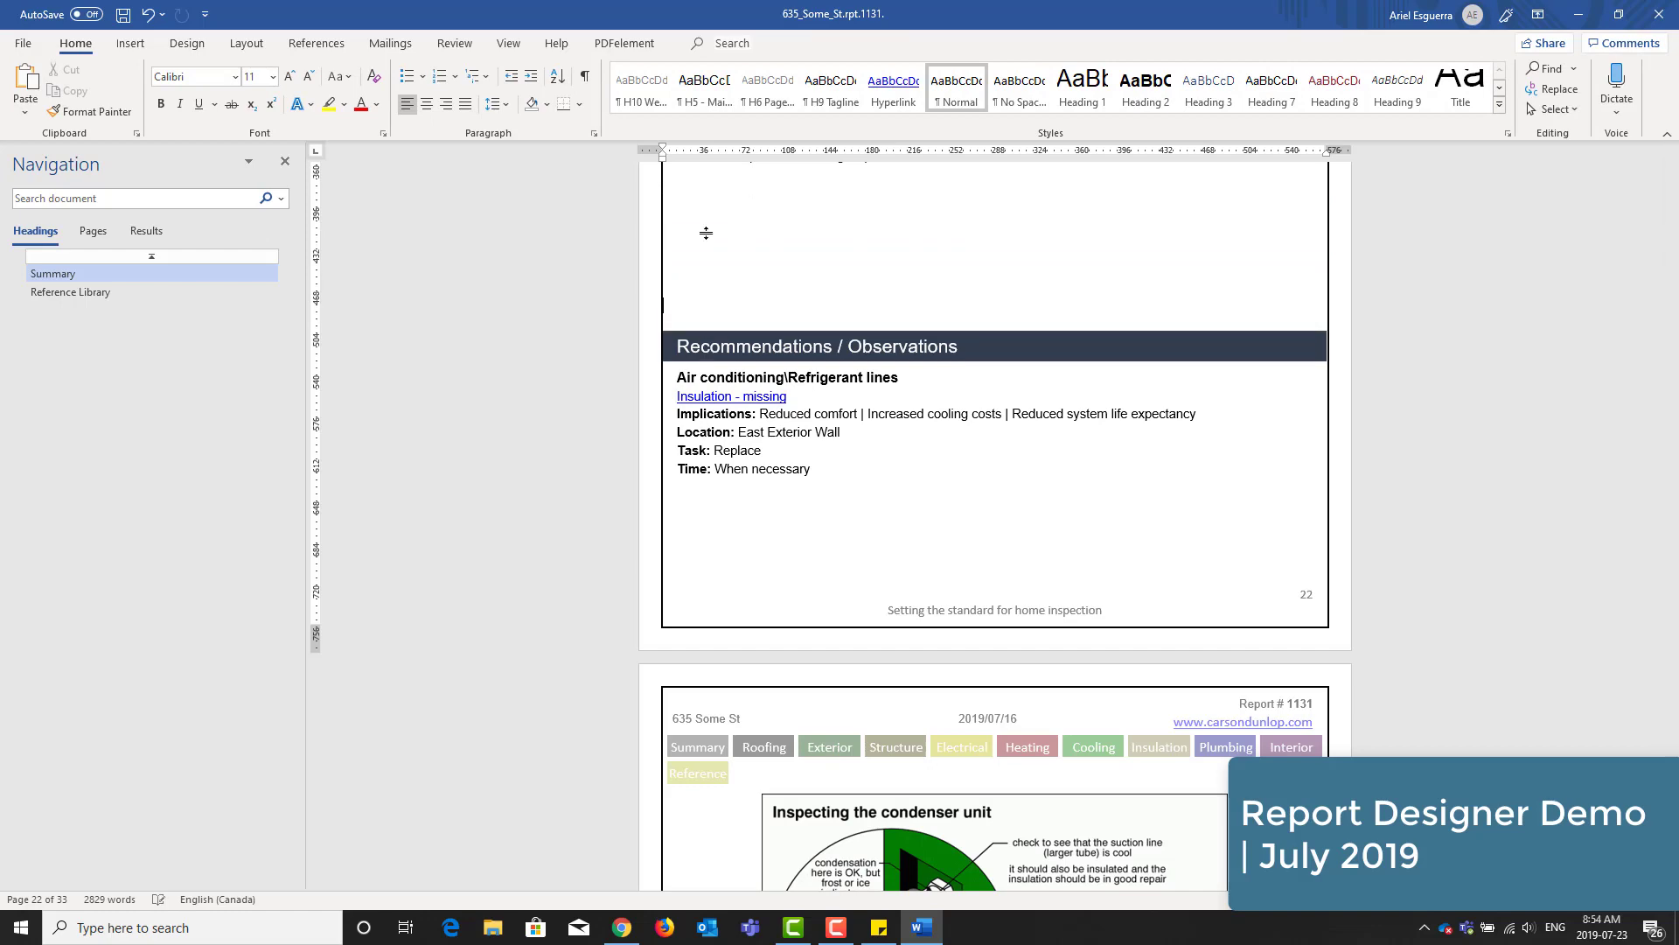
scroll("down", 3)
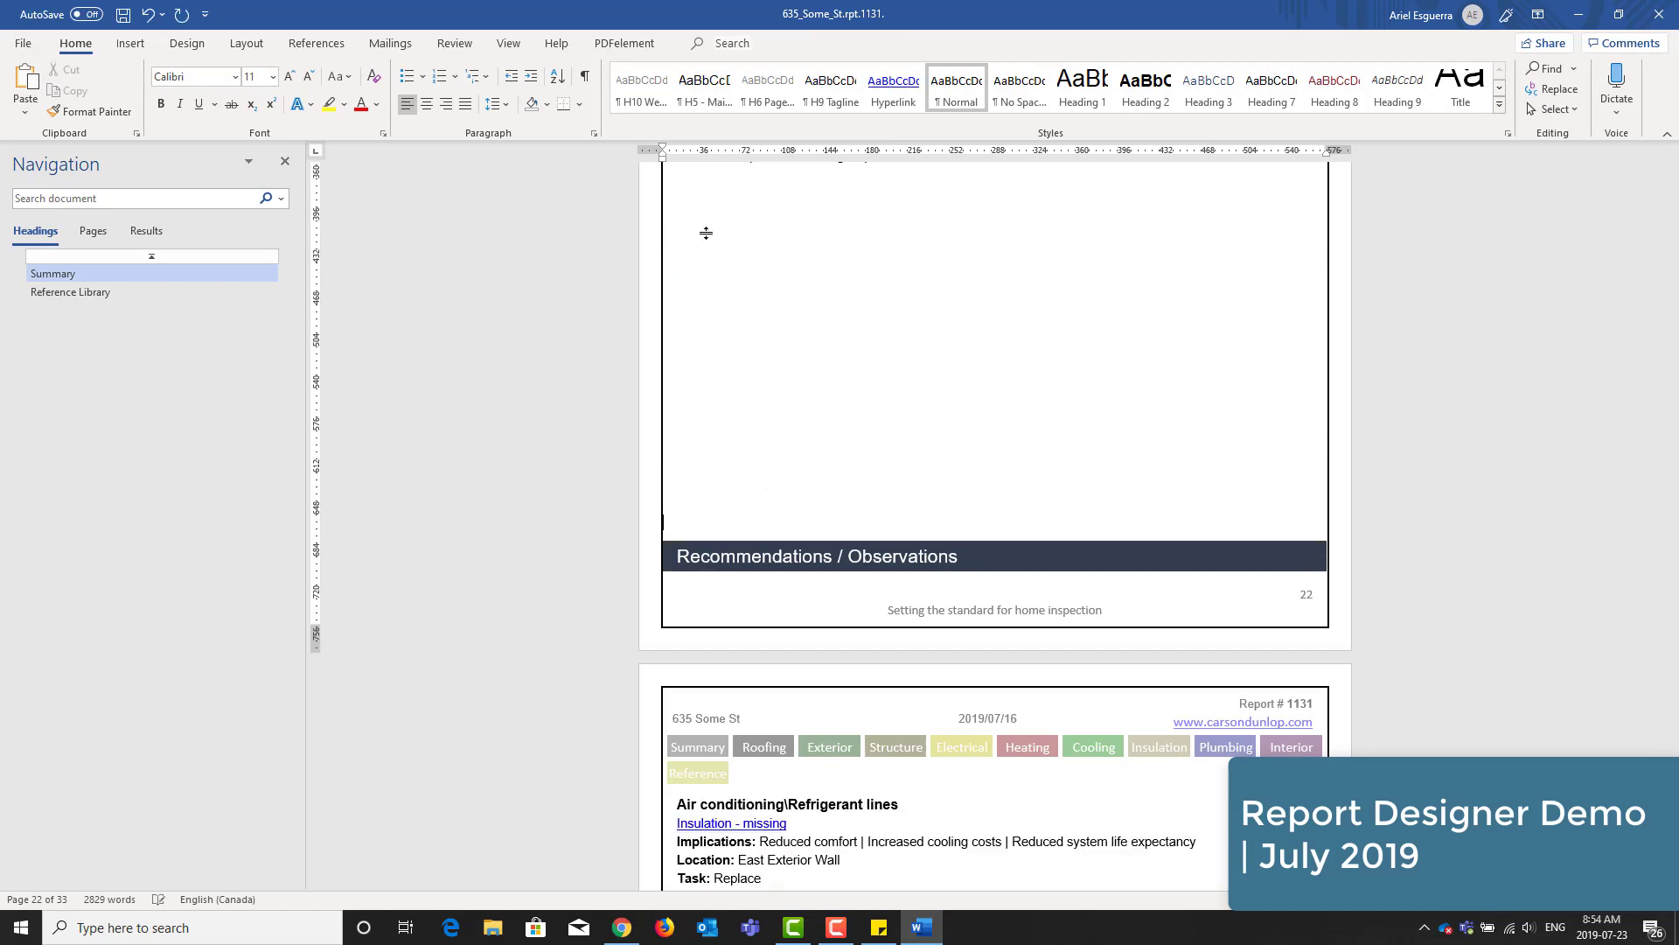
scroll("down", 3)
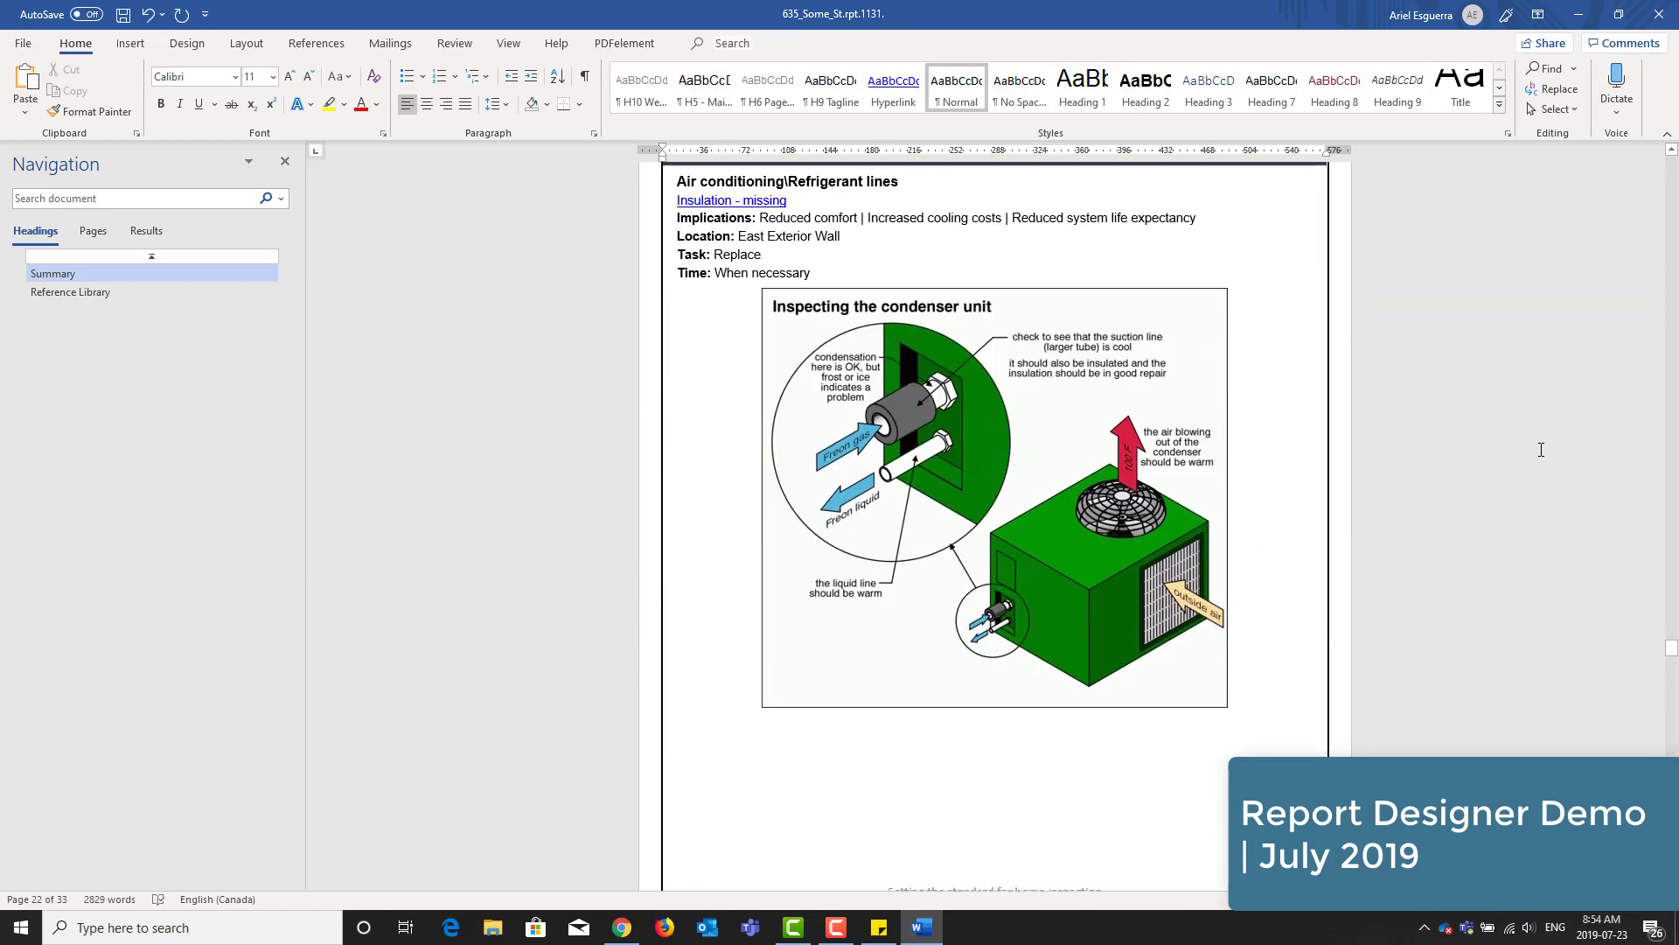
scroll("down", 3)
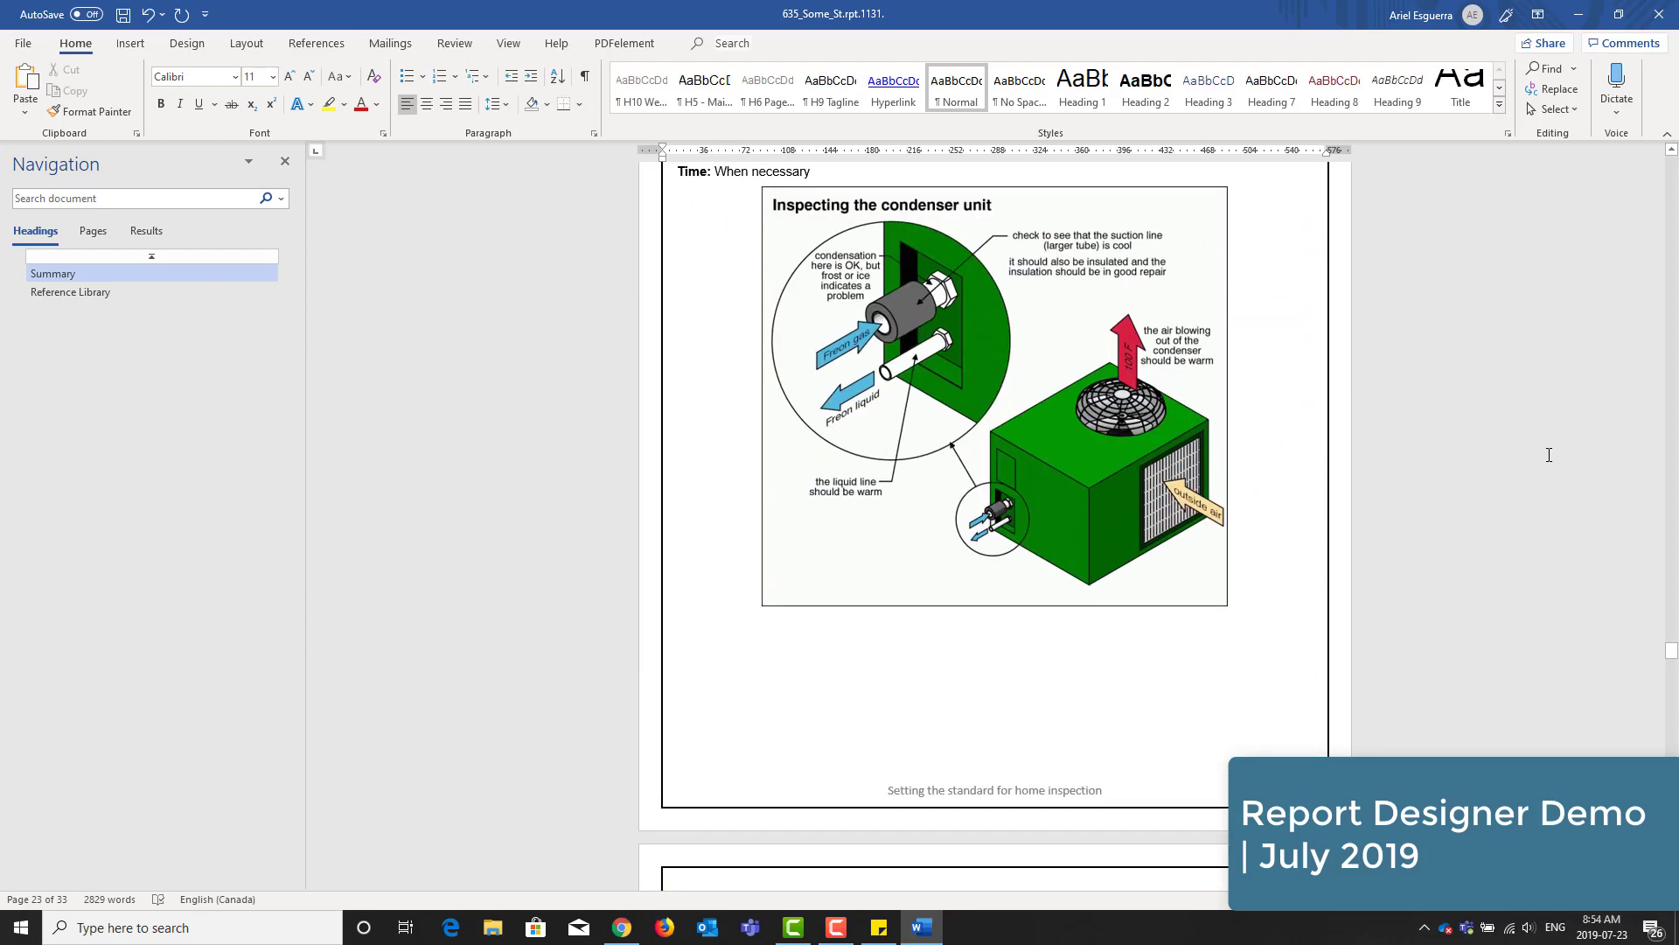
- Delete the condenser-unit illustration beneath the refrigerant-line insulation recommendation
left_click(994, 396)
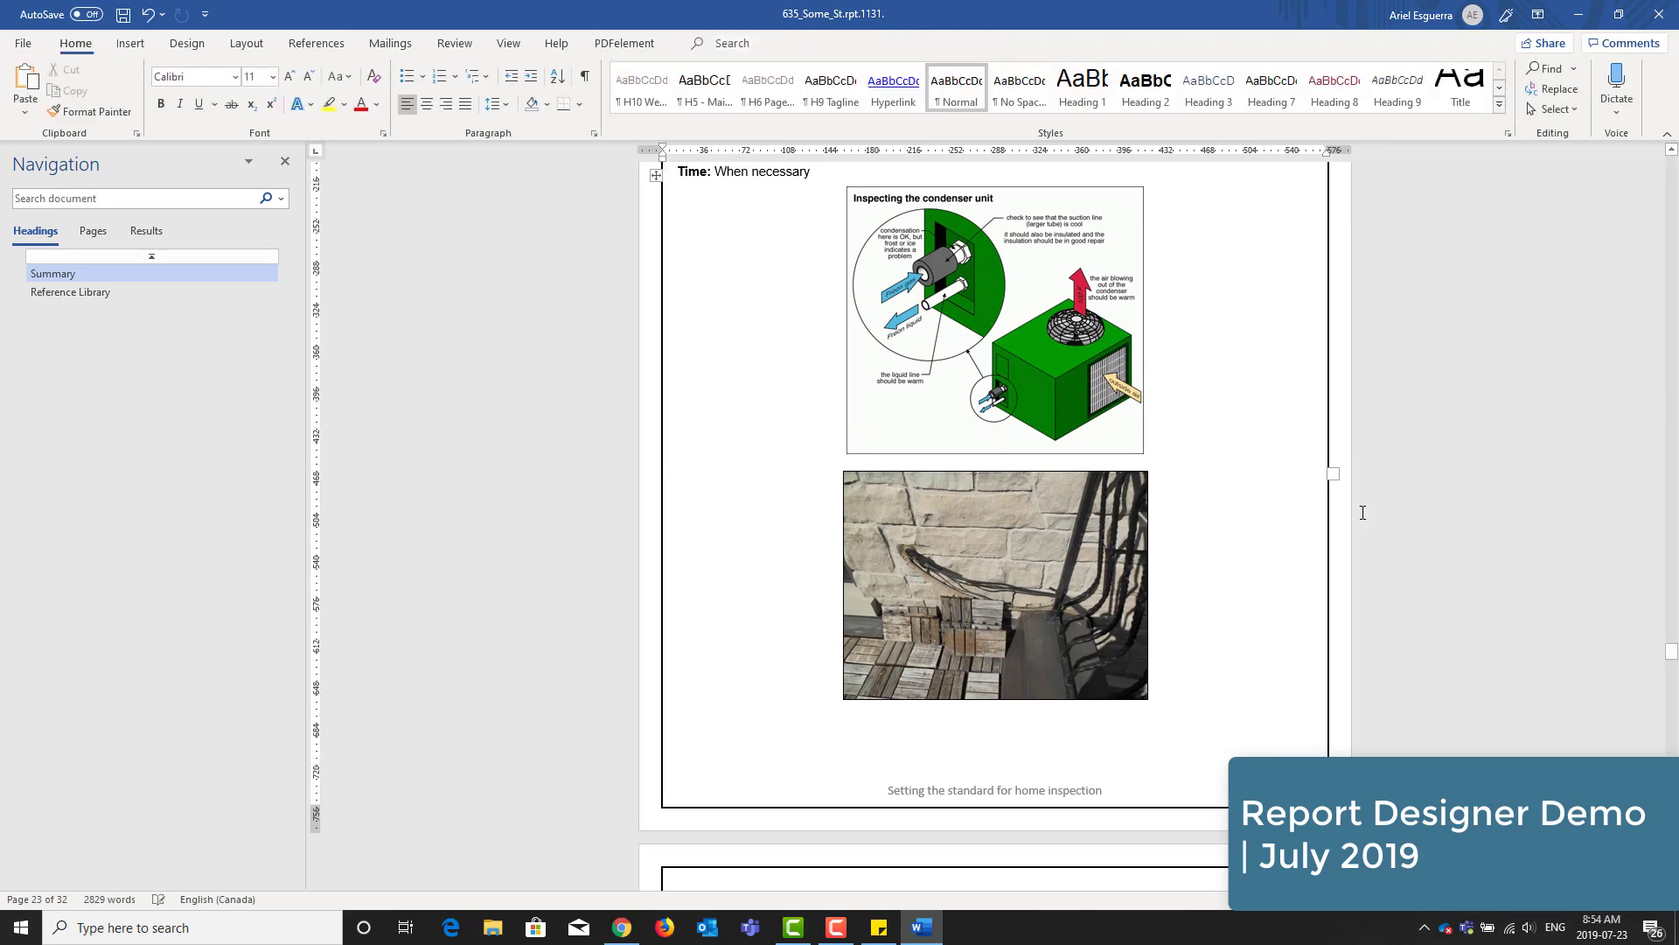
scroll("down", 3)
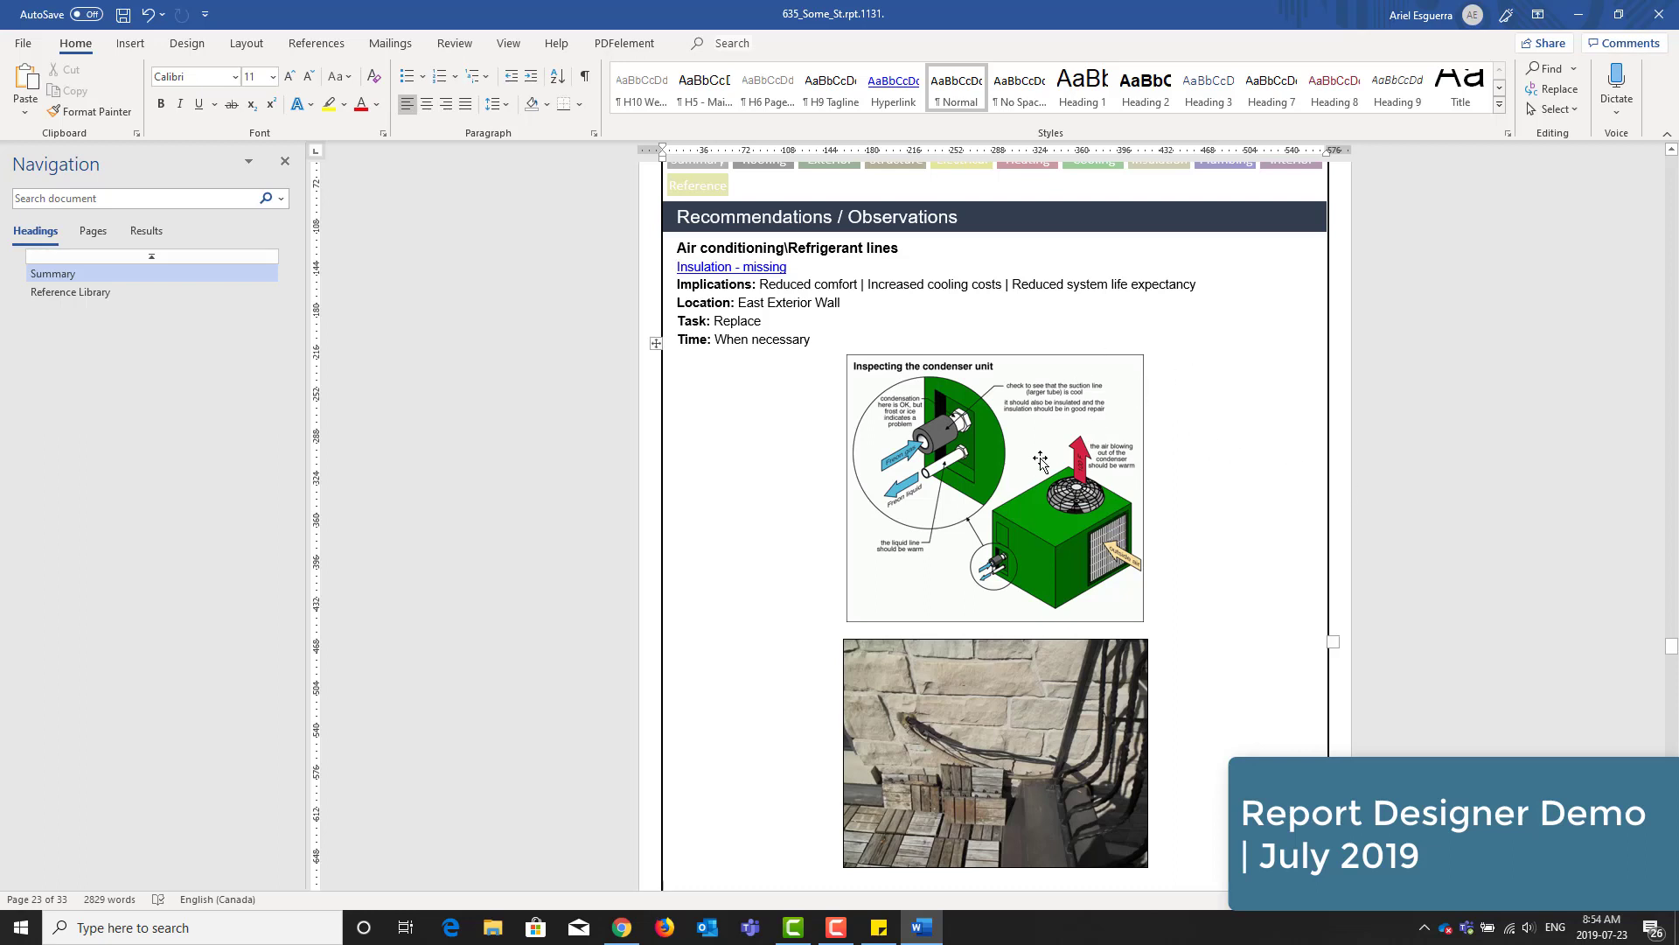
left_click(1041, 460)
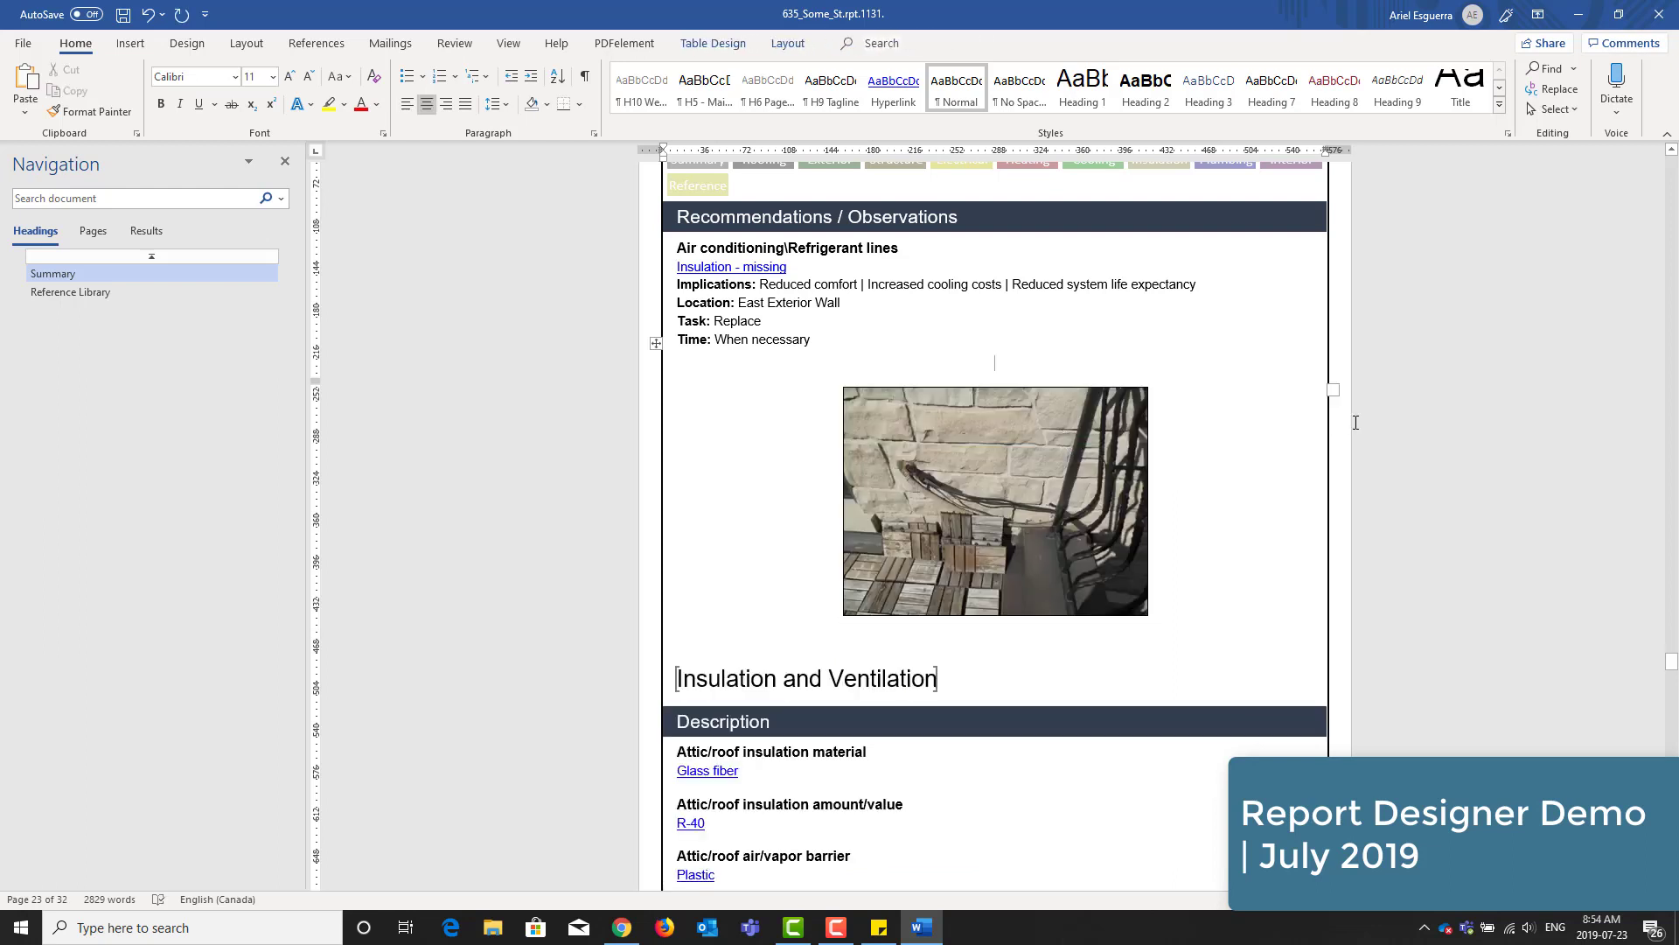
mouse_move(1490, 388)
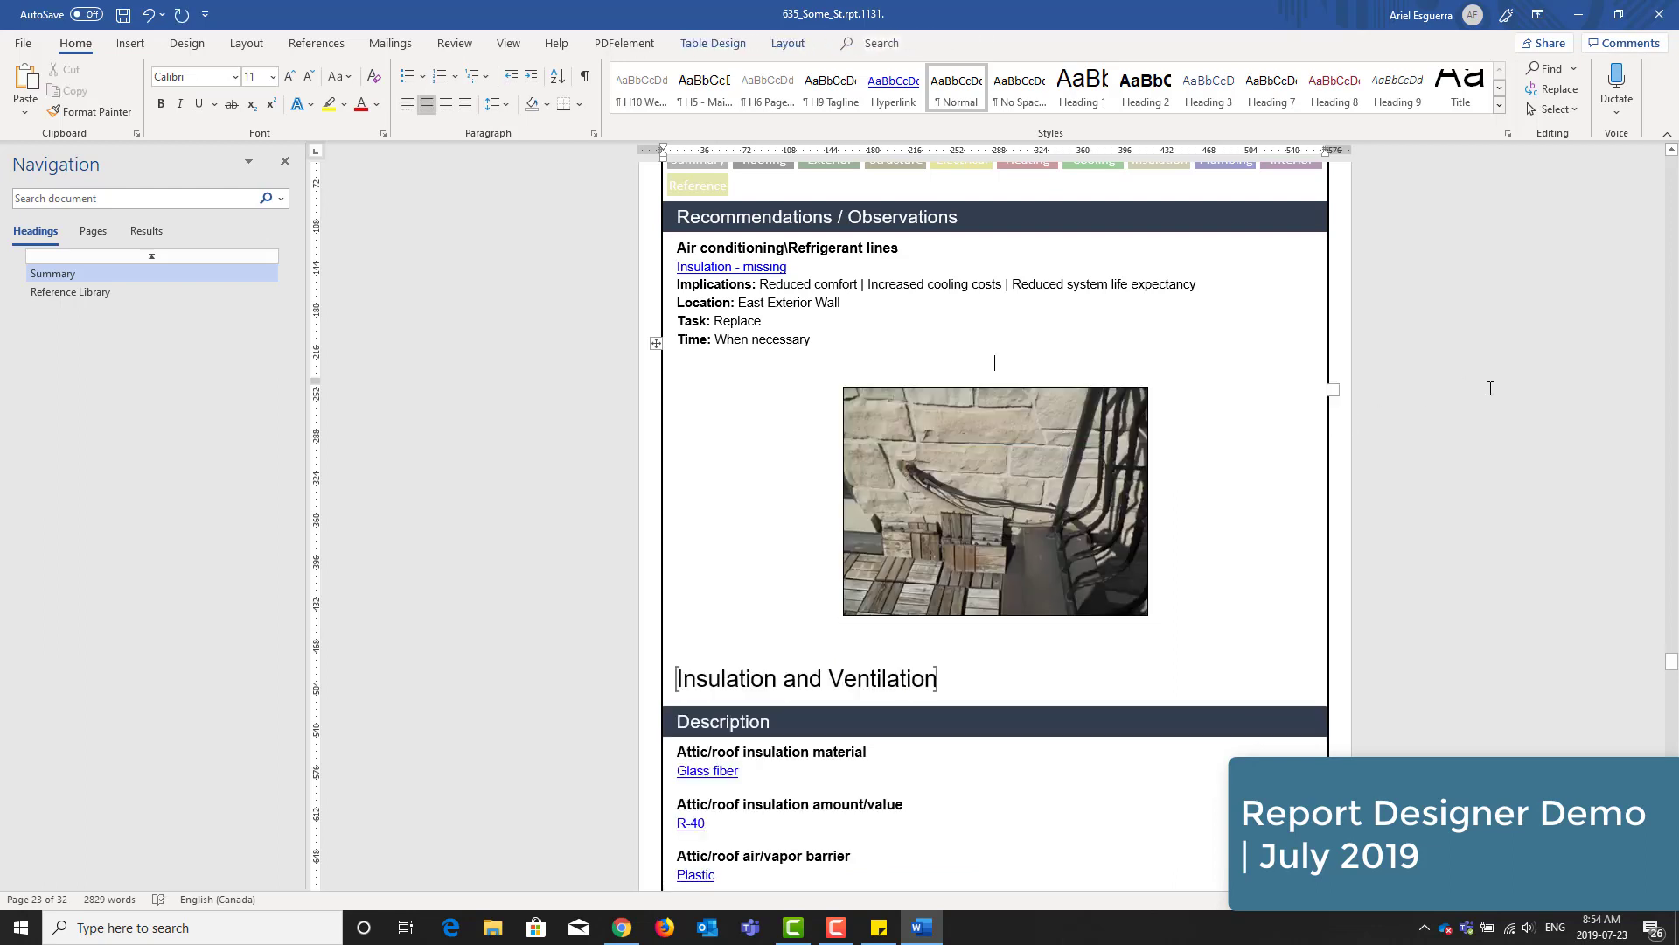
scroll("down", 3)
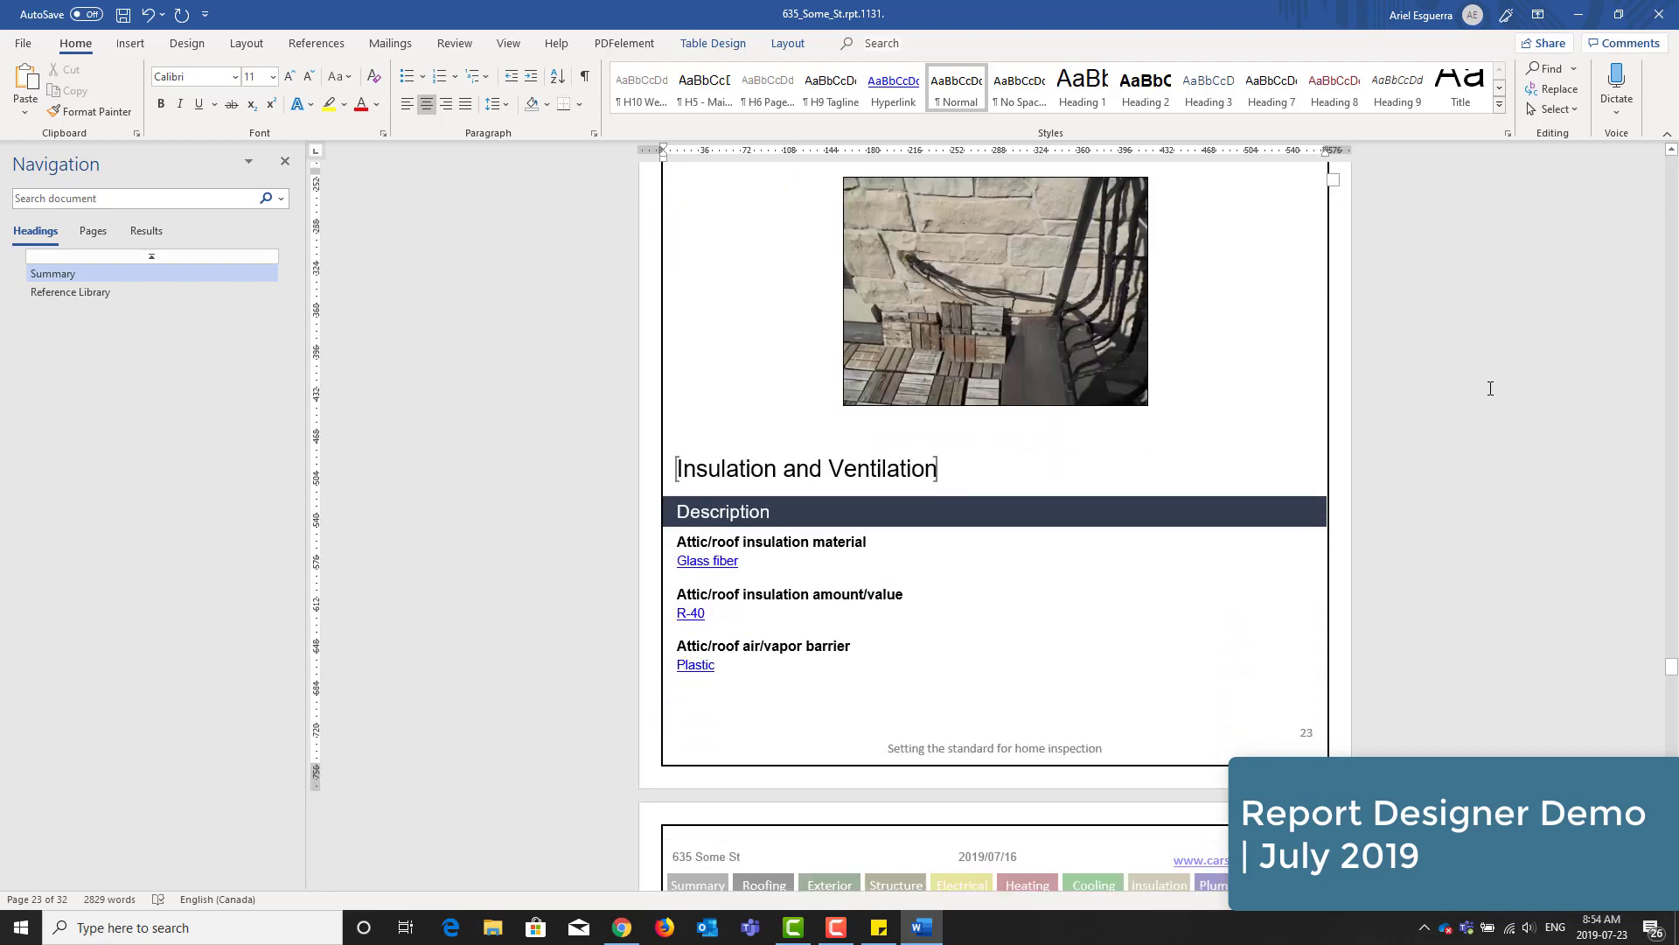
- Split the table at the Interior heading so it opens page 27 above its Description
scroll("down", 3)
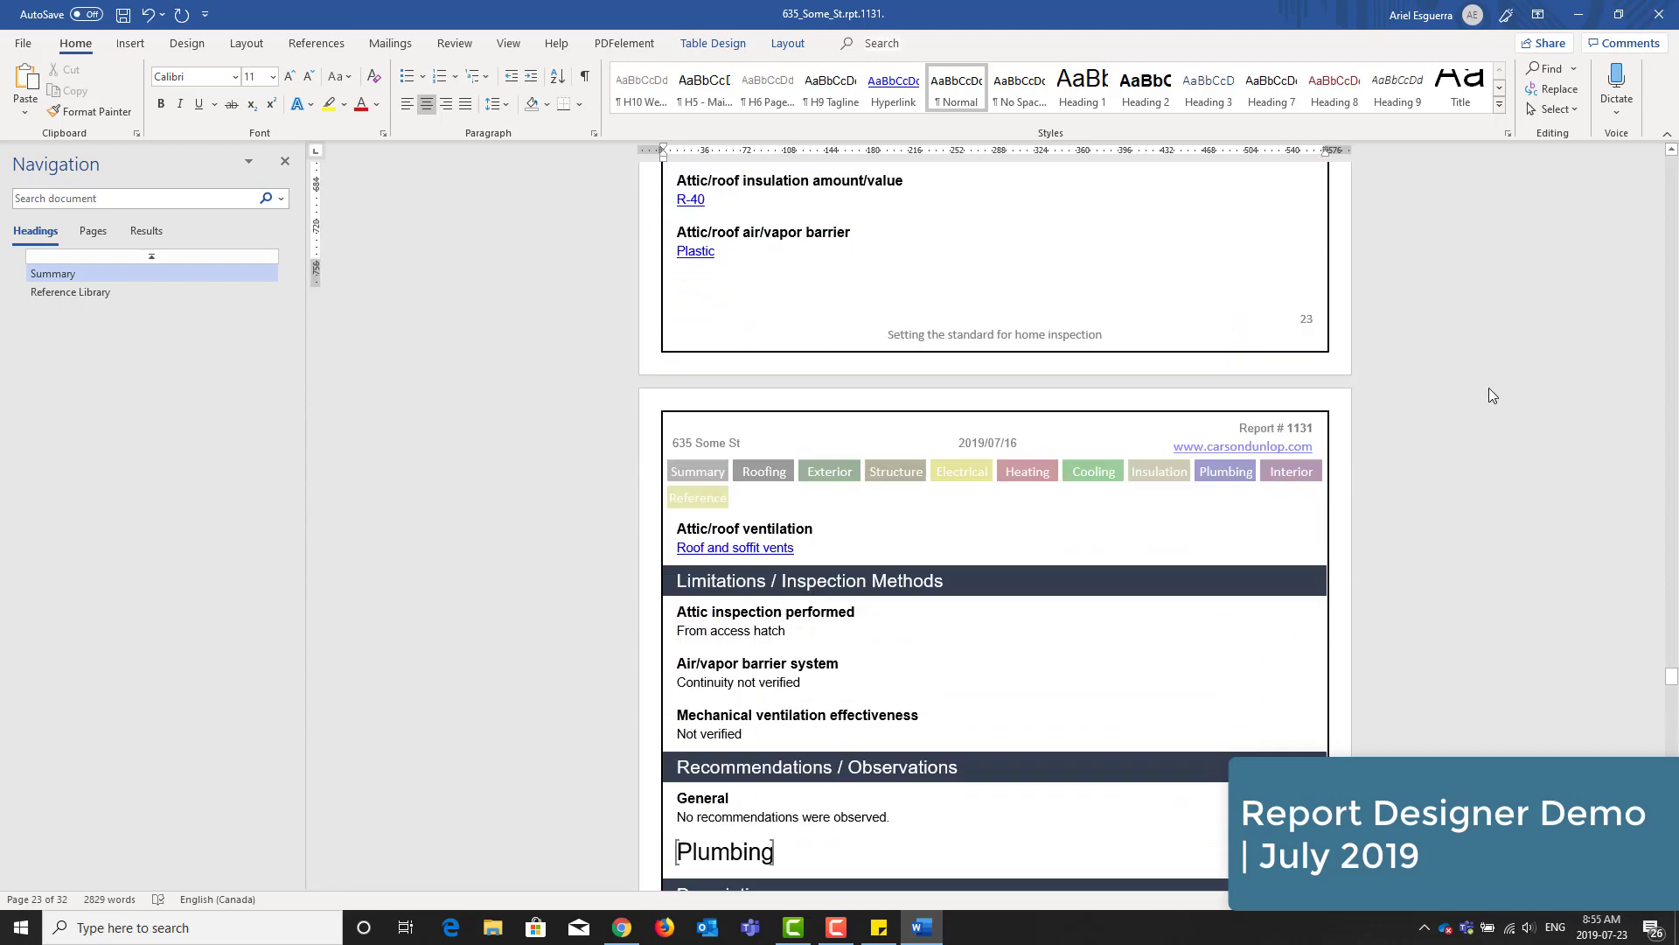
scroll("down", 3)
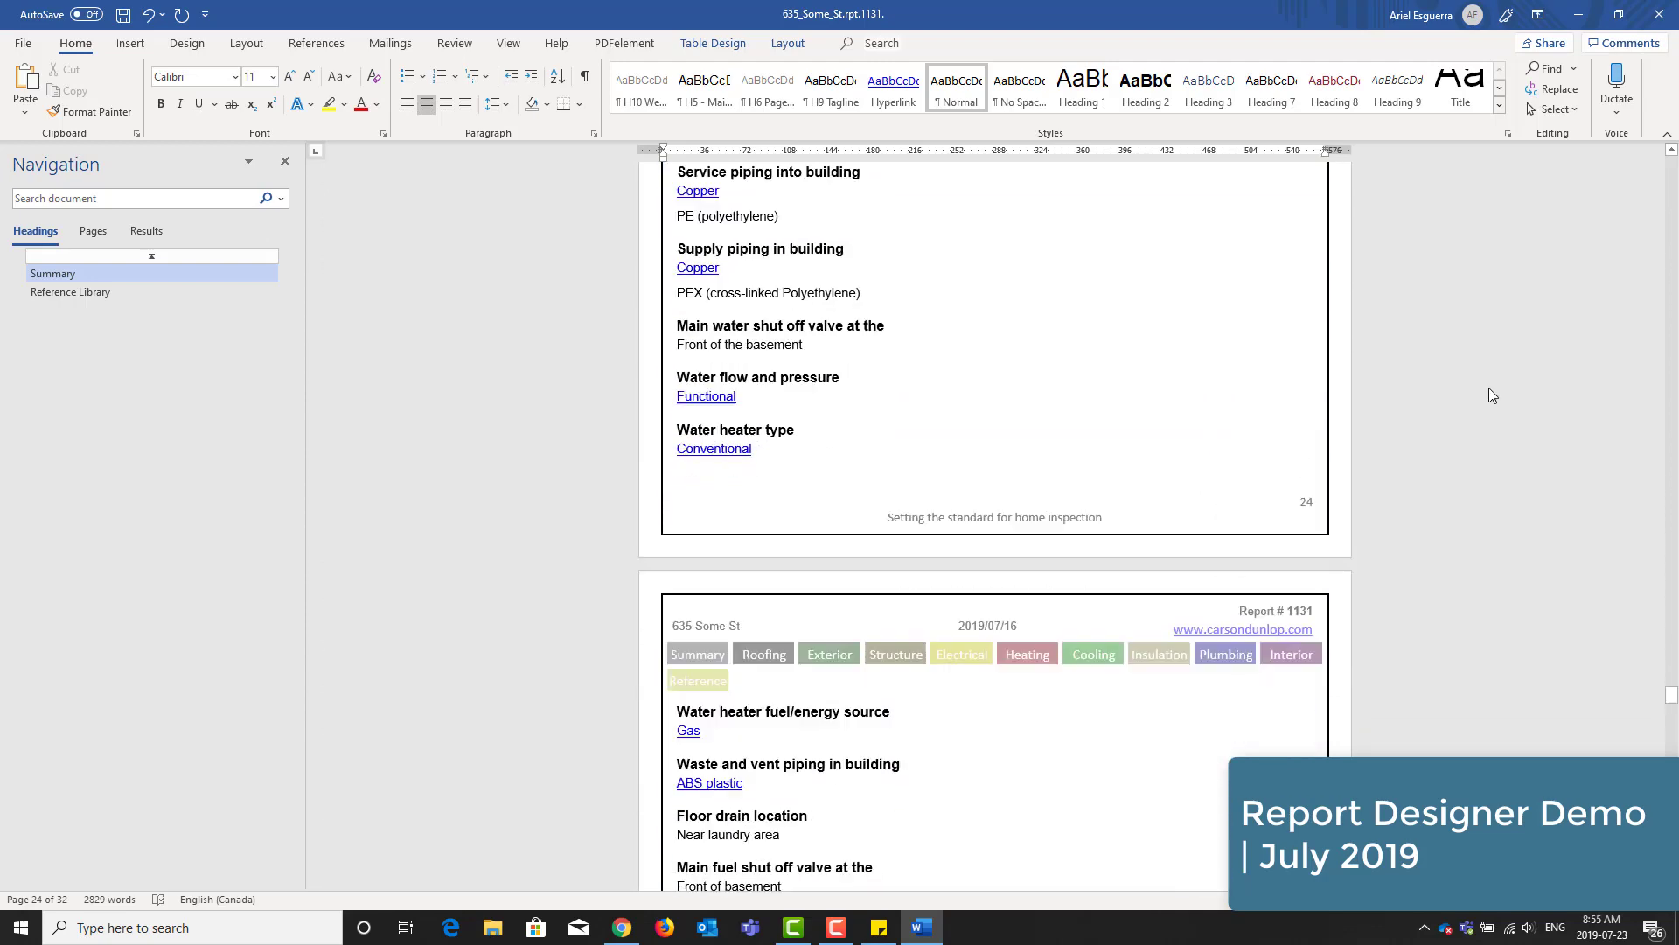
scroll("down", 3)
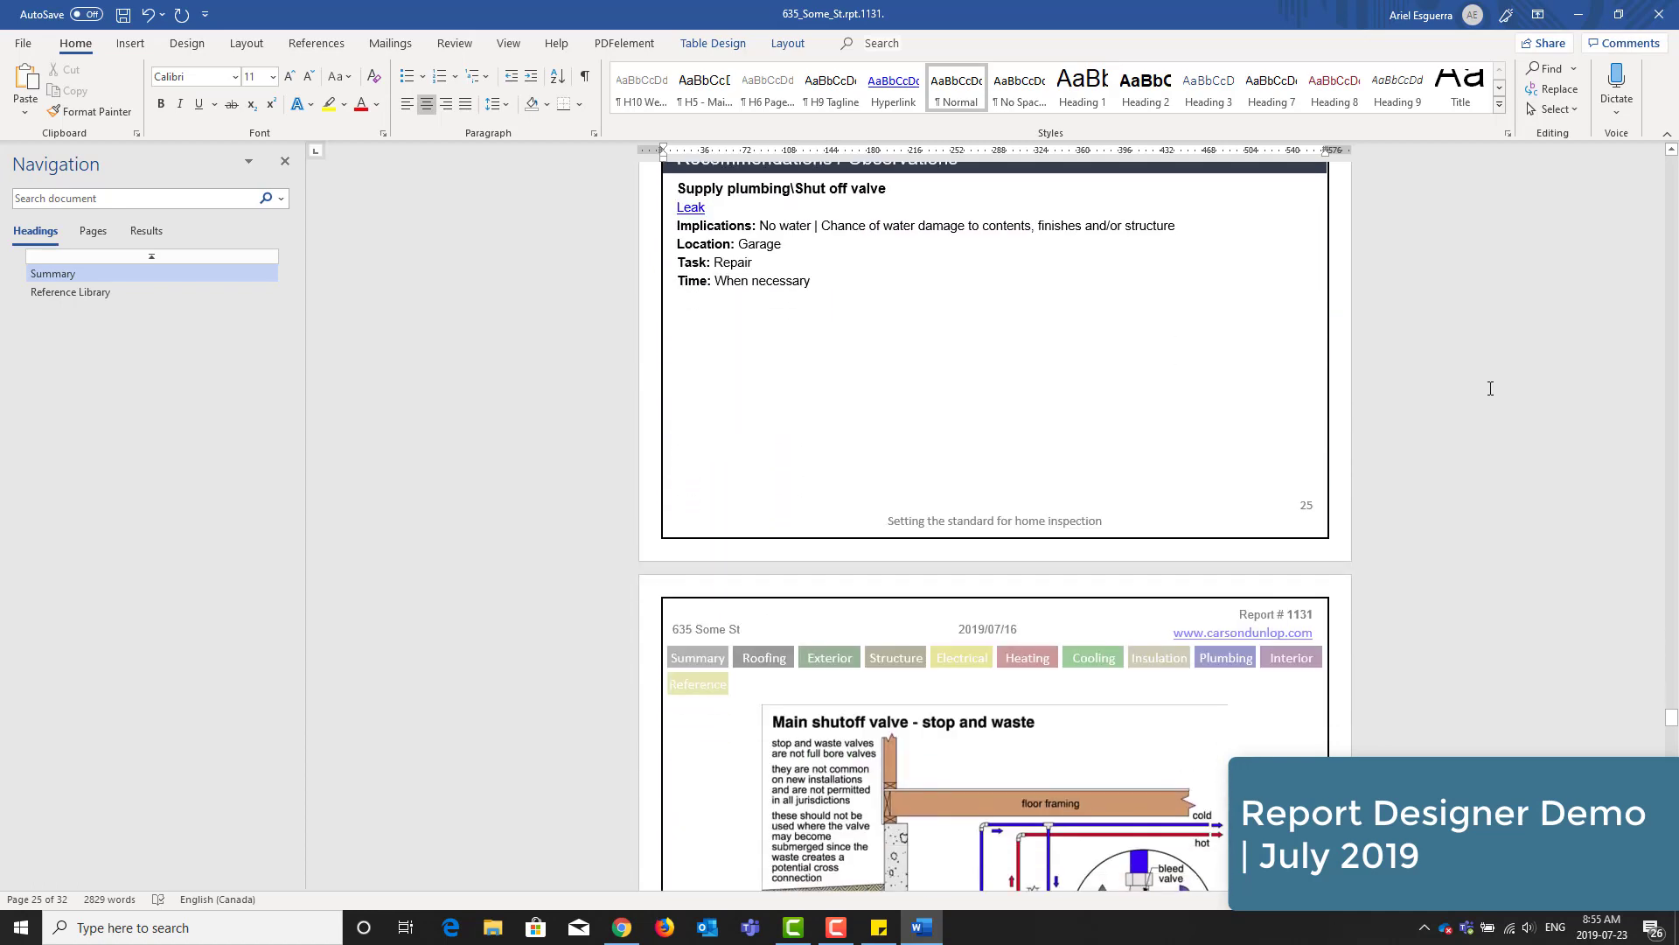
scroll("down", 3)
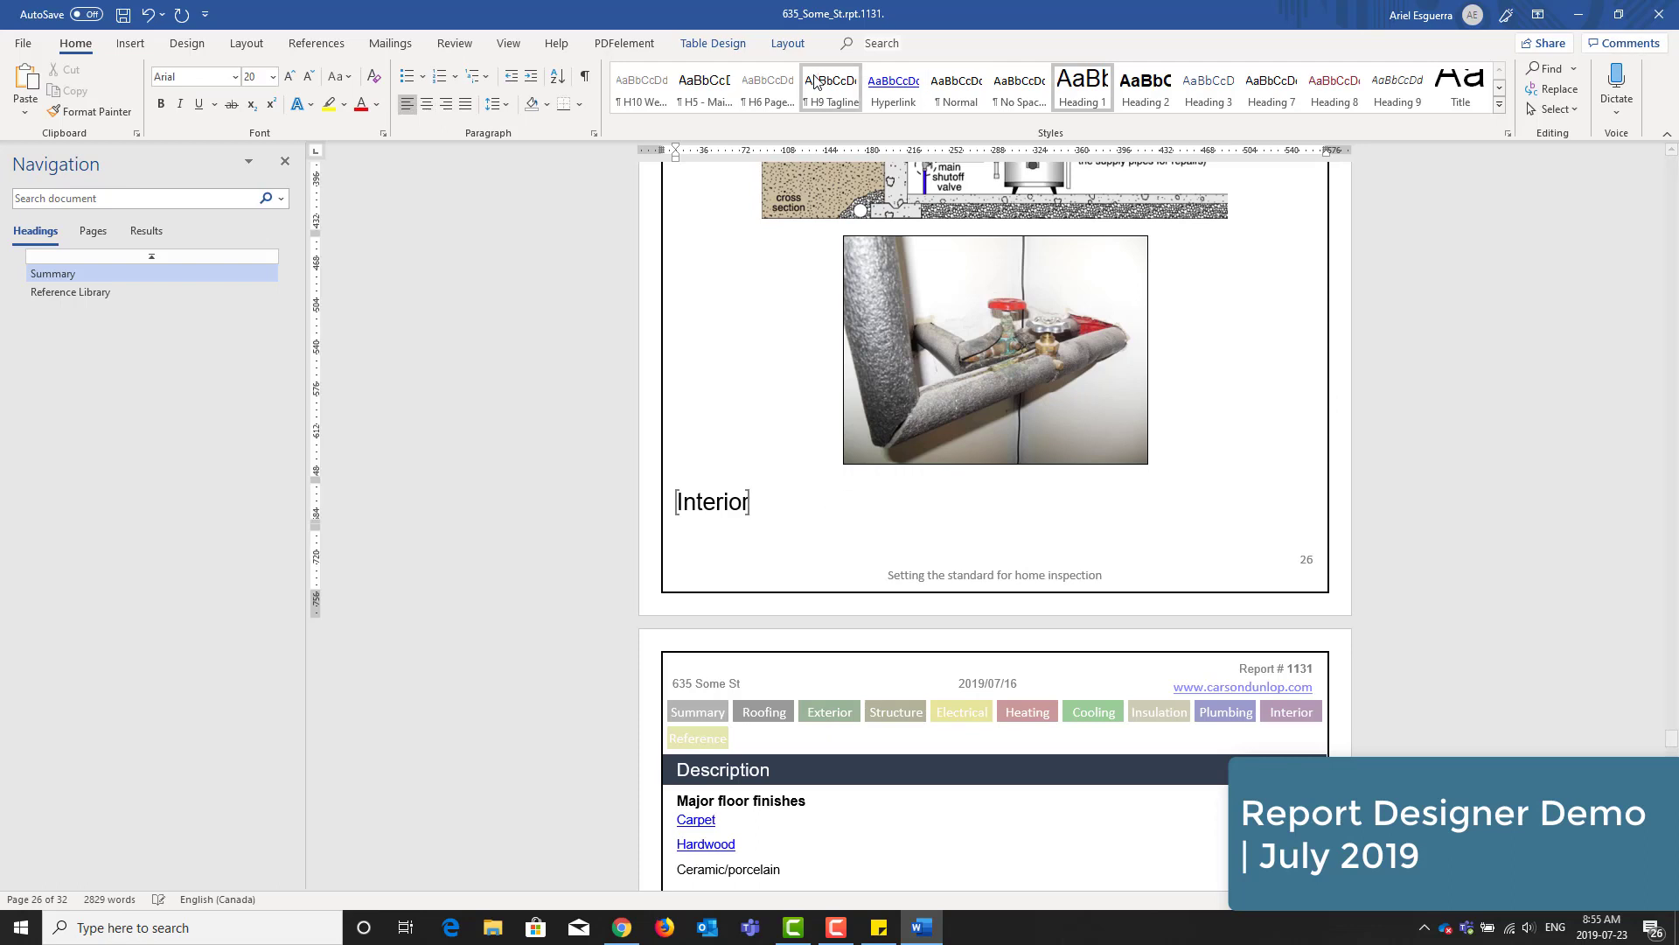
left_click(788, 43)
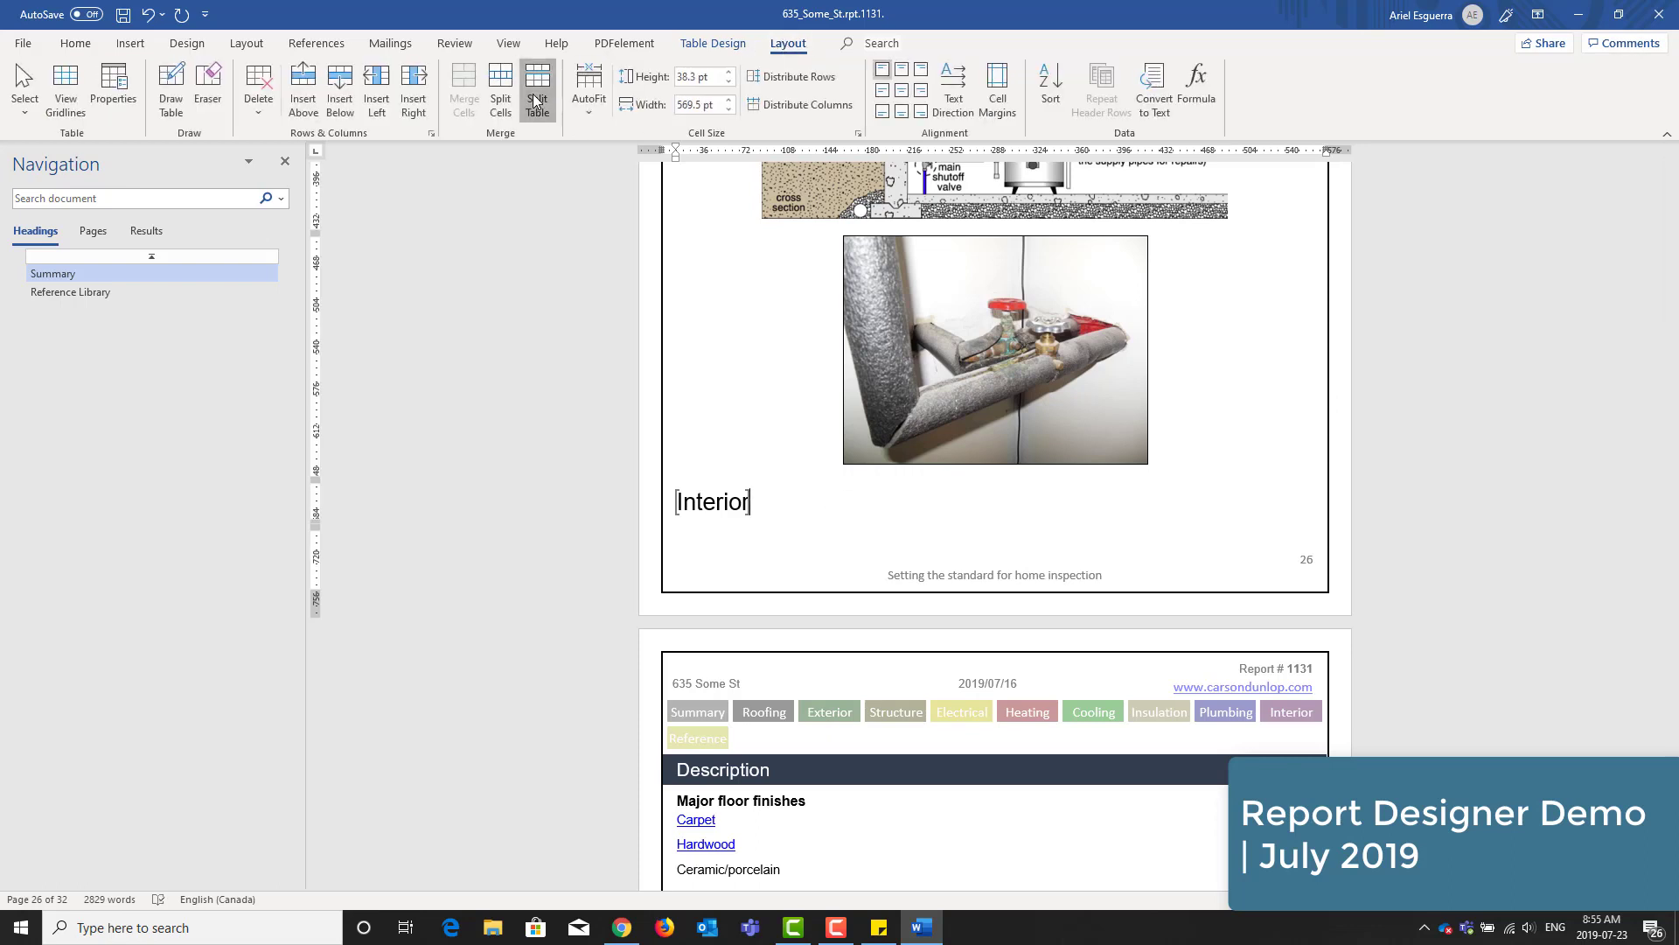
left_click(74, 42)
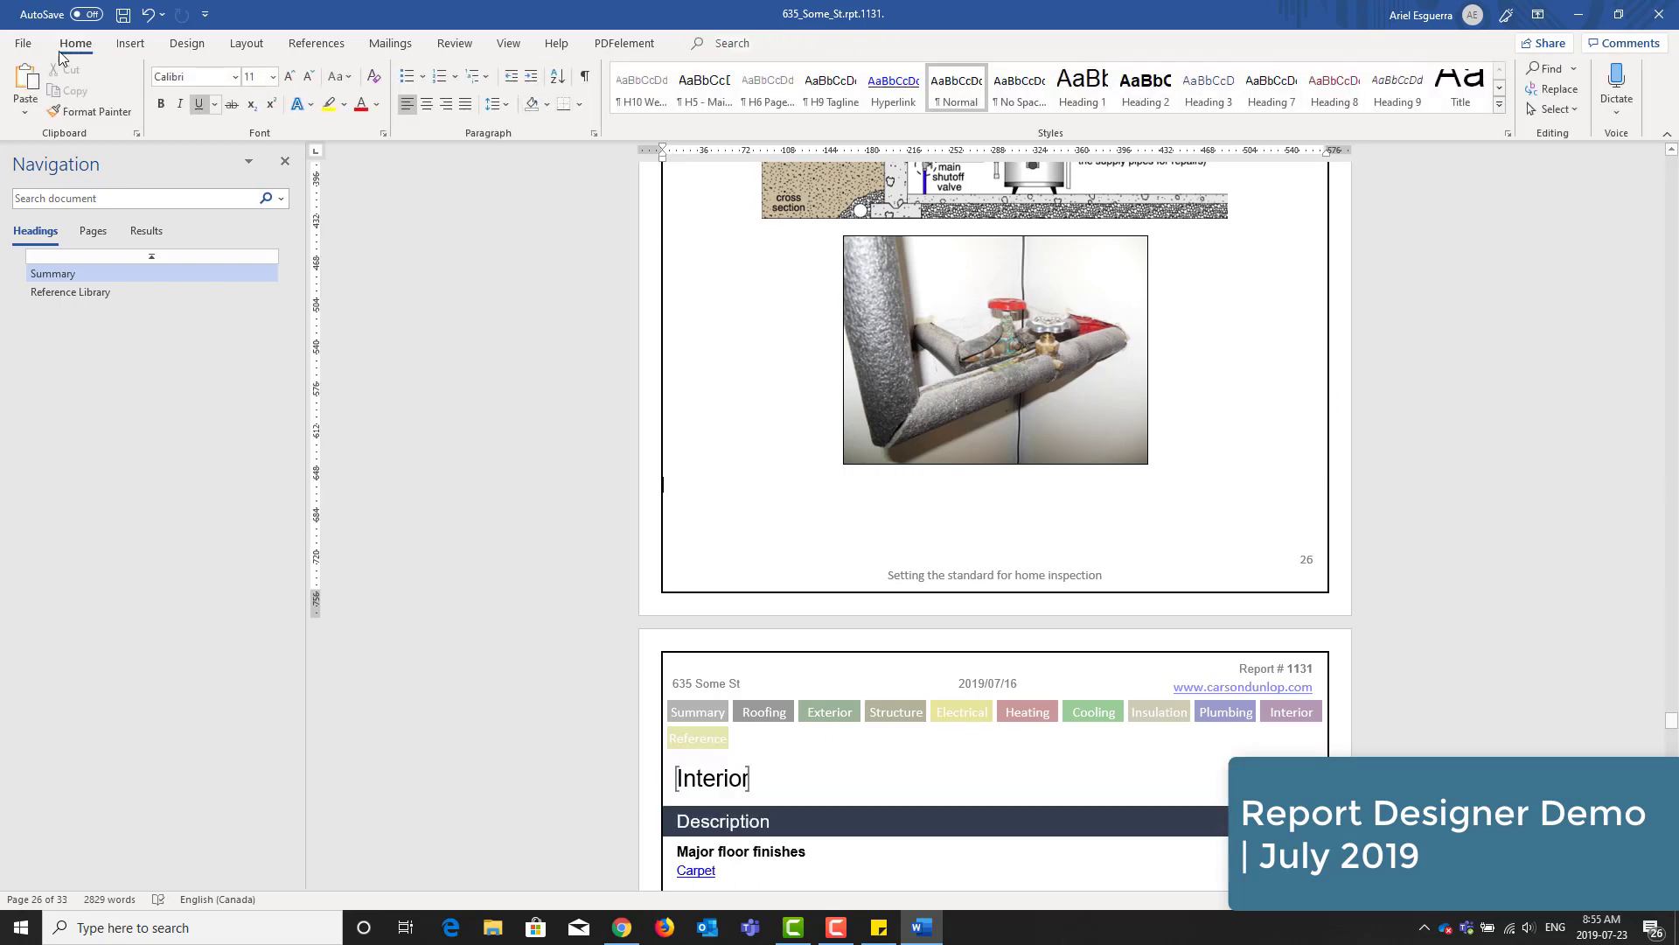
- Save the edited 635 Some St report with File > Save
left_click(24, 43)
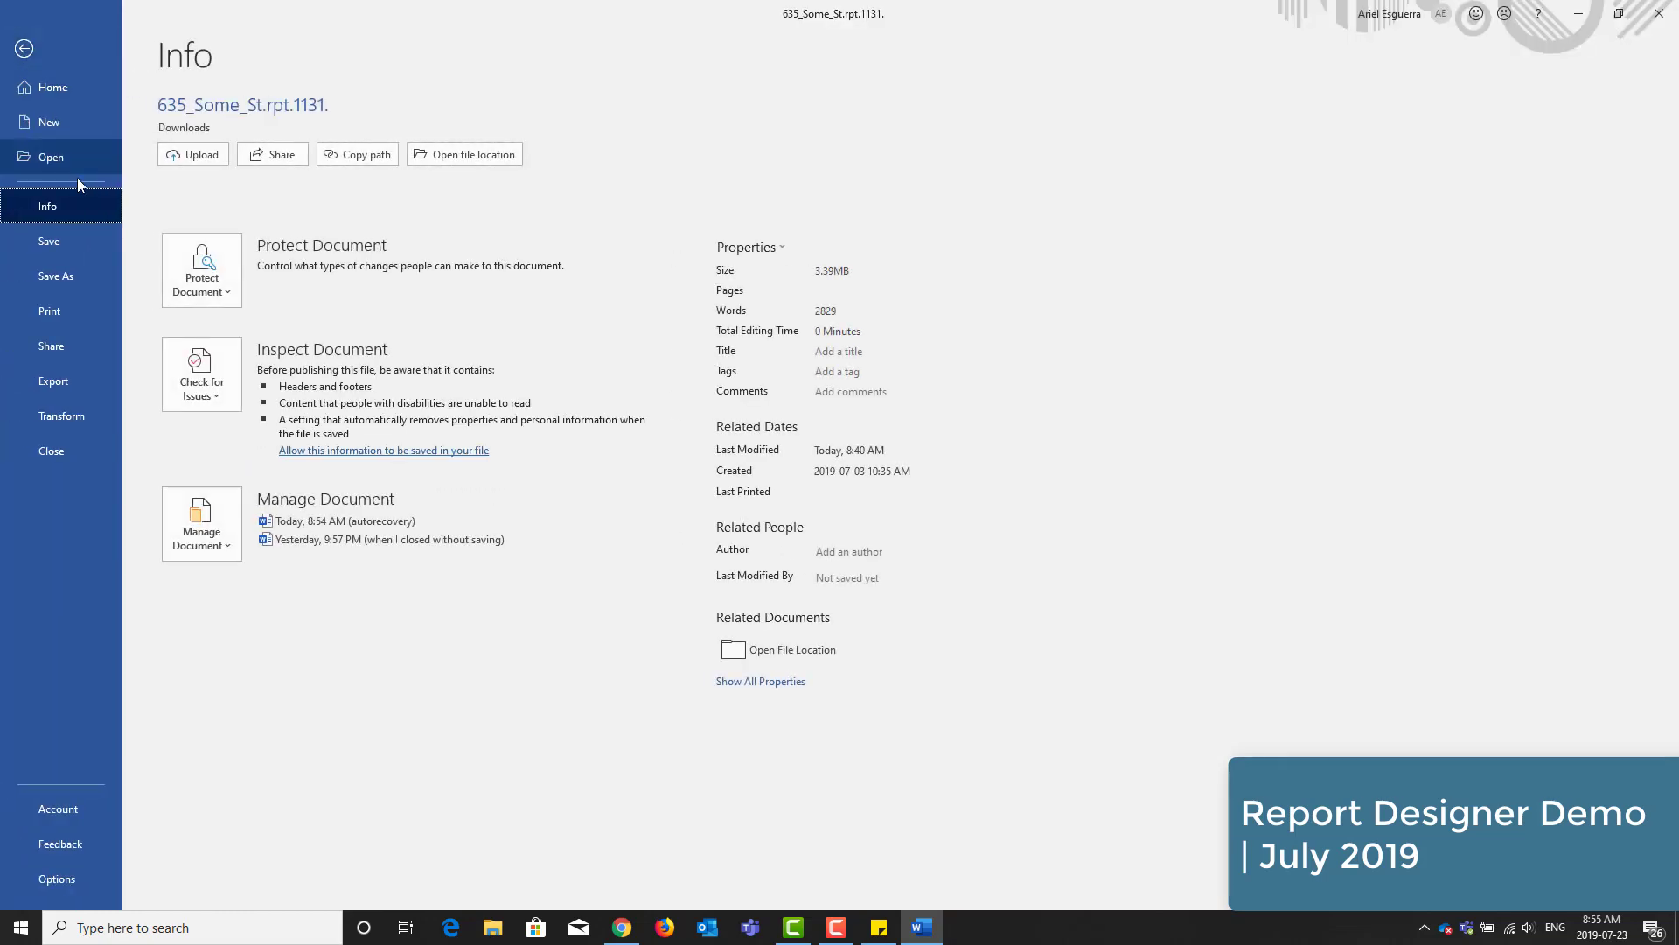
left_click(22, 47)
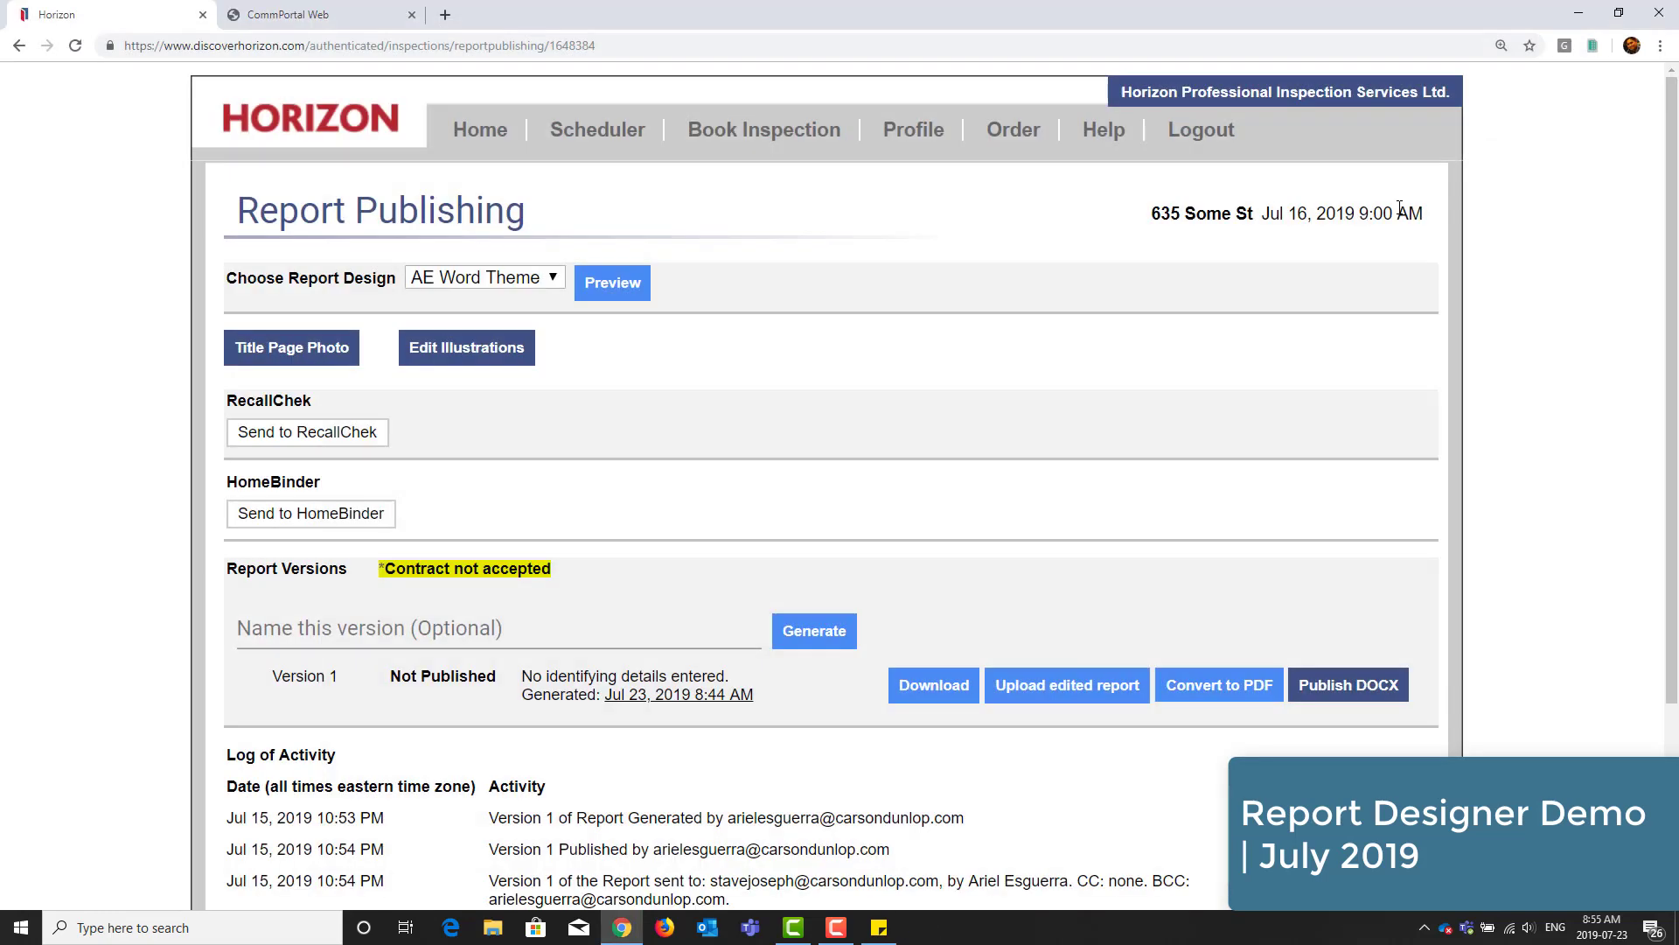
- Upload the edited 635_Some_St report from Downloads to Version 1
scroll("down", 3)
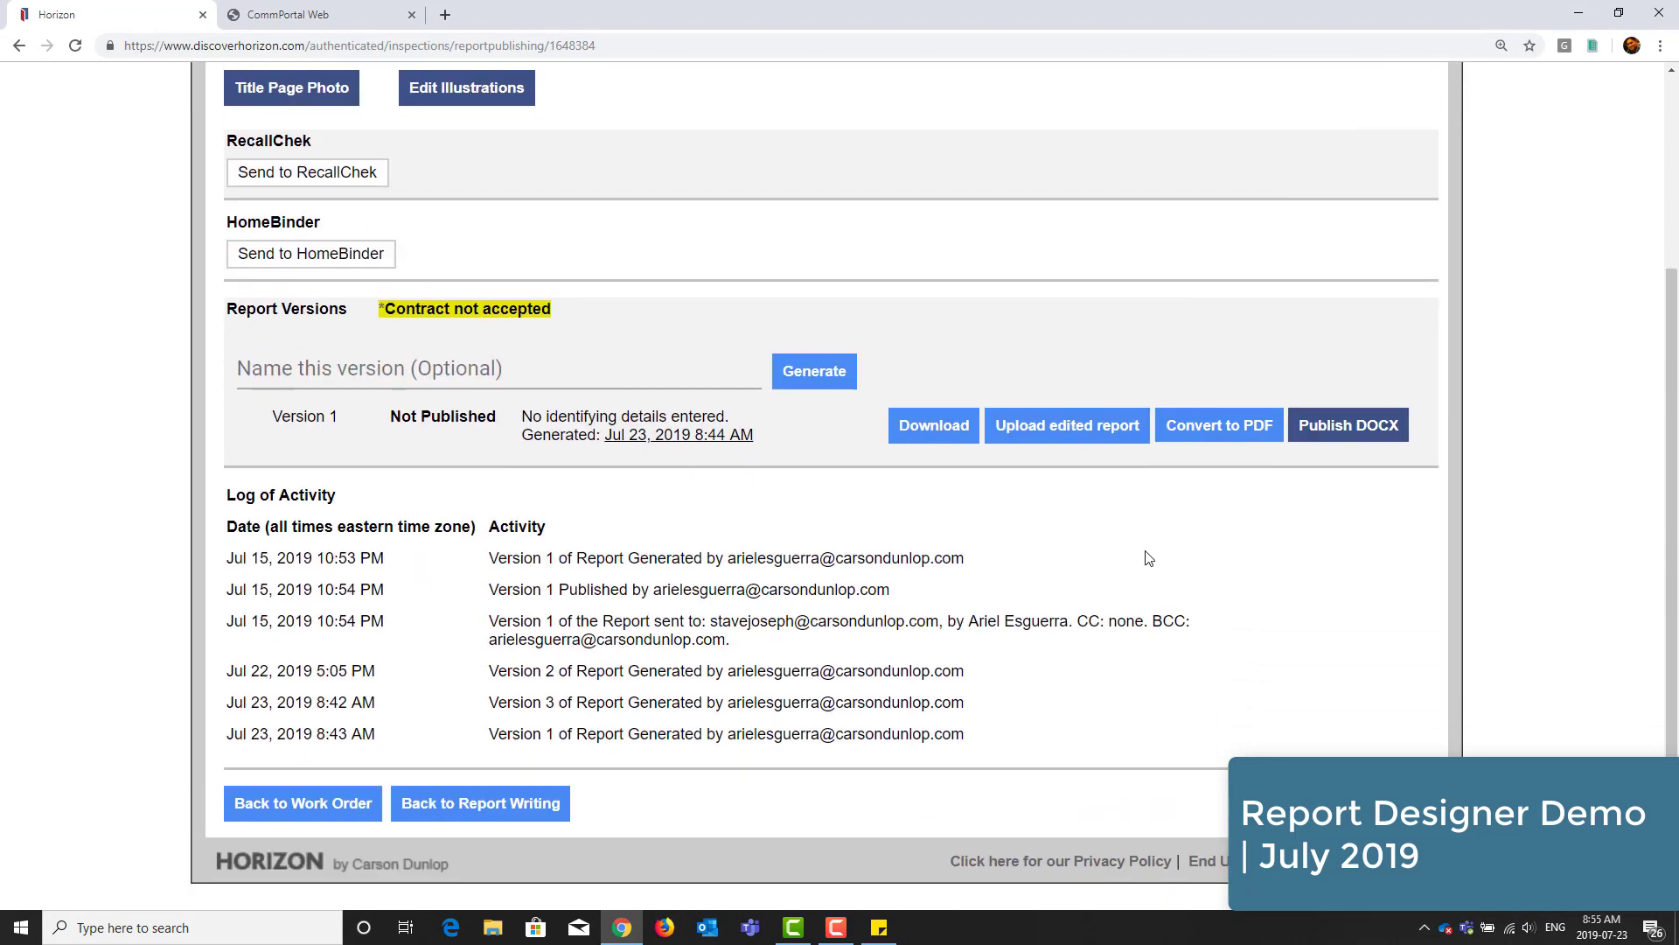
scroll("up", 3)
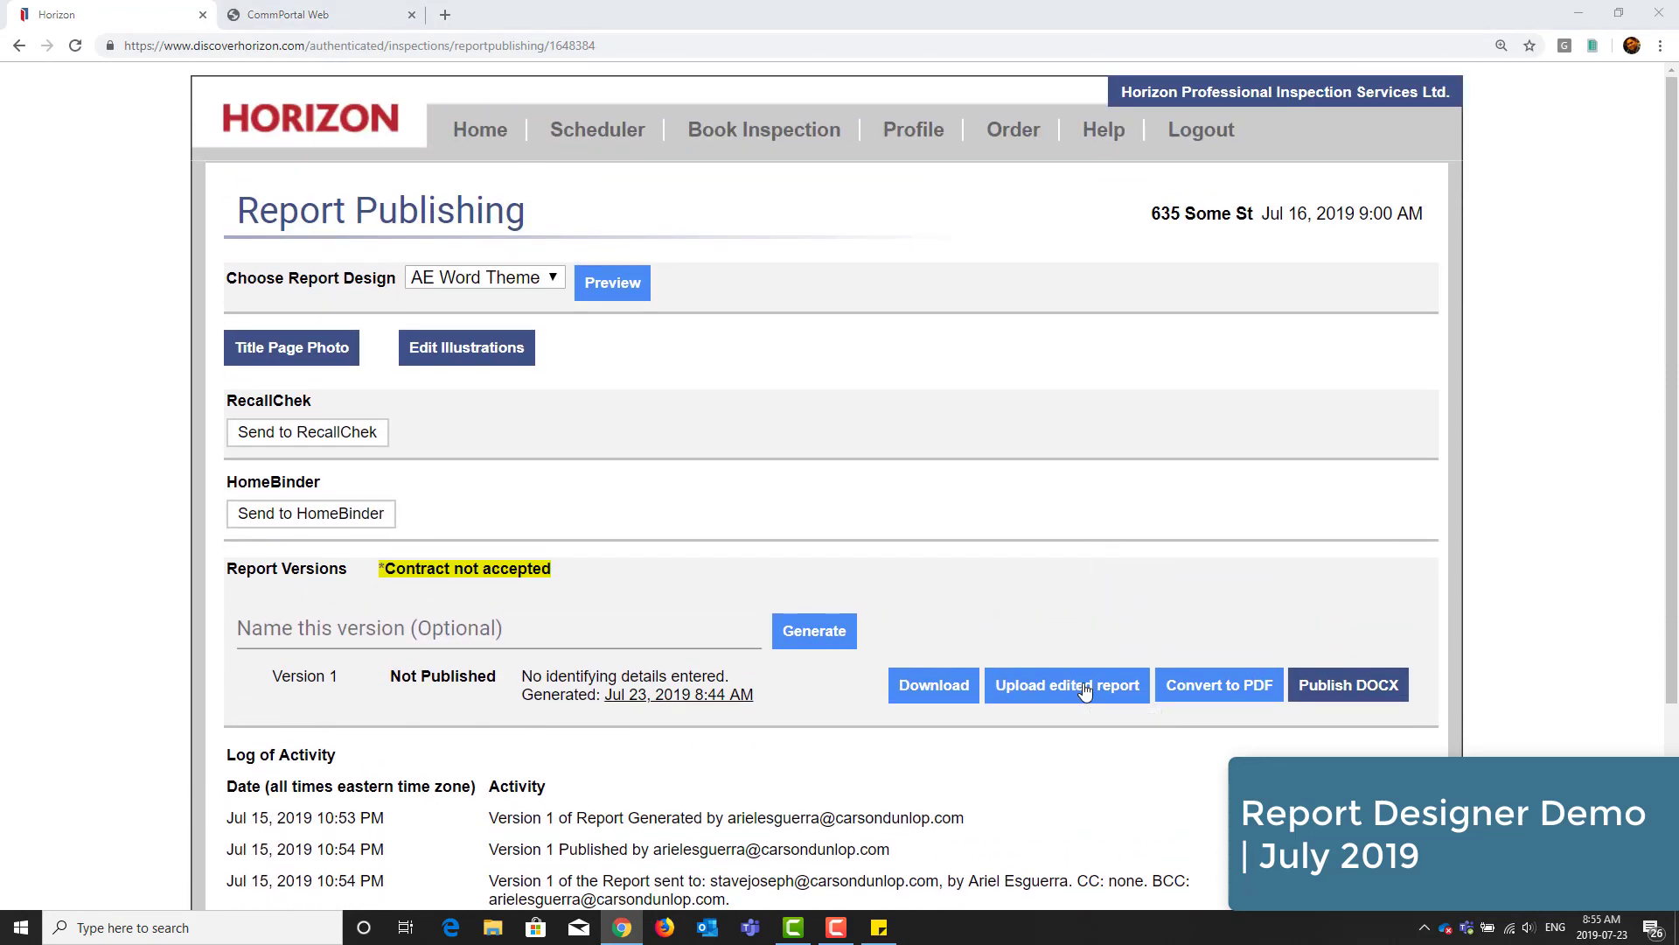
left_click(1067, 685)
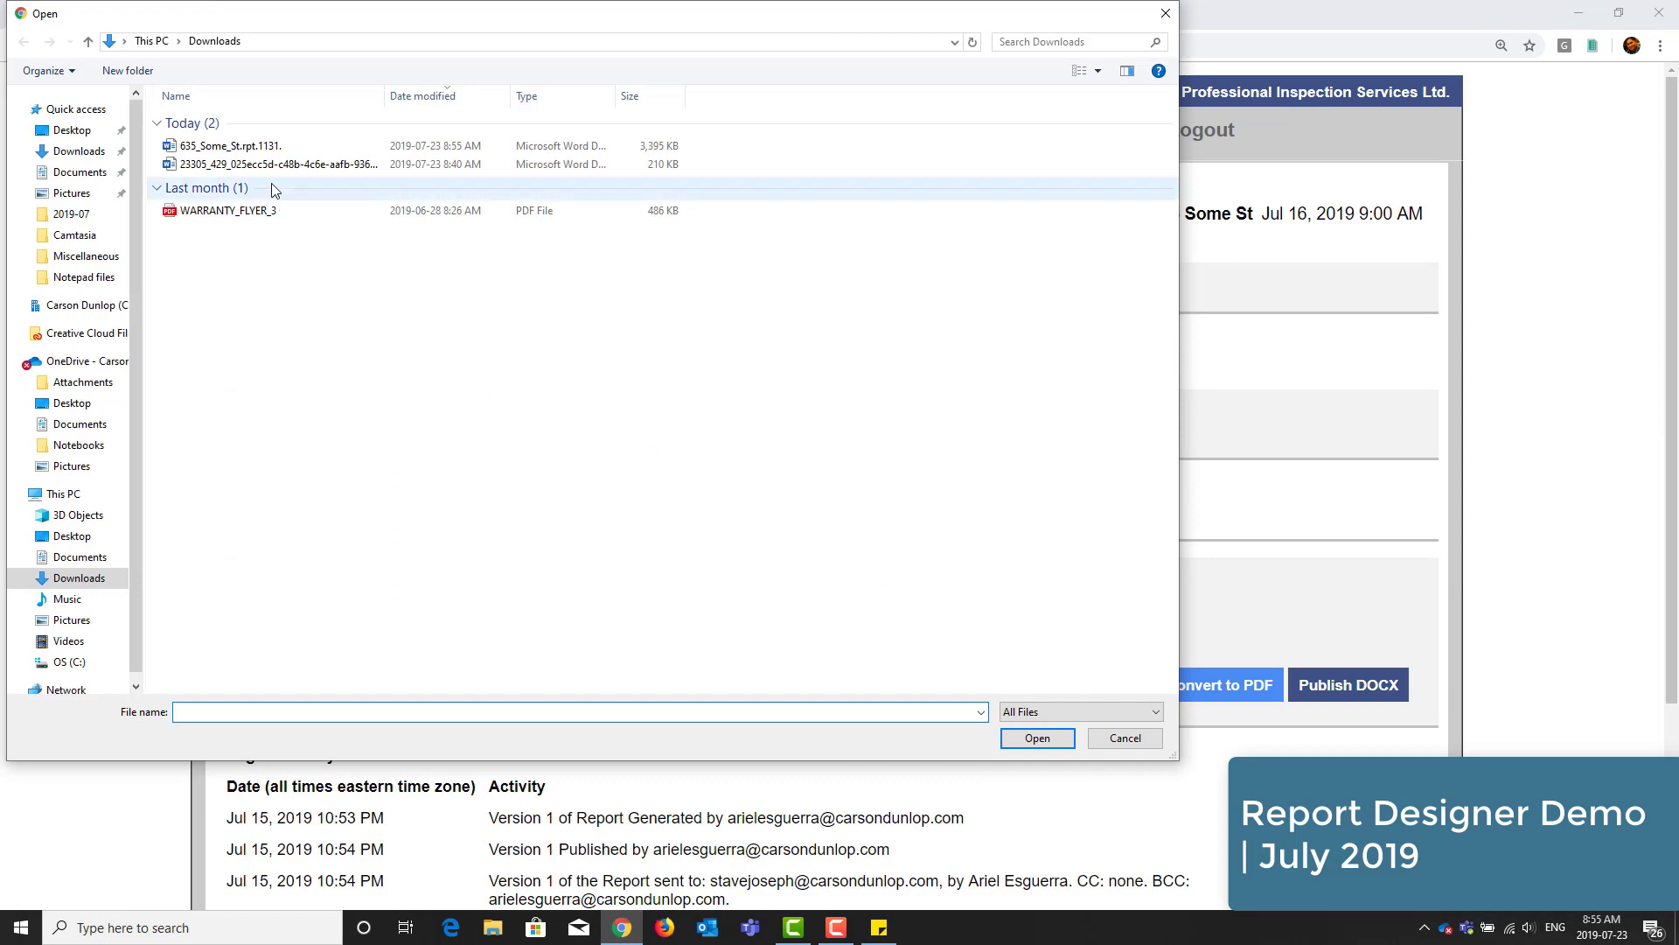
left_click(210, 146)
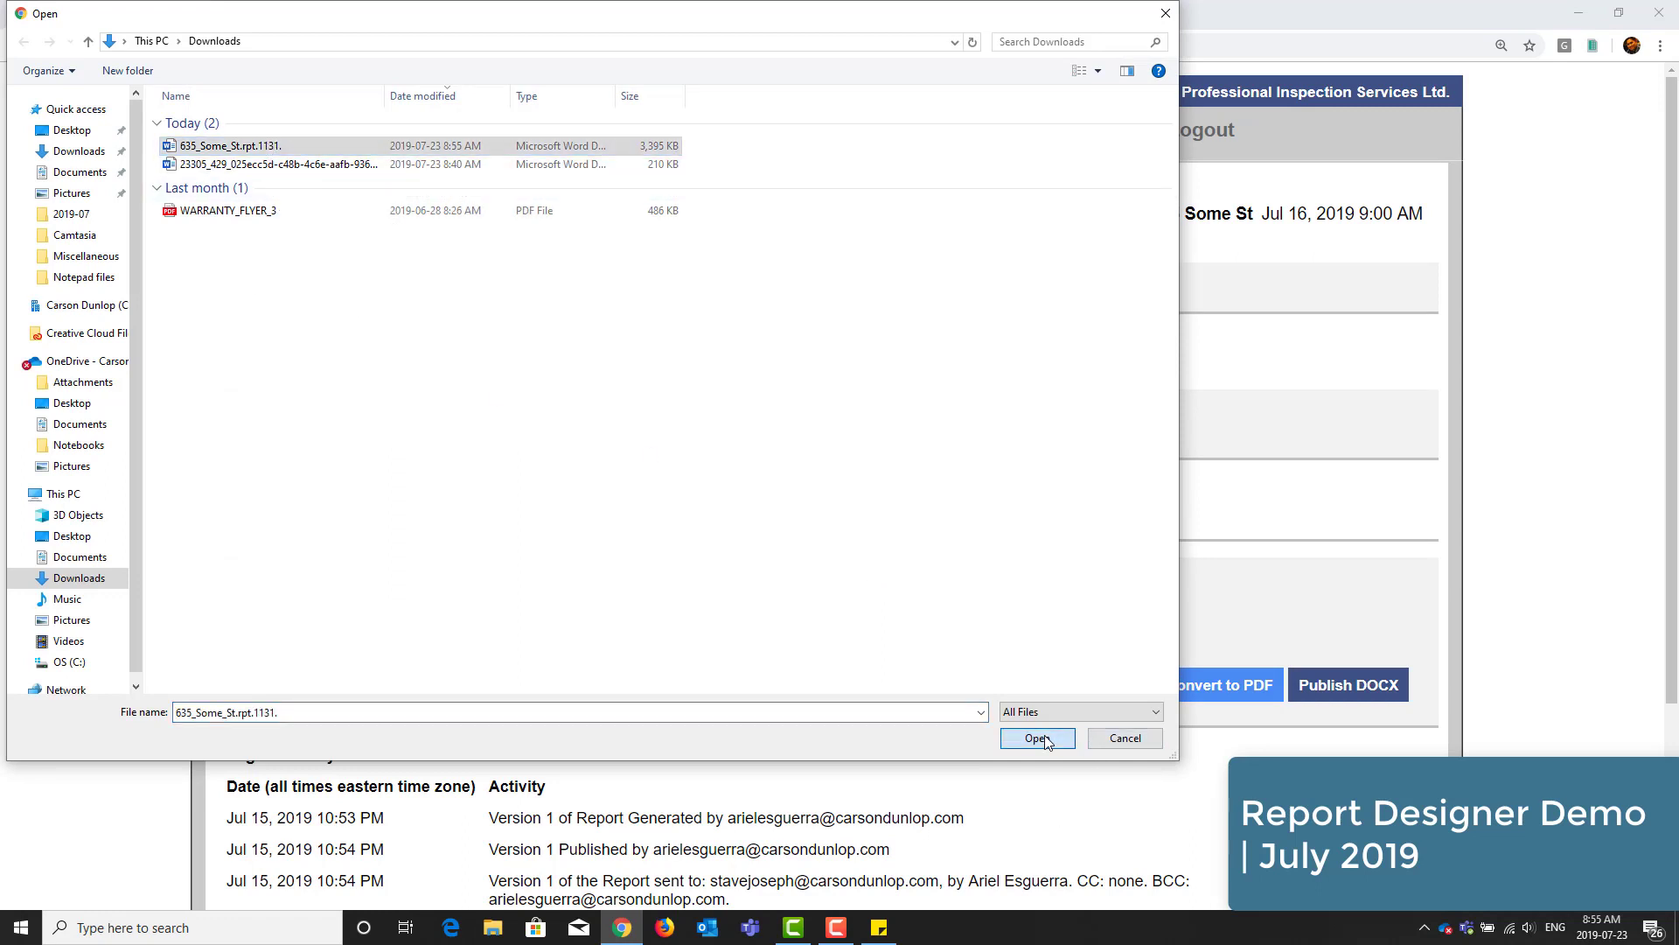
left_click(1036, 737)
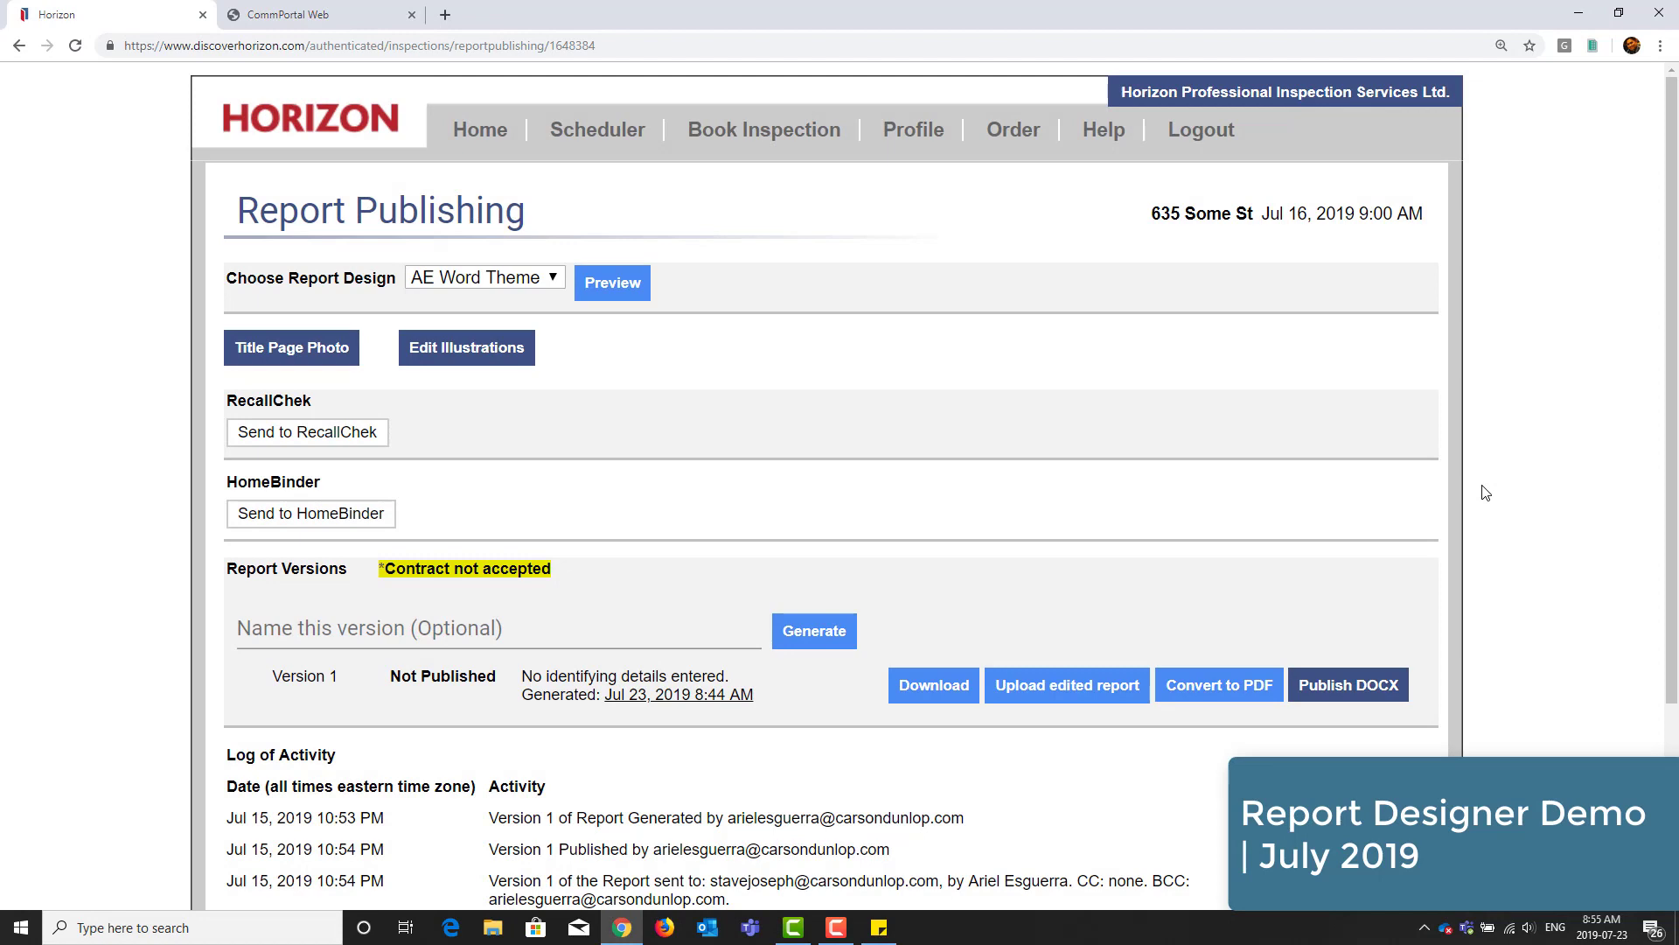
mouse_move(1244, 698)
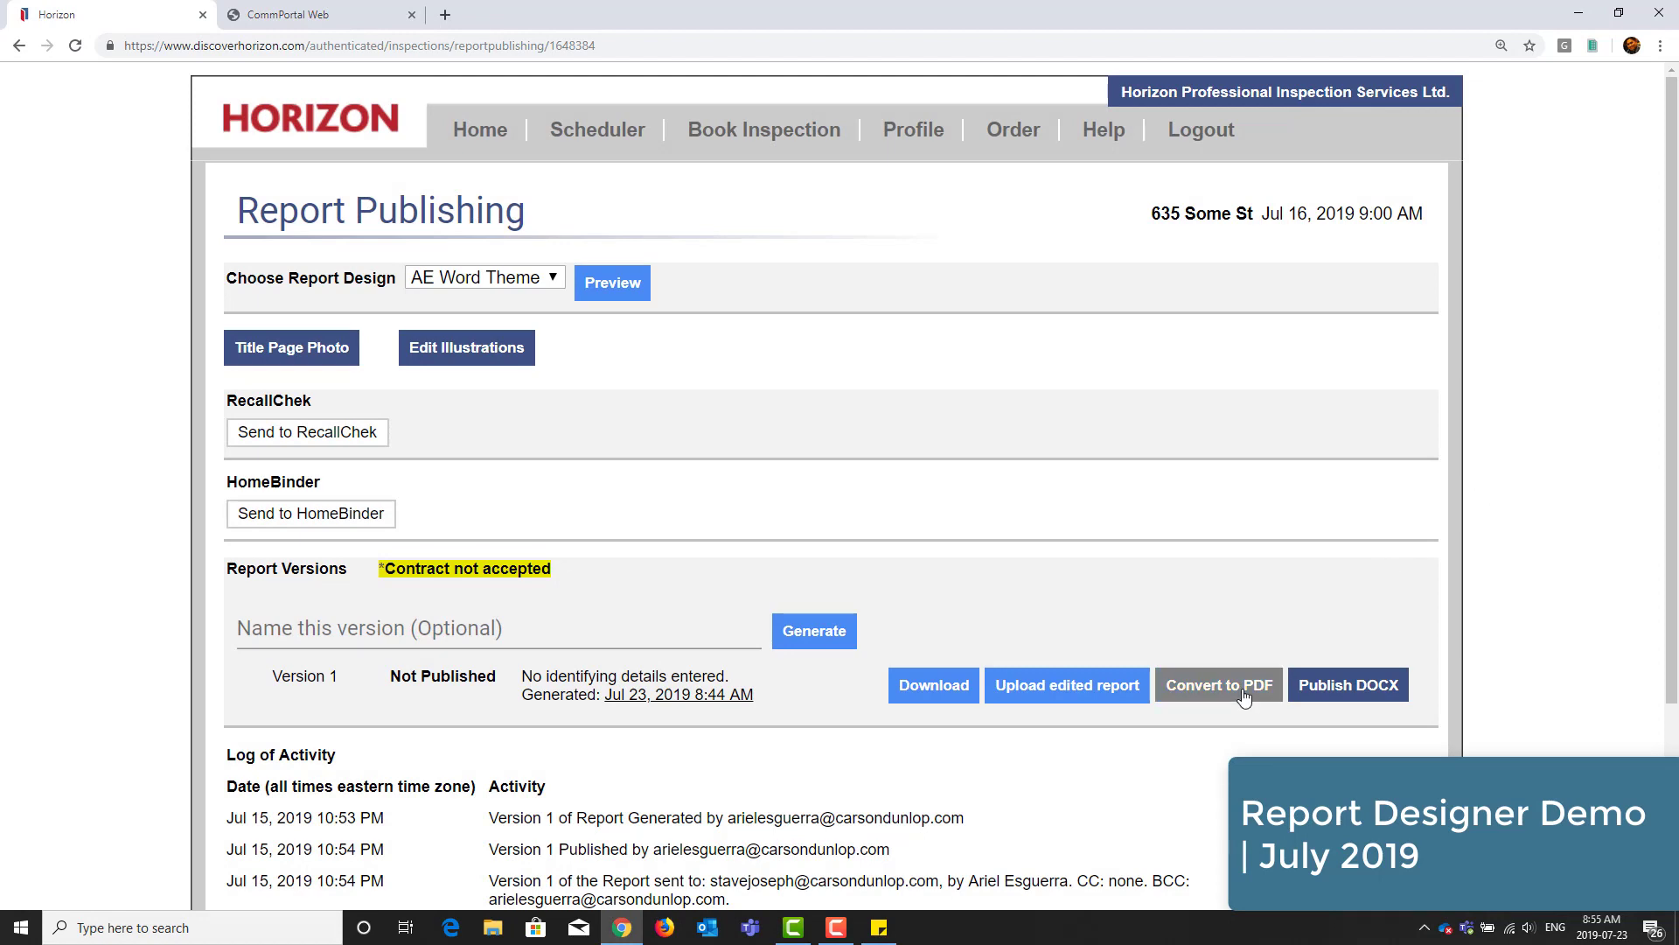
- Convert the uploaded report to PDF via the Horizon DocX to PDF Converter
left_click(1220, 684)
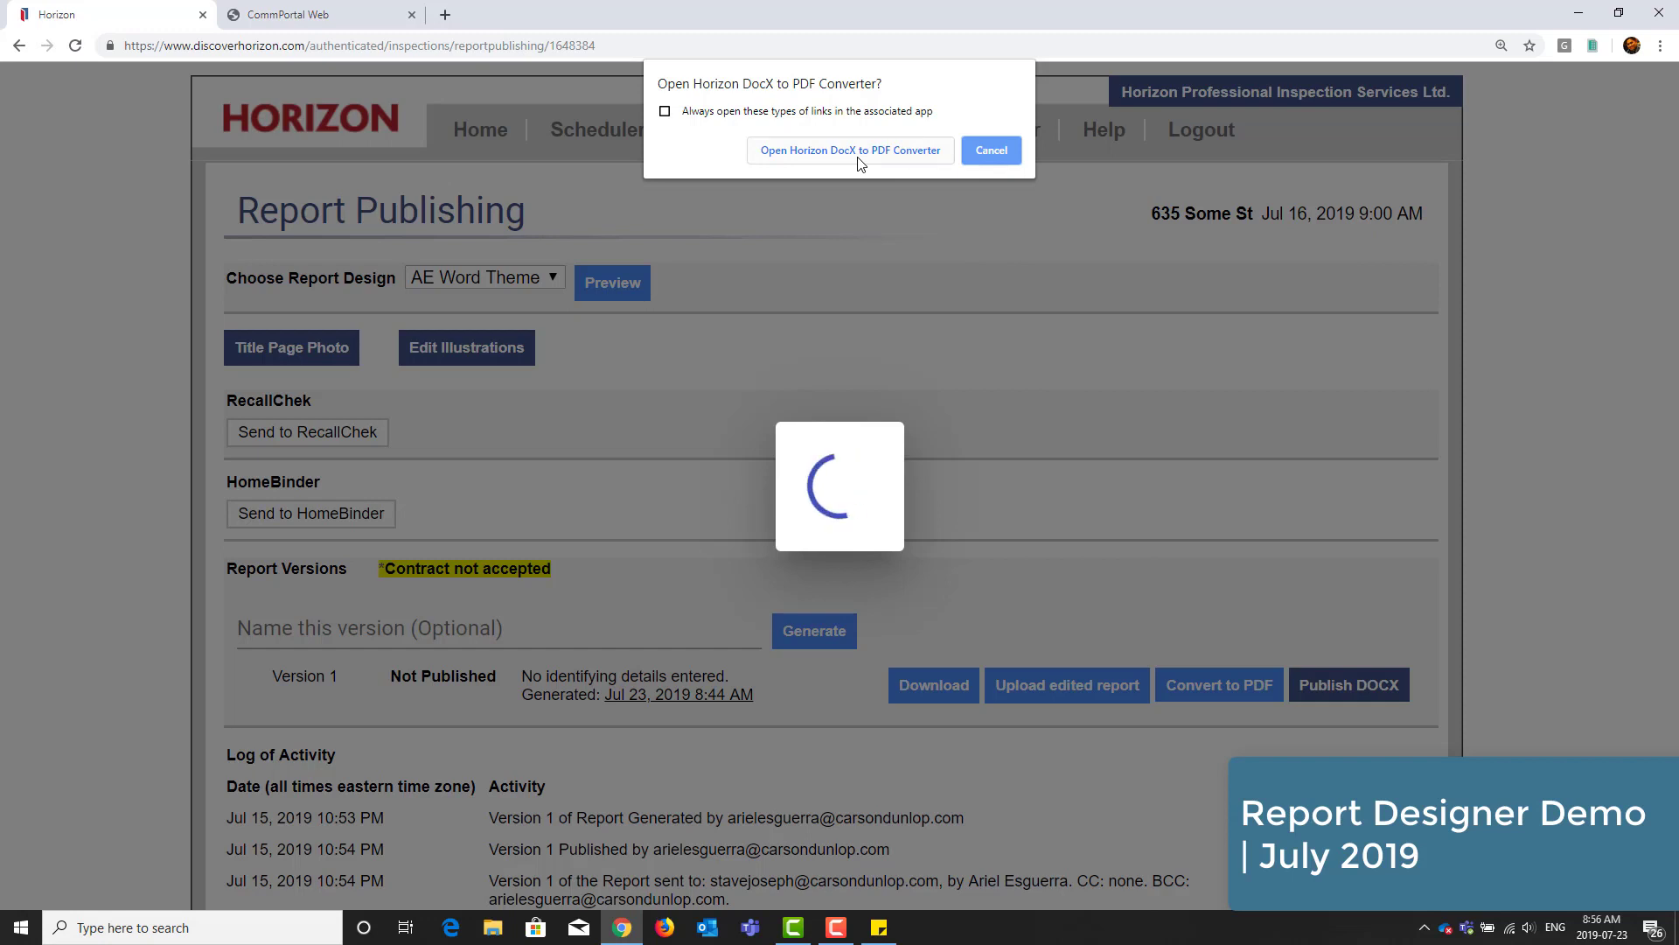
left_click(849, 150)
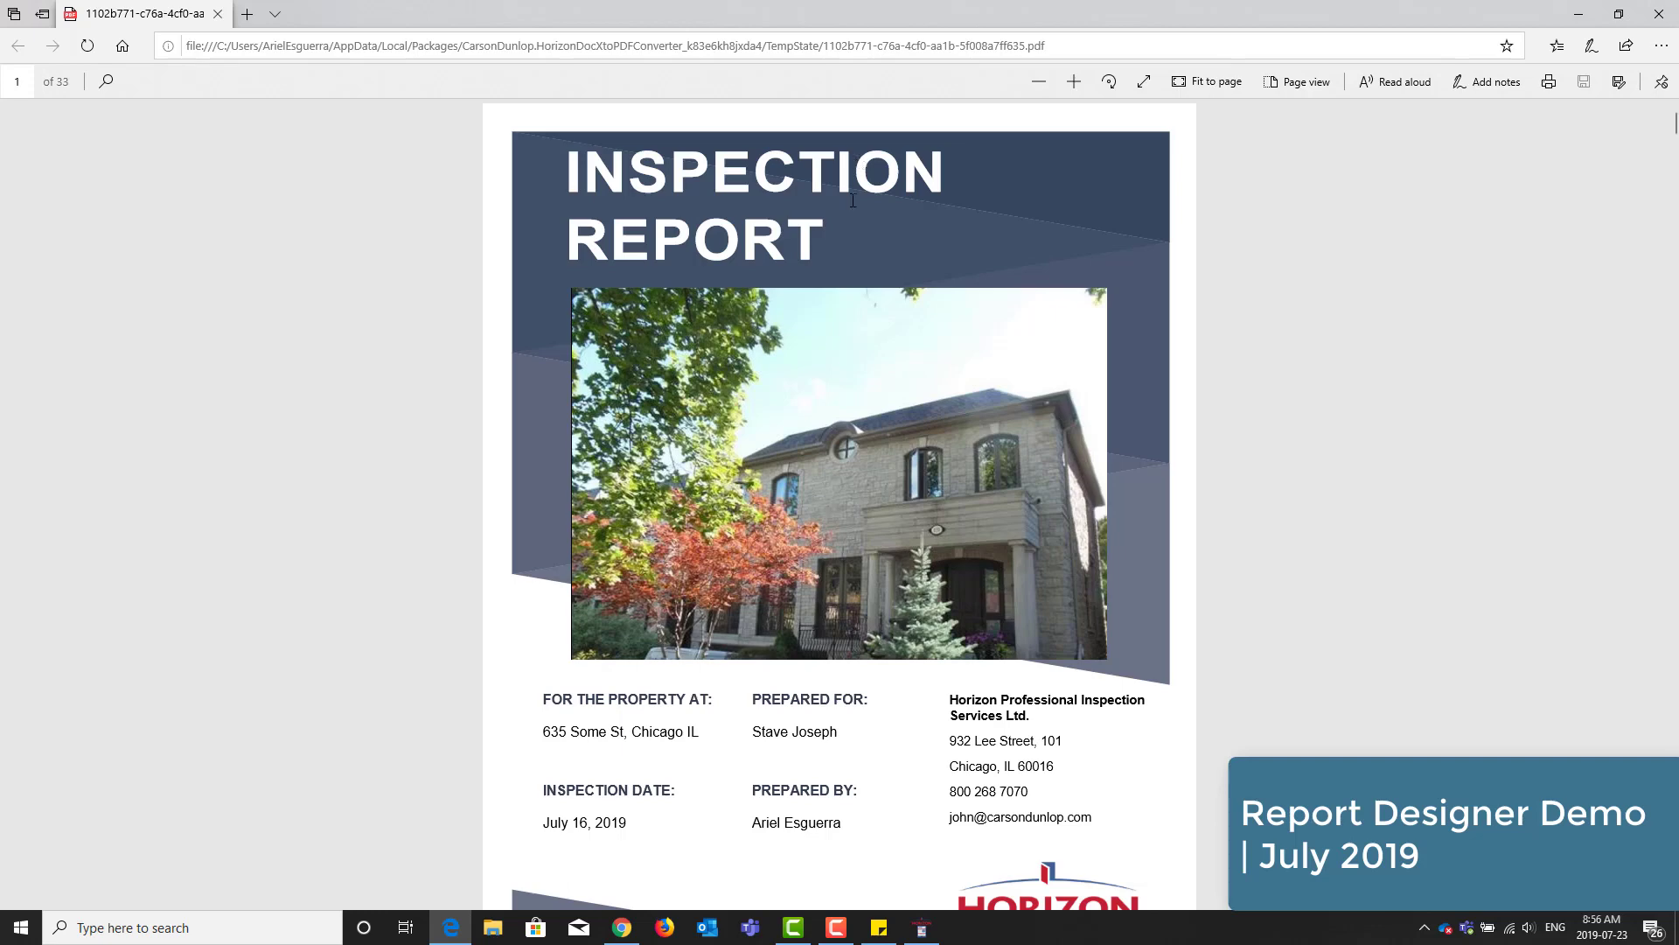
mouse_move(1268, 384)
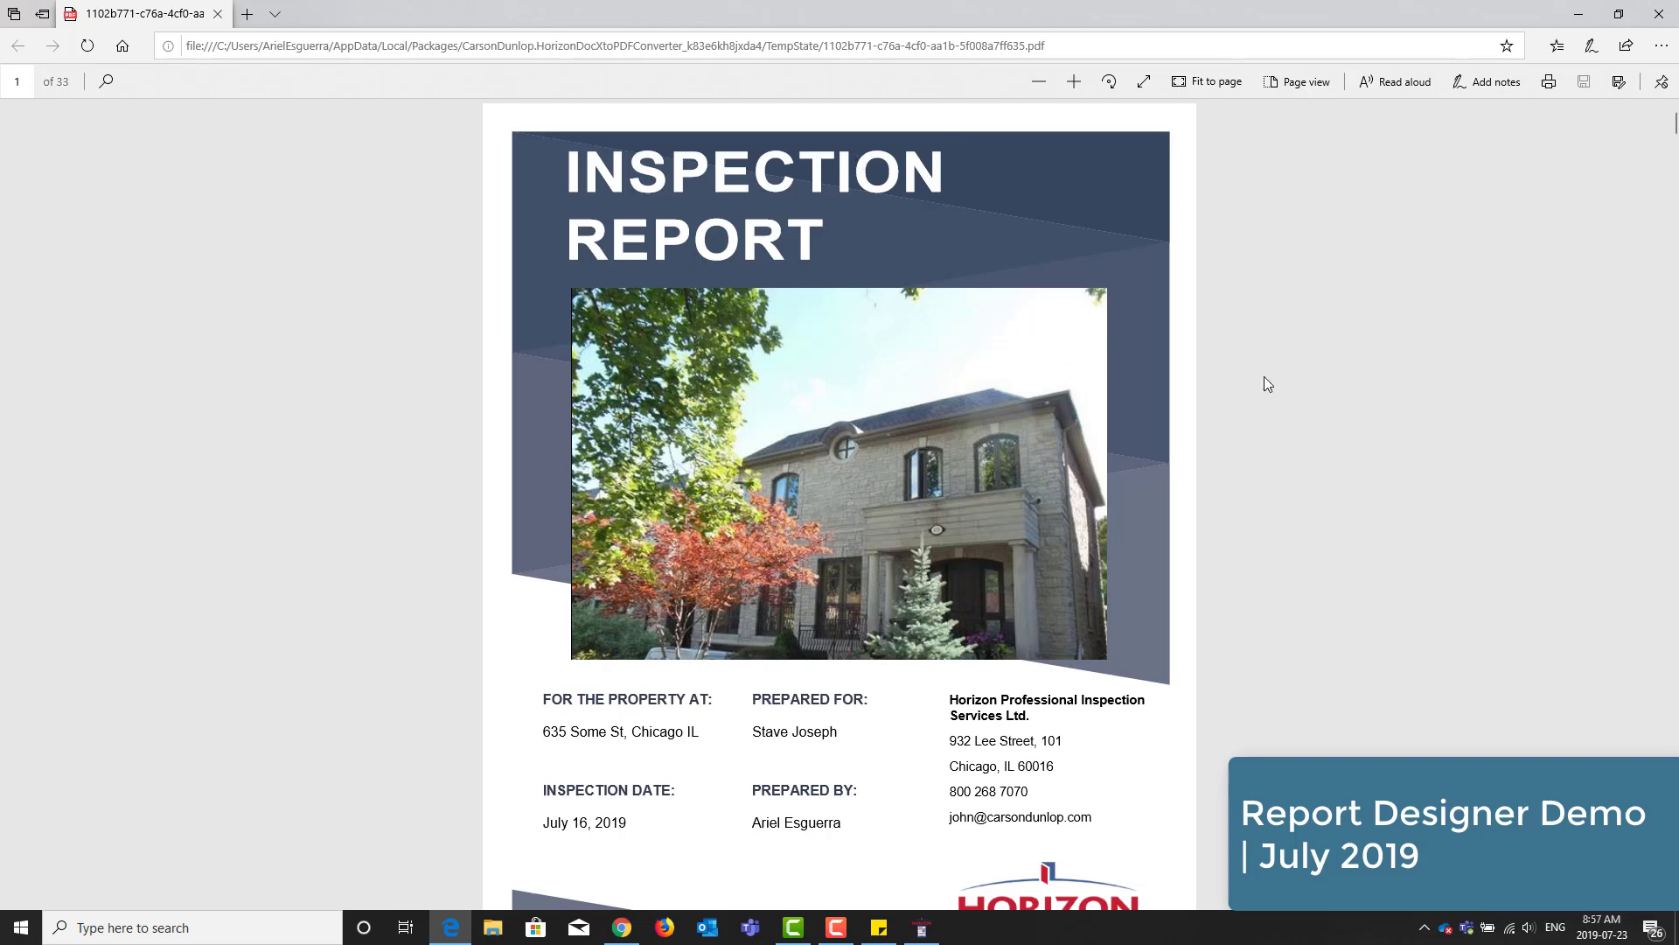
- Scroll through the converted PDF's opening pages, starting from the cover letter
scroll("down", 3)
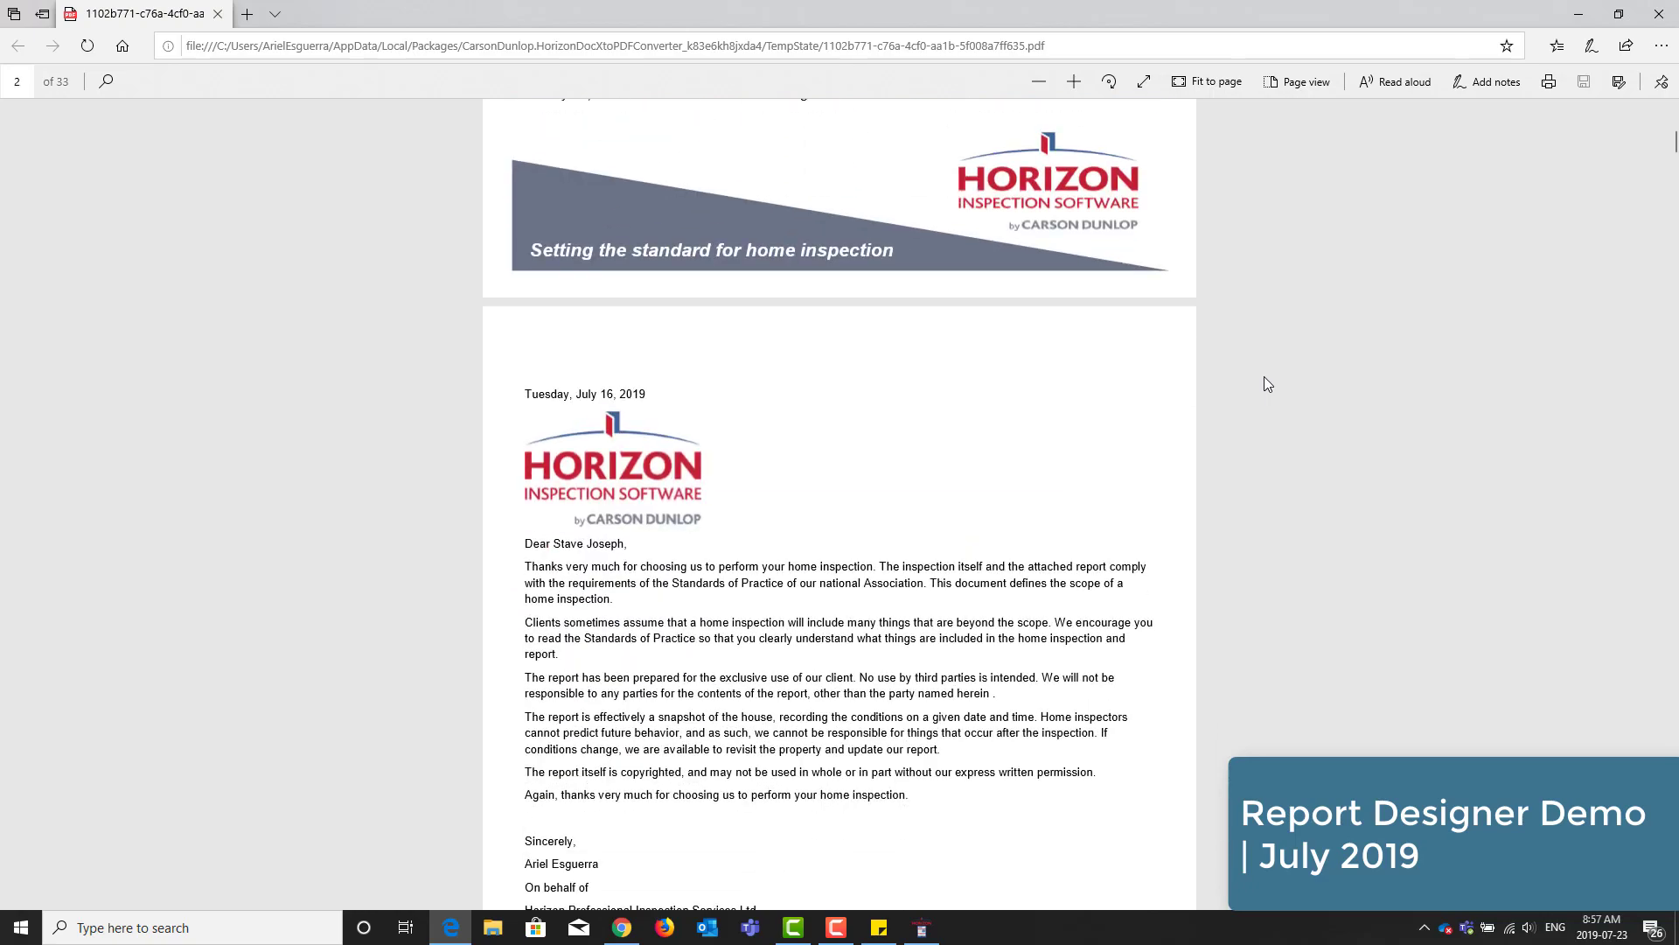
scroll("down", 3)
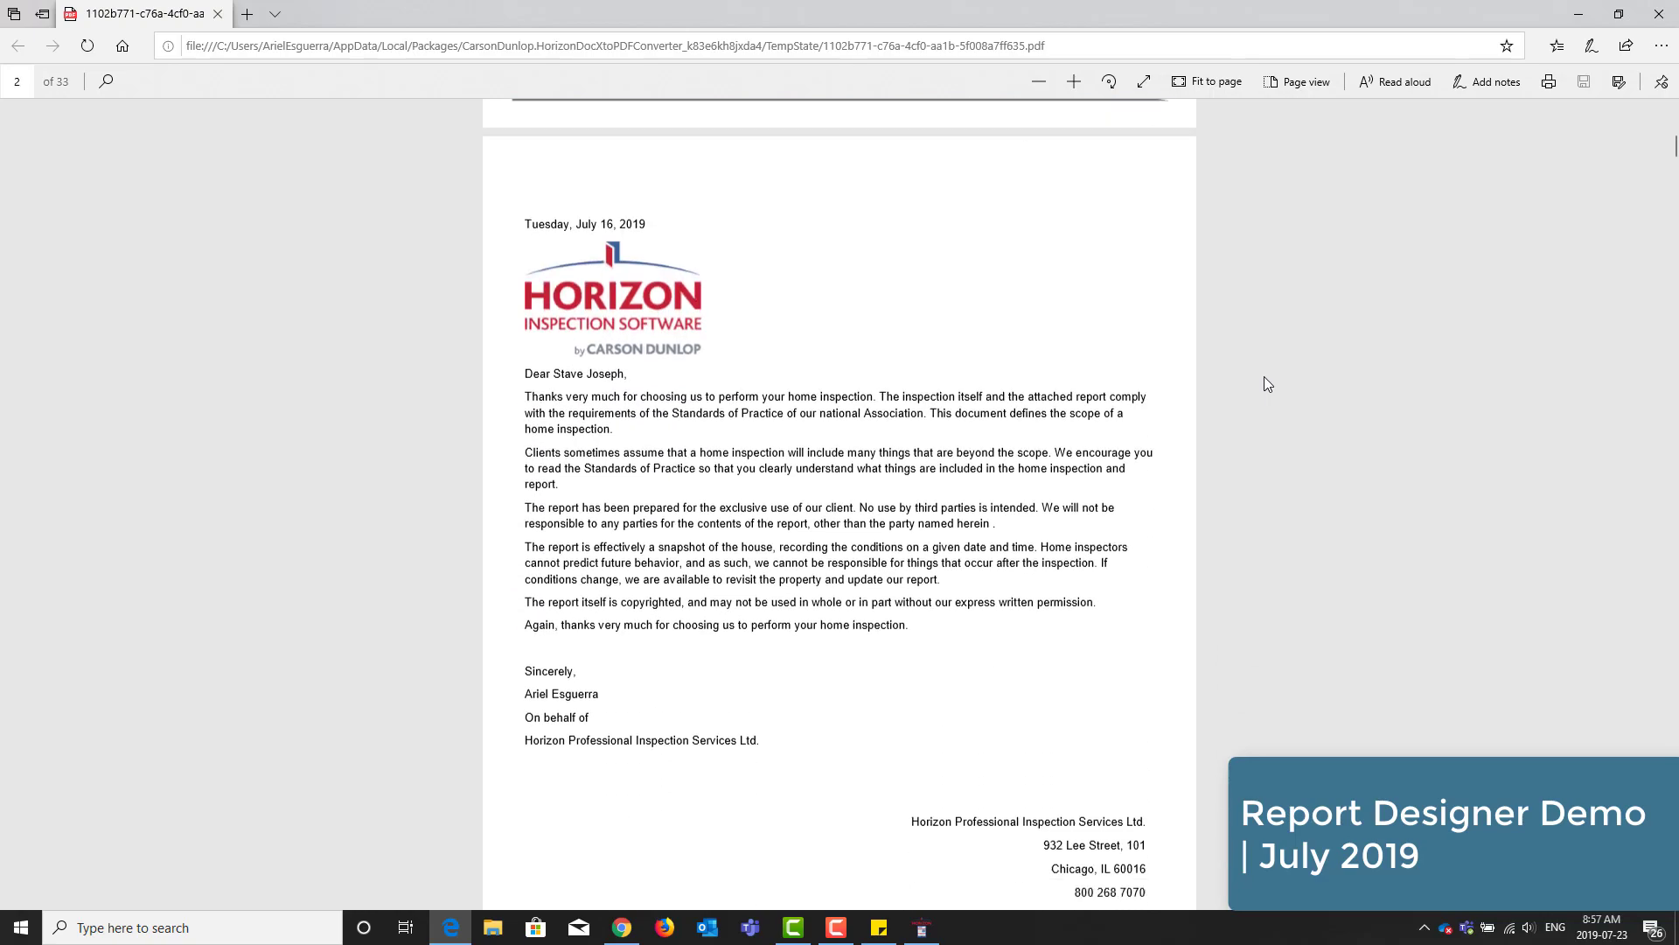
scroll("down", 3)
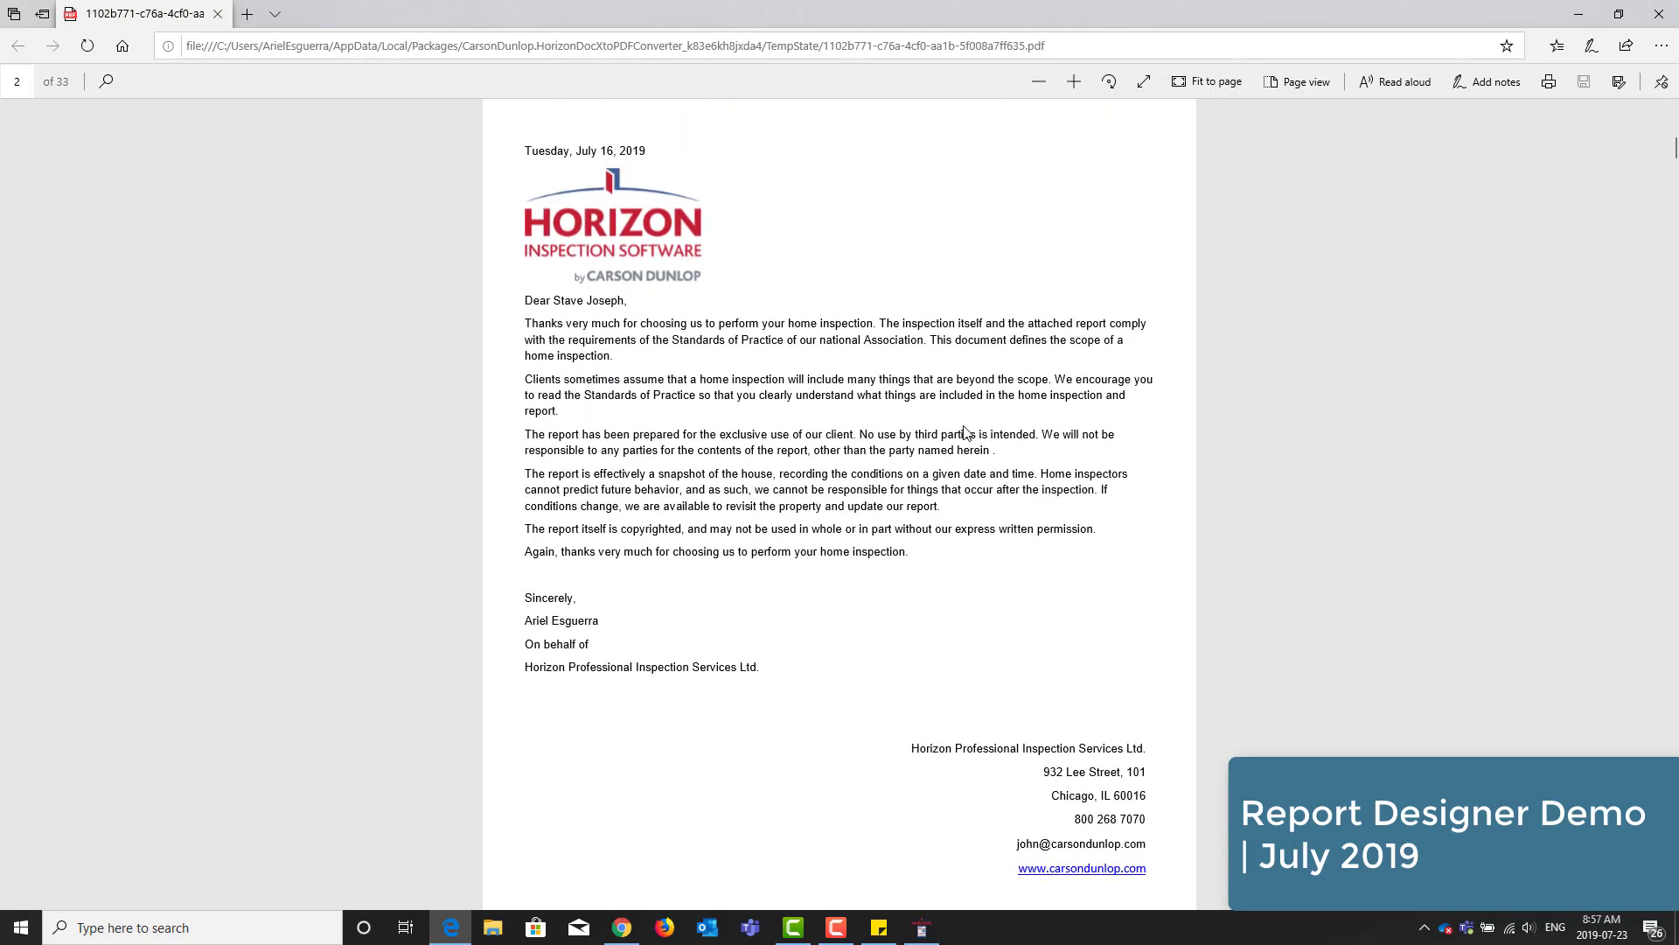
mouse_move(683, 622)
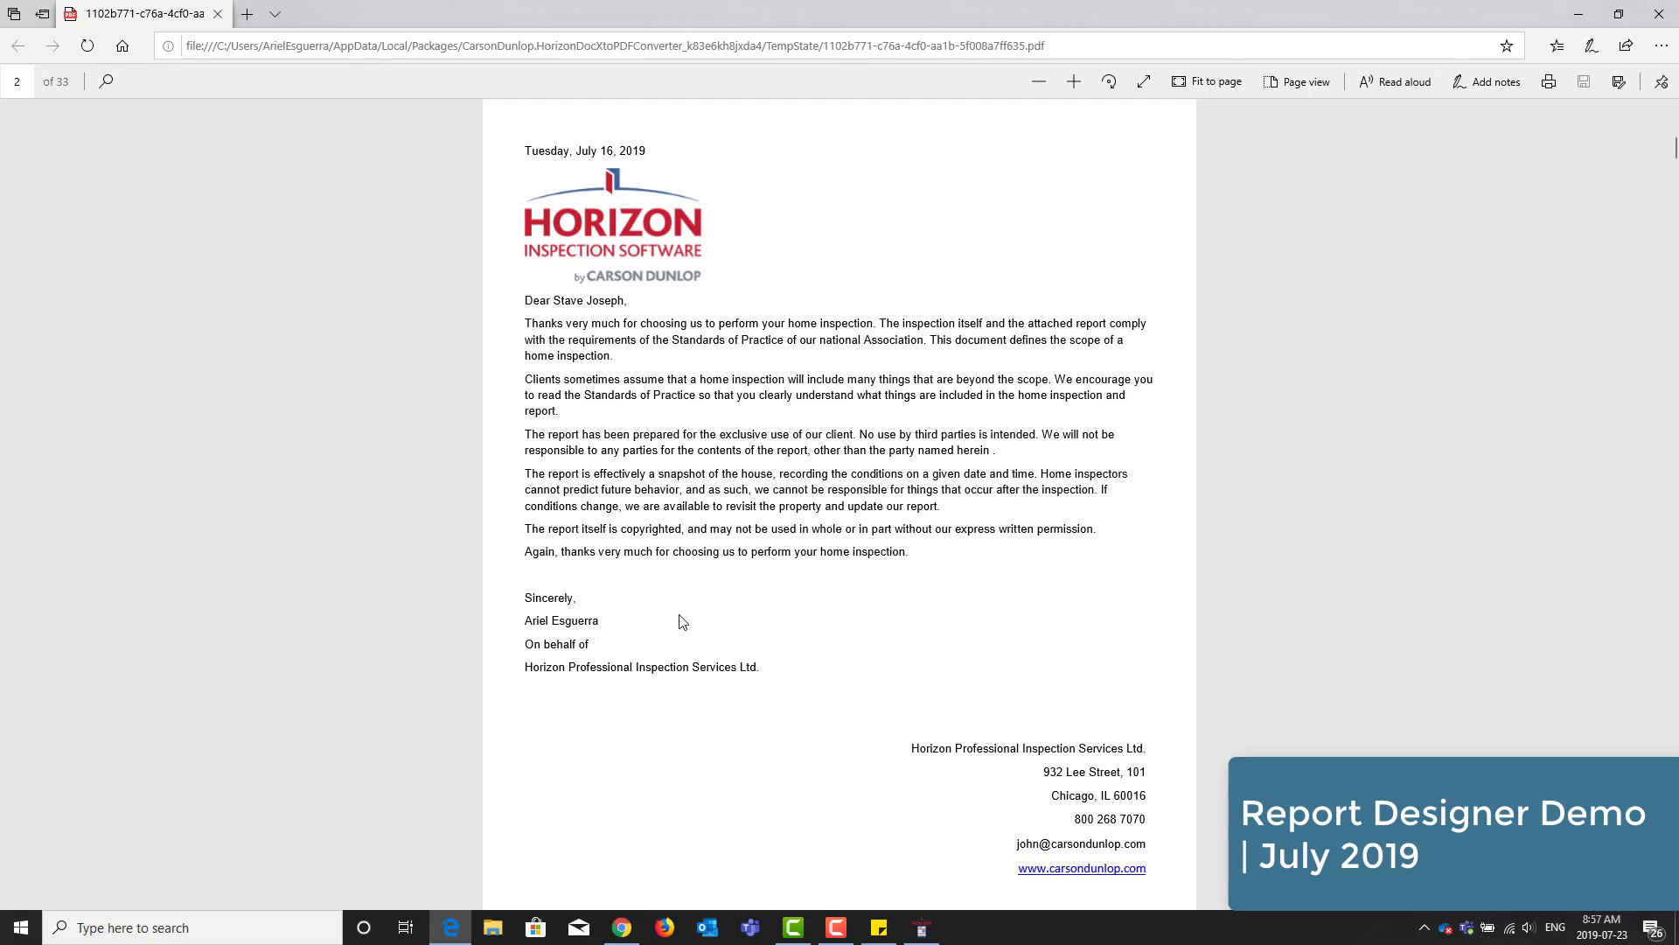
scroll("down", 3)
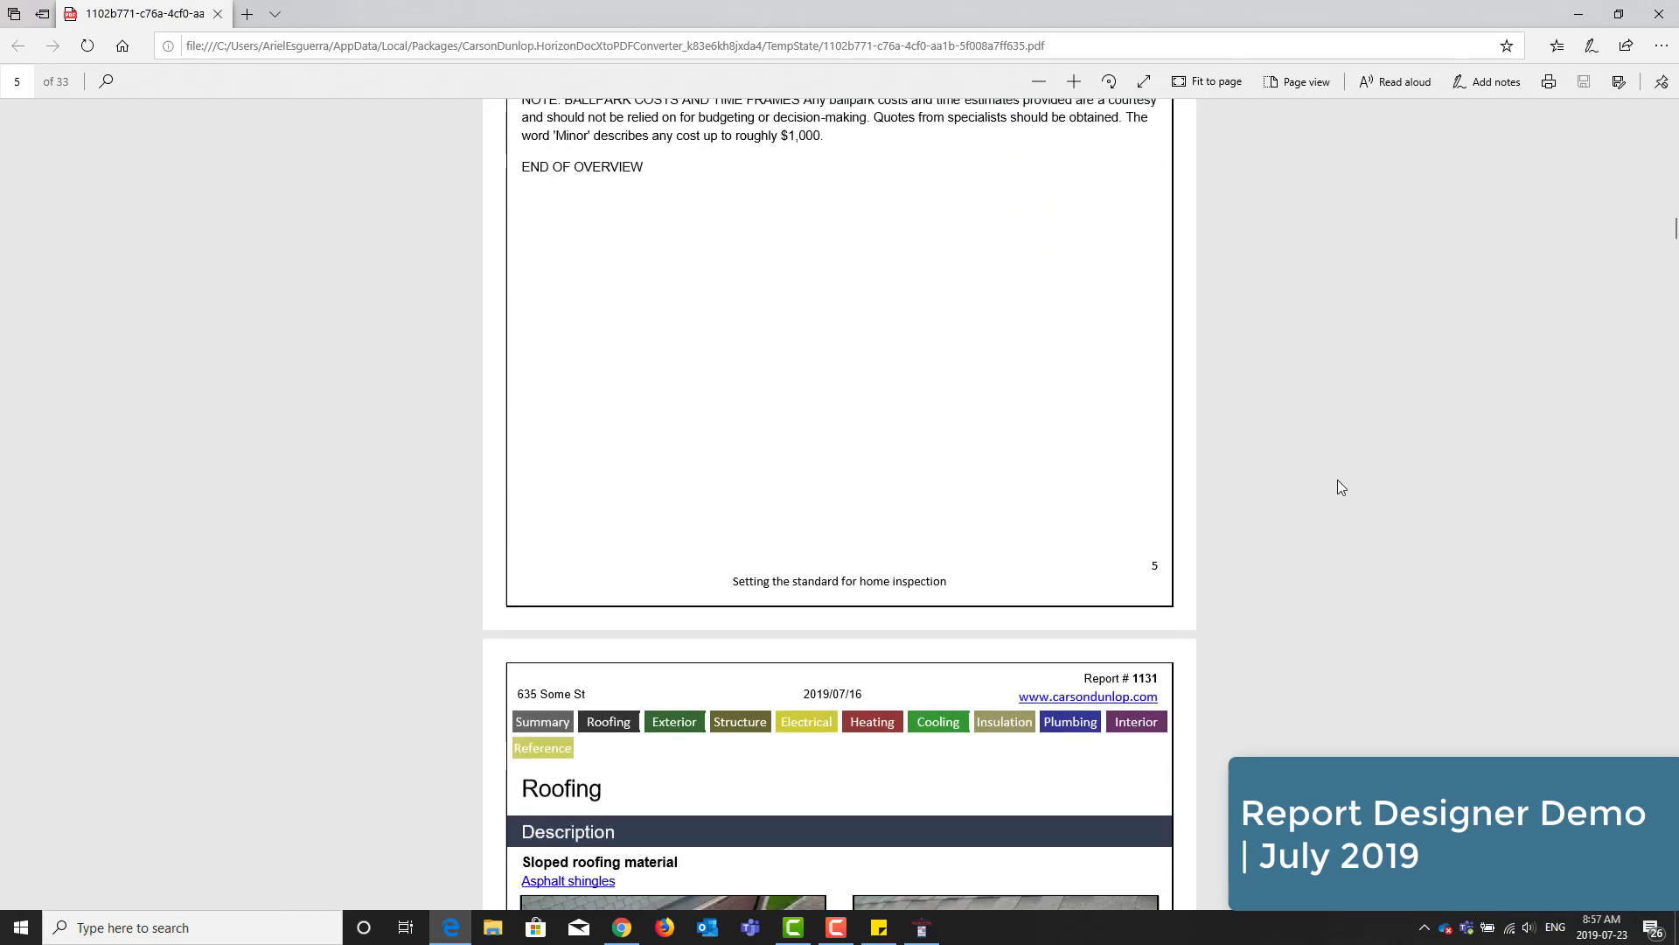
scroll("down", 3)
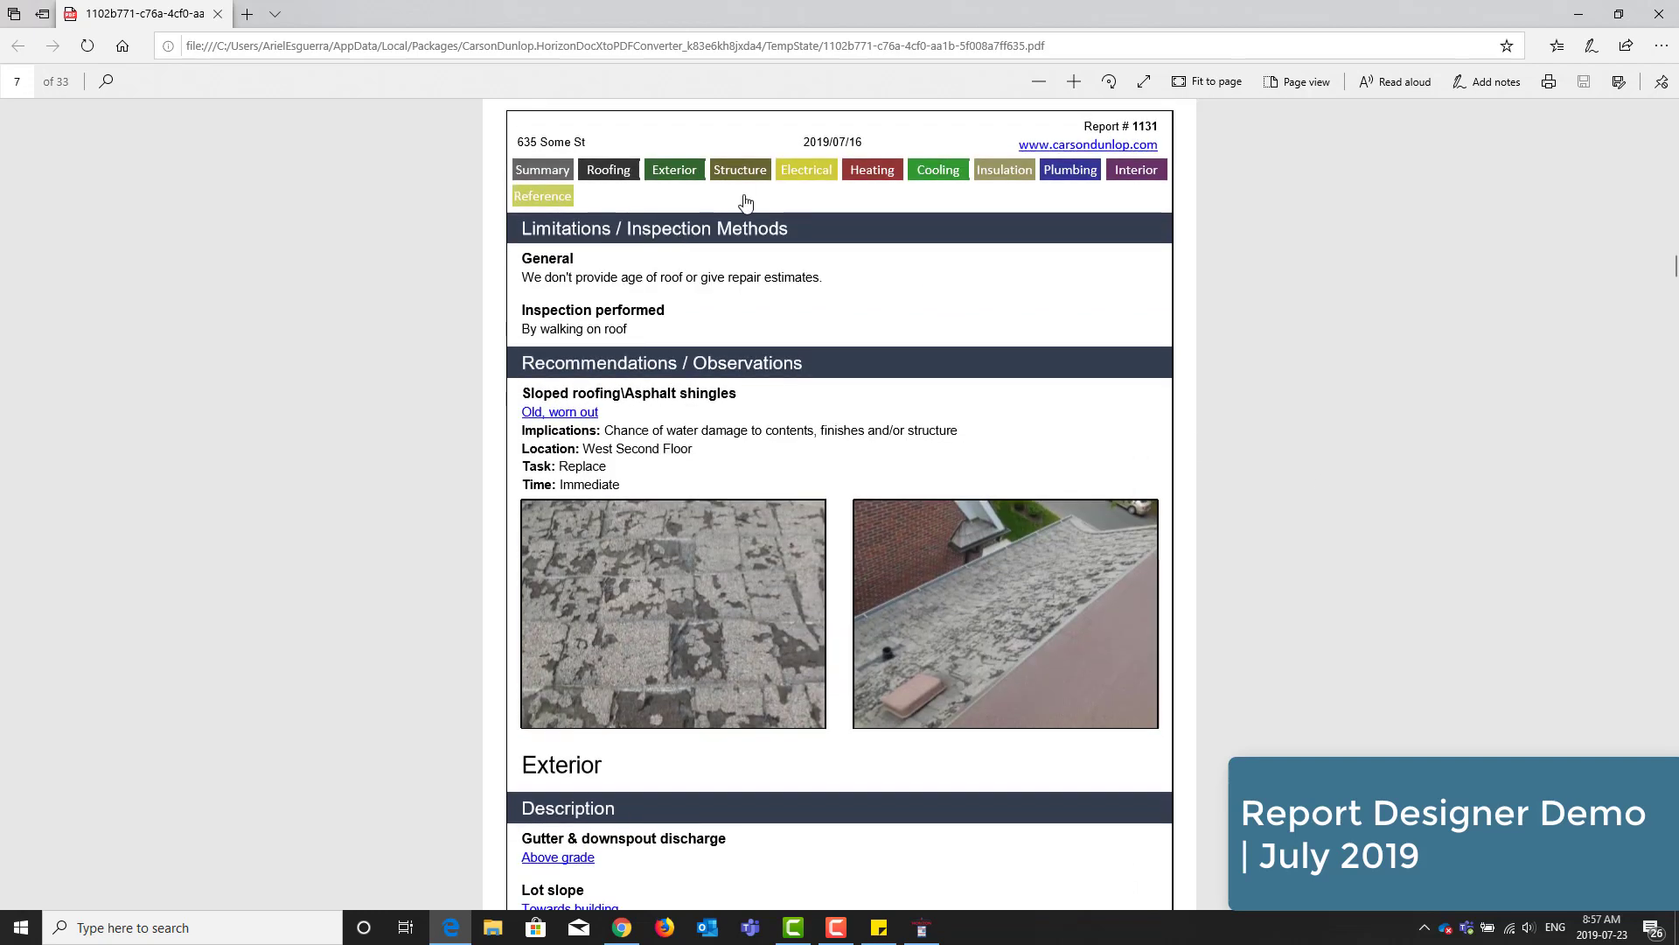
- Jump to the Structure, Heating and Cooling sections, scrolling to the refrigerant-line finding on page 23
left_click(740, 170)
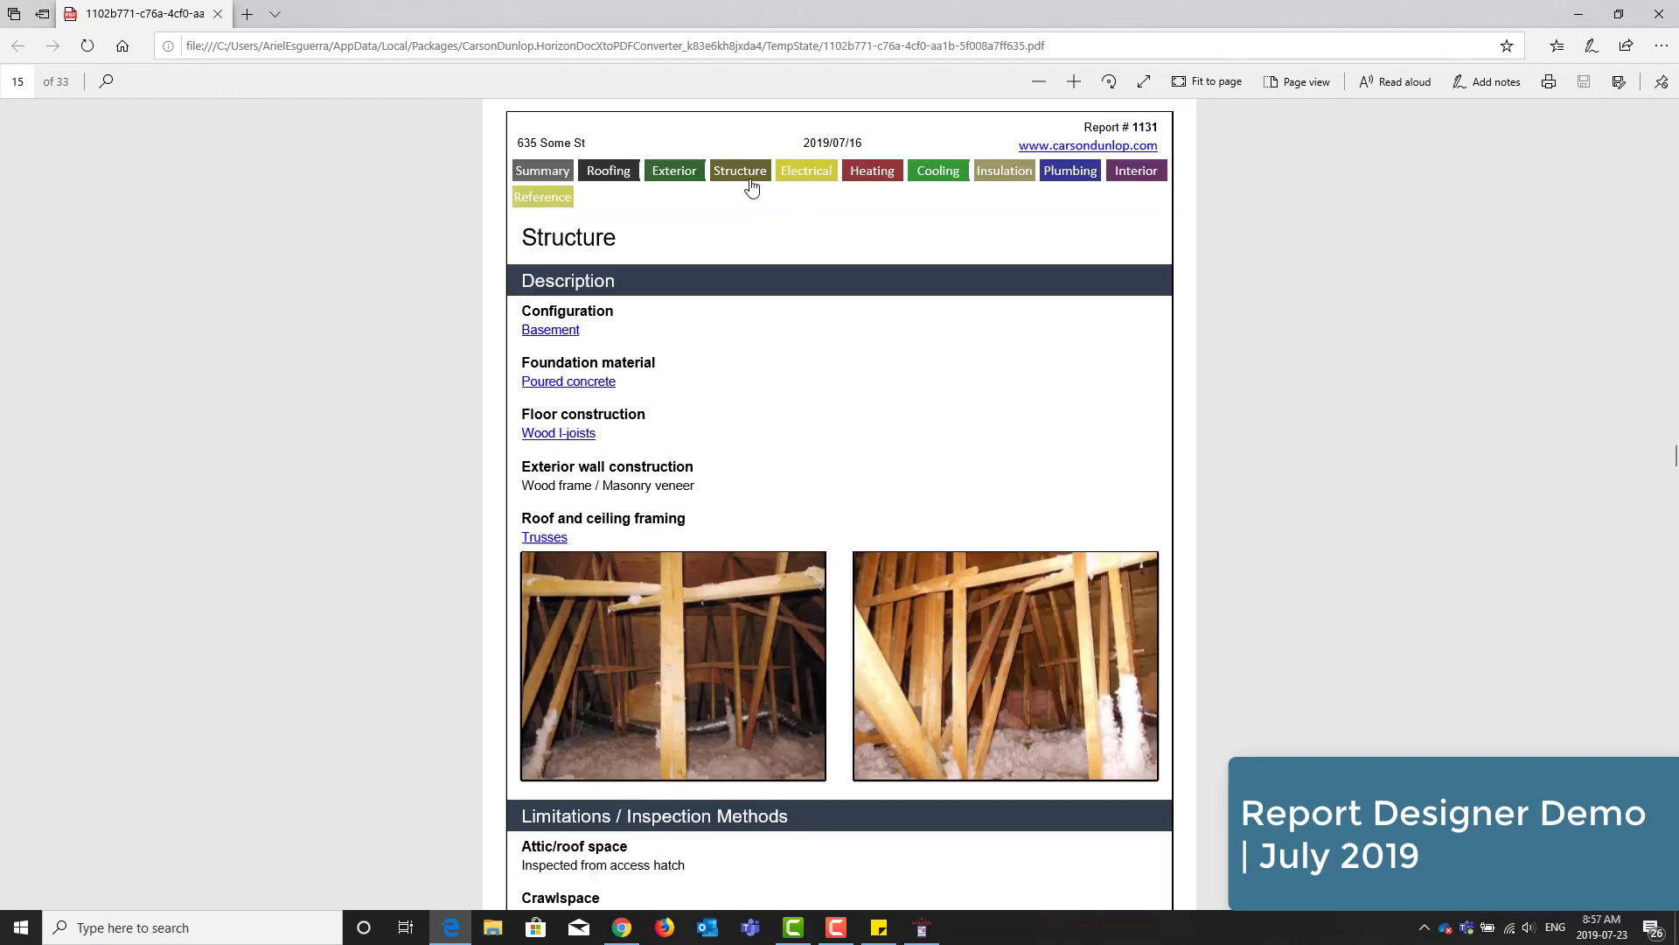
left_click(872, 170)
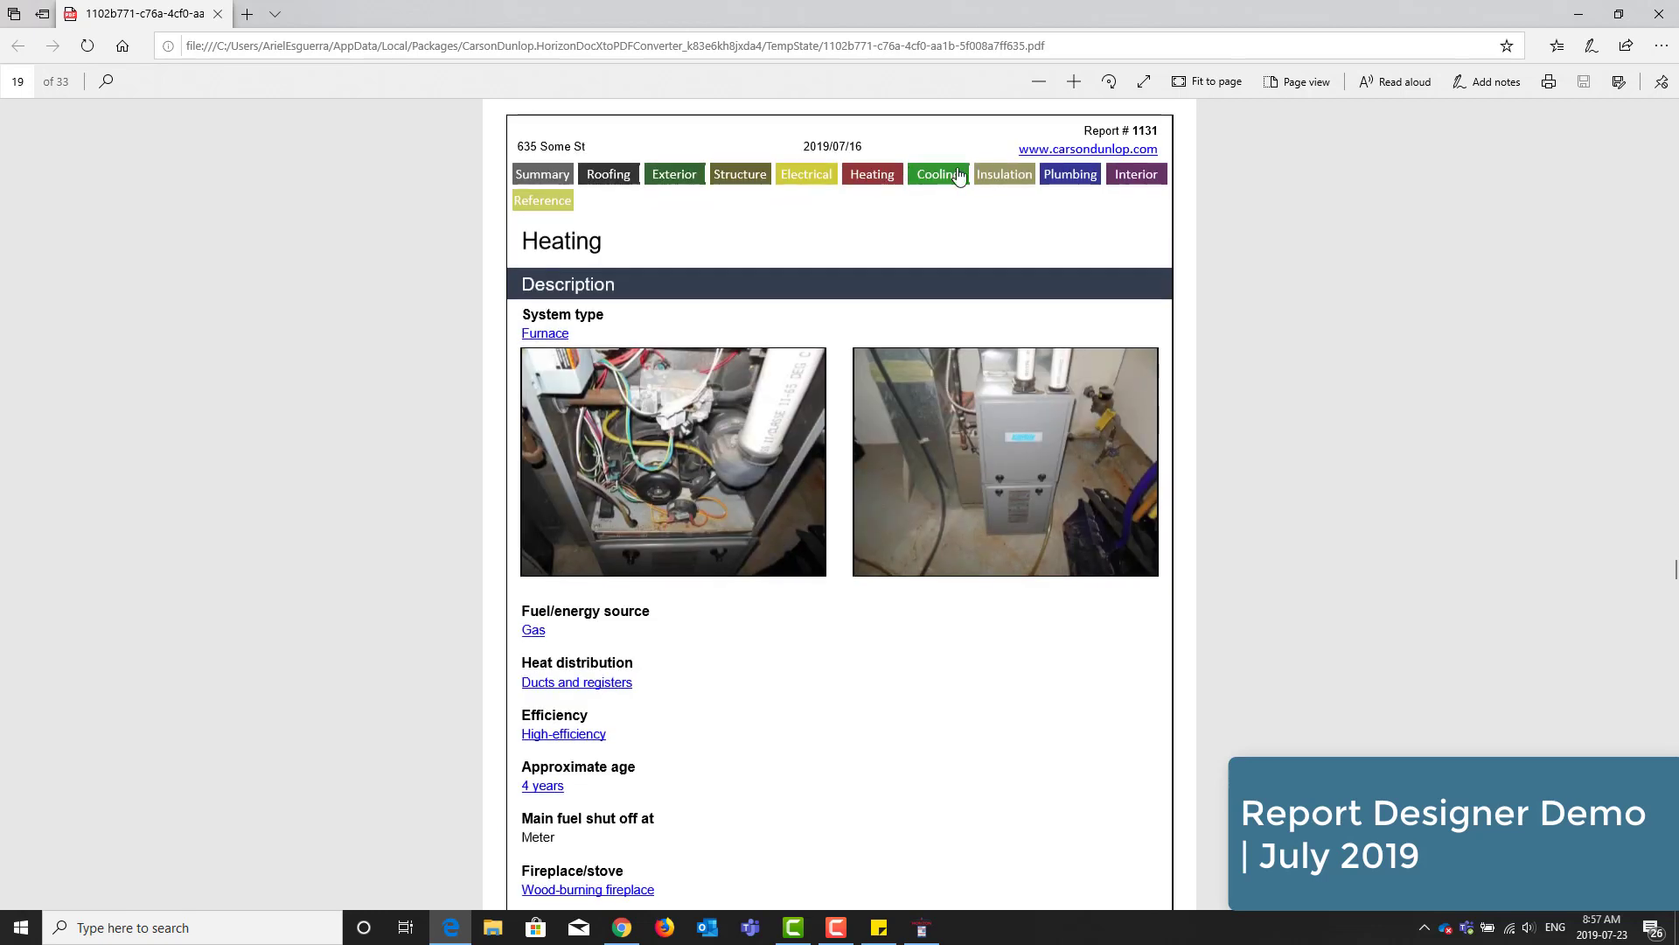
left_click(938, 173)
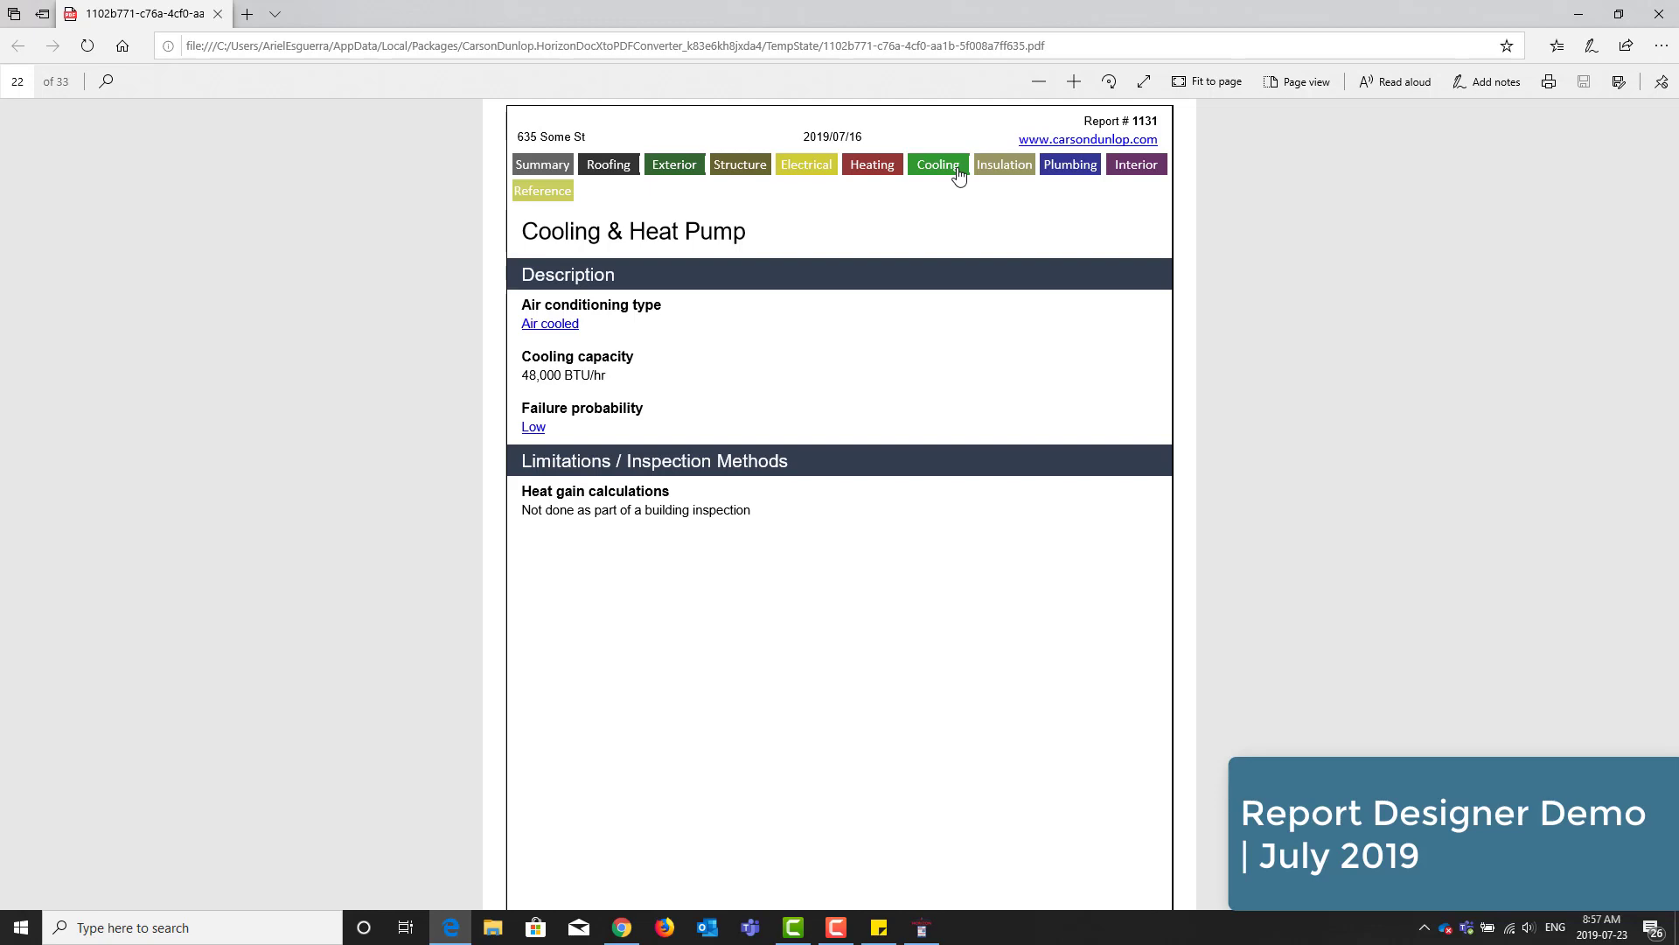
scroll("down", 3)
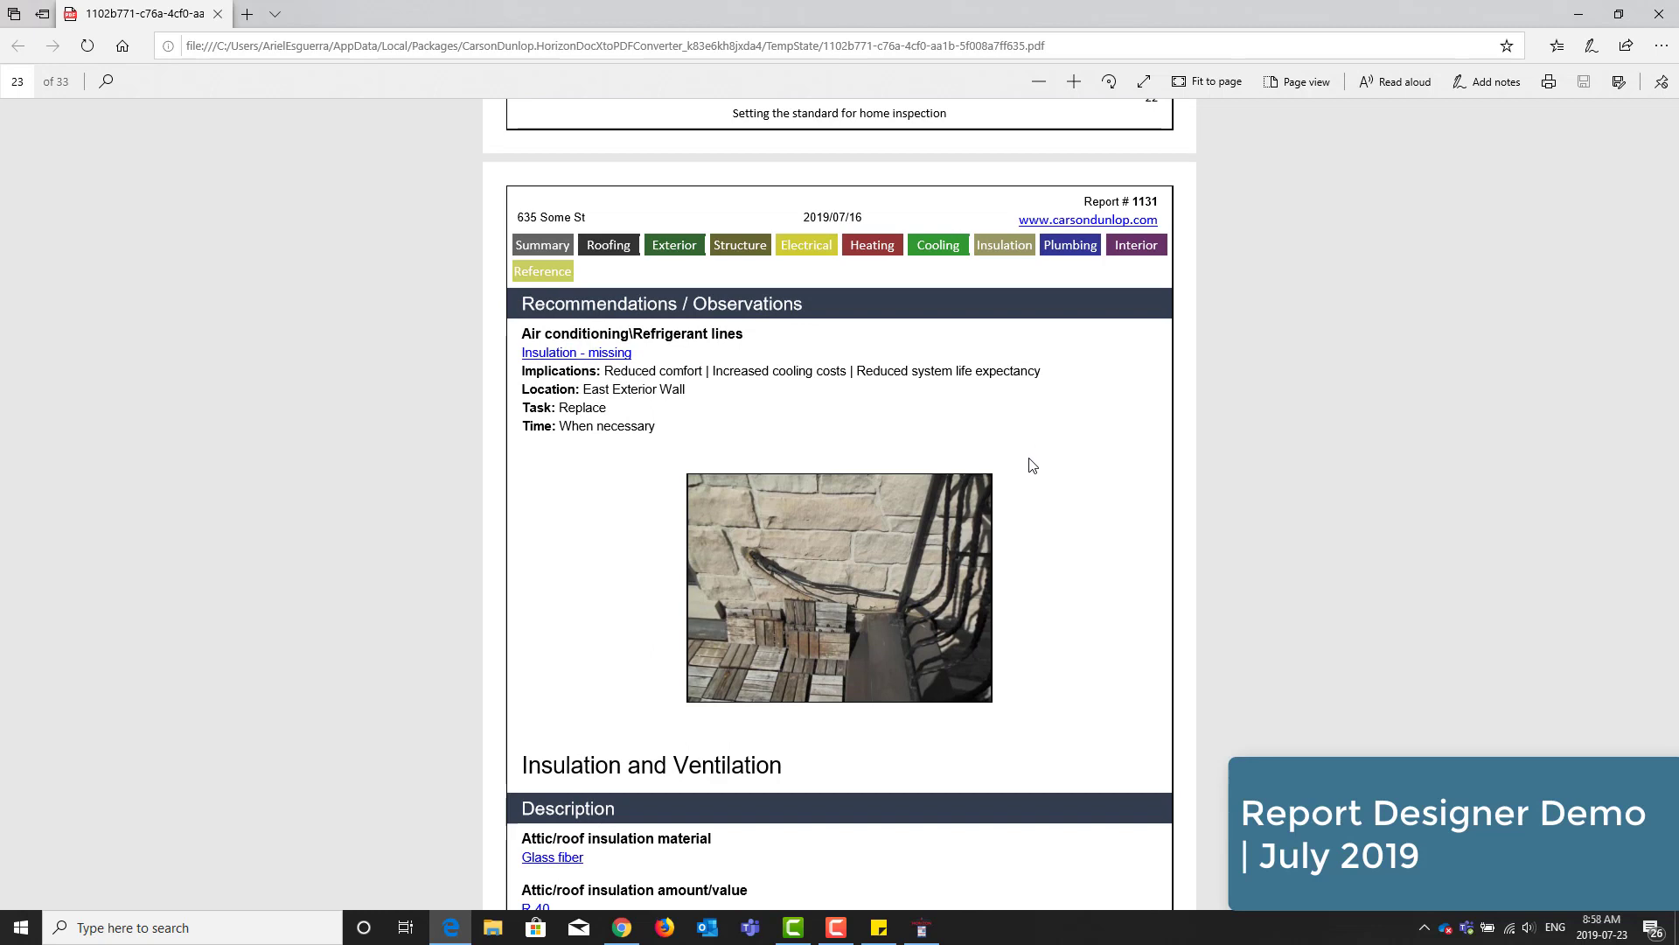
scroll("down", 3)
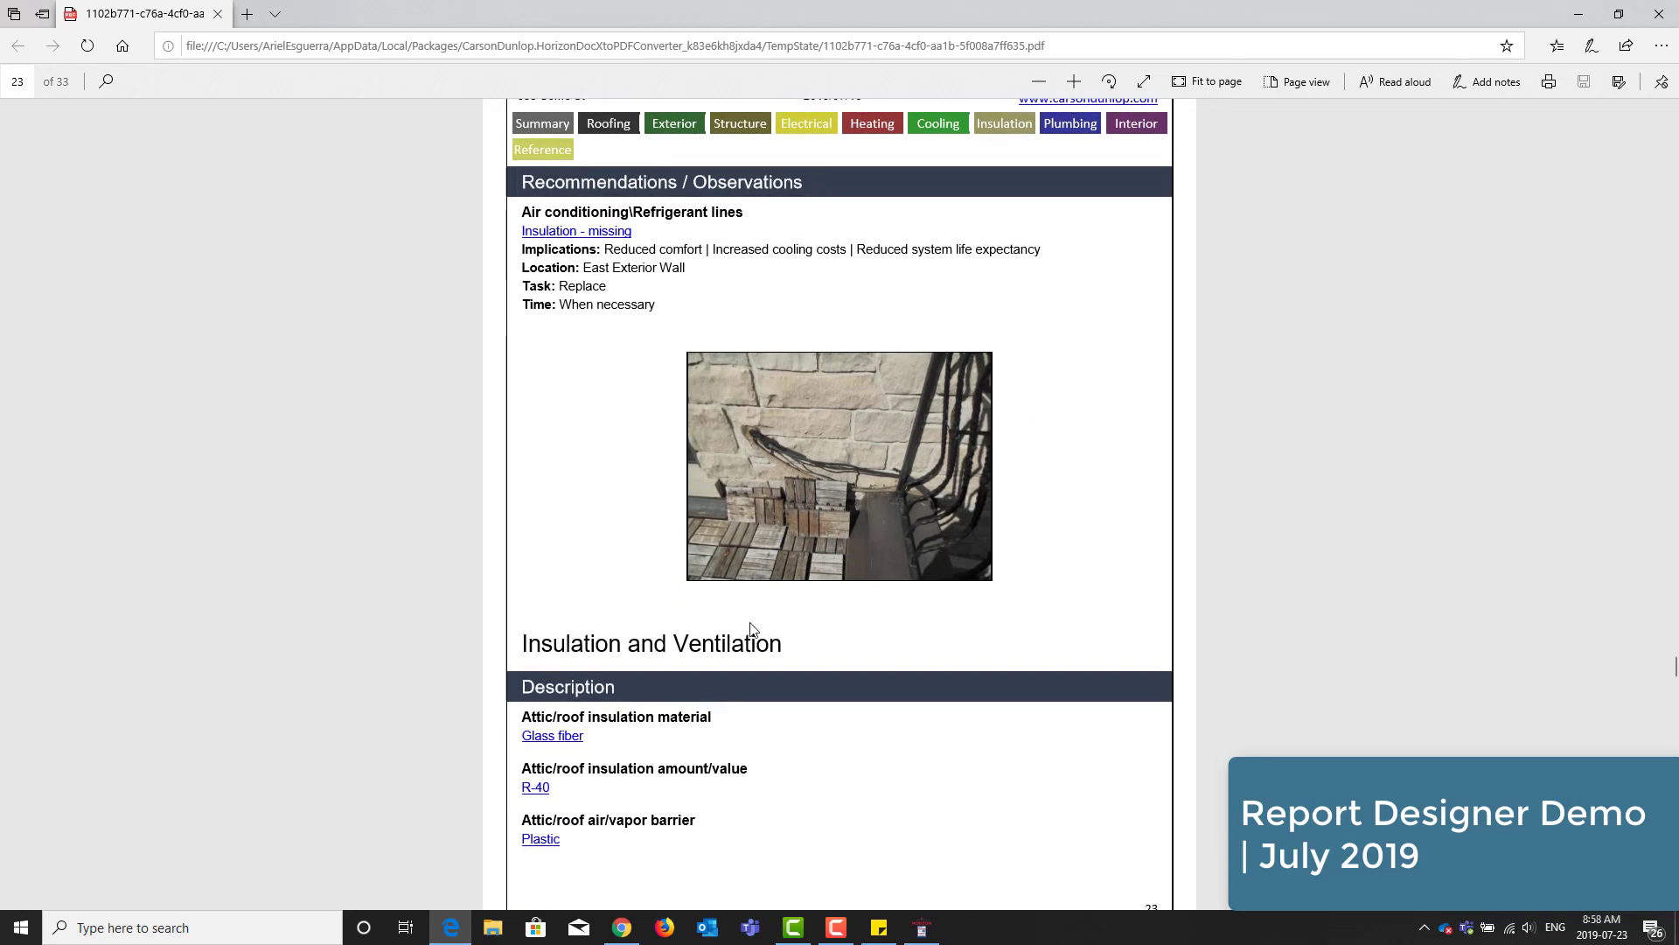
mouse_move(895, 598)
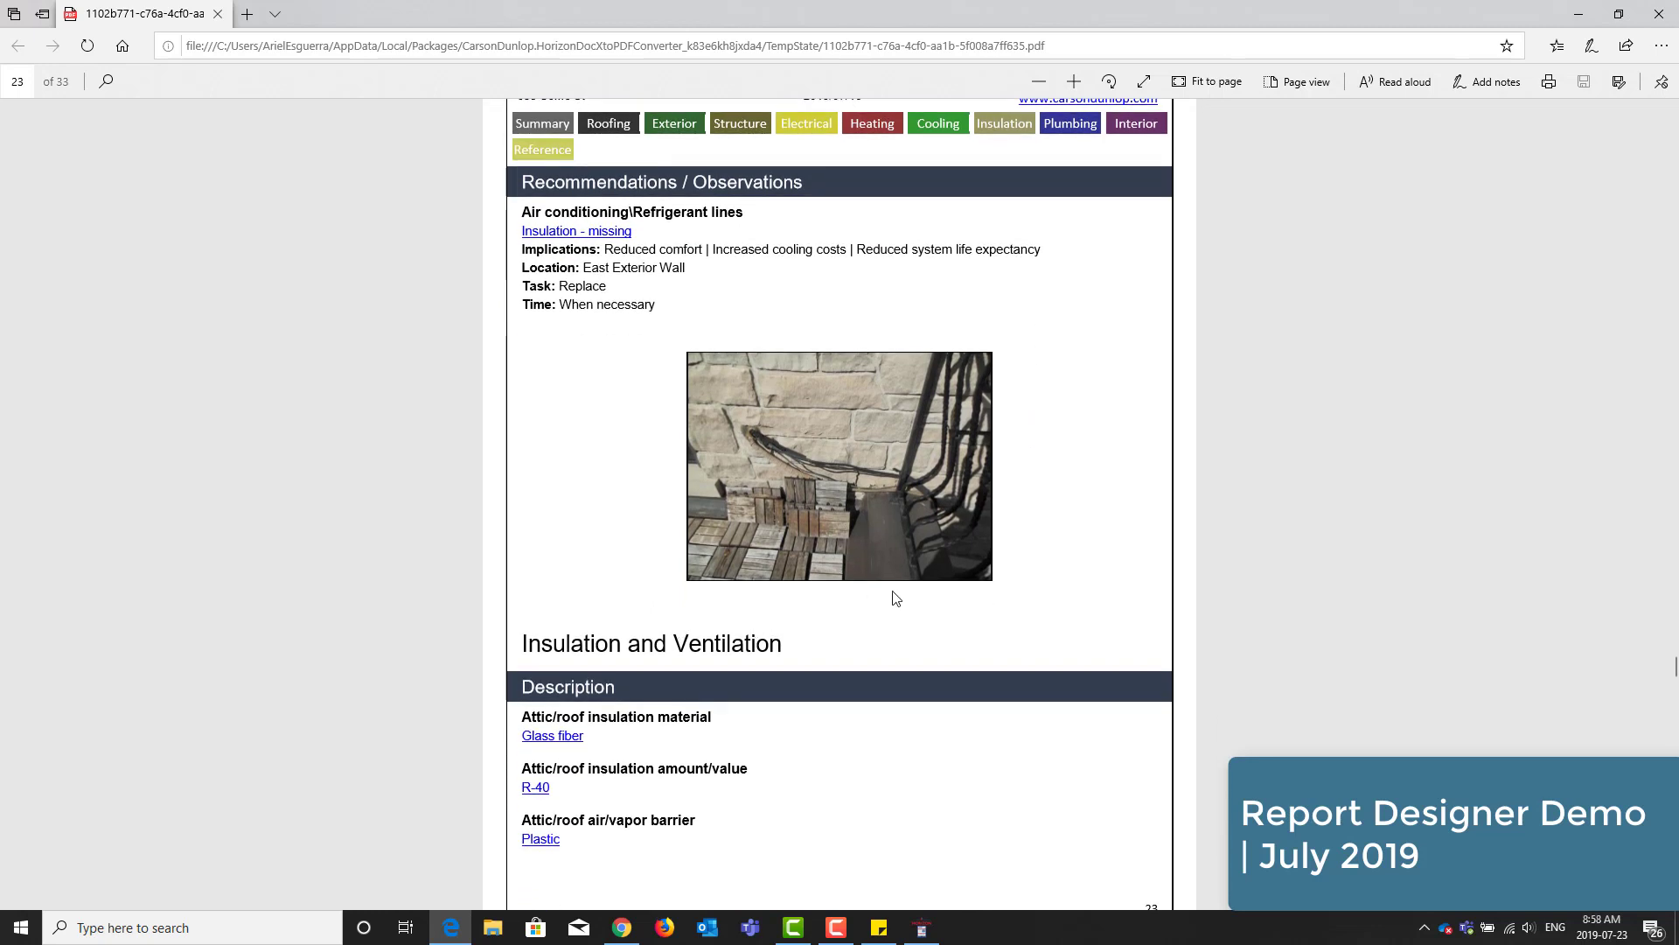
mouse_move(807, 598)
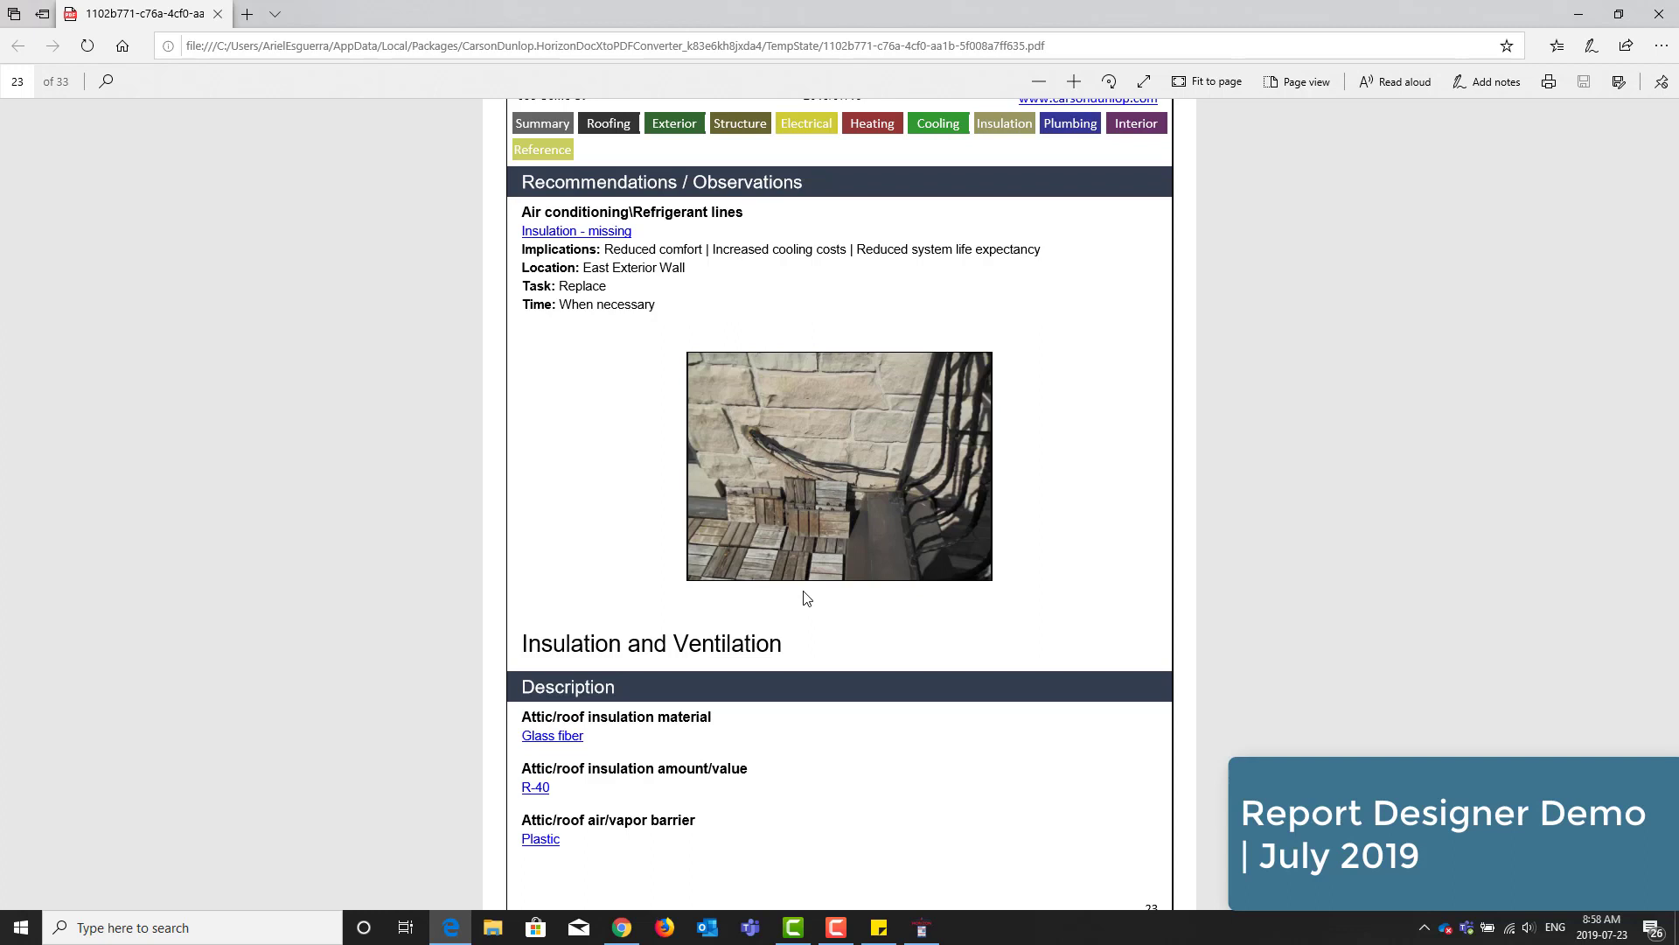
mouse_move(1556, 147)
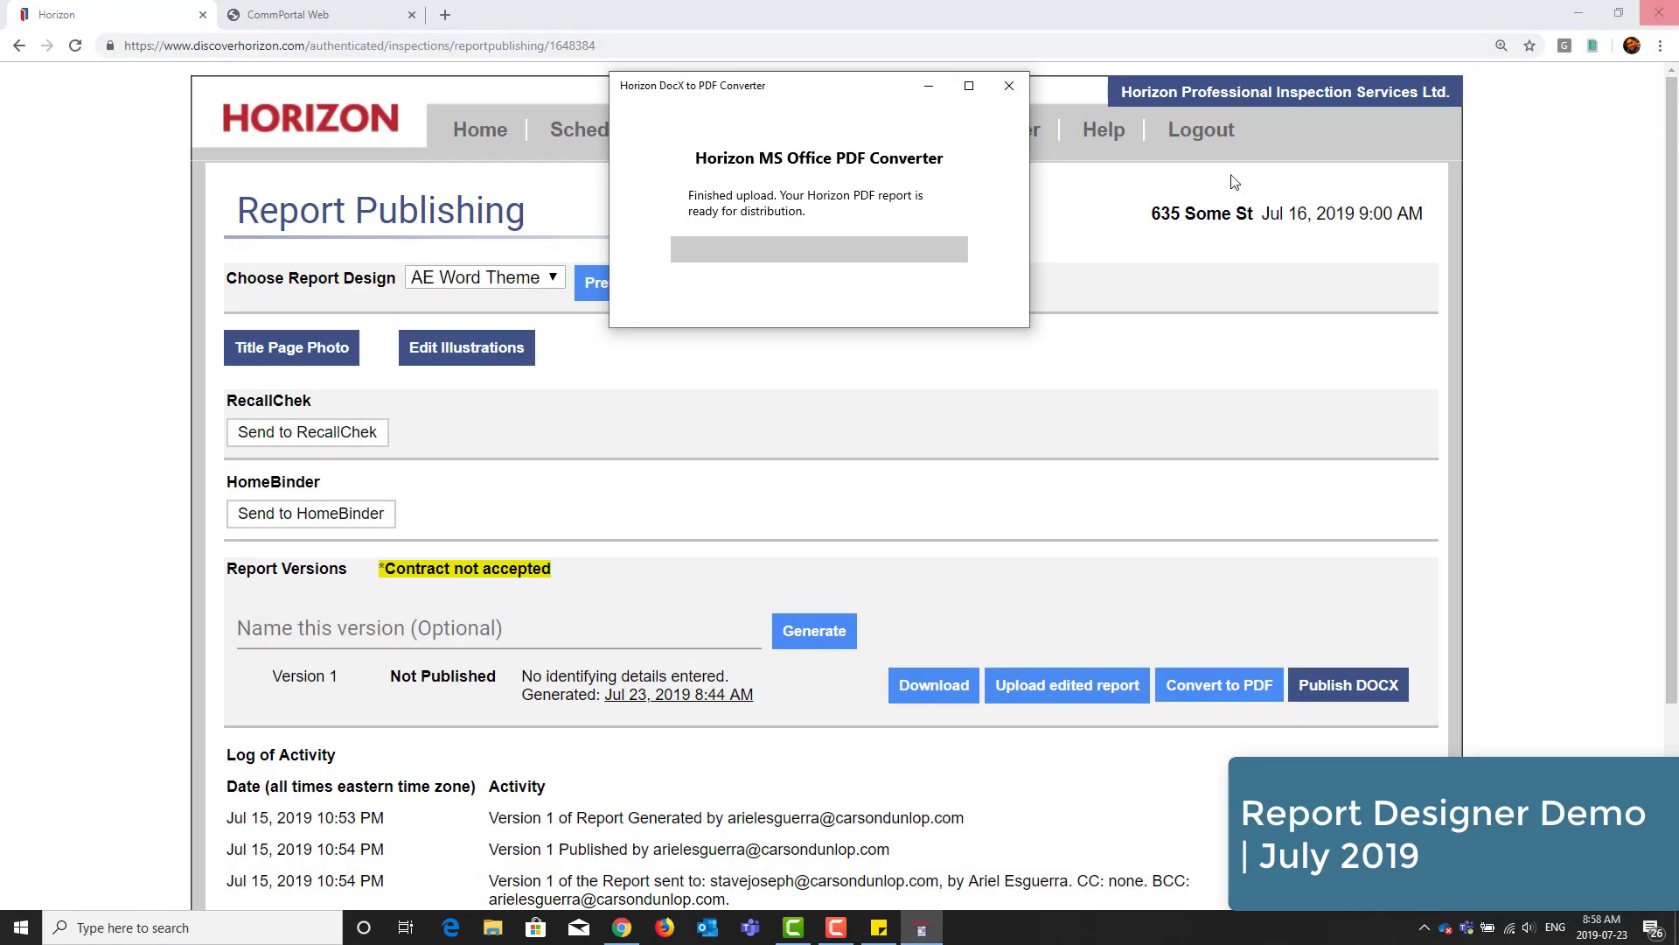
- Close the DocX to PDF Converter and publish Version 1 as a PDF
left_click(1008, 86)
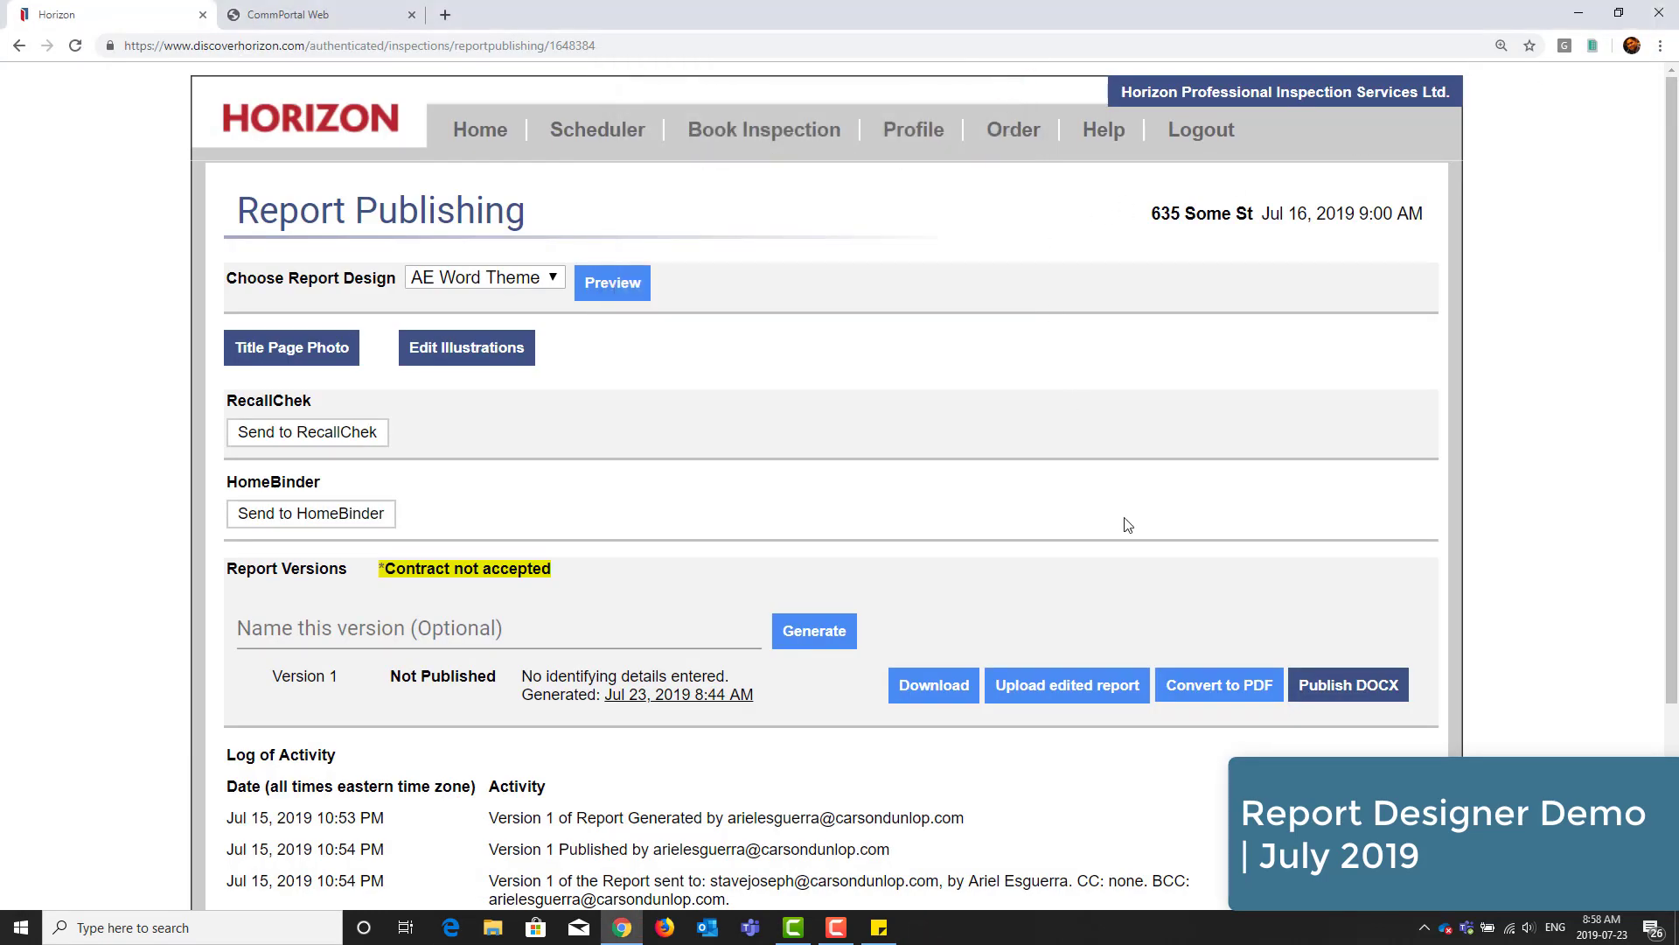
mouse_move(503, 562)
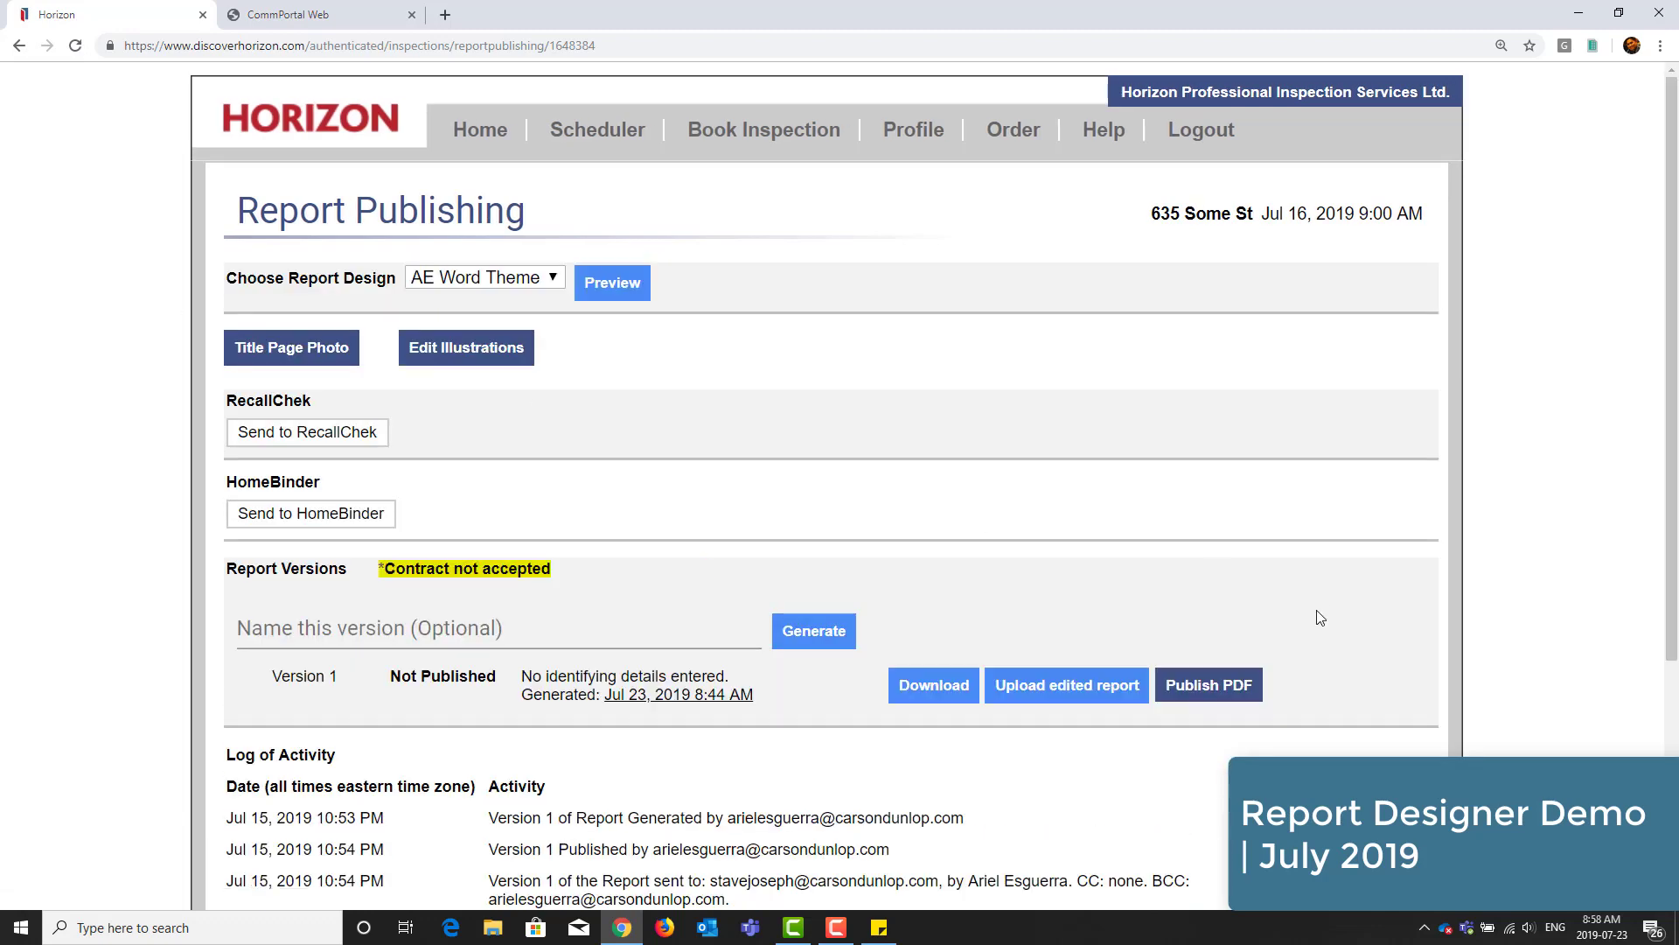
mouse_move(1201, 695)
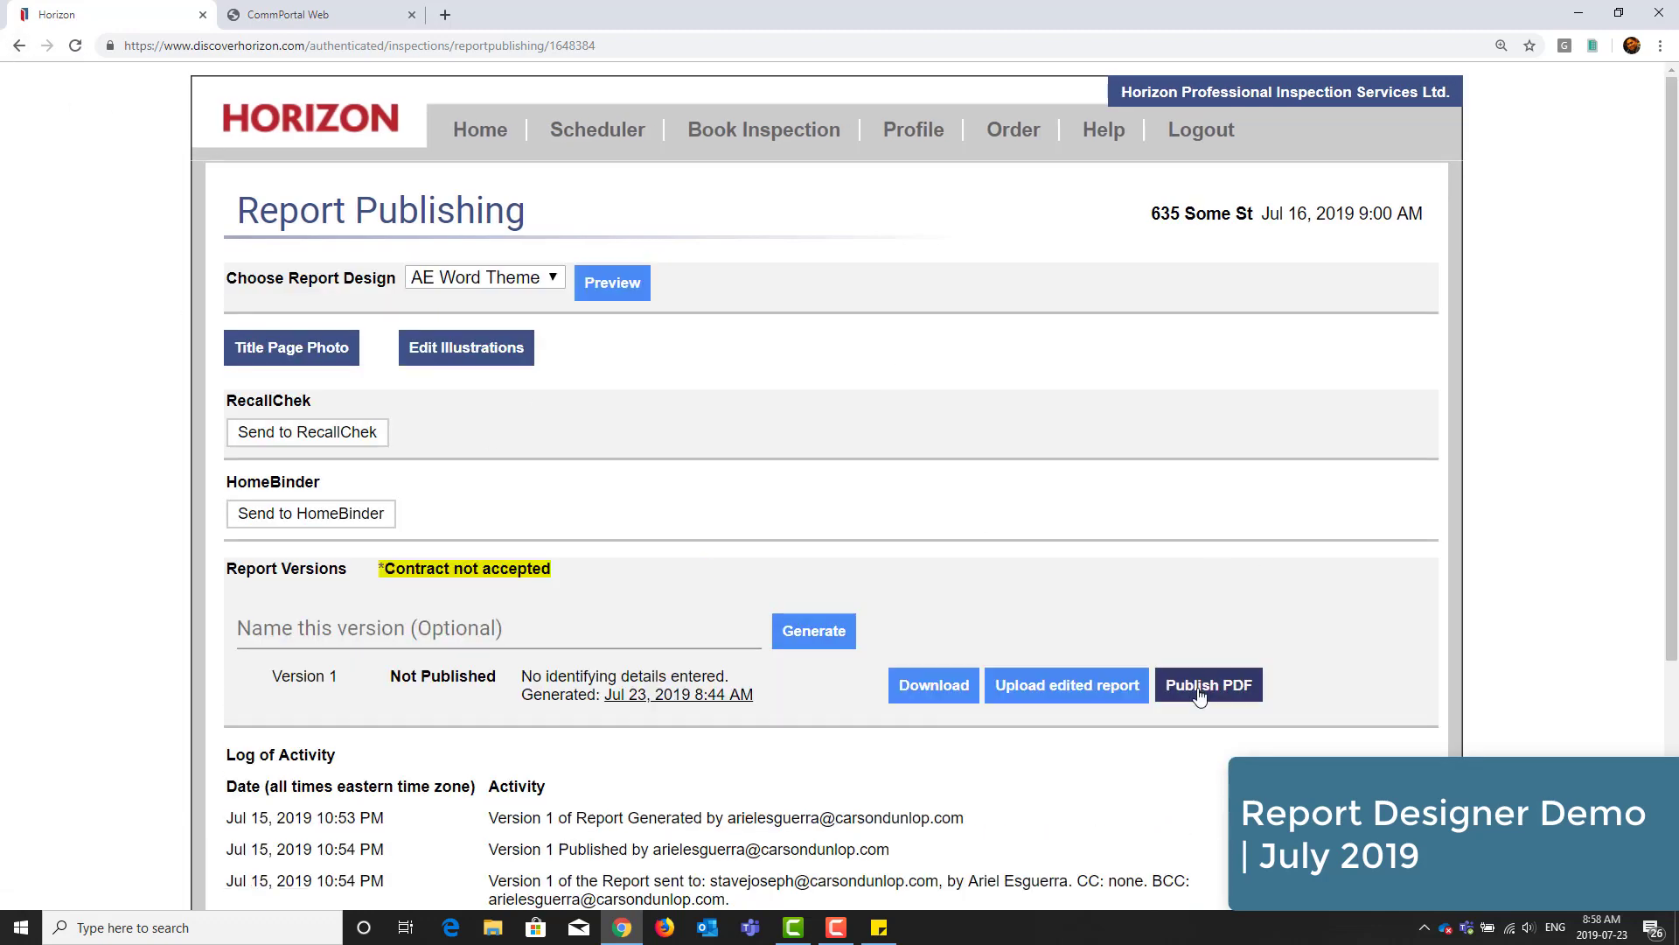
left_click(1209, 685)
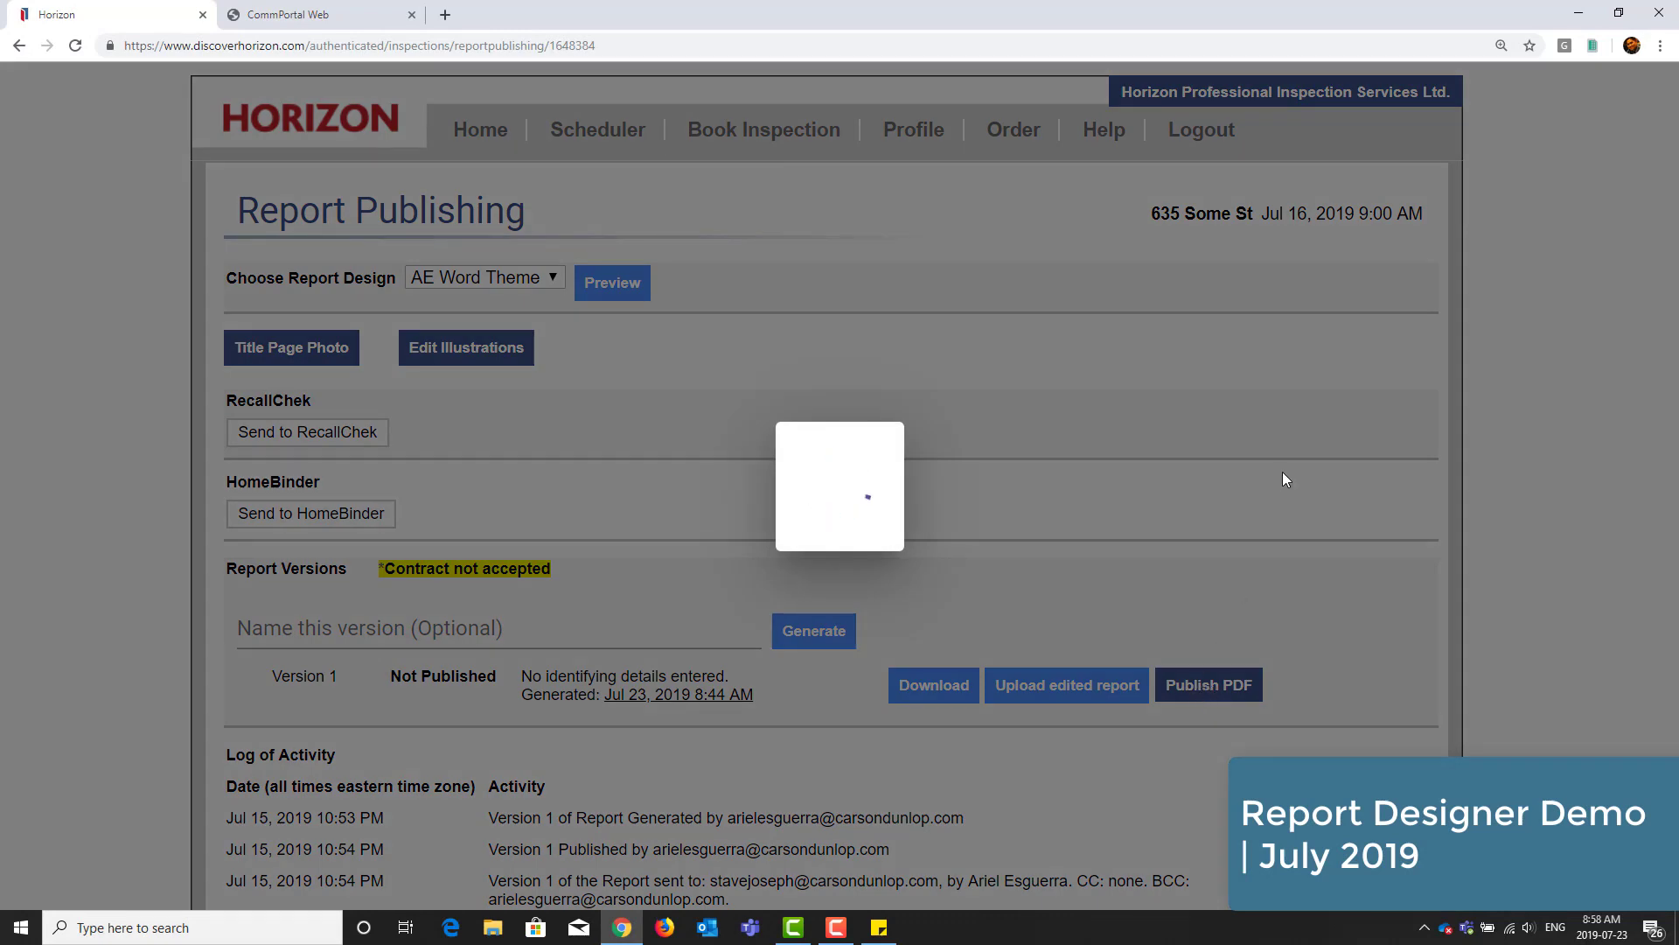
left_click(1208, 684)
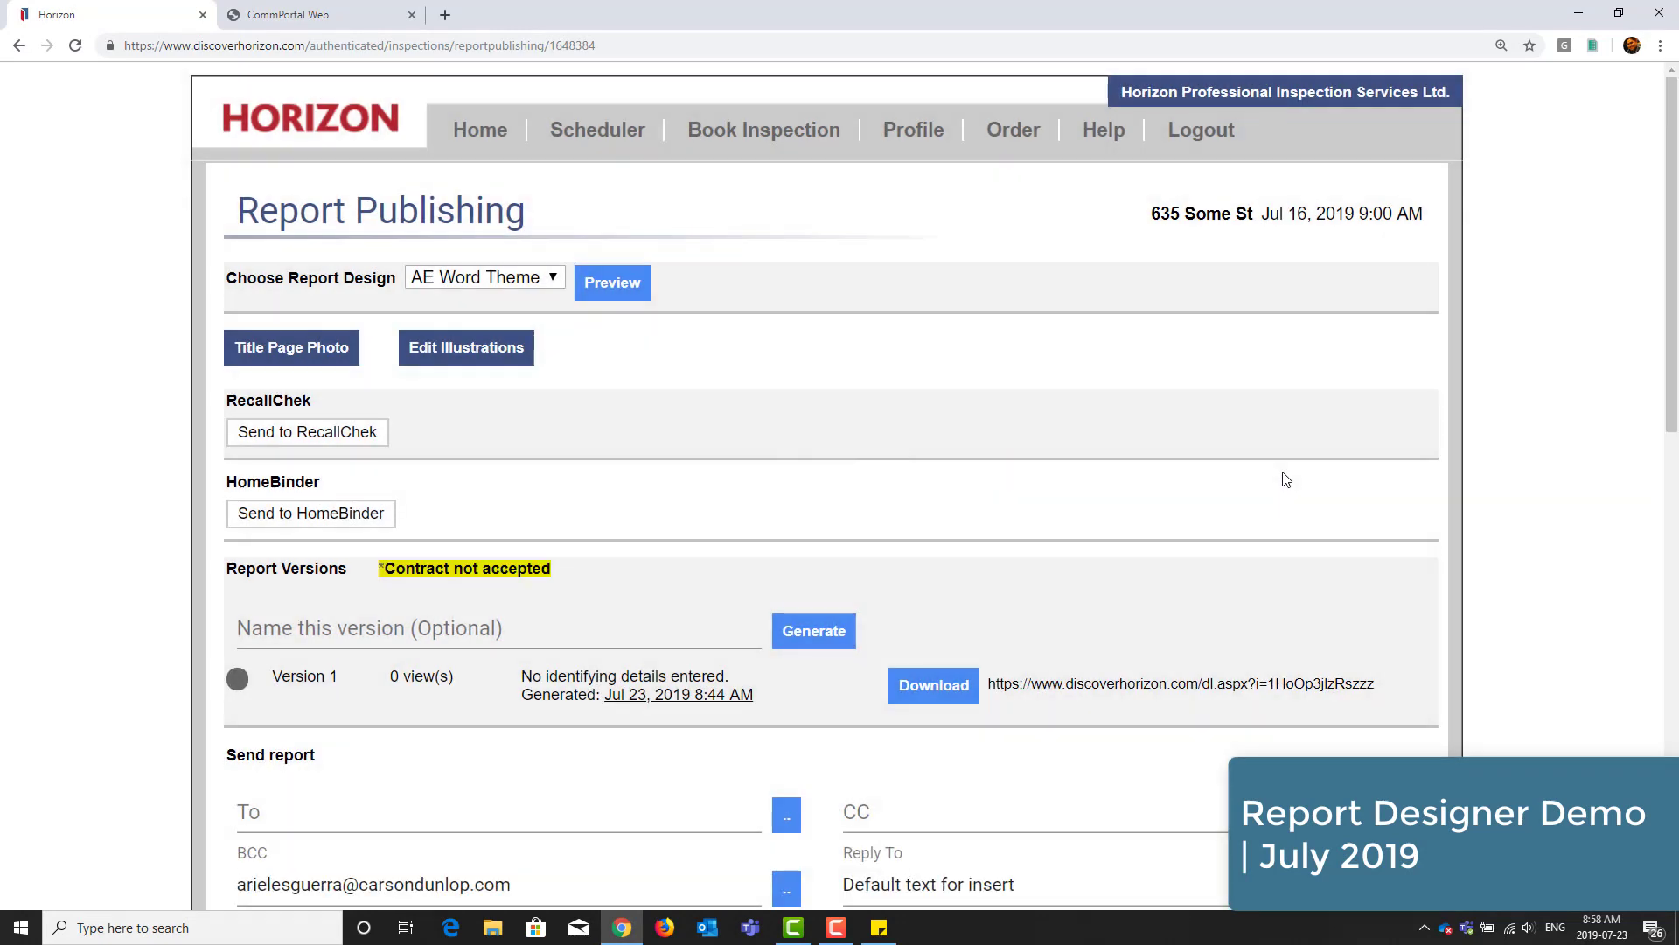
- Insert the client's address as recipient, send Version 1, and dismiss the 'Email sent' alert
scroll("down", 3)
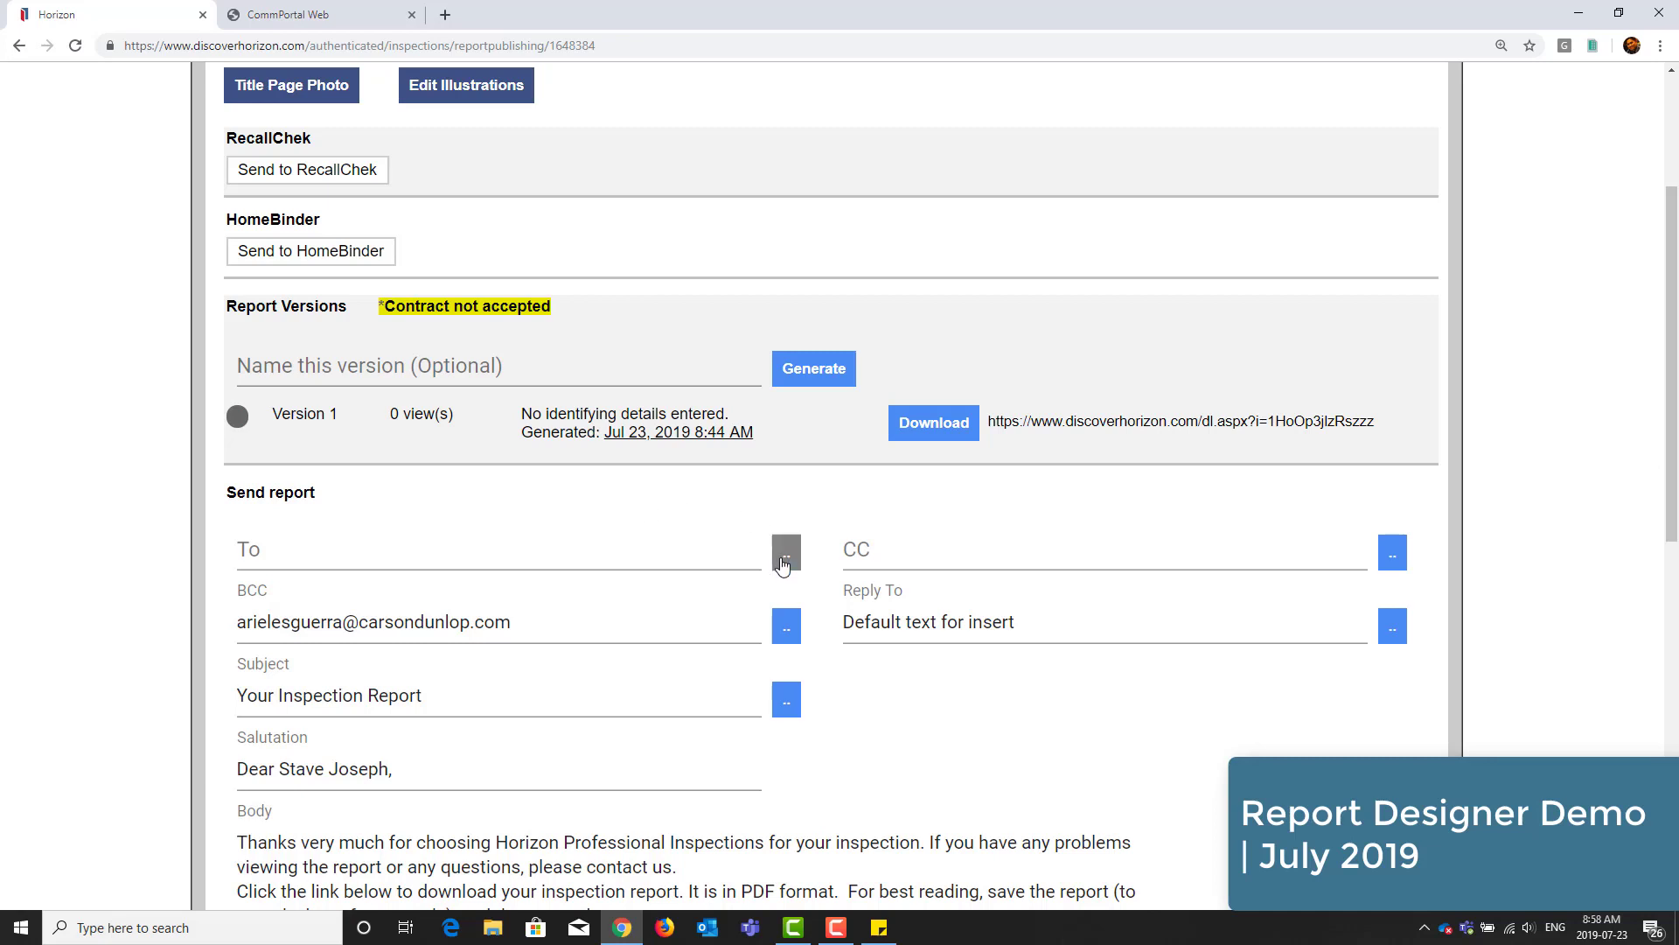
left_click(786, 562)
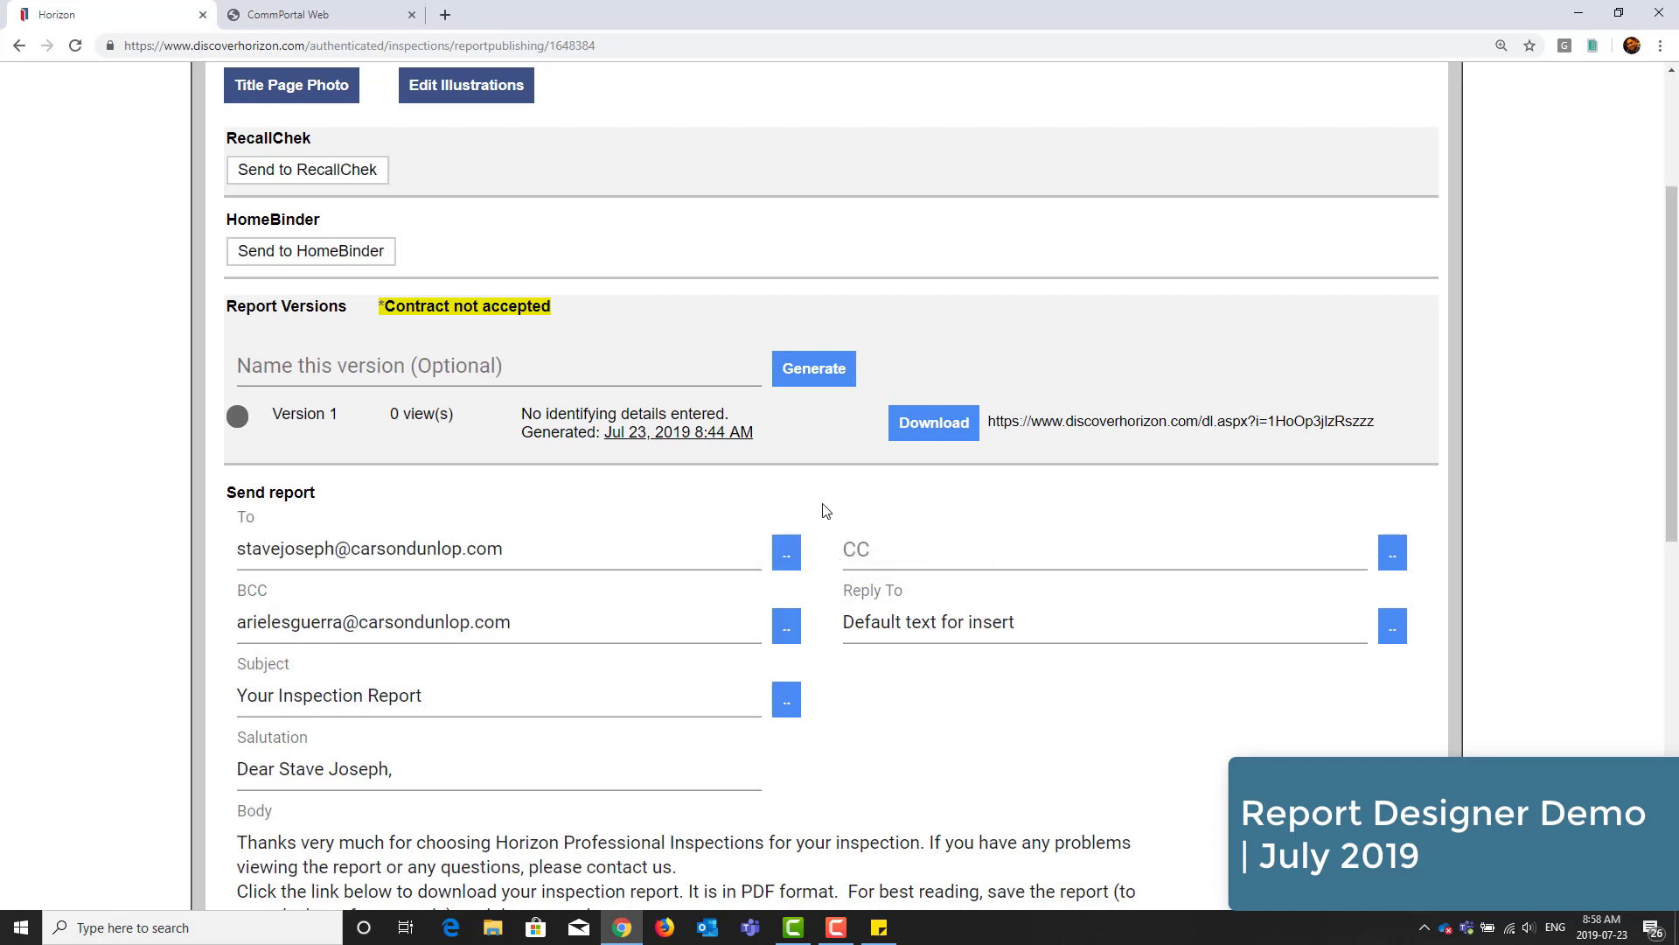
scroll("down", 3)
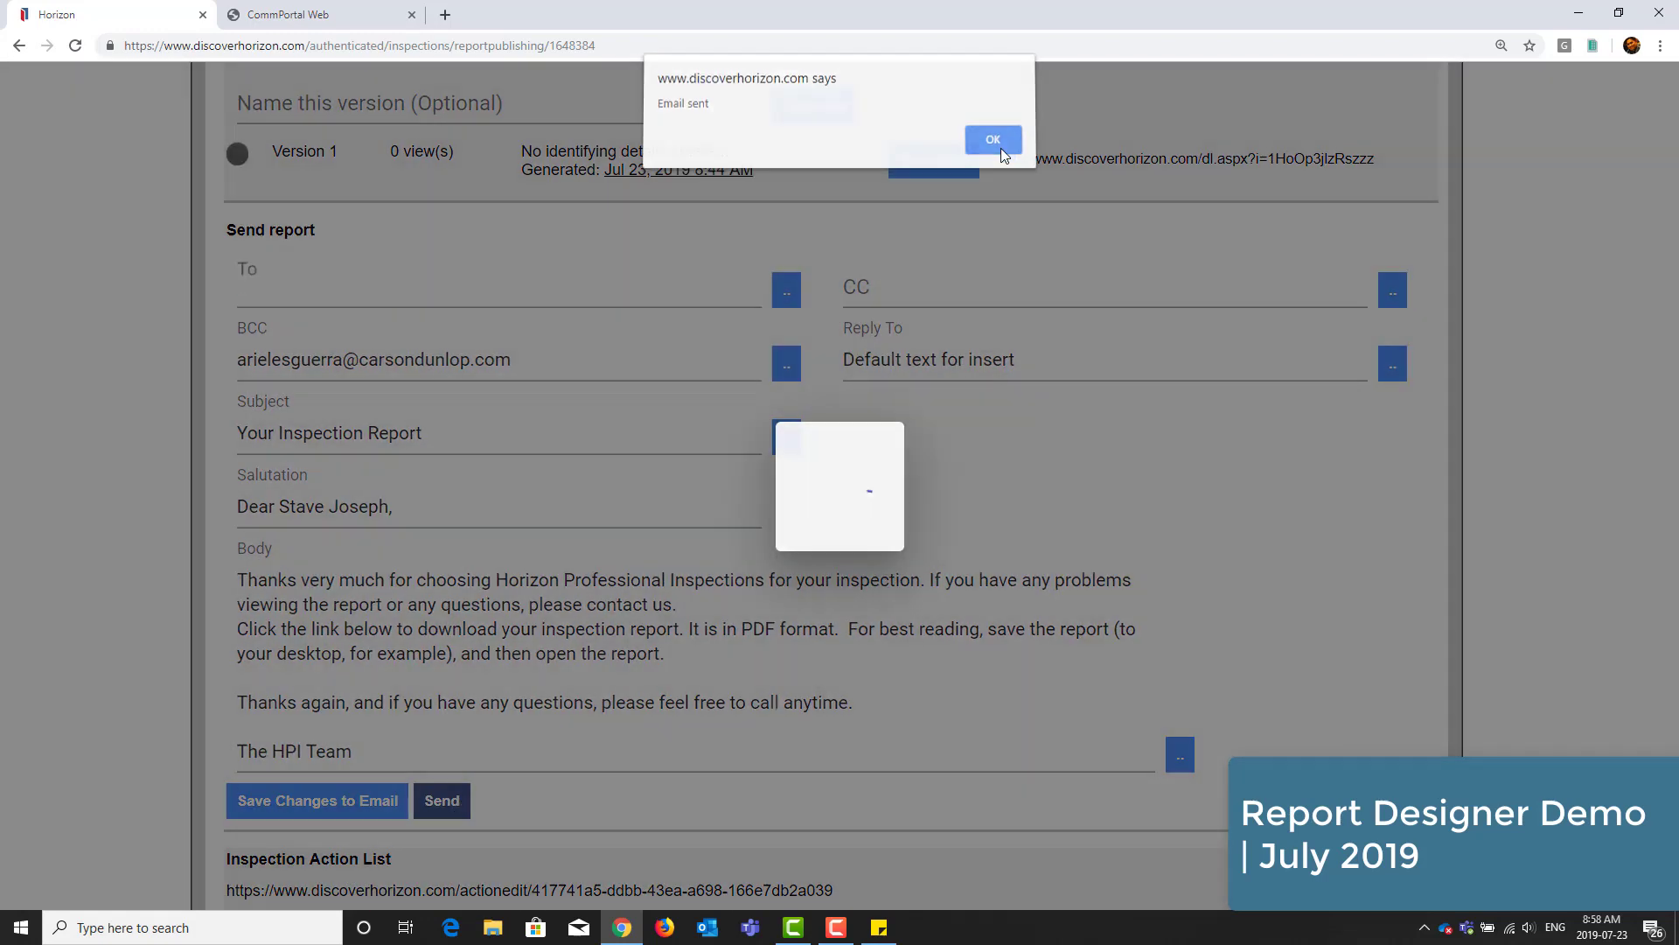
left_click(993, 139)
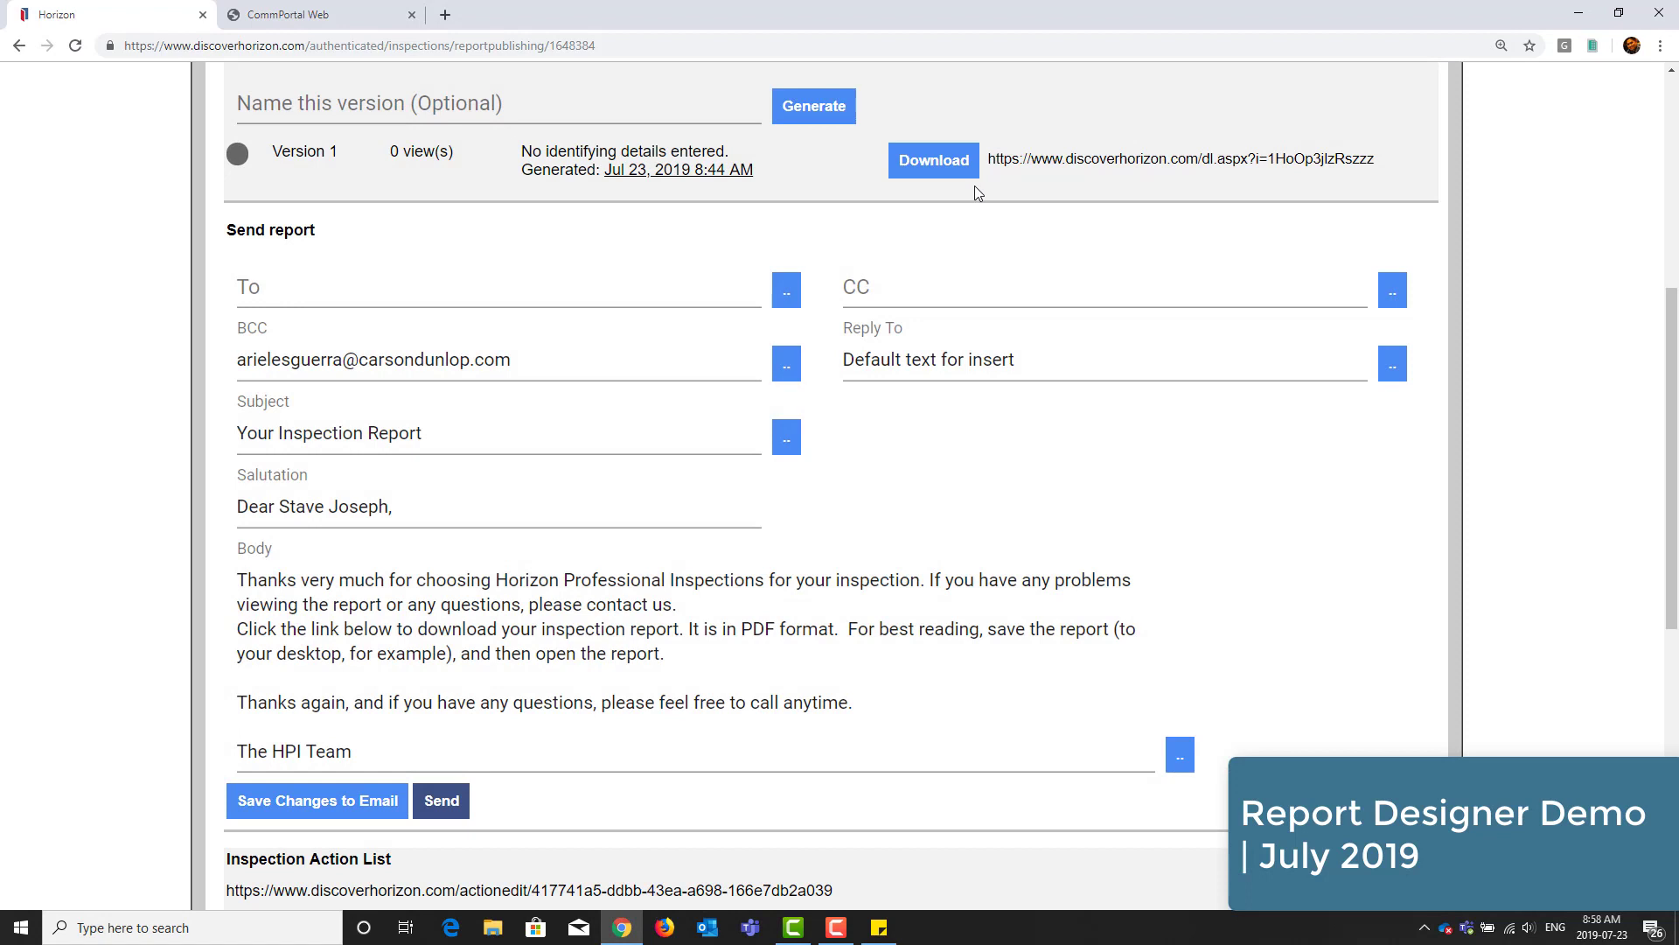